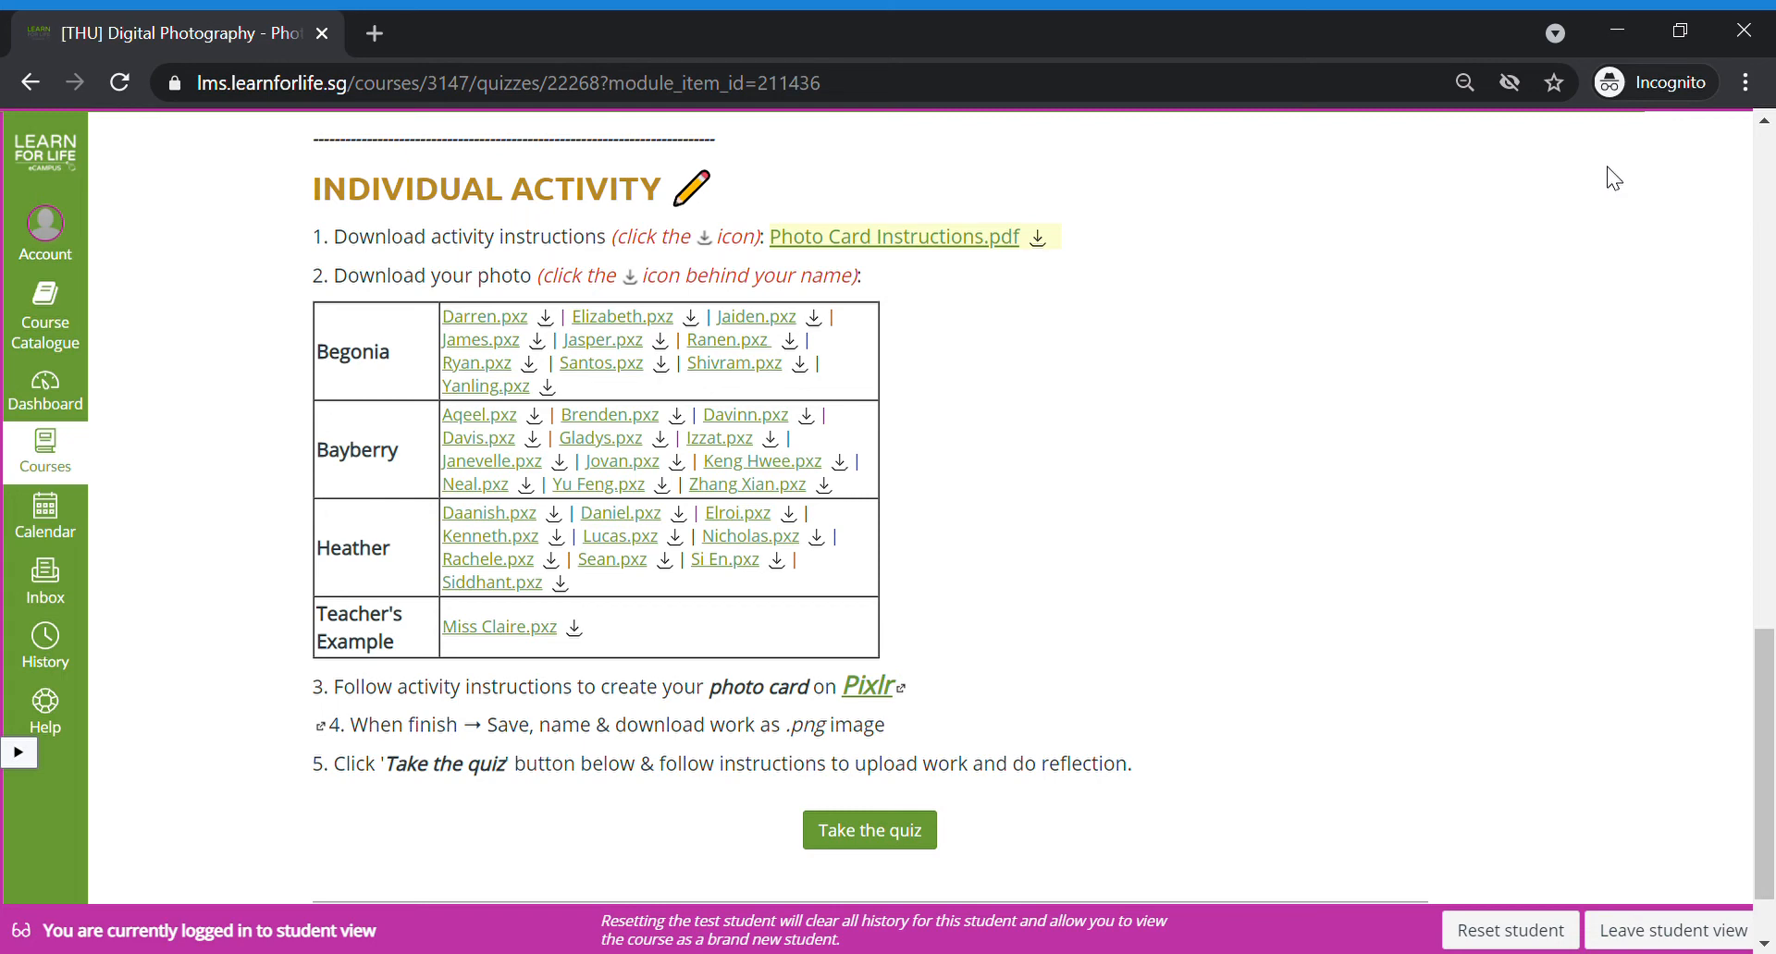
mouse_move(1523, 324)
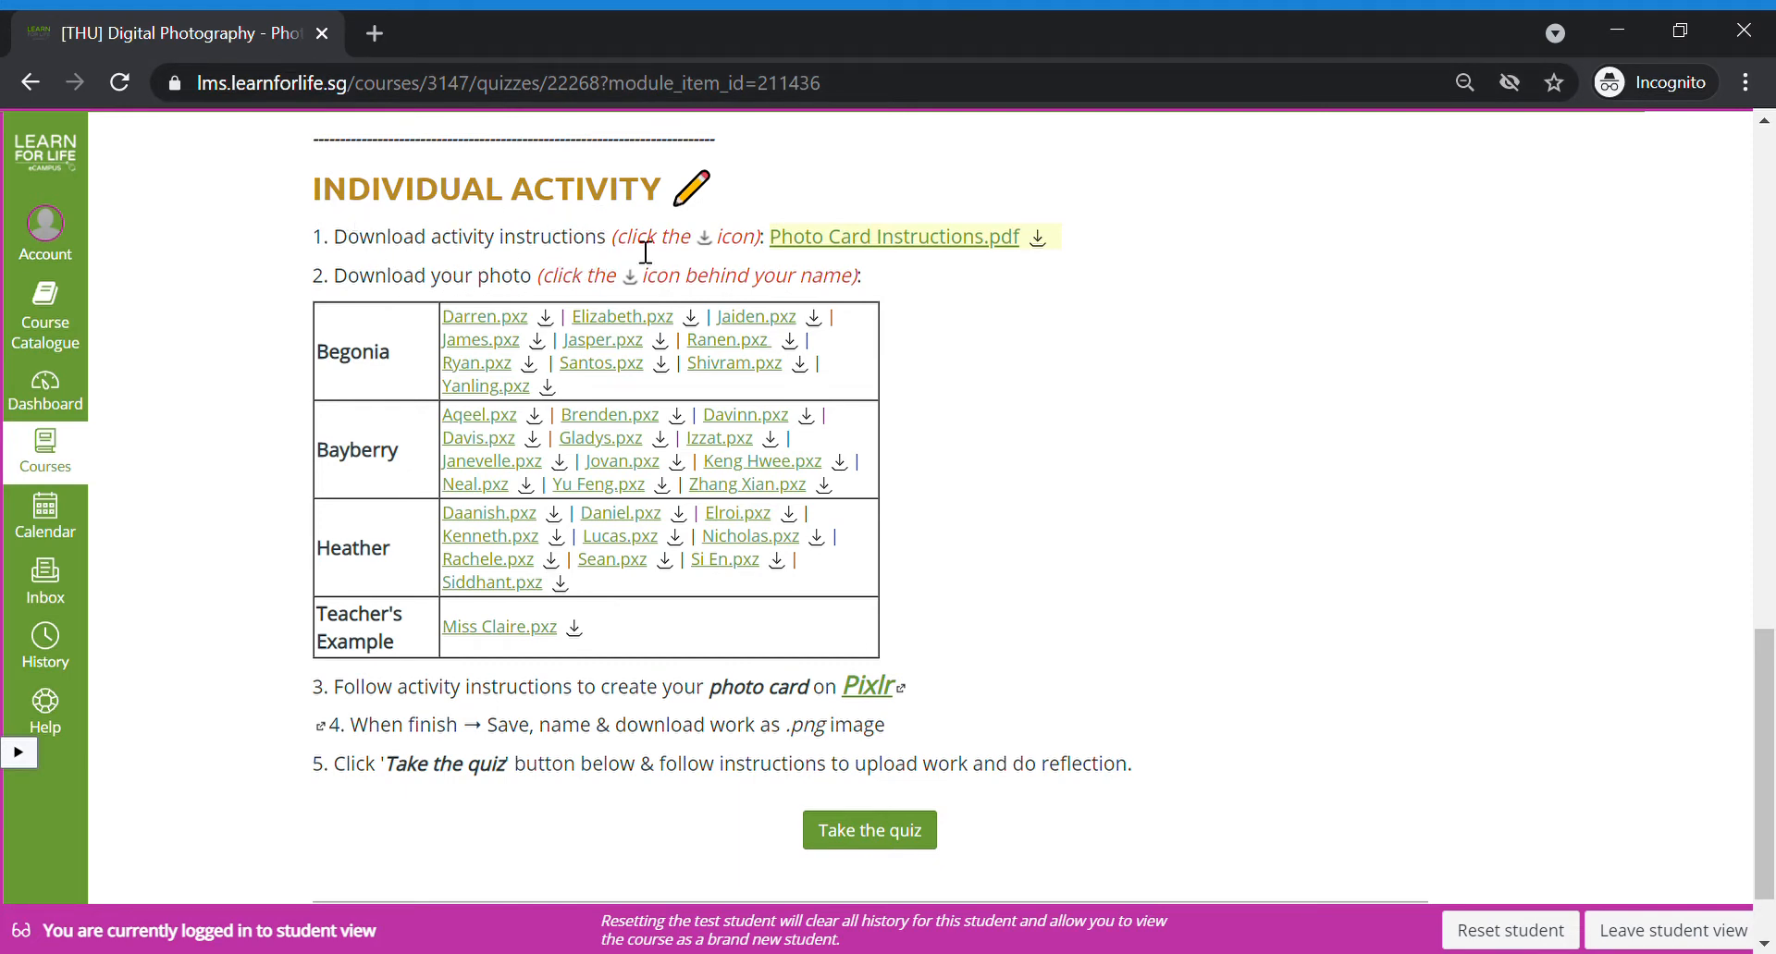
mouse_move(787, 221)
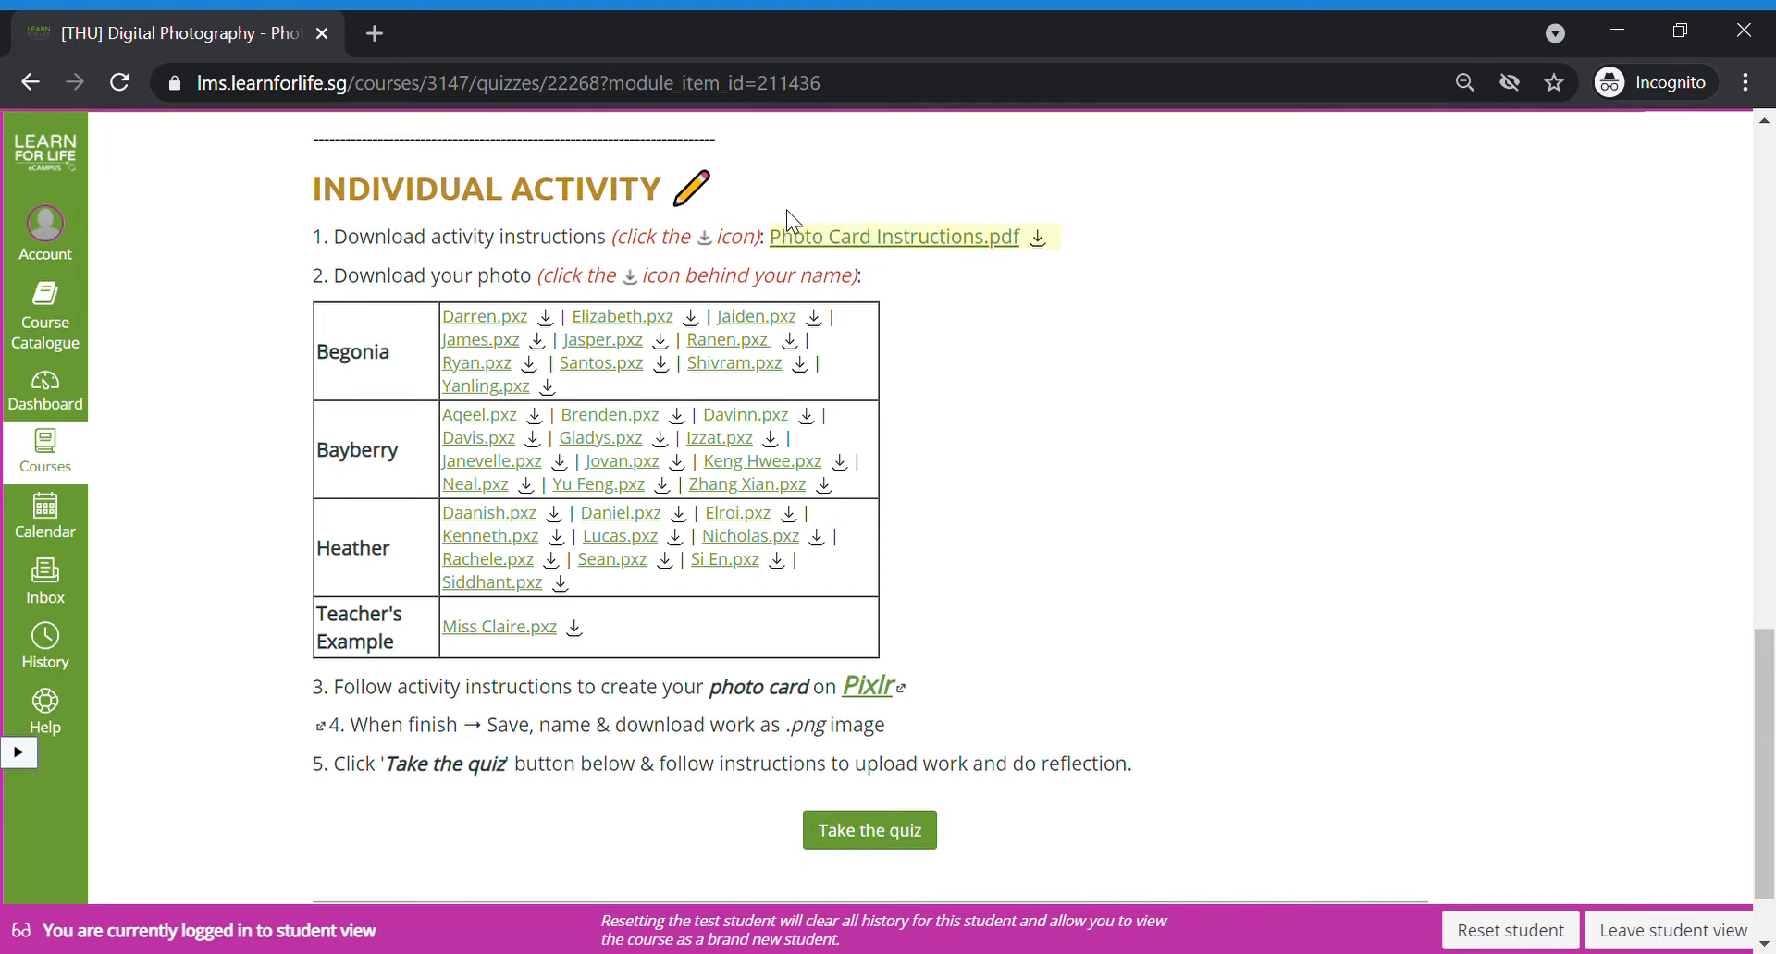
mouse_move(1048, 206)
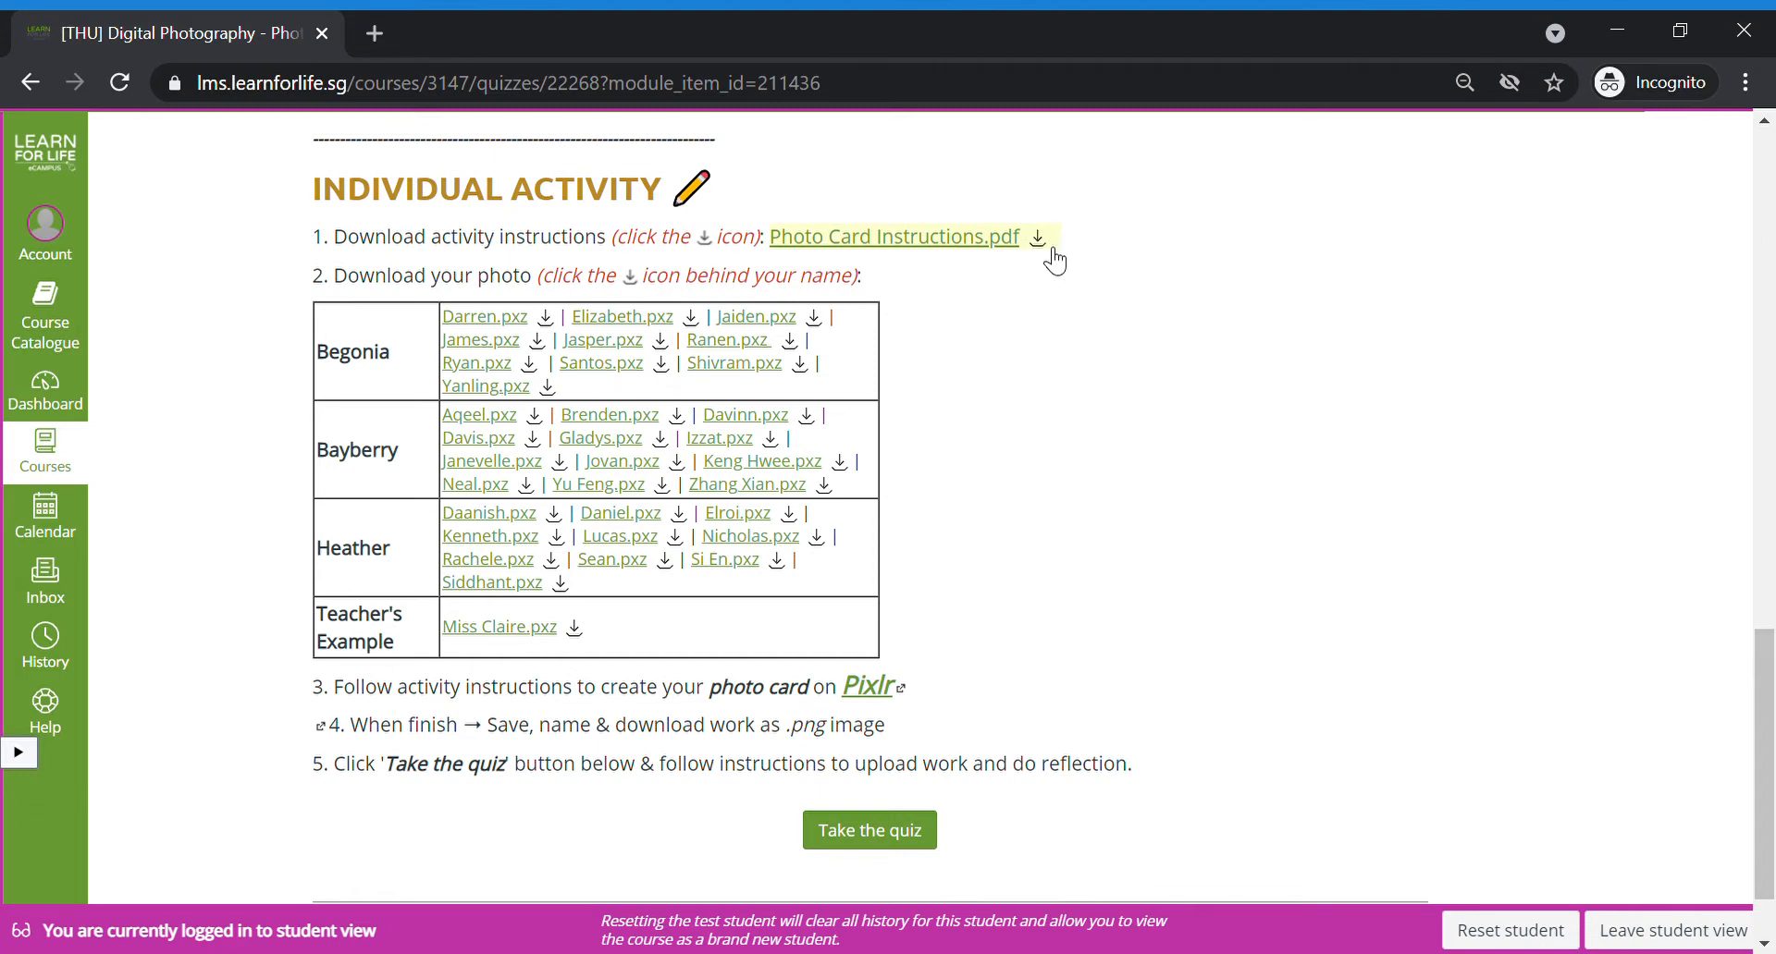
Step: Download 'Photo Card Instructions.pdf' from the Individual Activity section
left_click(1036, 237)
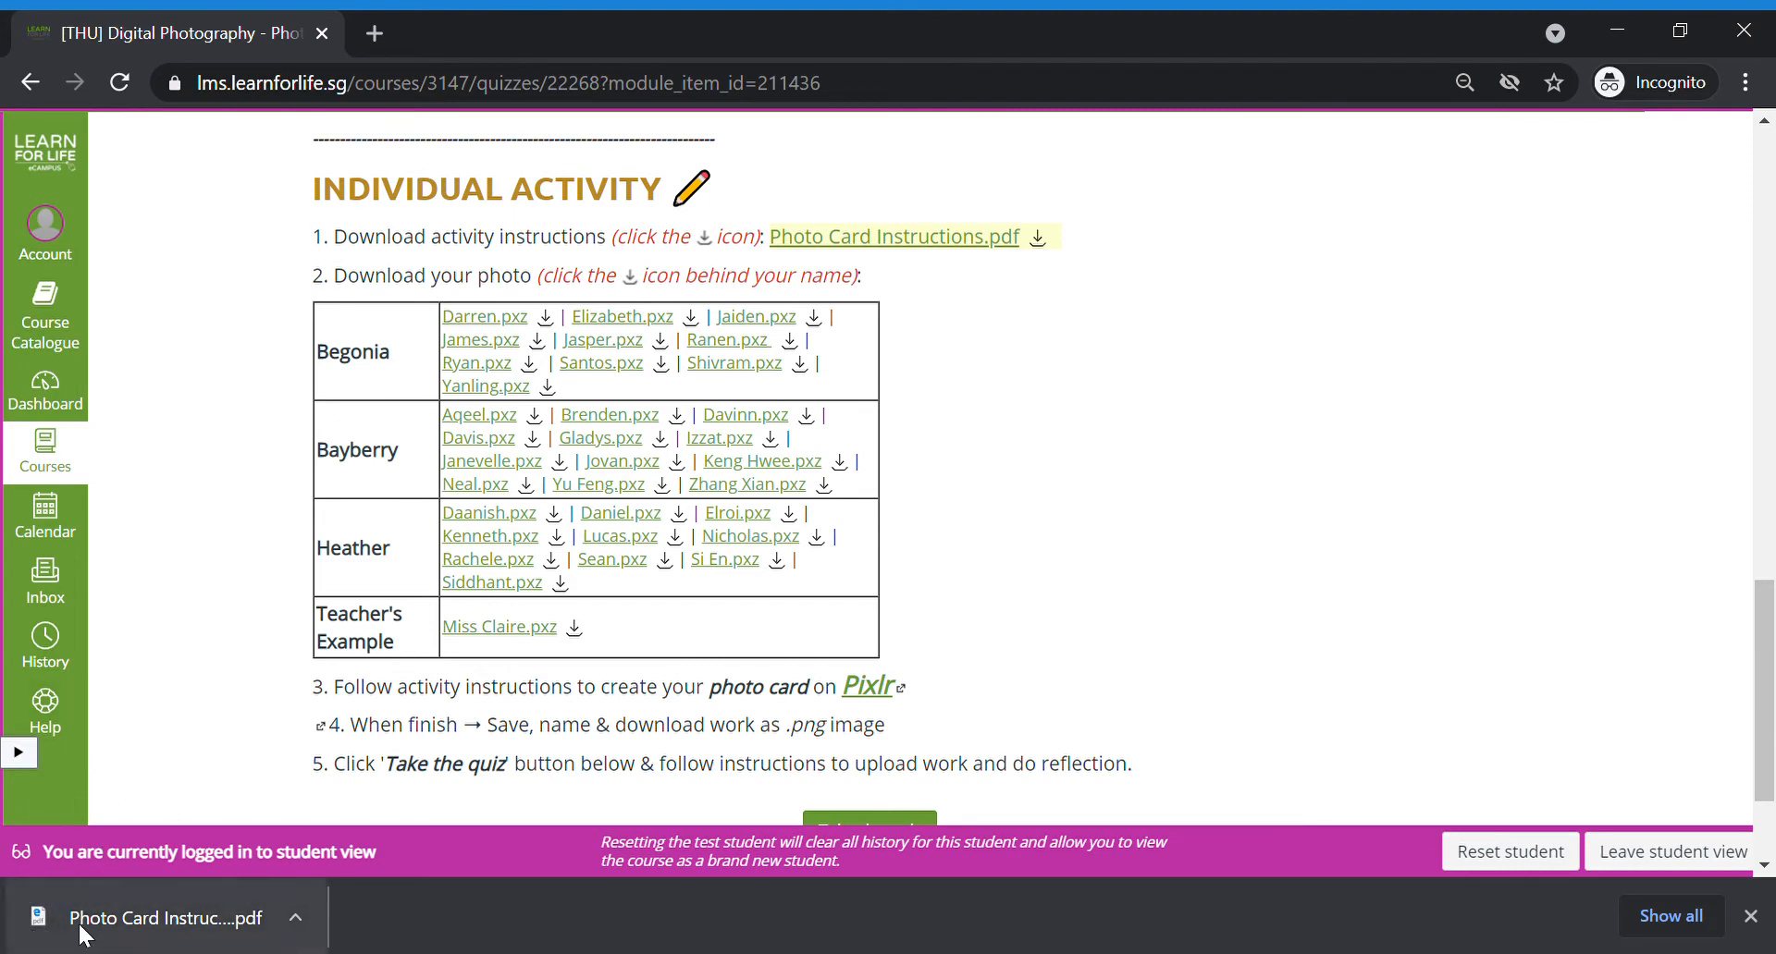
mouse_move(221, 774)
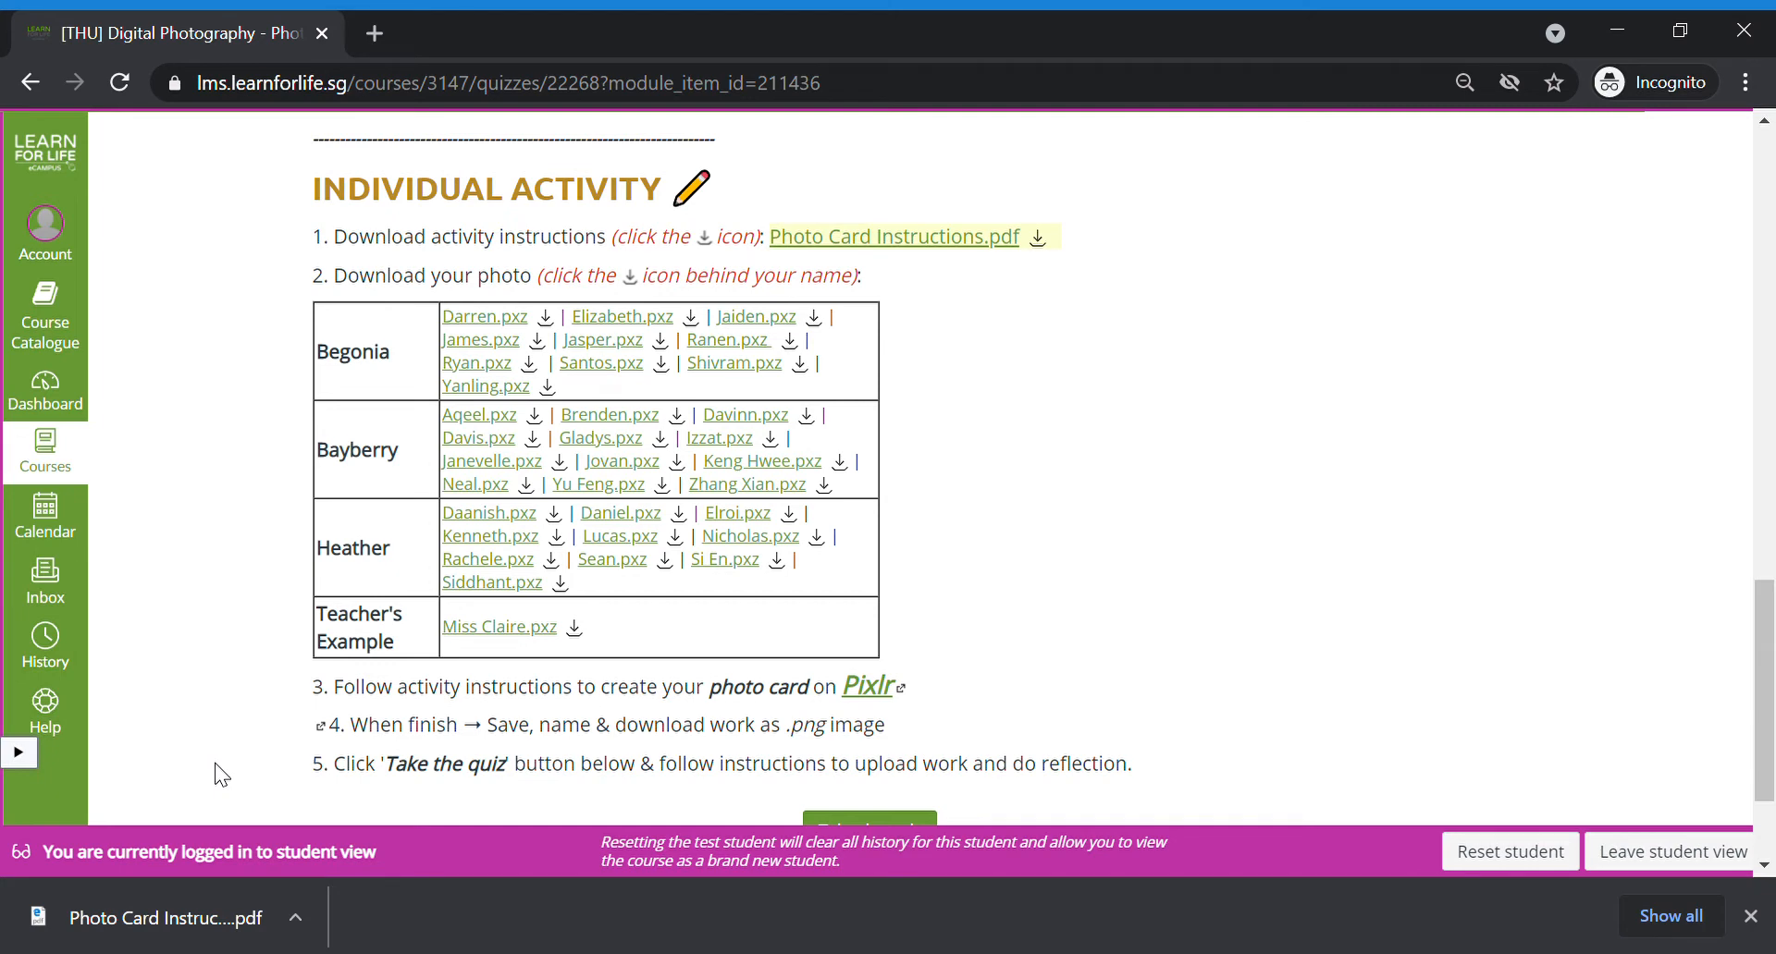
mouse_move(153, 884)
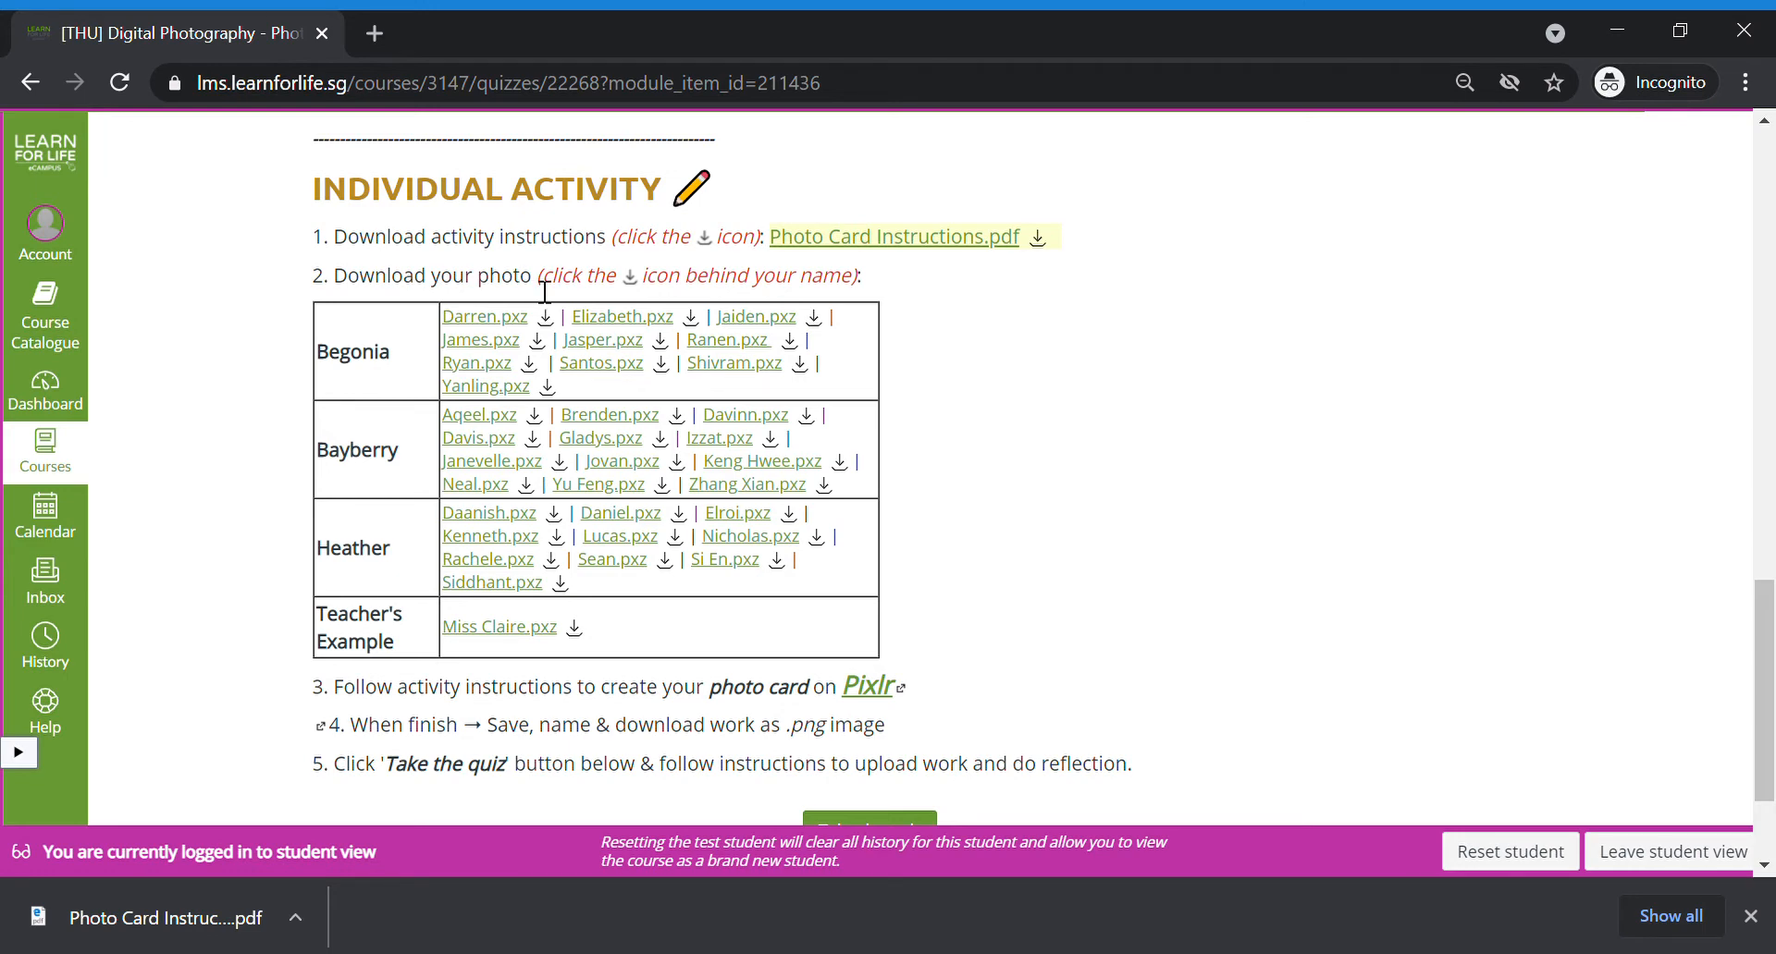
mouse_move(476, 329)
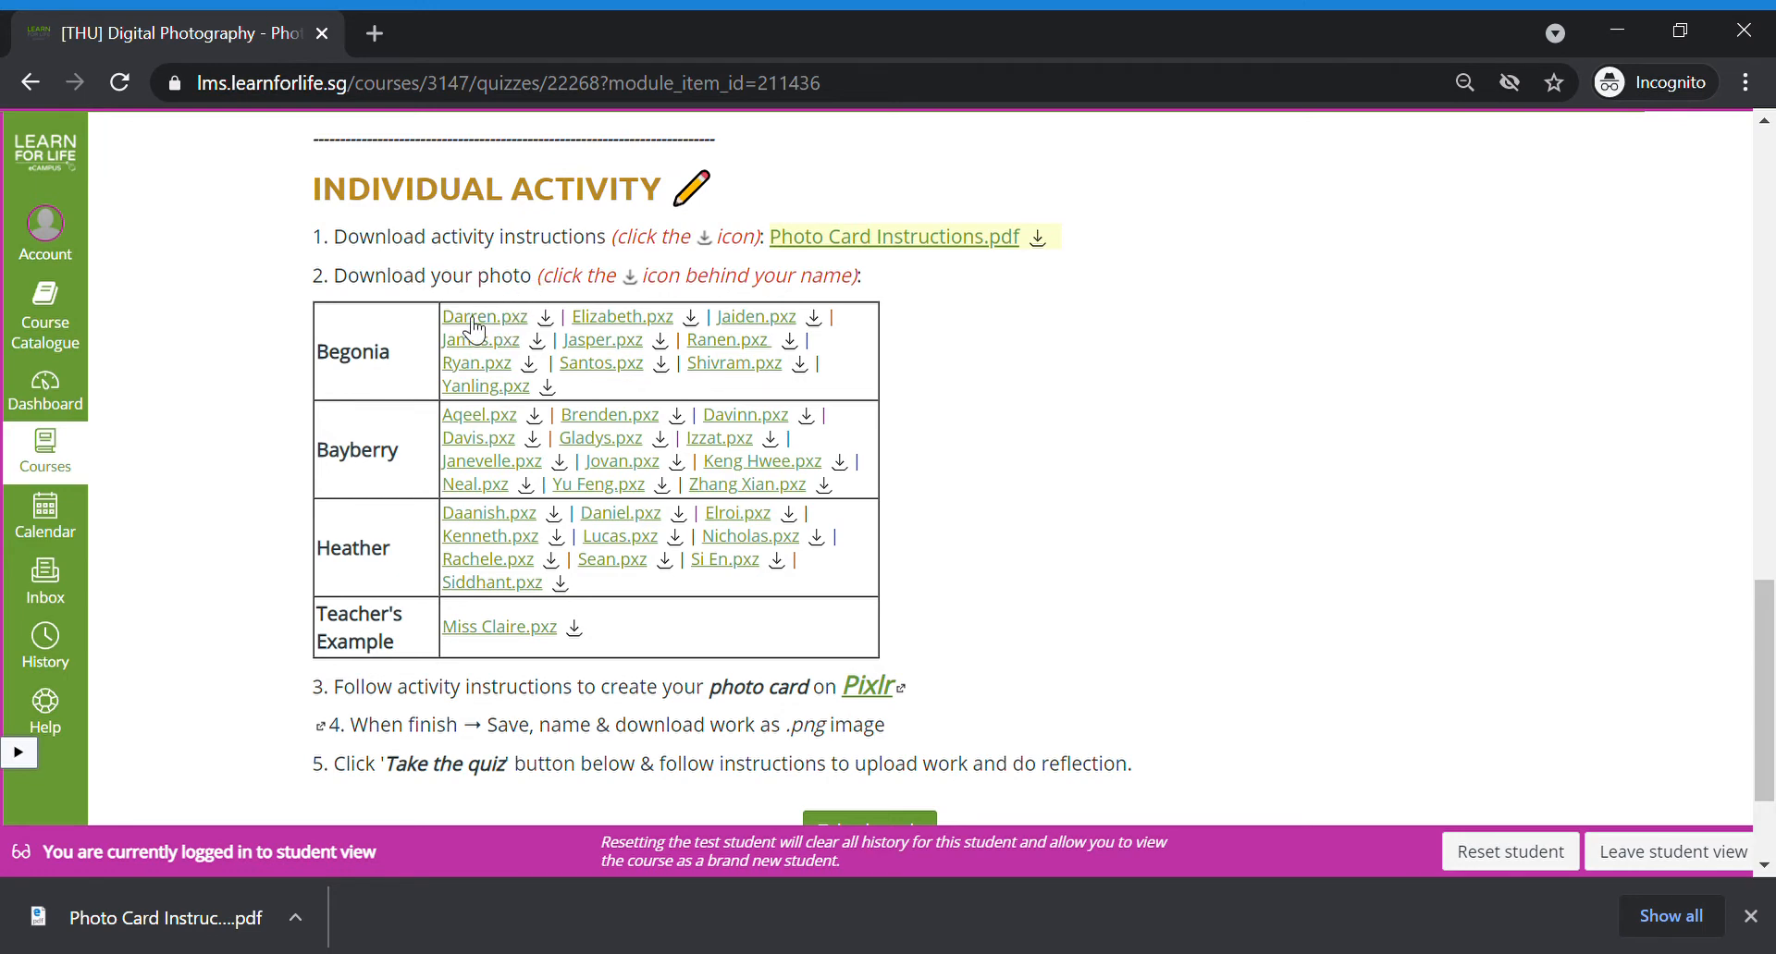
mouse_move(635, 294)
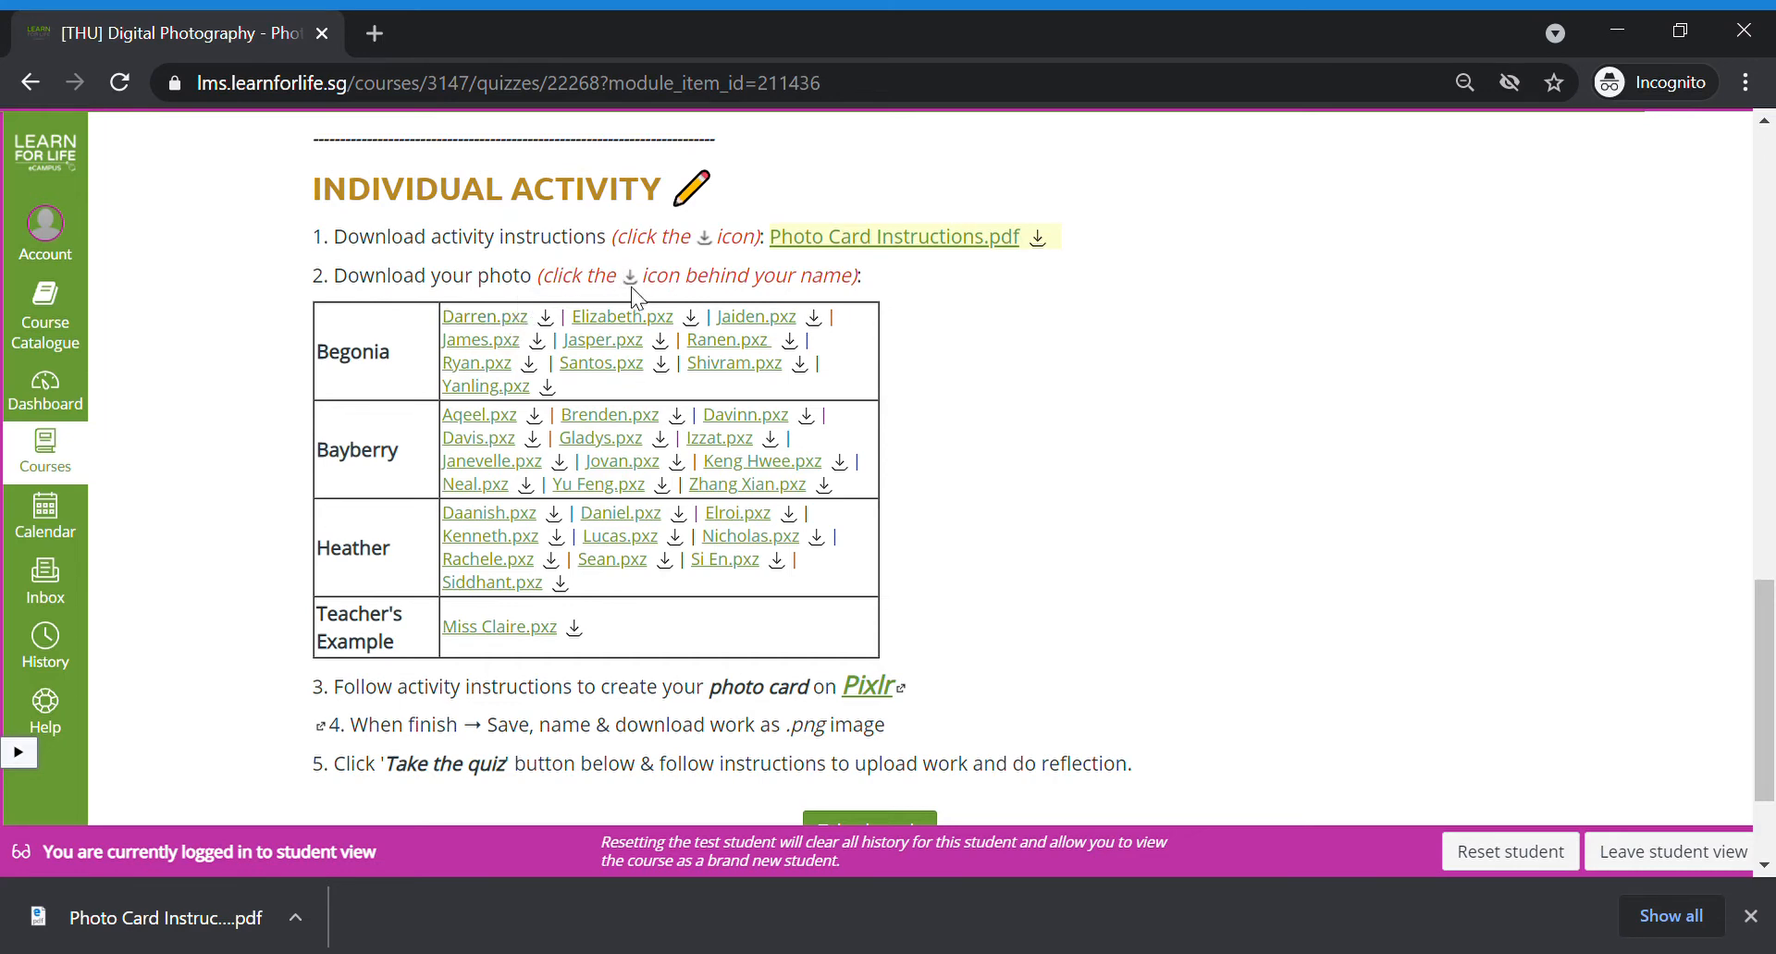
mouse_move(555, 330)
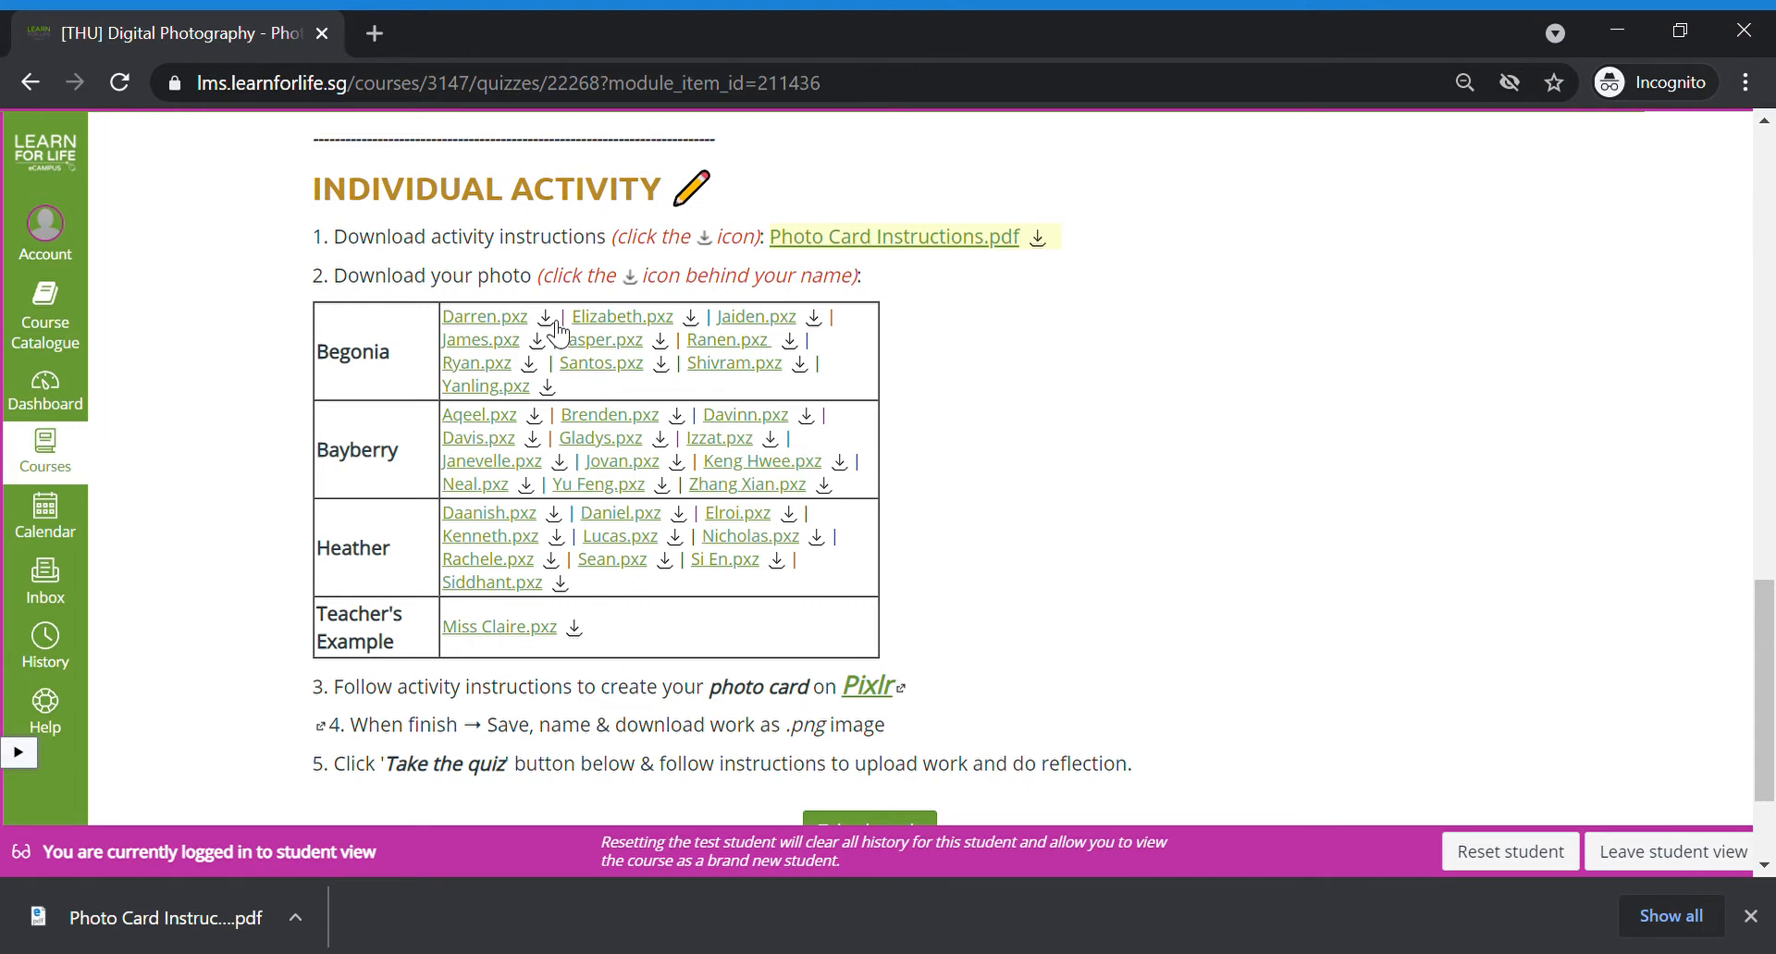
mouse_move(590, 628)
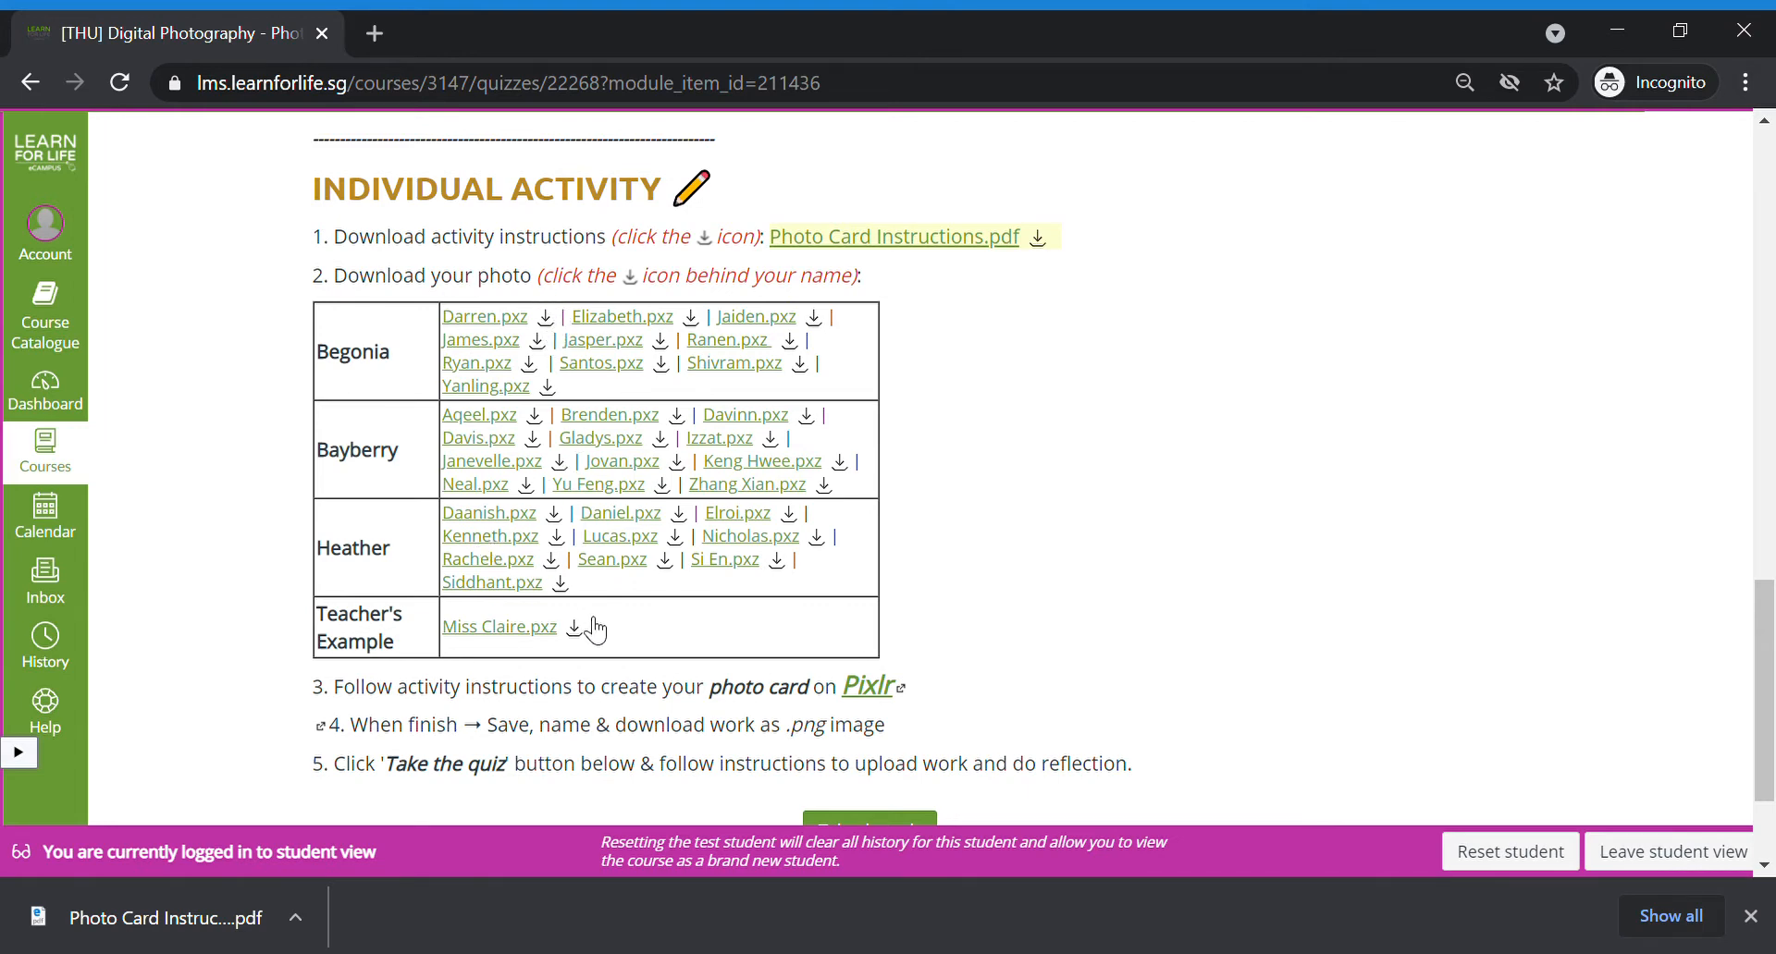
Step: Download the teacher's example file Miss Claire.pxz from the activity table
left_click(575, 627)
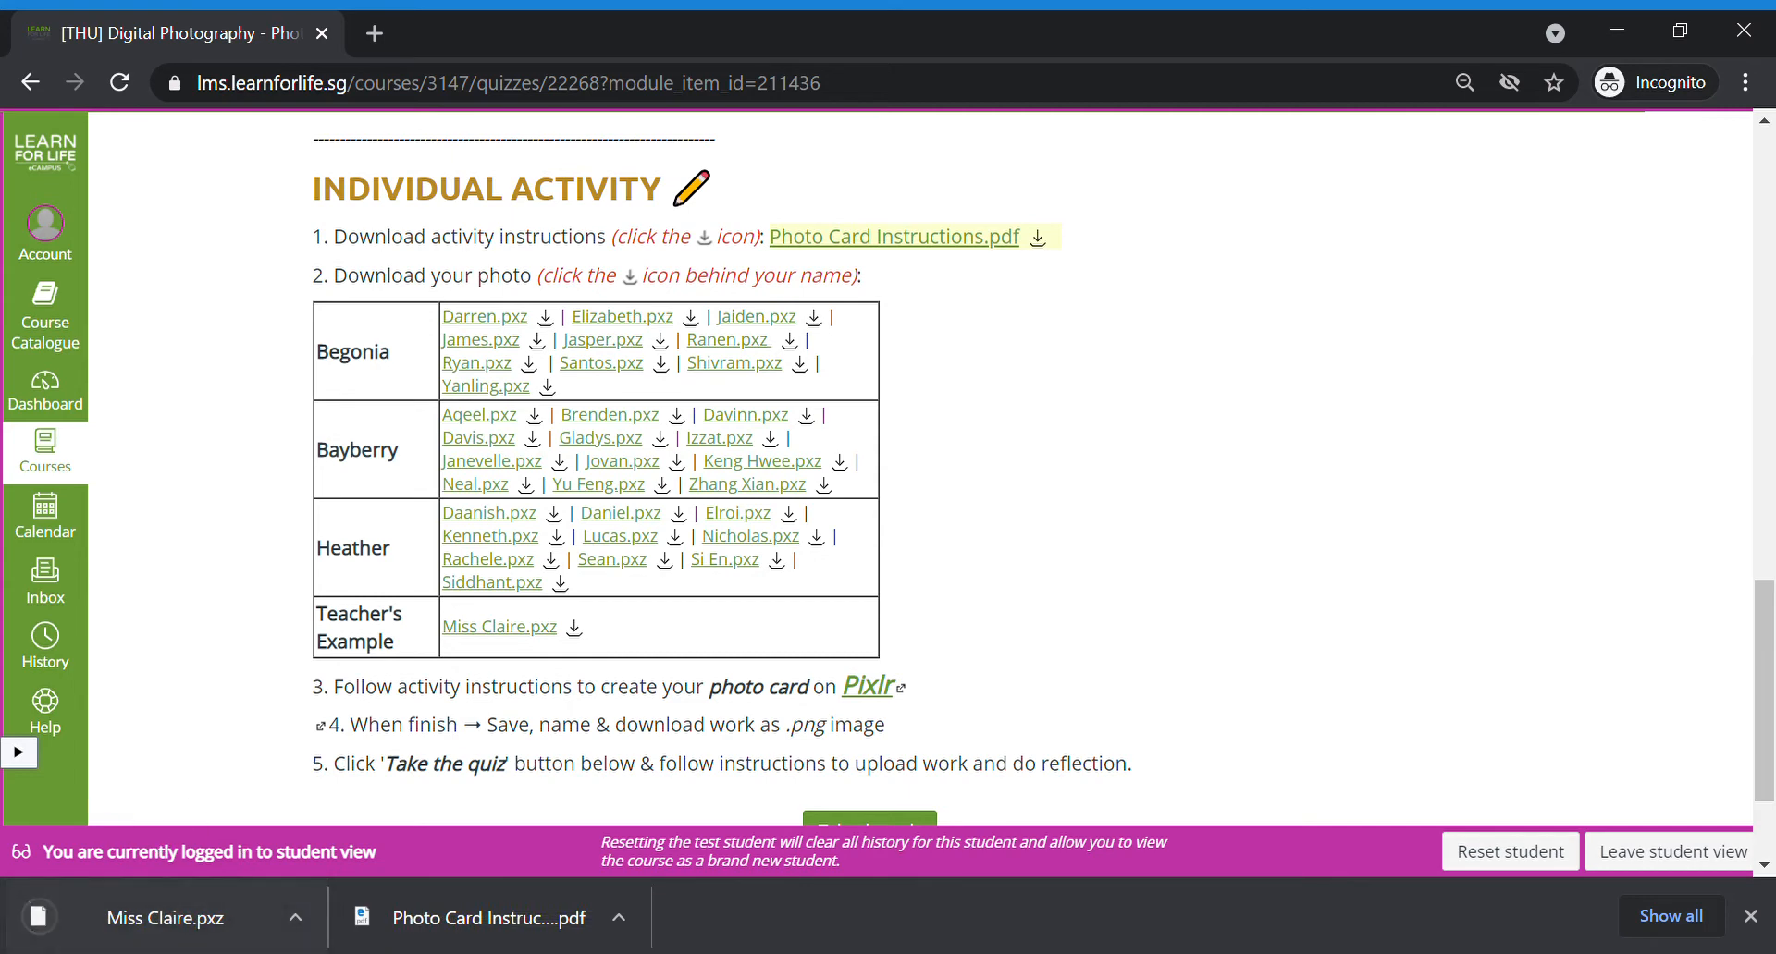
mouse_move(106, 804)
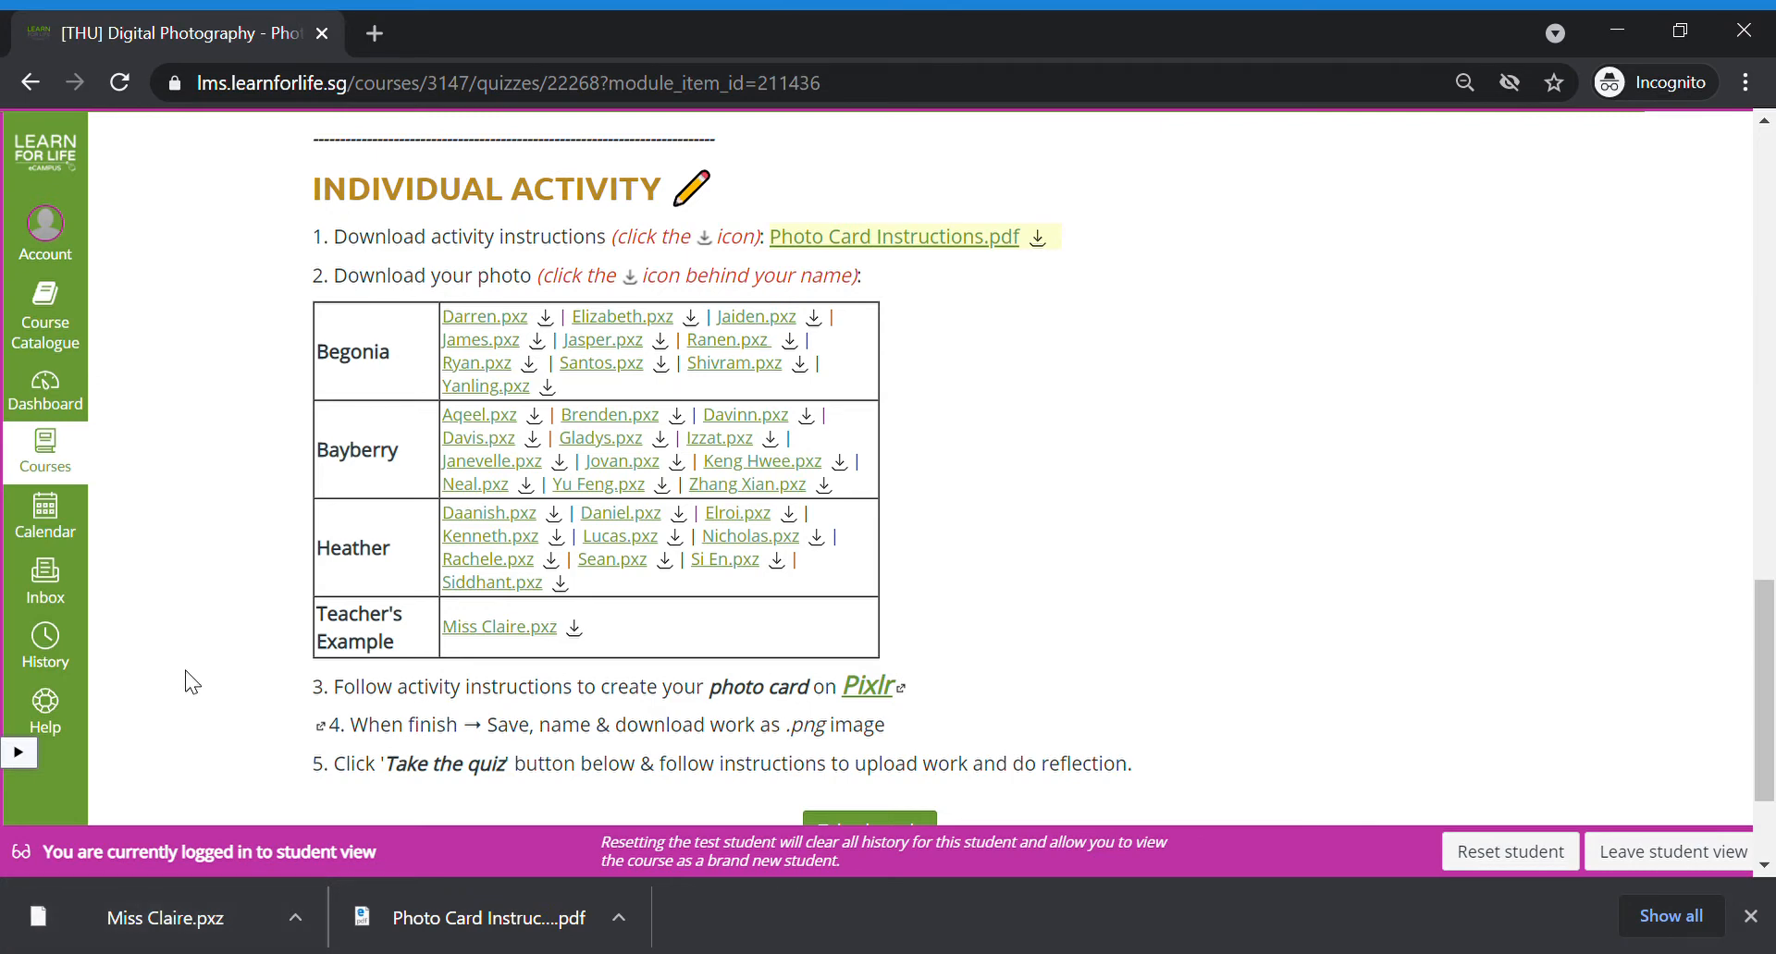
mouse_move(867, 687)
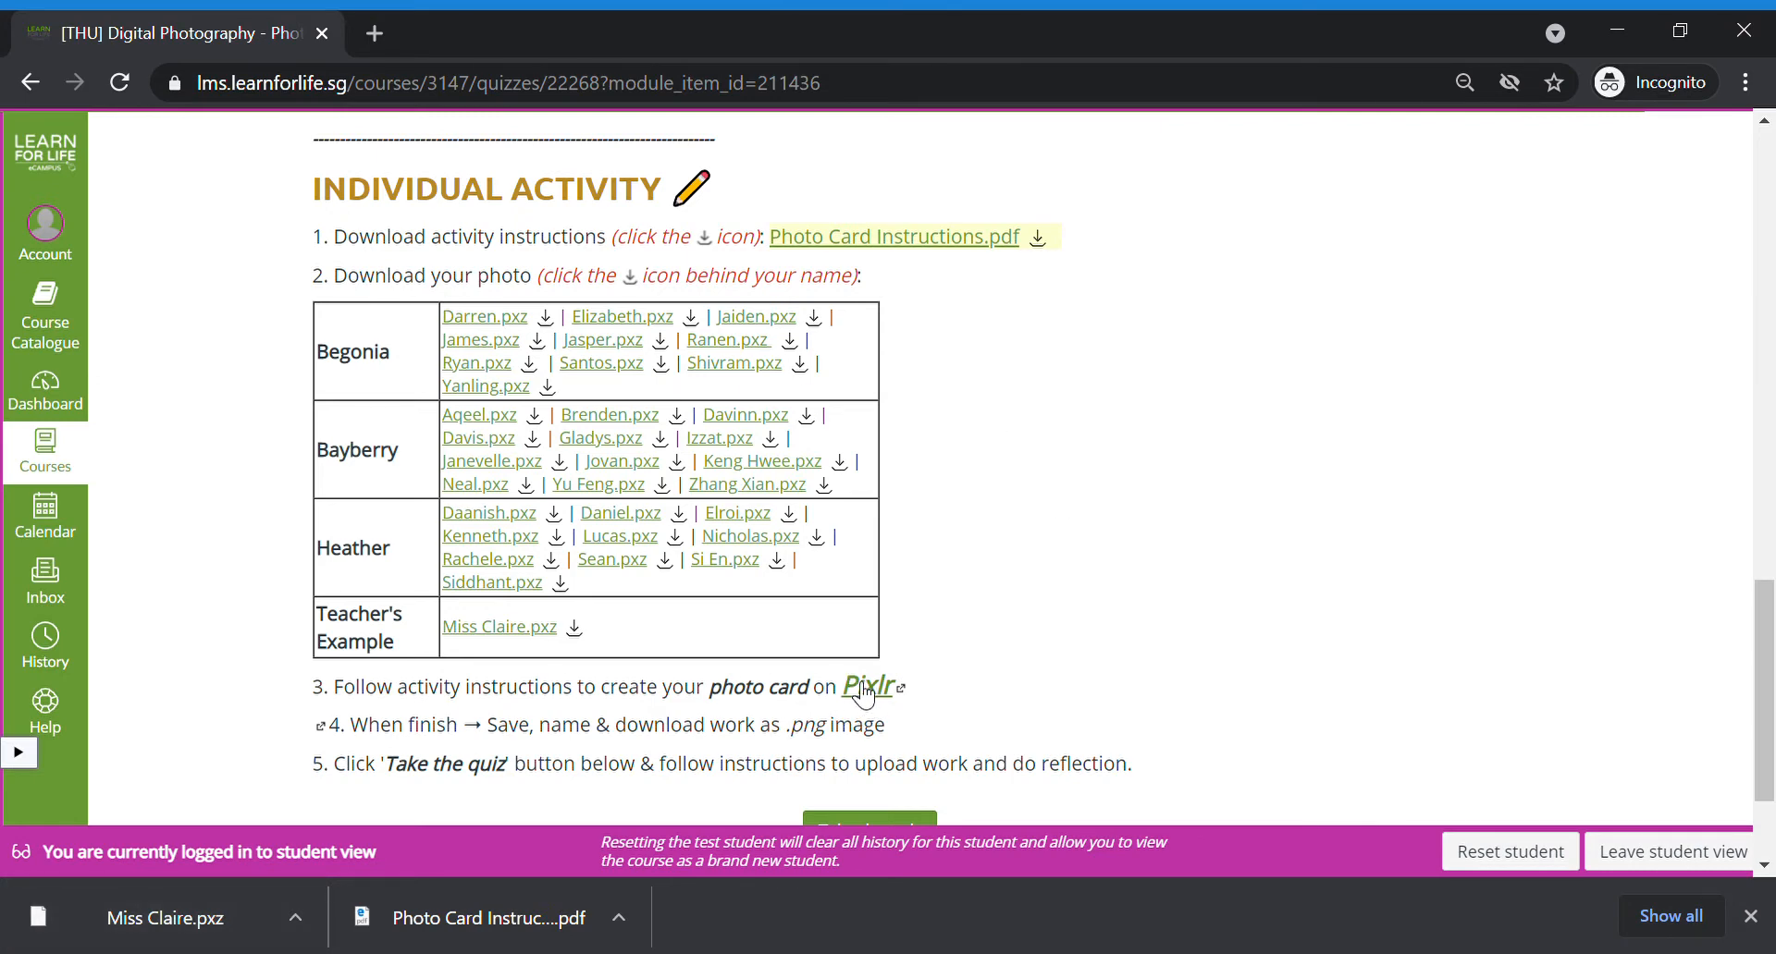
Step: Open pixlr.com/x in a new browser tab from the step 3 Pixlr link
left_click(870, 688)
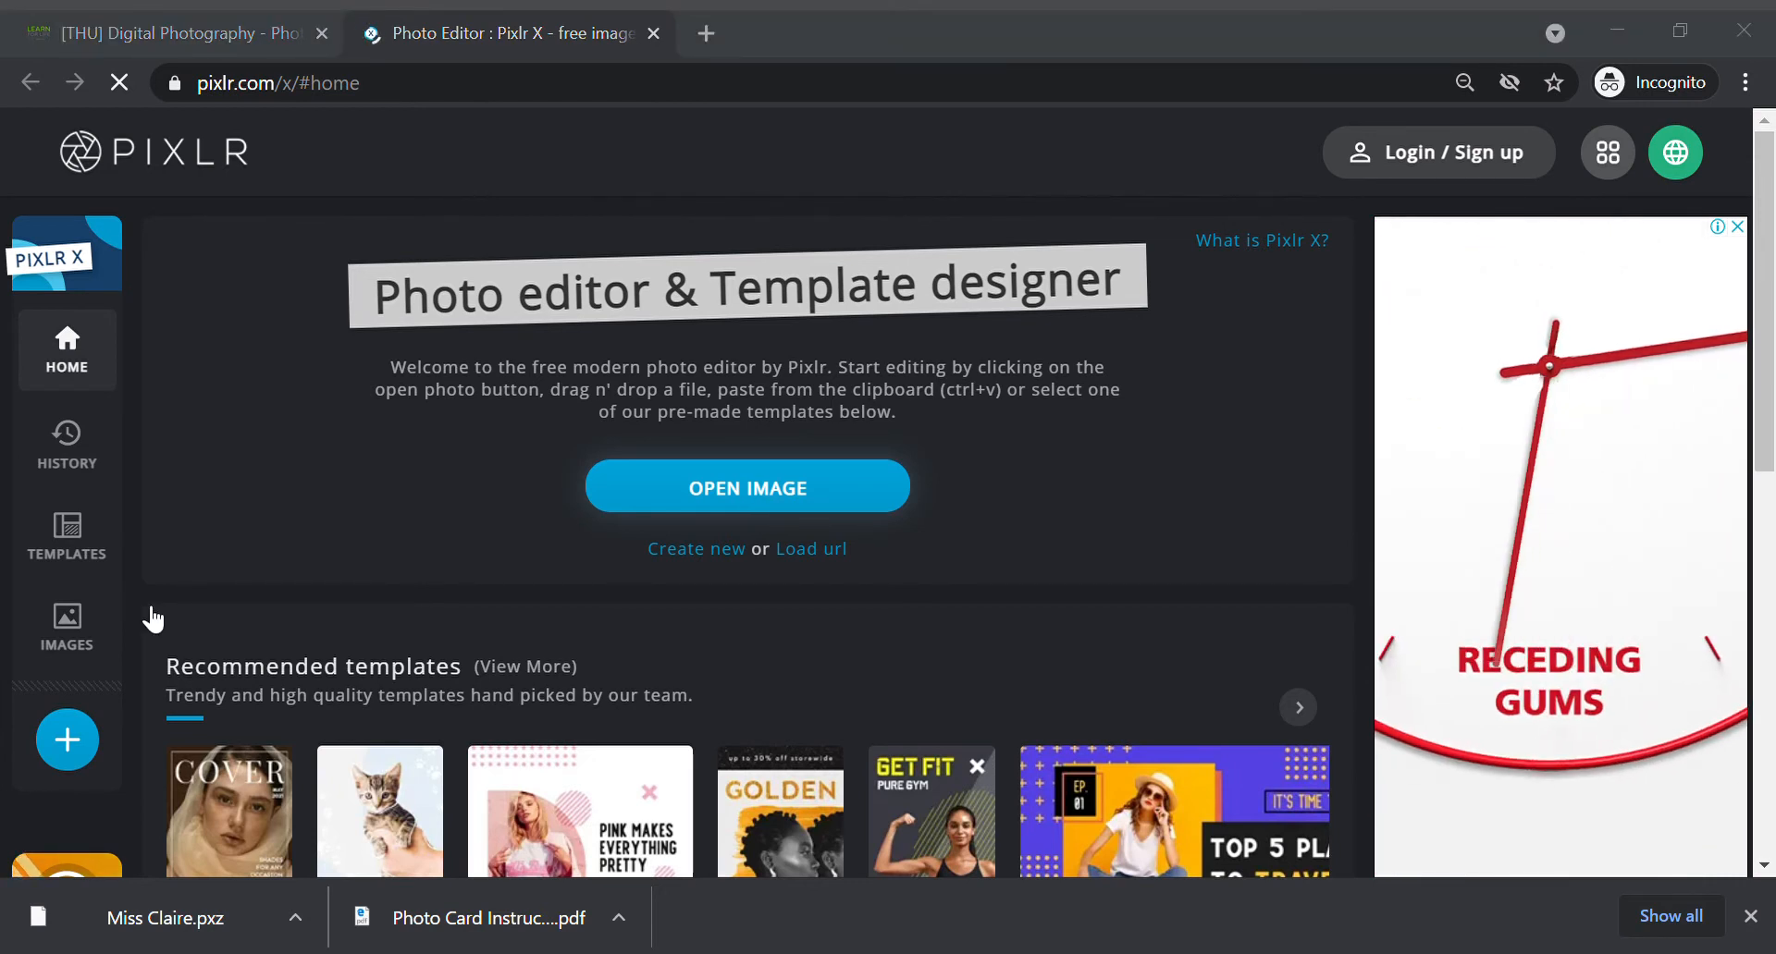
mouse_move(474, 195)
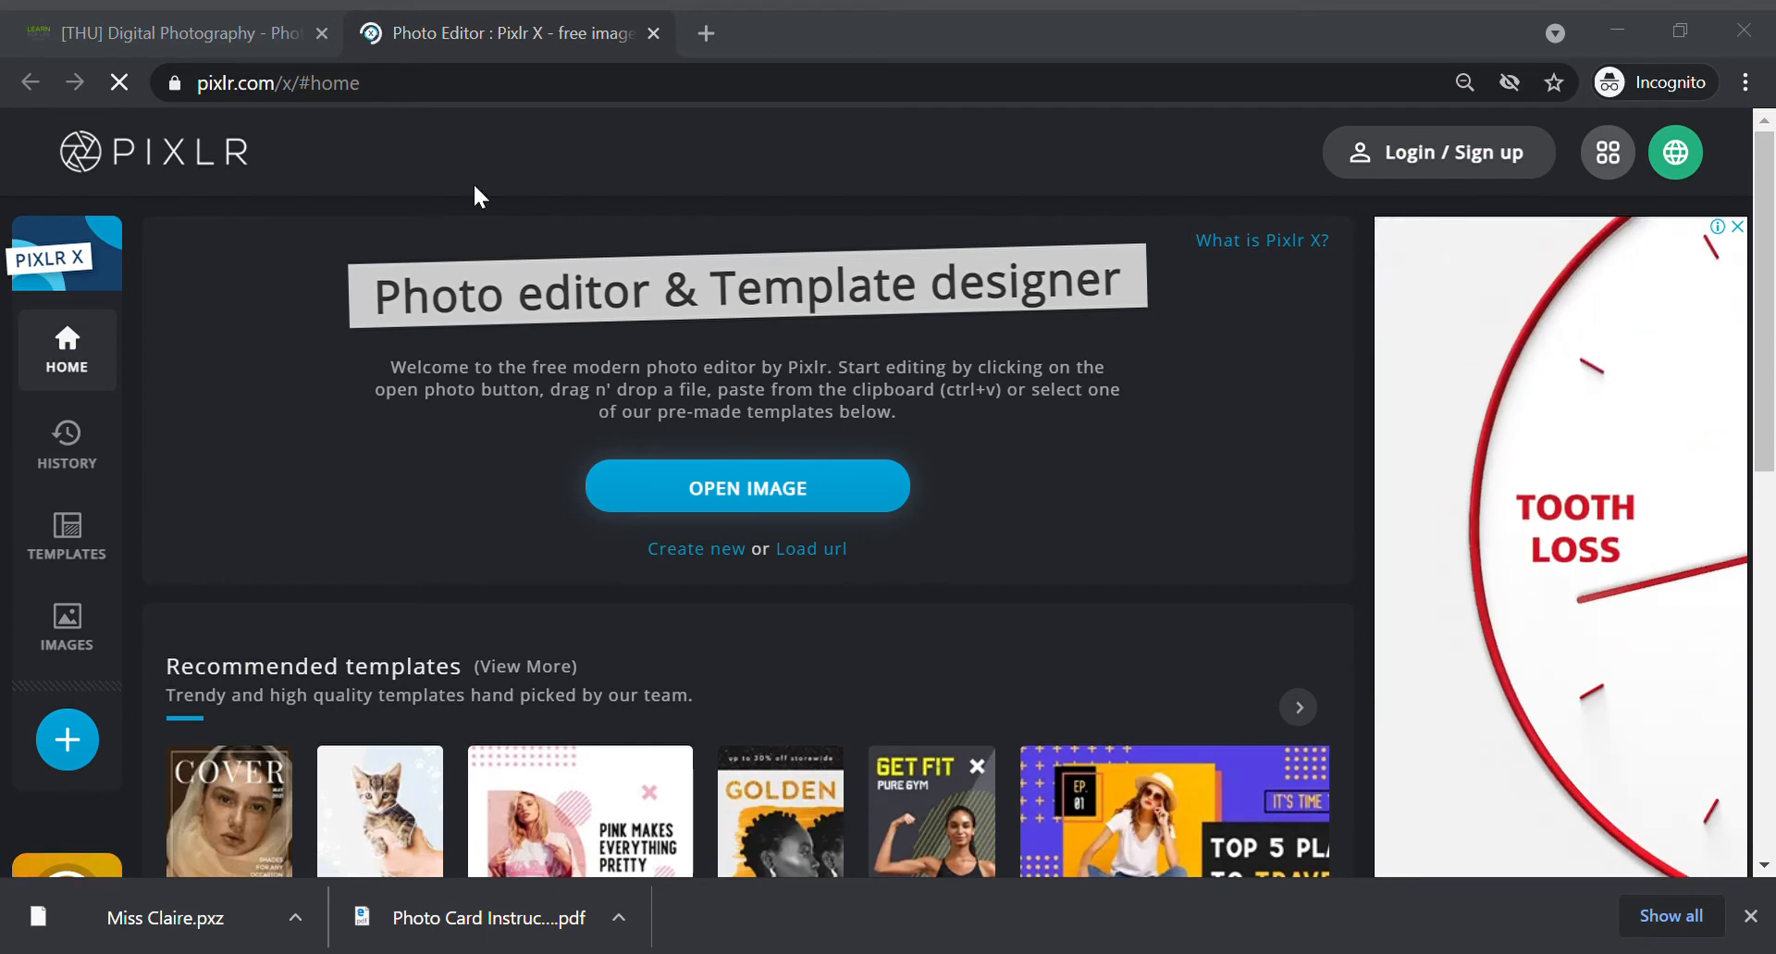
mouse_move(404, 216)
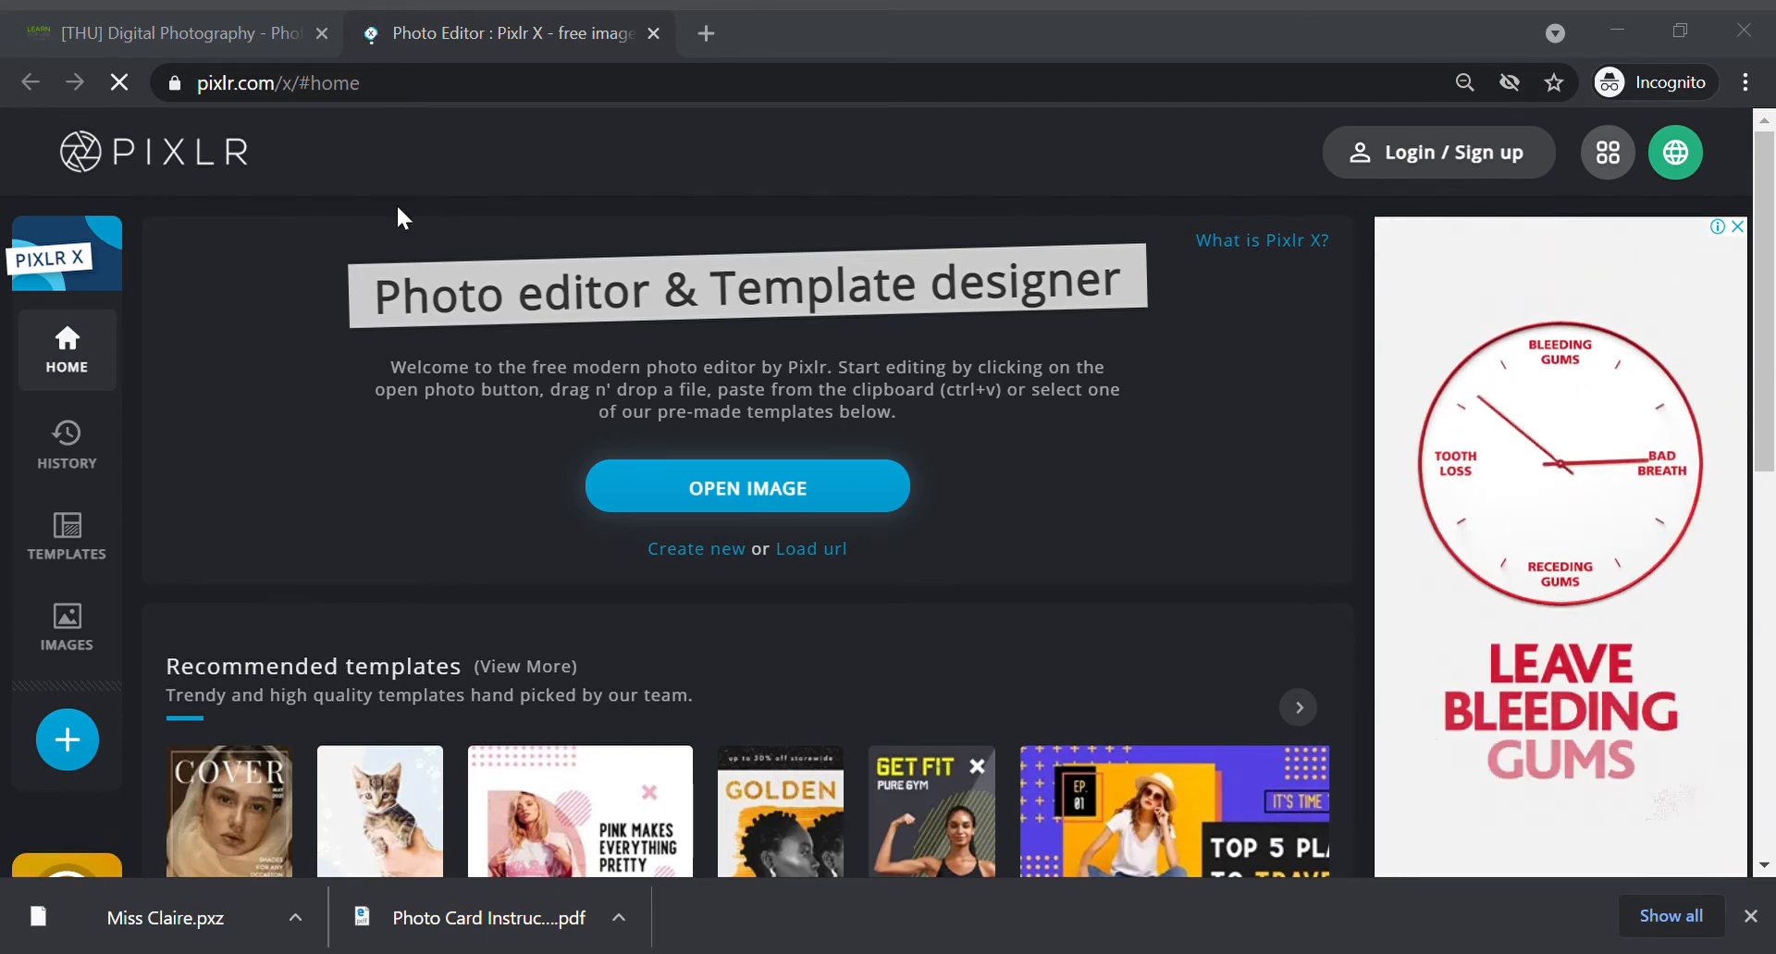
mouse_move(713, 206)
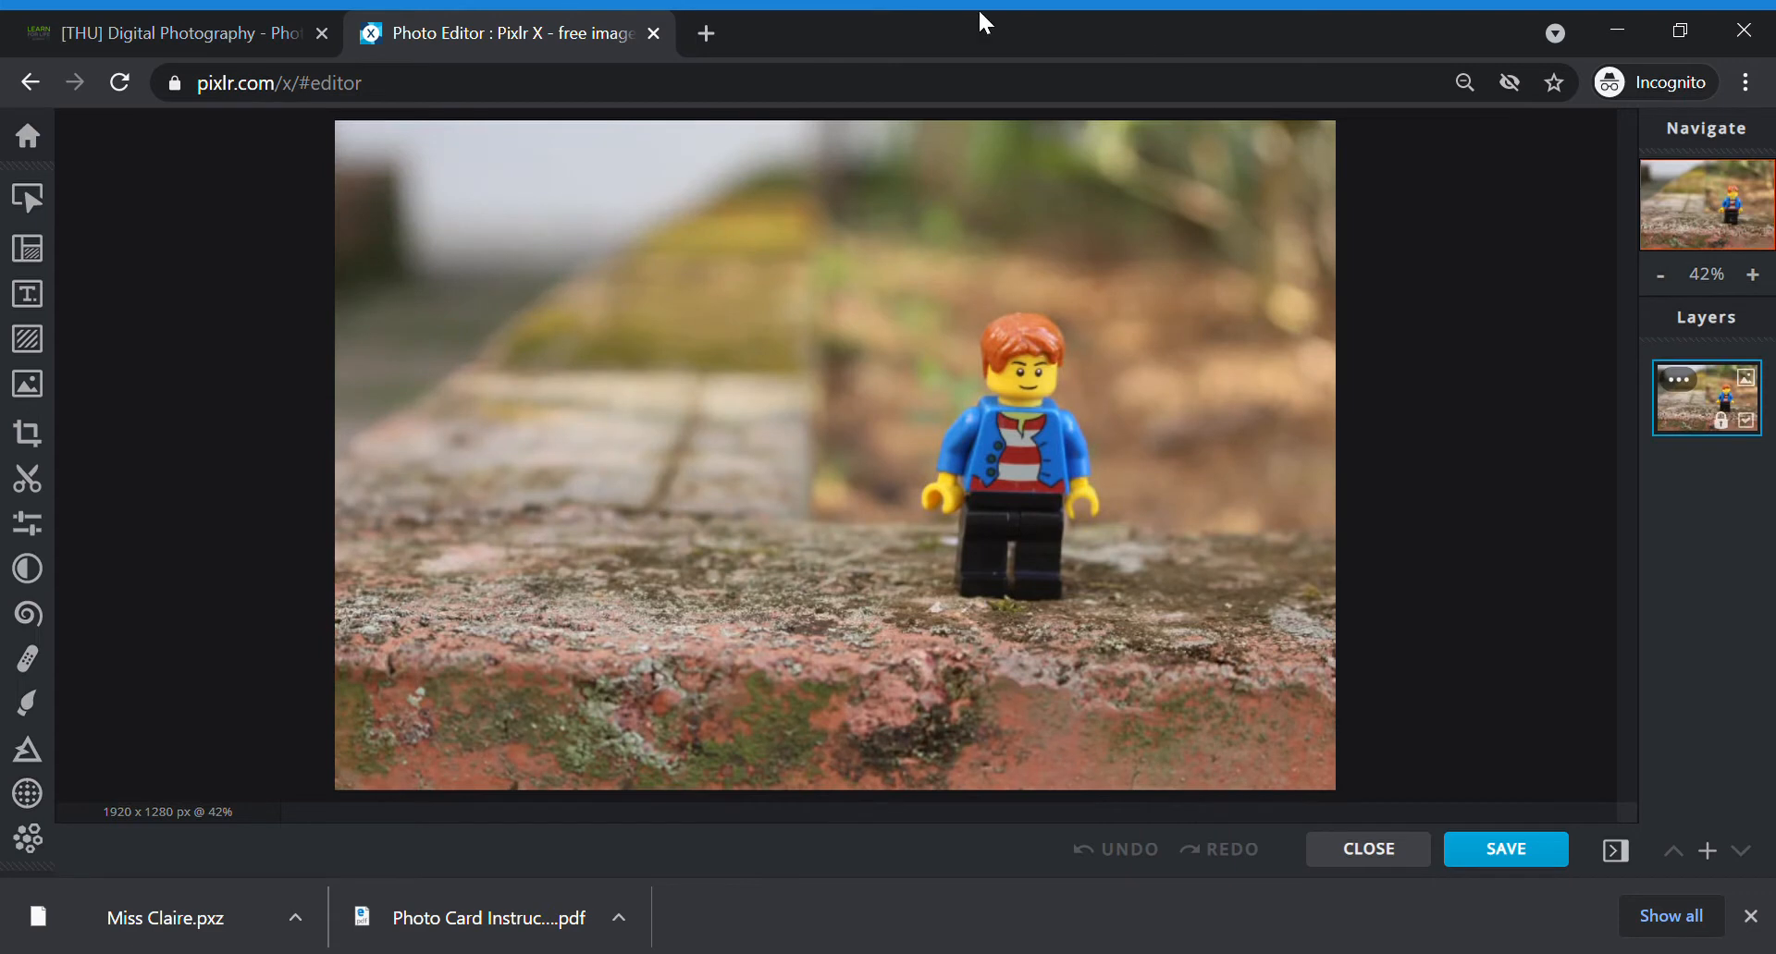
mouse_move(1324, 476)
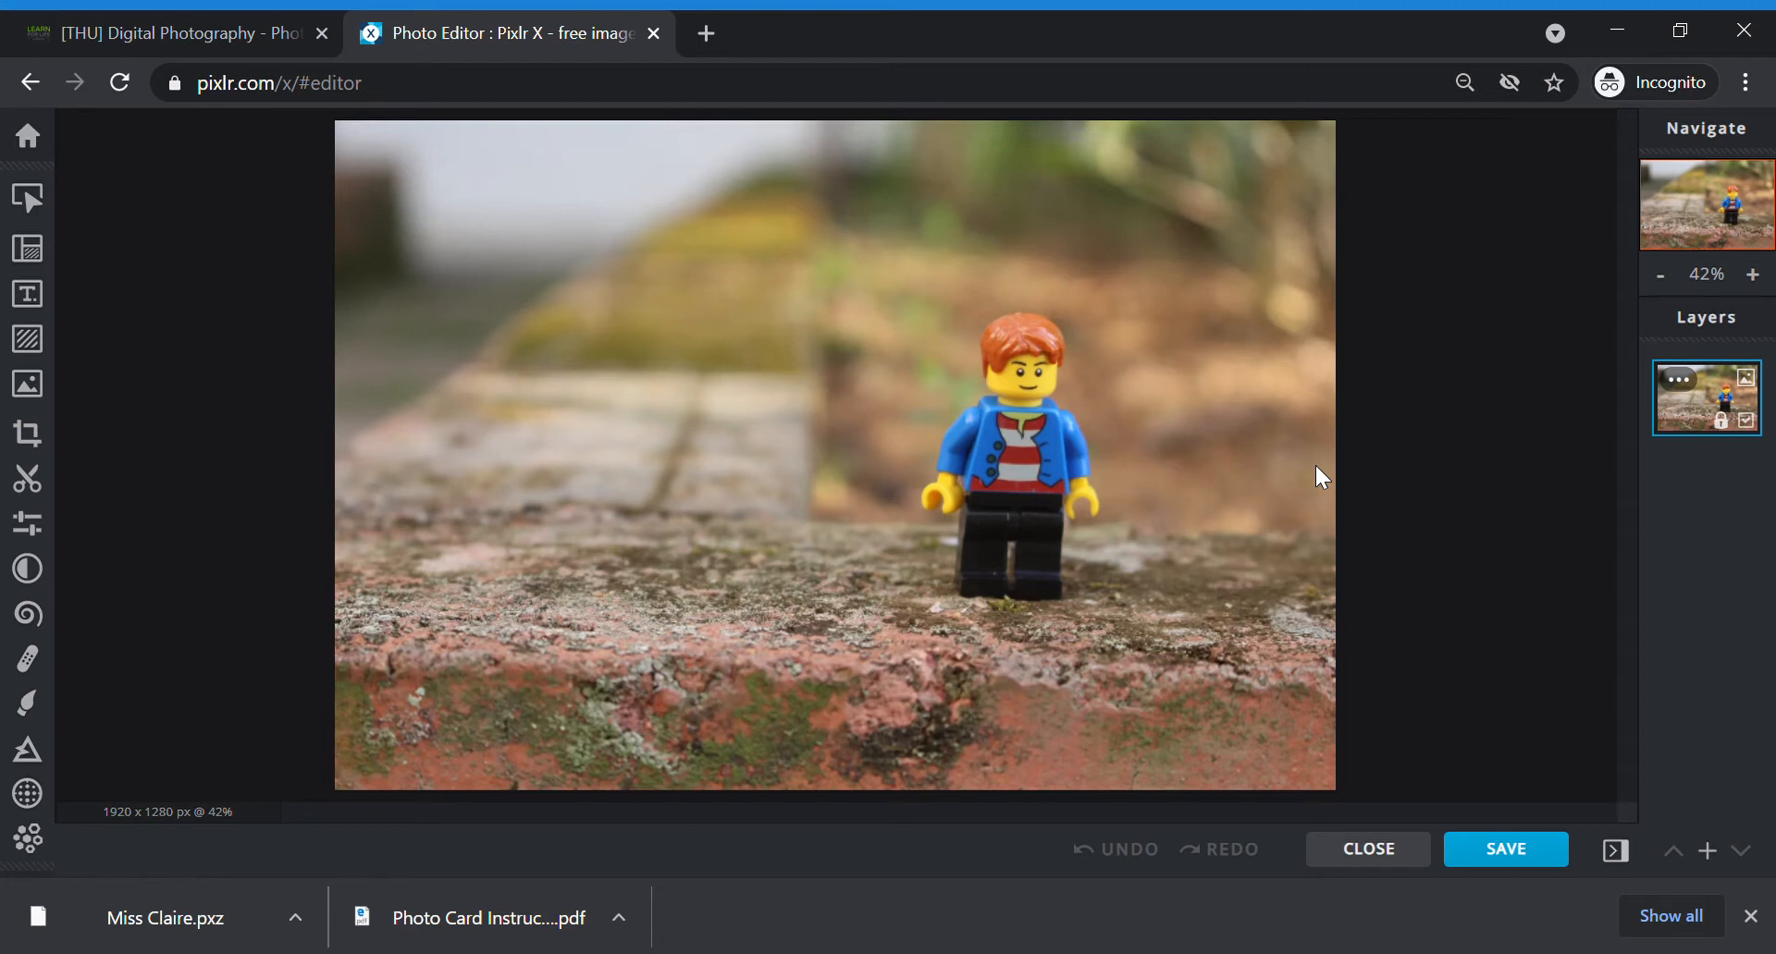
mouse_move(534, 499)
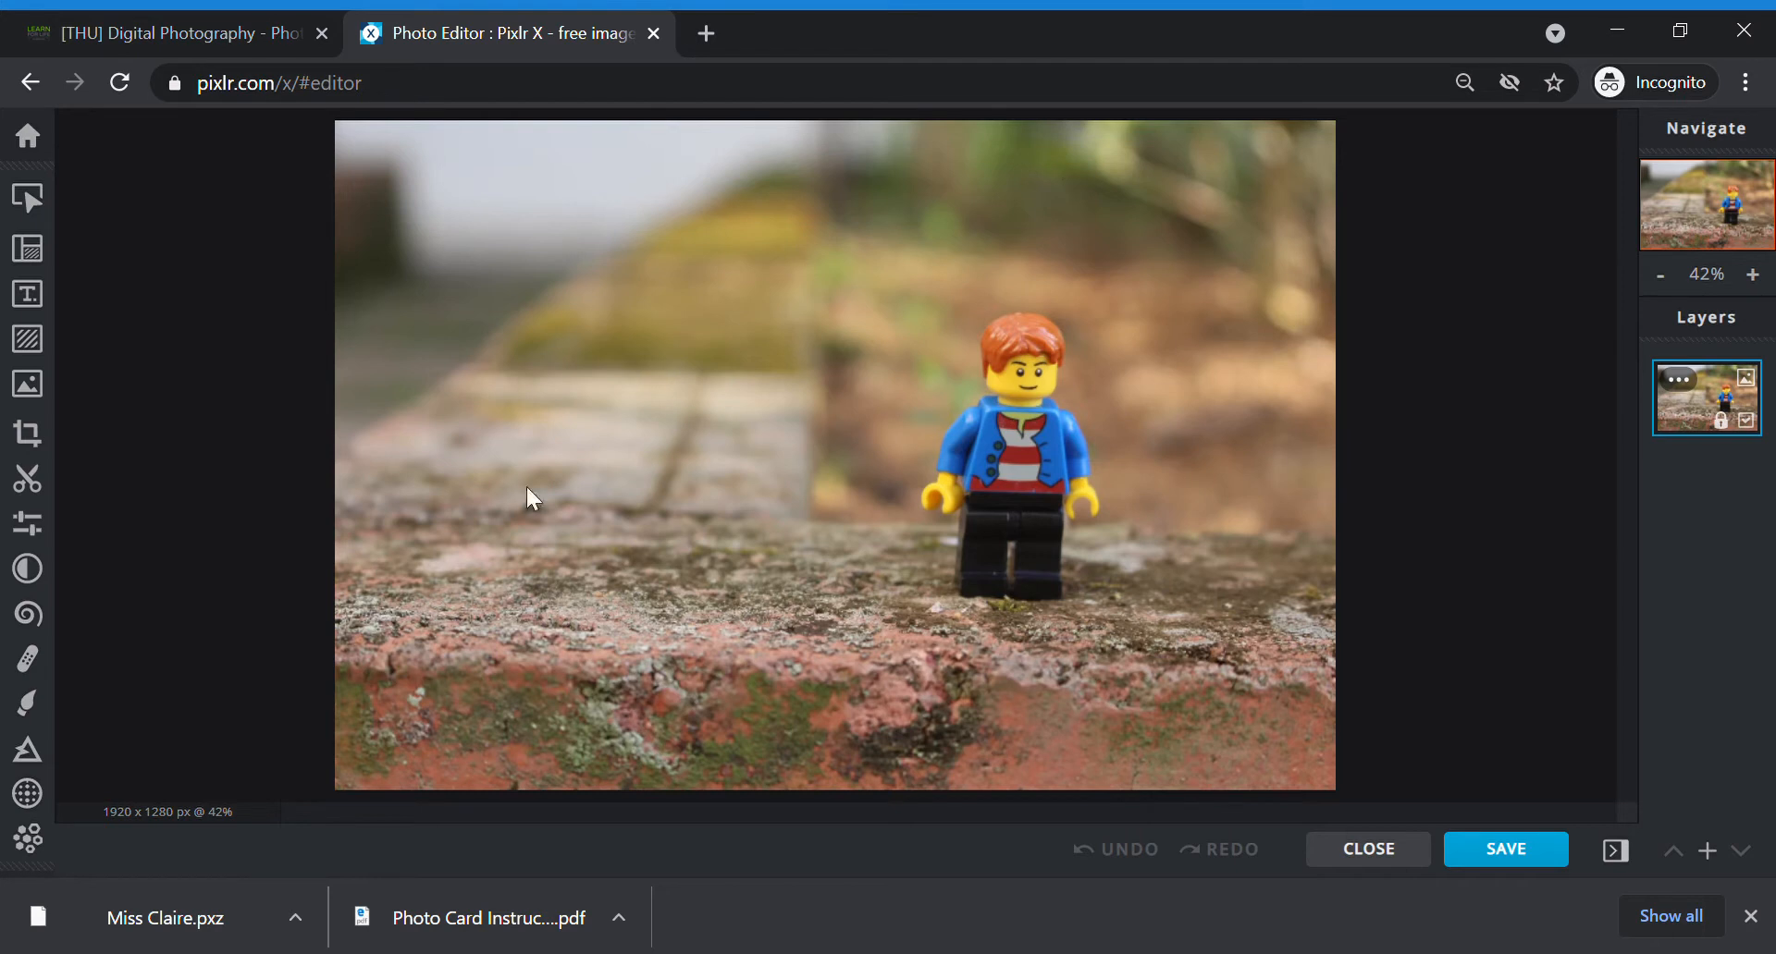
mouse_move(1076, 288)
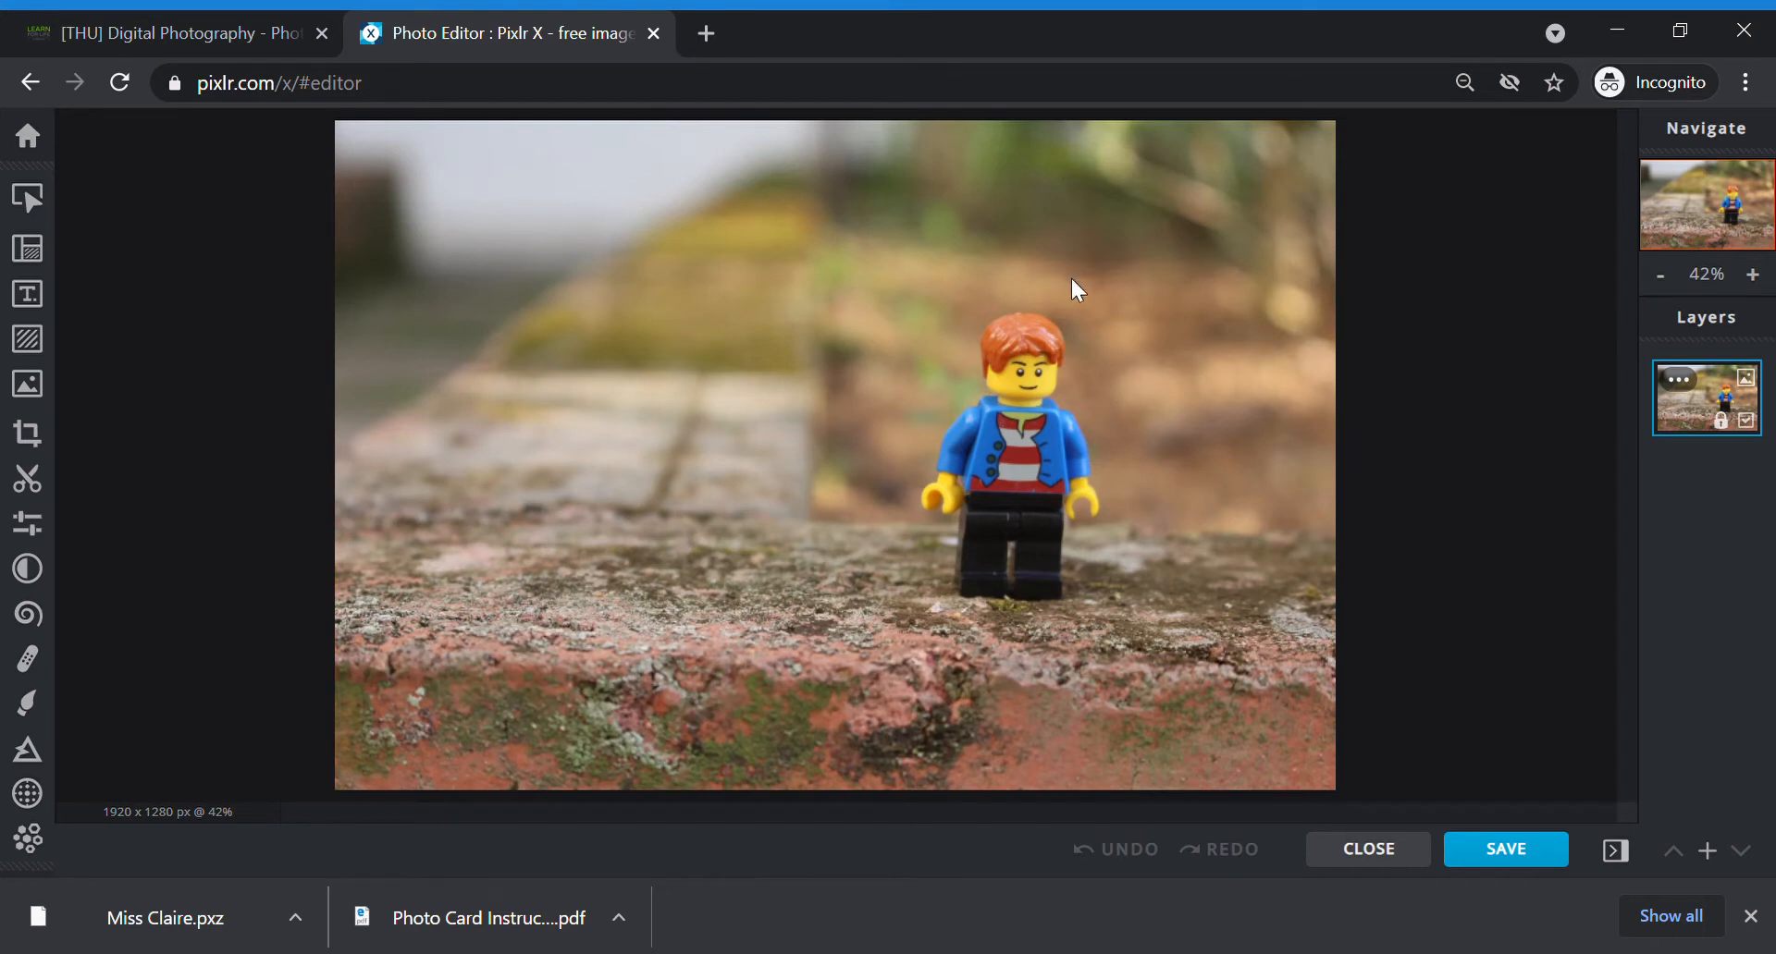
mouse_move(646, 390)
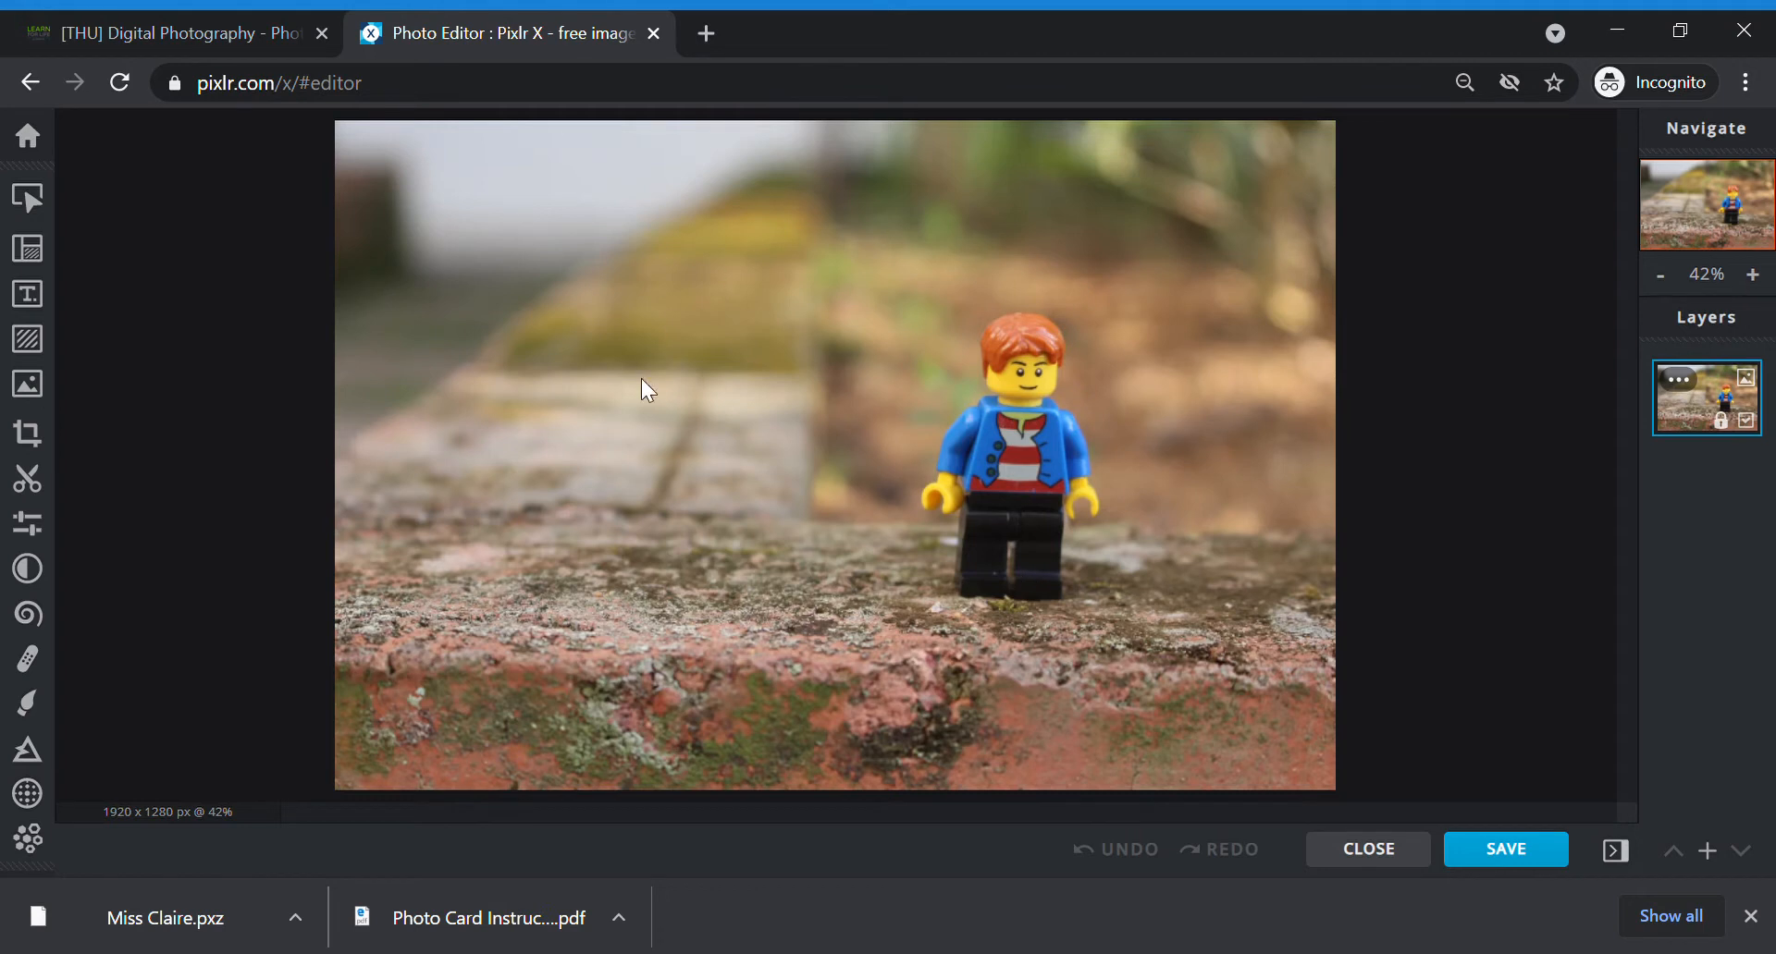
mouse_move(994, 390)
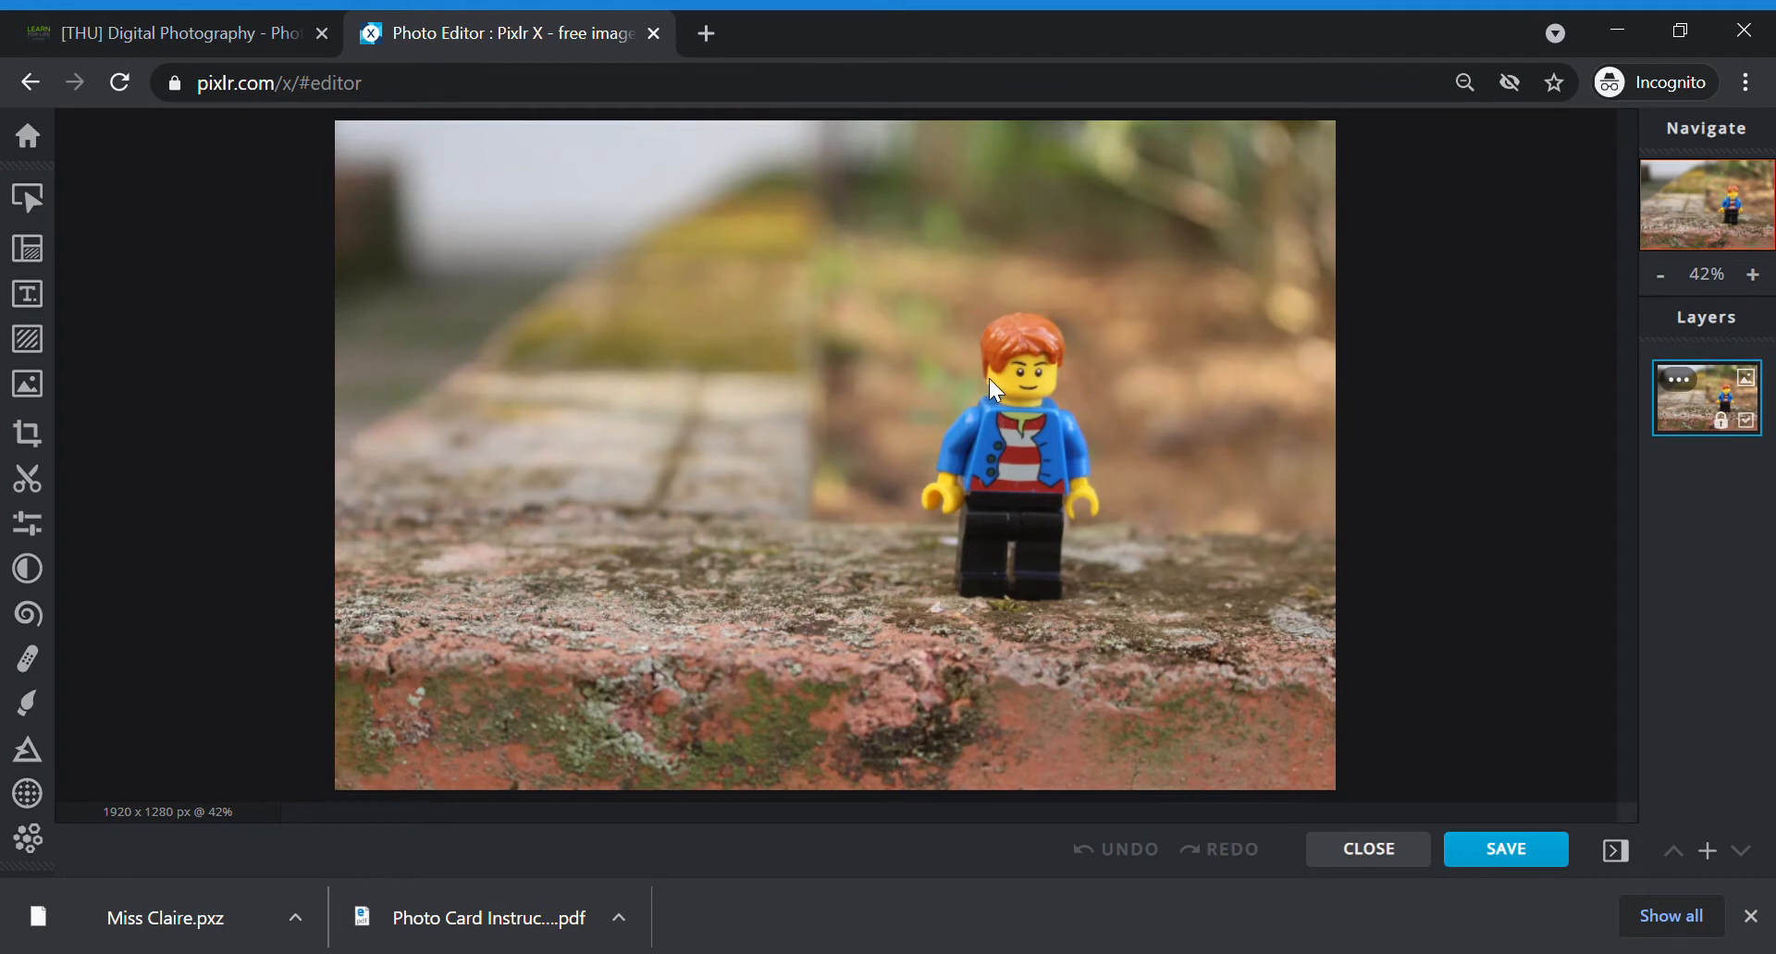
mouse_move(1719, 378)
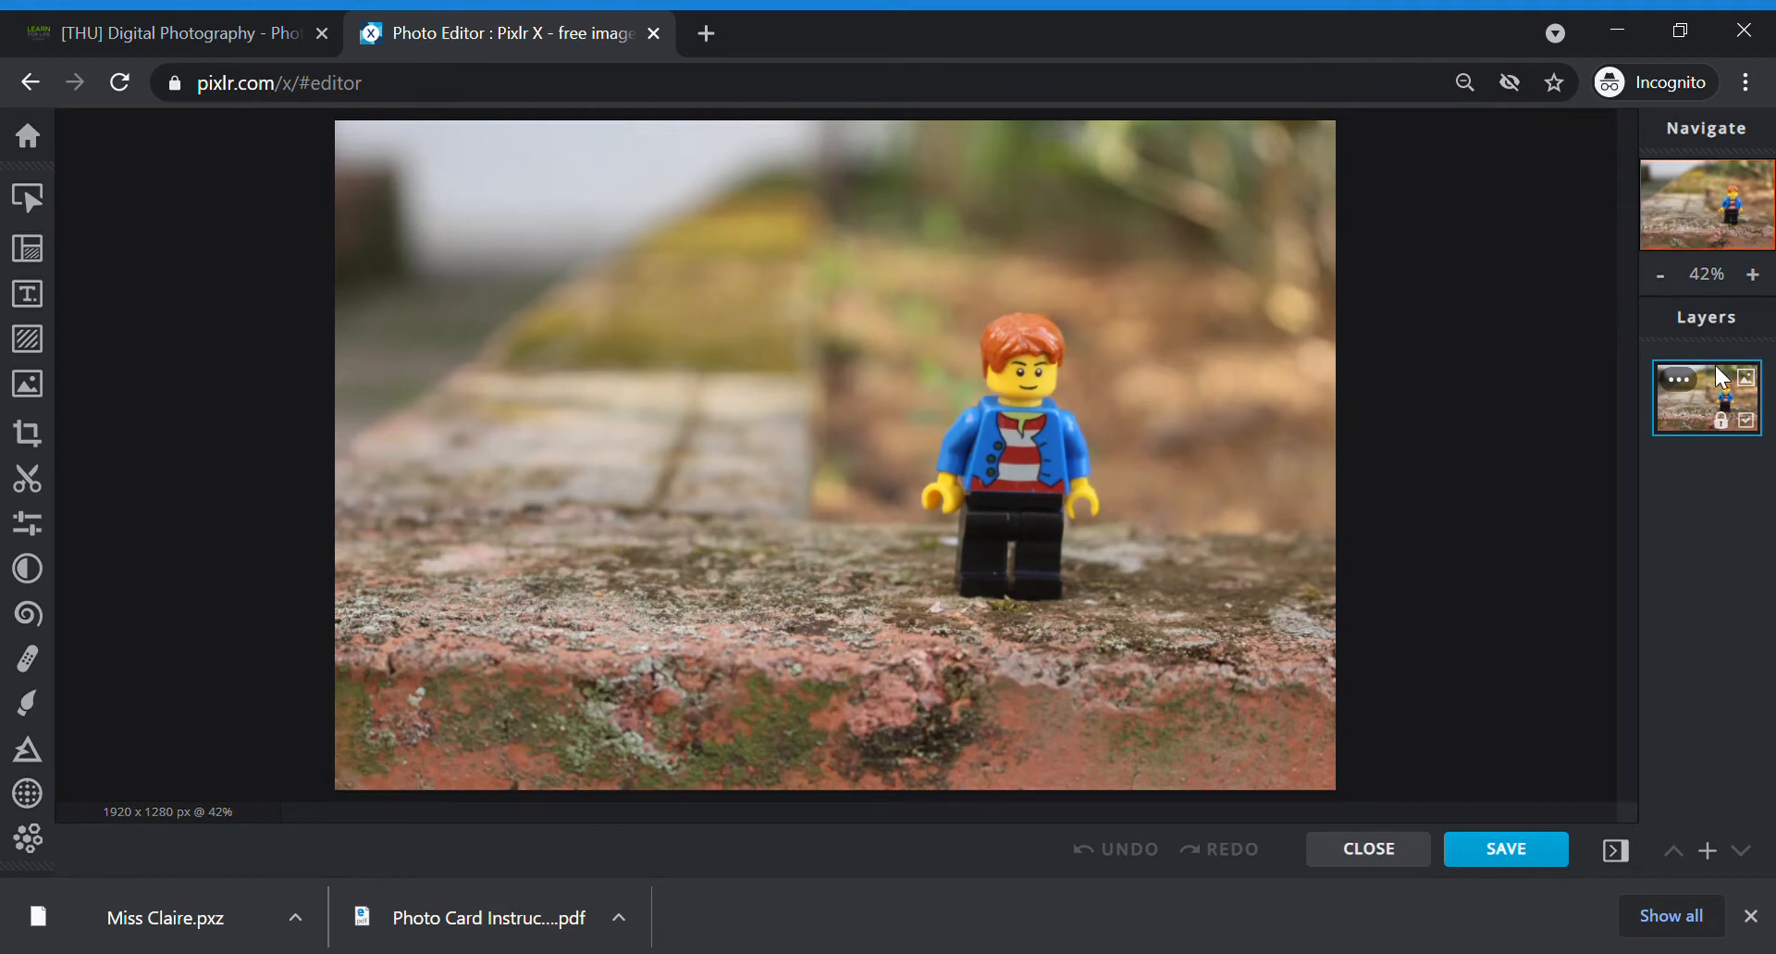
mouse_move(1356, 301)
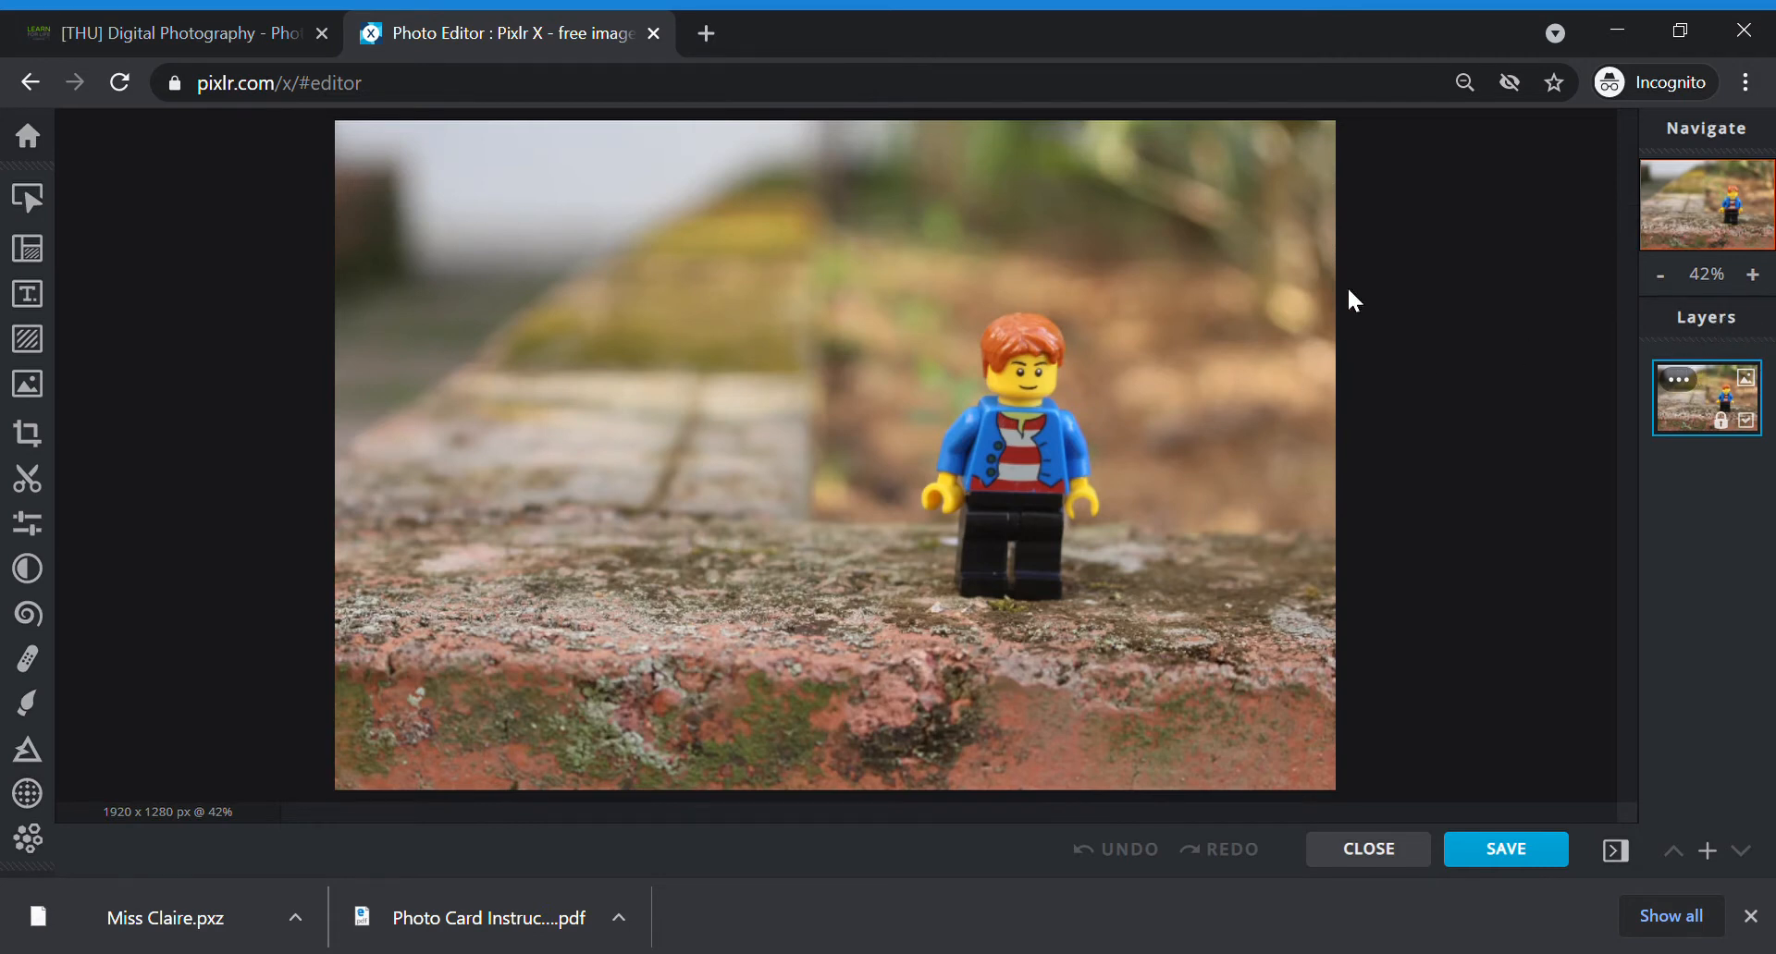
mouse_move(1353, 248)
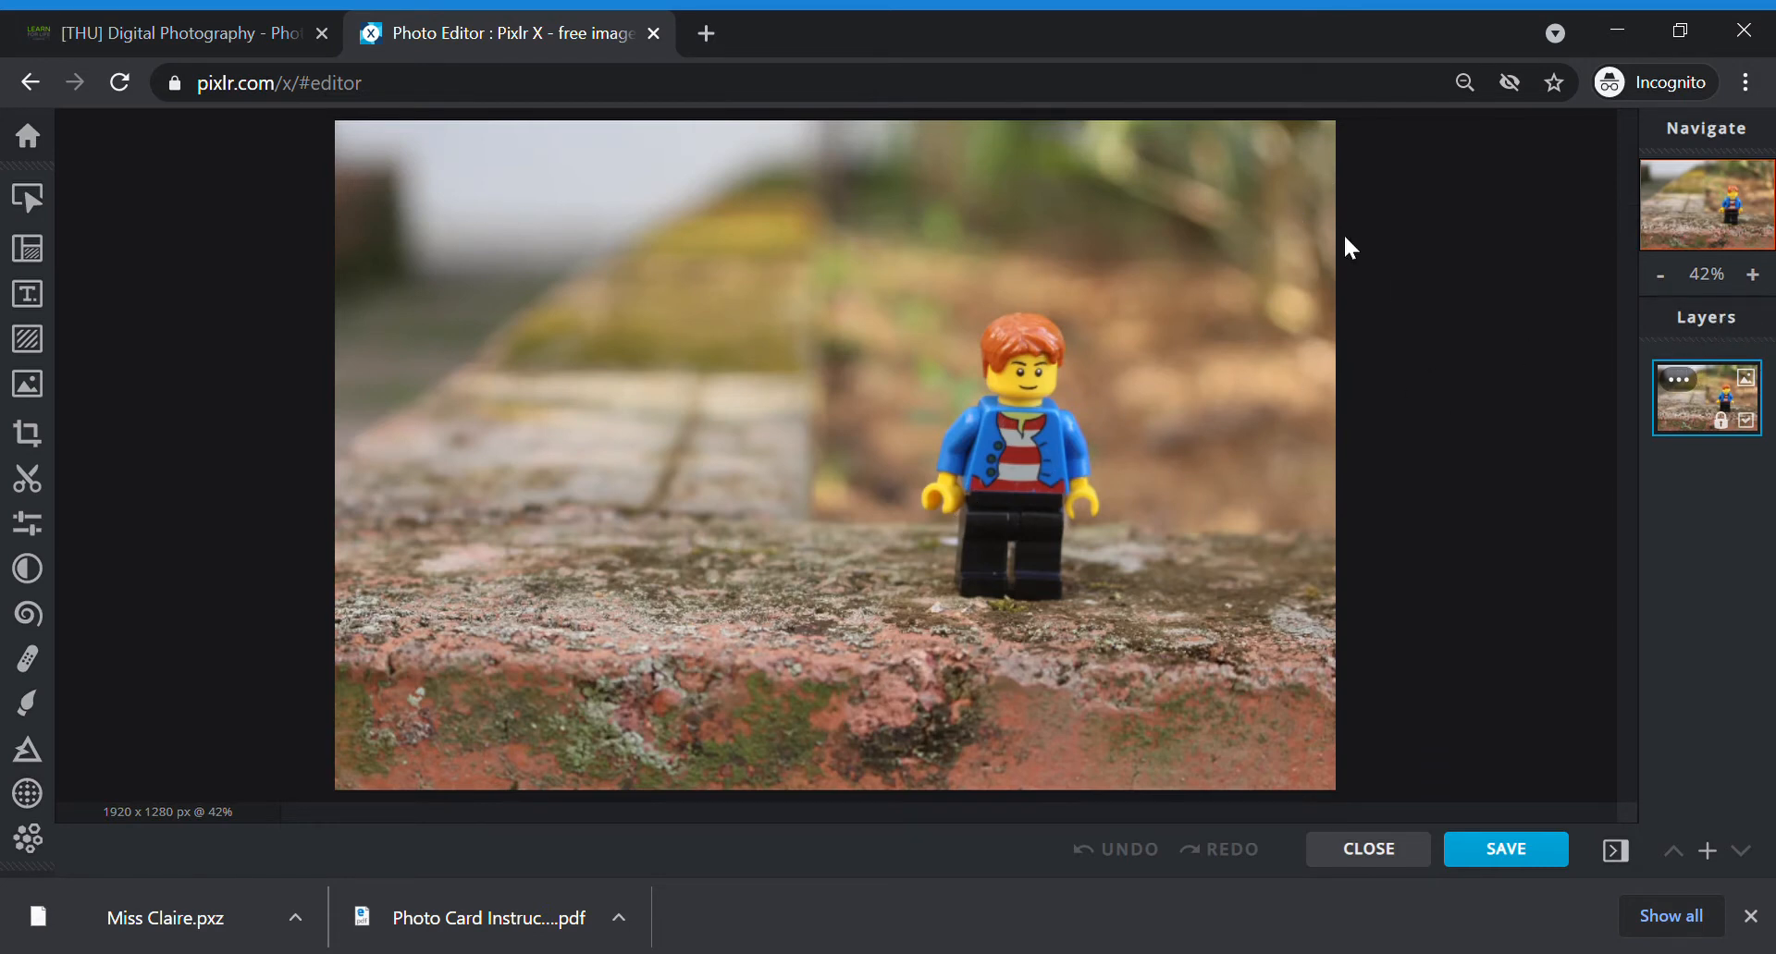
mouse_move(1750, 470)
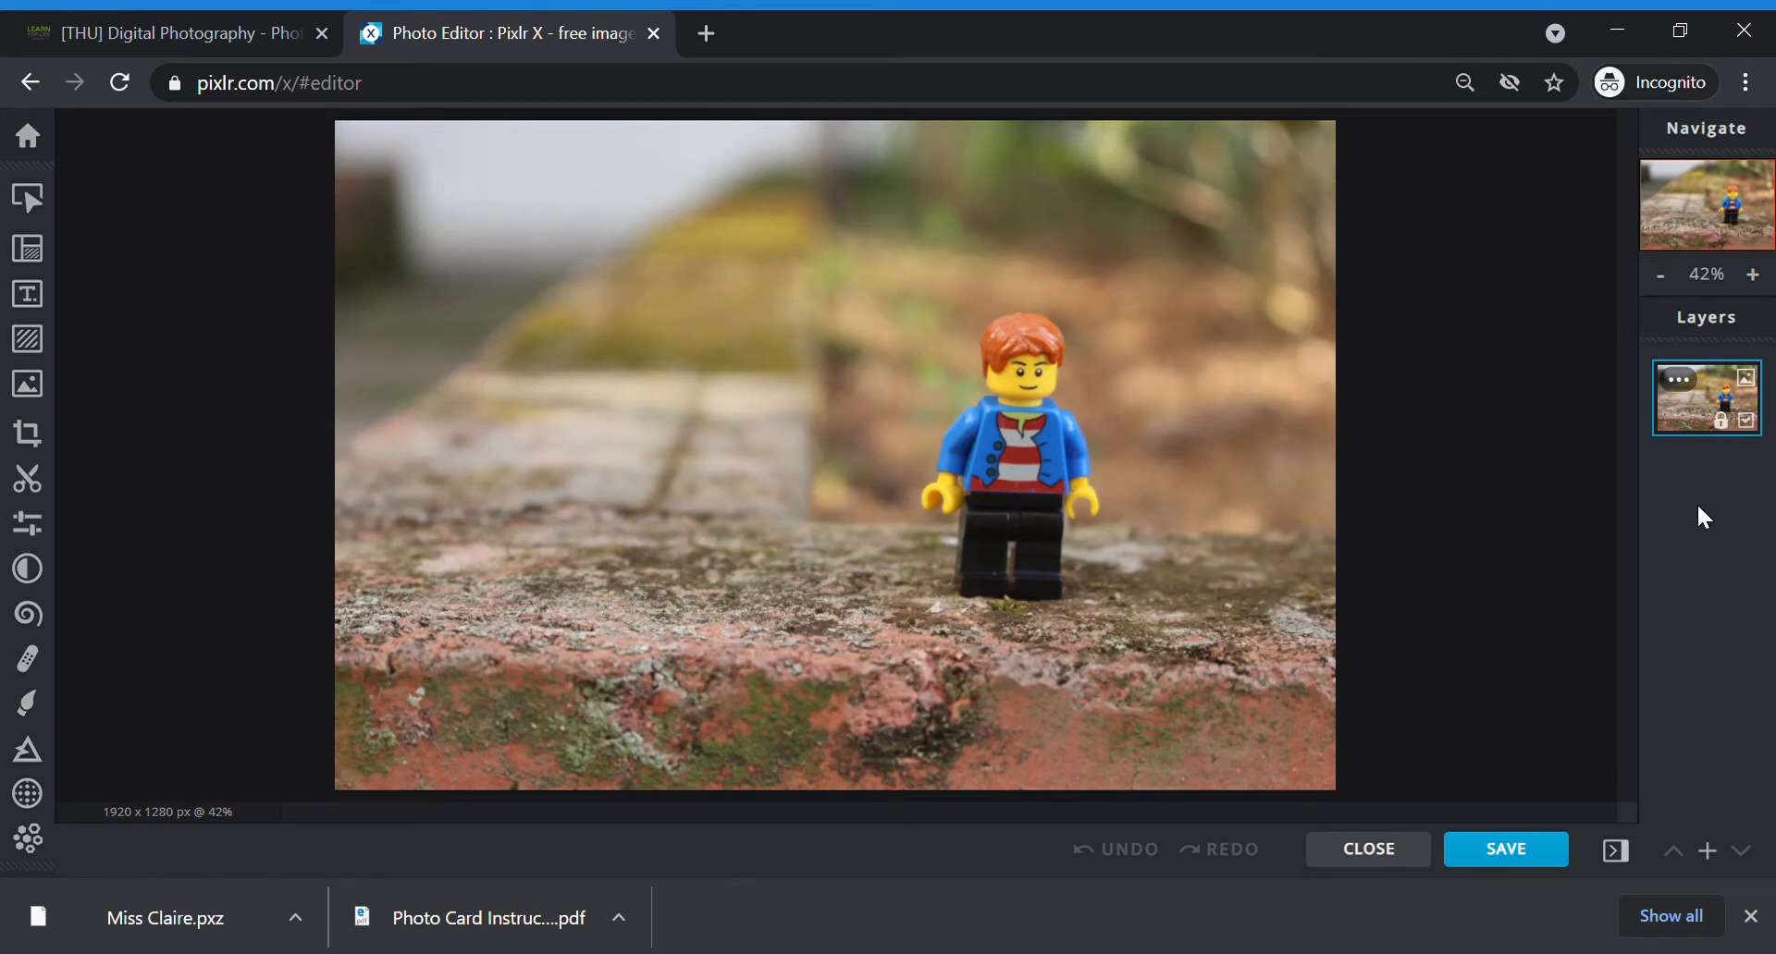
mouse_move(1223, 762)
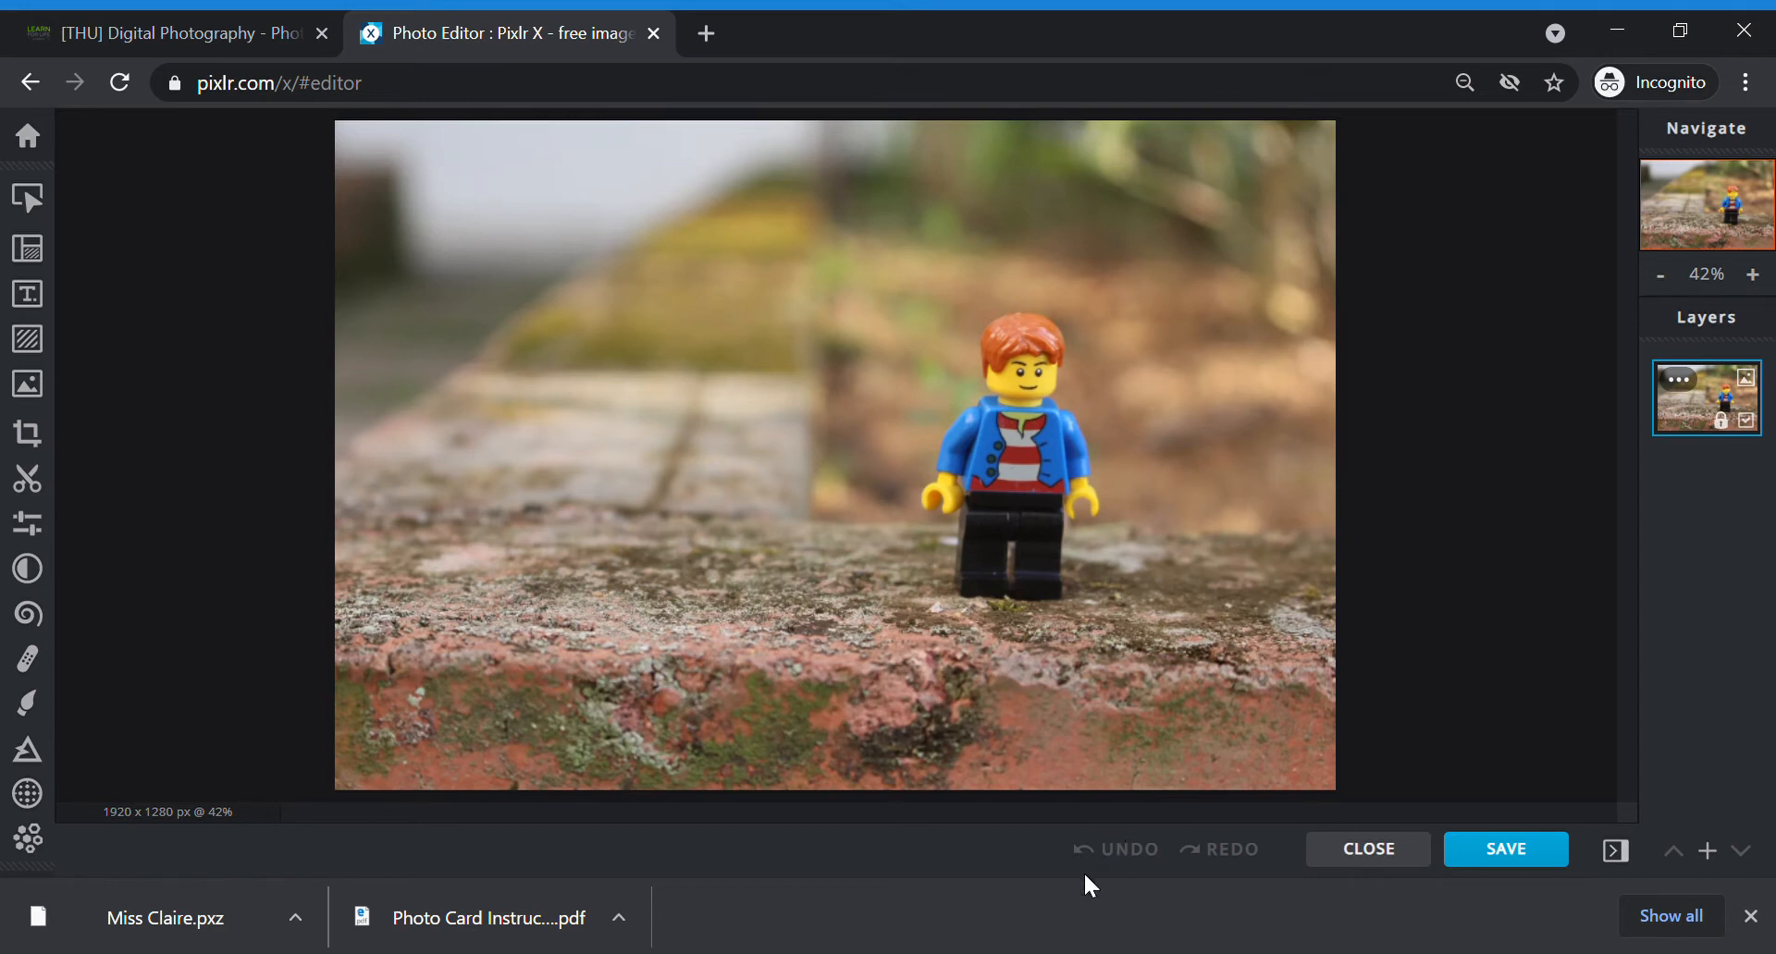
mouse_move(1129, 935)
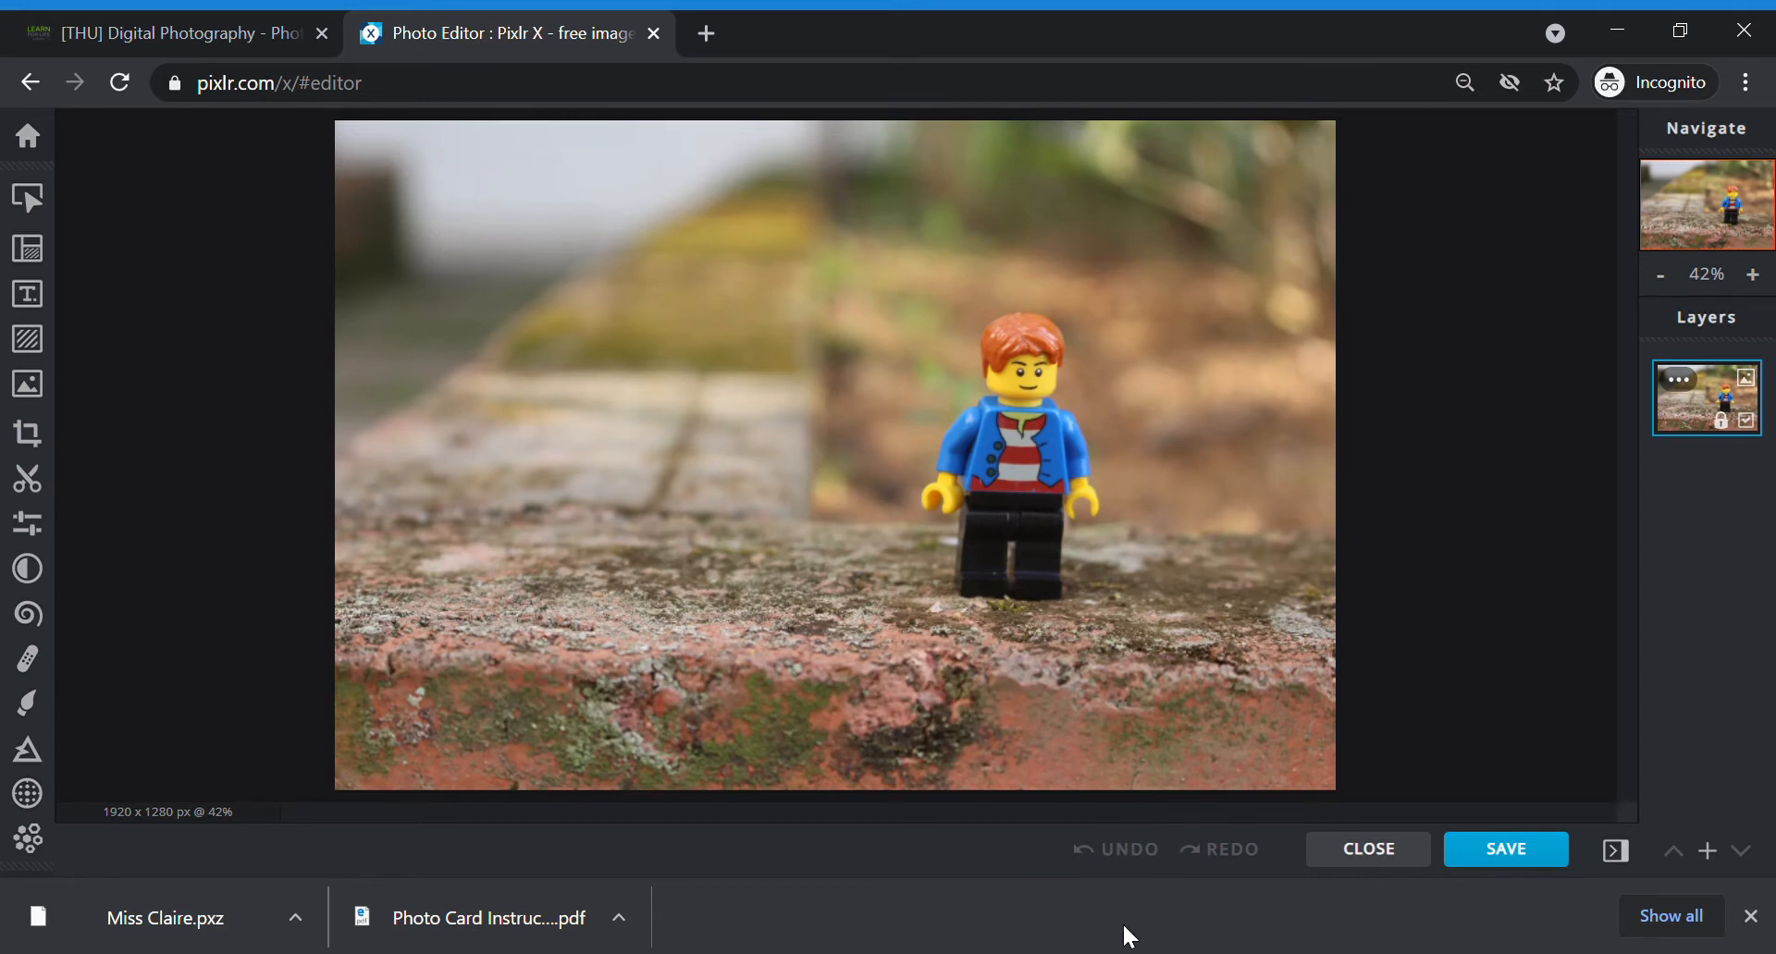
mouse_move(1121, 863)
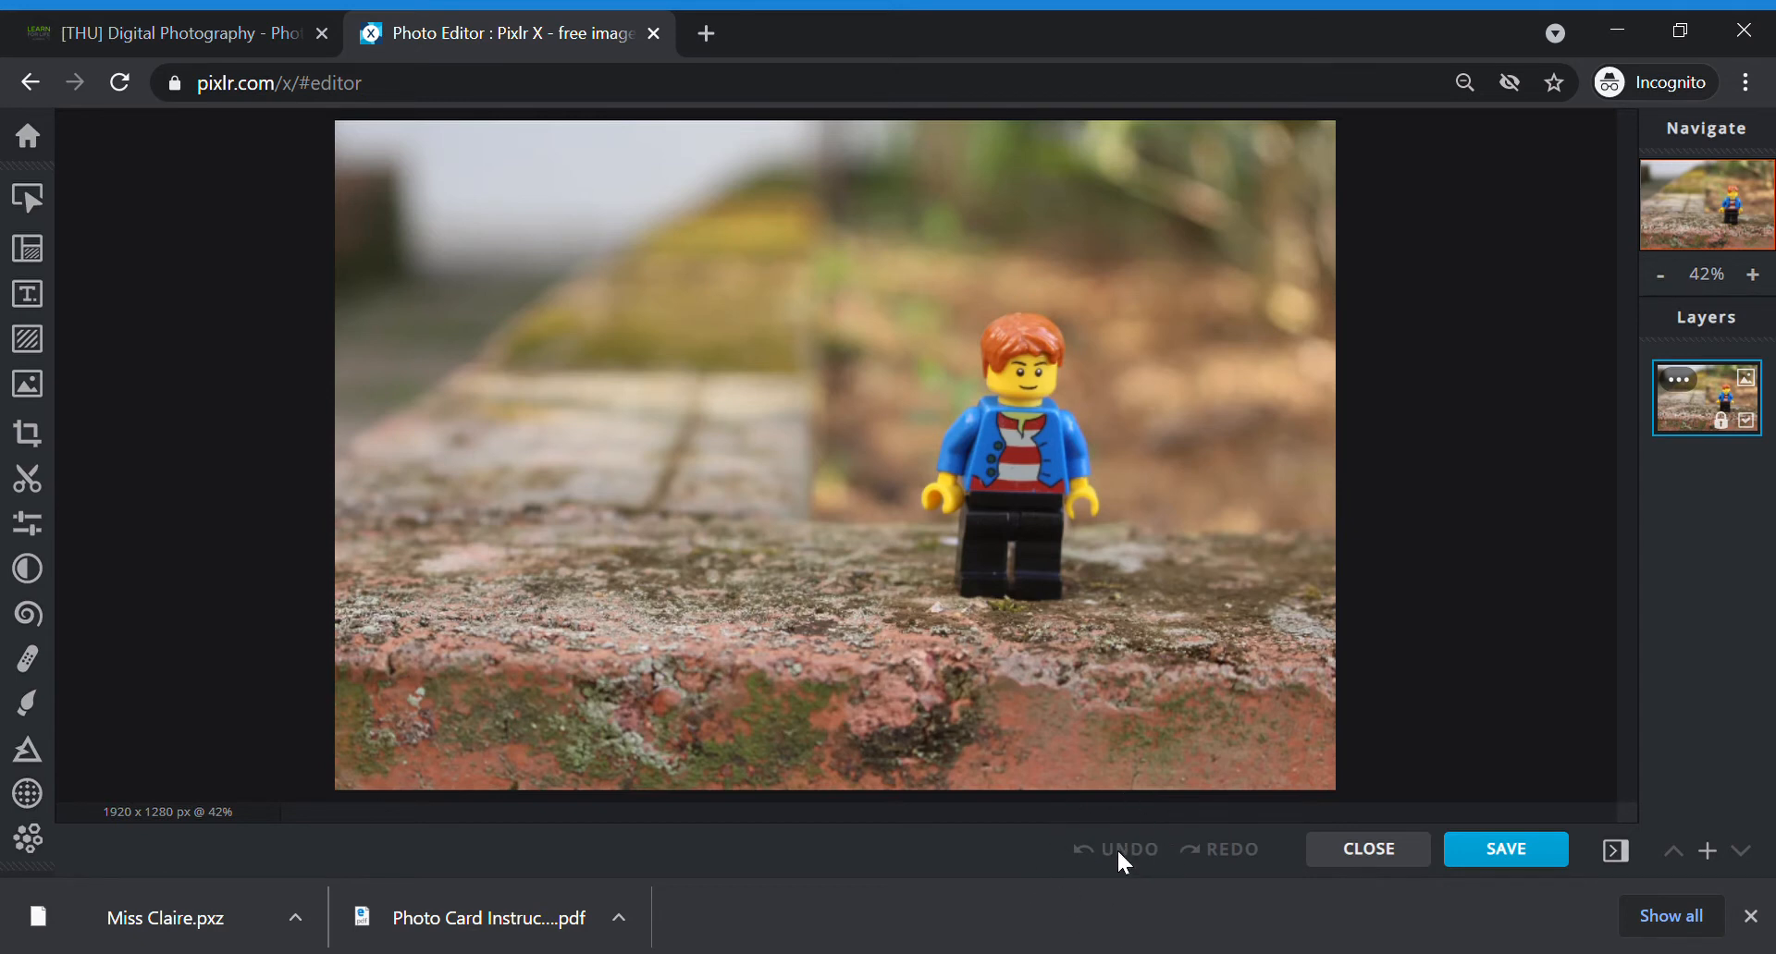
mouse_move(1359, 889)
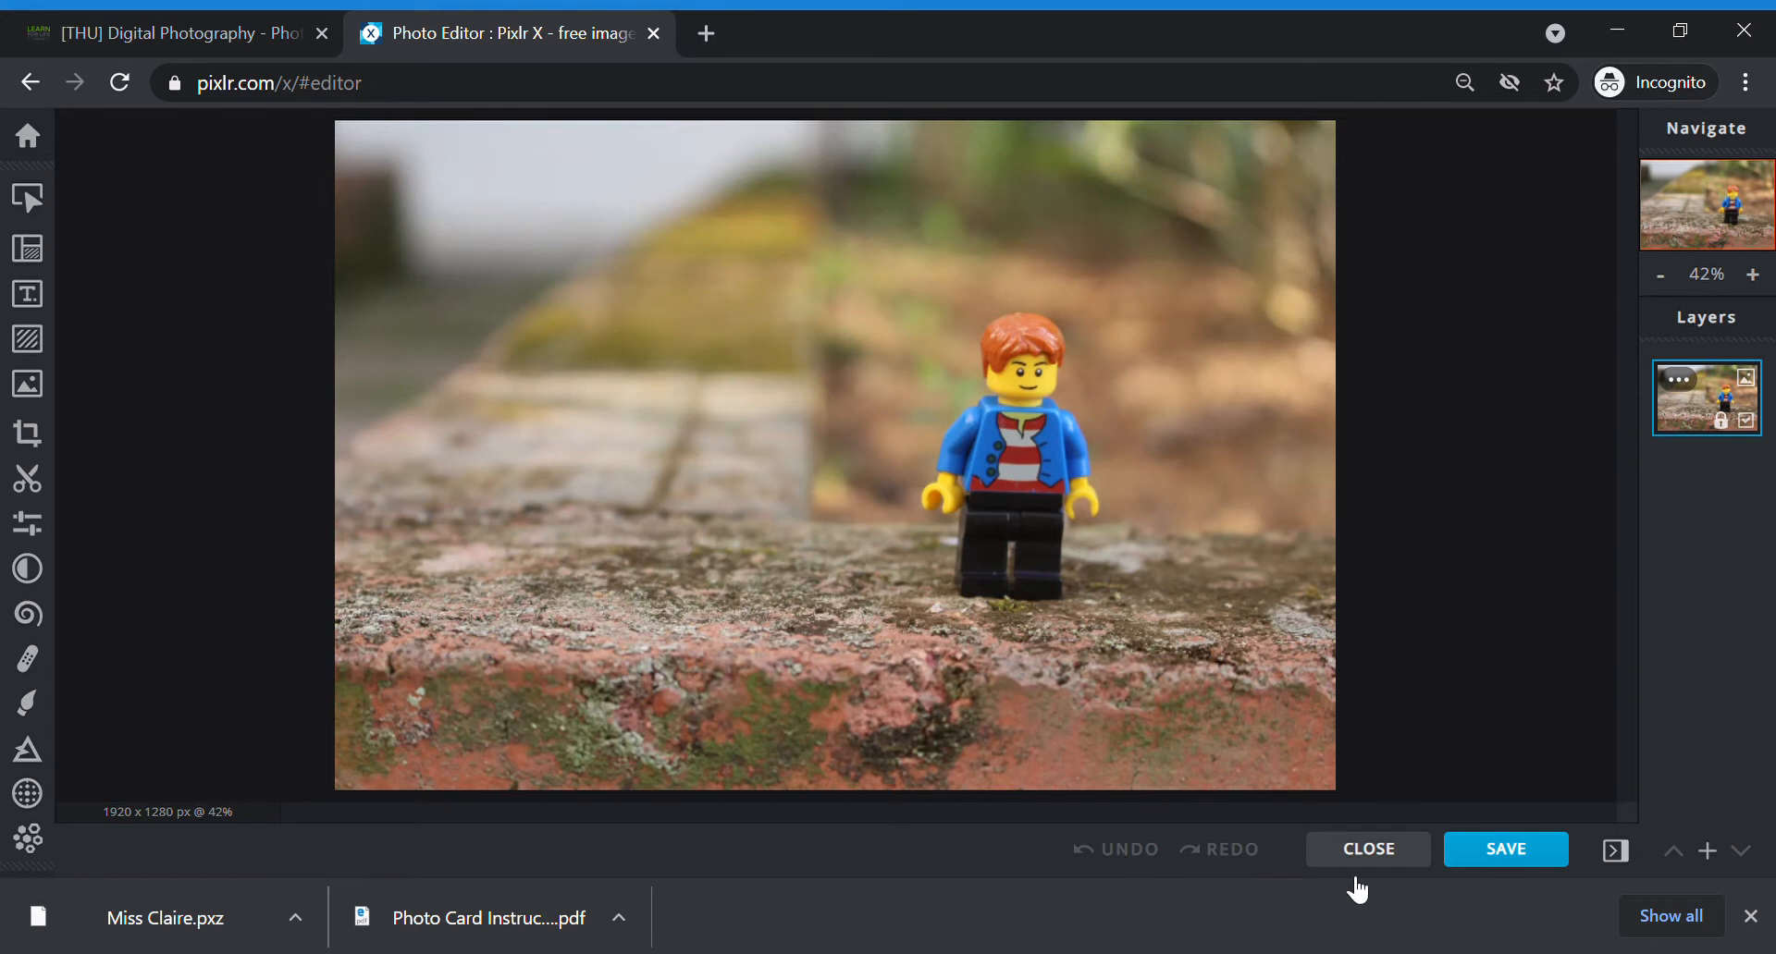
mouse_move(1237, 412)
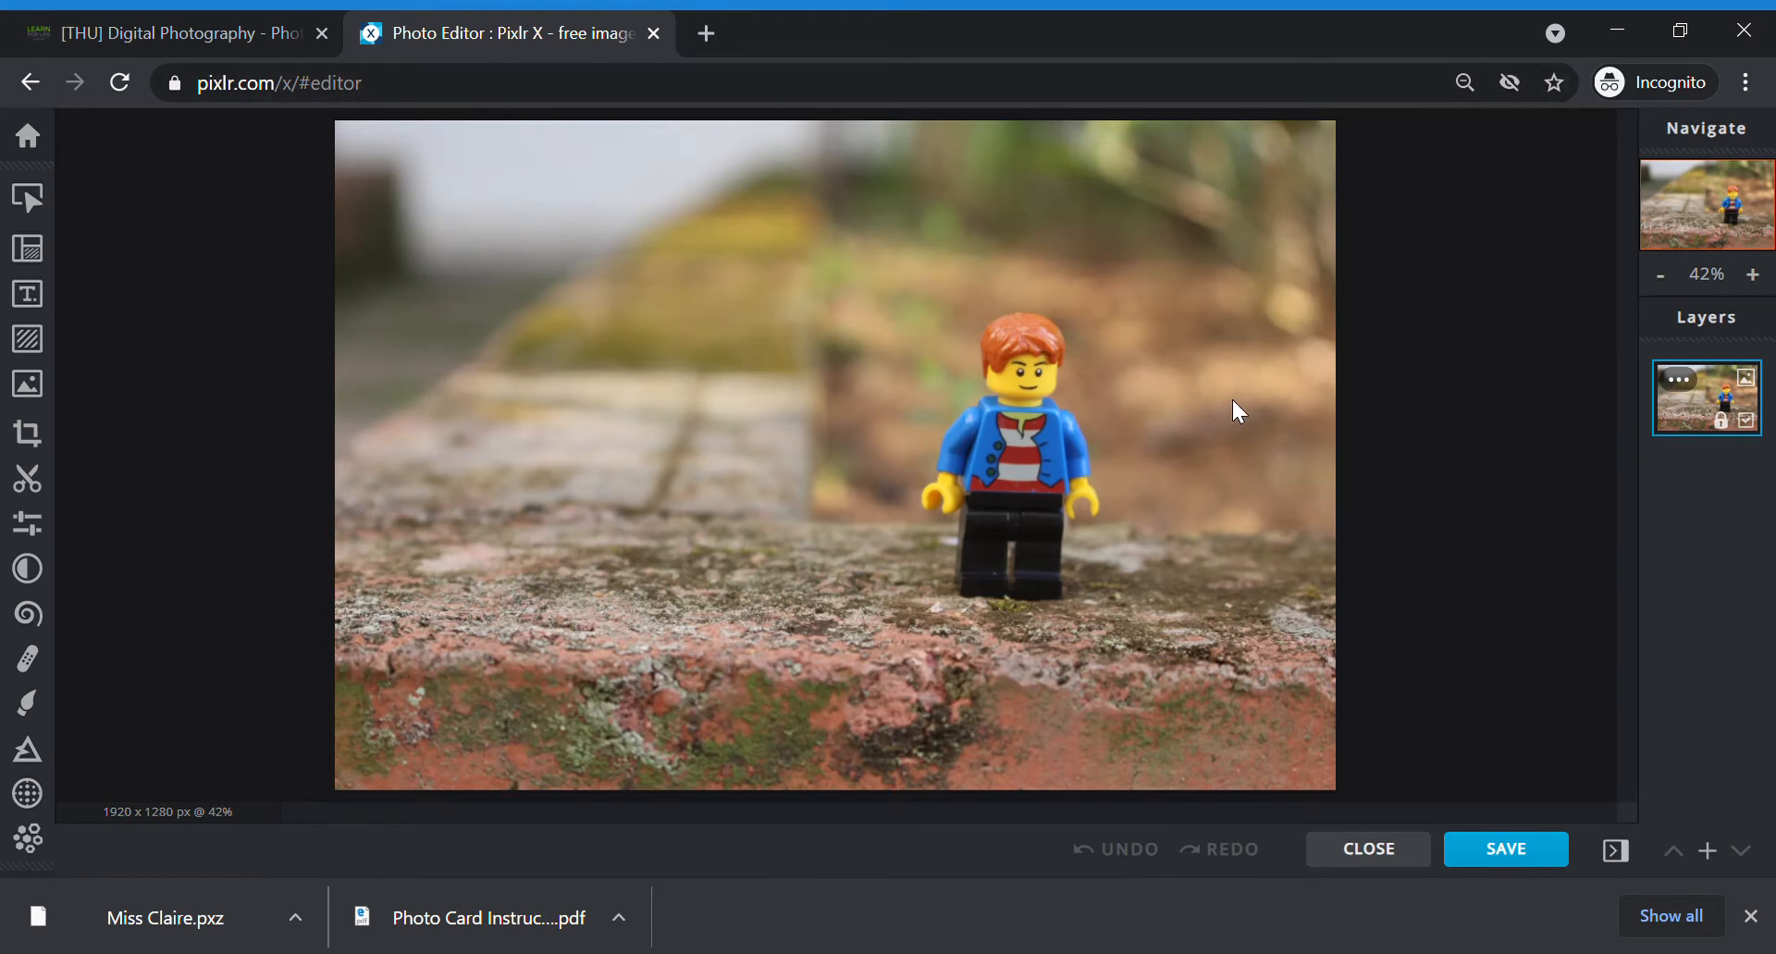
mouse_move(1553, 781)
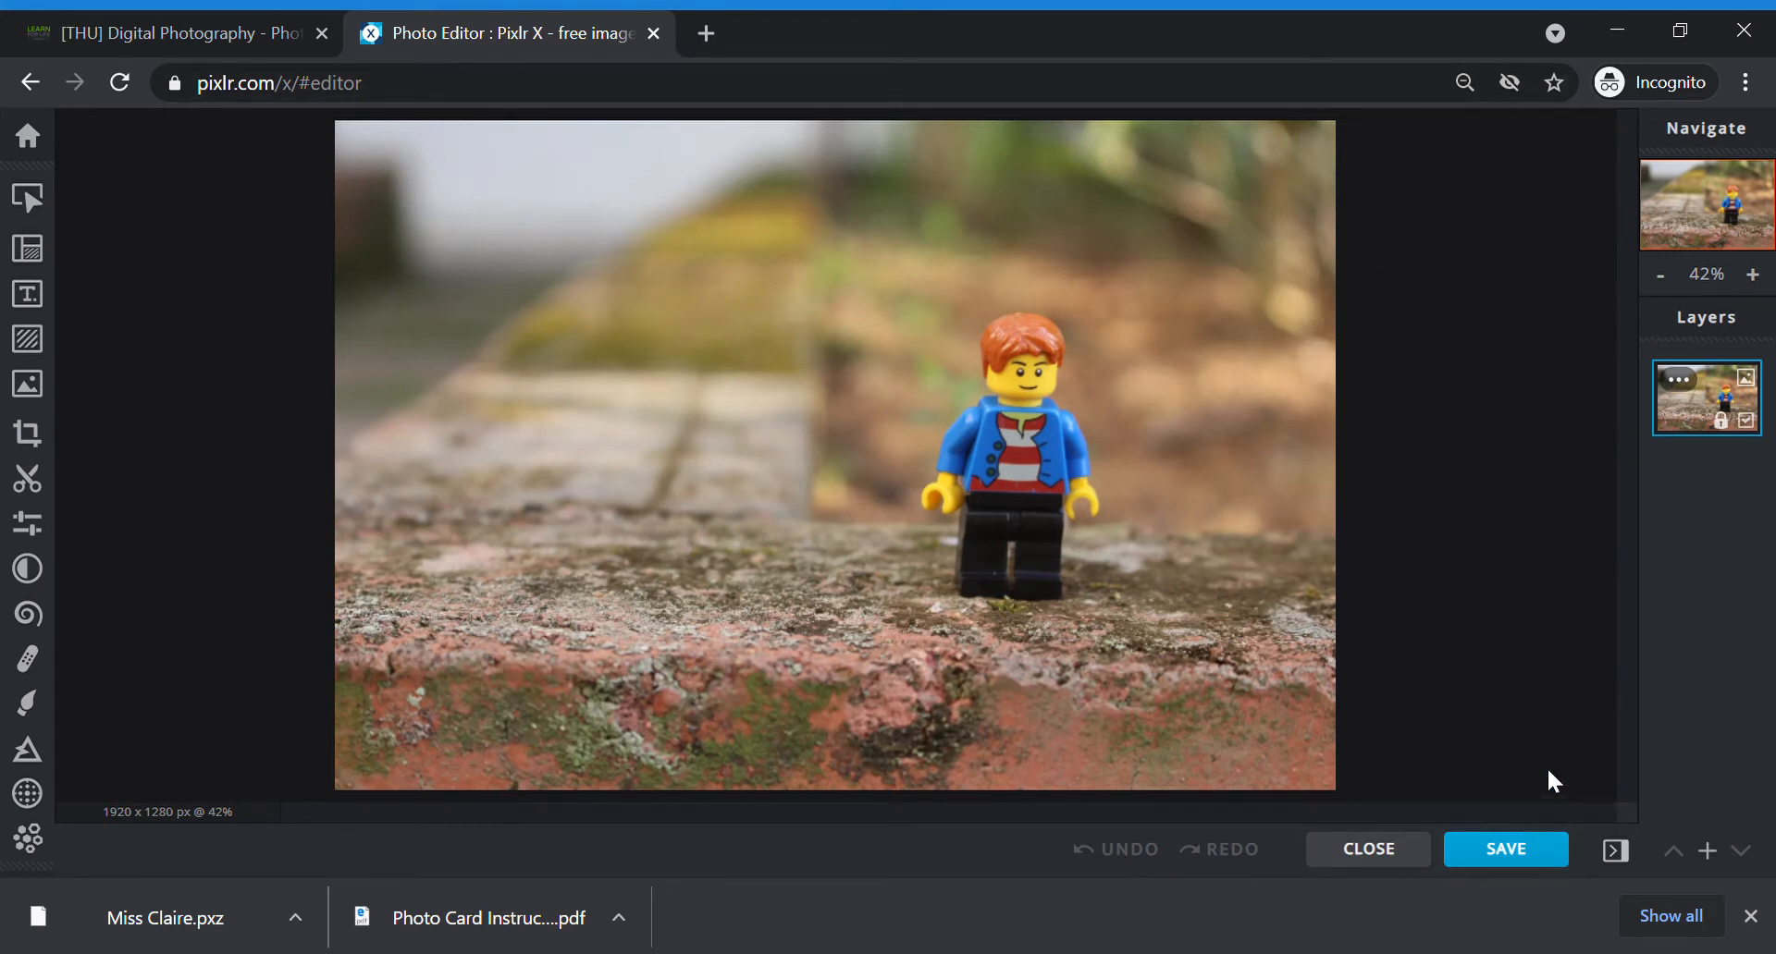
mouse_move(311, 519)
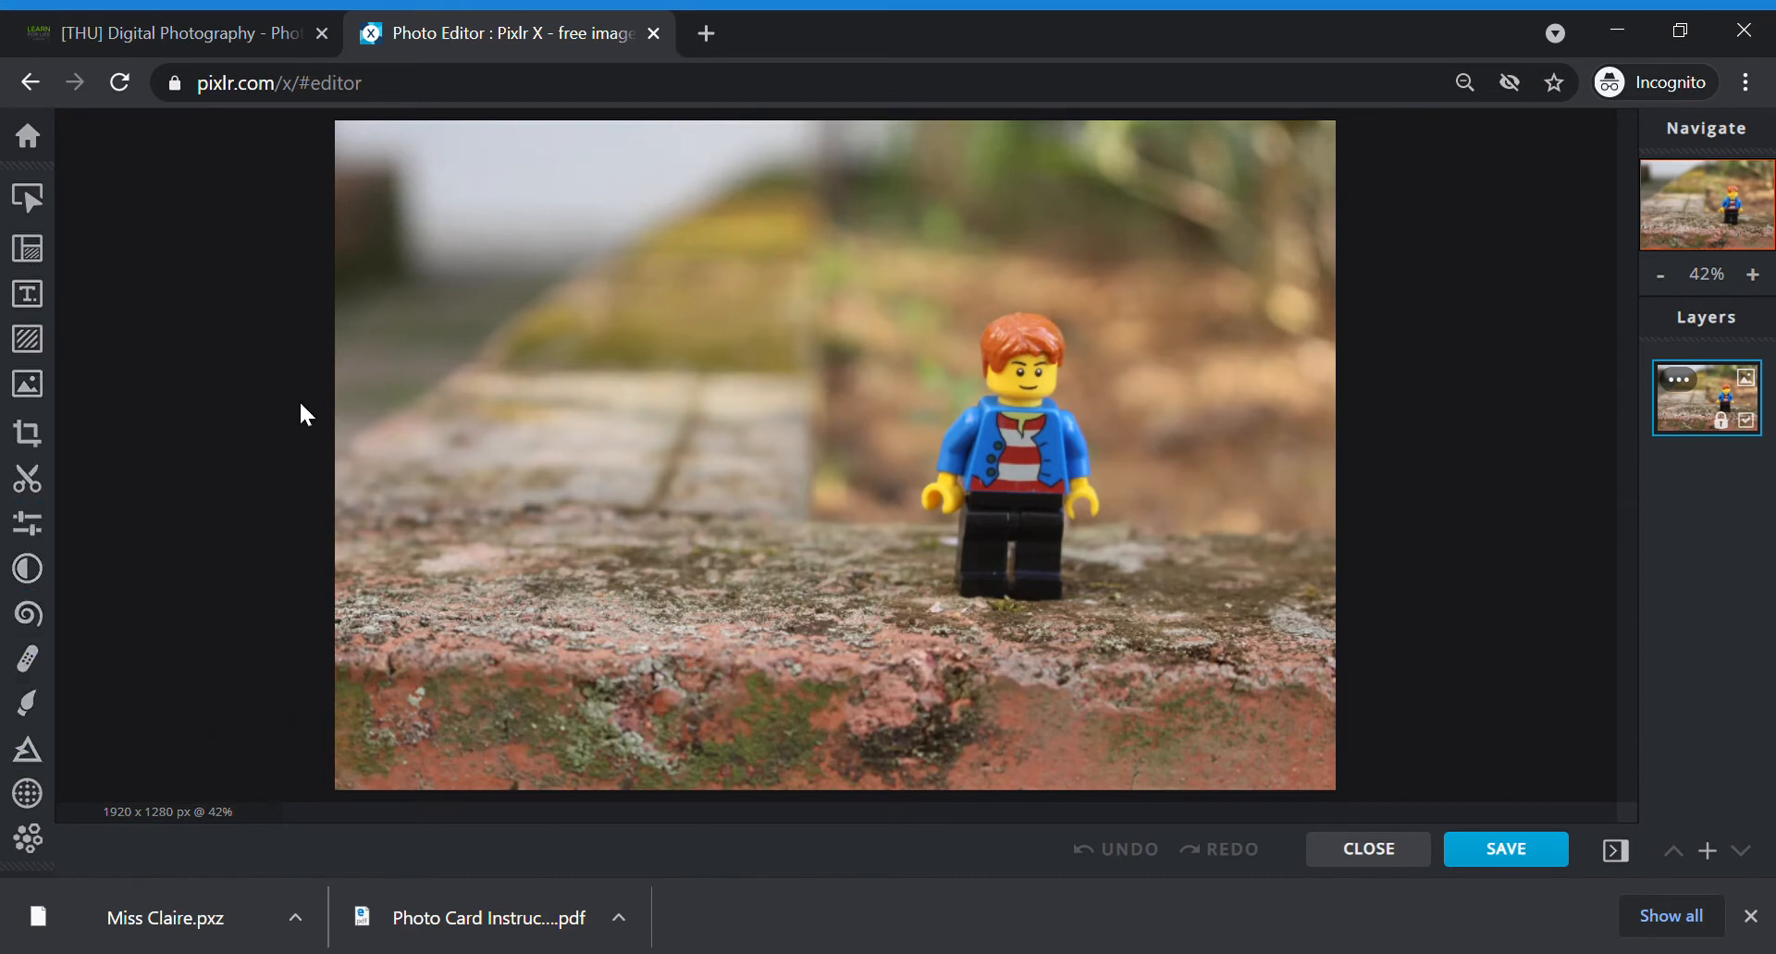
mouse_move(297, 421)
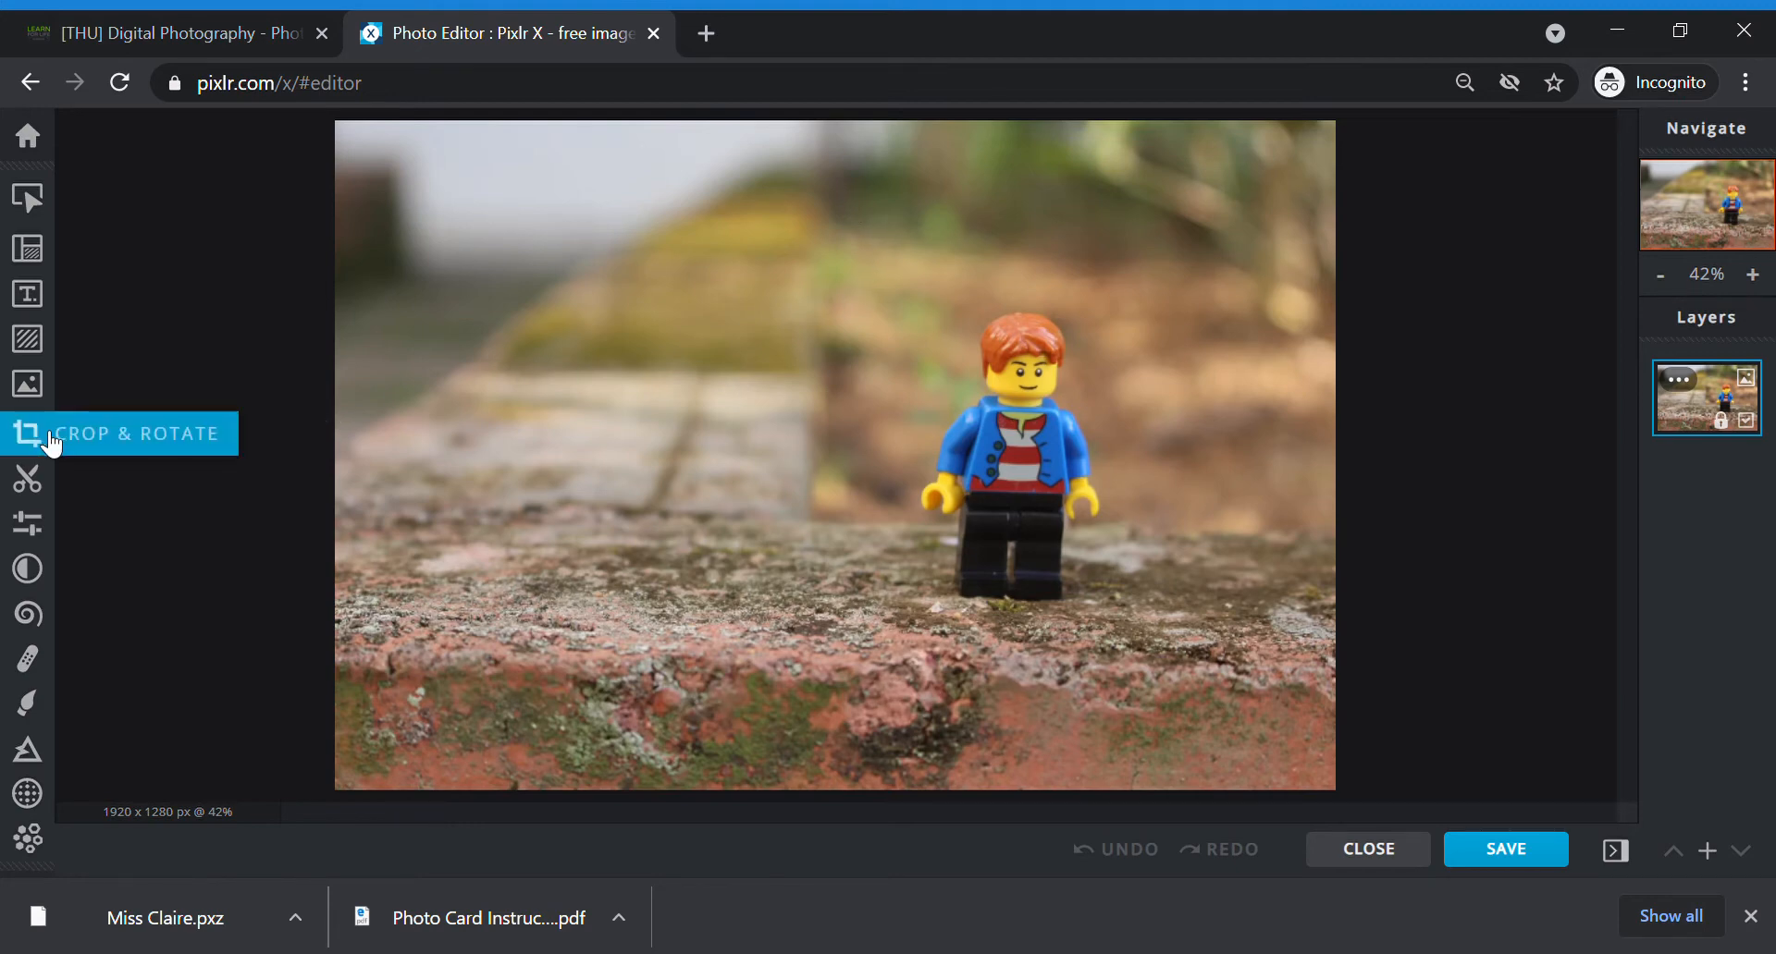
Step: In Crop & Rotate, tilt the Straighten slider both ways and return it to 0°
left_click(25, 433)
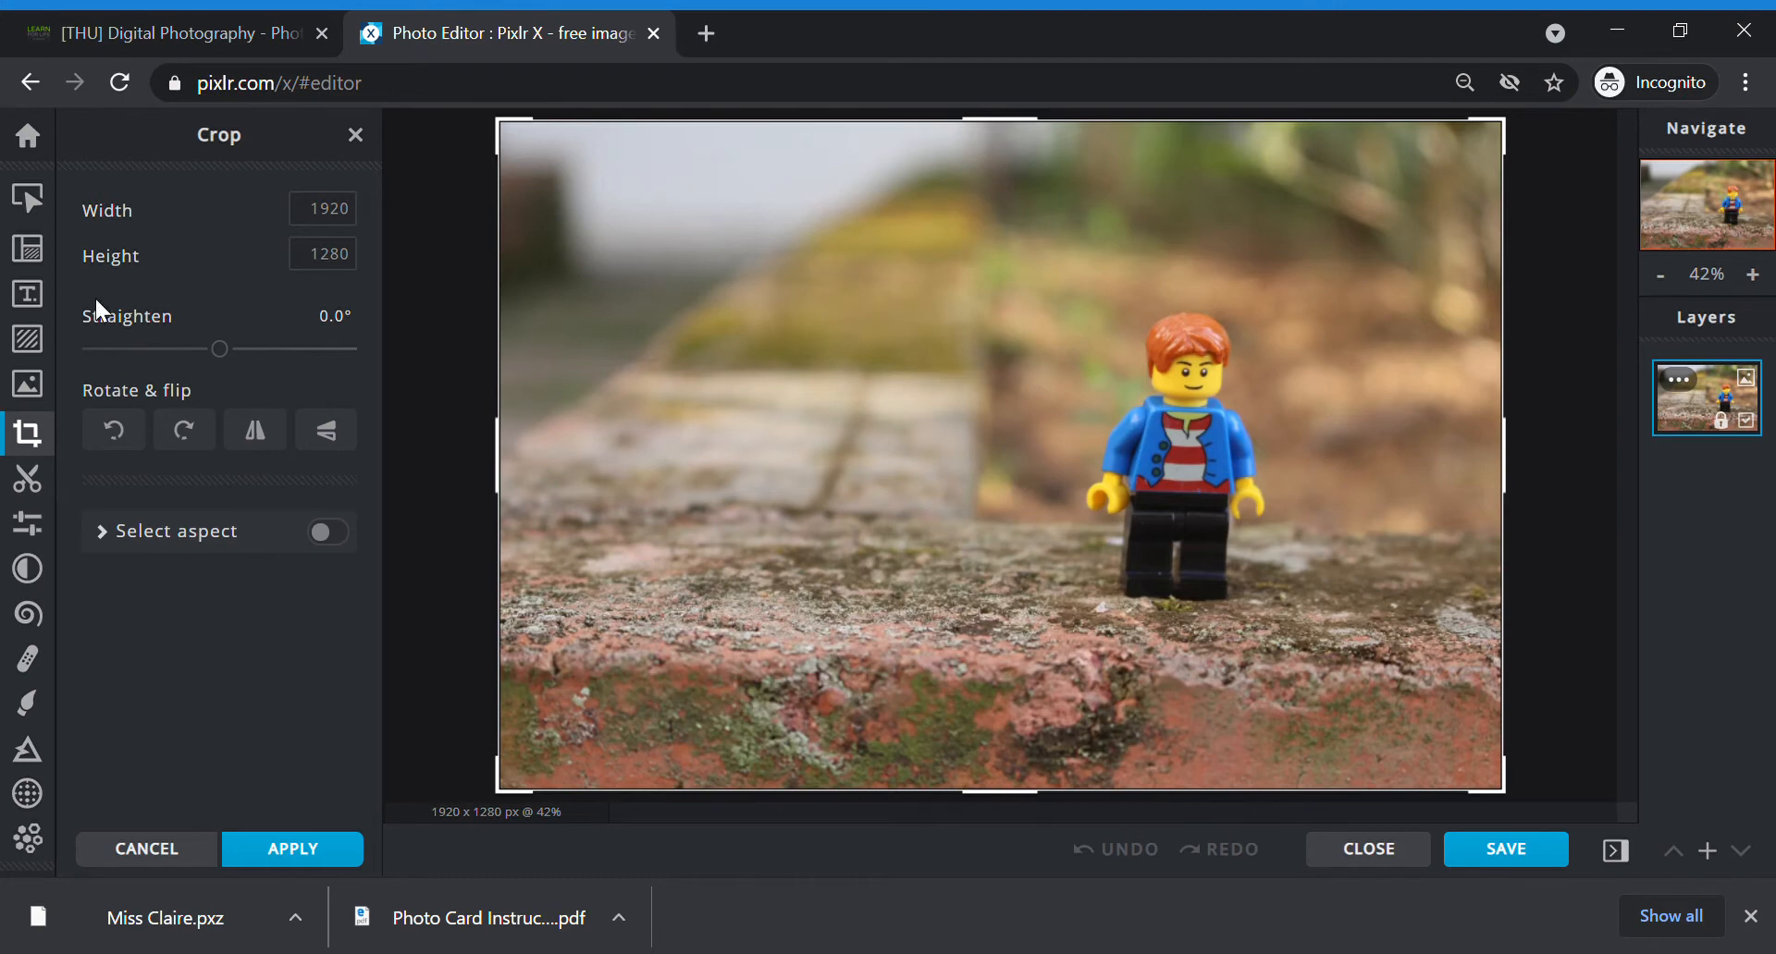
mouse_move(1016, 313)
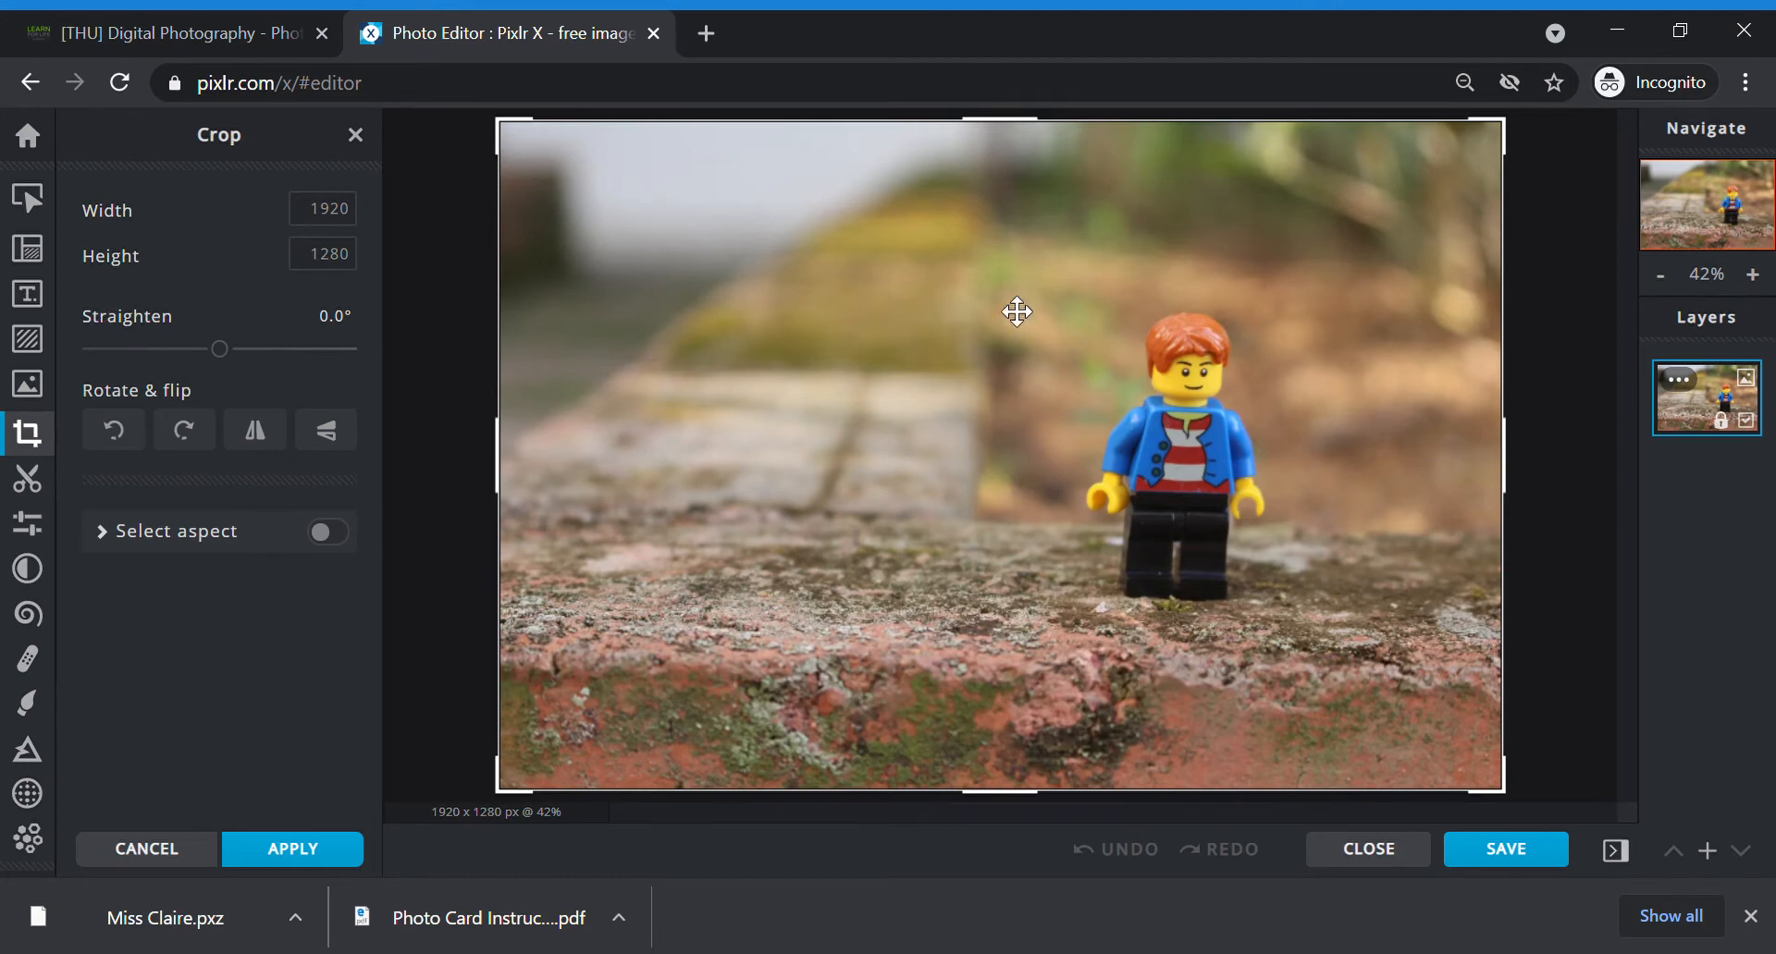
mouse_move(134, 320)
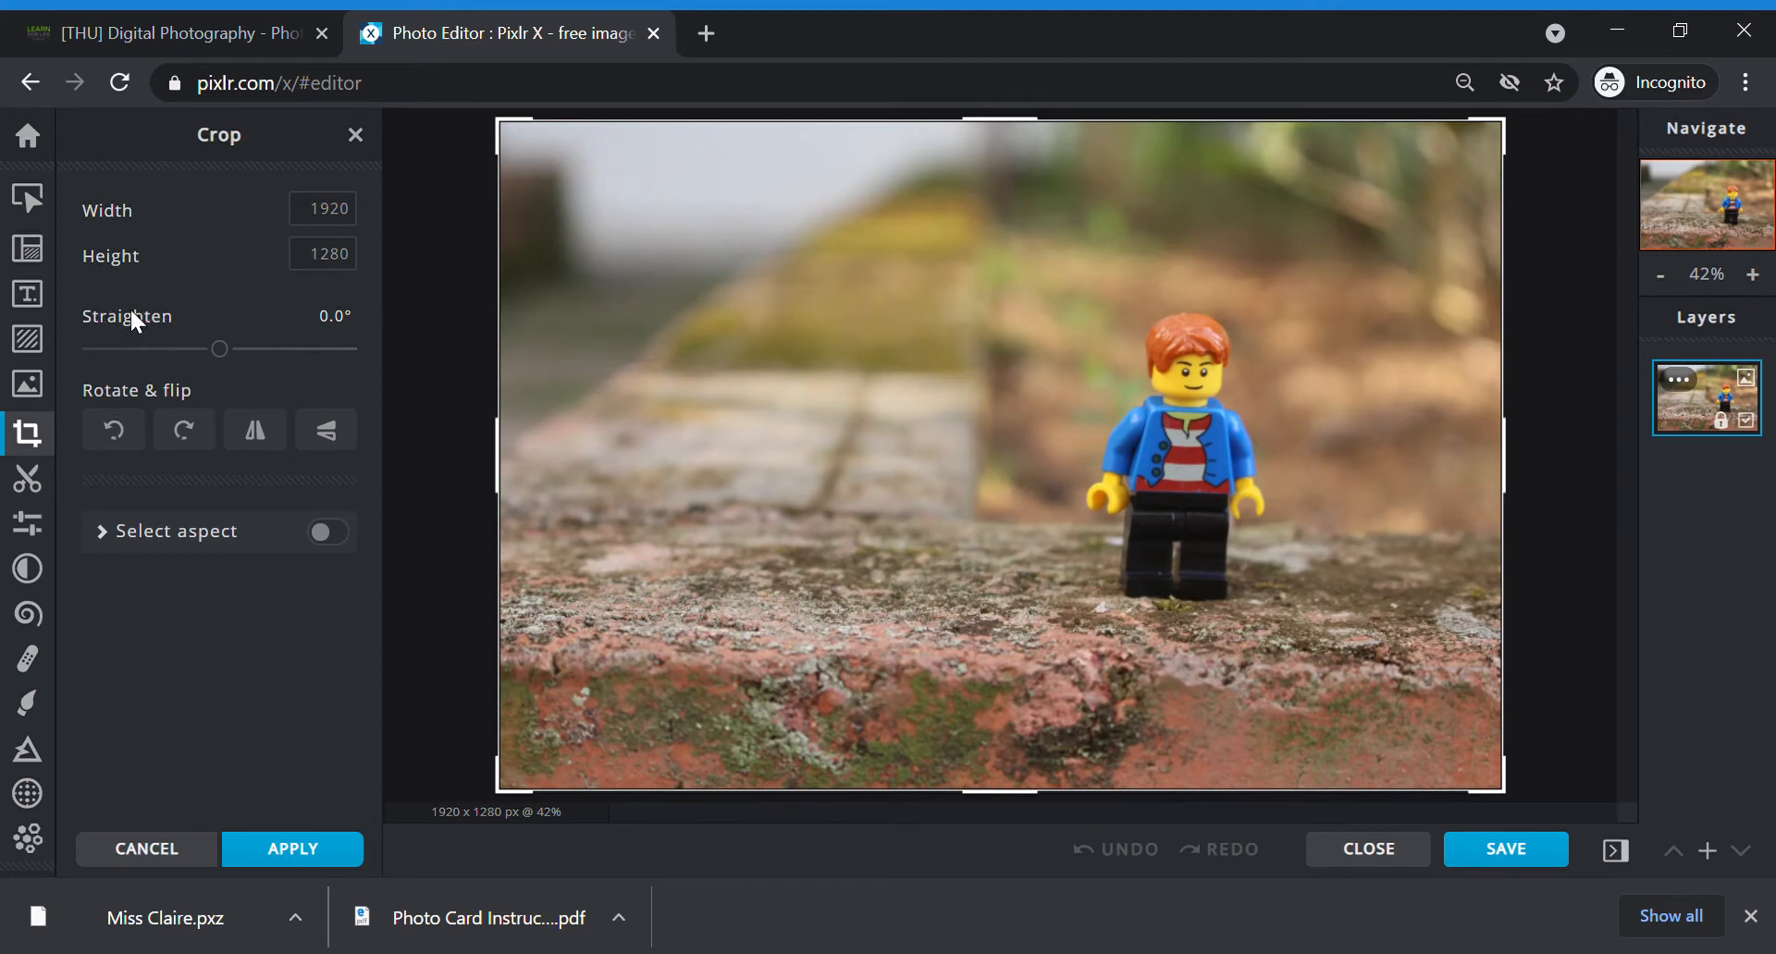
left_click_drag(220, 349, 248, 349)
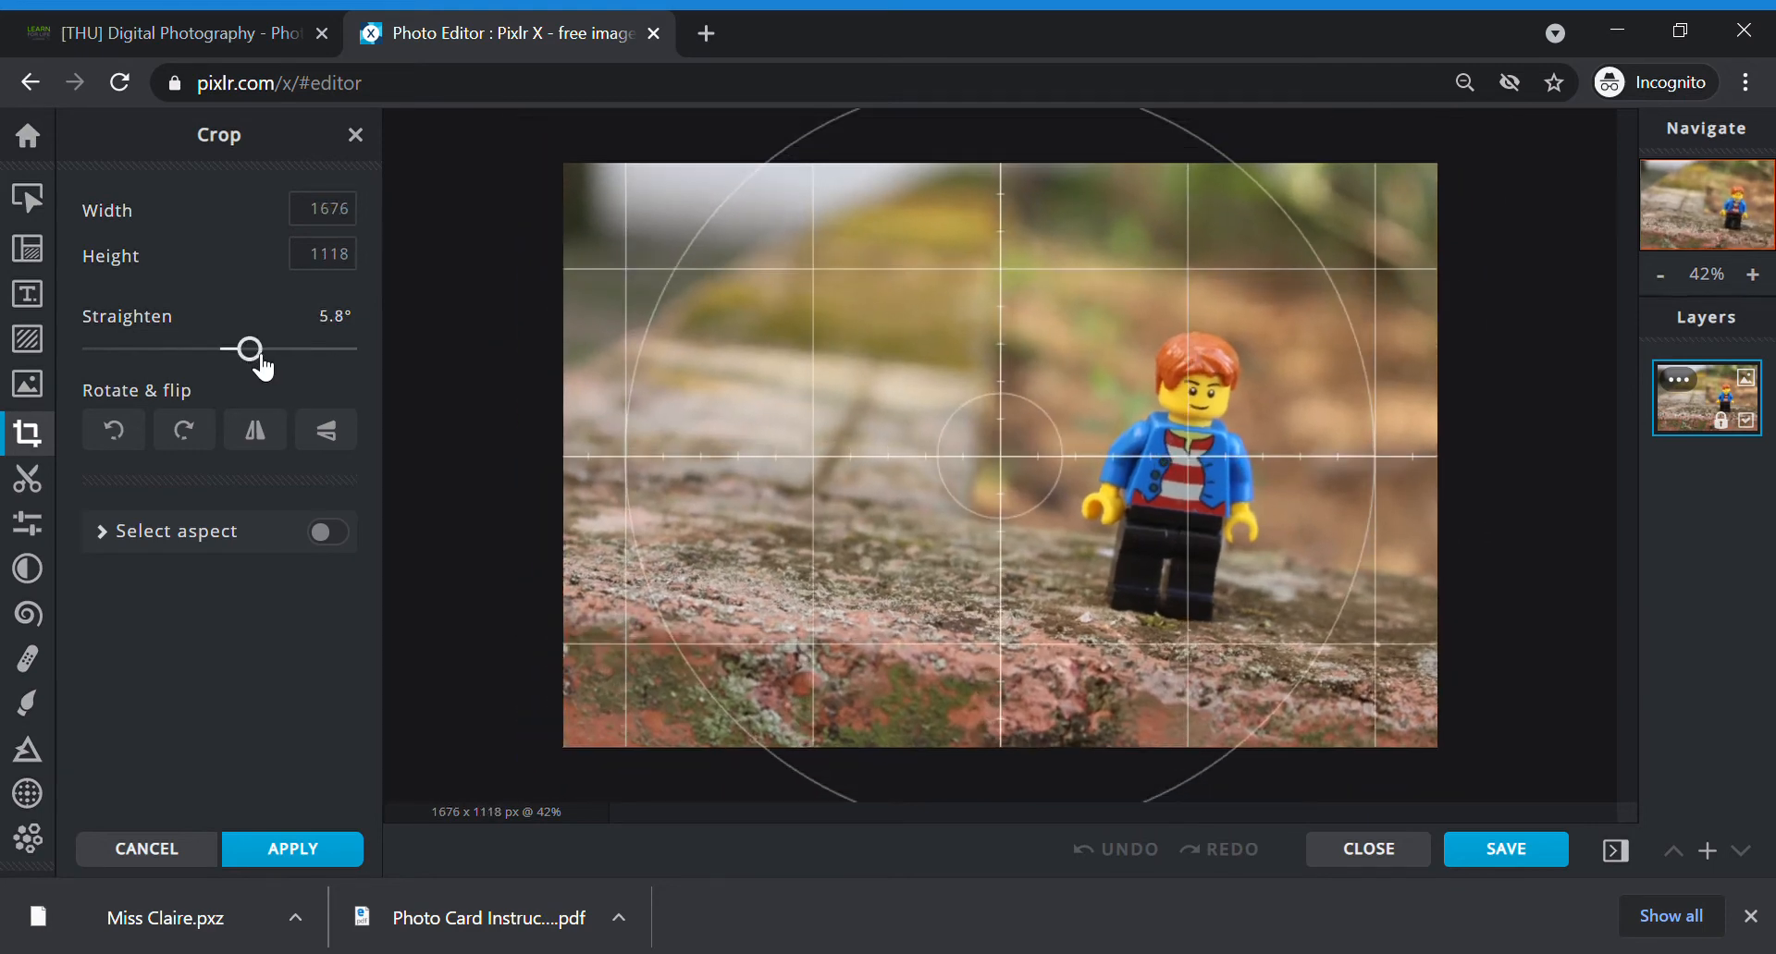
left_click_drag(247, 349, 196, 348)
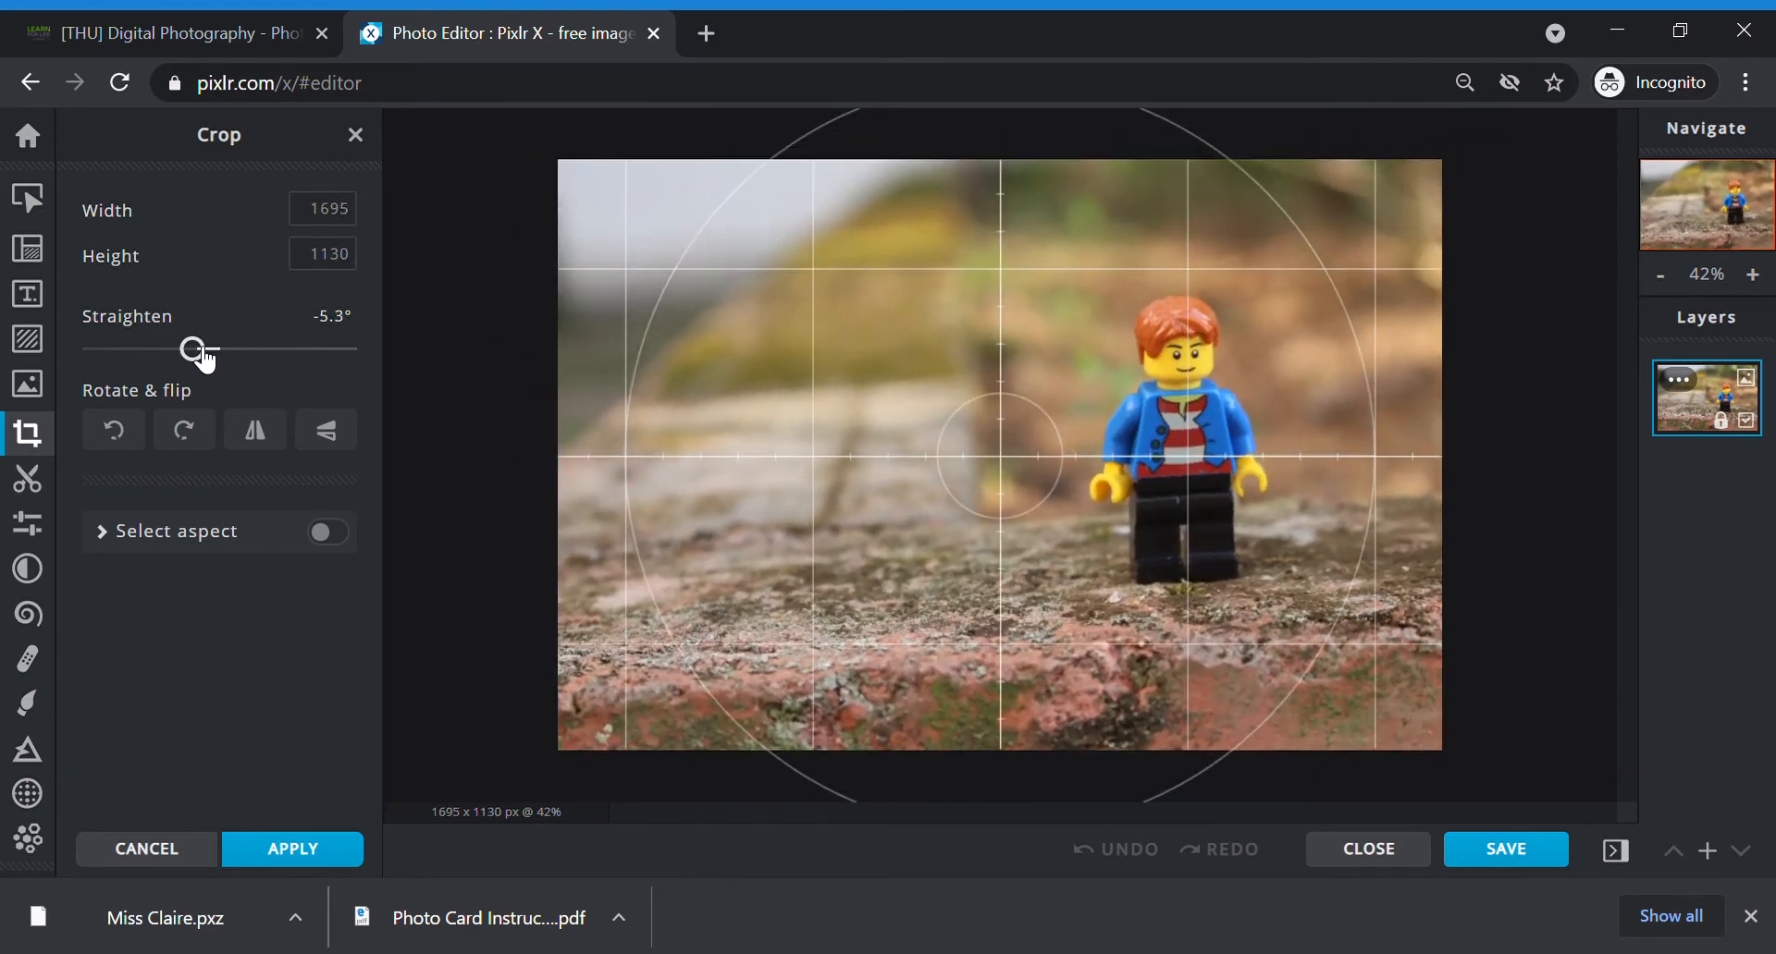
left_click_drag(198, 347, 204, 348)
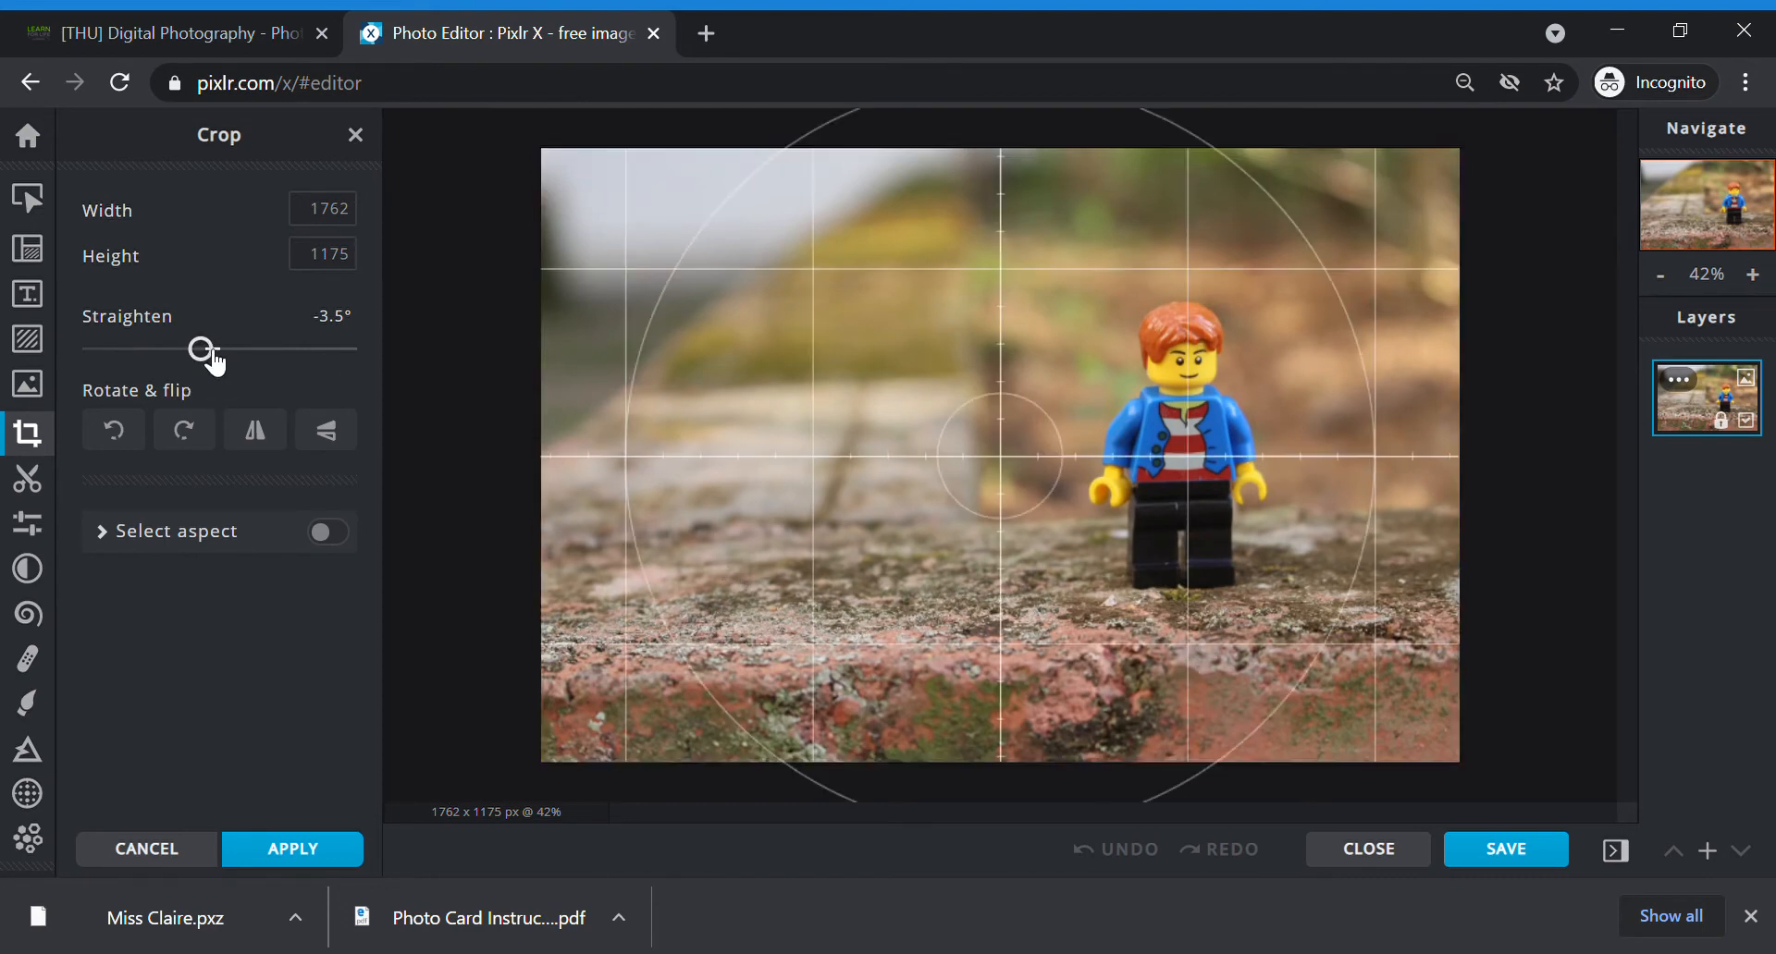
left_click_drag(202, 349, 191, 348)
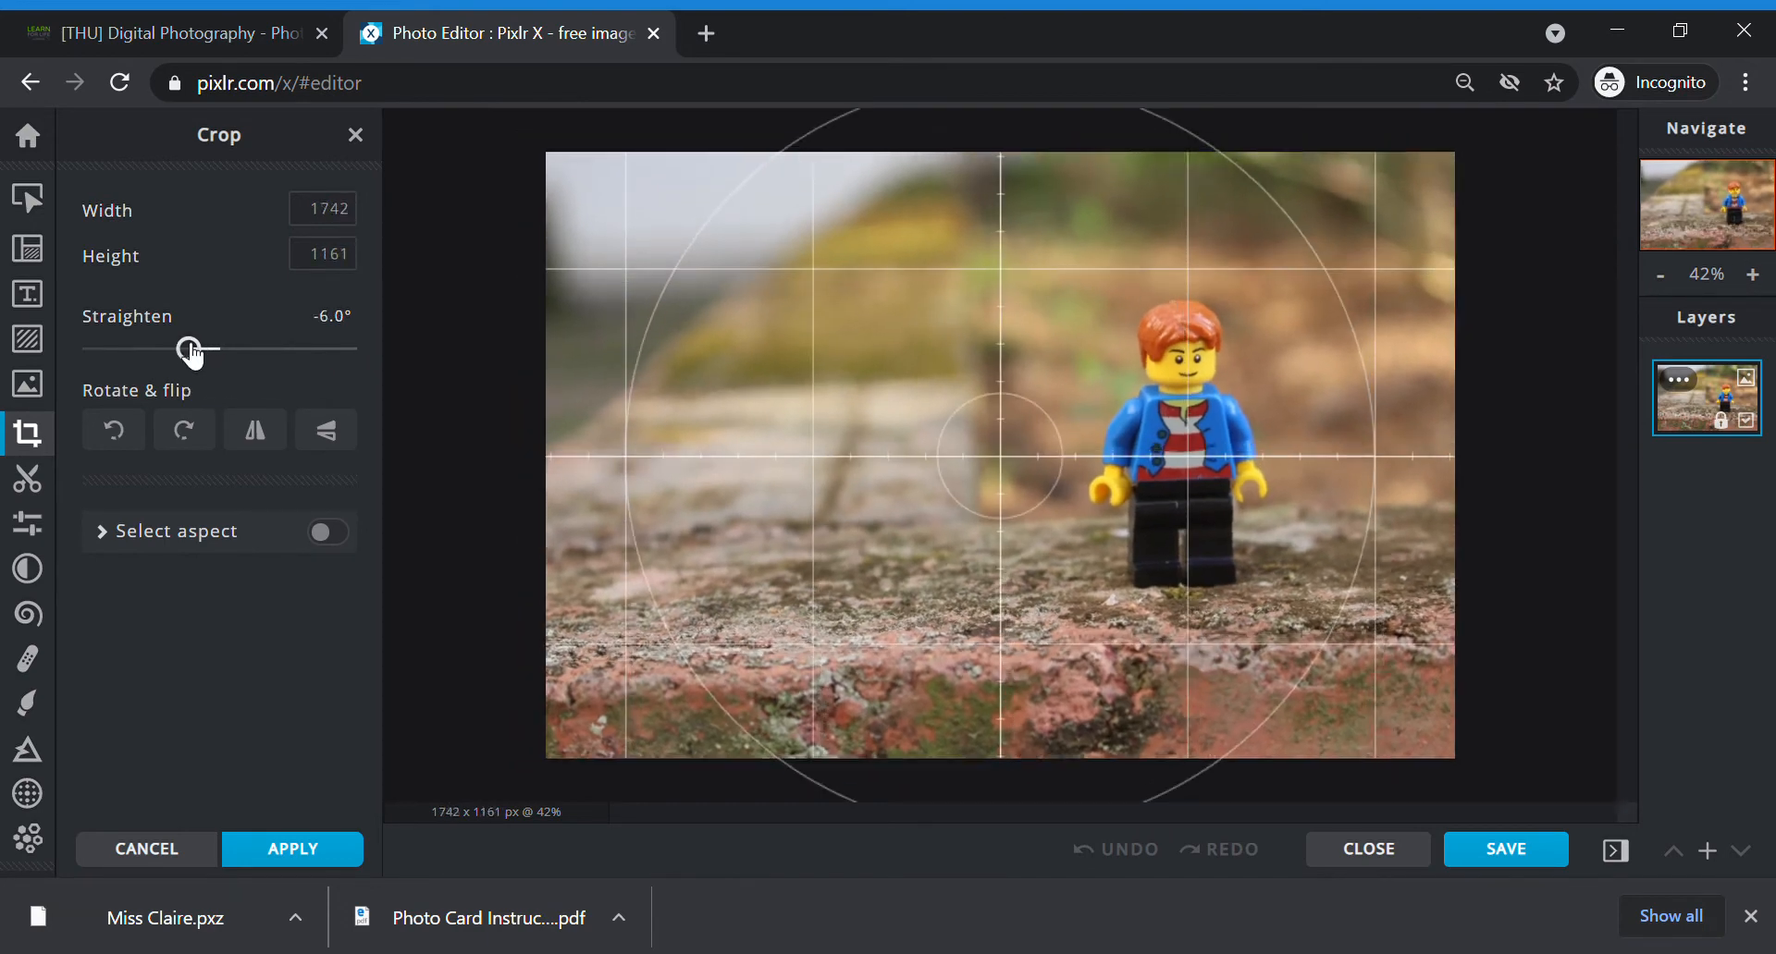
left_click_drag(191, 345, 222, 345)
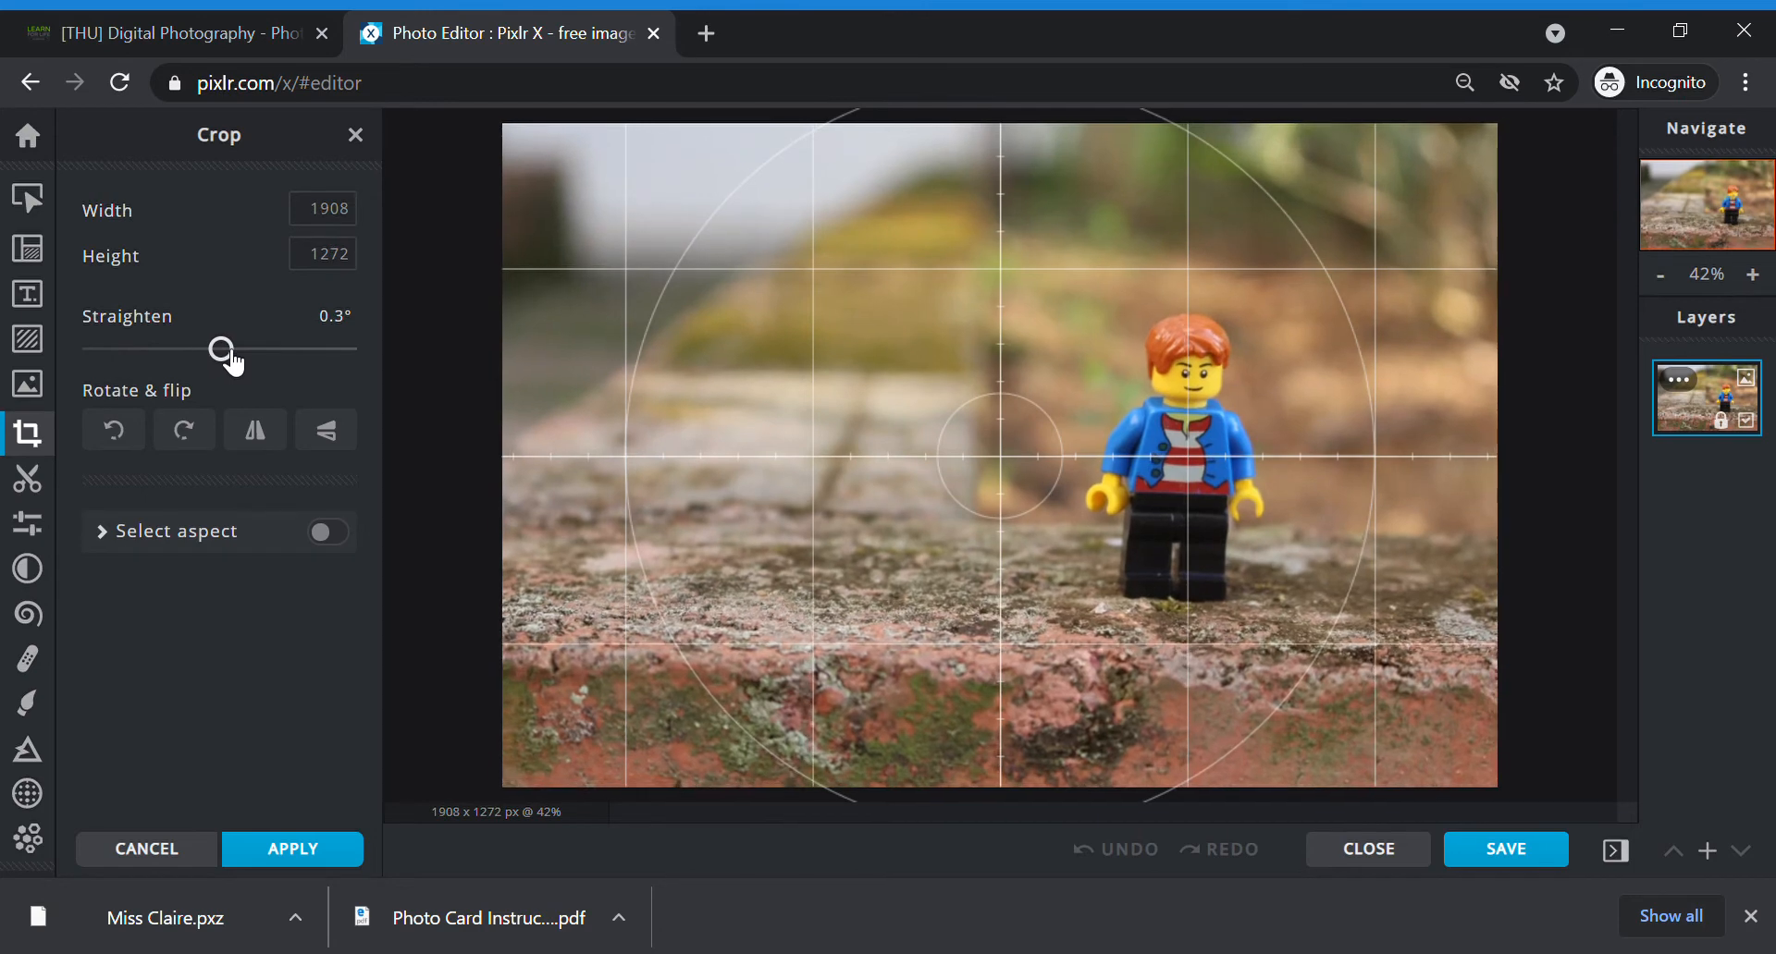
left_click_drag(222, 350, 222, 350)
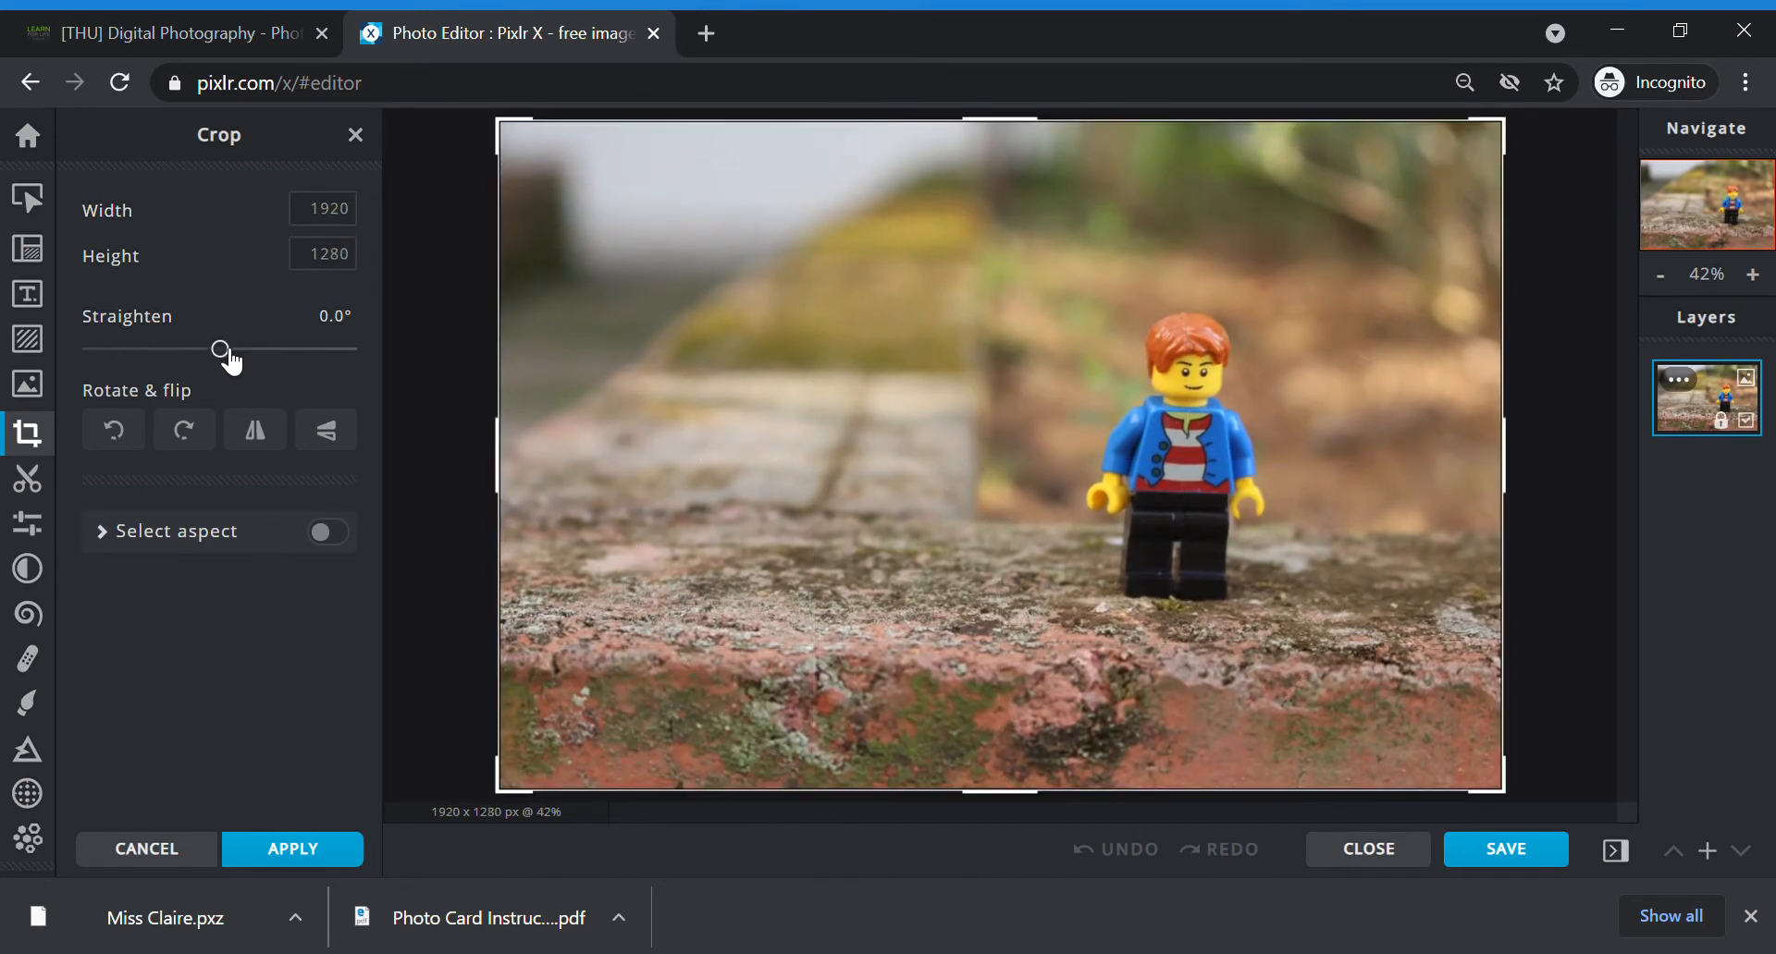
mouse_move(279, 360)
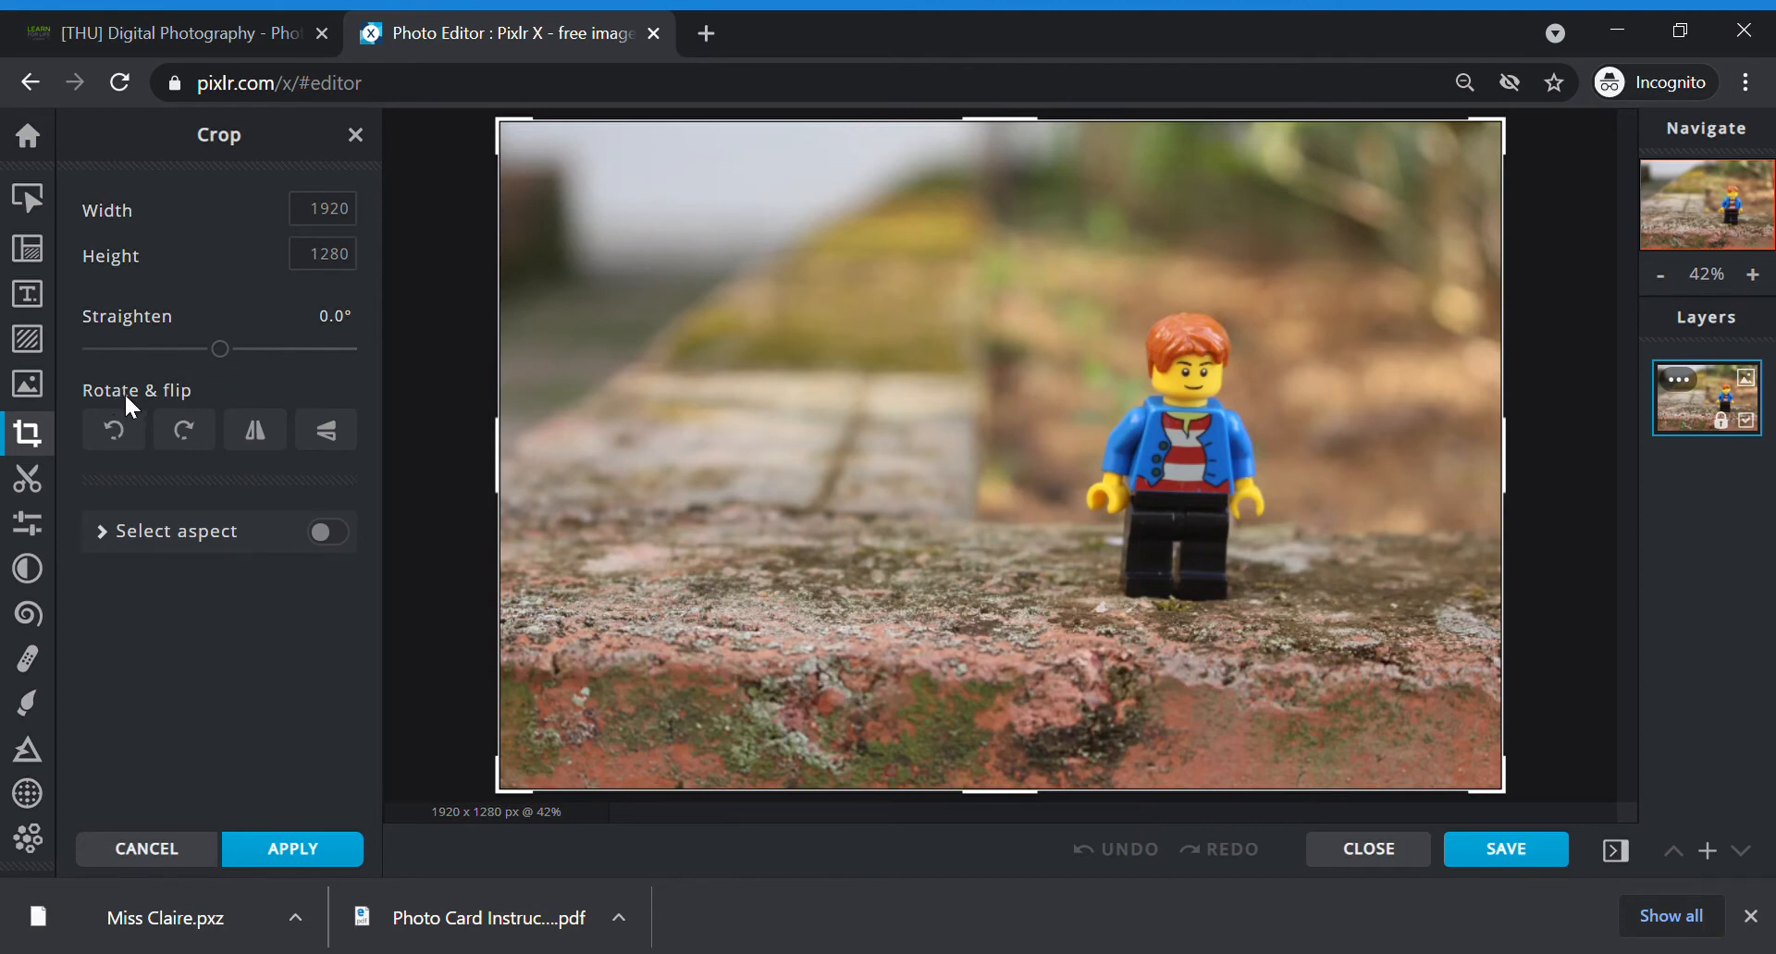
mouse_move(113, 429)
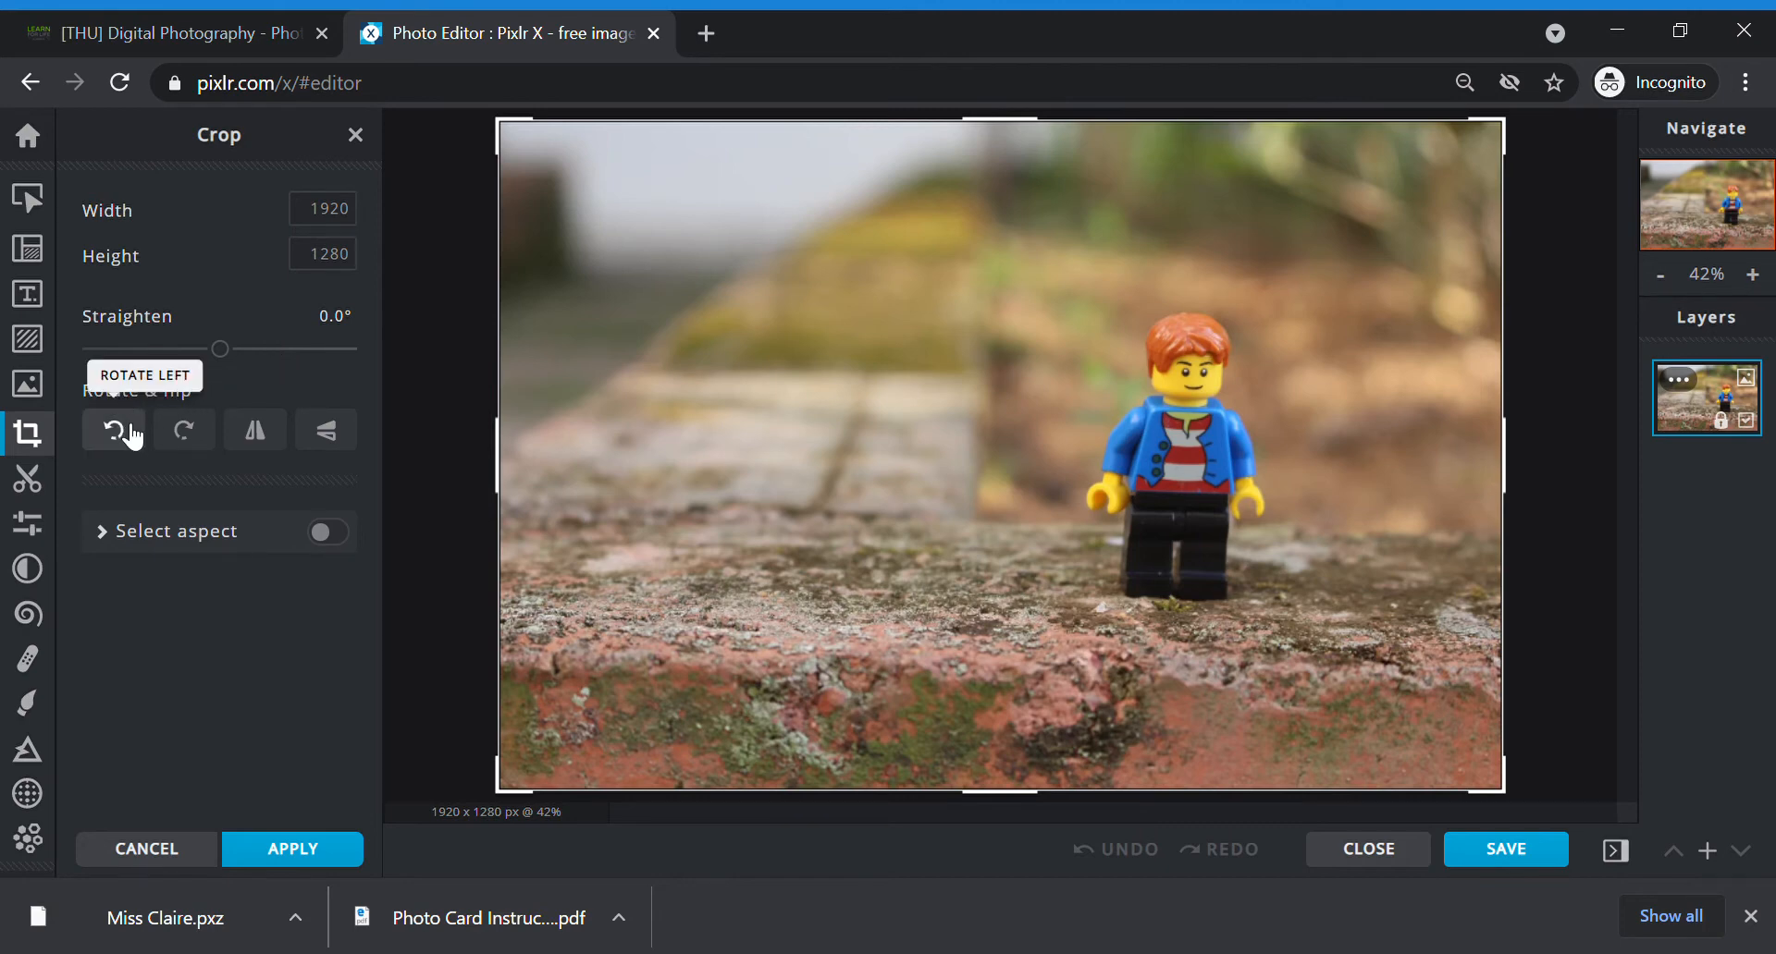
Step: Rotate the photo a quarter turn left and back, then try the flip
left_click(113, 430)
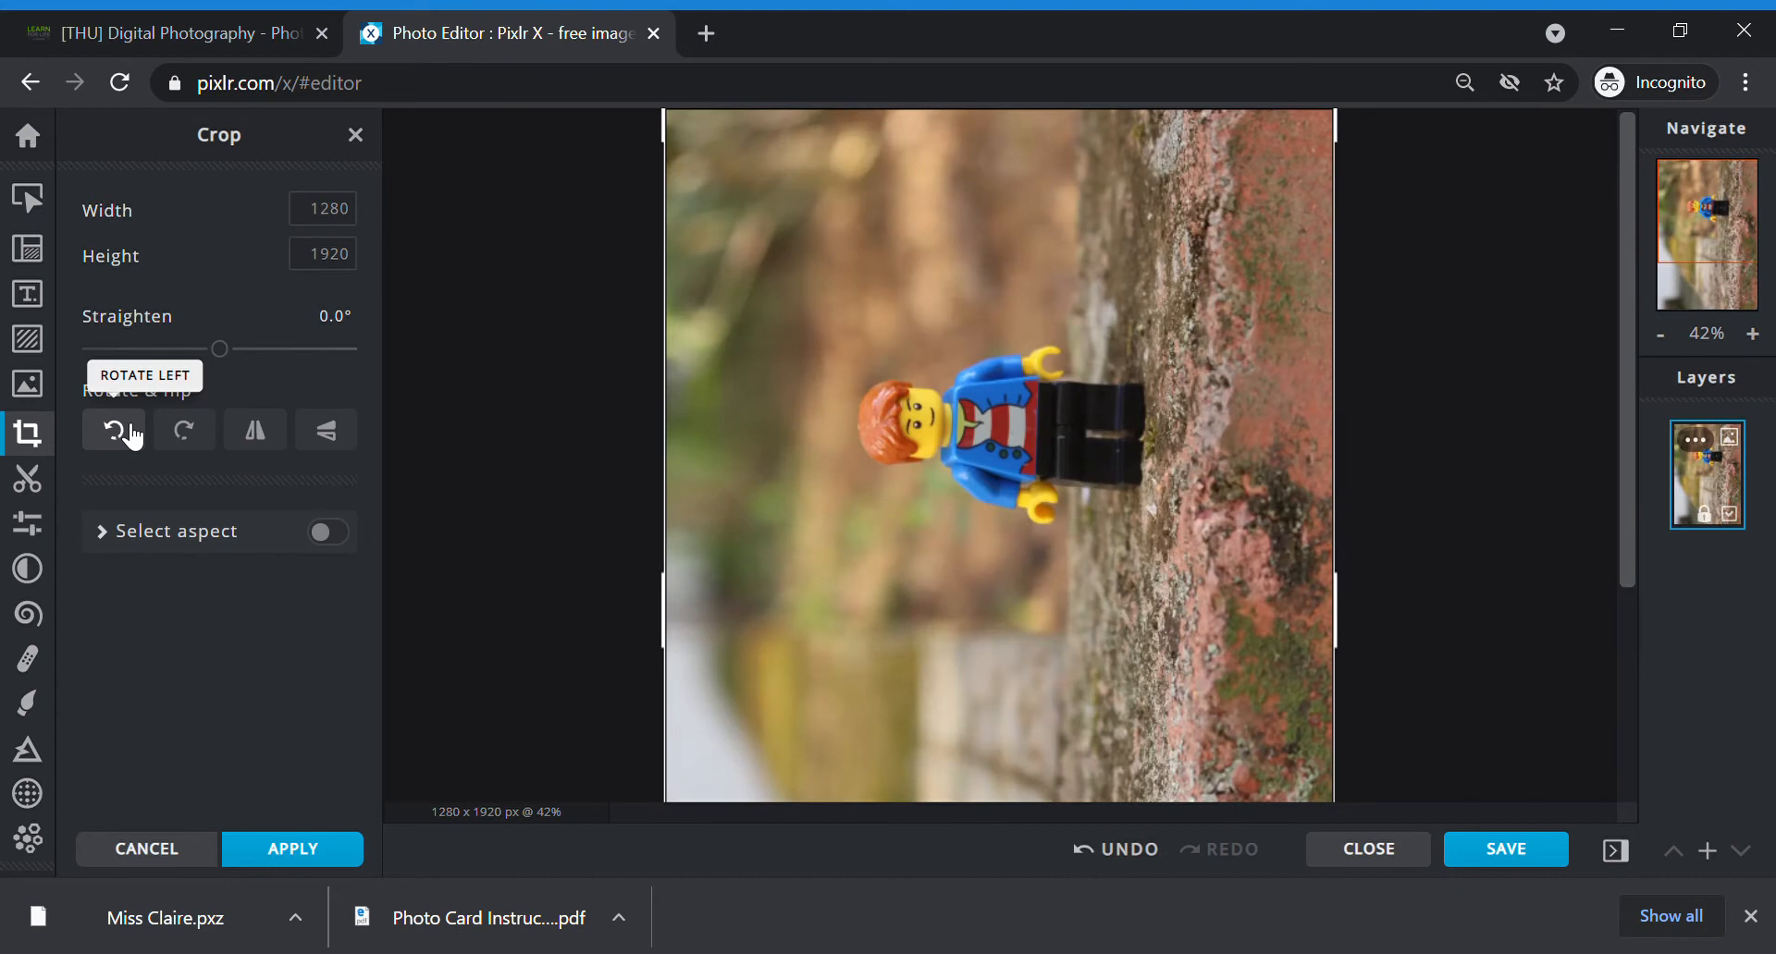
left_click(184, 430)
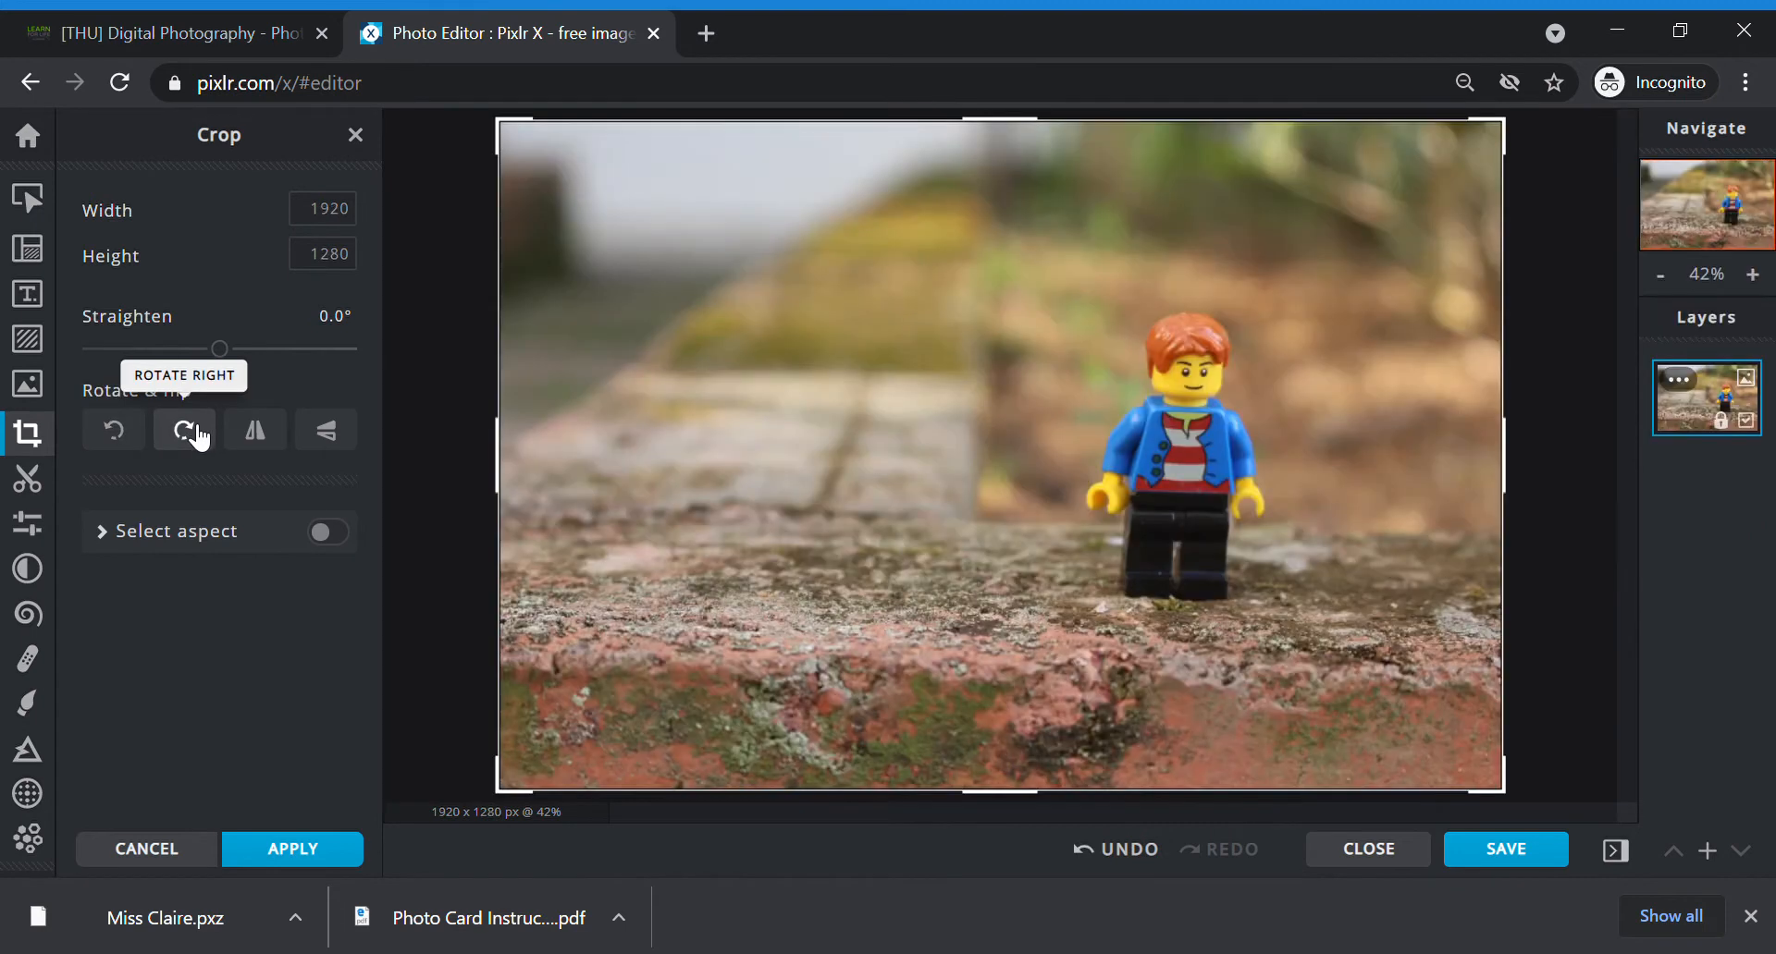
mouse_move(112, 429)
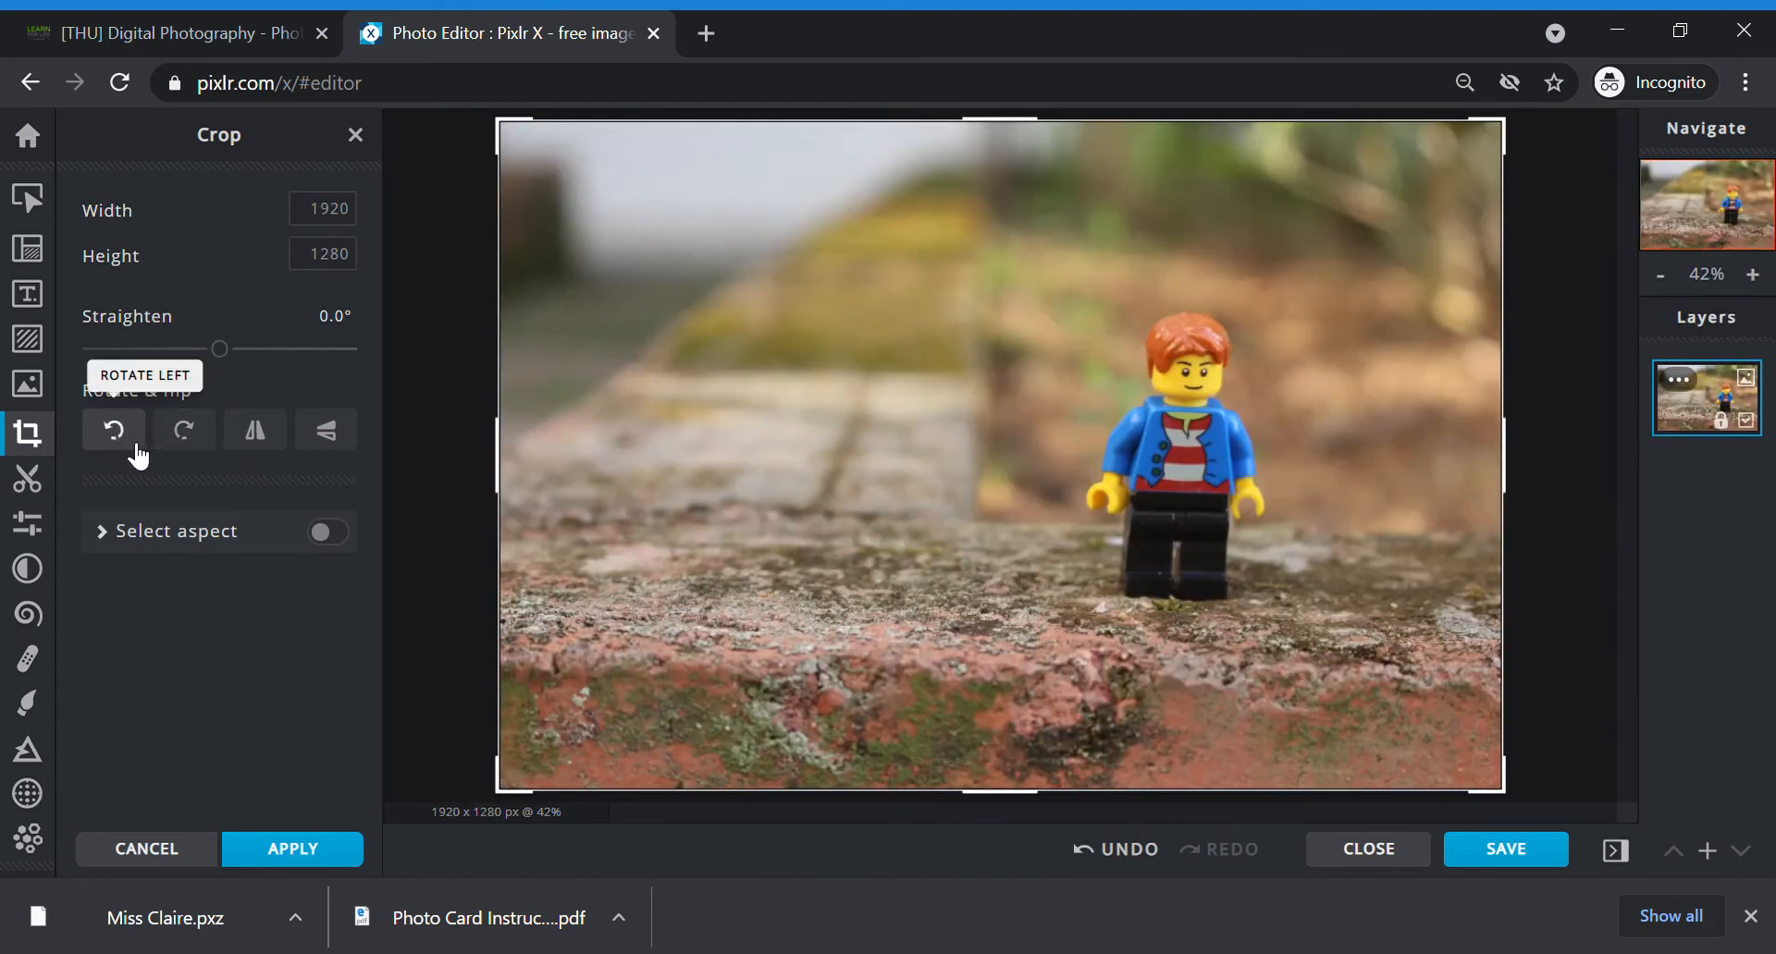
mouse_move(236, 393)
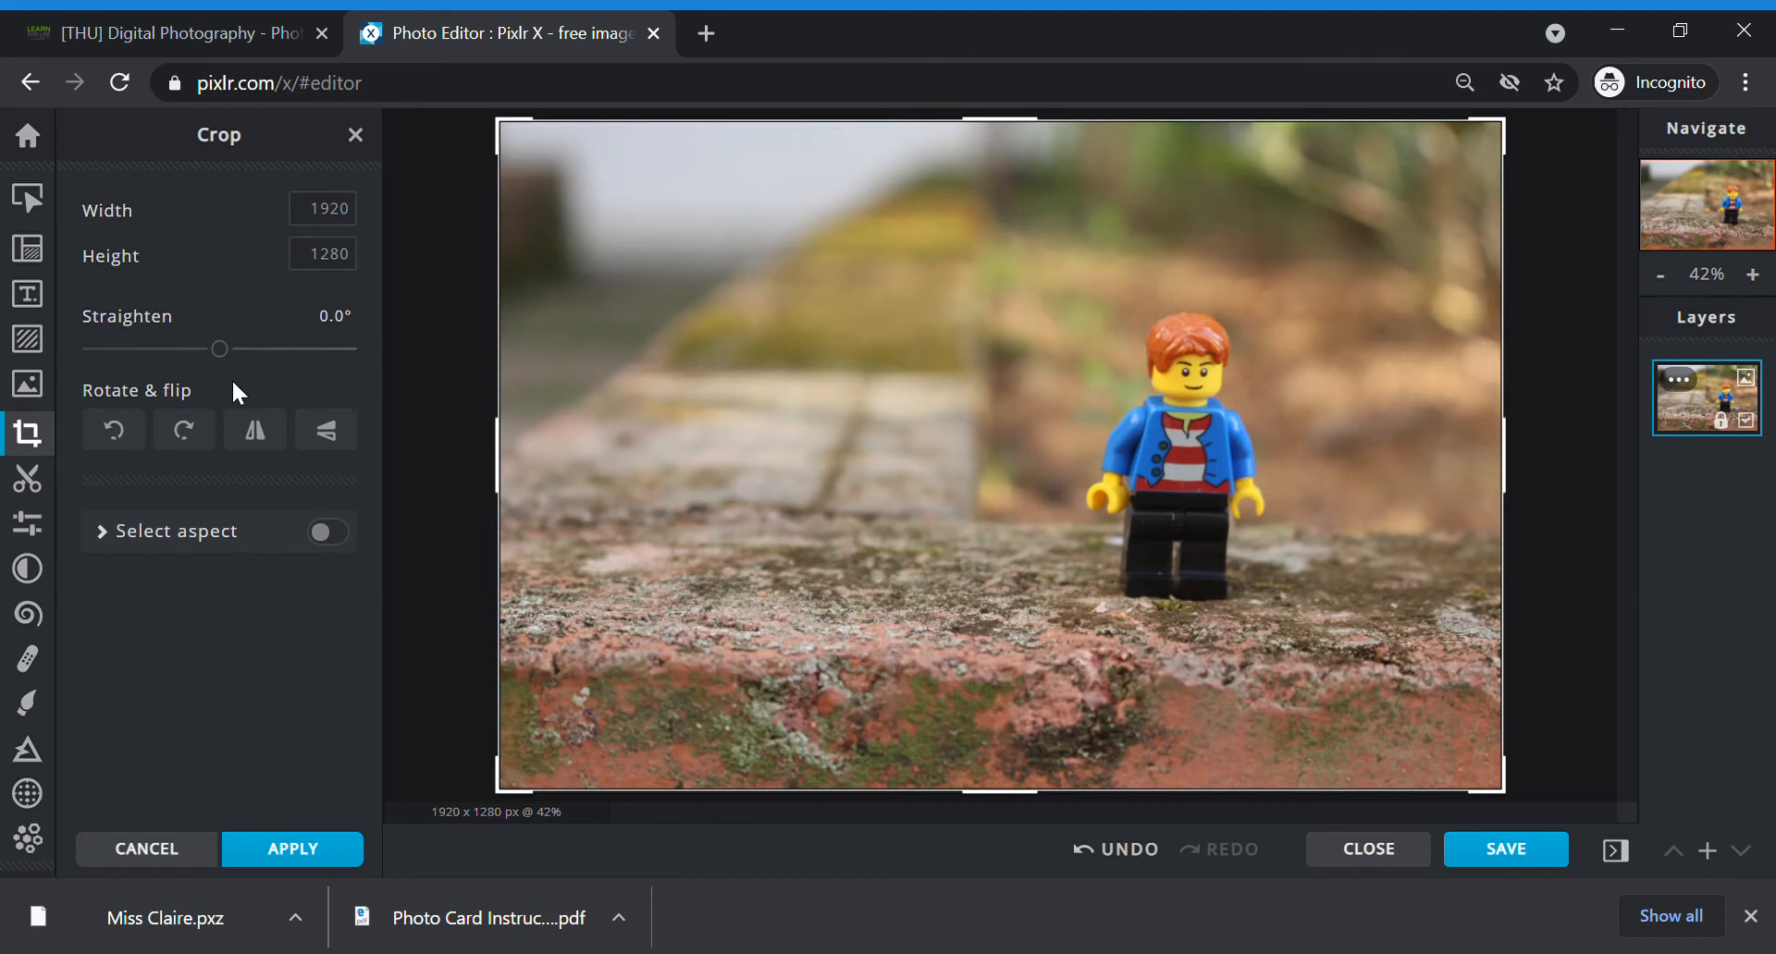
mouse_move(327, 430)
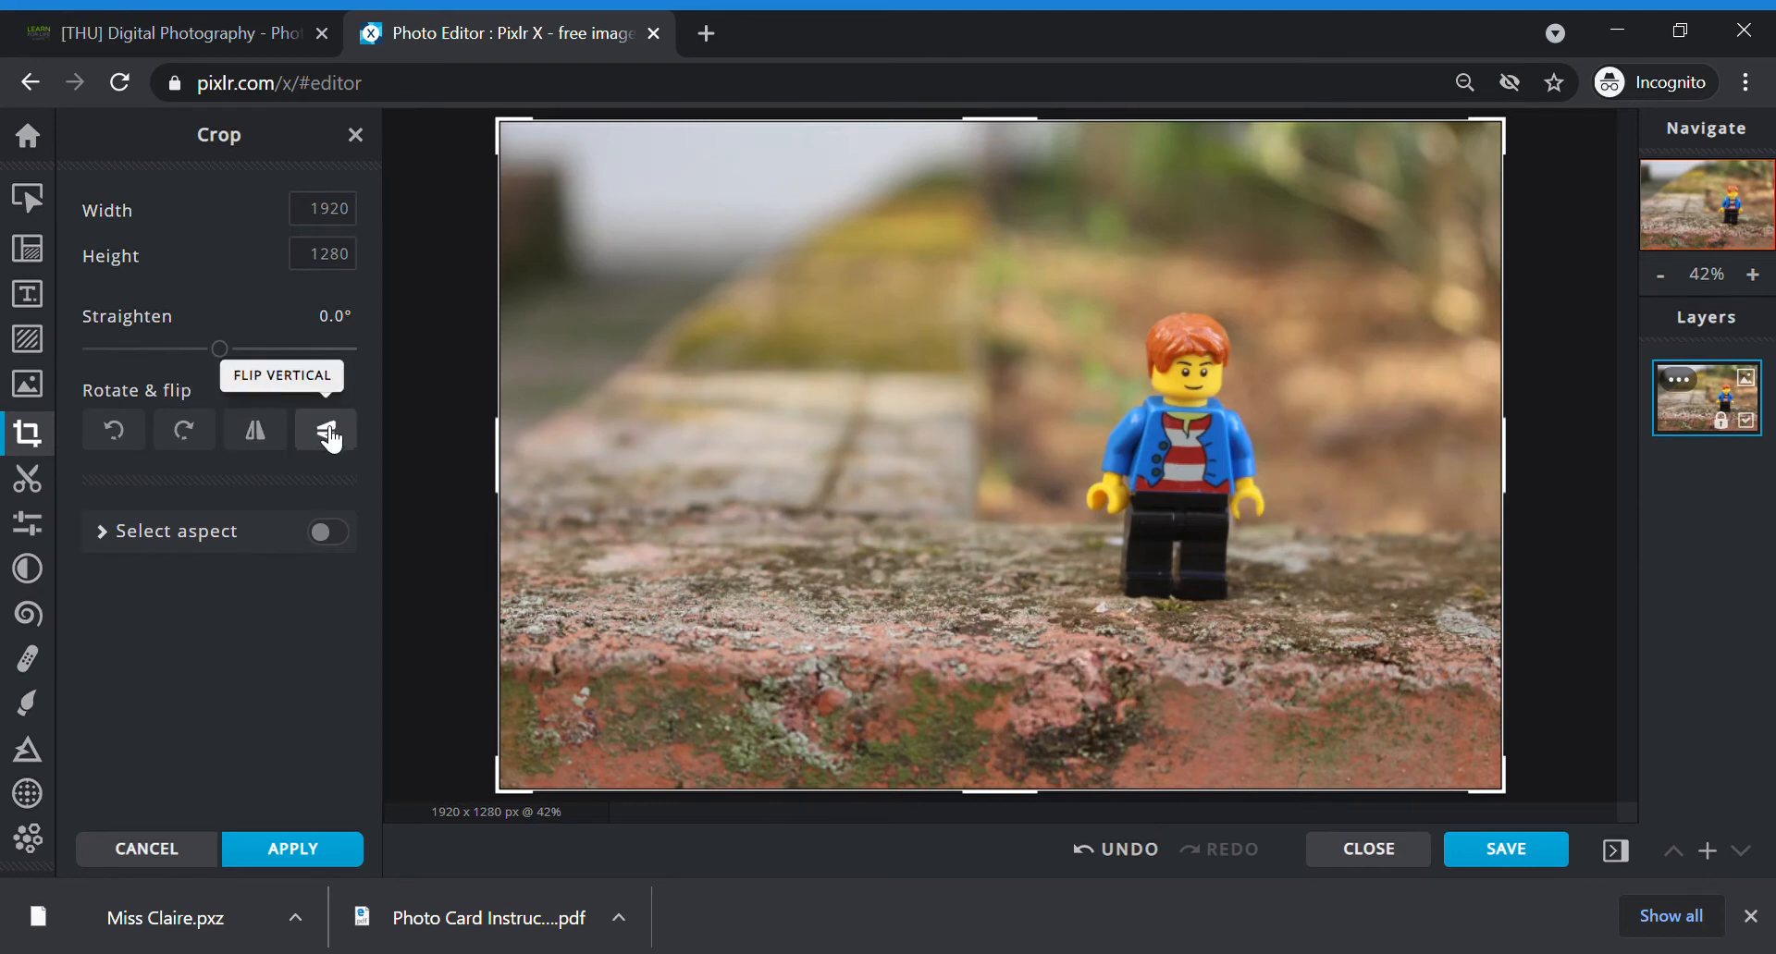
left_click(325, 429)
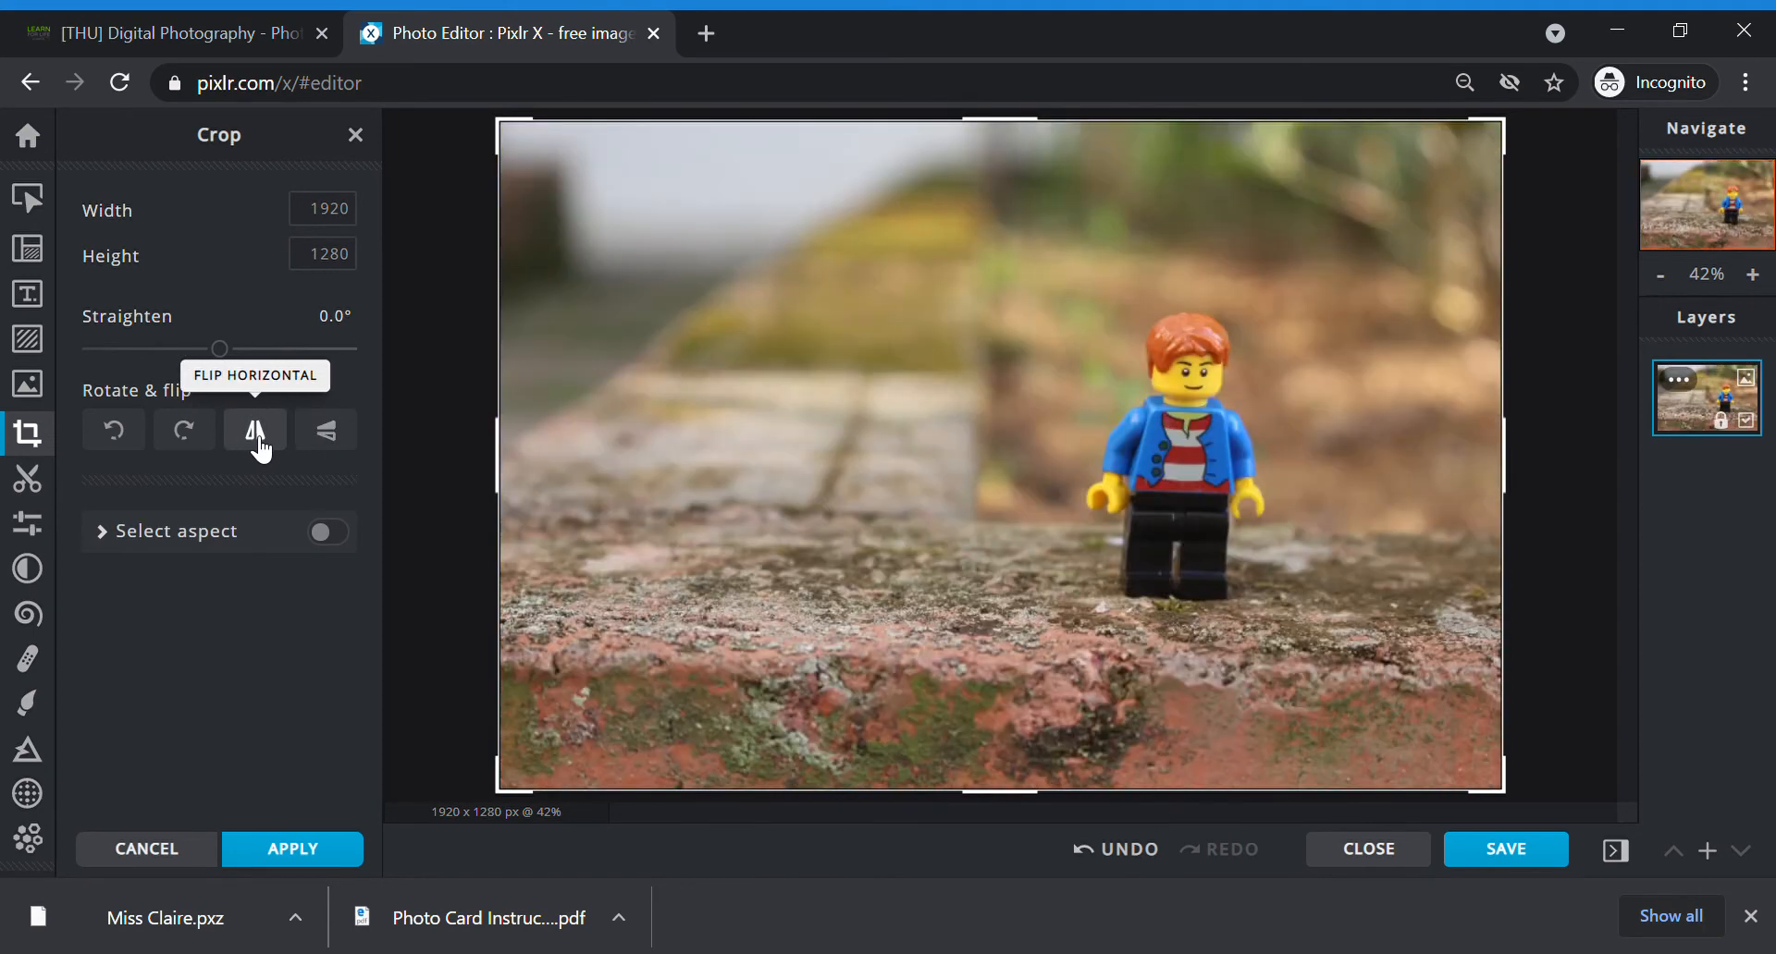
mouse_move(107, 388)
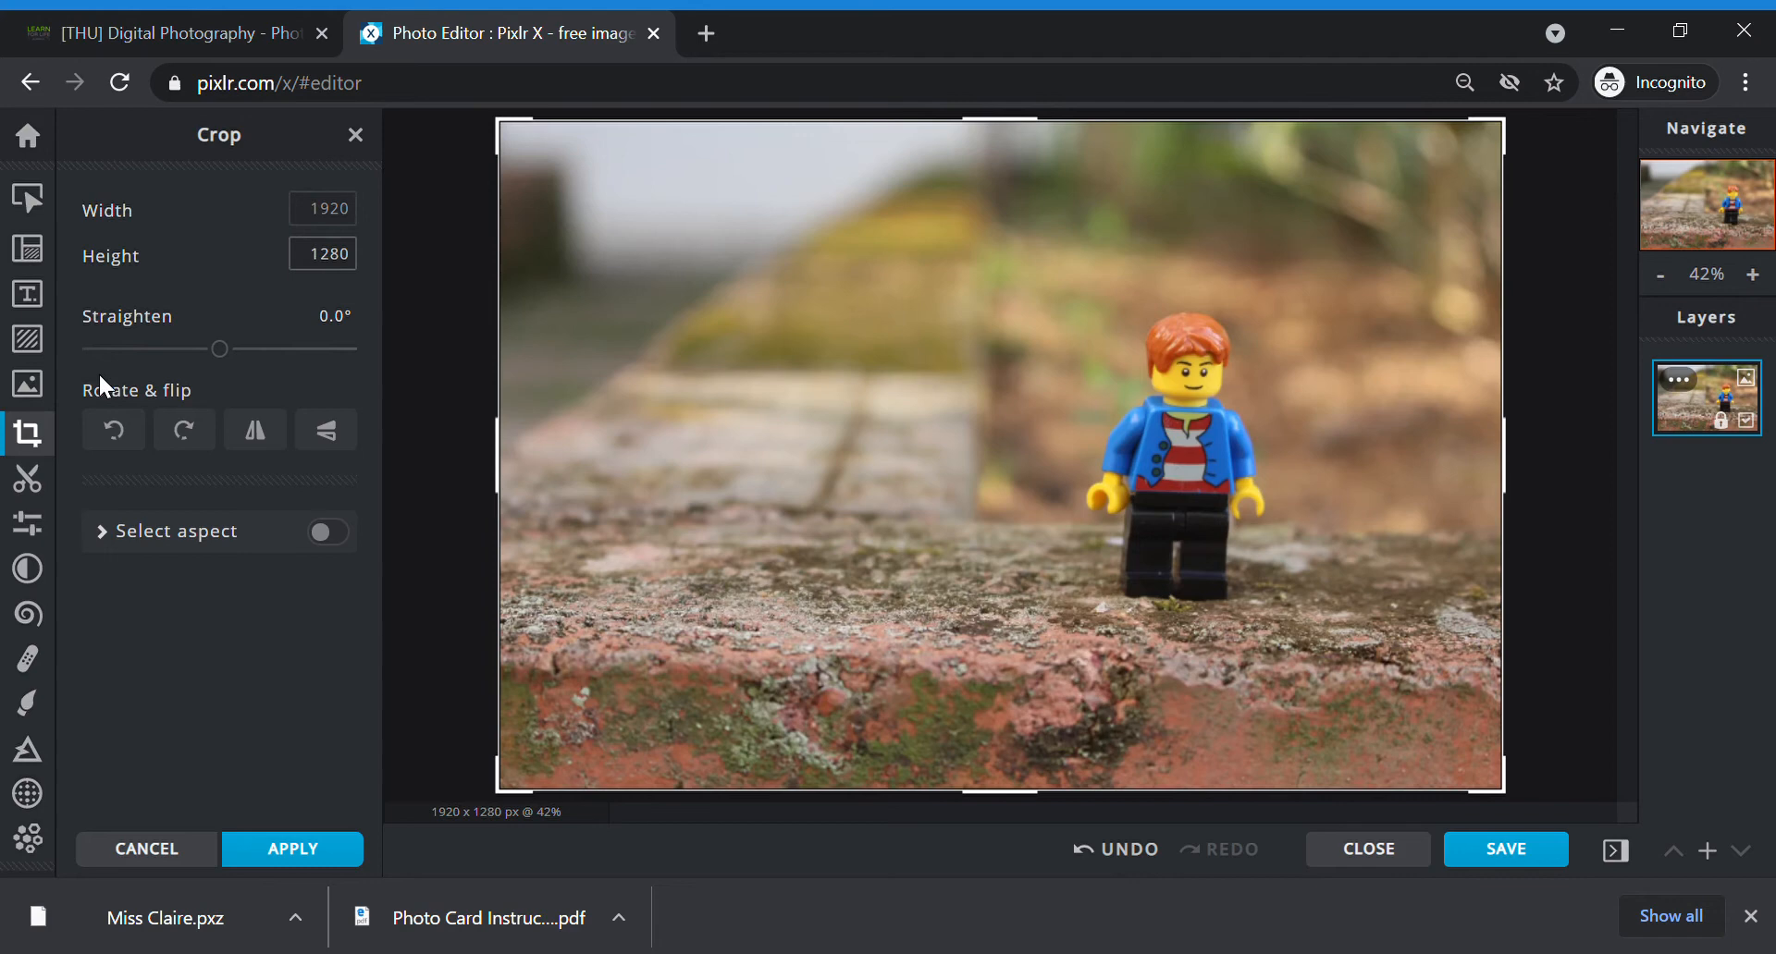
mouse_move(376, 407)
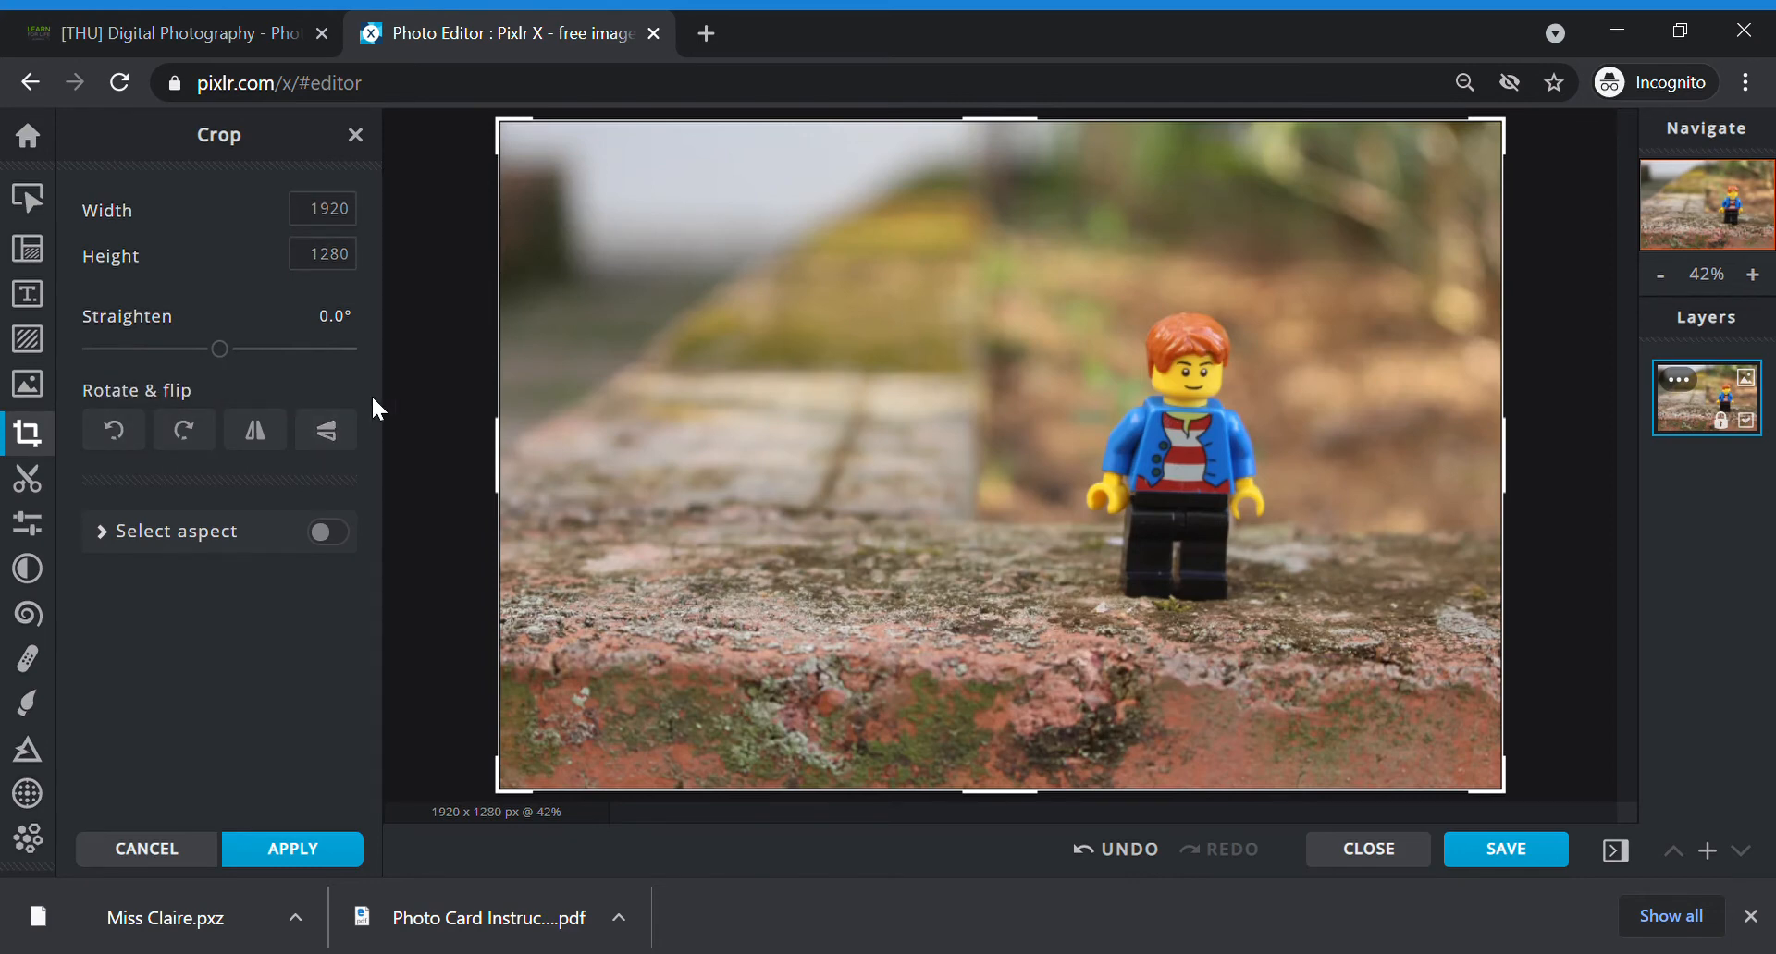
mouse_move(1095, 240)
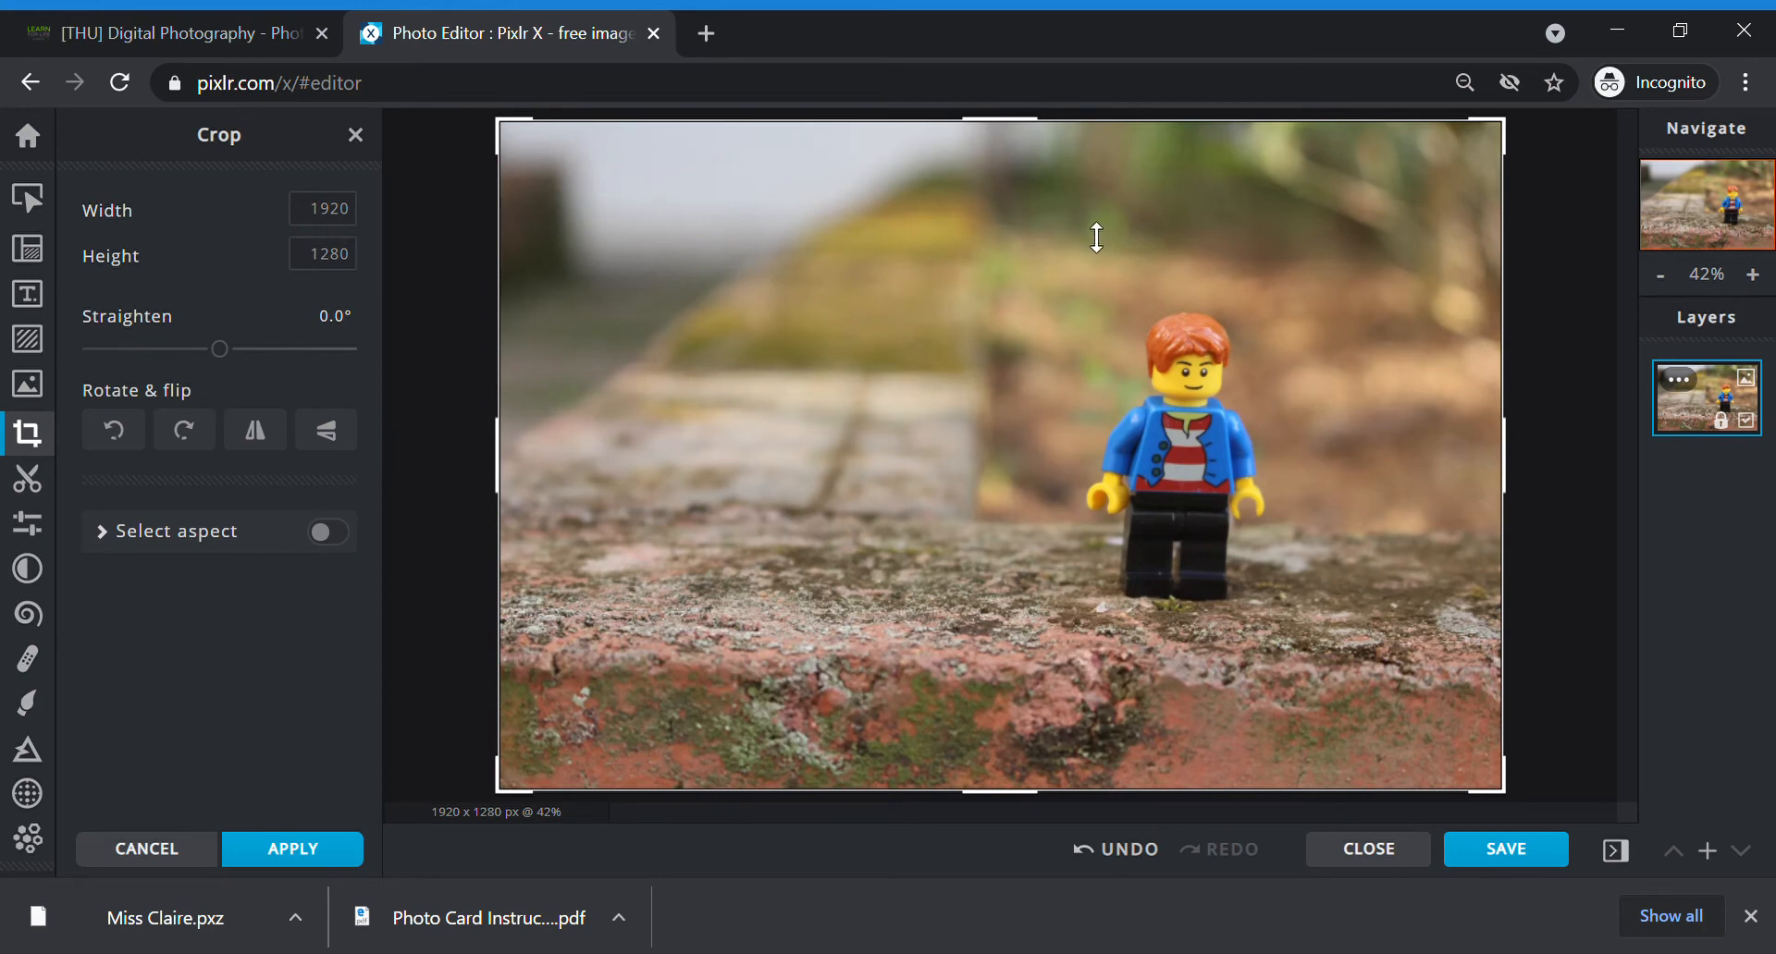
mouse_move(906, 454)
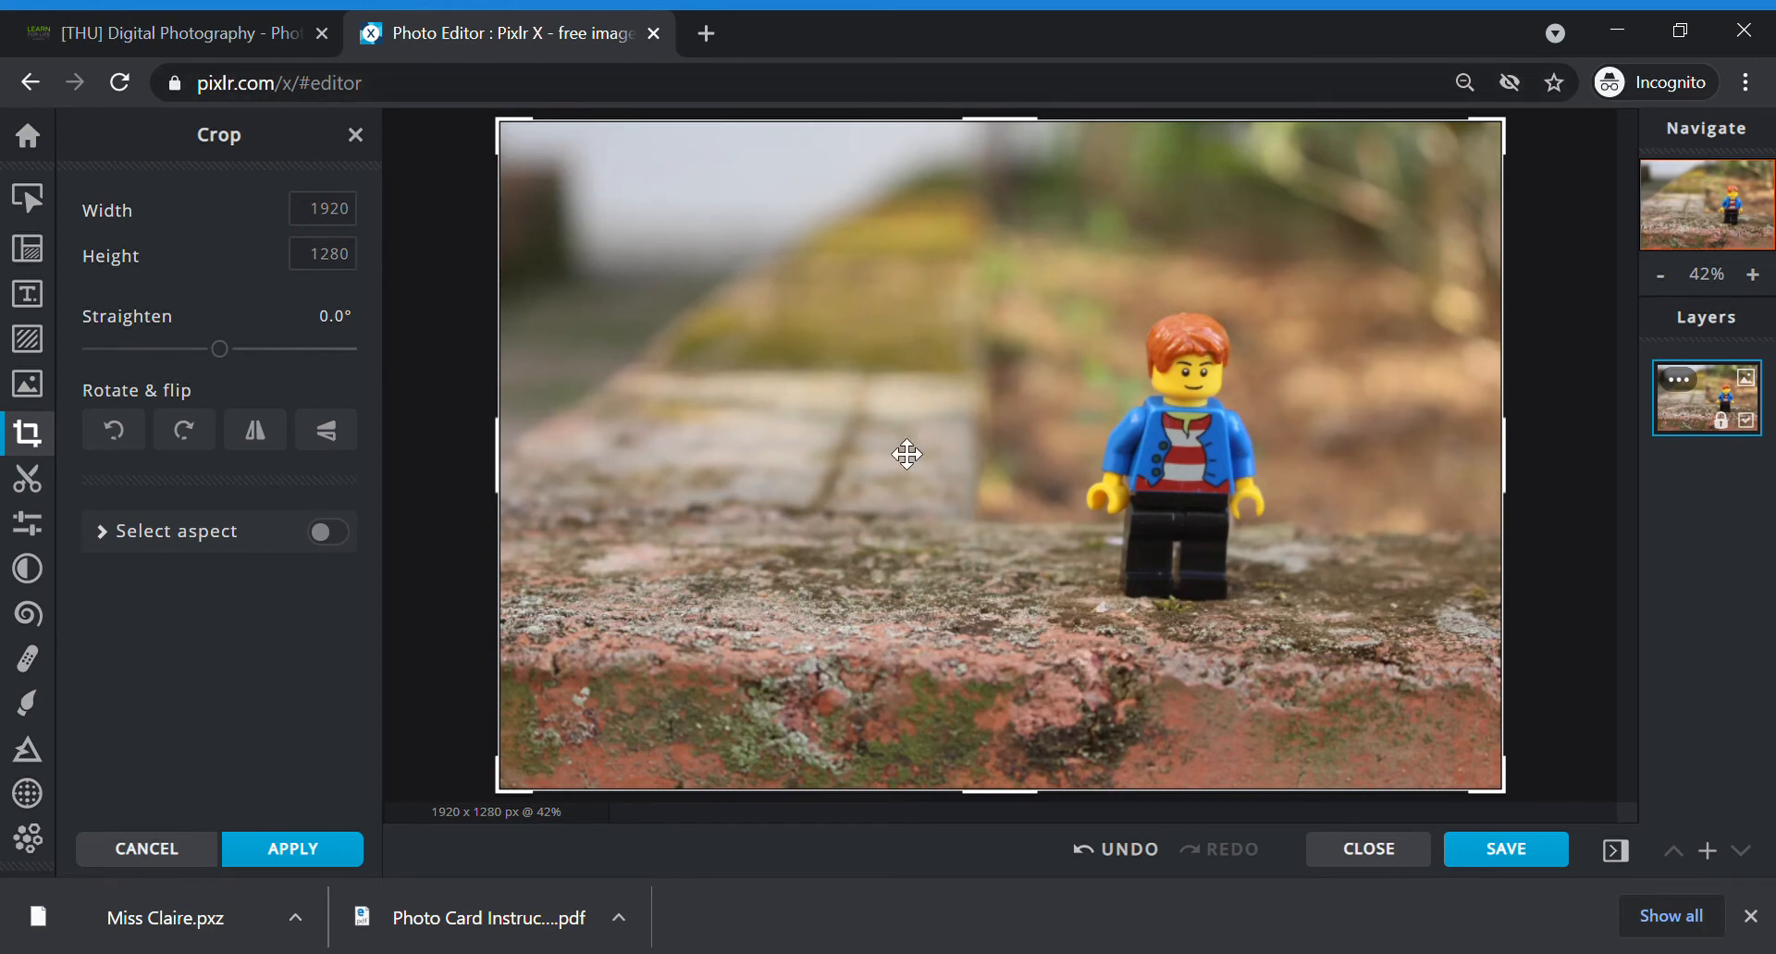
mouse_move(926, 443)
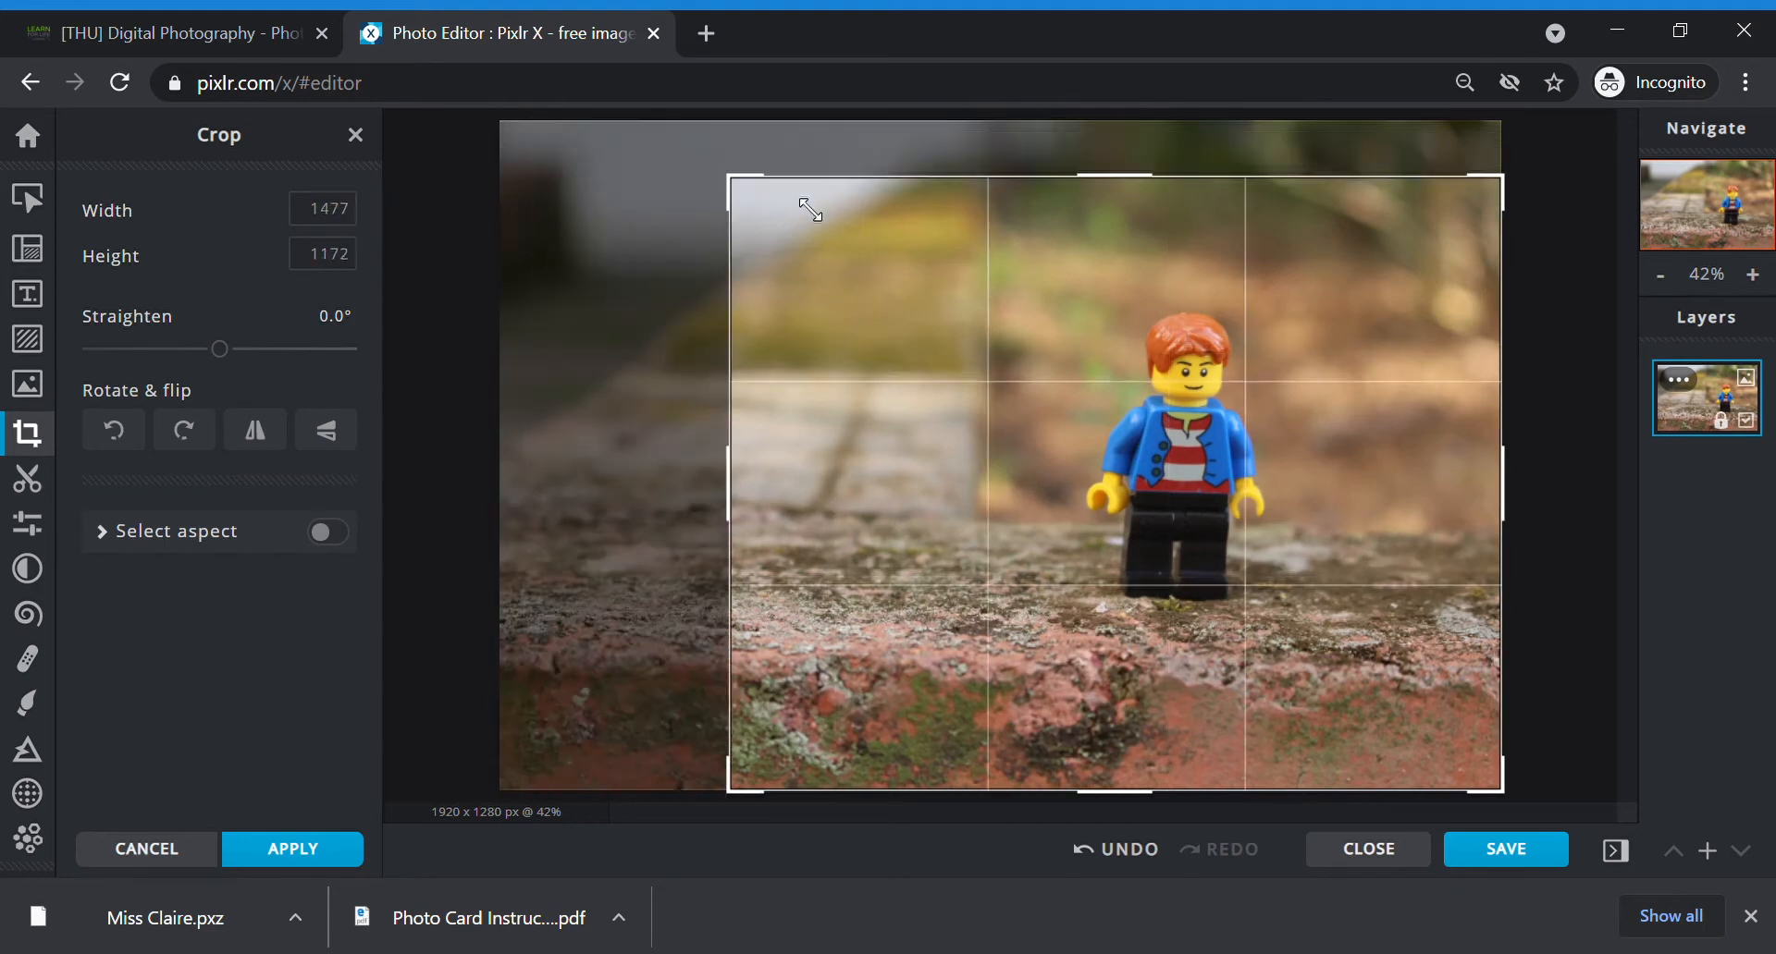
Step: Narrow the crop box to a strip around the Lego figure, then widen it to 1920 x 1280
left_click_drag(728, 476, 495, 475)
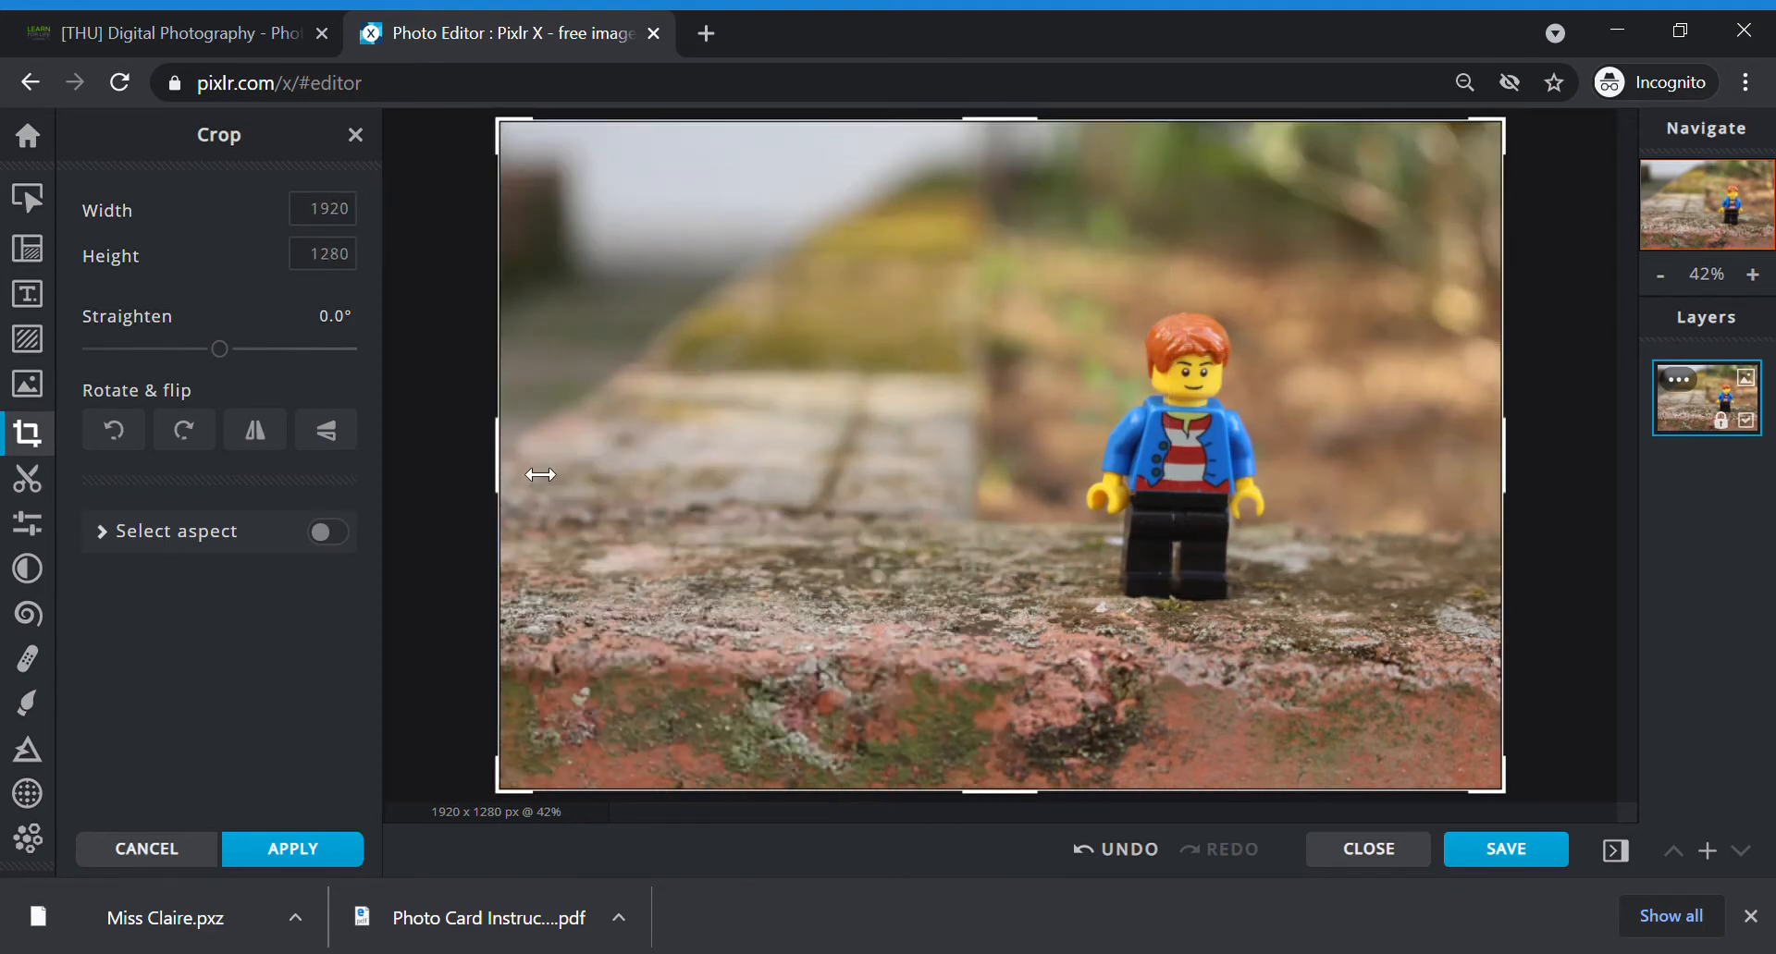
left_click_drag(541, 475, 824, 450)
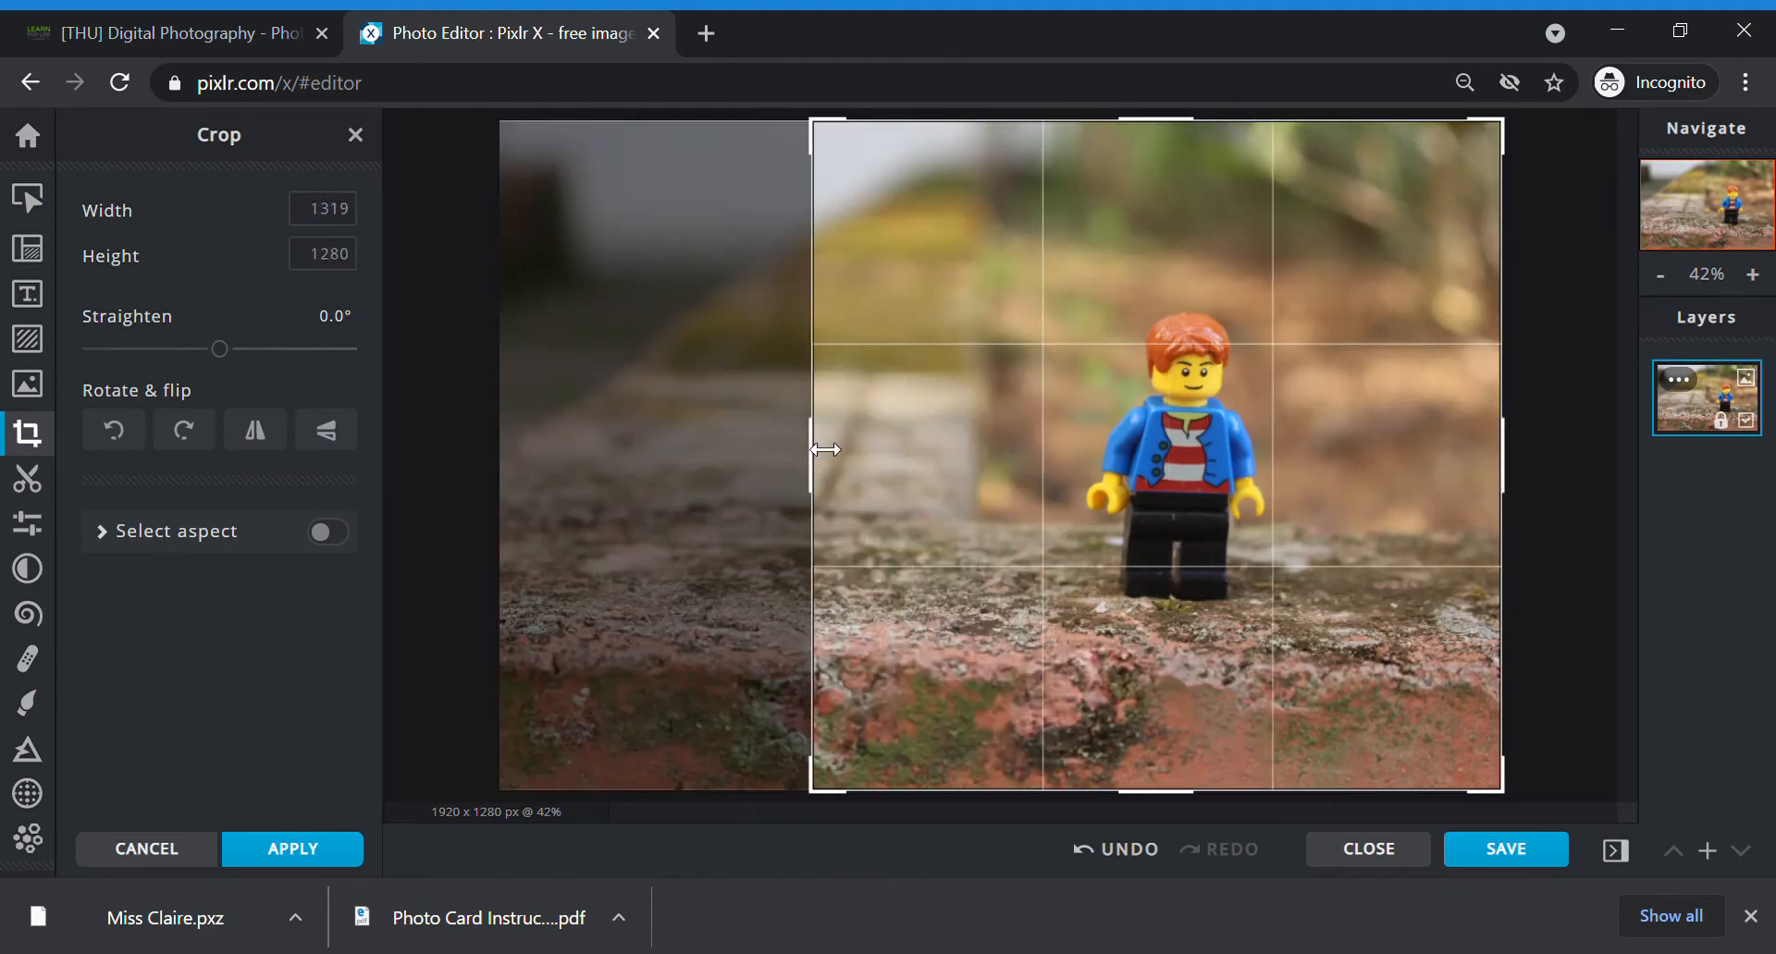
left_click_drag(810, 450, 990, 475)
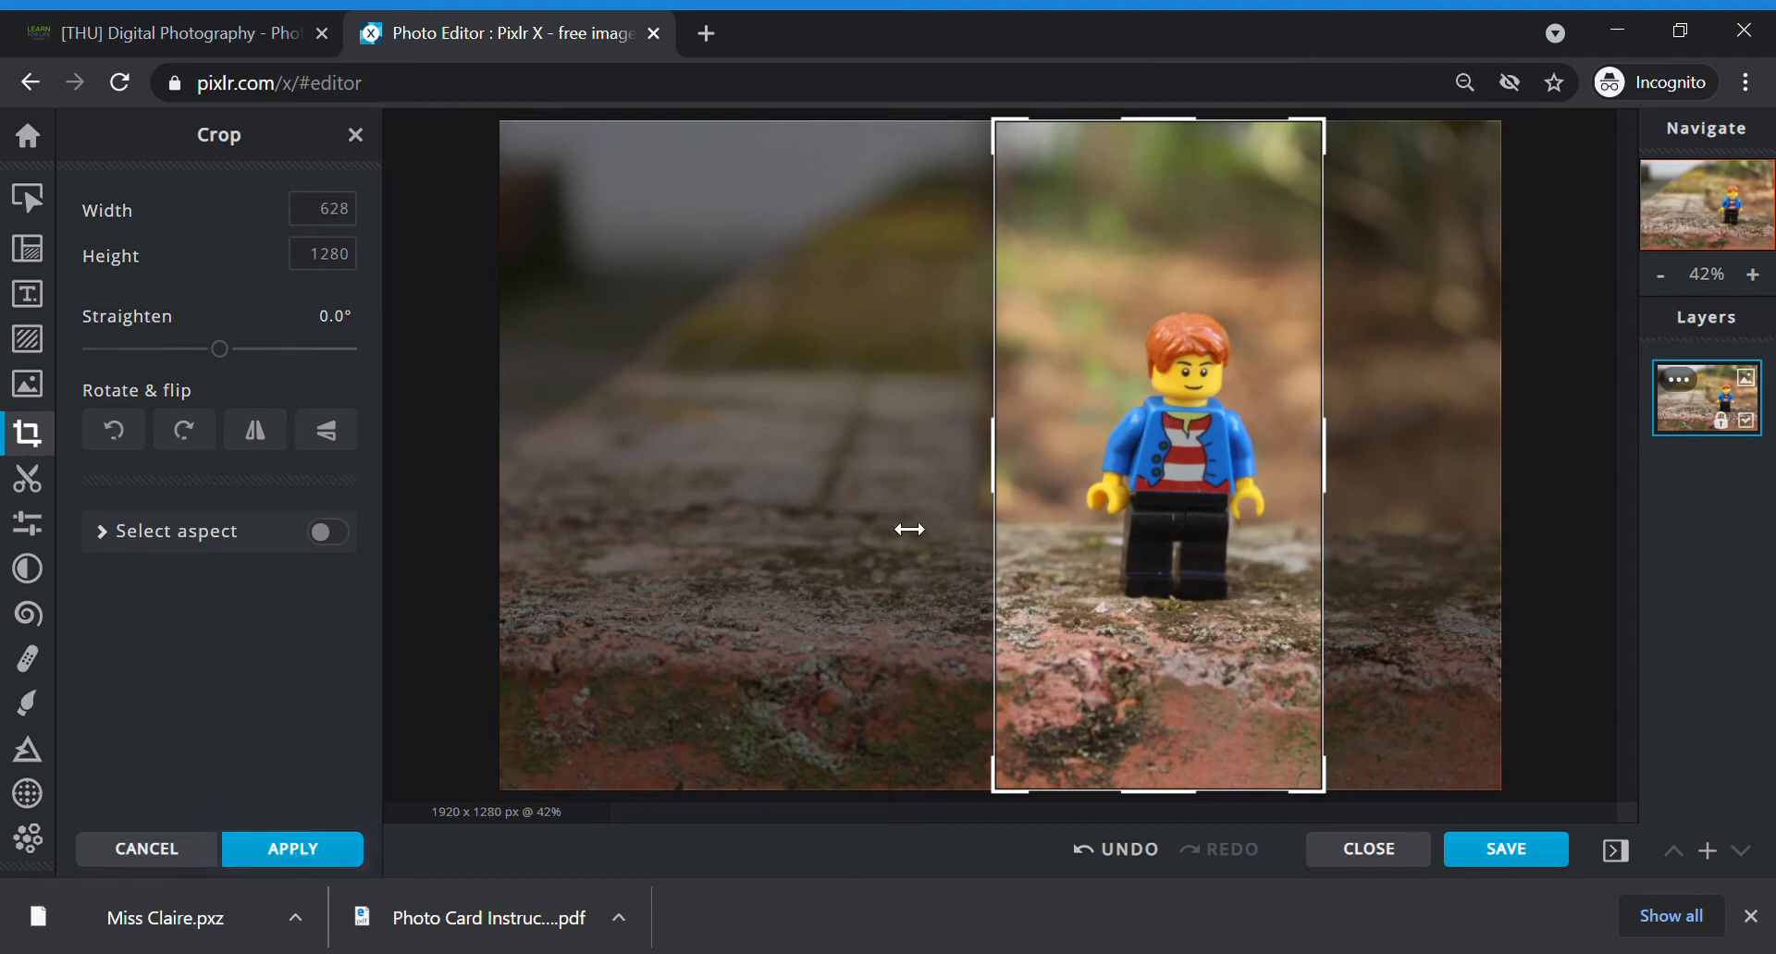
mouse_move(969, 428)
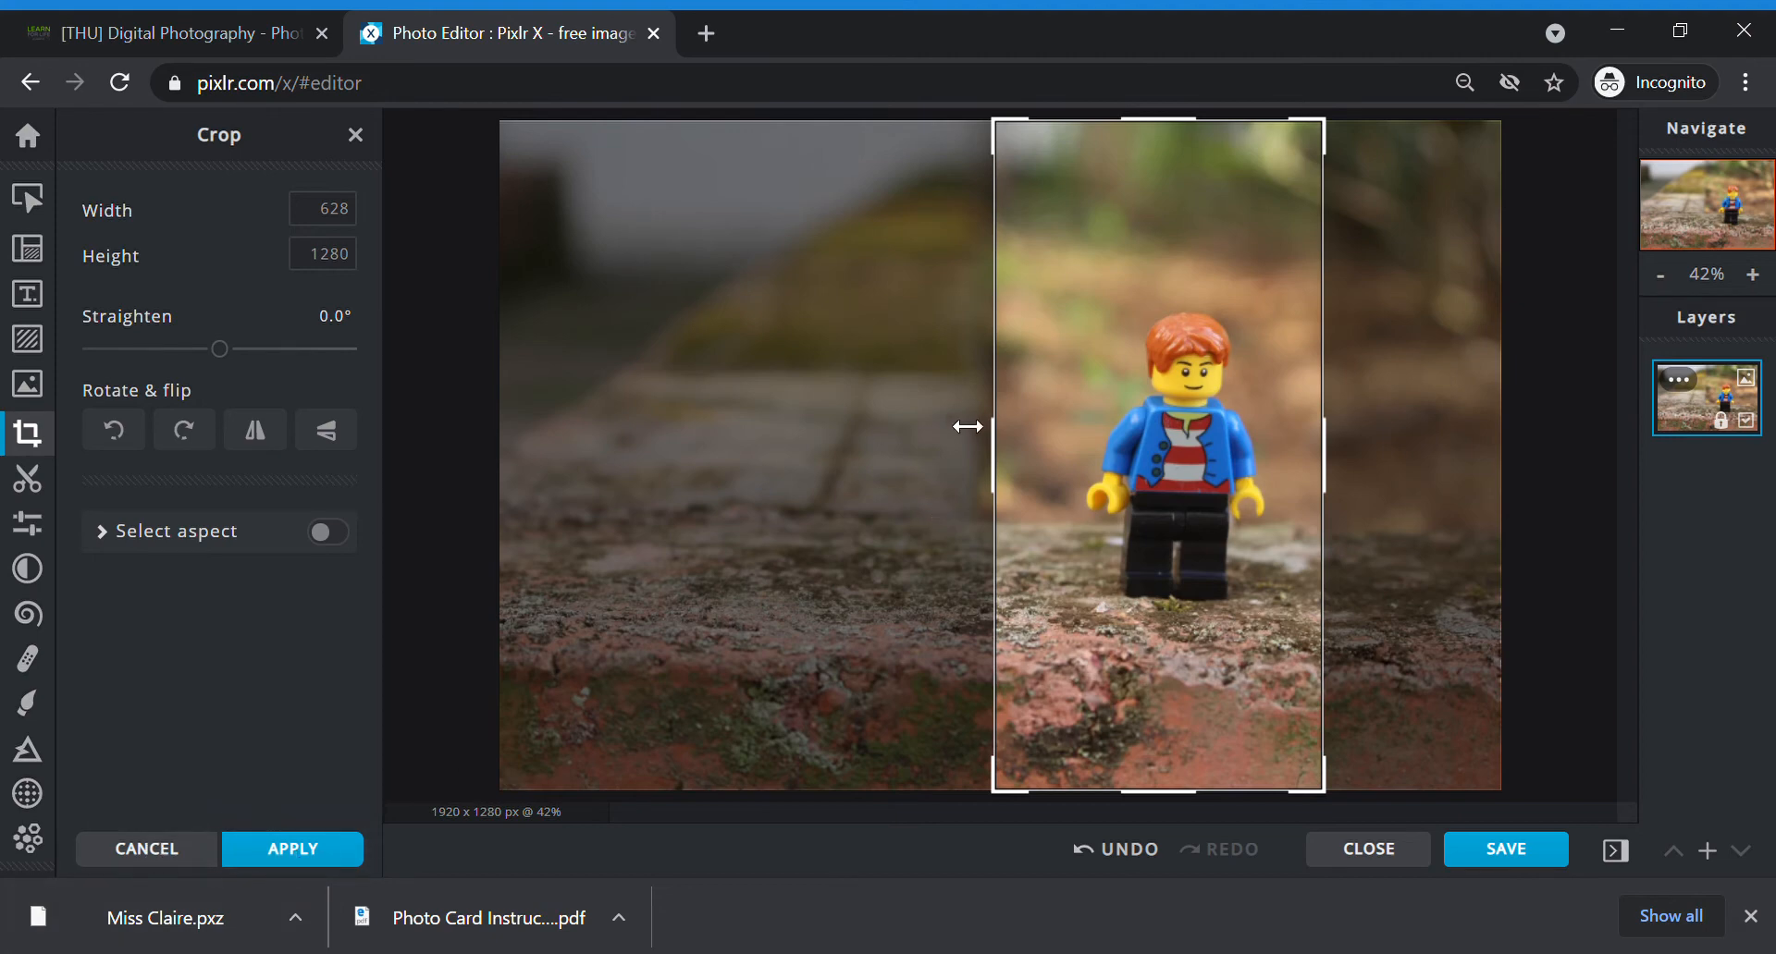
left_click_drag(990, 427, 495, 438)
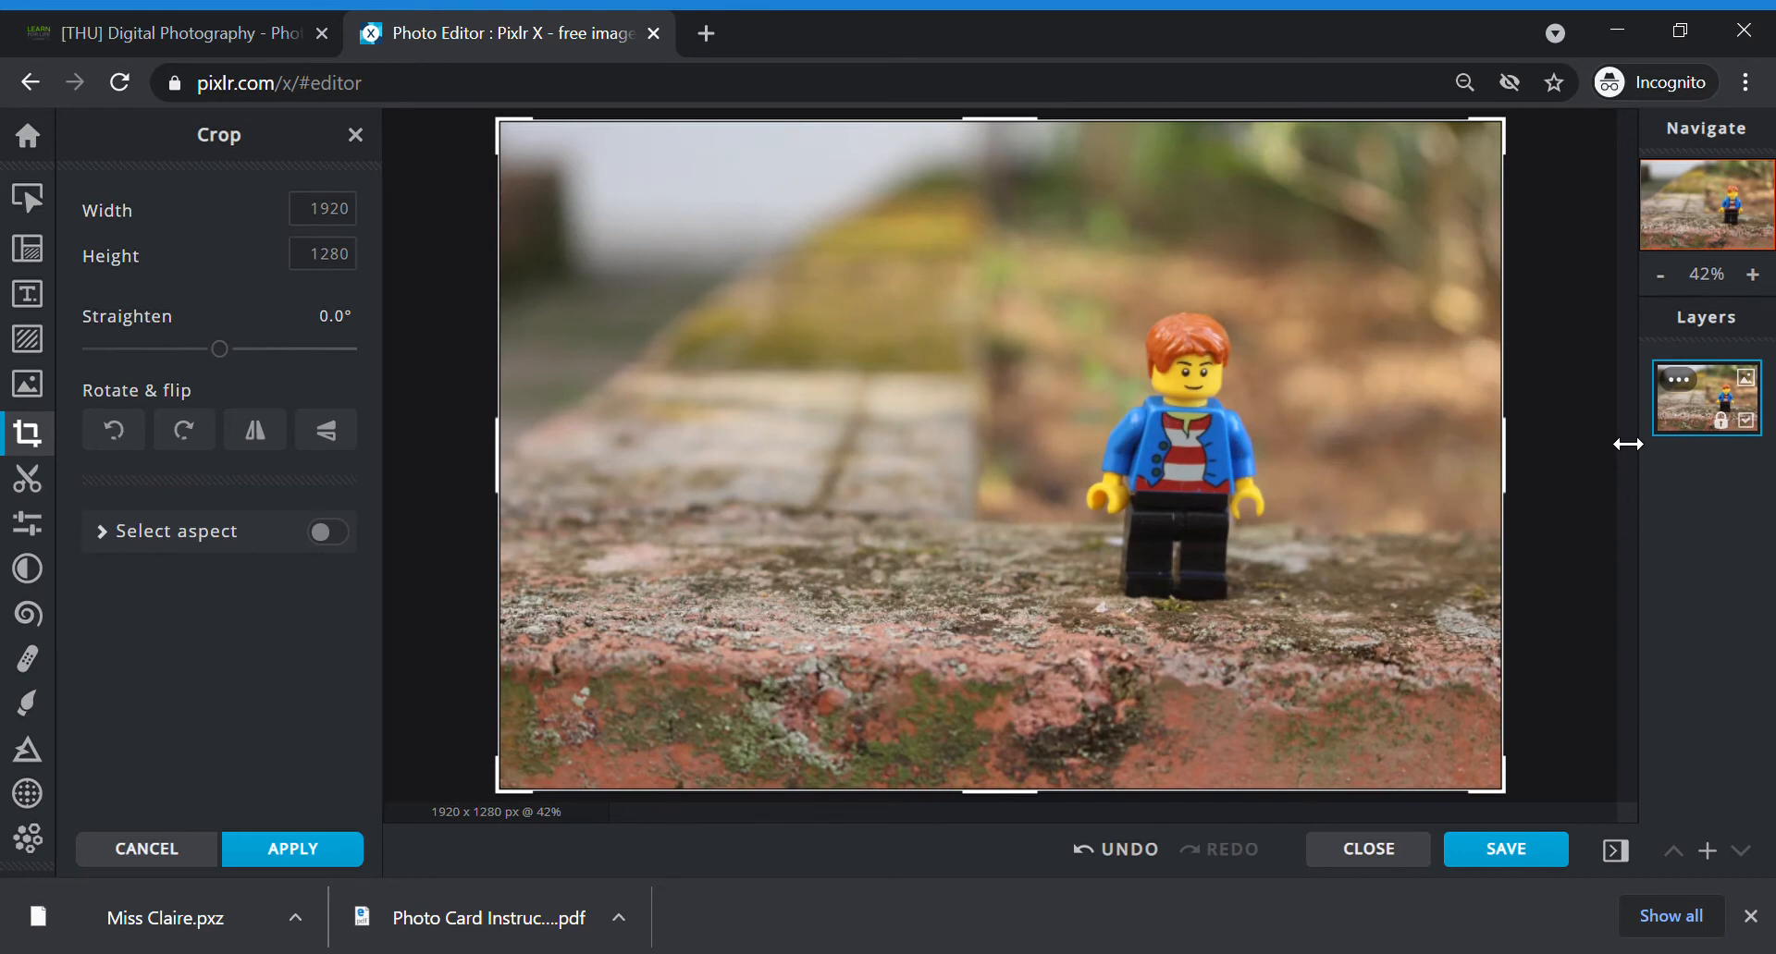
mouse_move(170, 130)
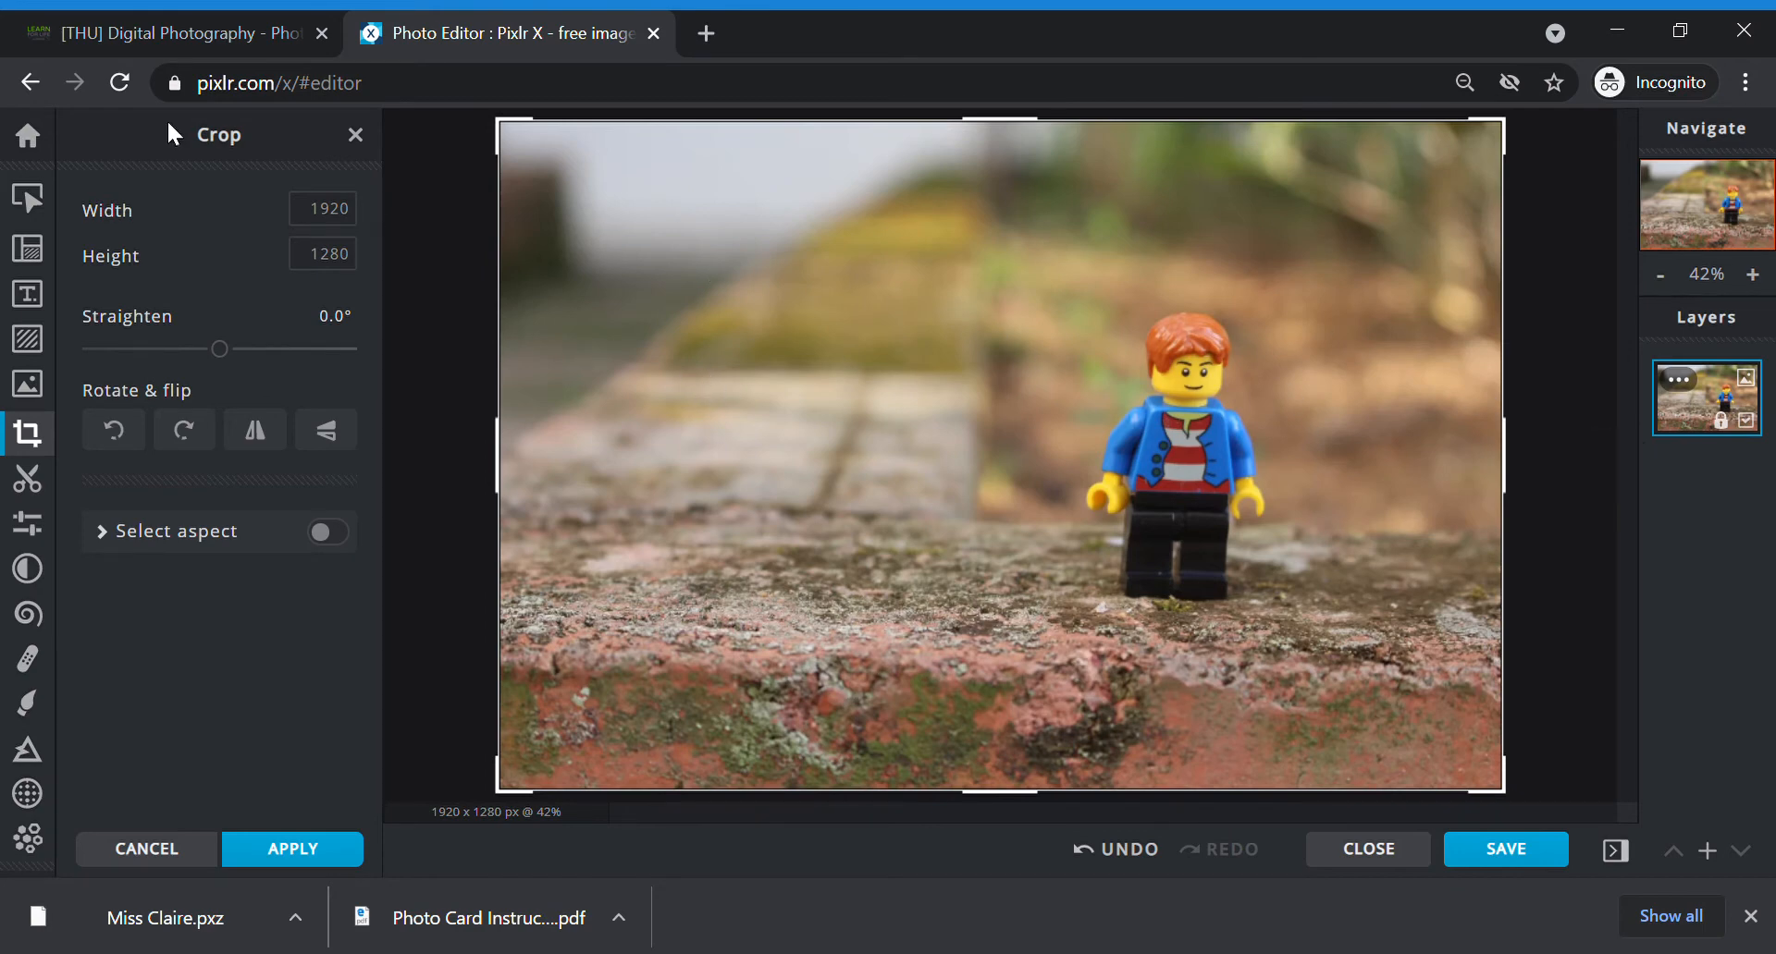
mouse_move(879, 360)
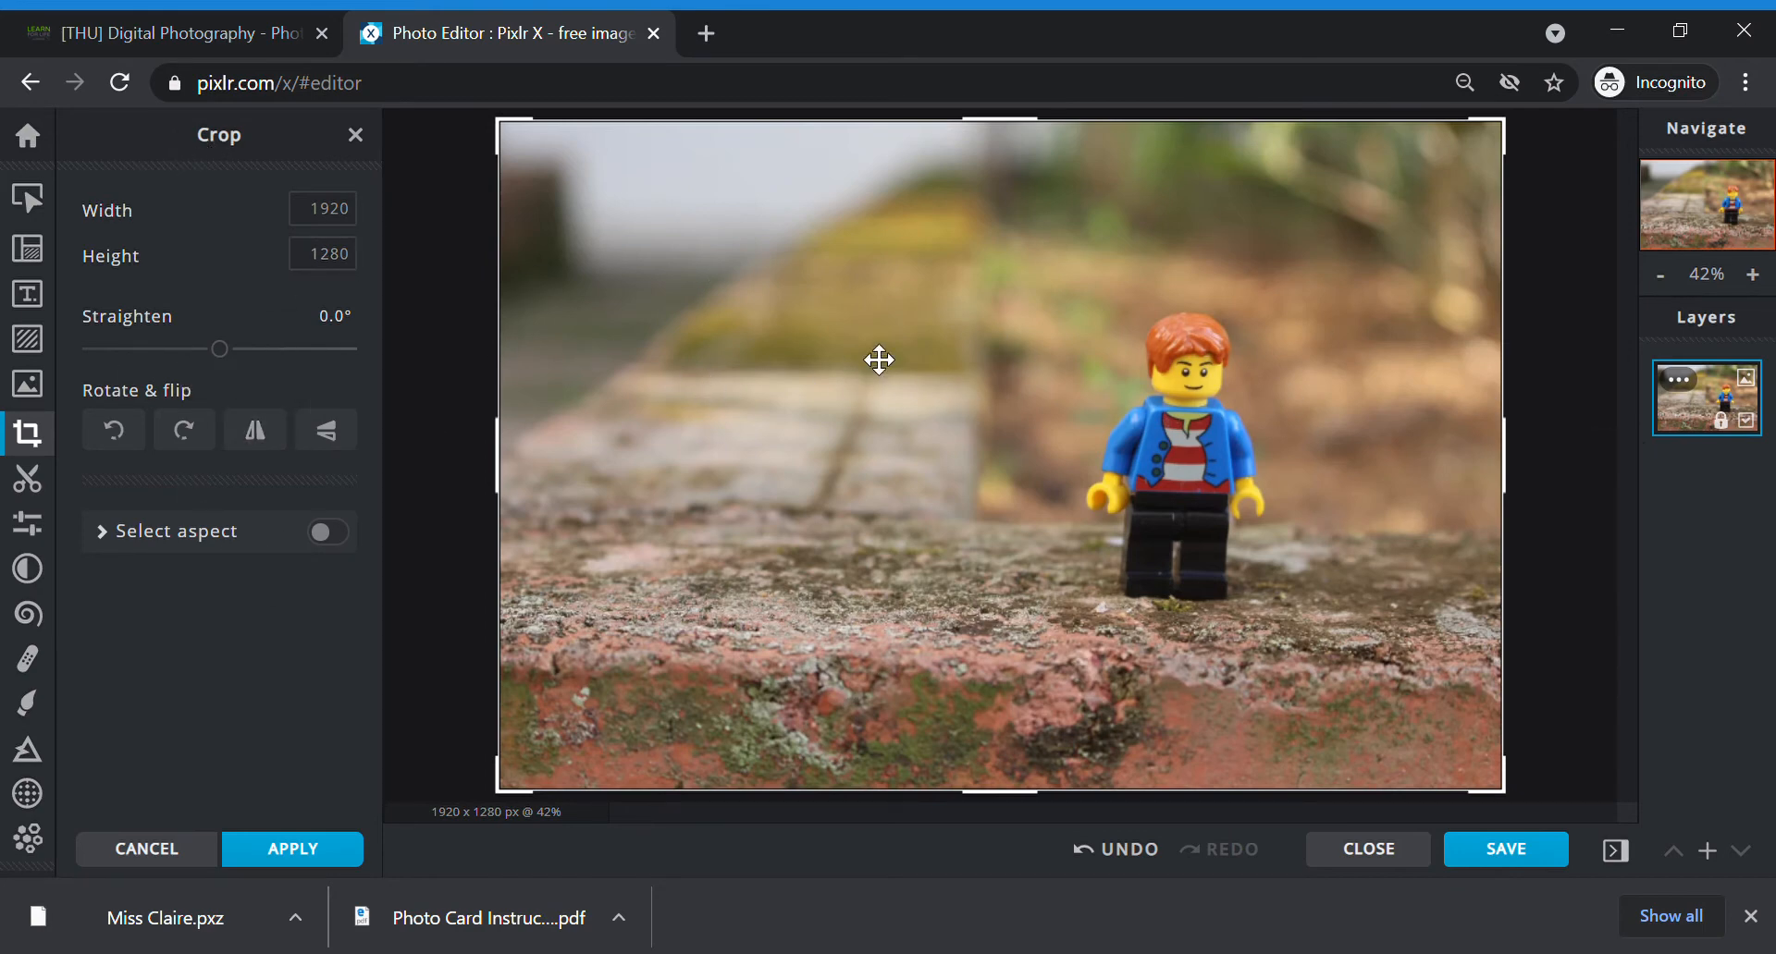
mouse_move(364, 289)
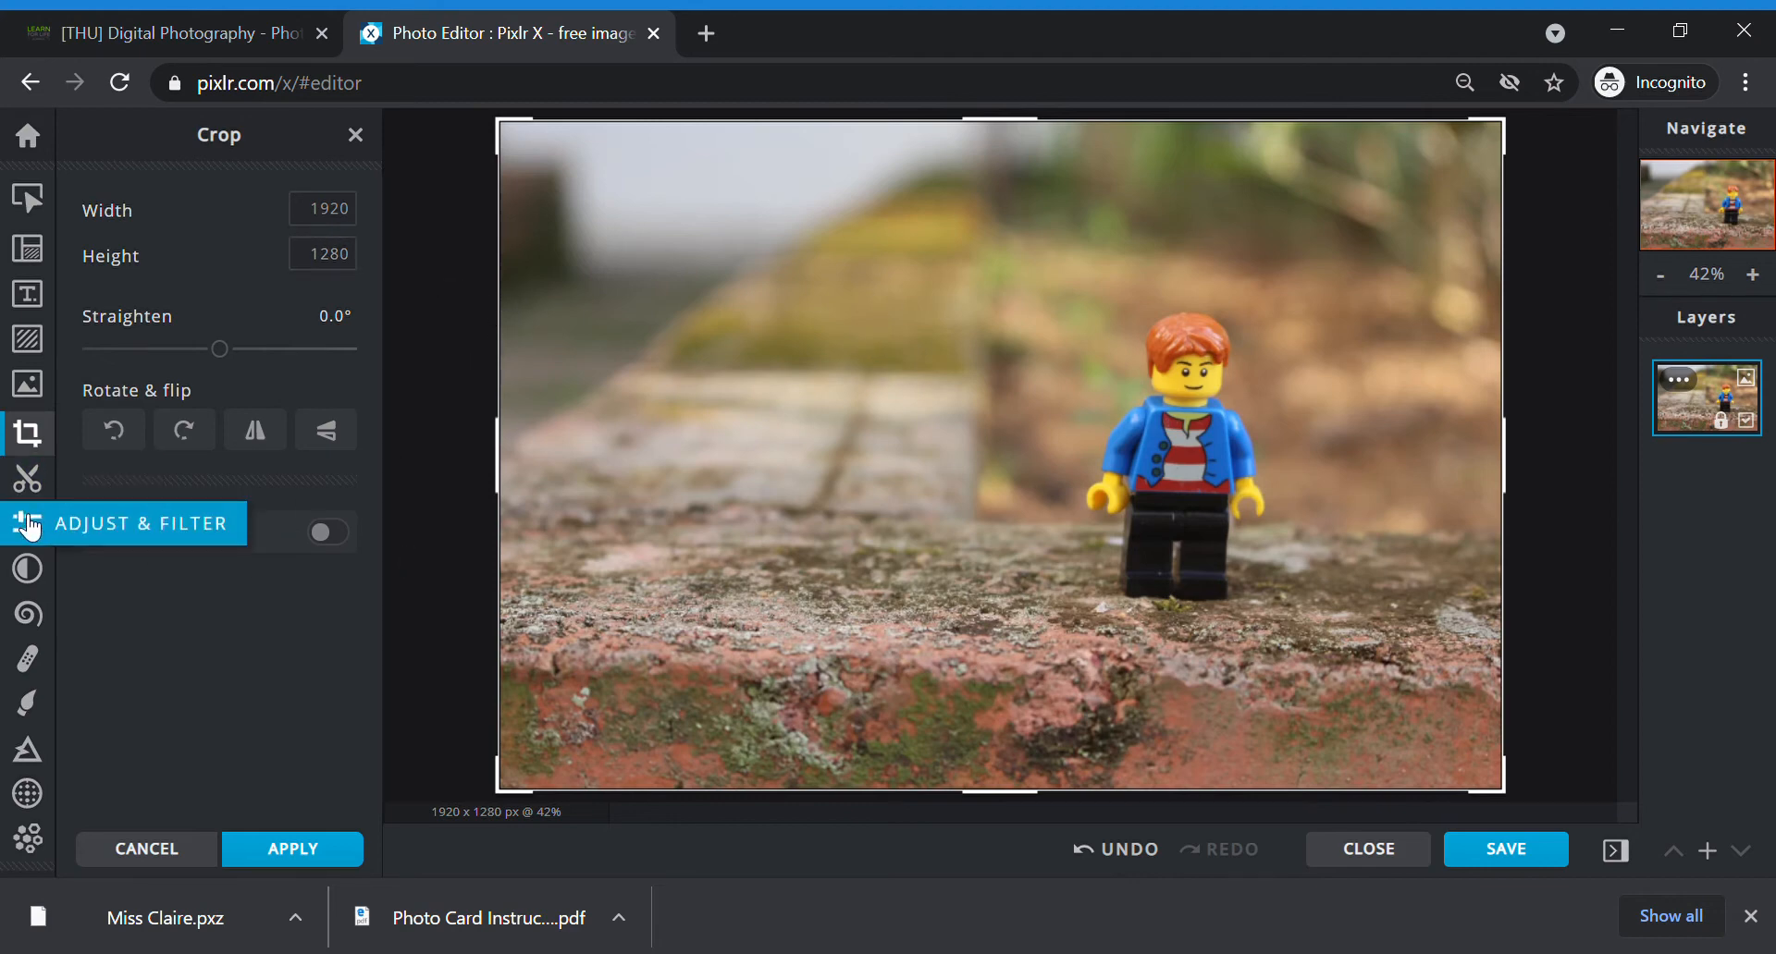
Step: Open Adjust & Filter, expand and collapse Color, then expand the Light sliders
left_click(26, 525)
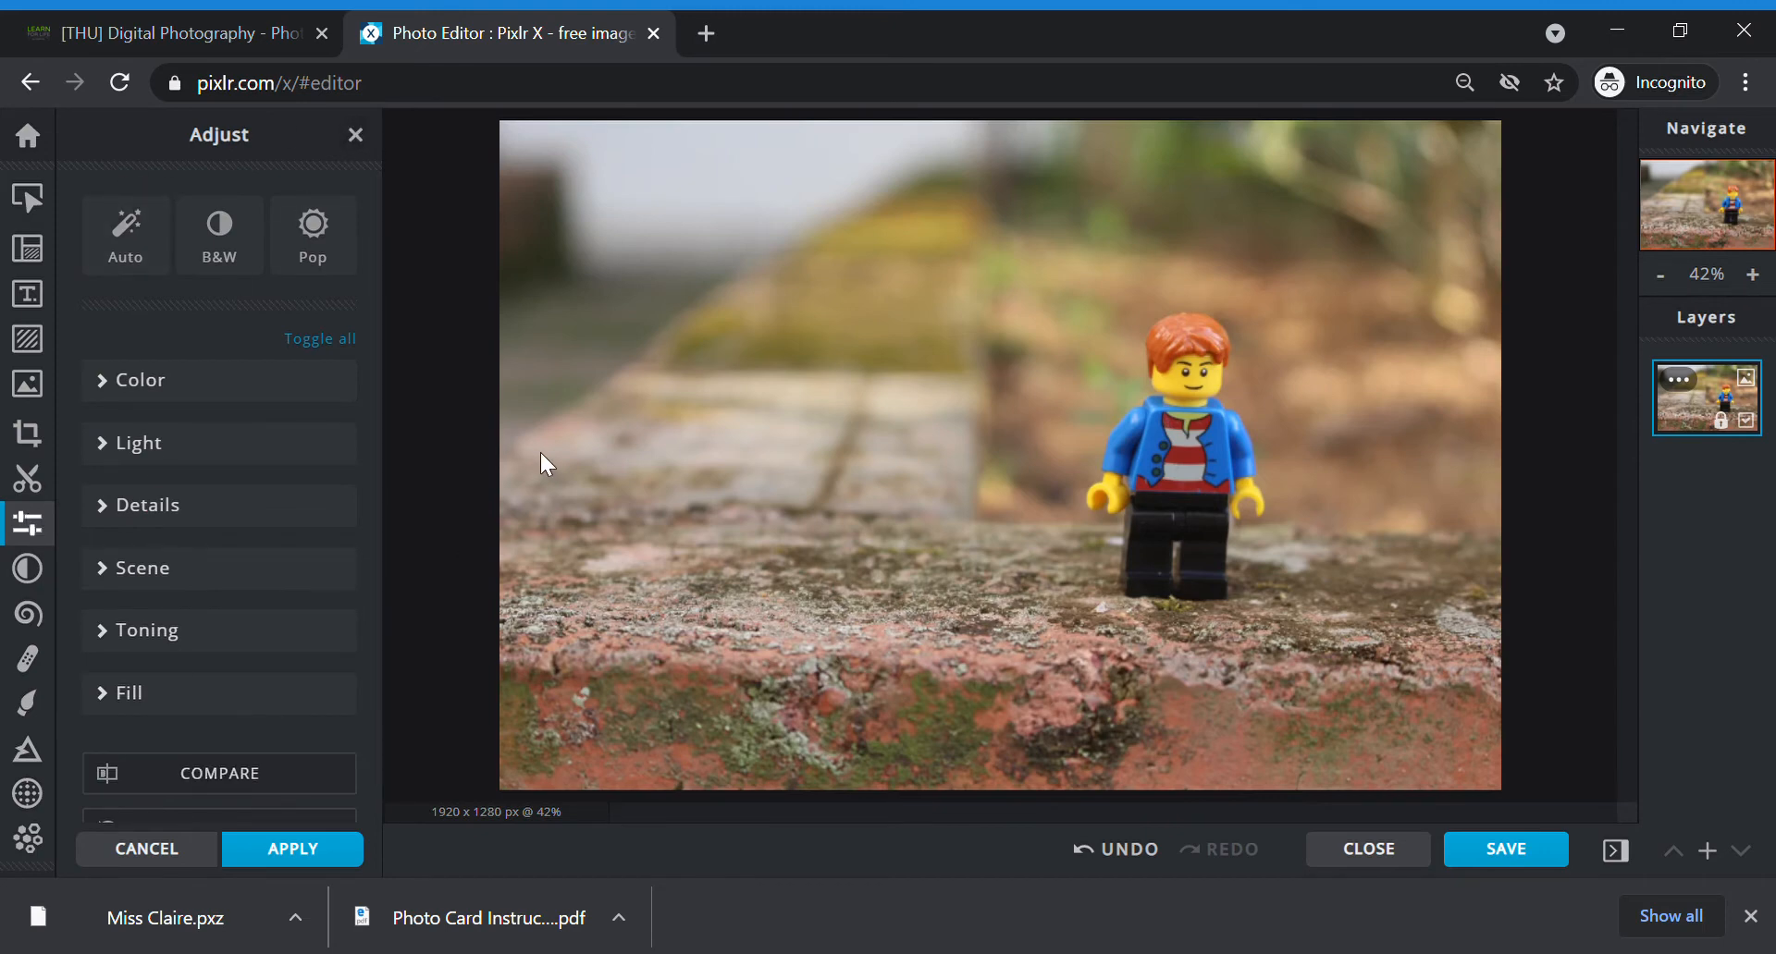
mouse_move(1082, 250)
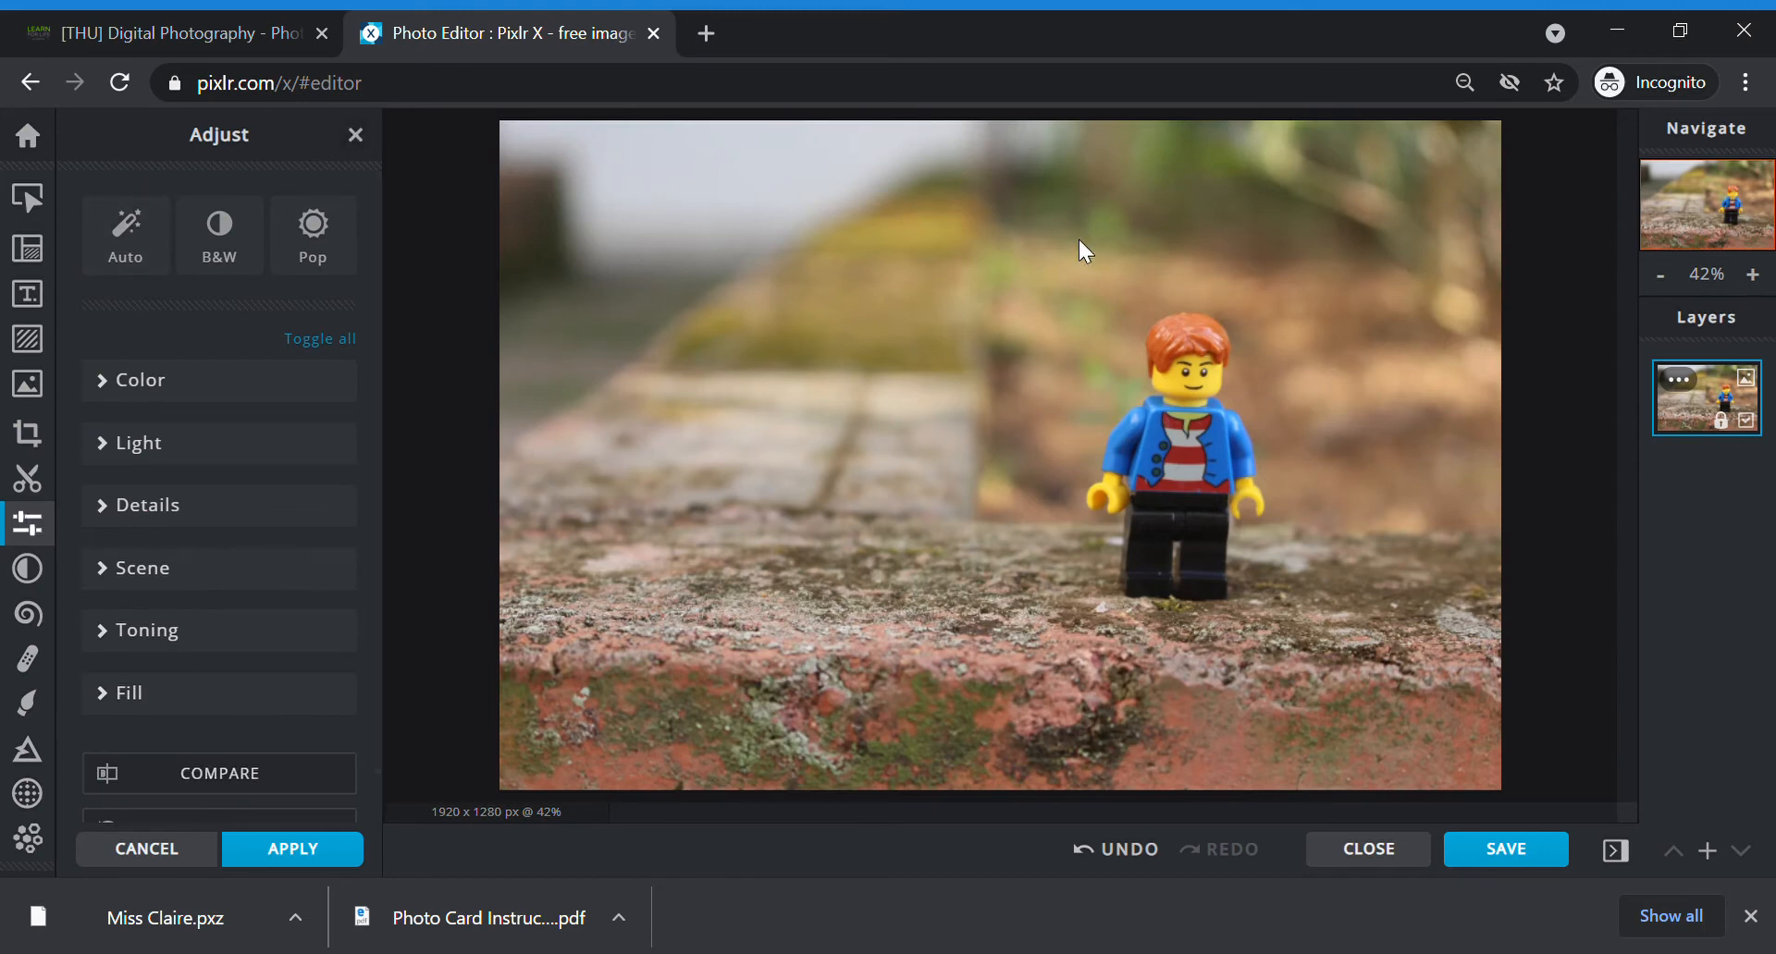
mouse_move(1199, 523)
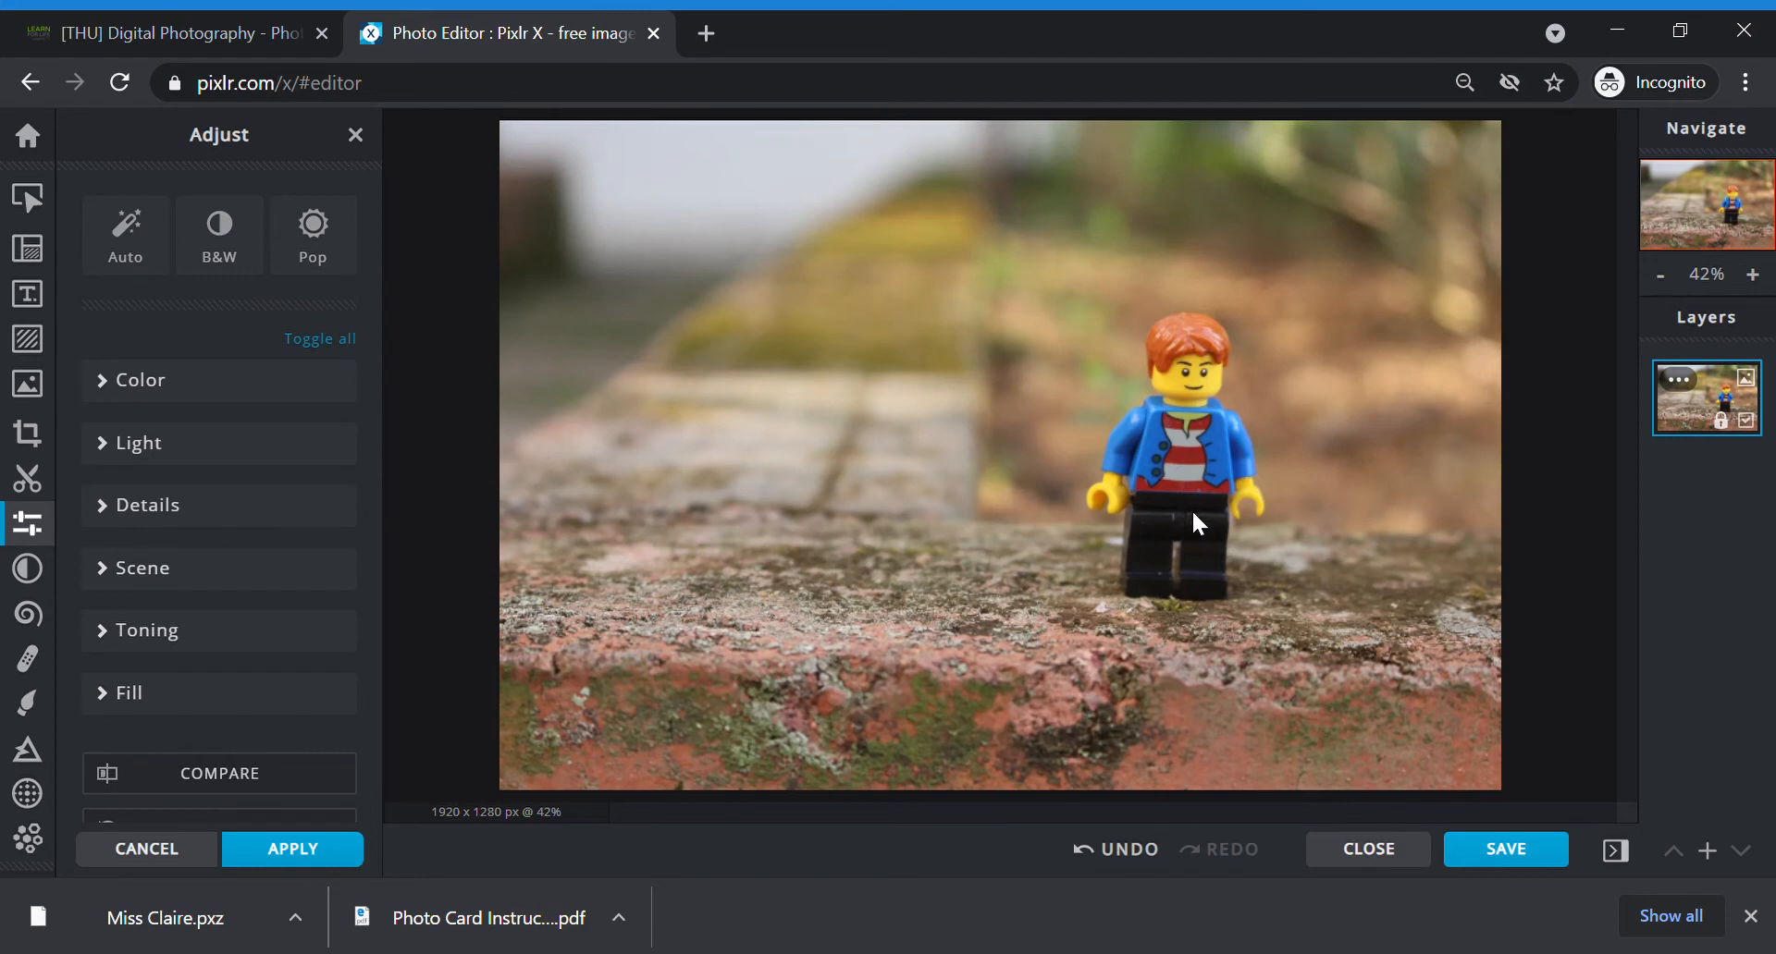
mouse_move(1153, 379)
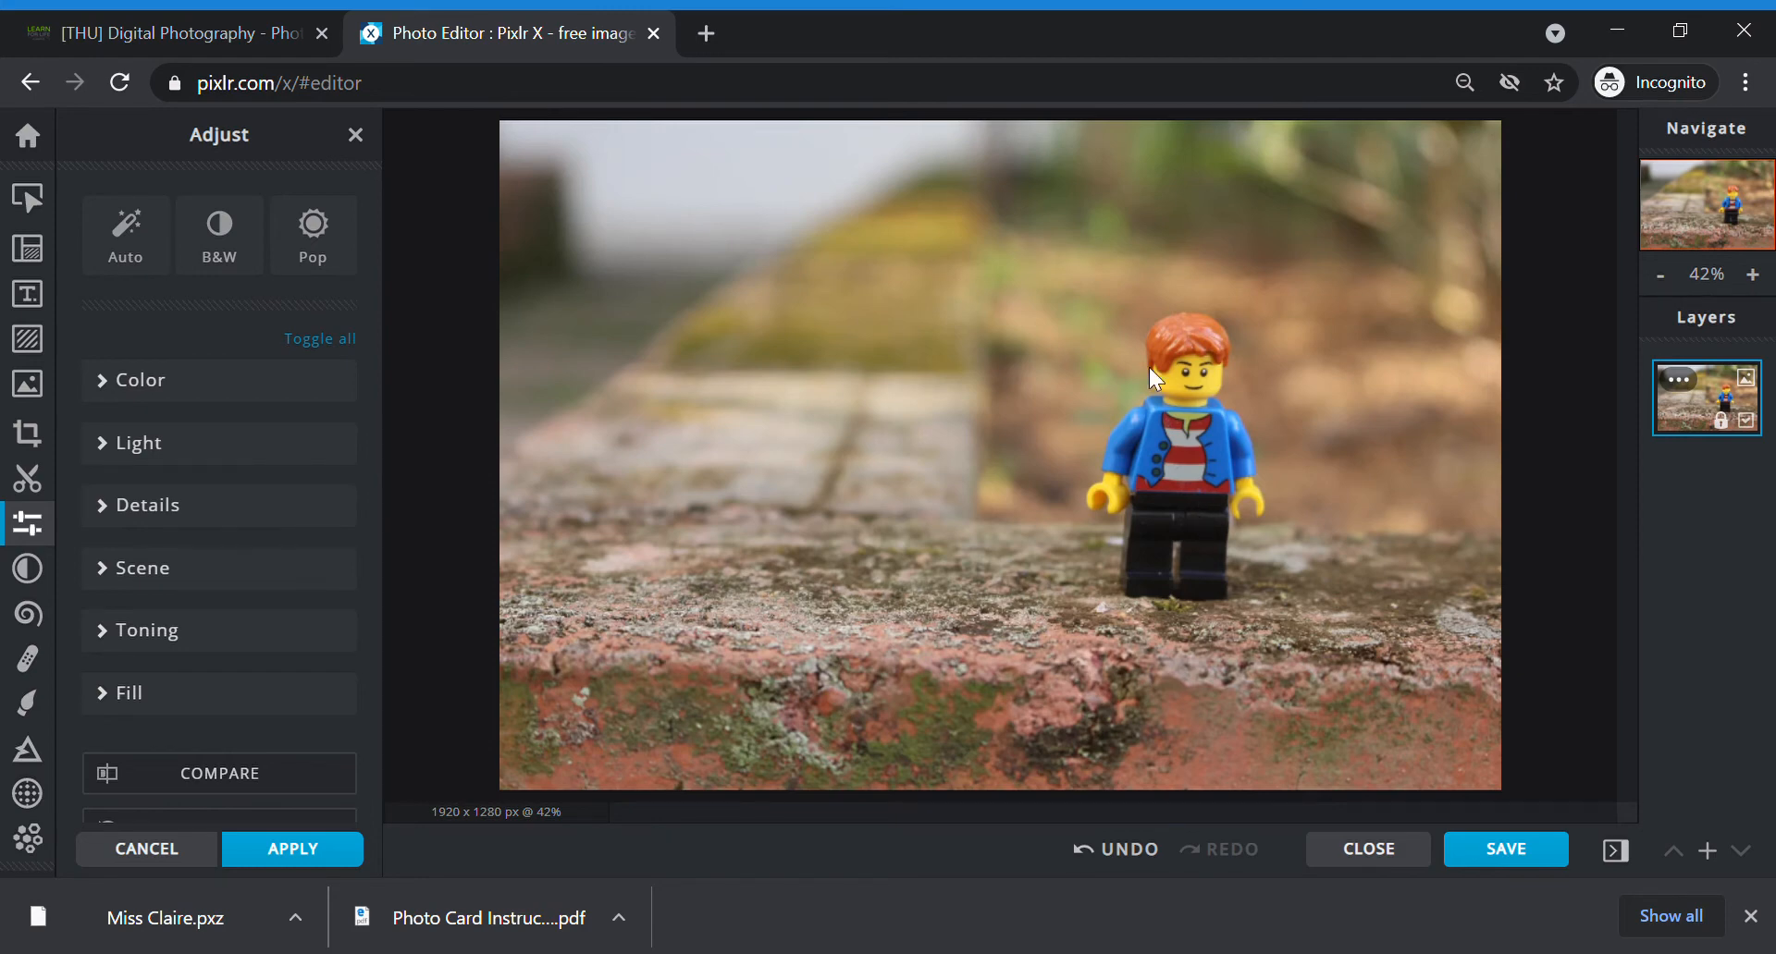
mouse_move(1146, 532)
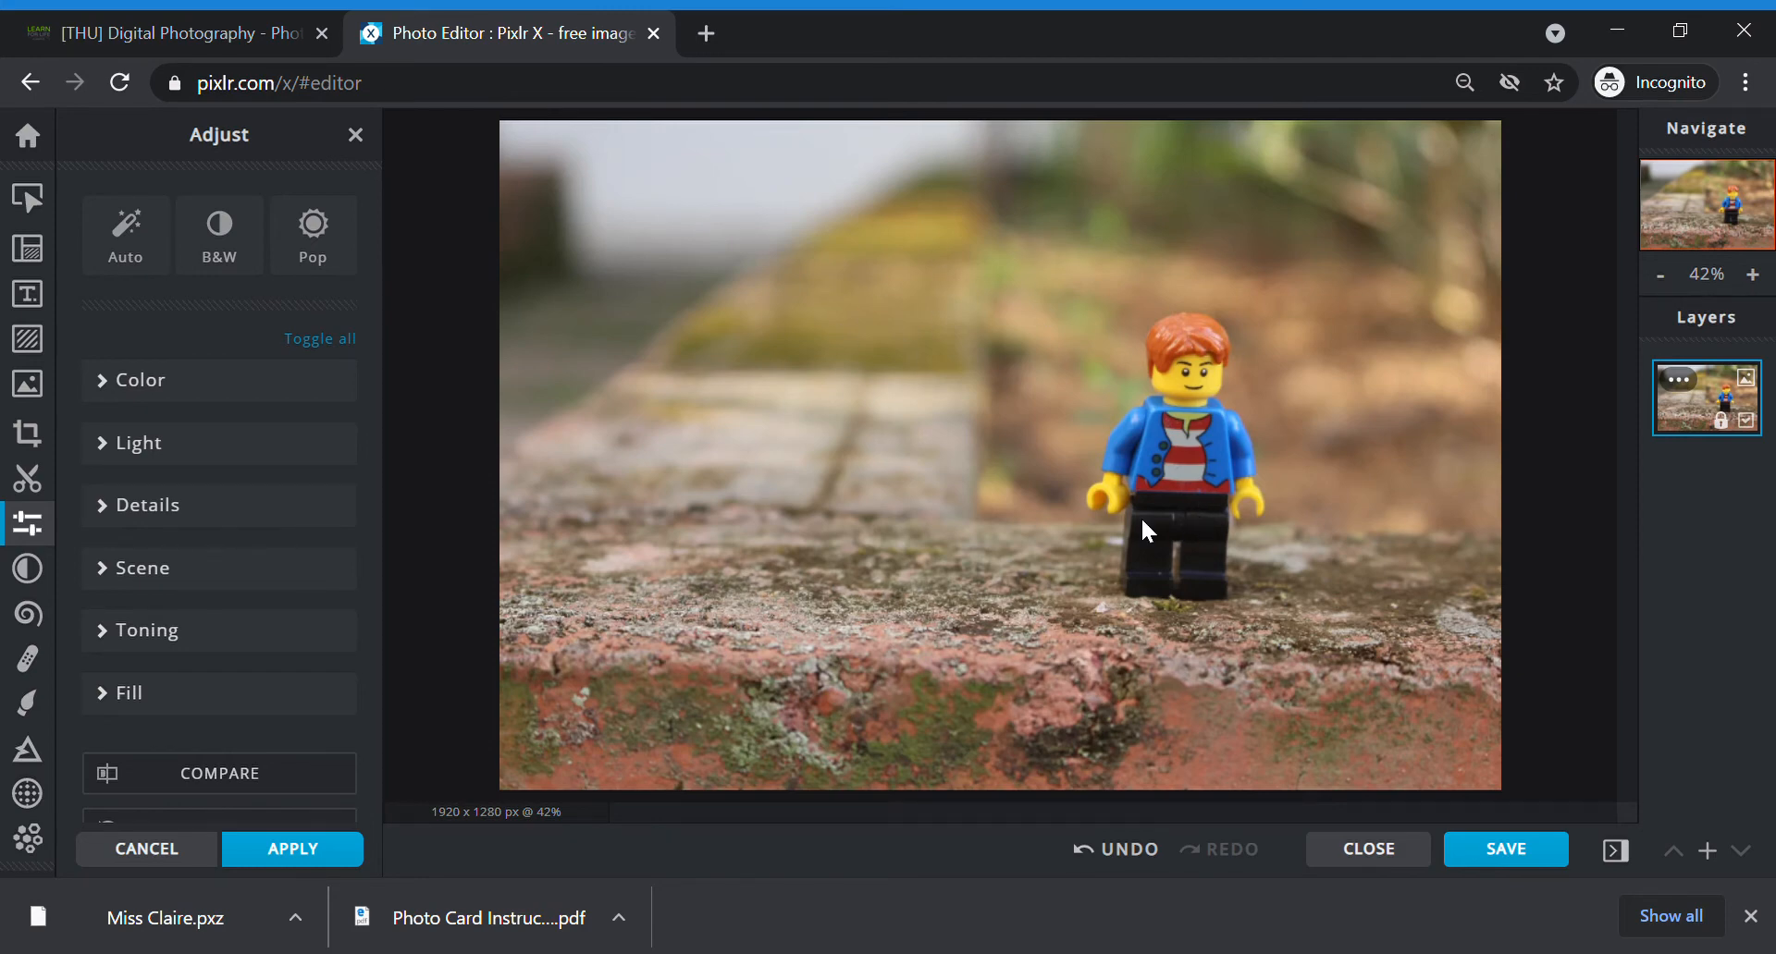
mouse_move(1114, 314)
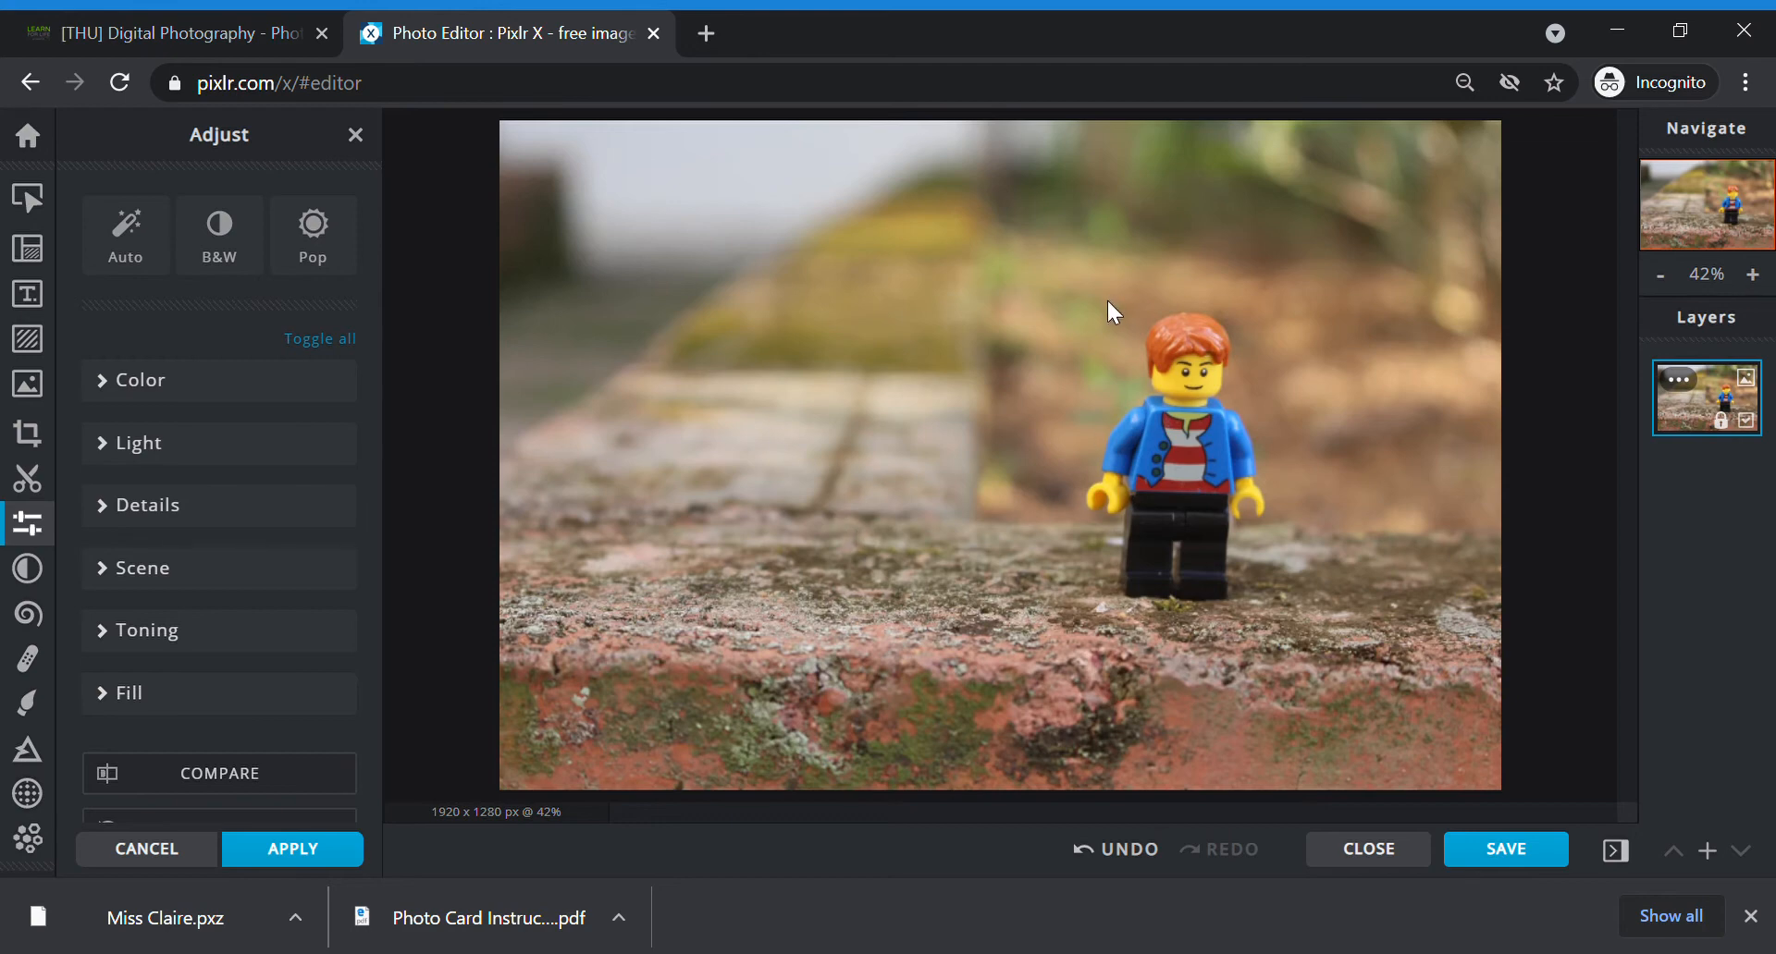
left_click(142, 380)
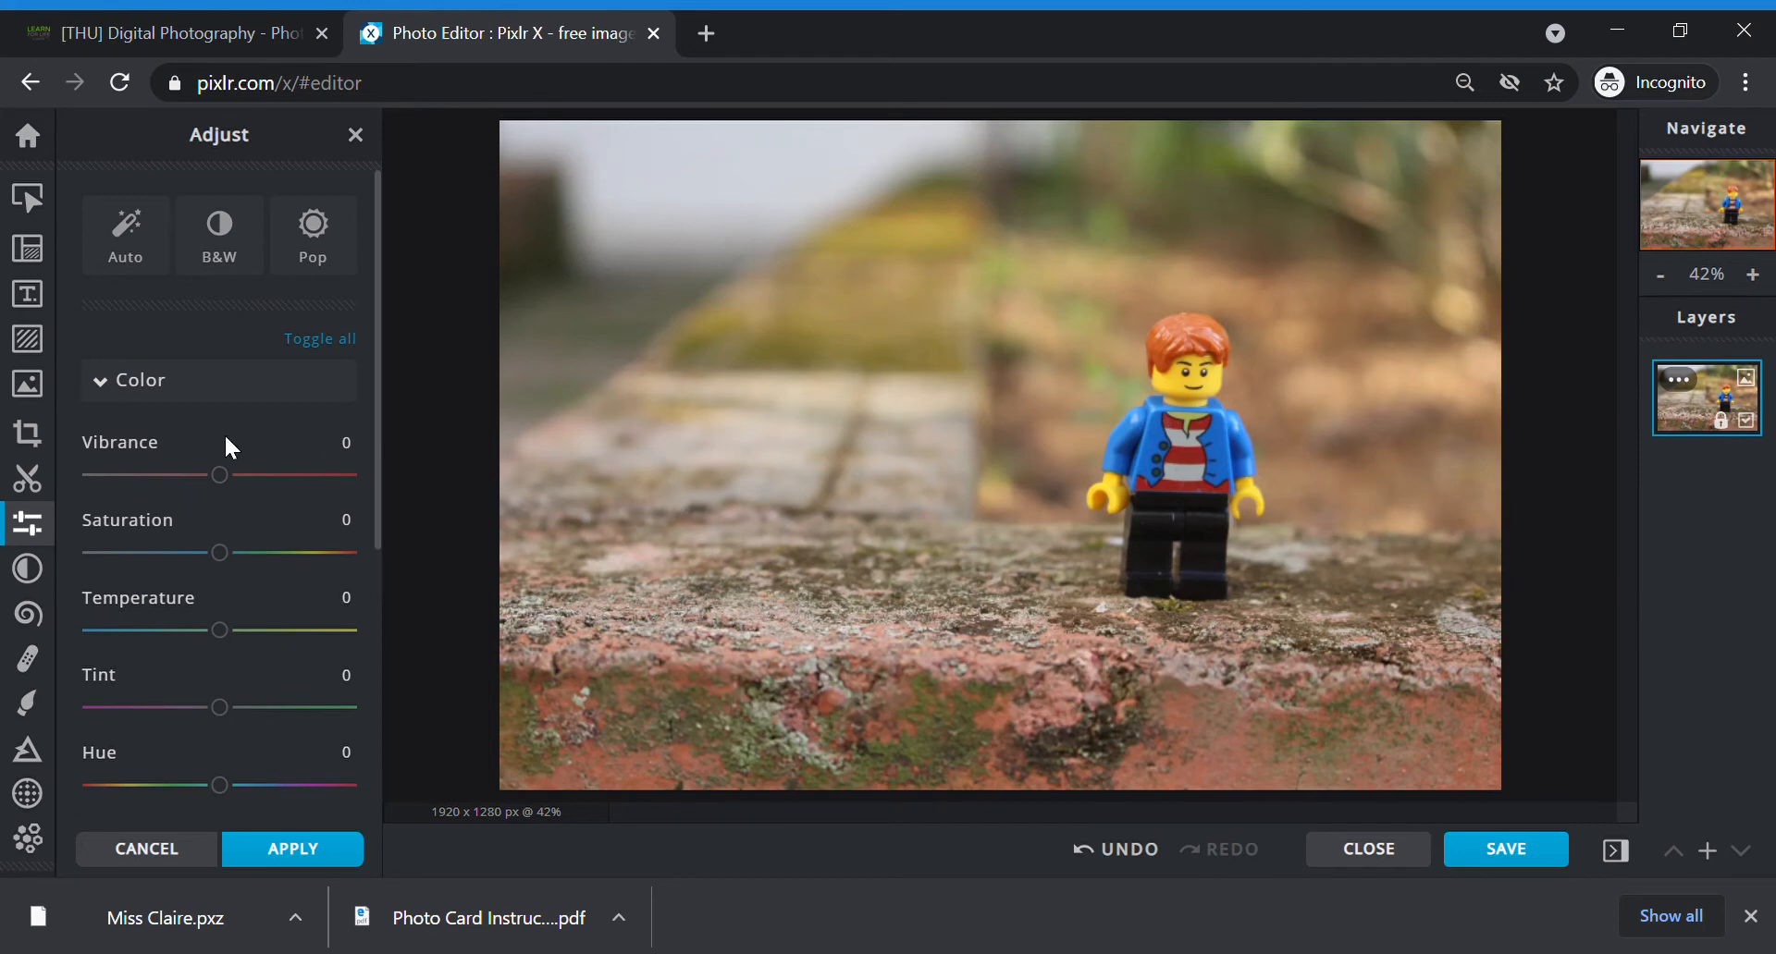
mouse_move(1152, 894)
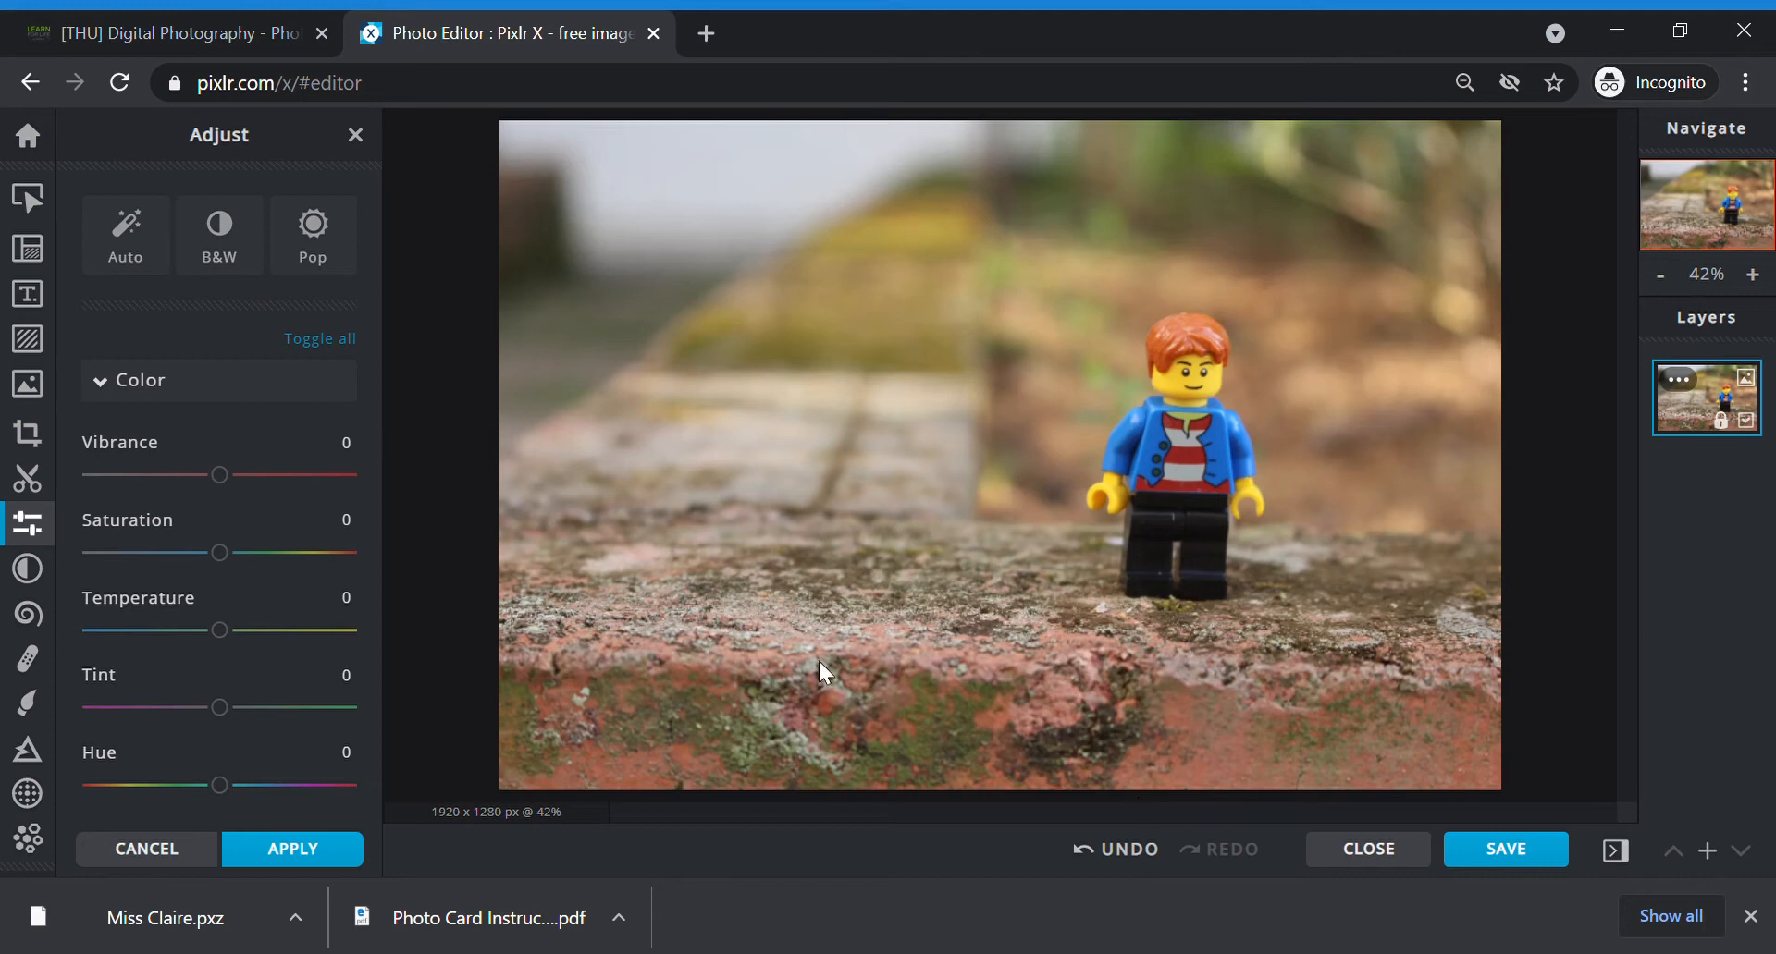
left_click(141, 379)
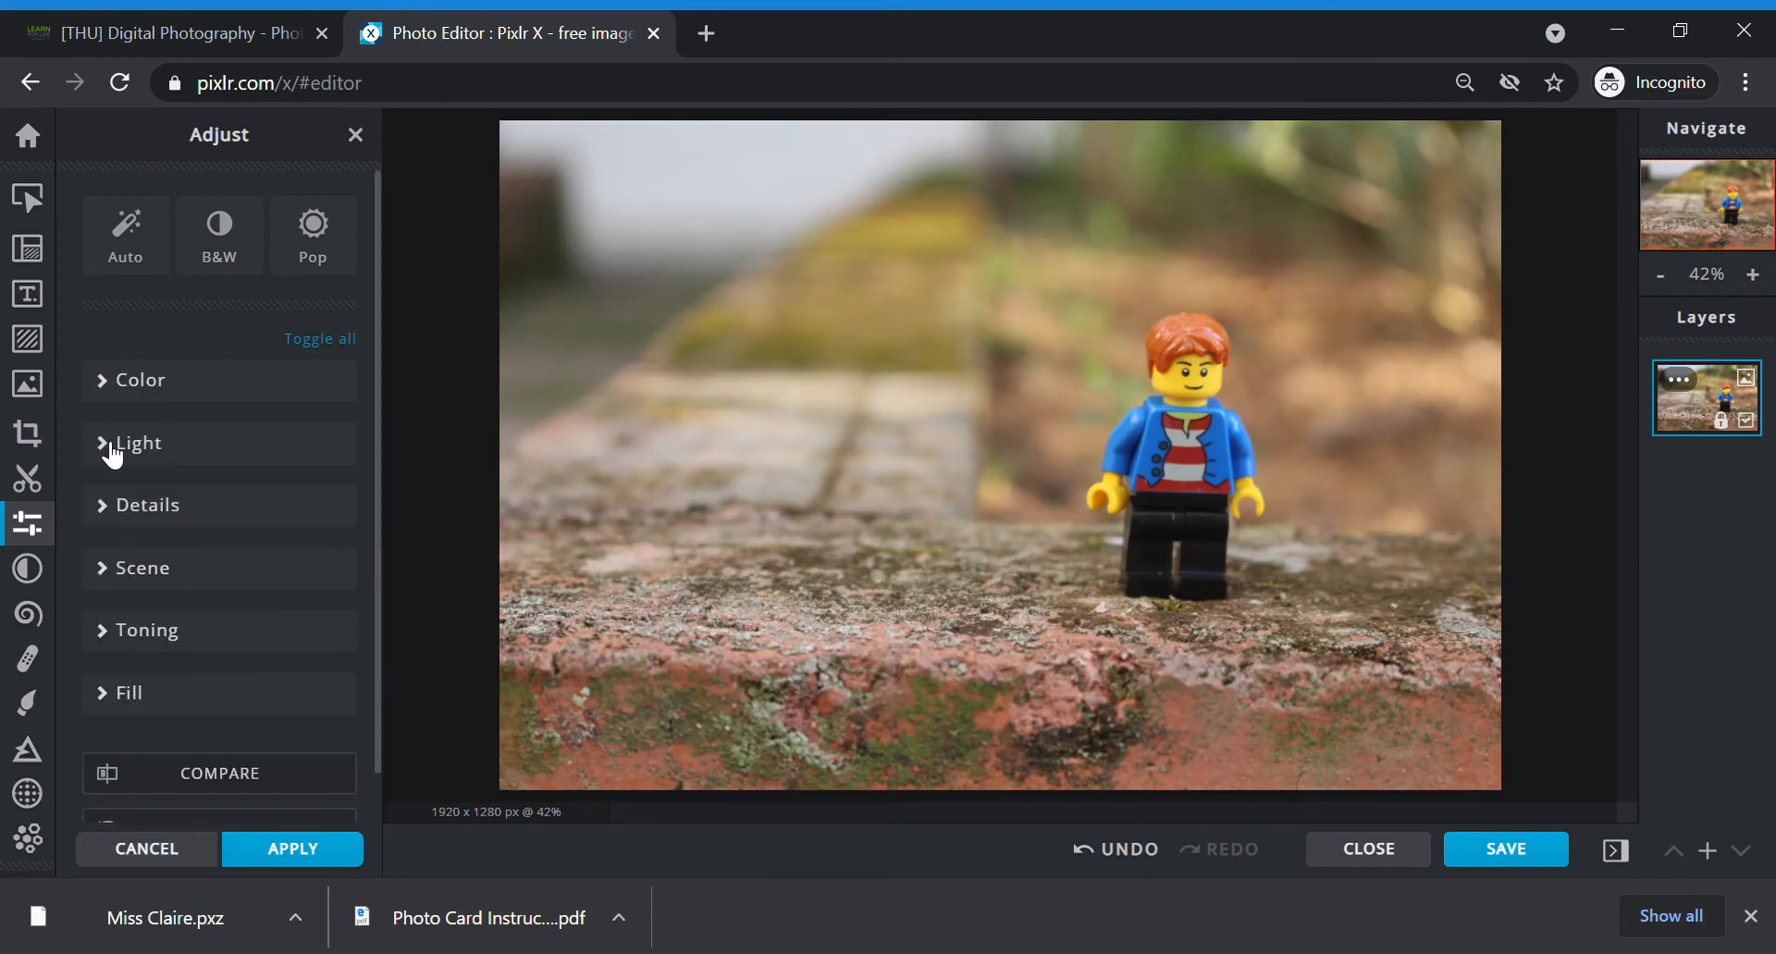
left_click(136, 443)
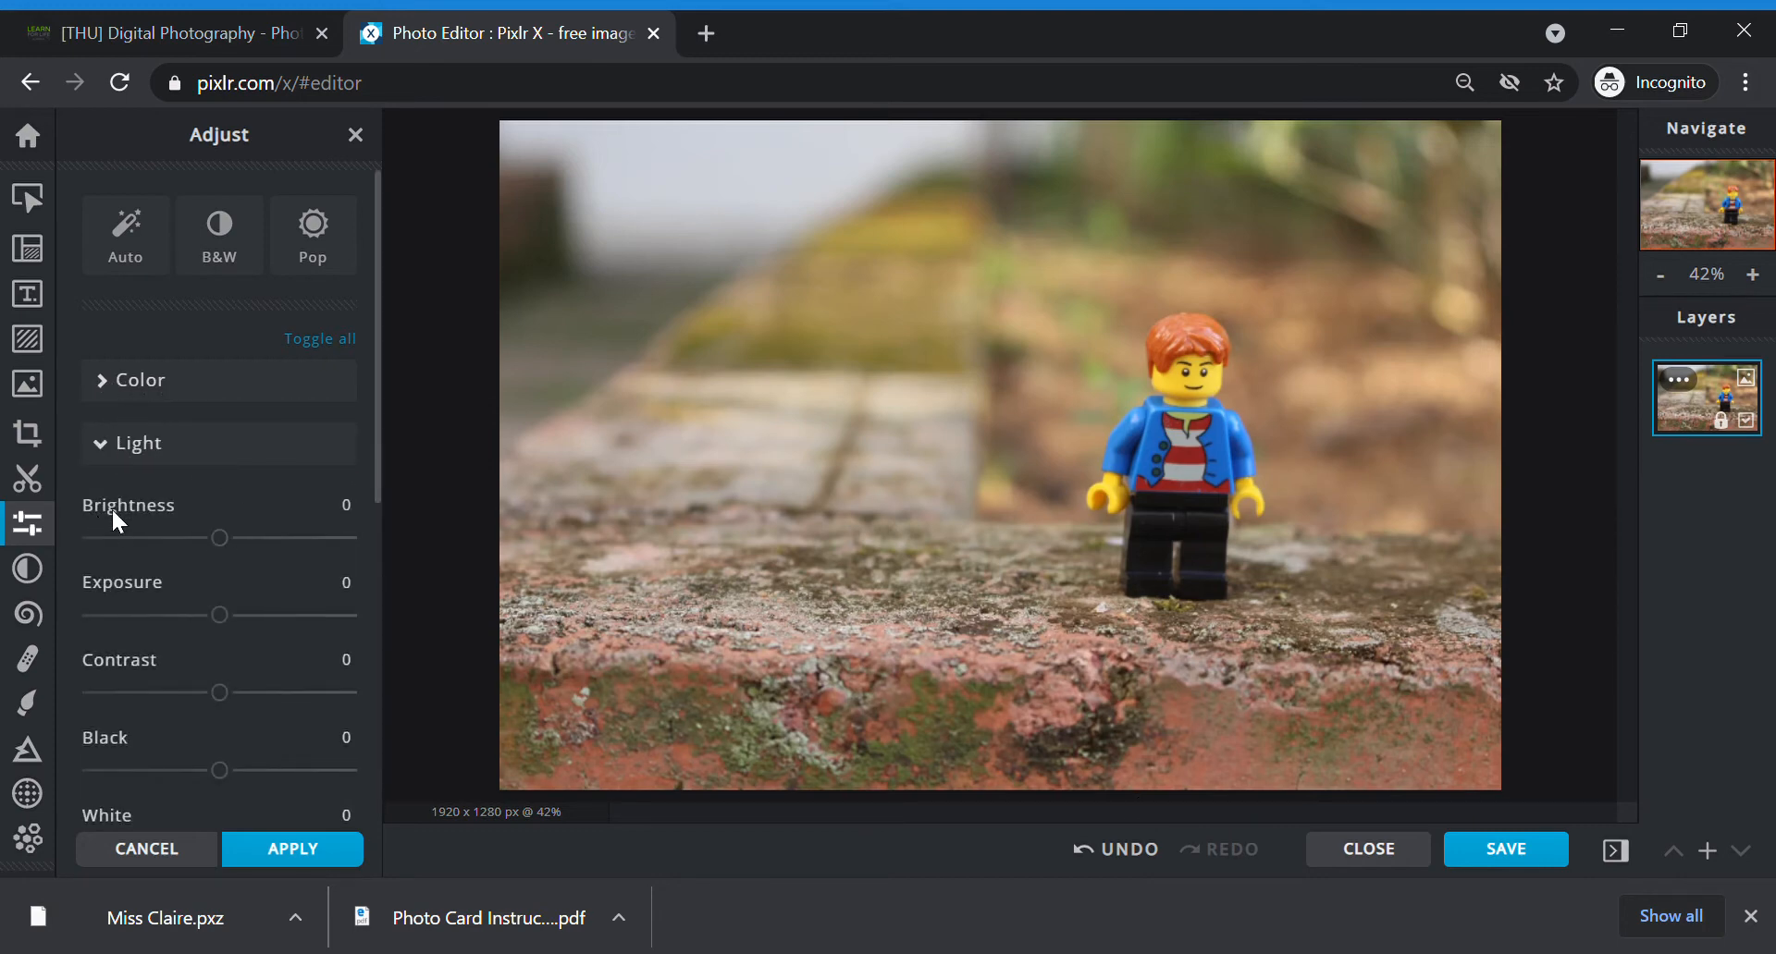
mouse_move(928, 428)
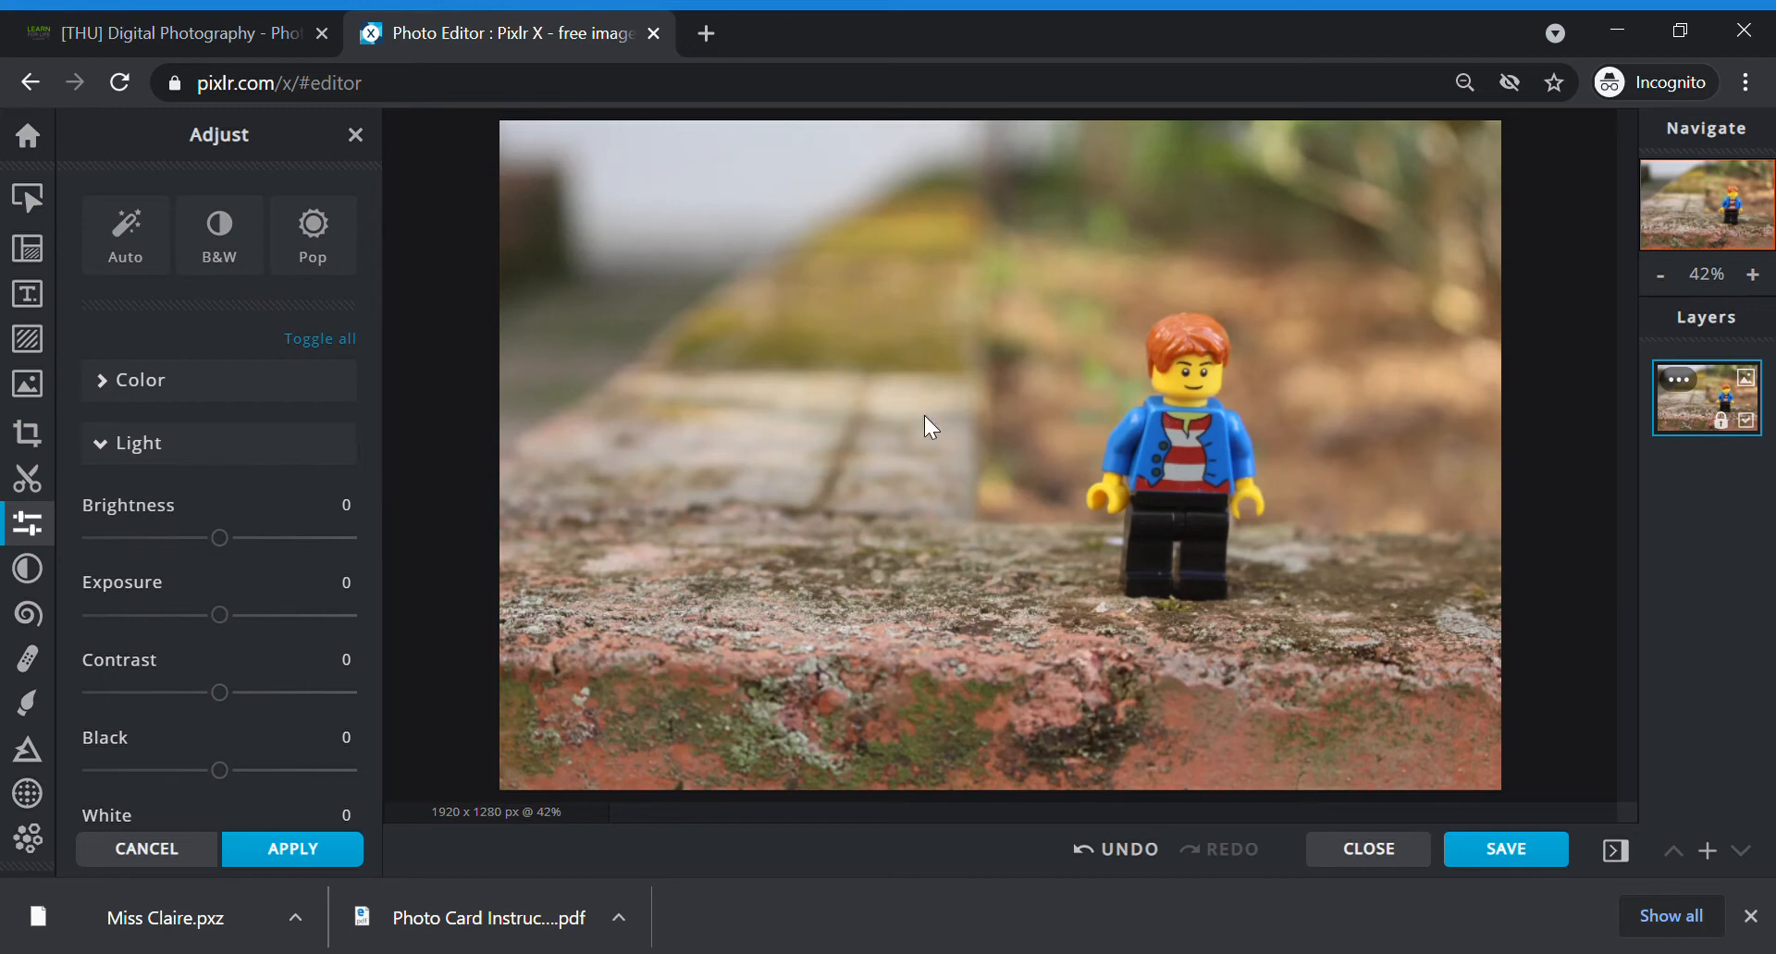
mouse_move(393, 556)
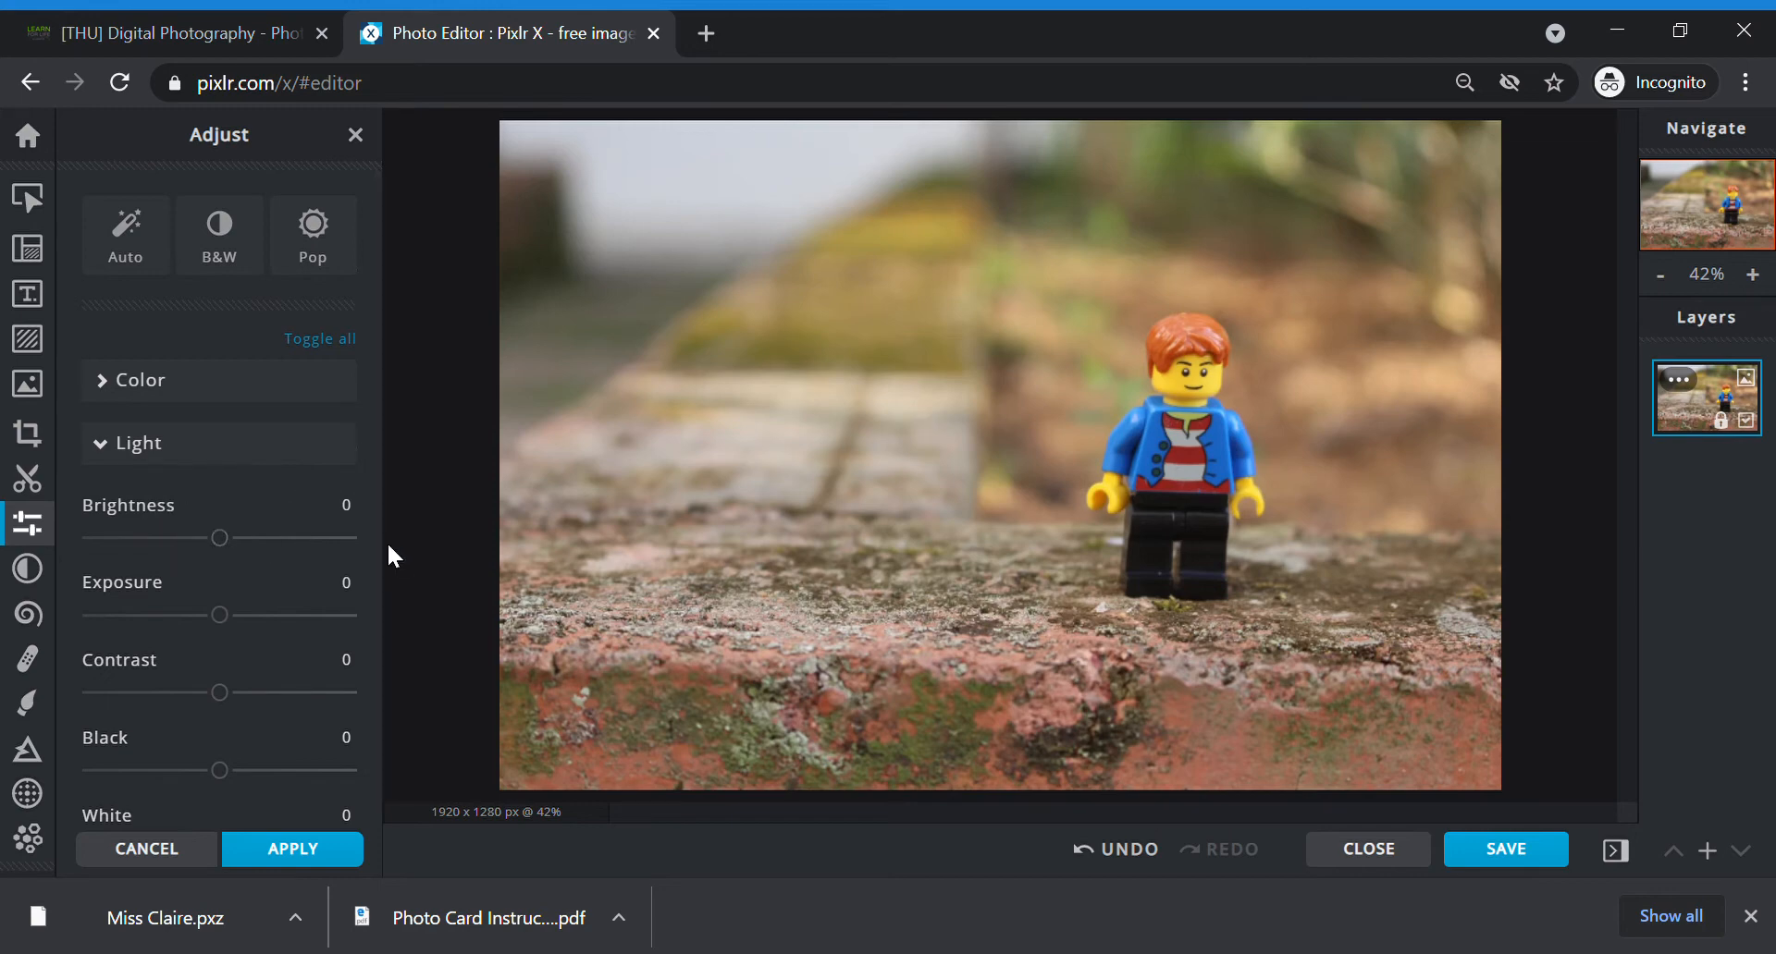
scroll("down", 3)
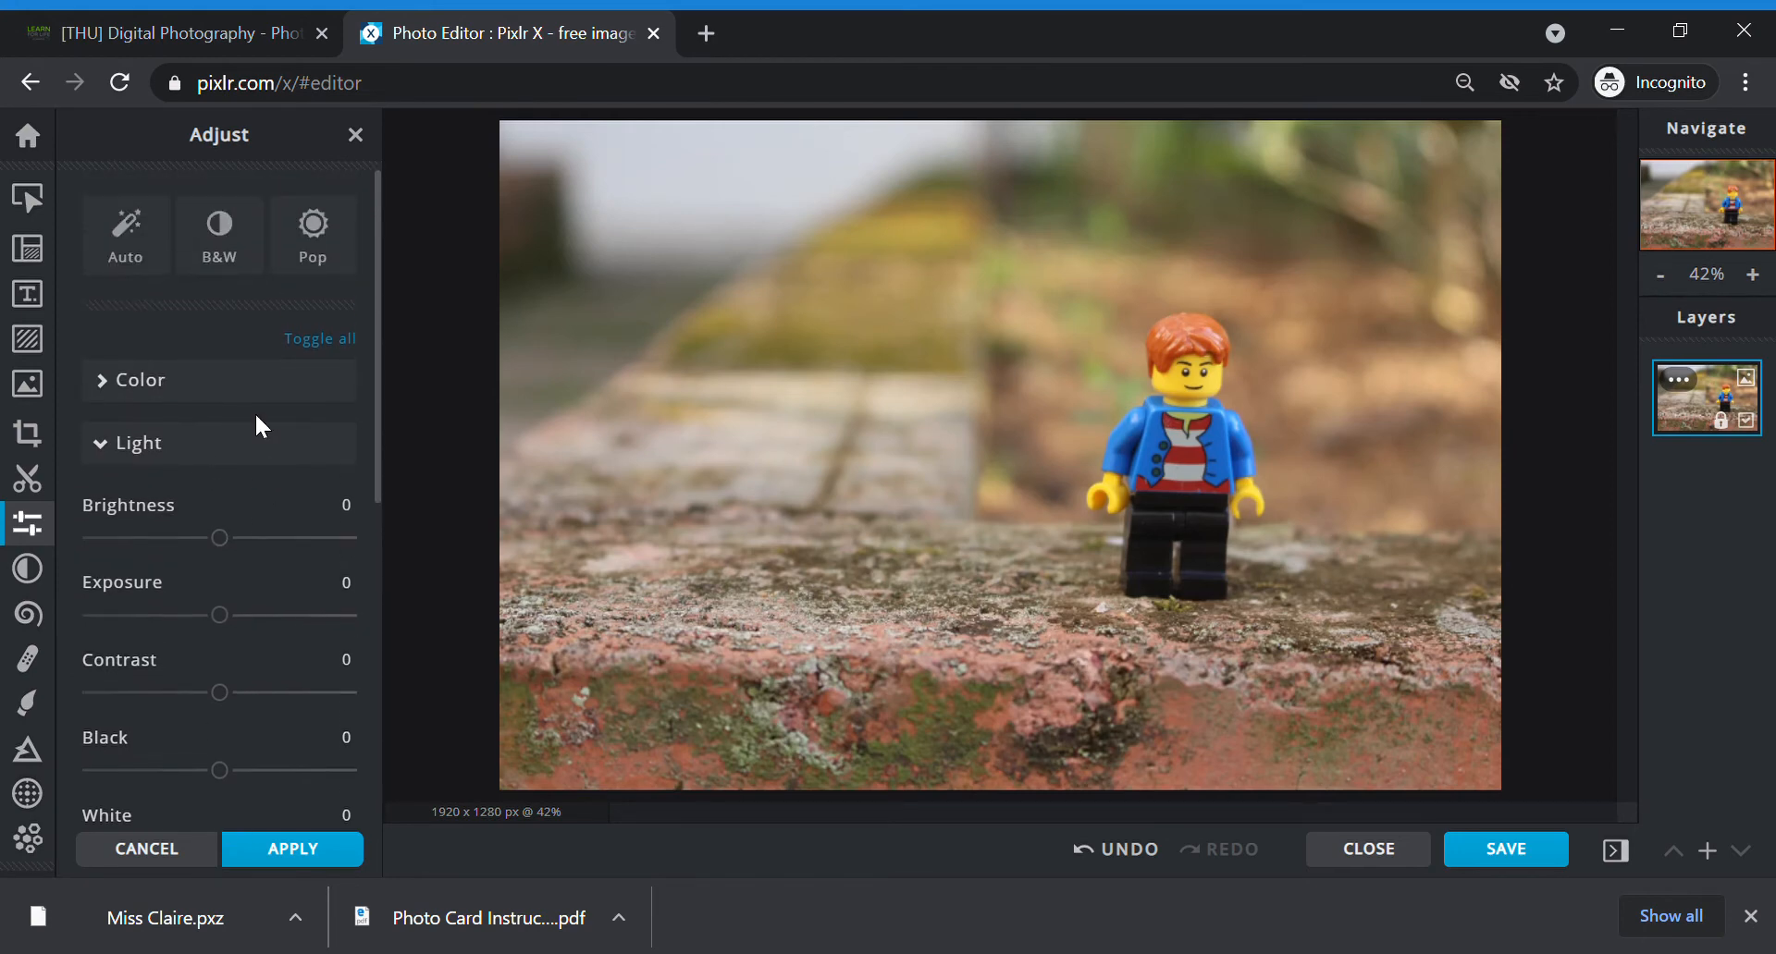
Step: Collapse Light, apply the Auto fix to the photo, and close the ad banner
left_click(136, 443)
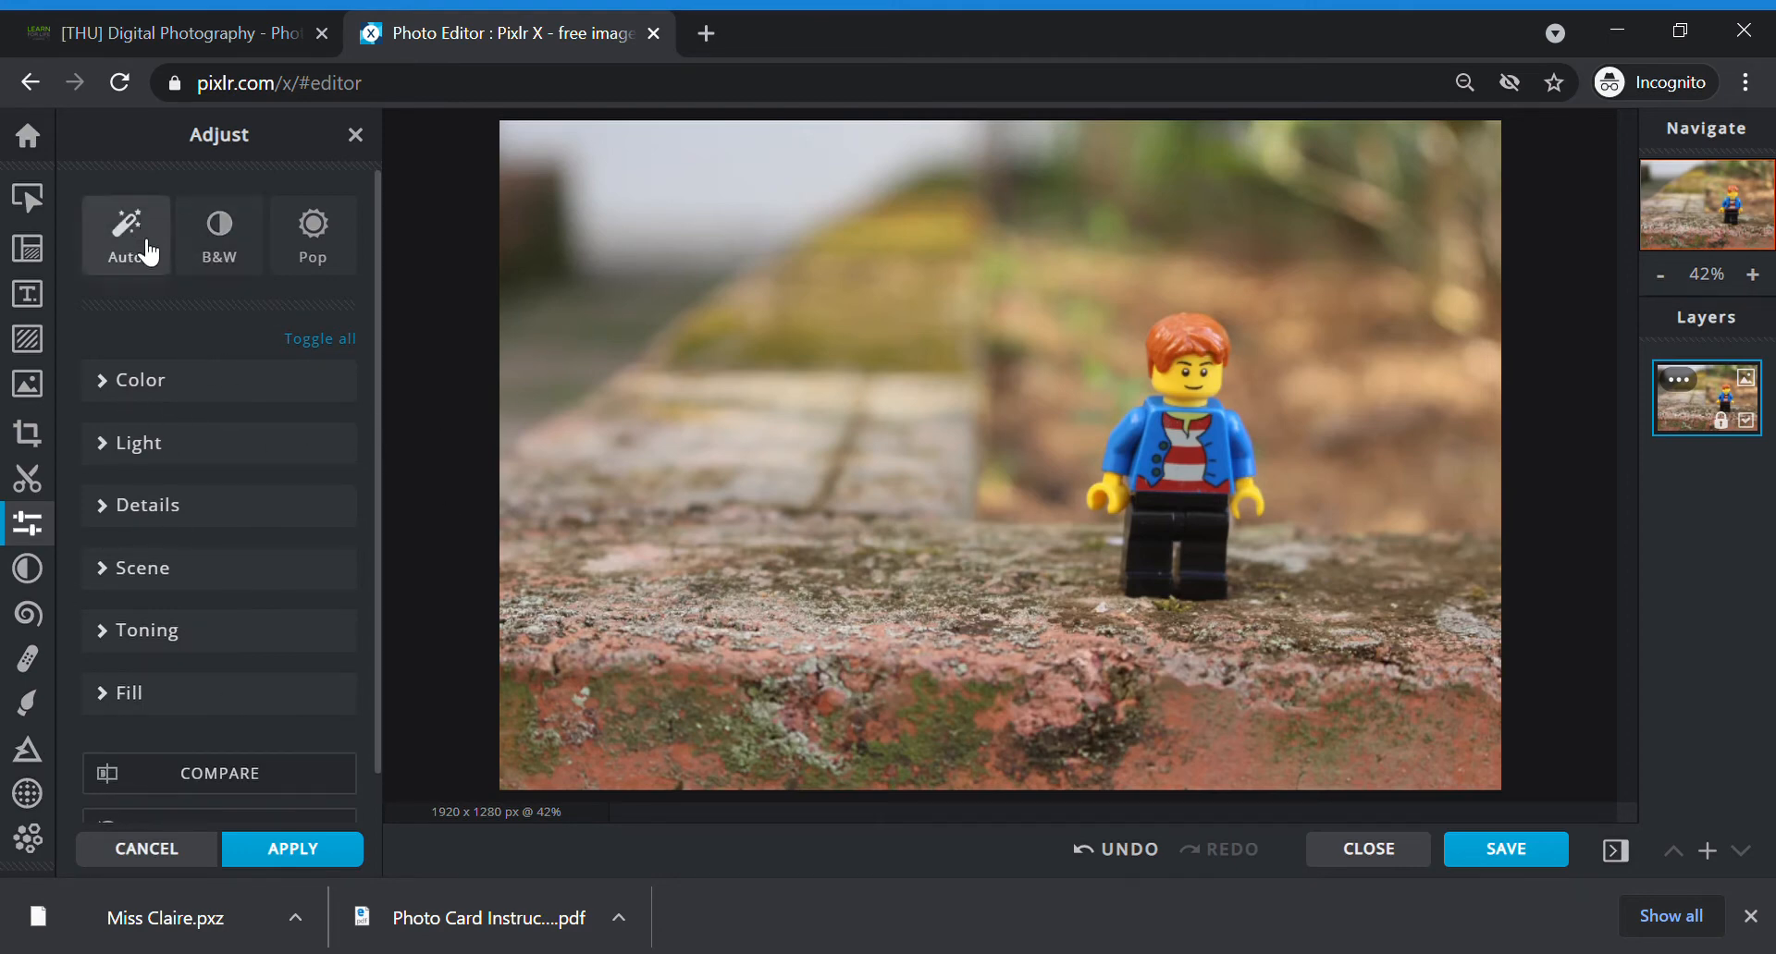
left_click(126, 234)
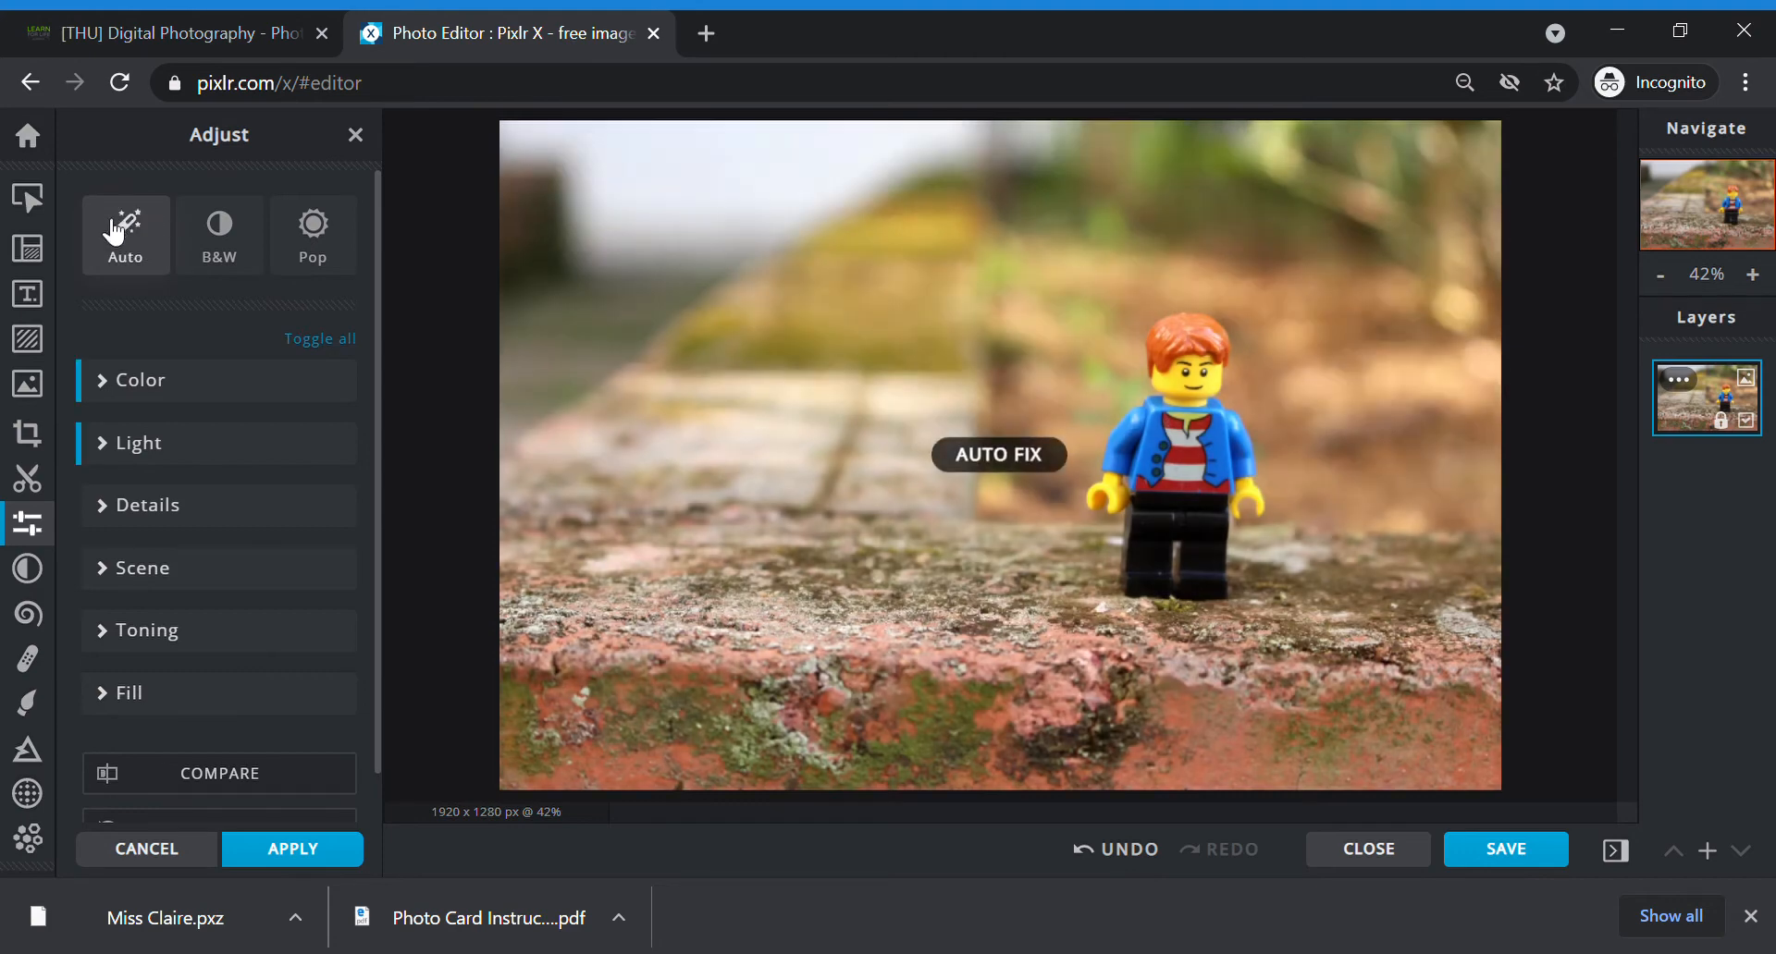
mouse_move(1498, 289)
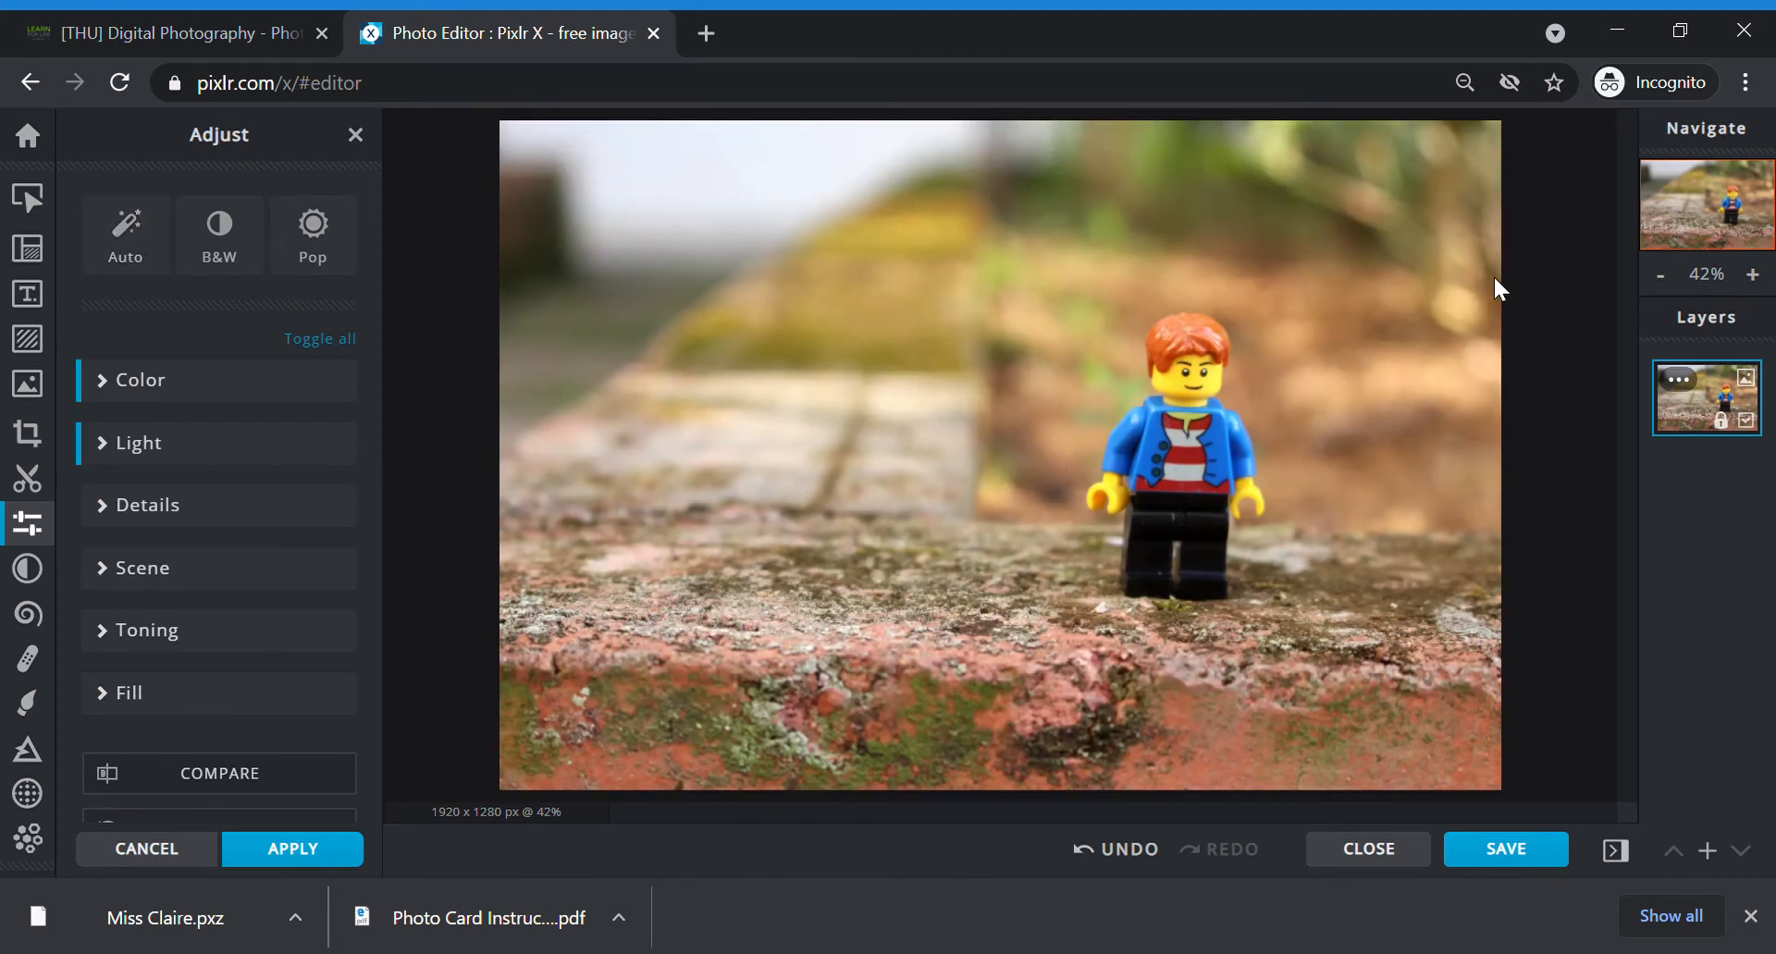
mouse_move(1488, 438)
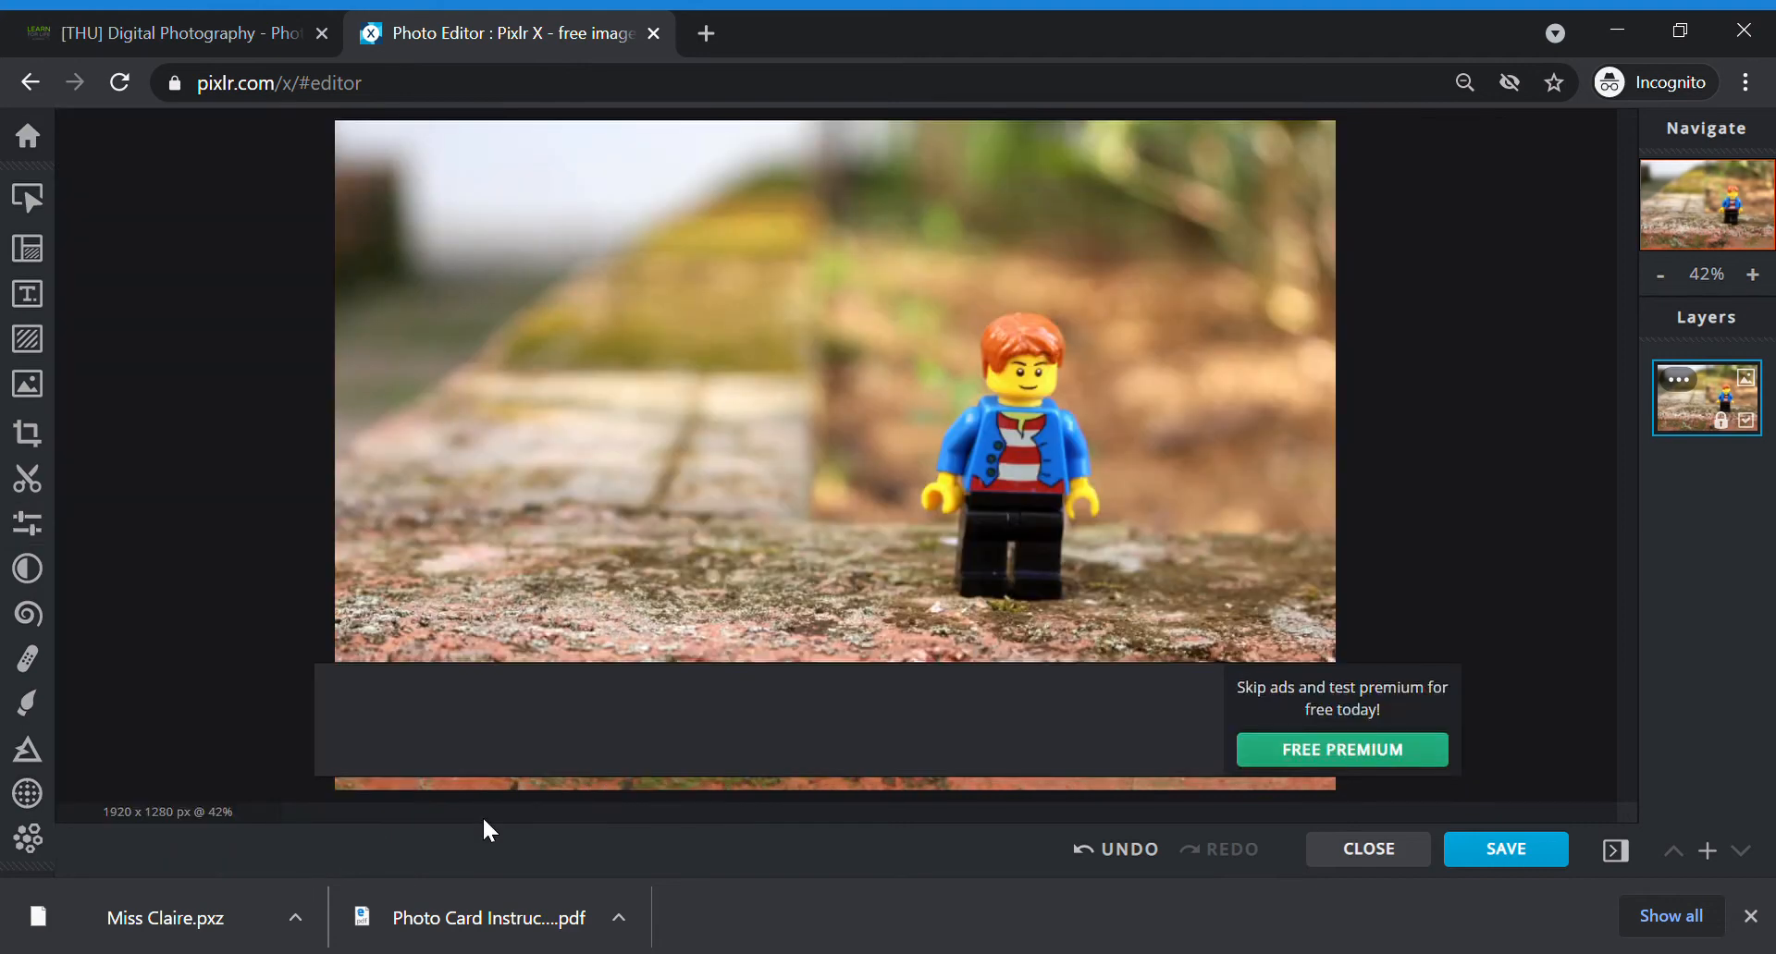
mouse_move(1440, 635)
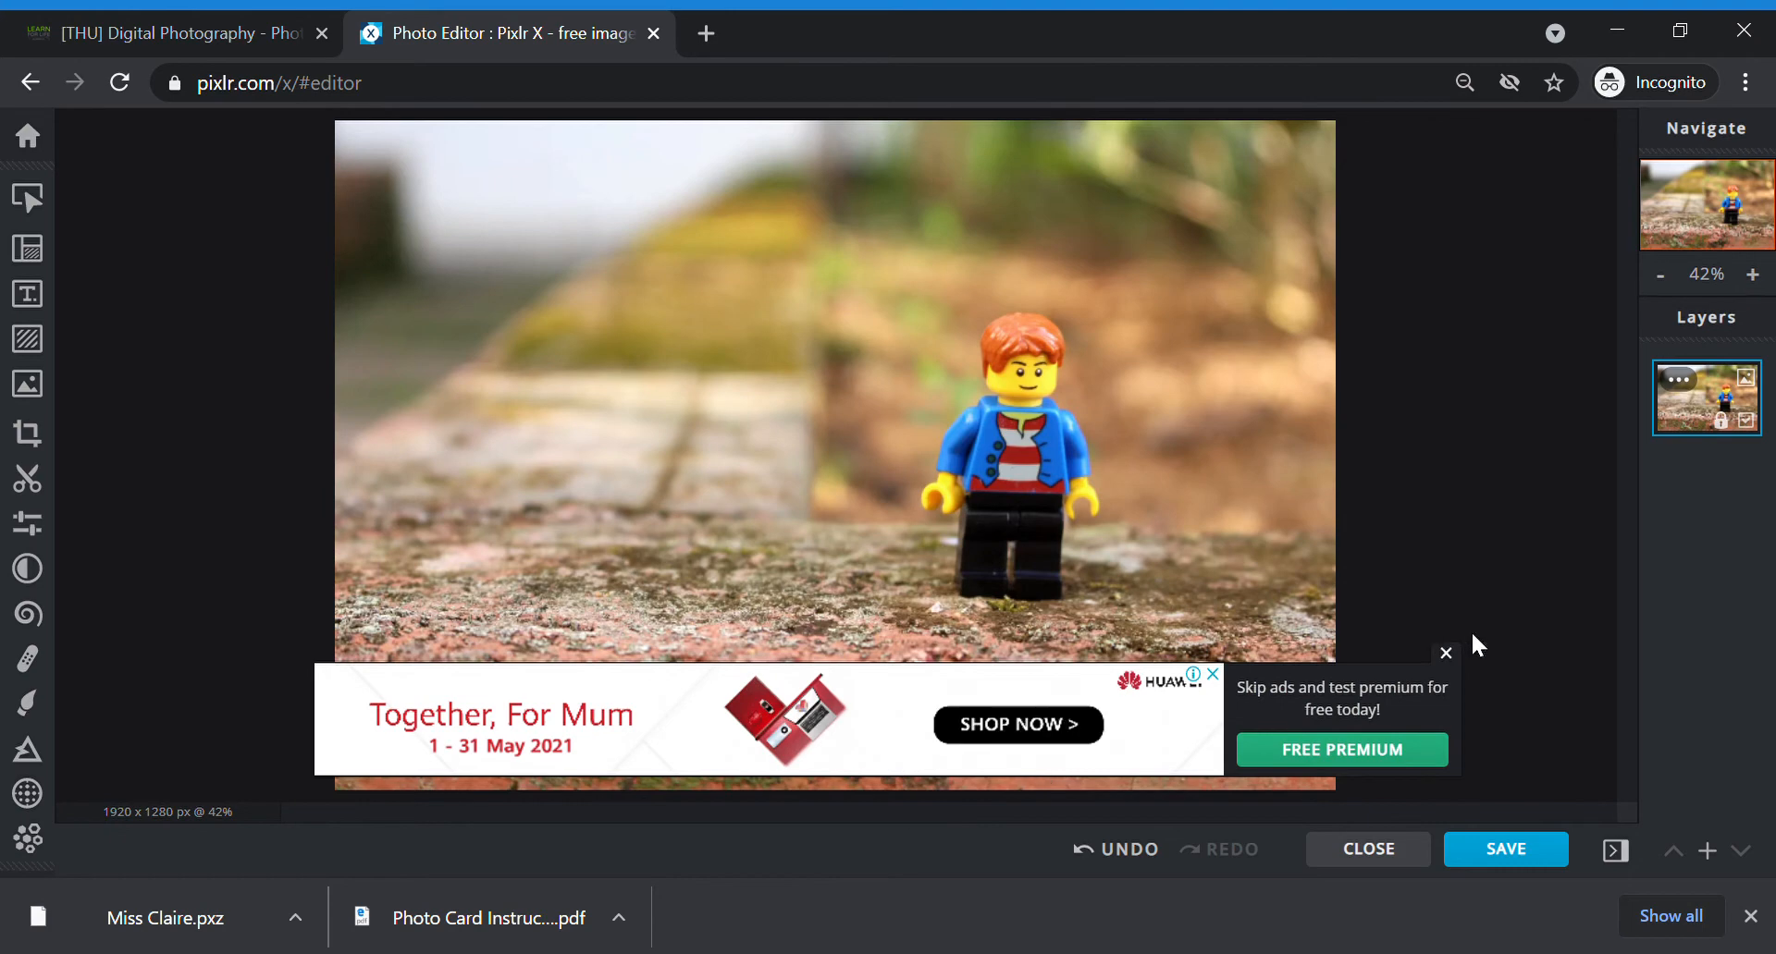
left_click(1446, 653)
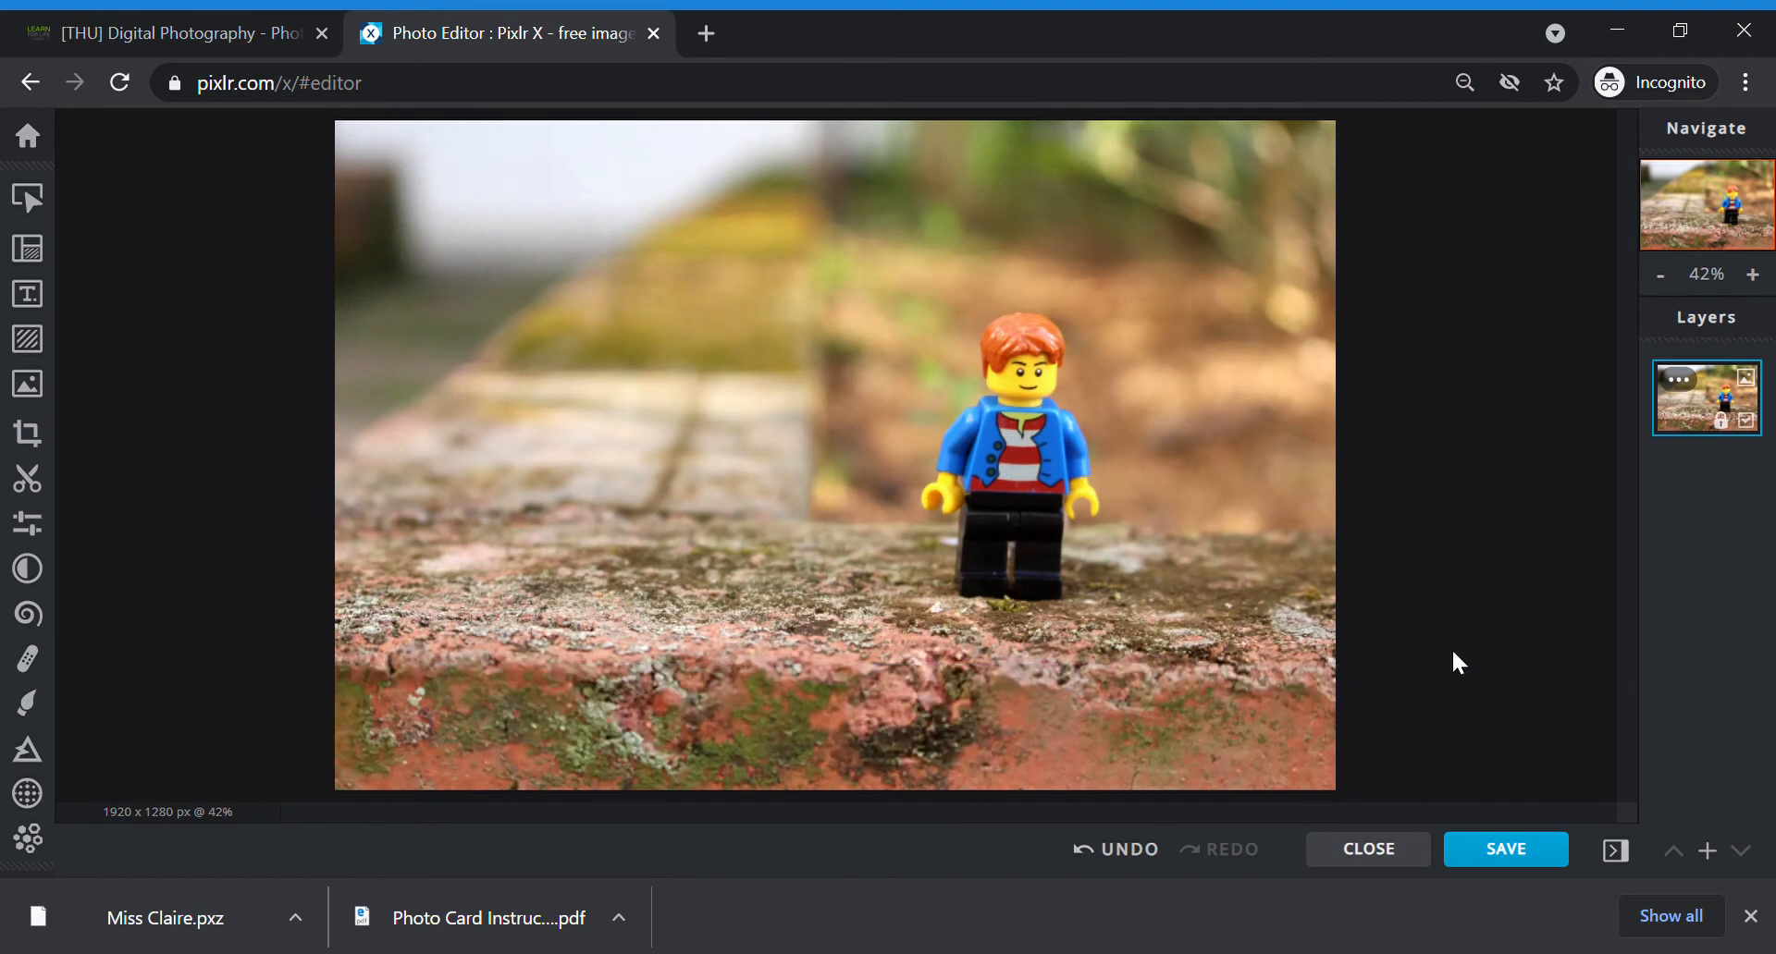
mouse_move(590, 480)
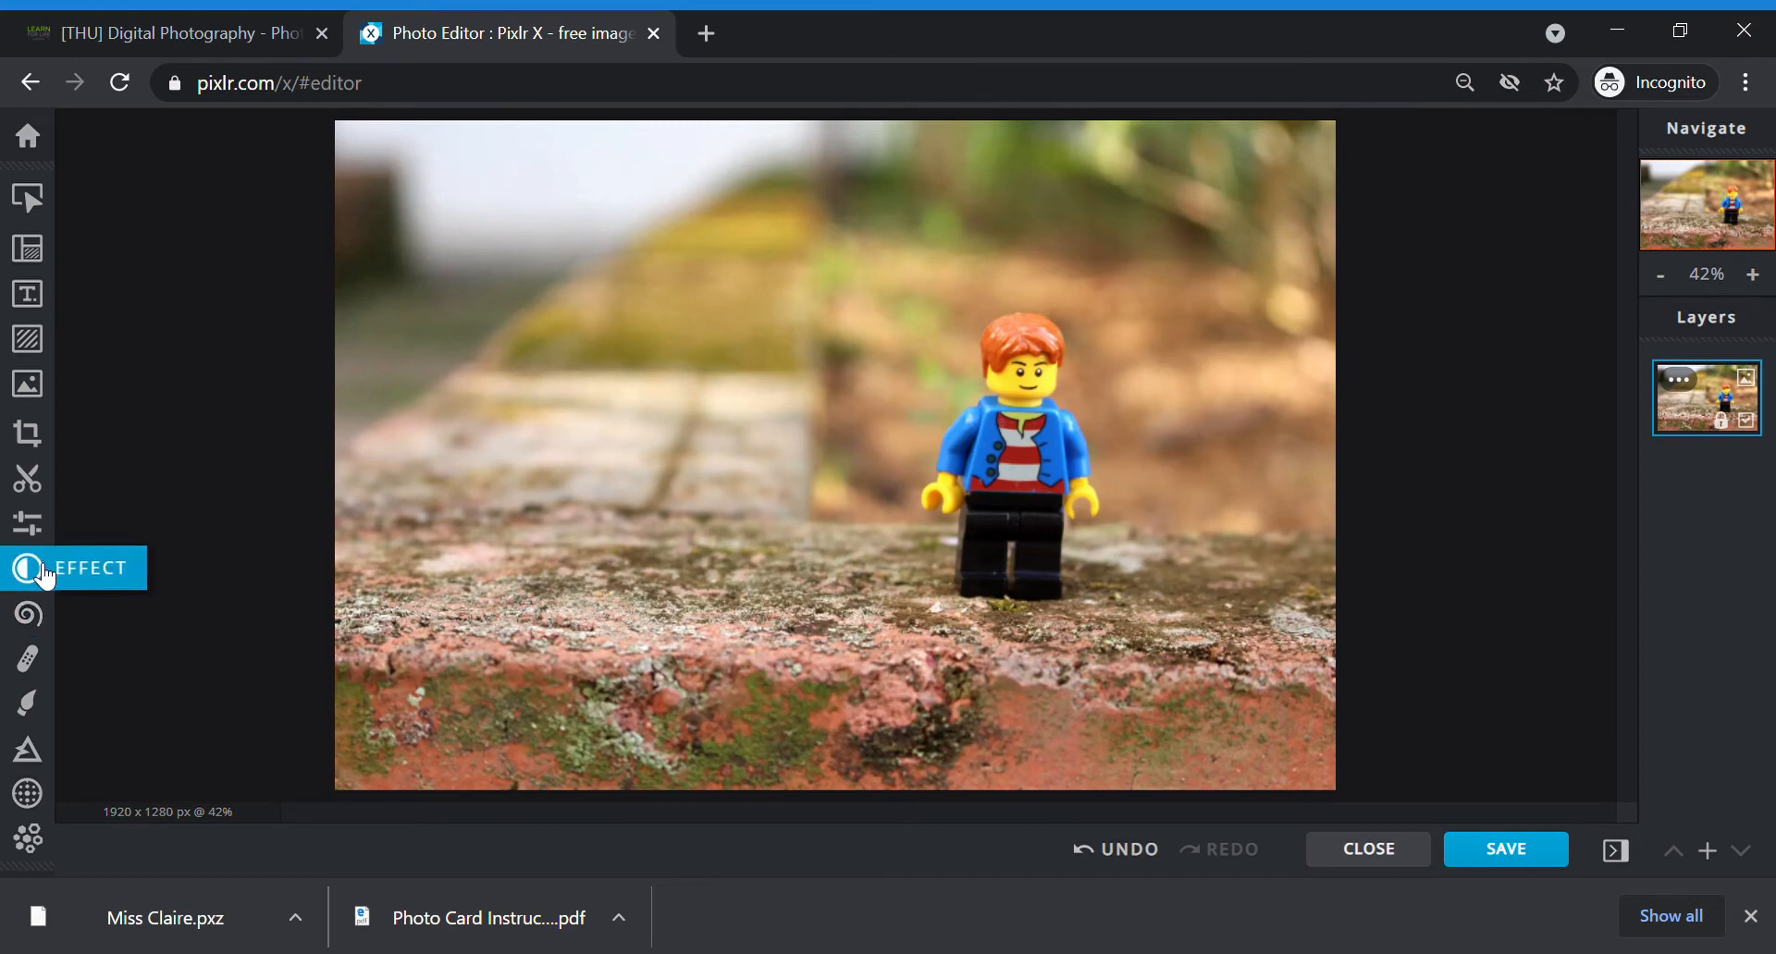
Step: Open the Effect panel and scroll through preset thumbnails such as Doris and Doug
left_click(27, 567)
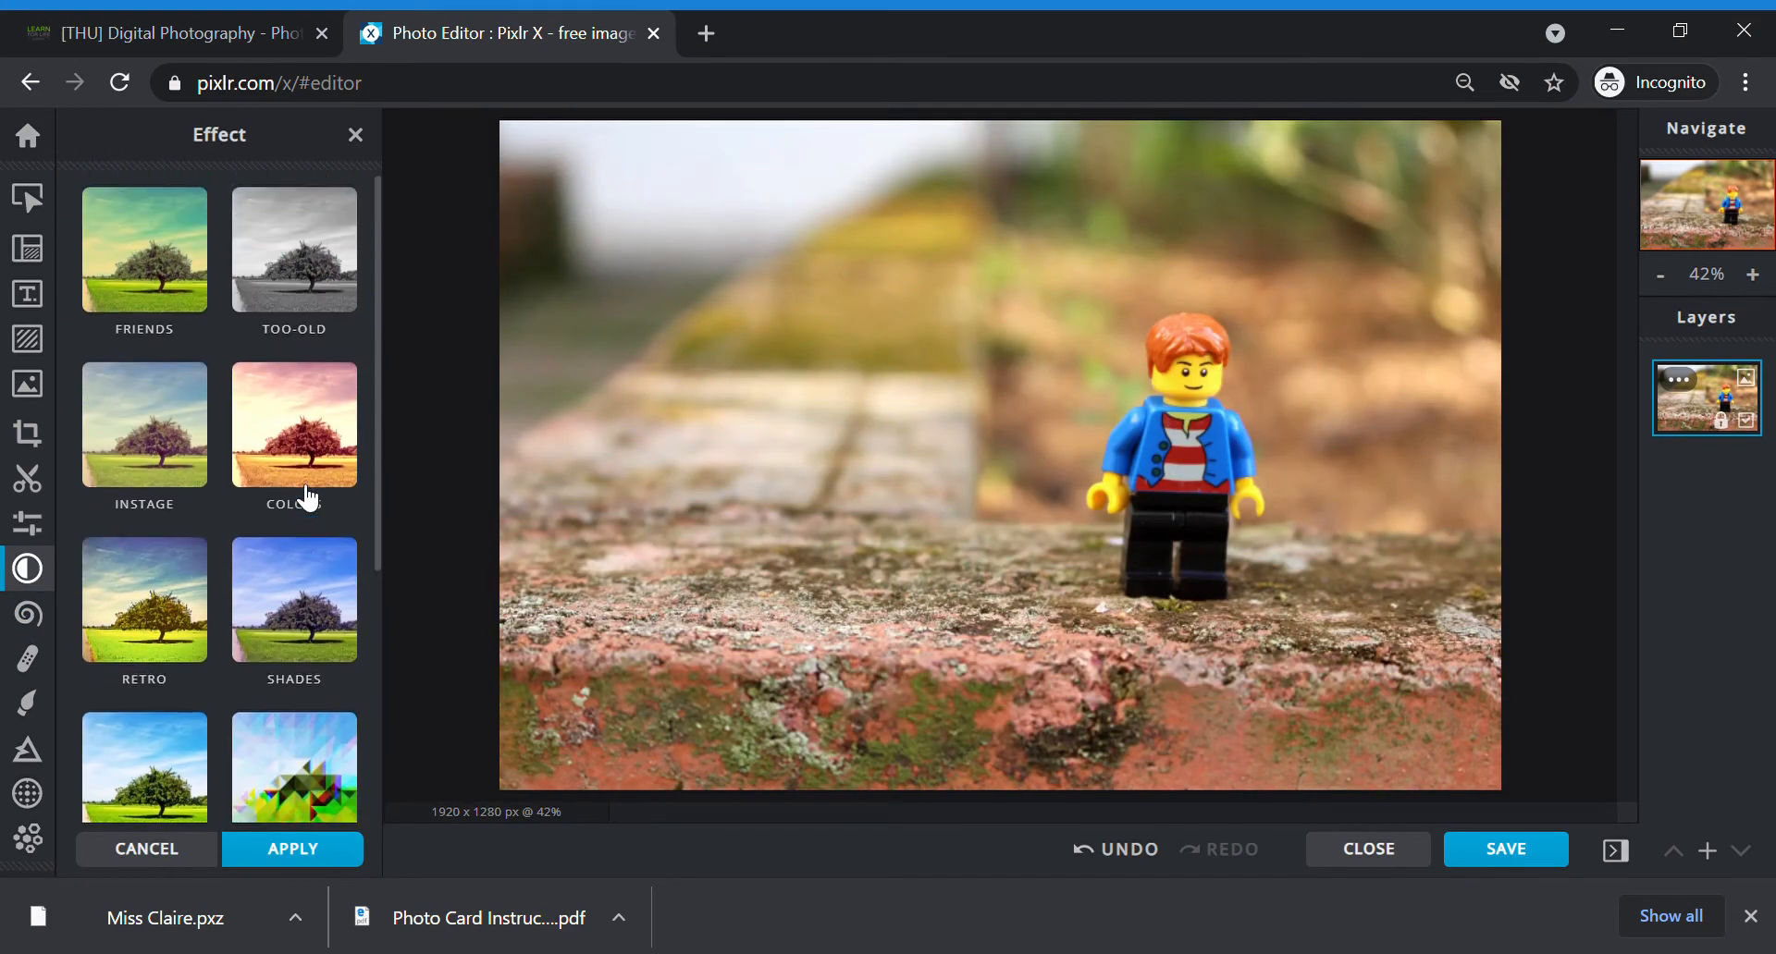
scroll("down", 3)
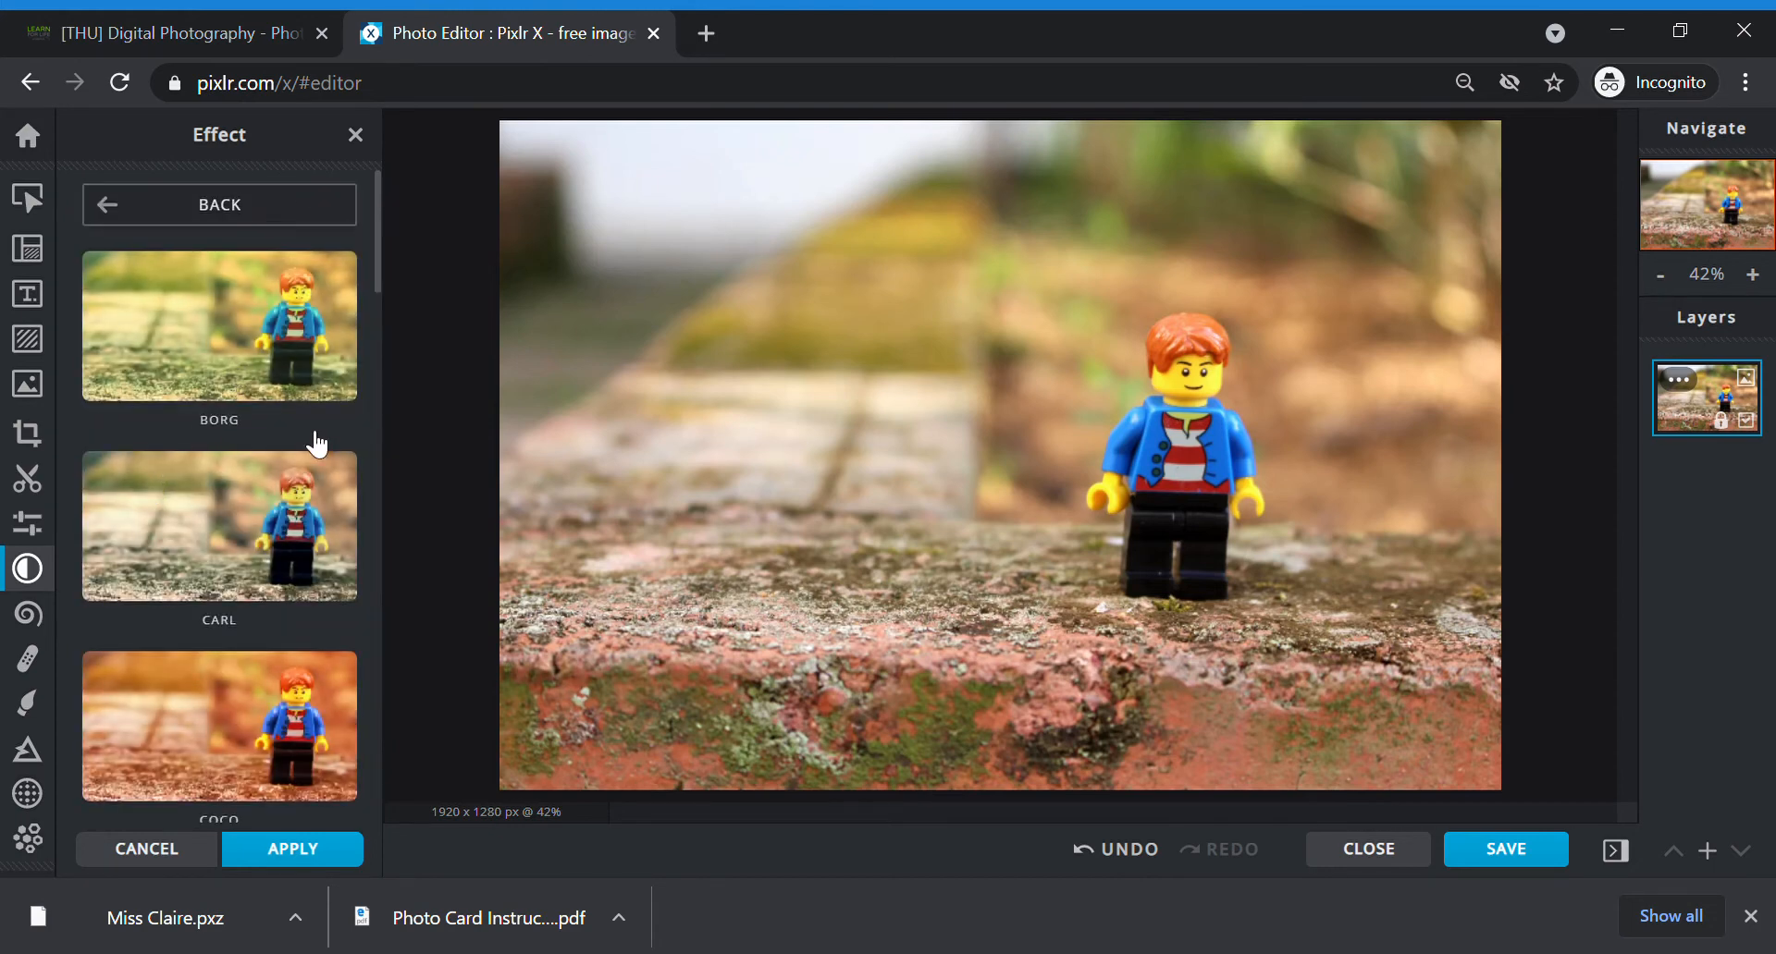
scroll("down", 3)
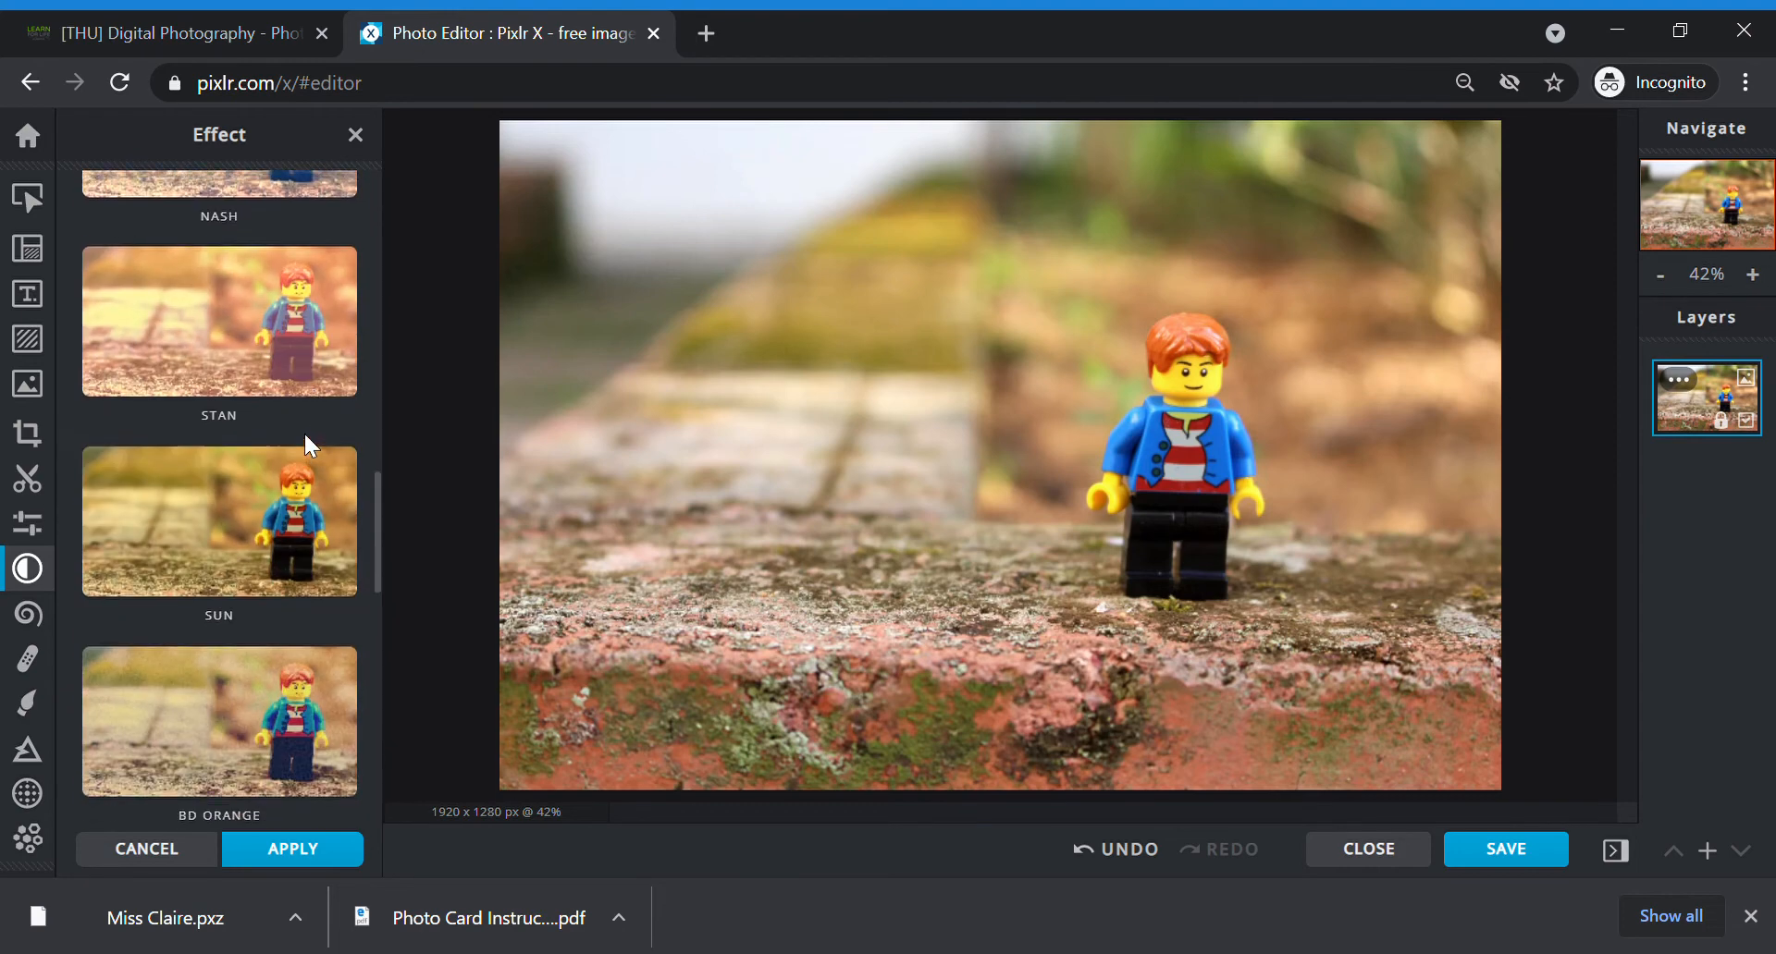
scroll("down", 3)
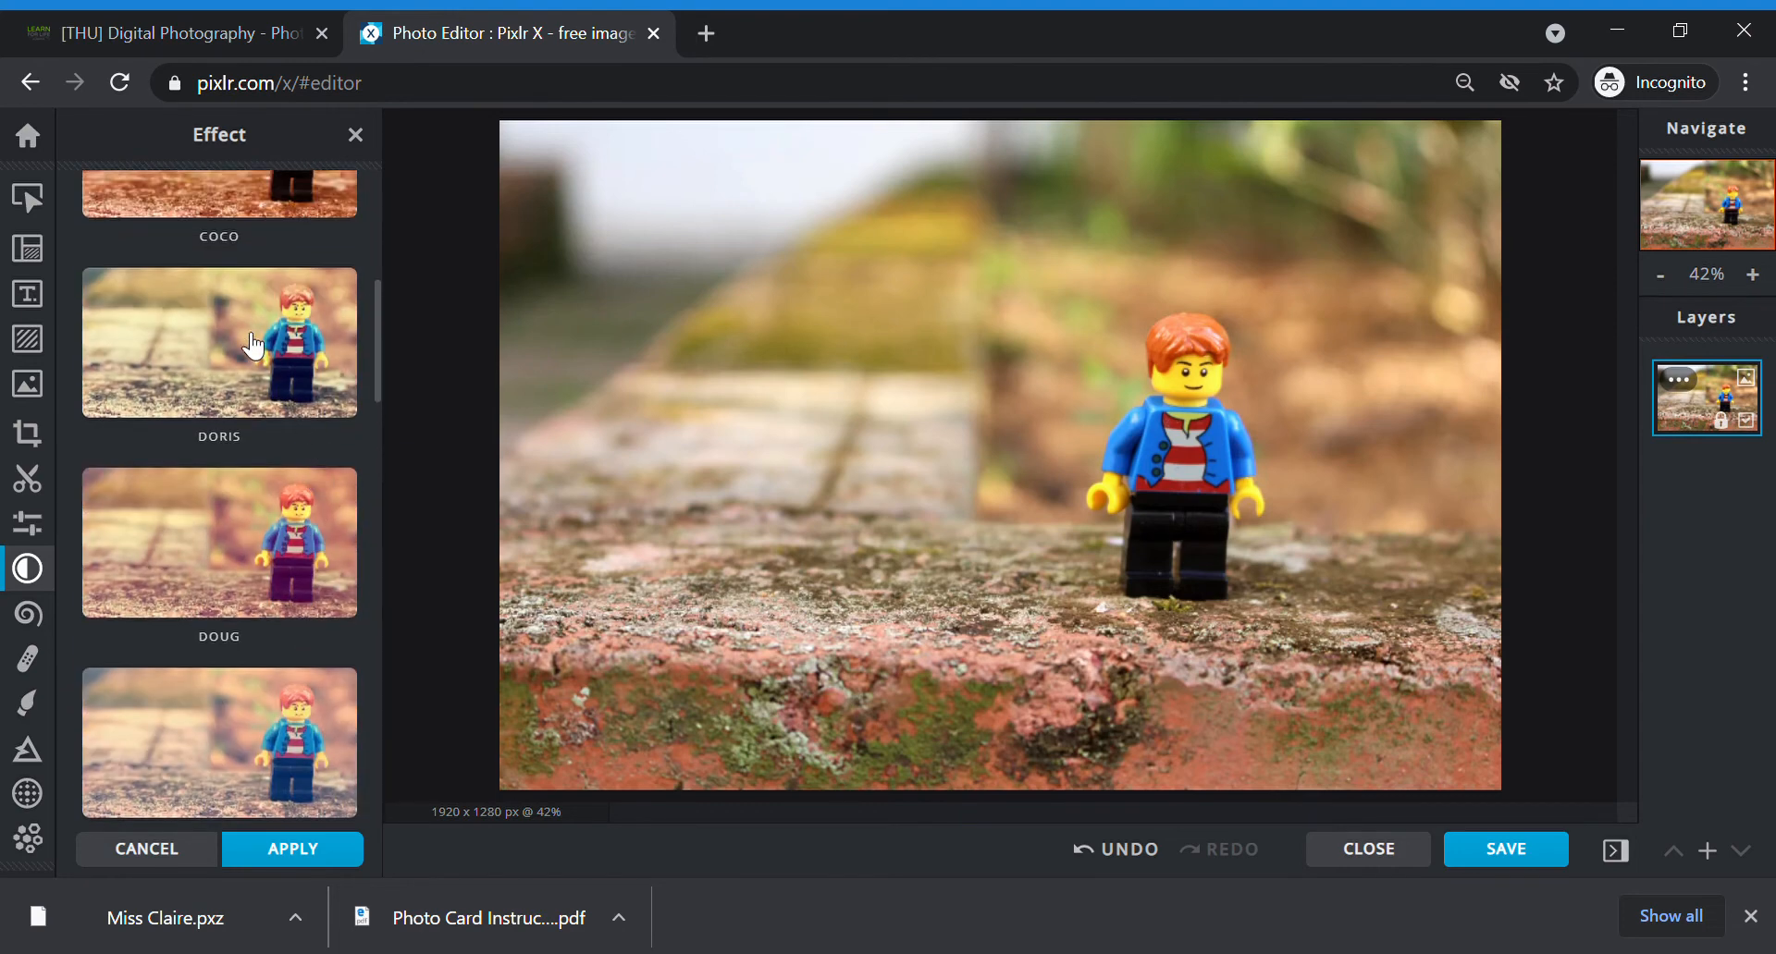
Step: Select the Doris effect and try strengths between about 29 and 47
left_click(218, 340)
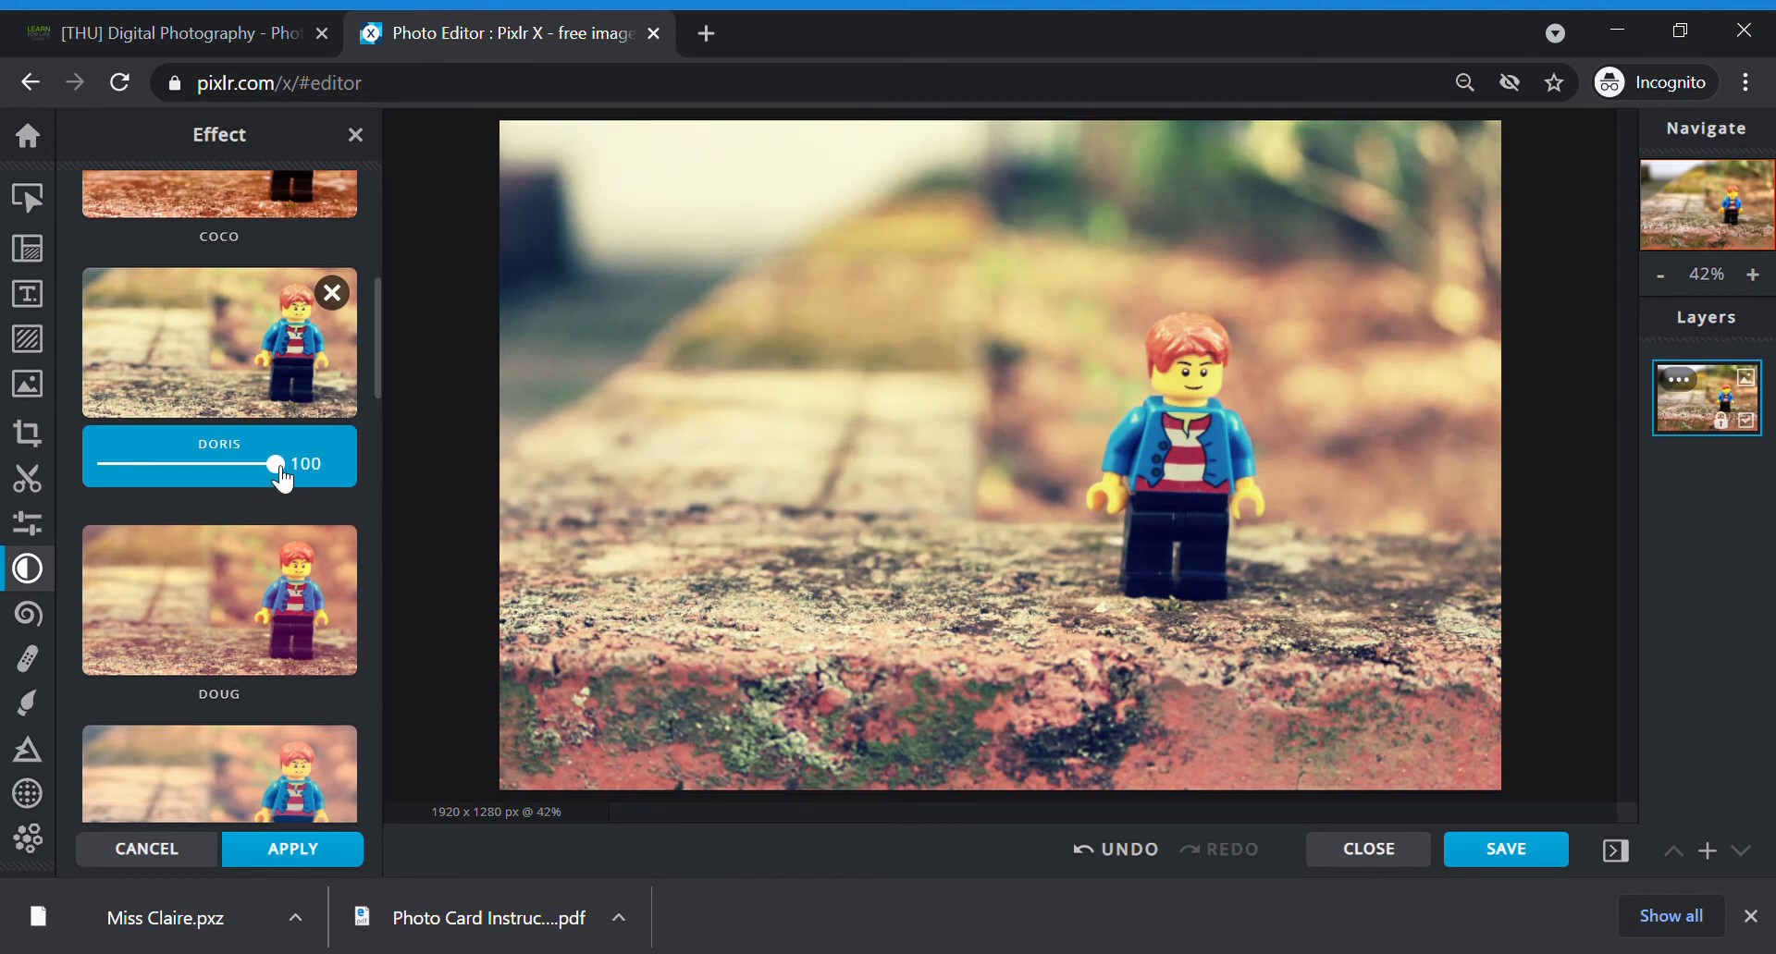
left_click_drag(269, 464, 187, 464)
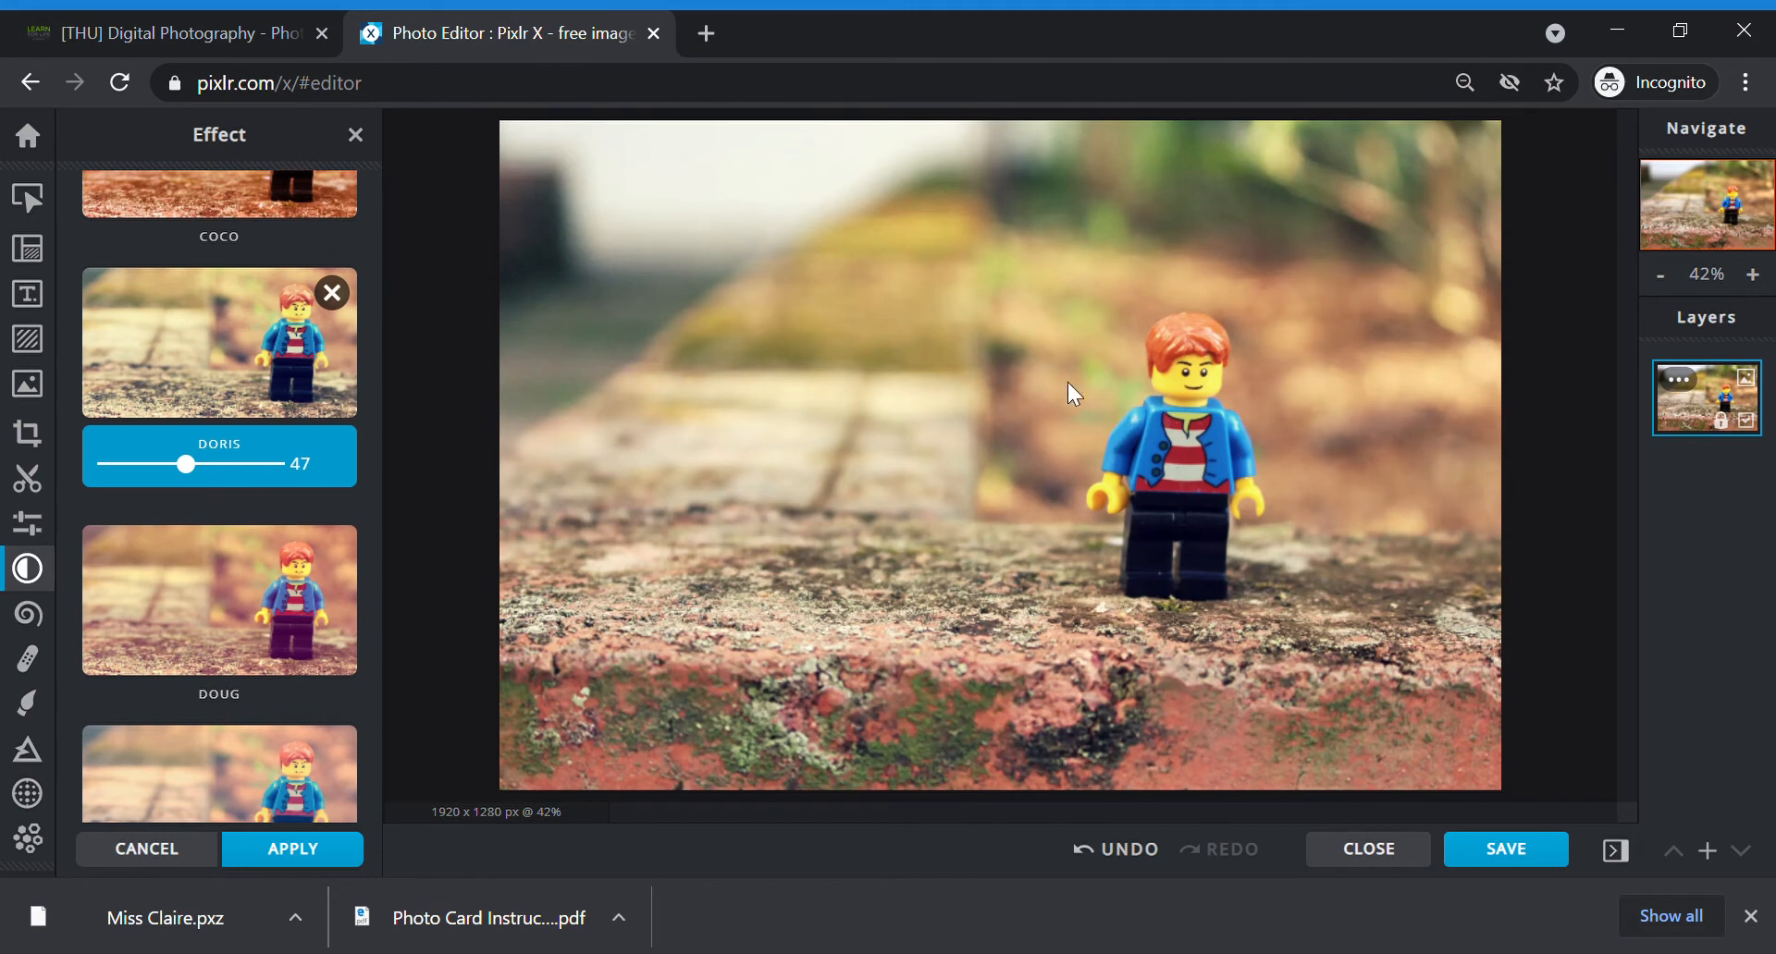
left_click_drag(187, 464, 166, 465)
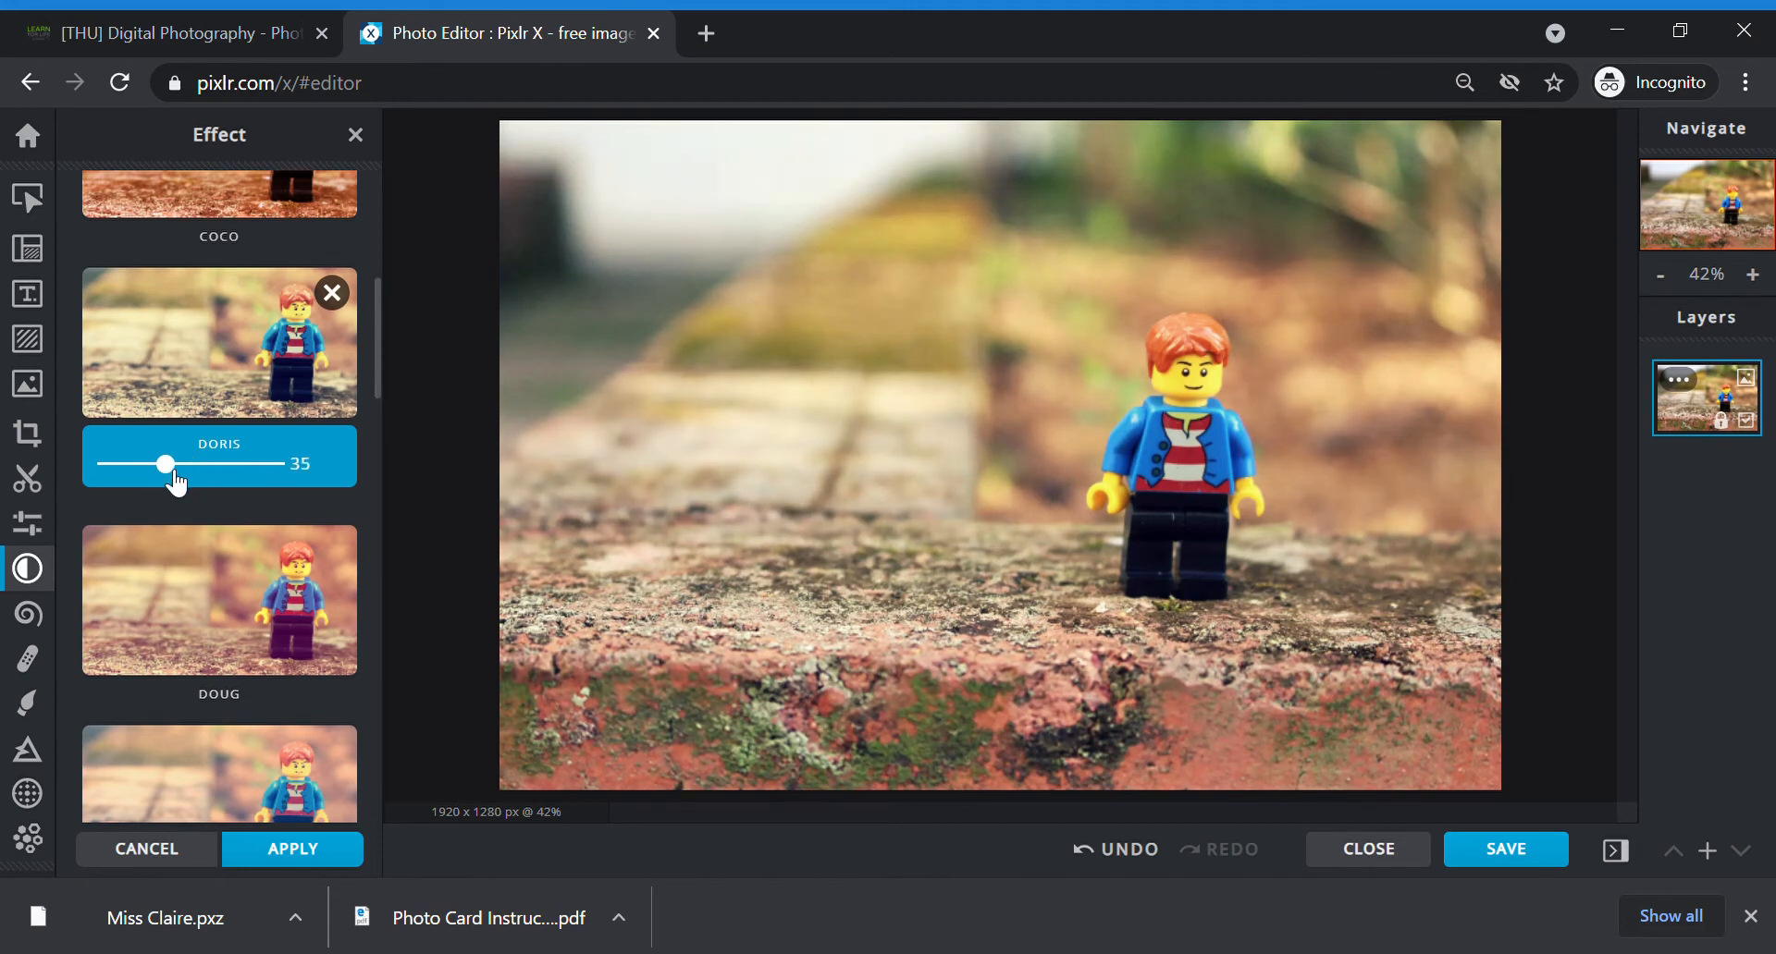
left_click_drag(168, 469, 155, 464)
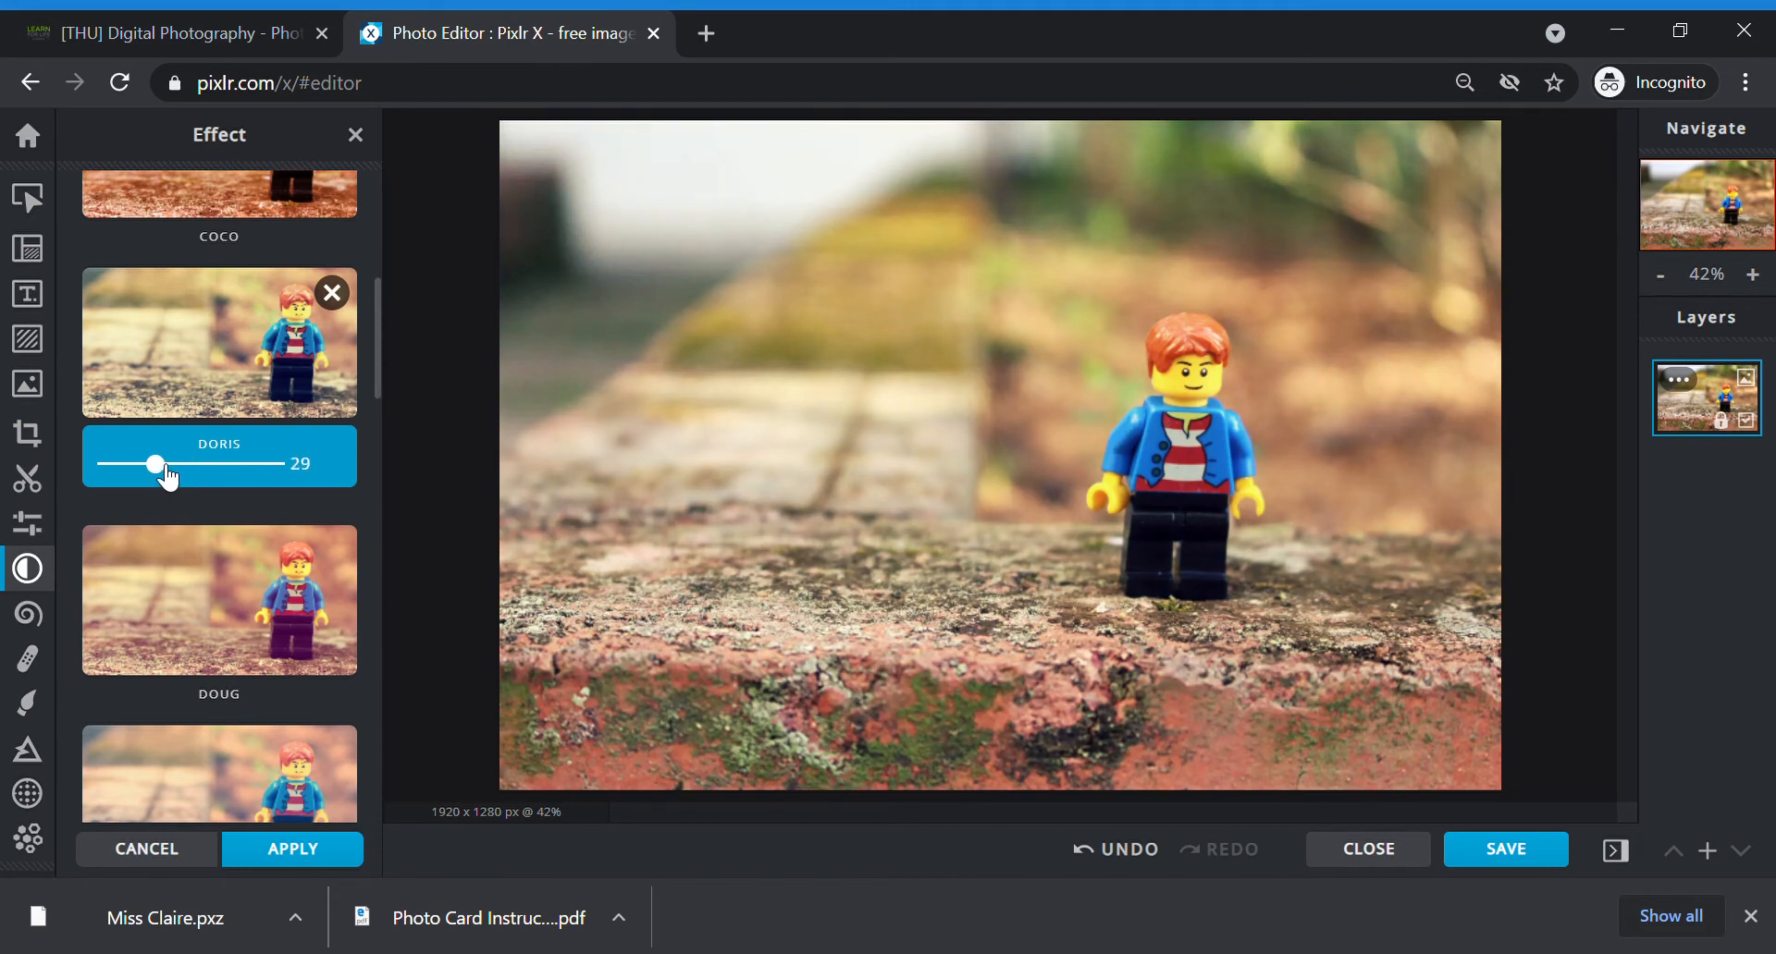
left_click_drag(155, 464, 170, 464)
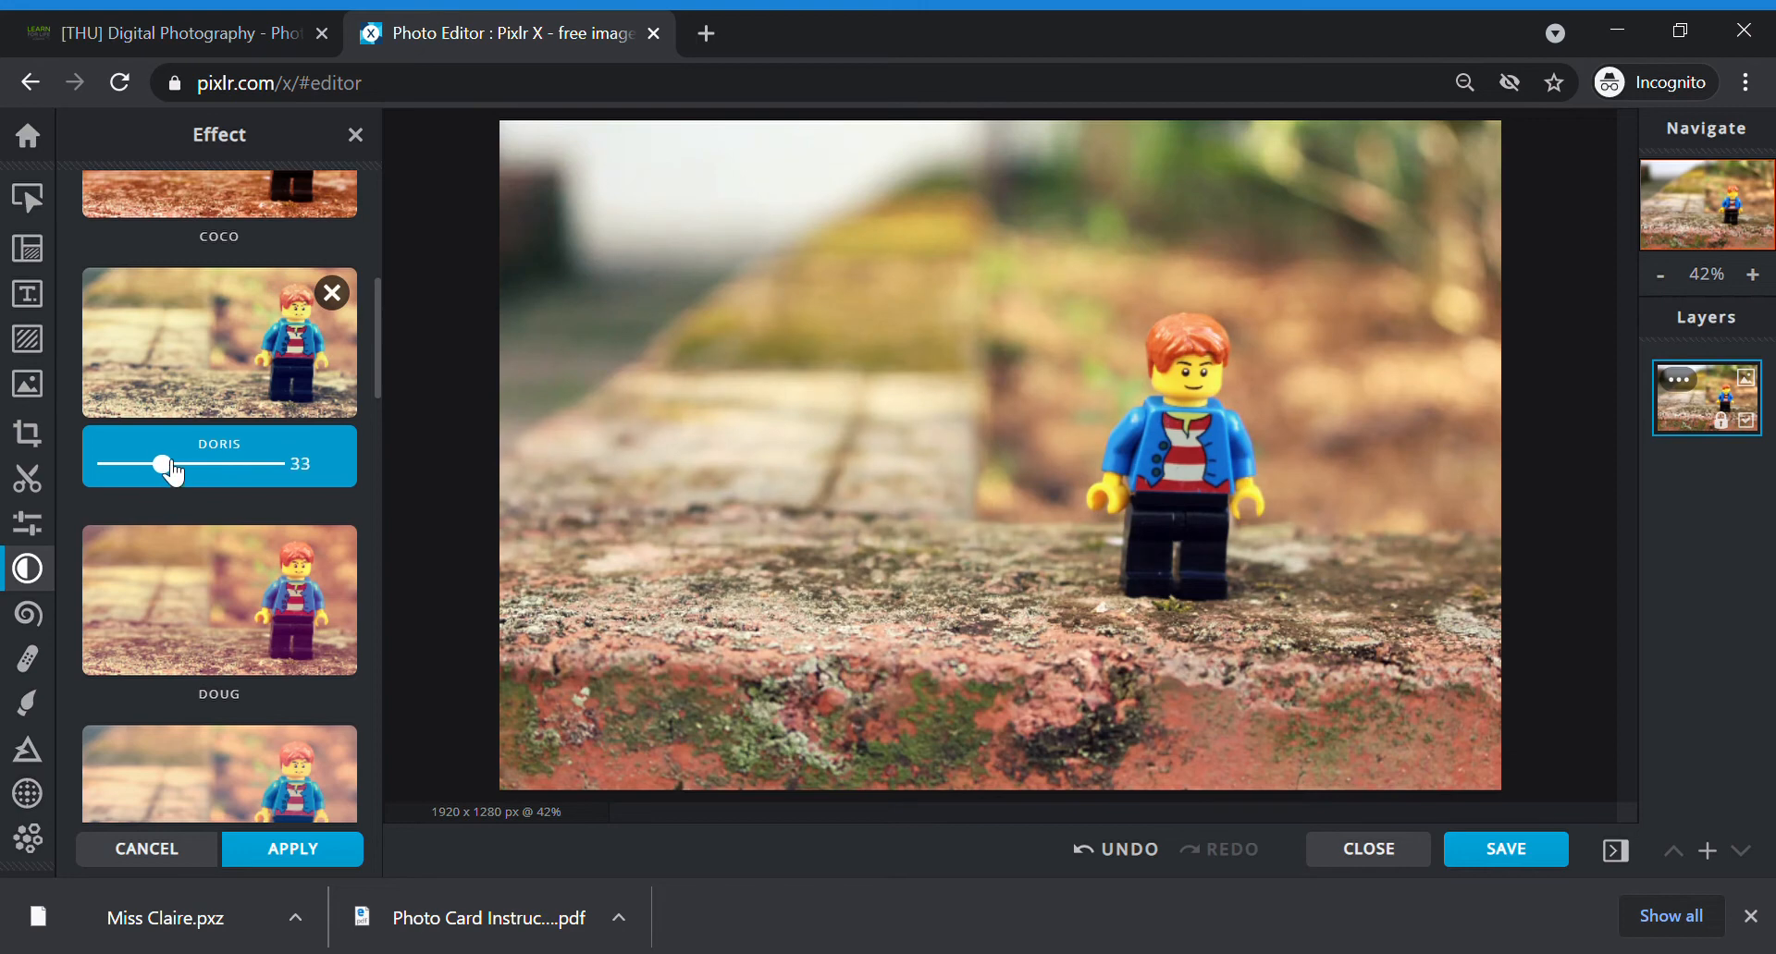
left_click_drag(176, 466, 162, 466)
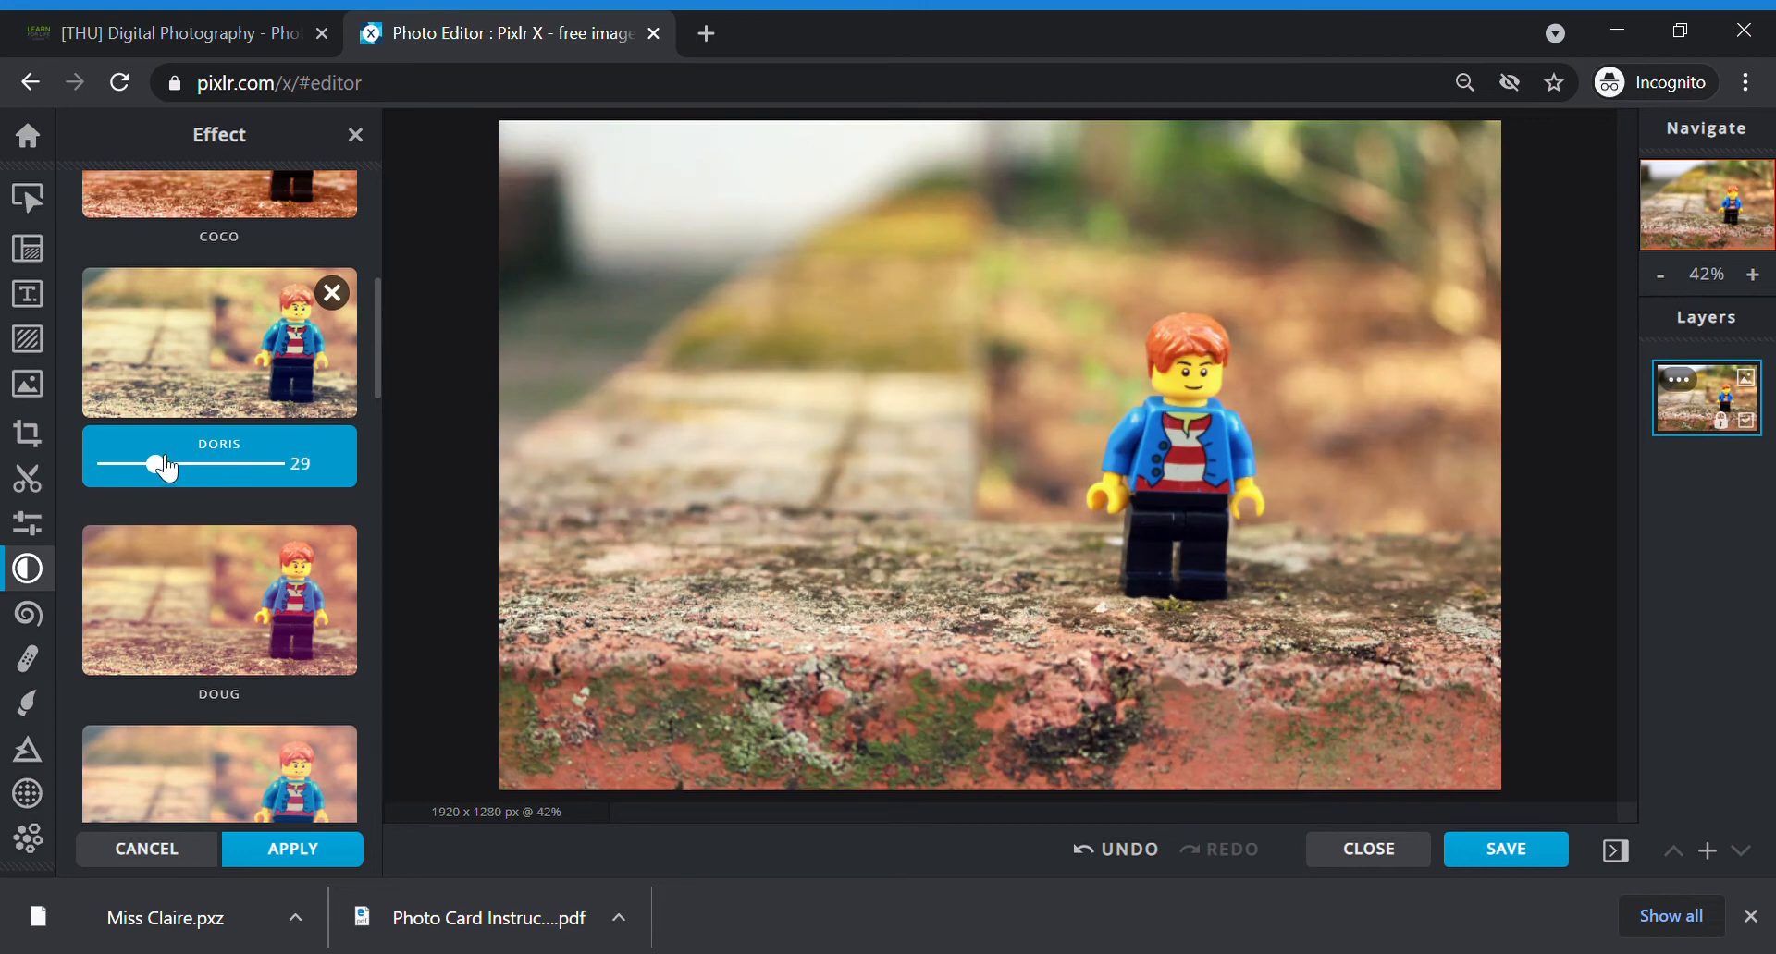
left_click_drag(153, 464, 170, 464)
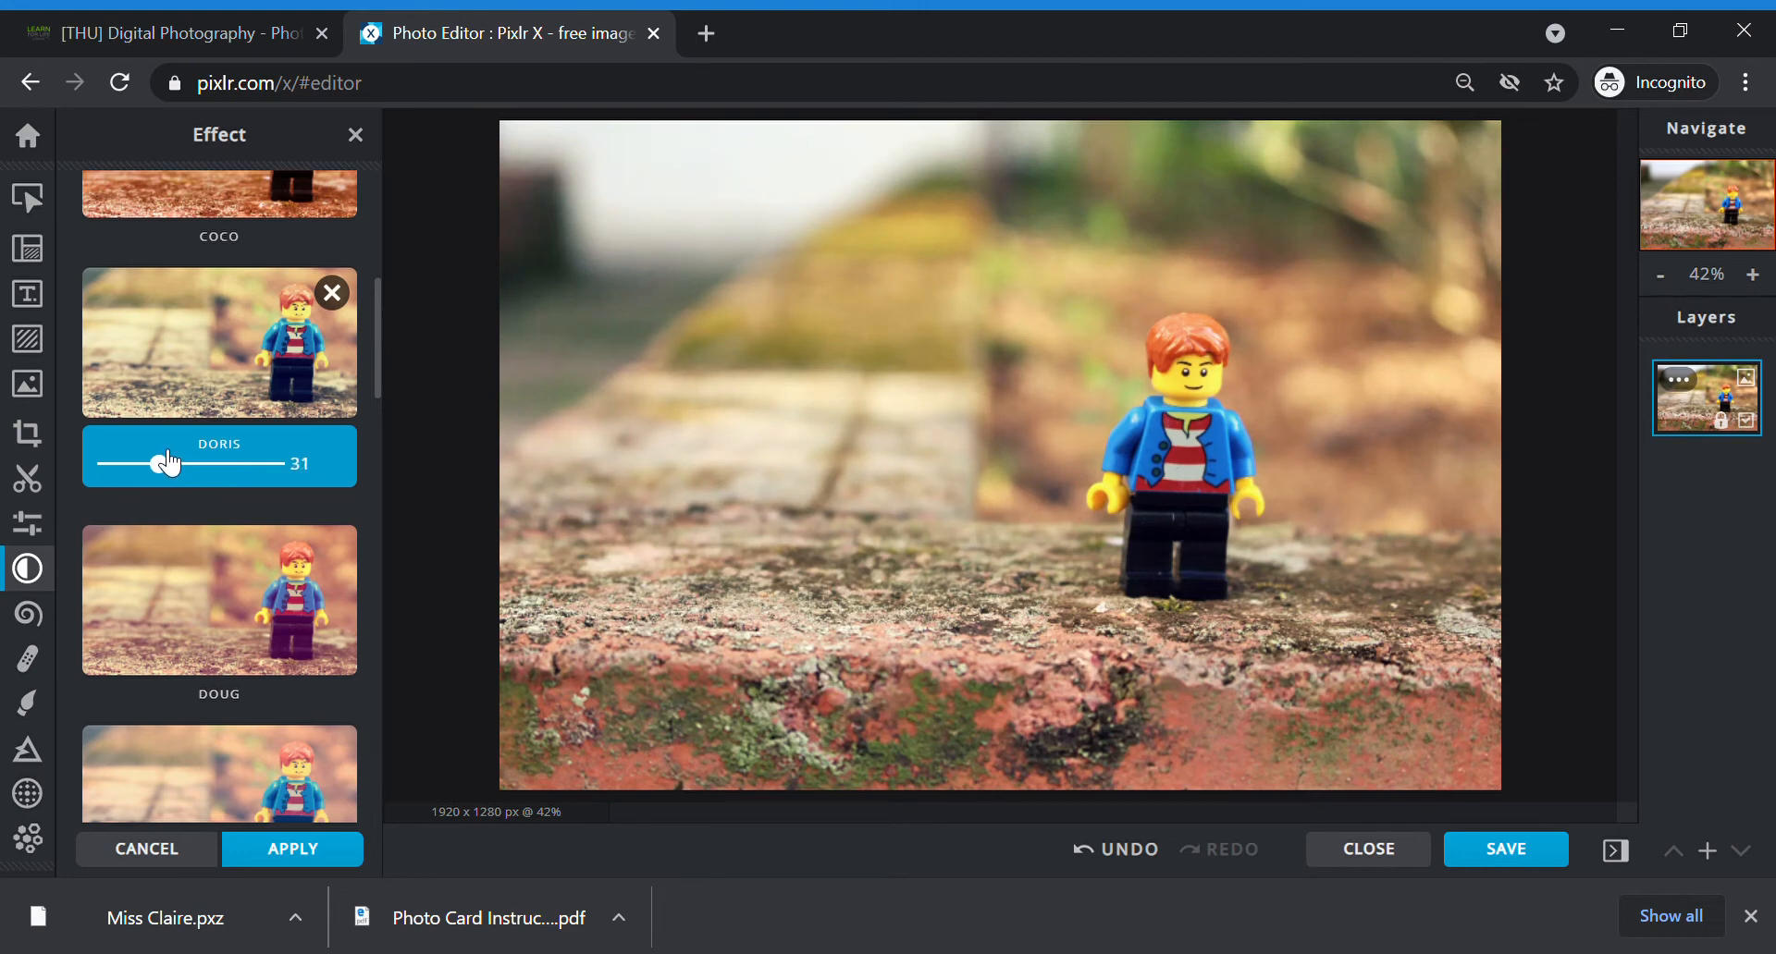
left_click_drag(165, 465, 155, 464)
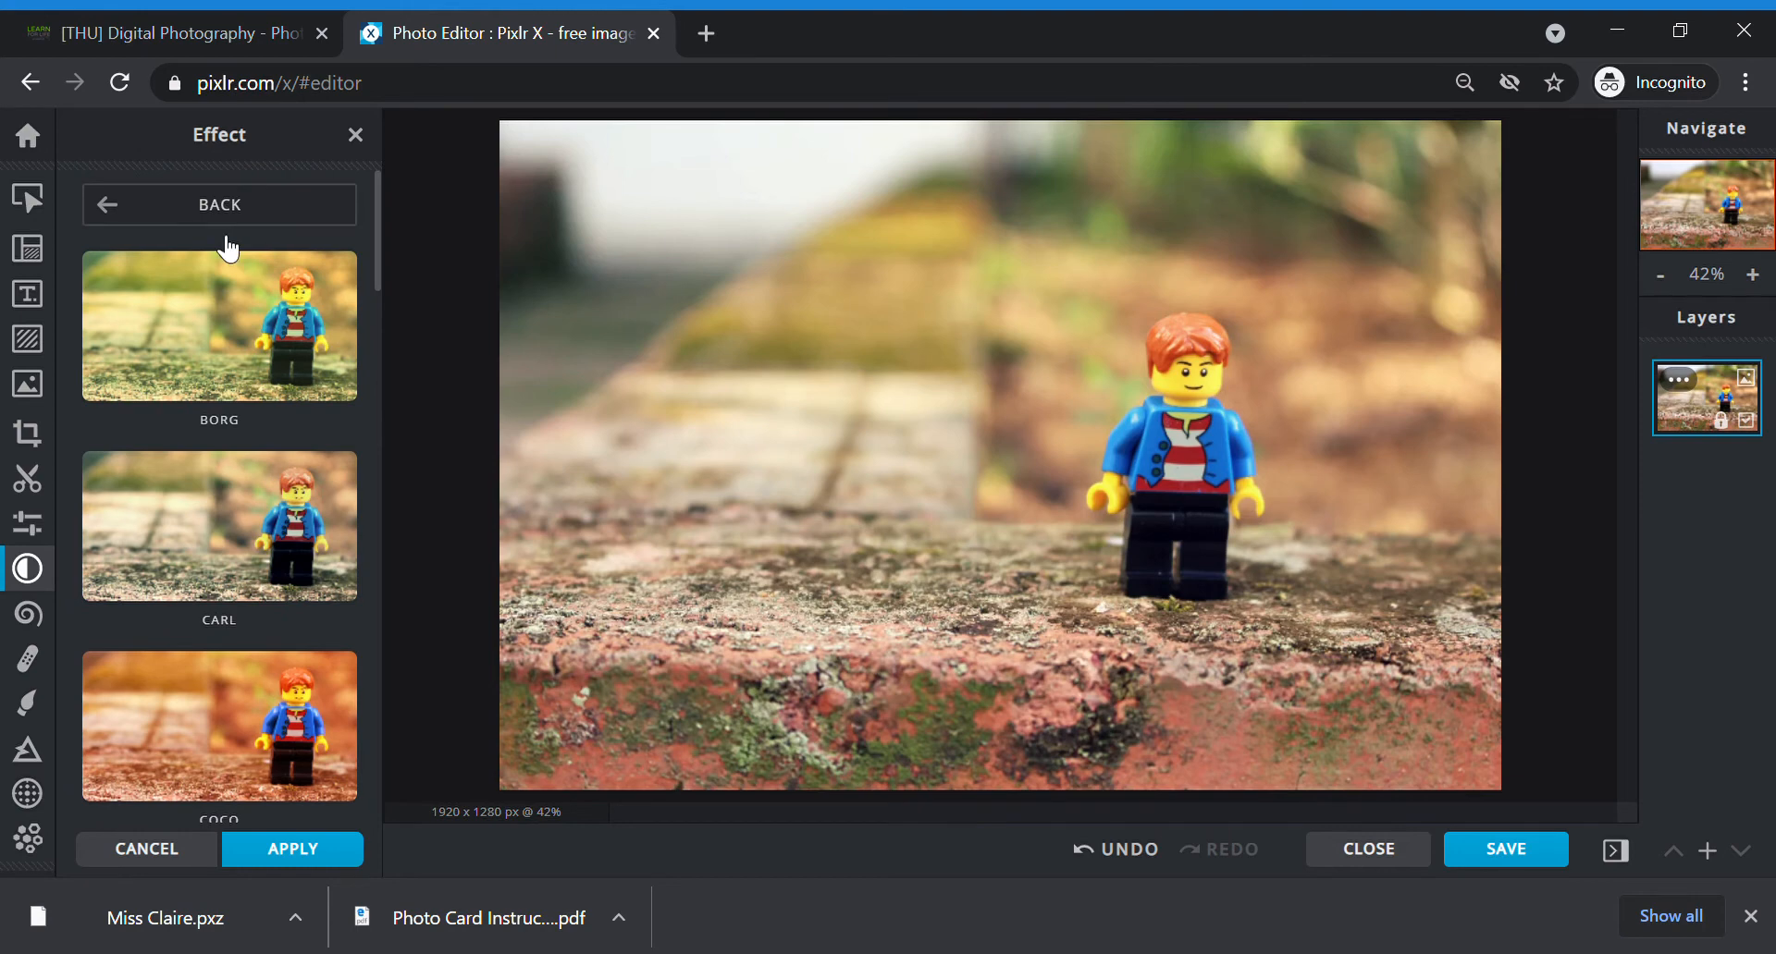
Step: Reselect Doris, set its strength to 36, and apply it
left_click(219, 325)
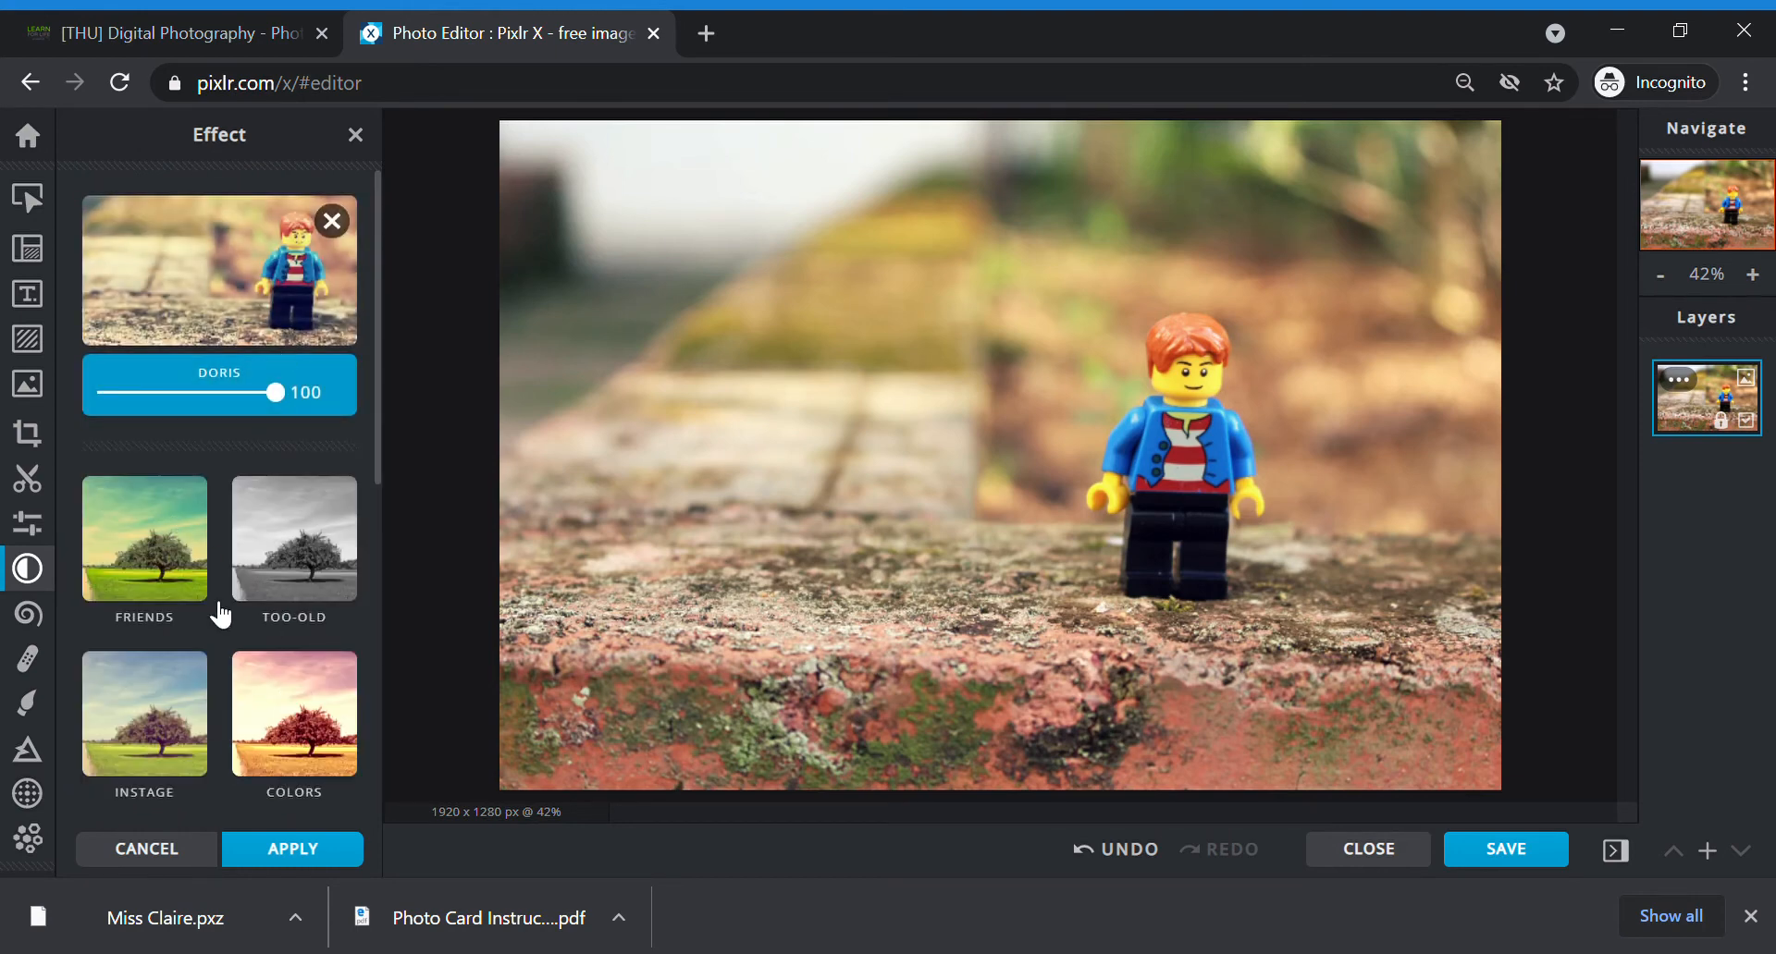
mouse_move(268, 390)
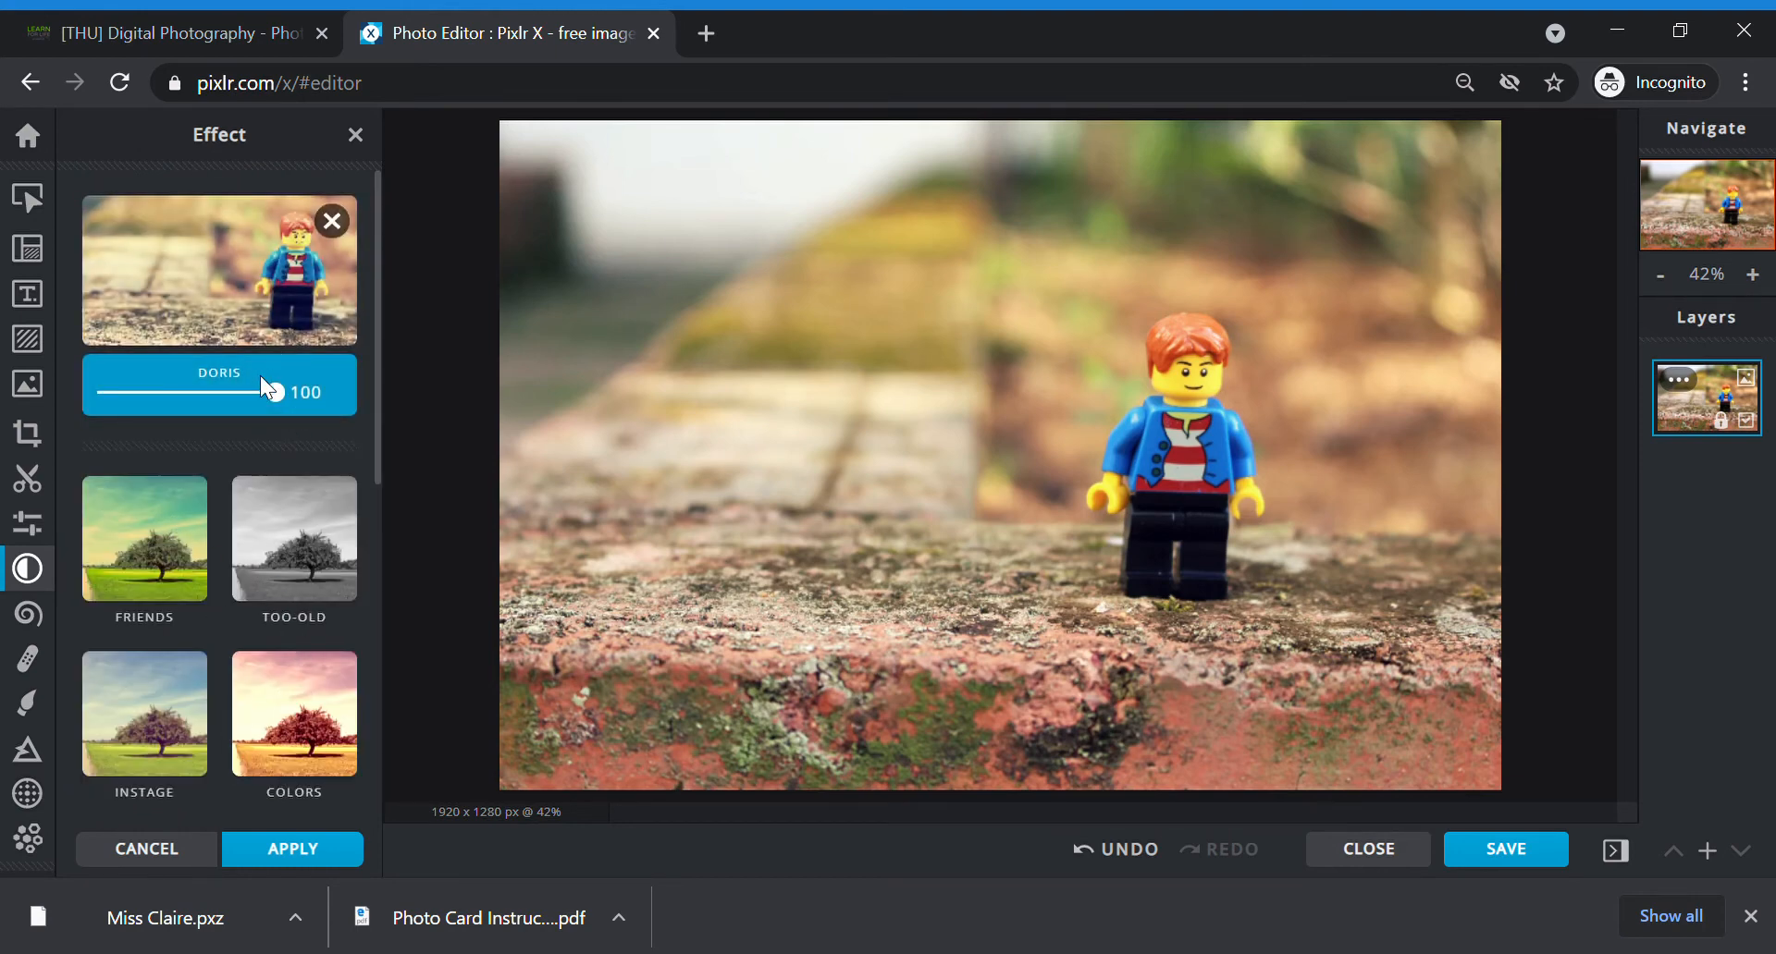
left_click_drag(318, 393, 176, 393)
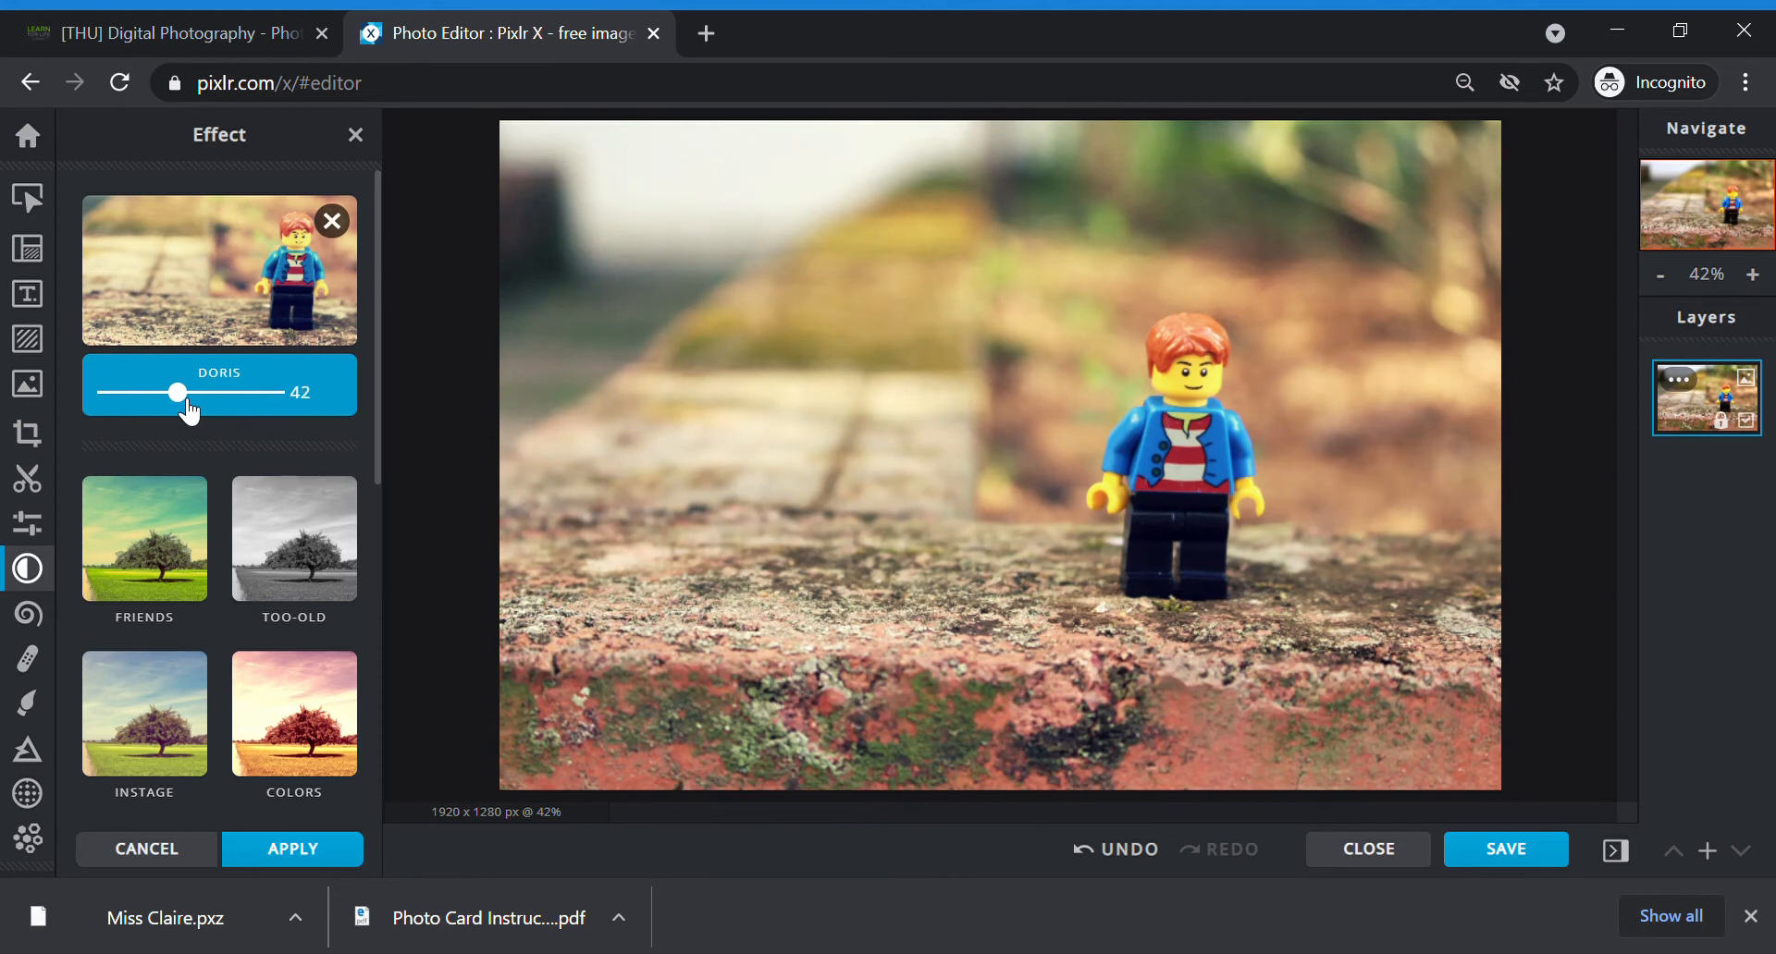
left_click_drag(178, 393, 167, 394)
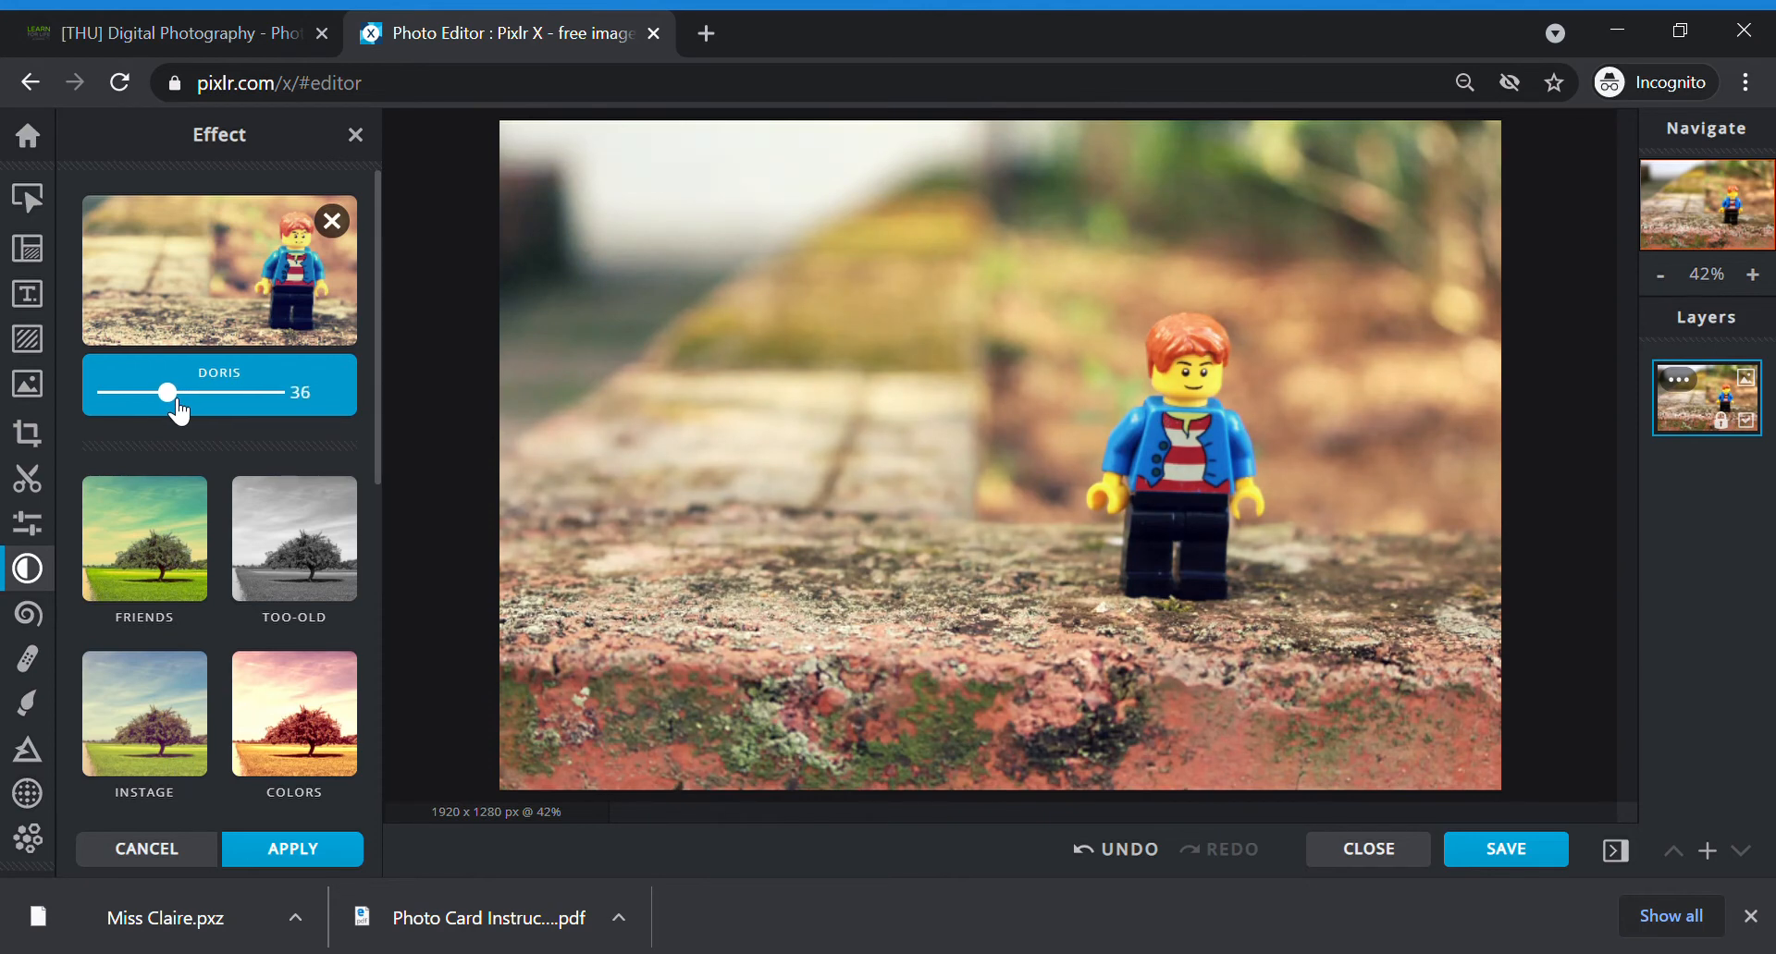
left_click(293, 849)
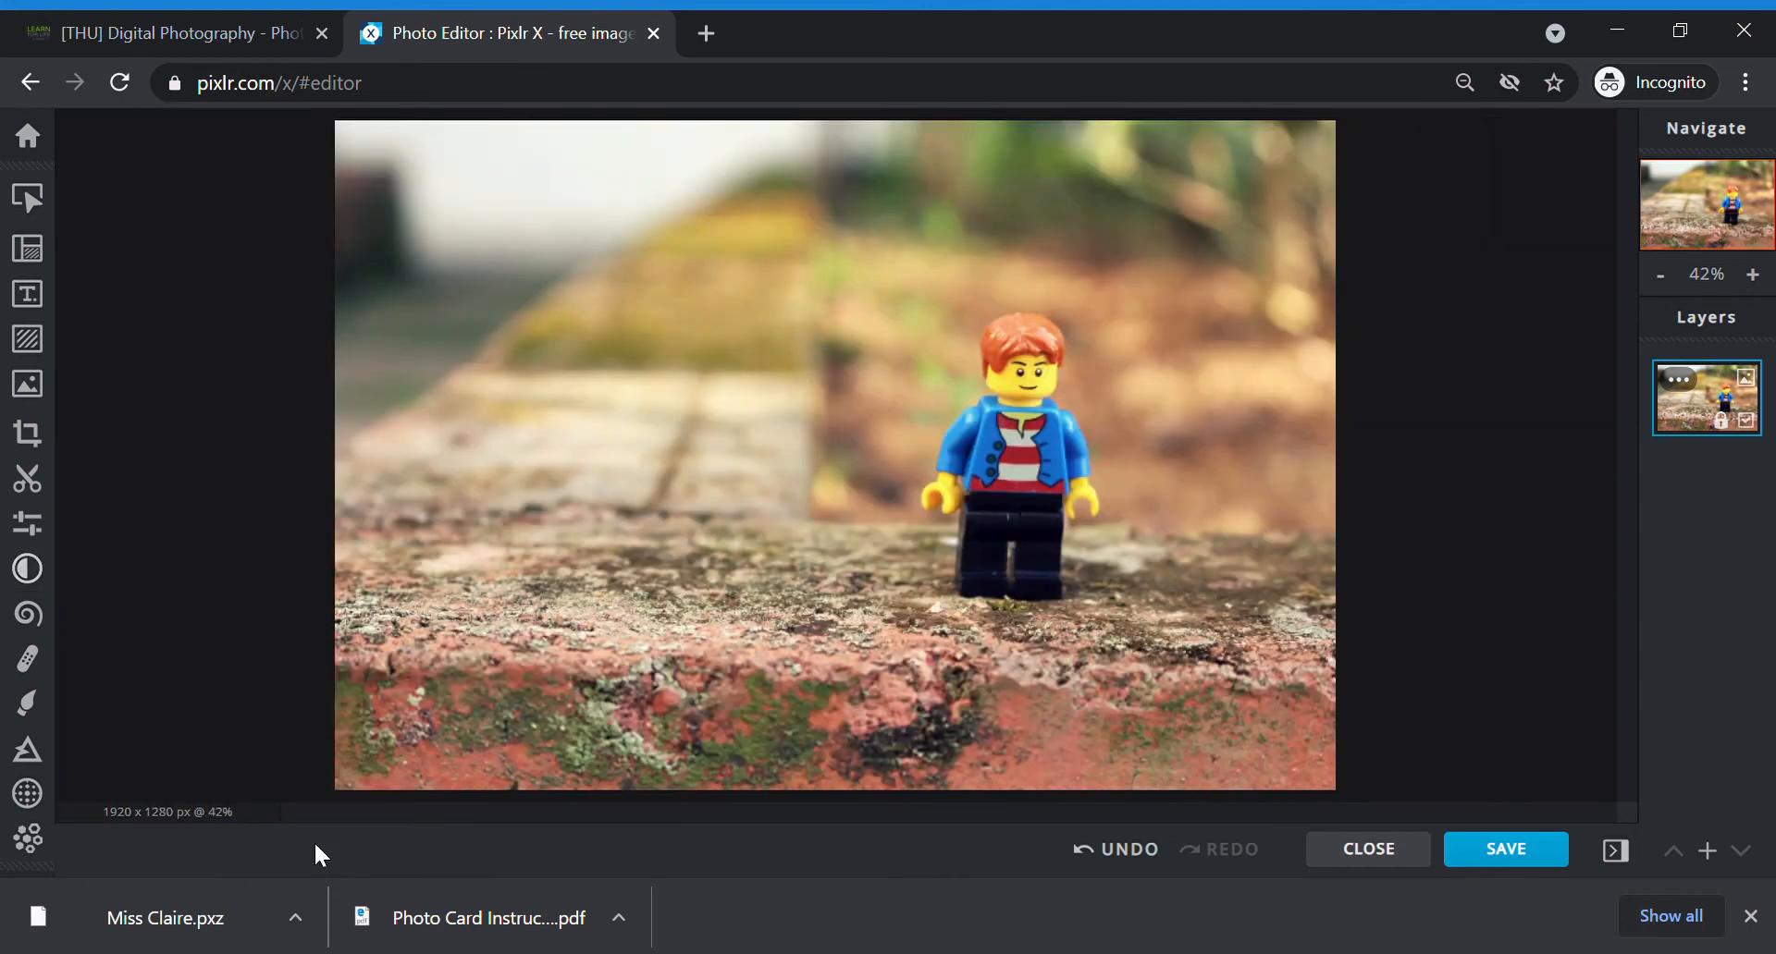
mouse_move(796, 486)
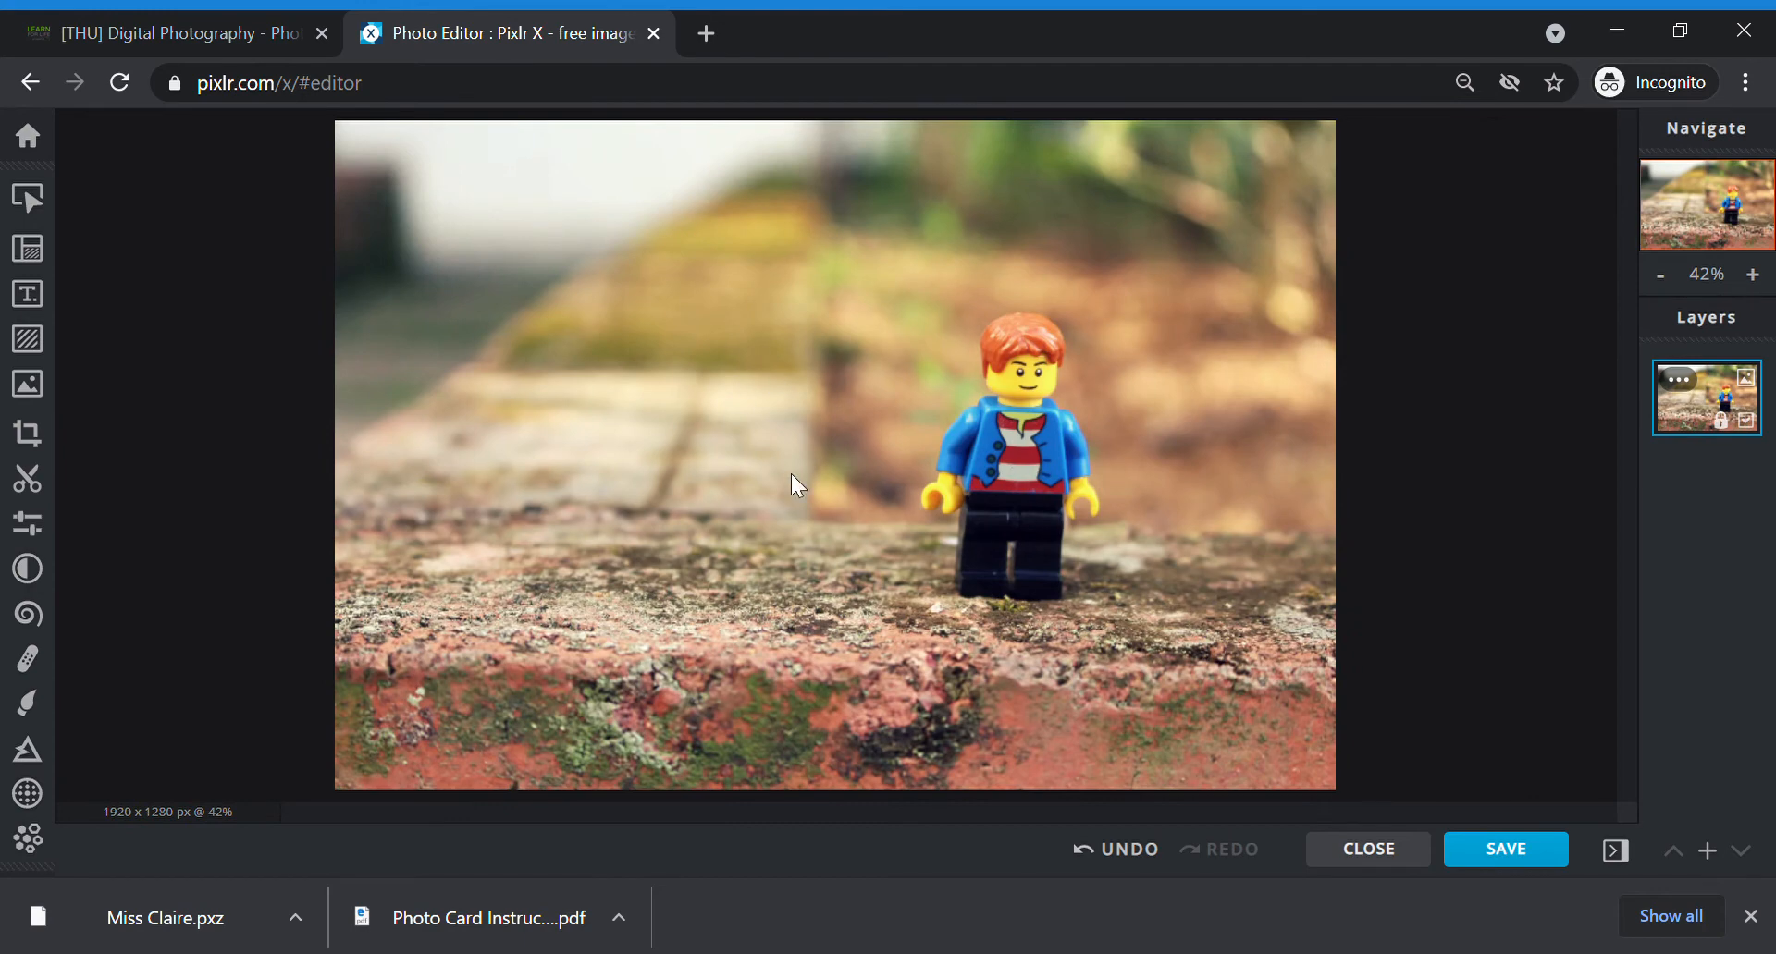
mouse_move(796, 485)
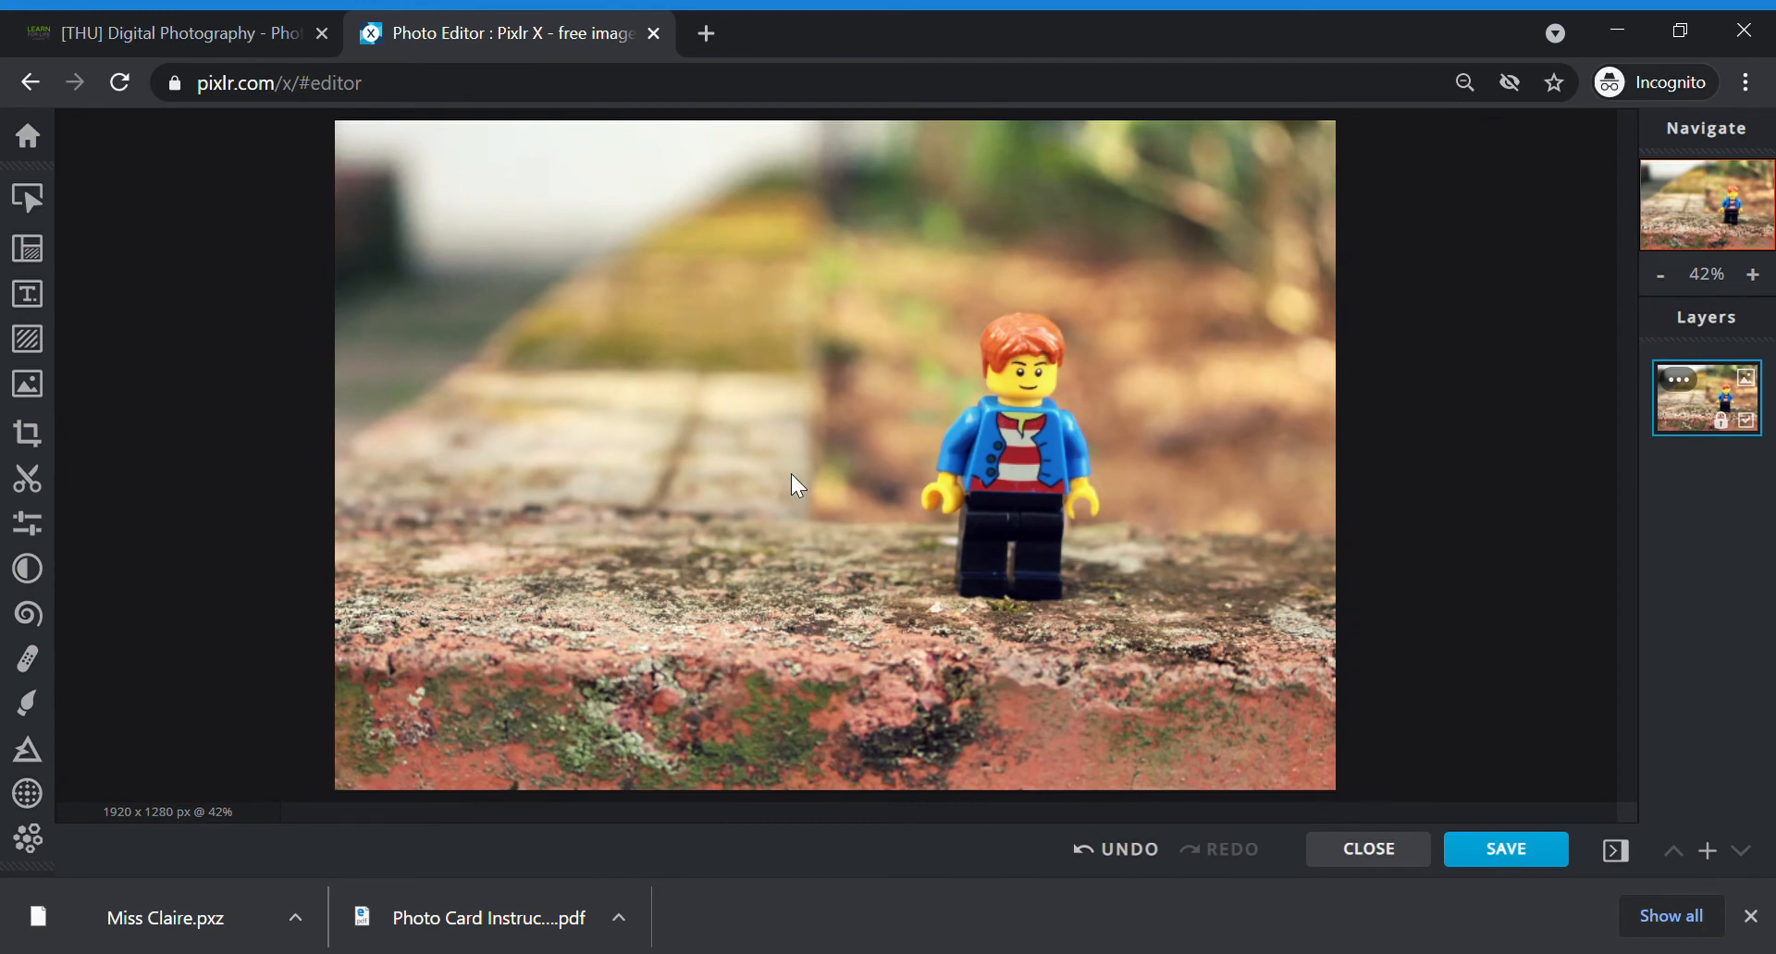
mouse_move(27, 339)
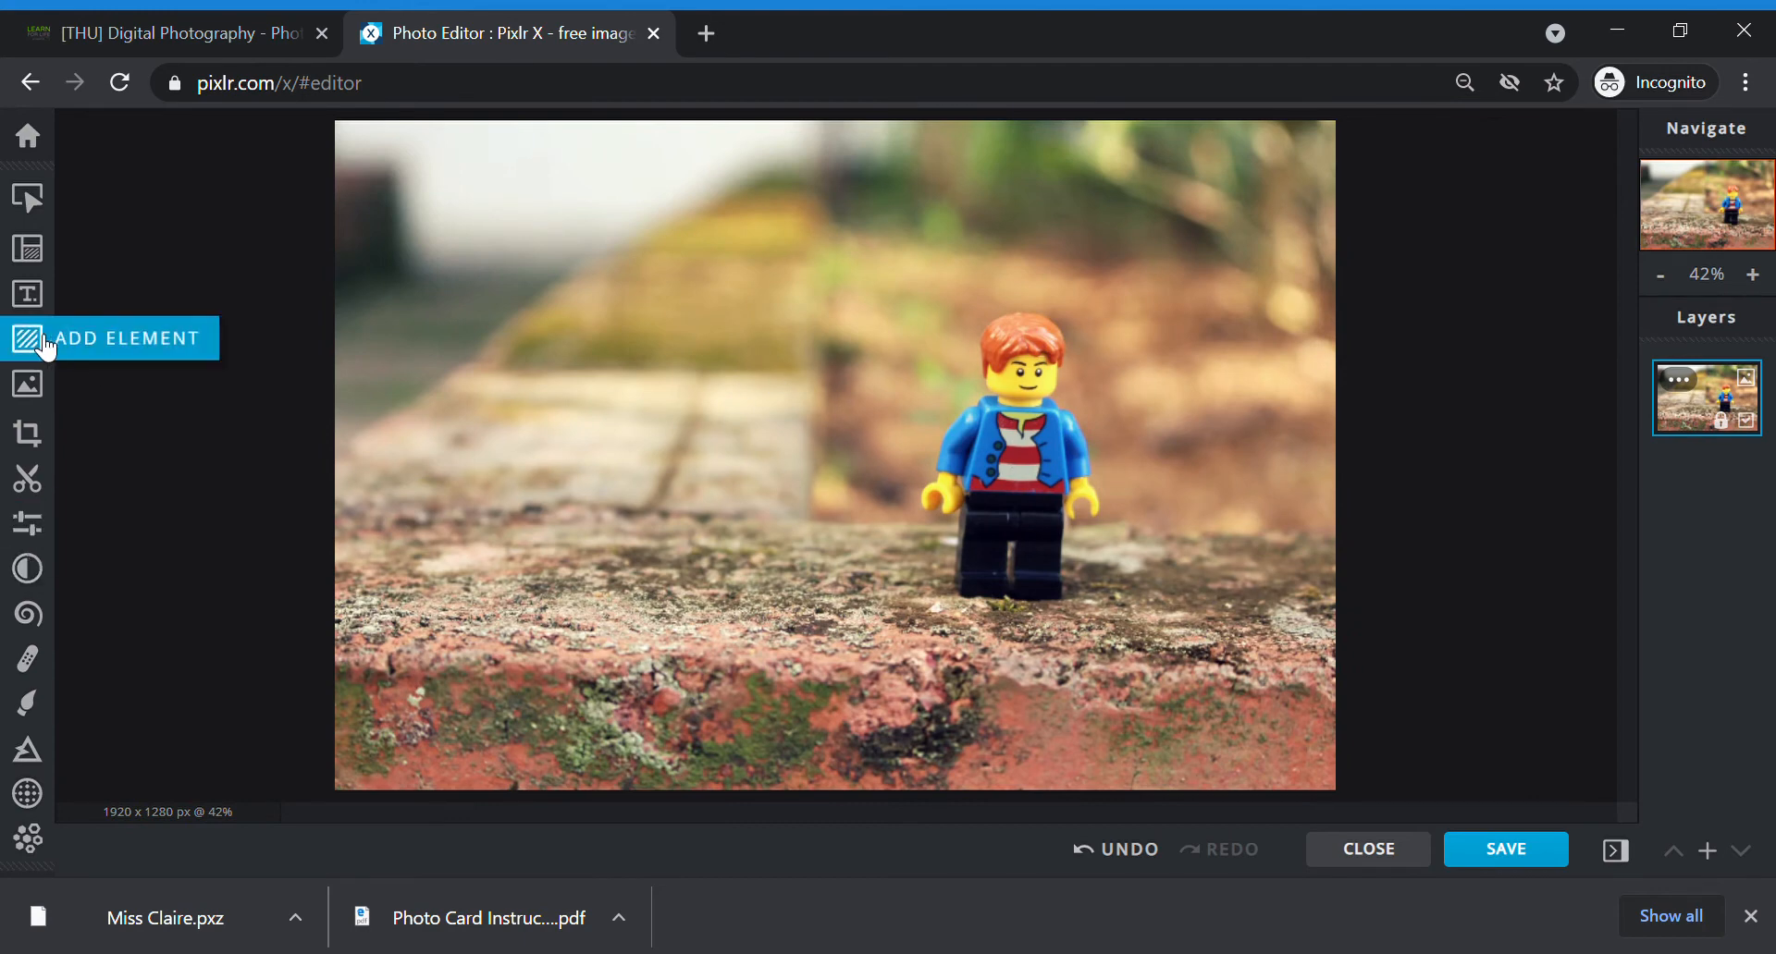
Step: Browse Add Element overlays, add a pink abstract lights overlay, then remove it
left_click(27, 338)
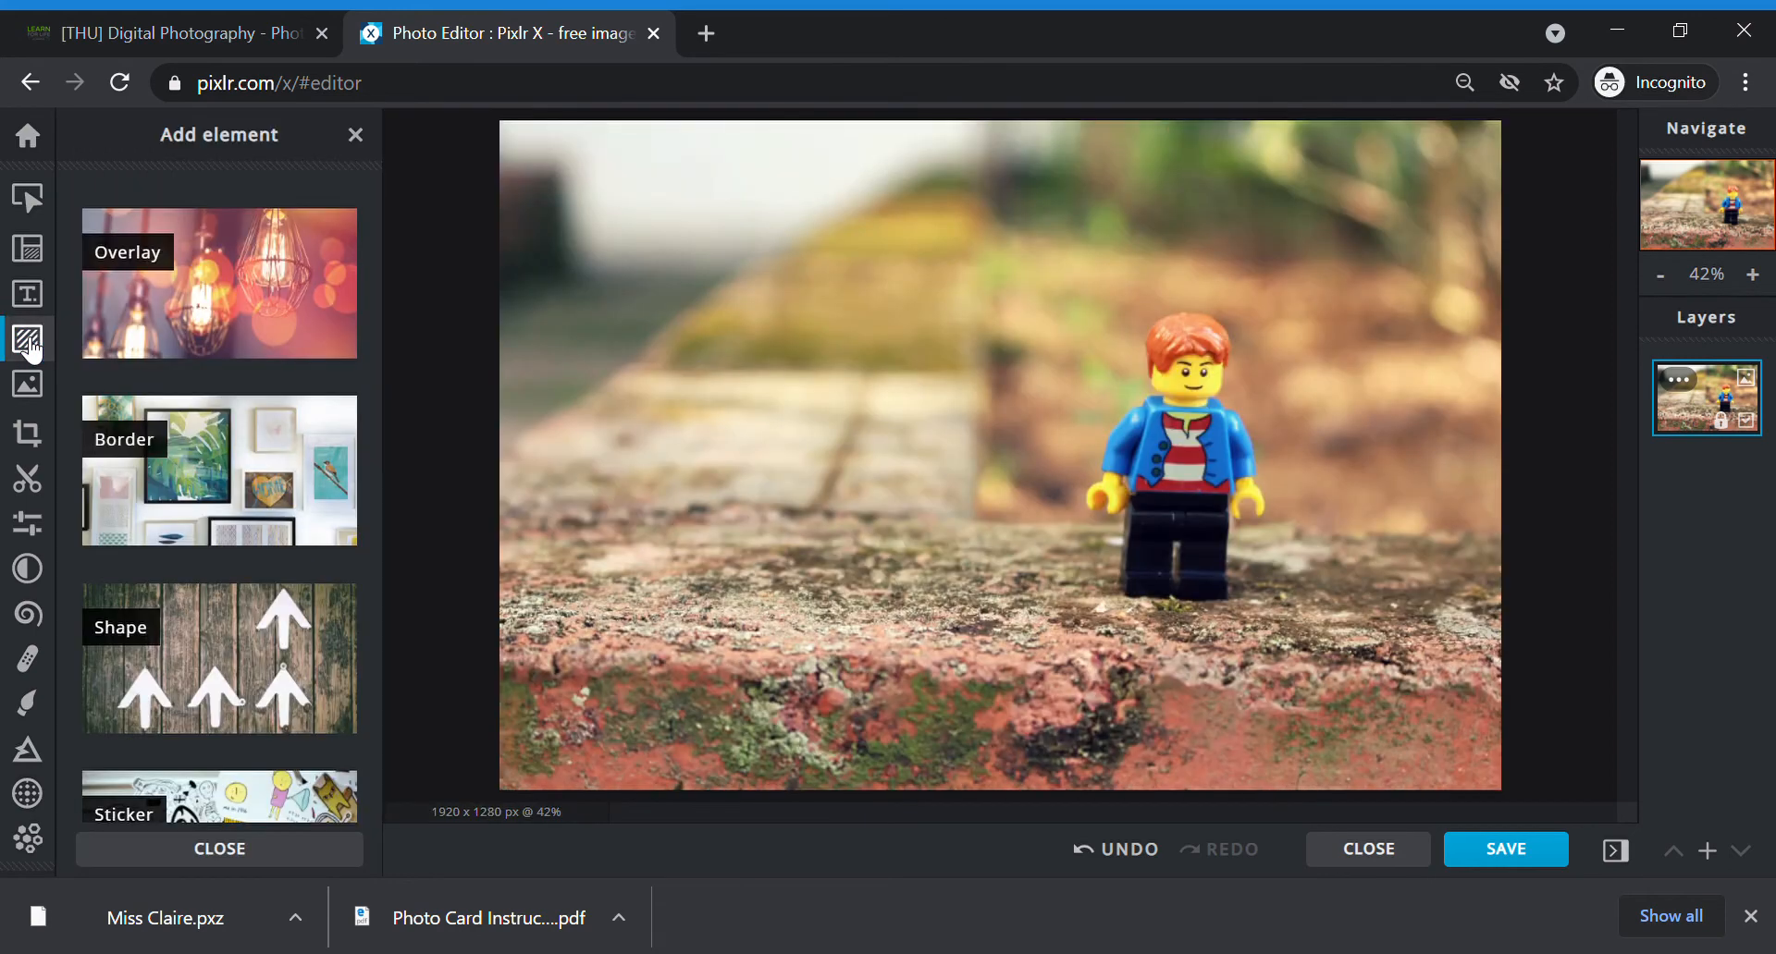
scroll("down", 3)
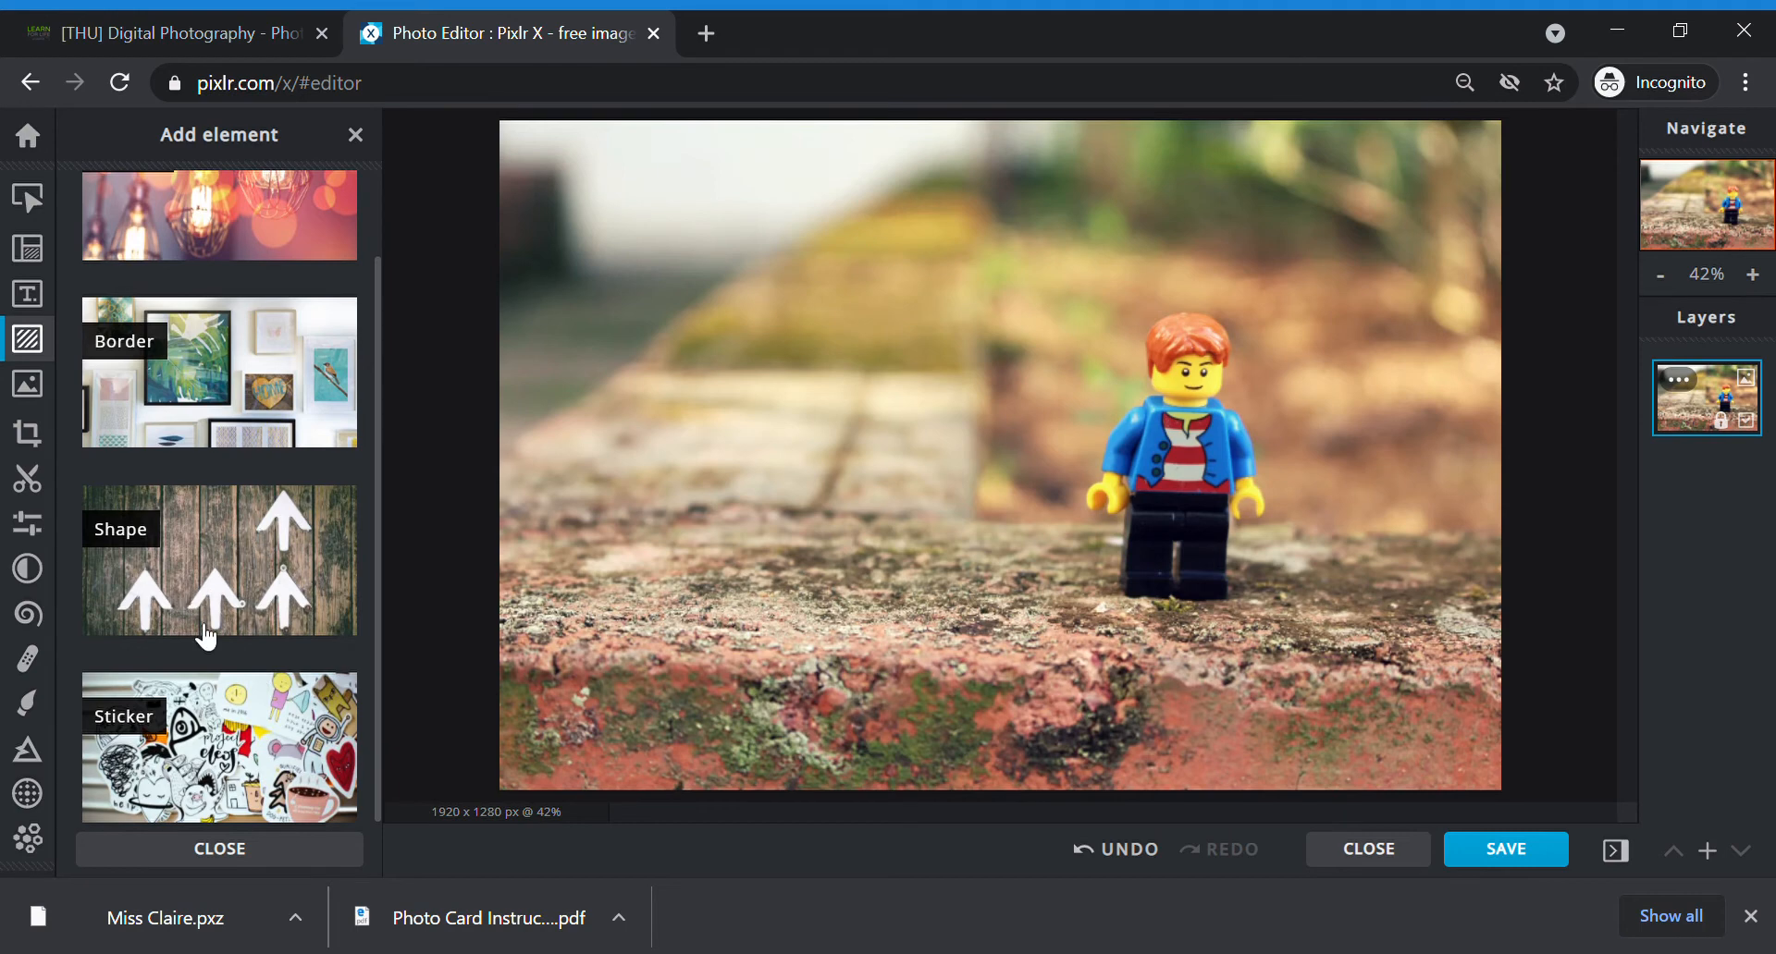
mouse_move(223, 566)
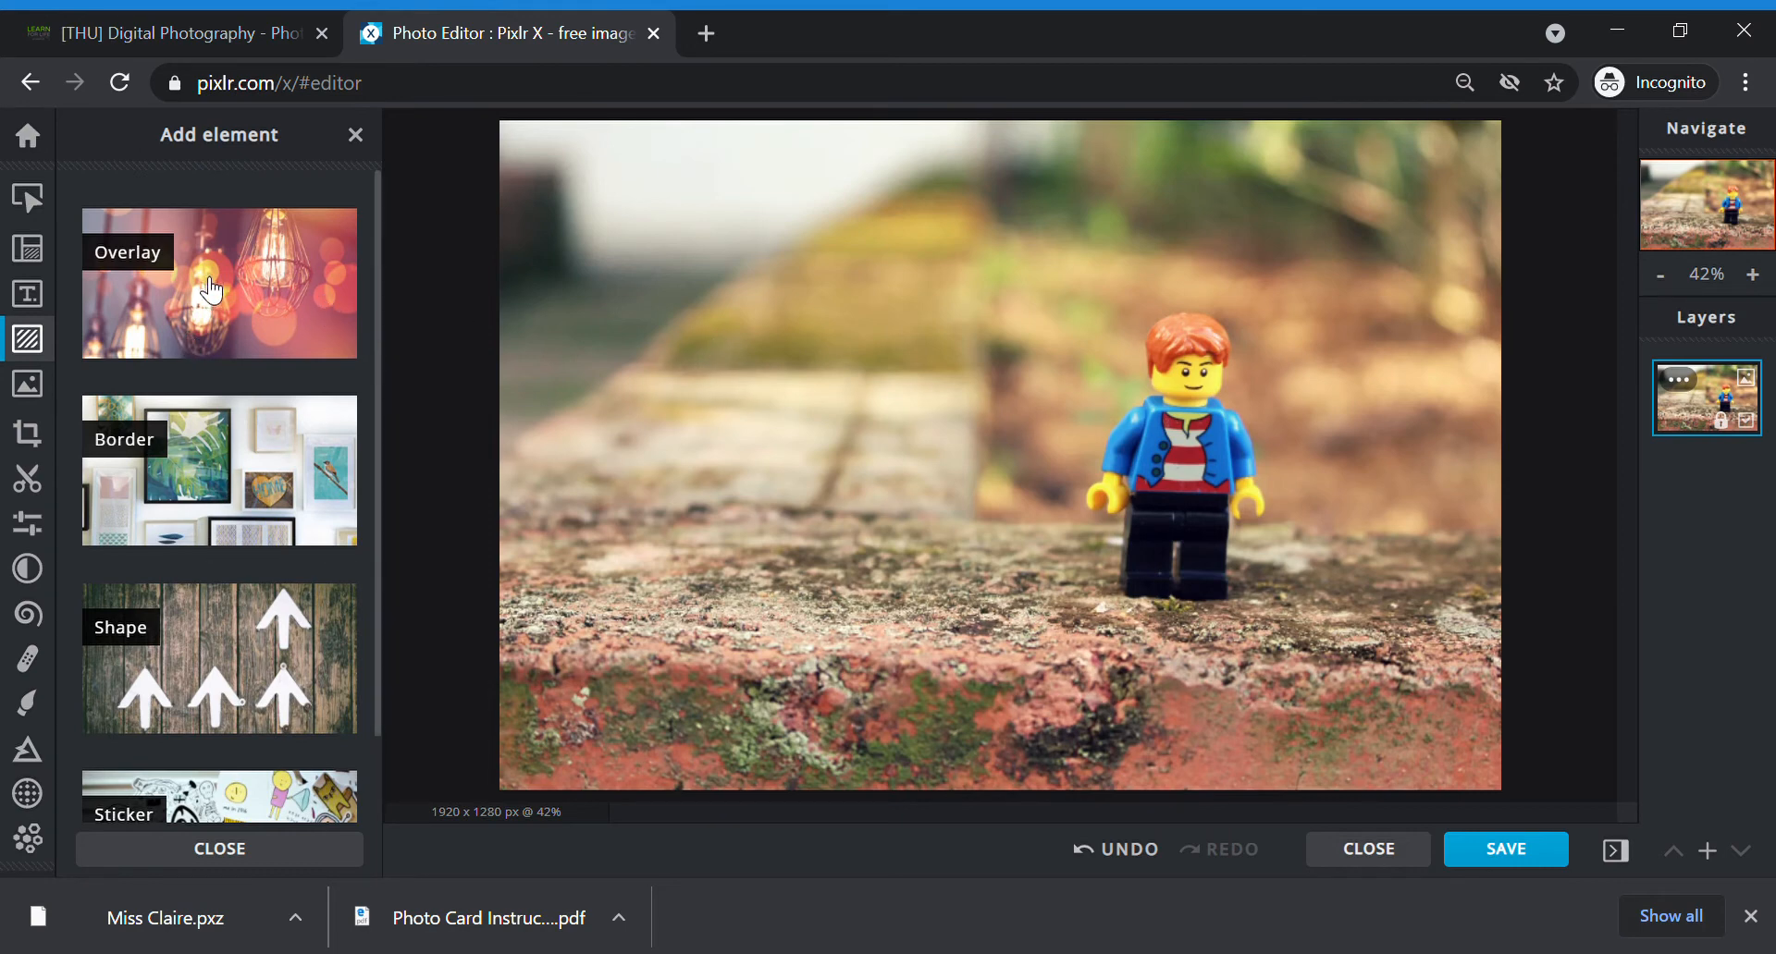
mouse_move(317, 308)
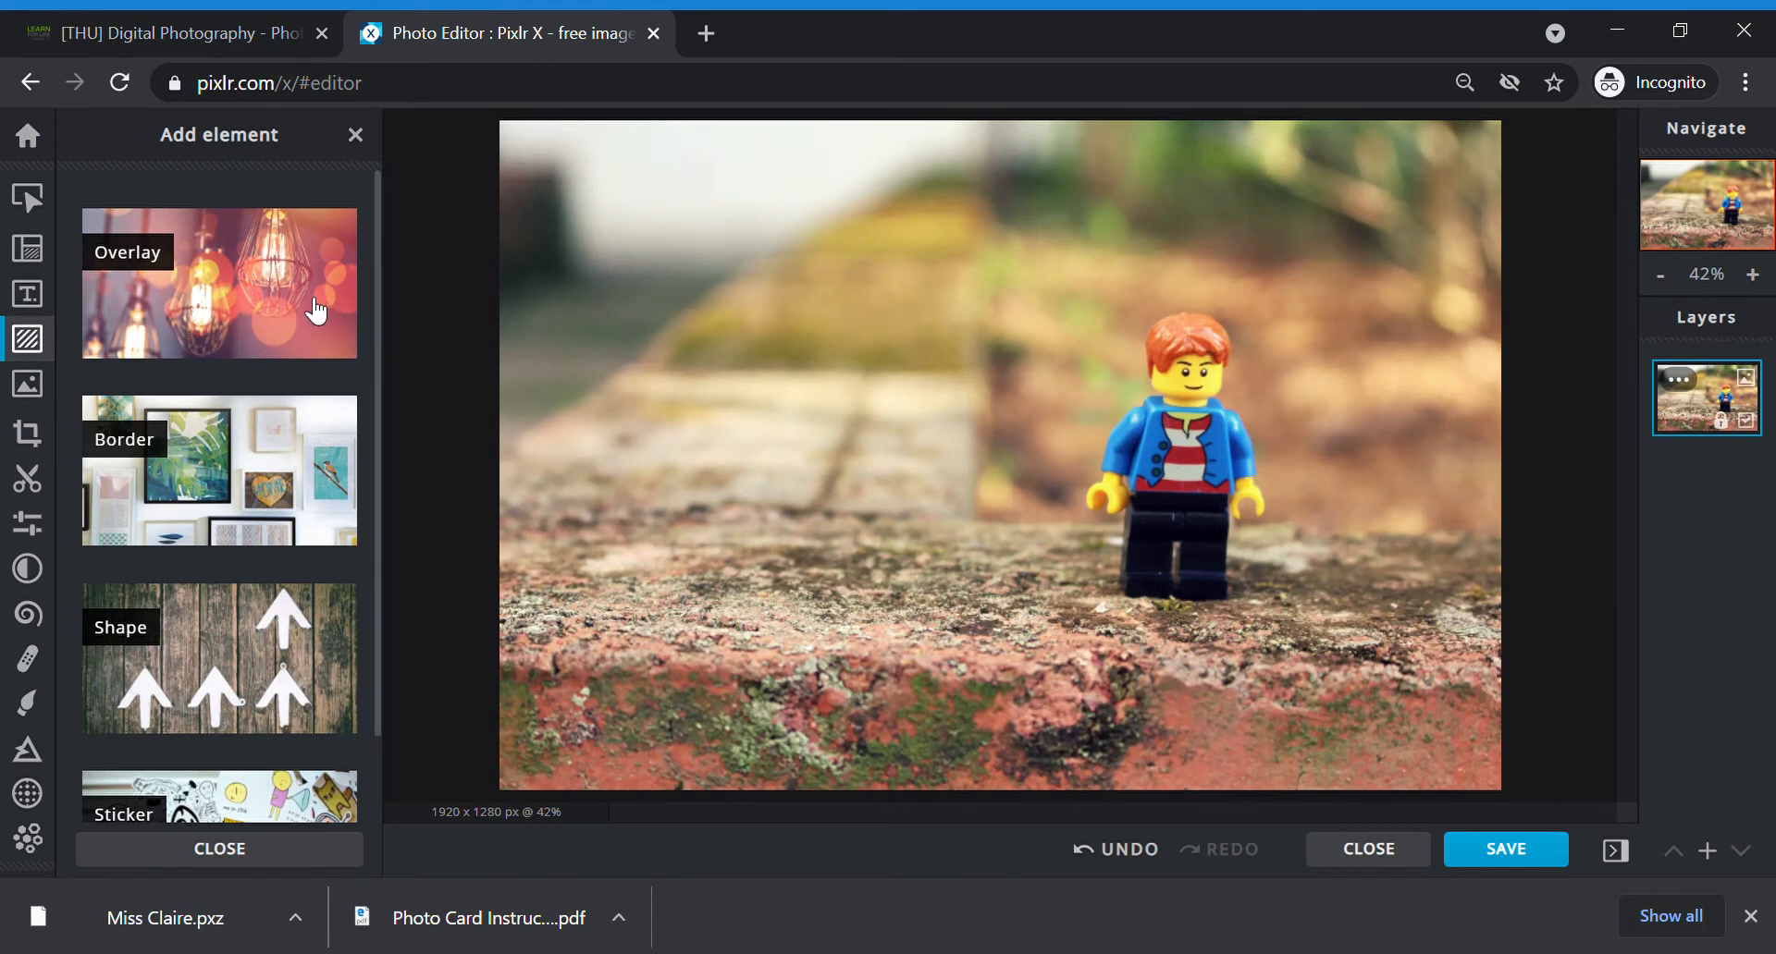
left_click(219, 283)
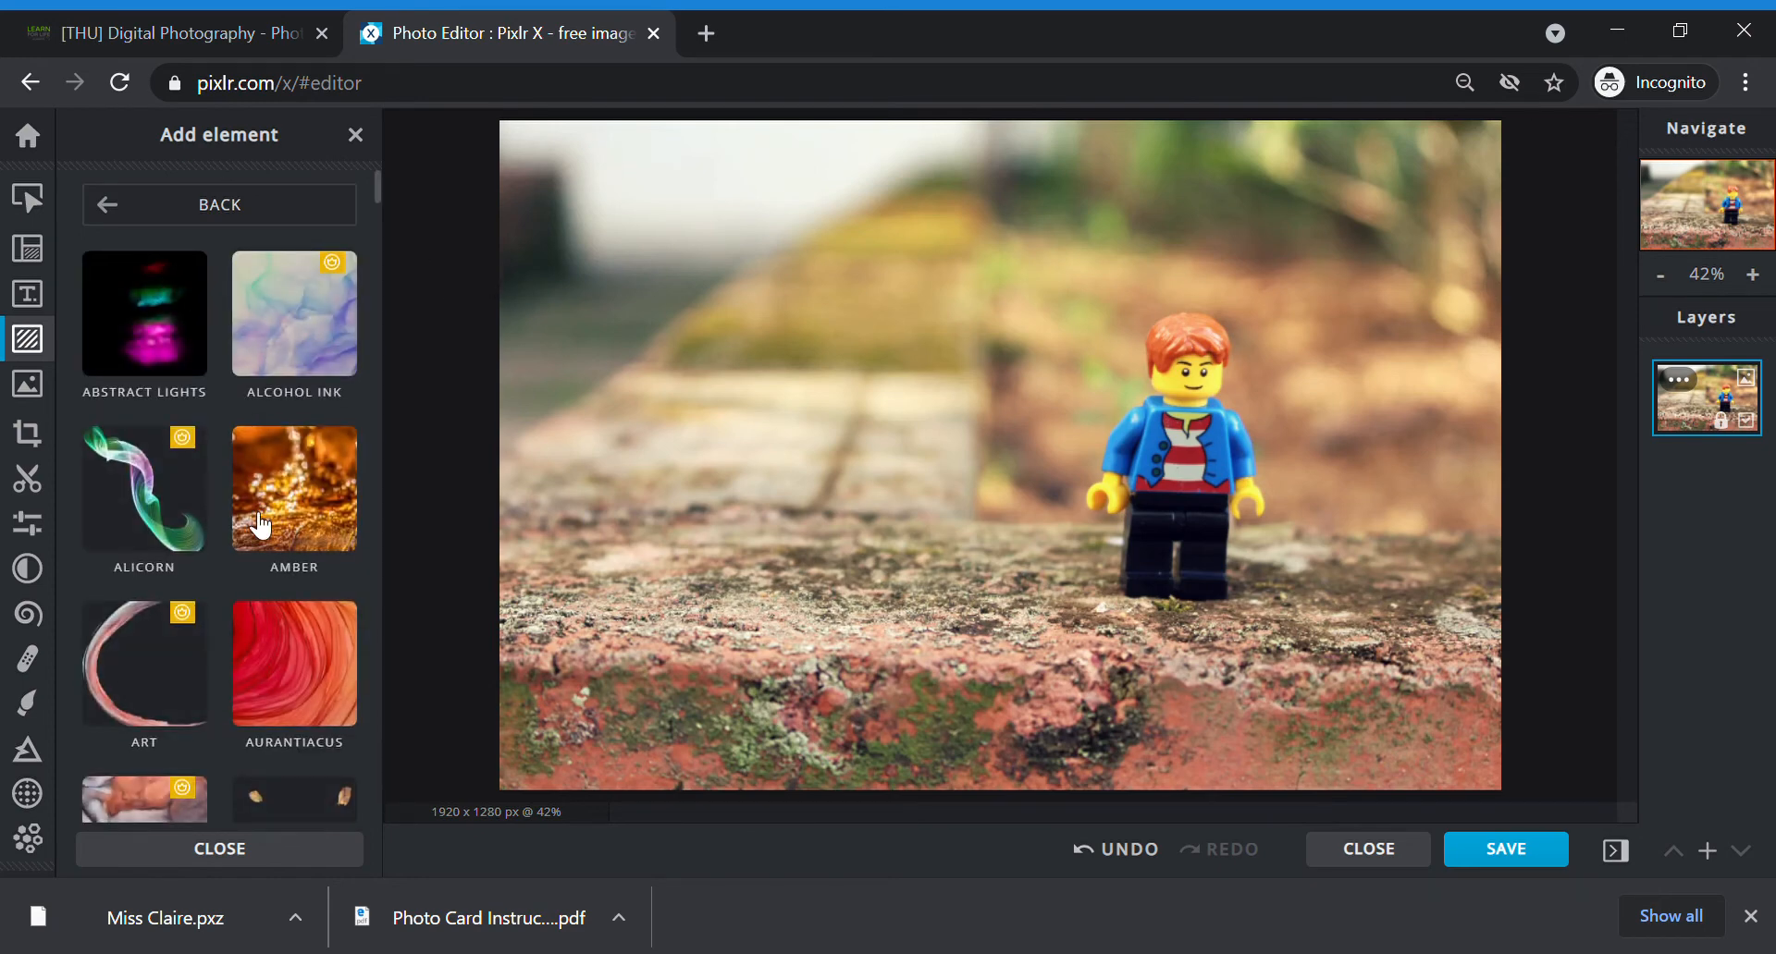
mouse_move(112, 297)
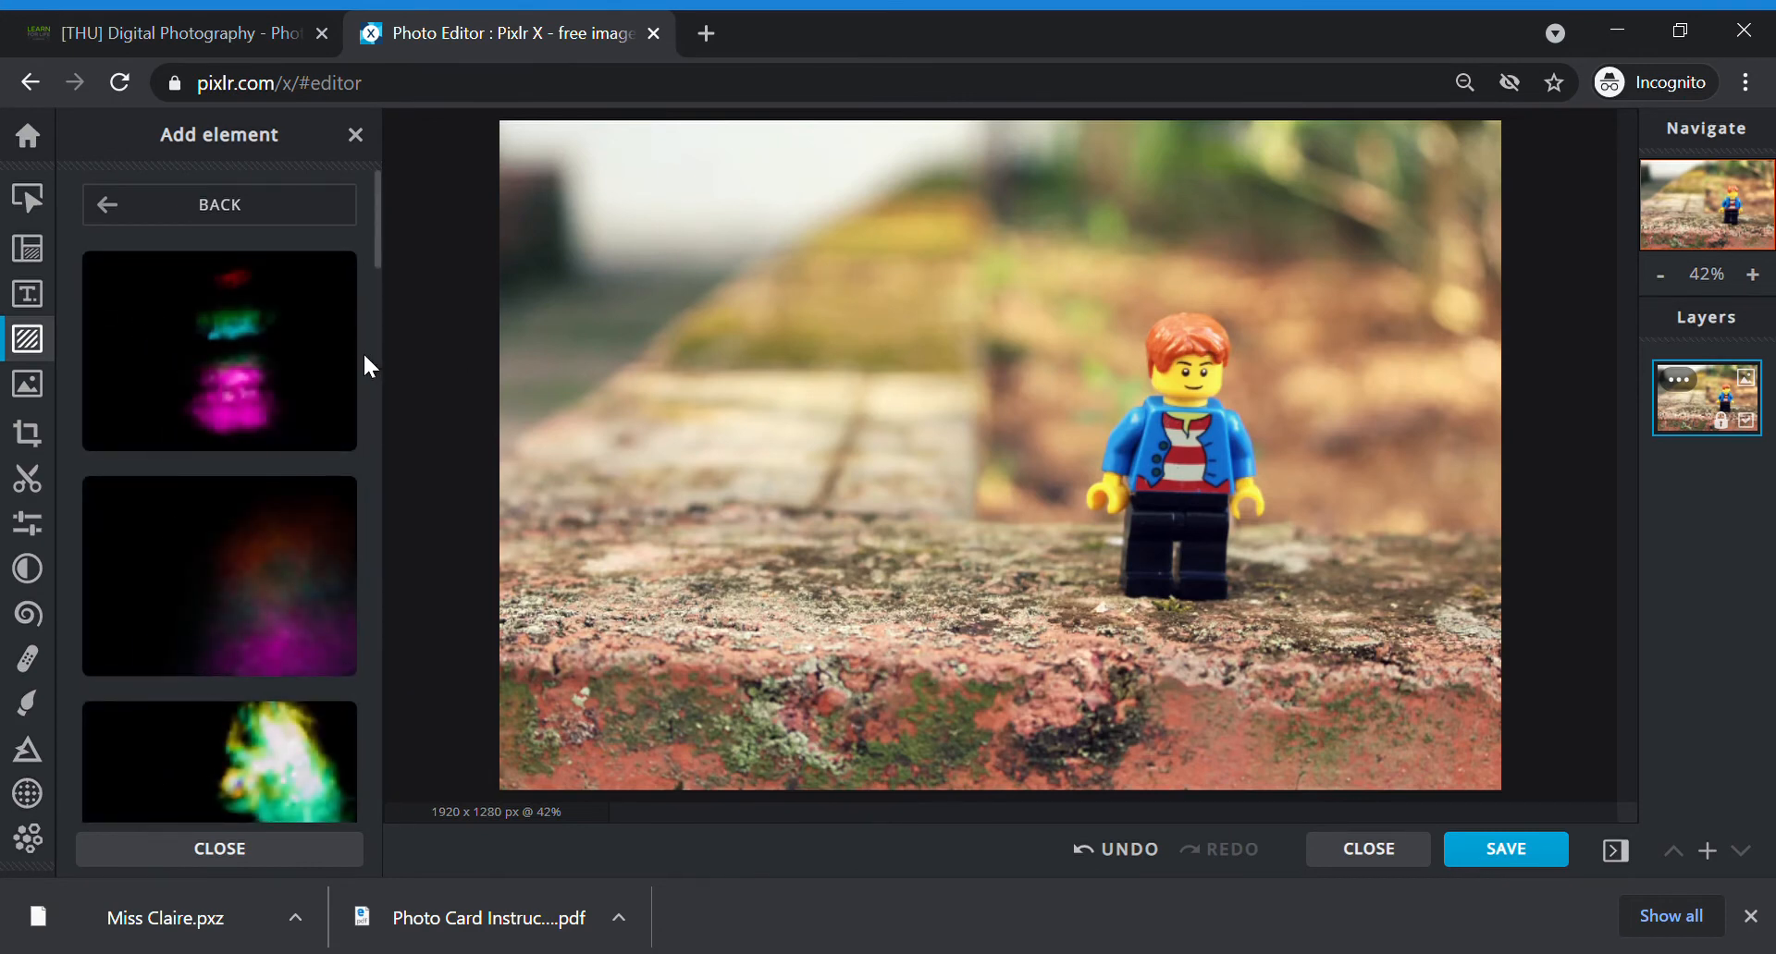
left_click(218, 352)
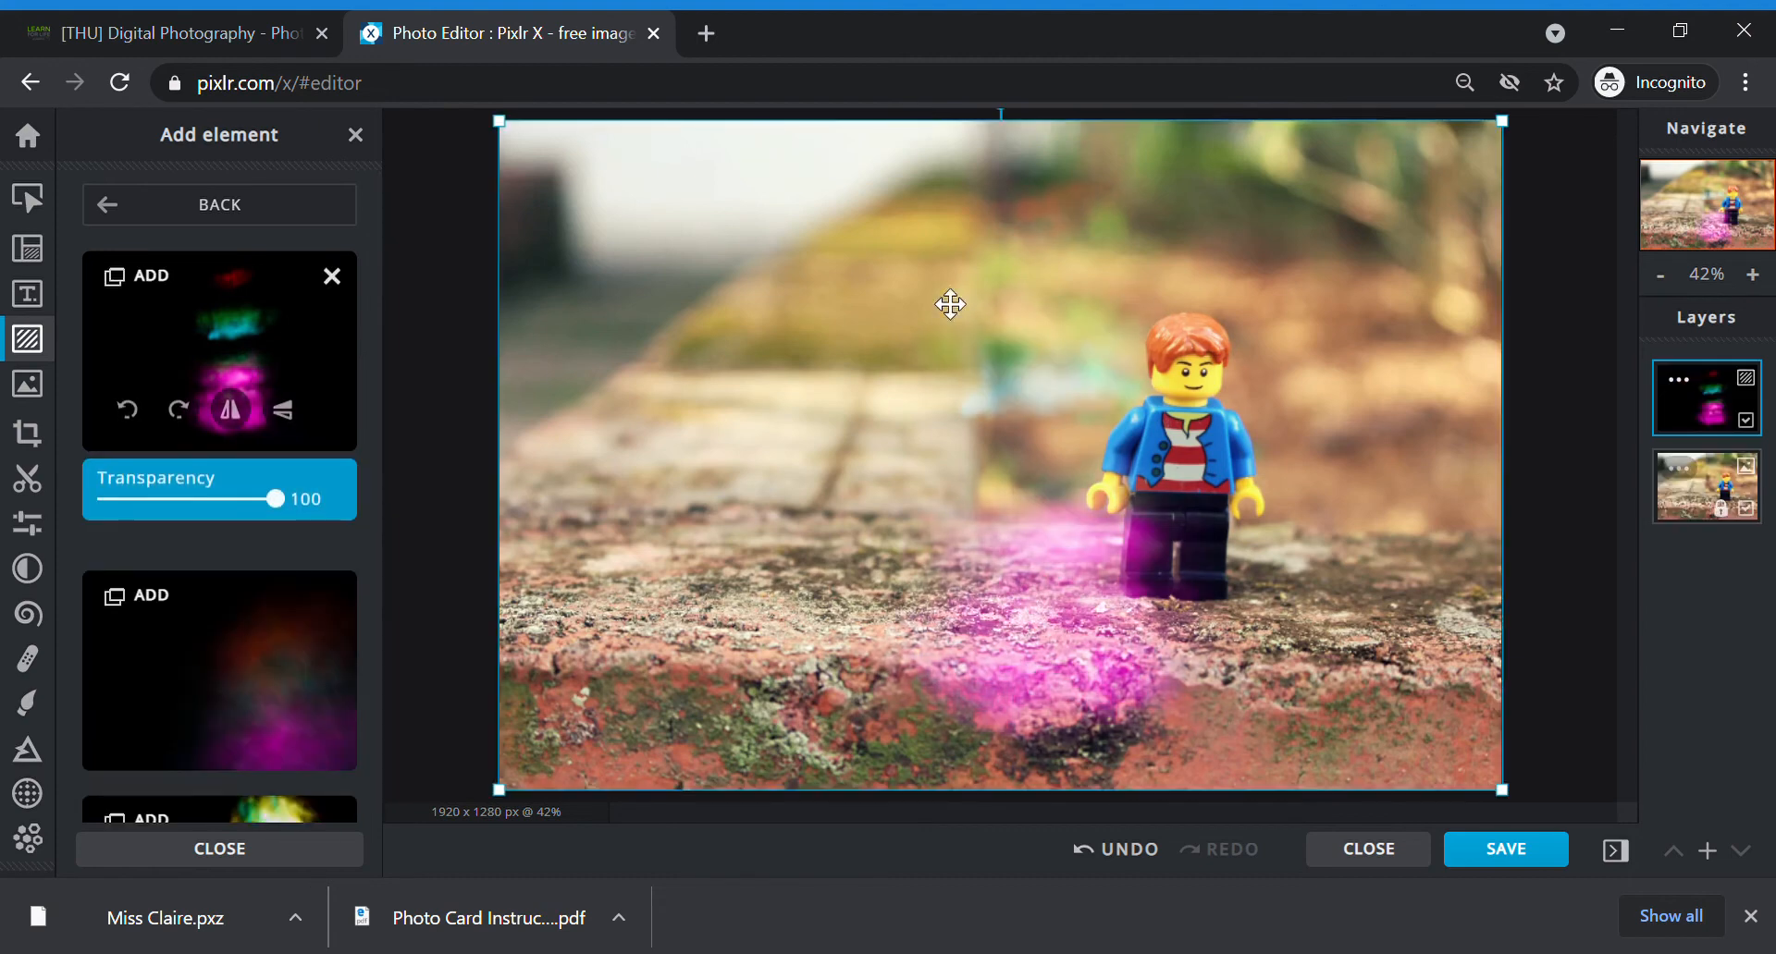
mouse_move(1482, 431)
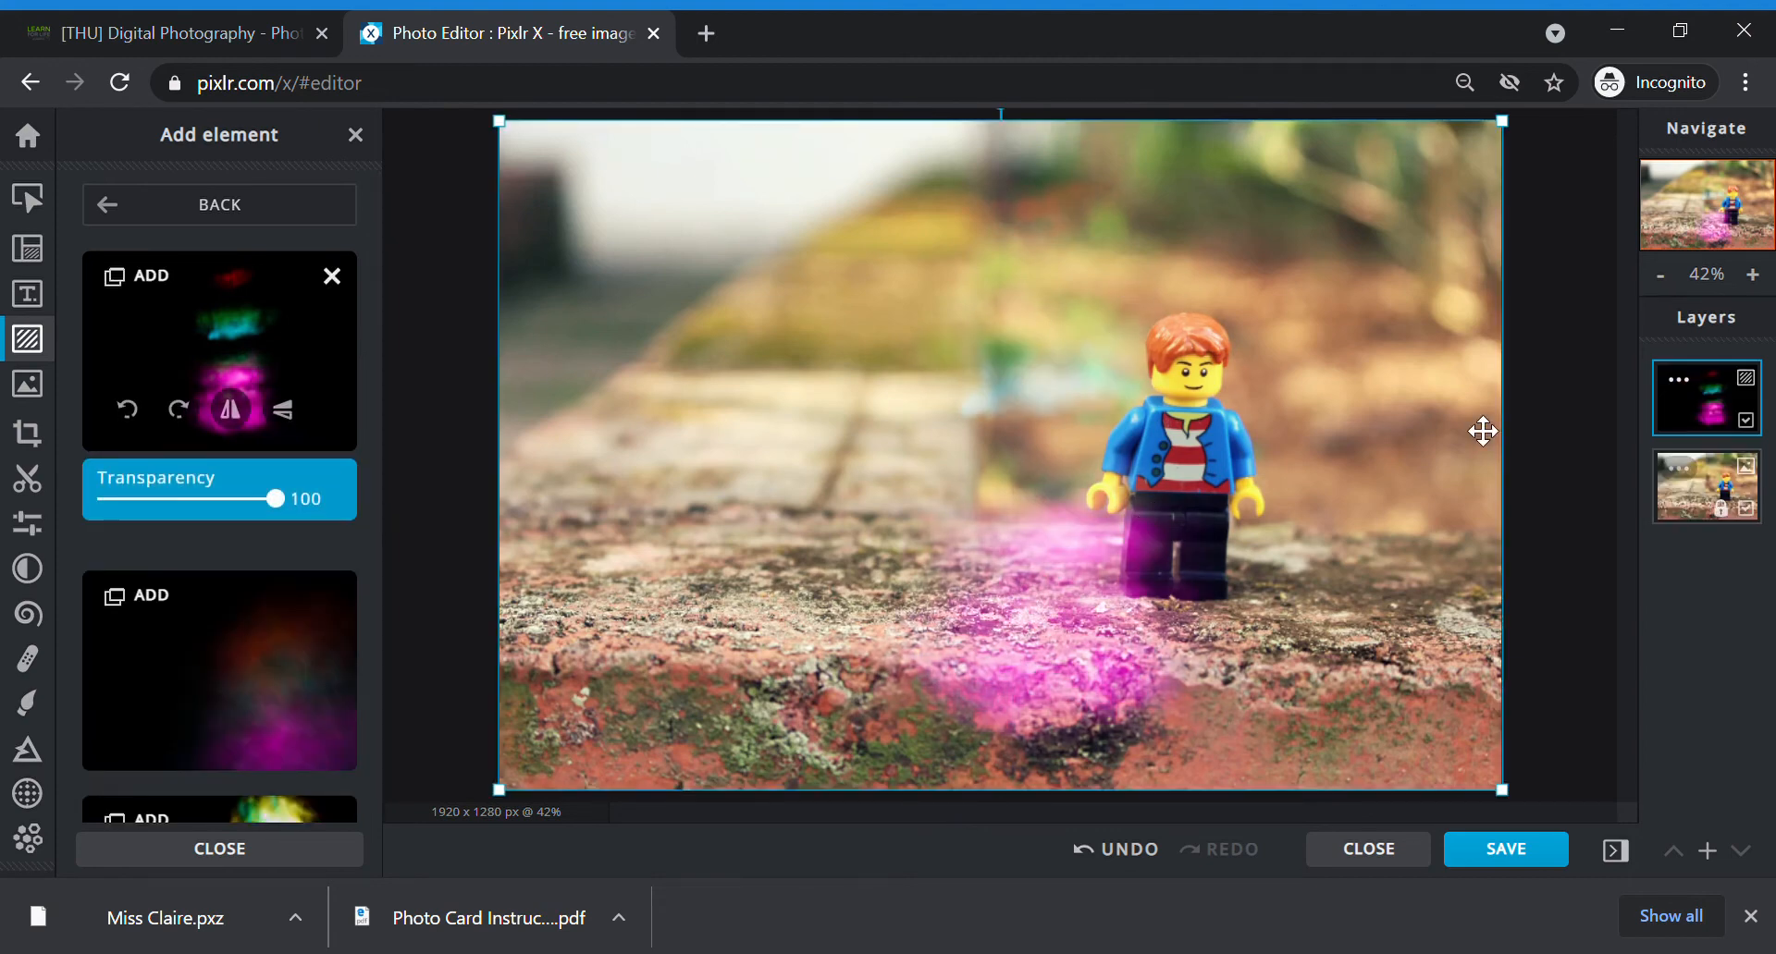
left_click(332, 277)
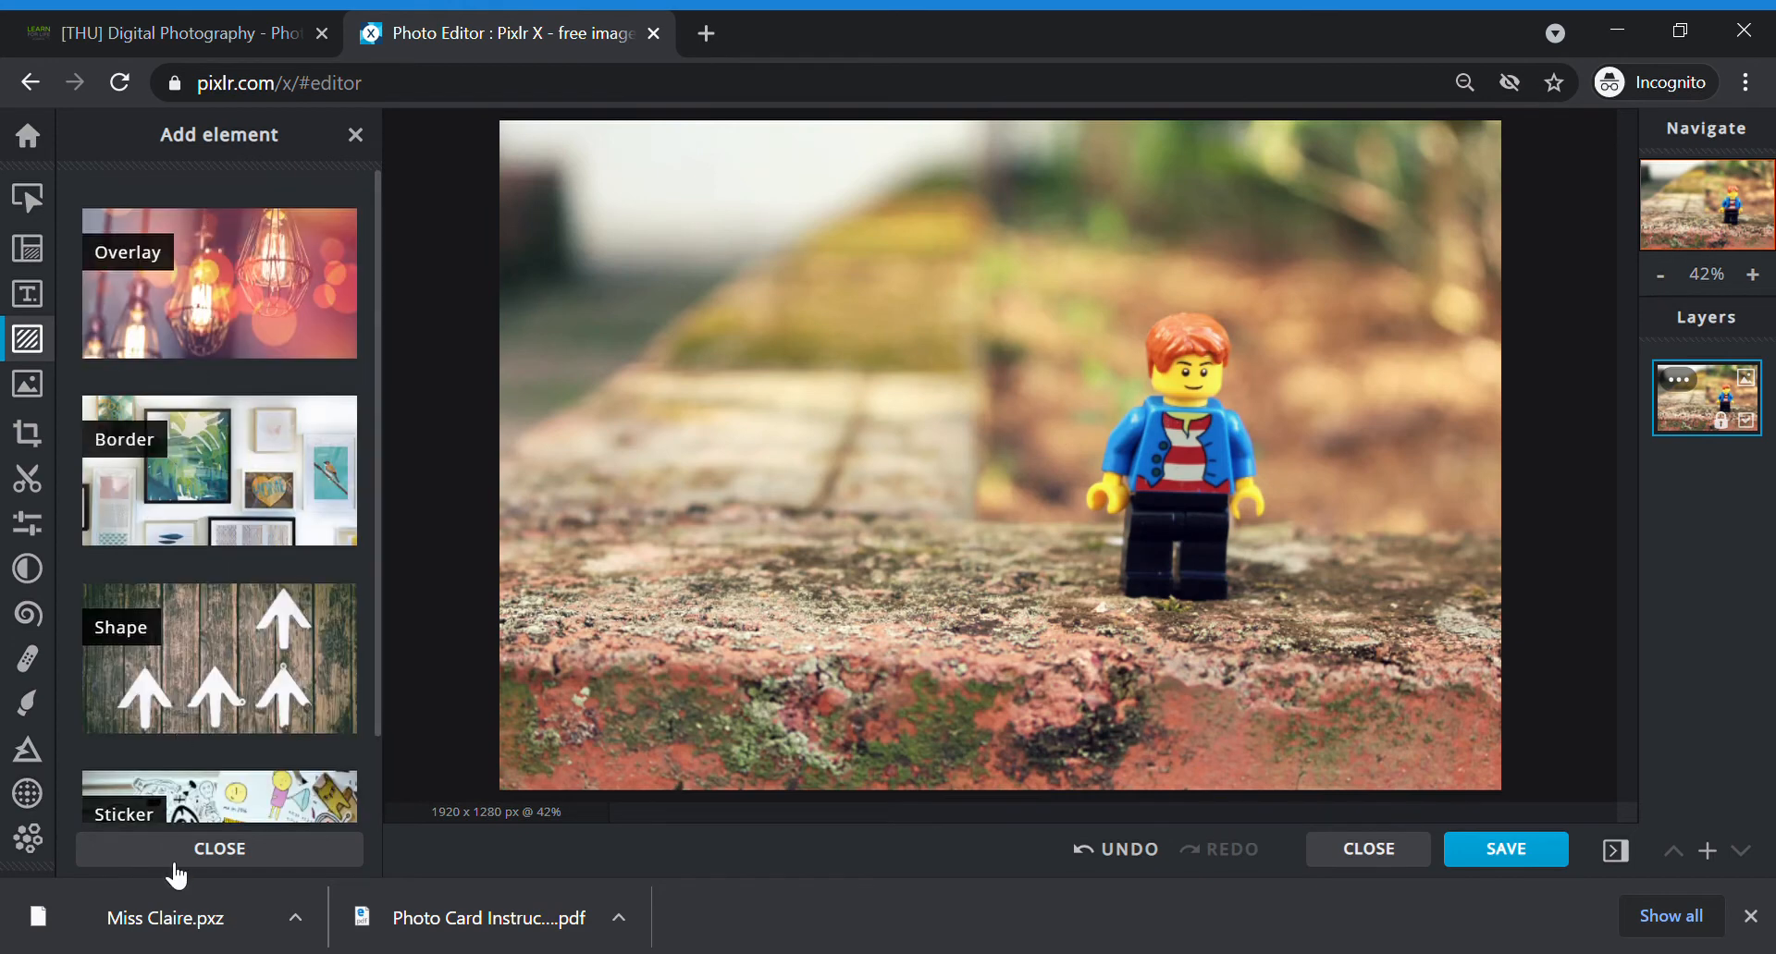
Step: Frame the Lego photo with the white rounded-corner border and dismiss the ad popup
scroll("down", 3)
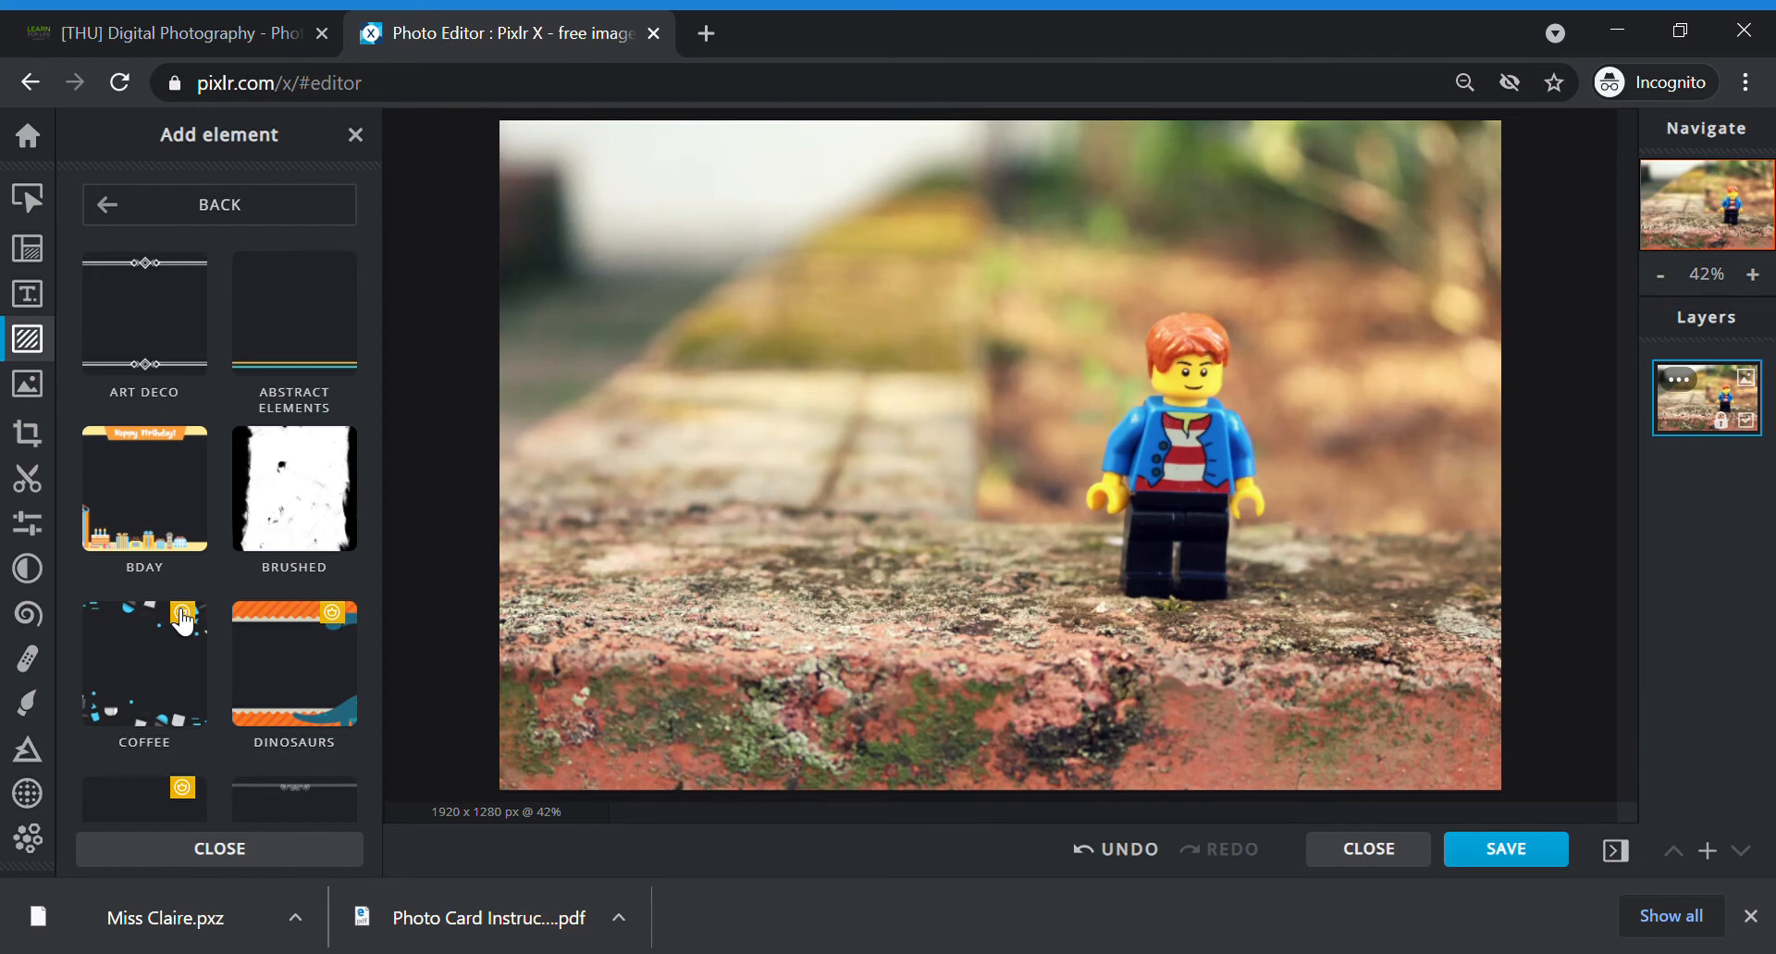
mouse_move(167, 612)
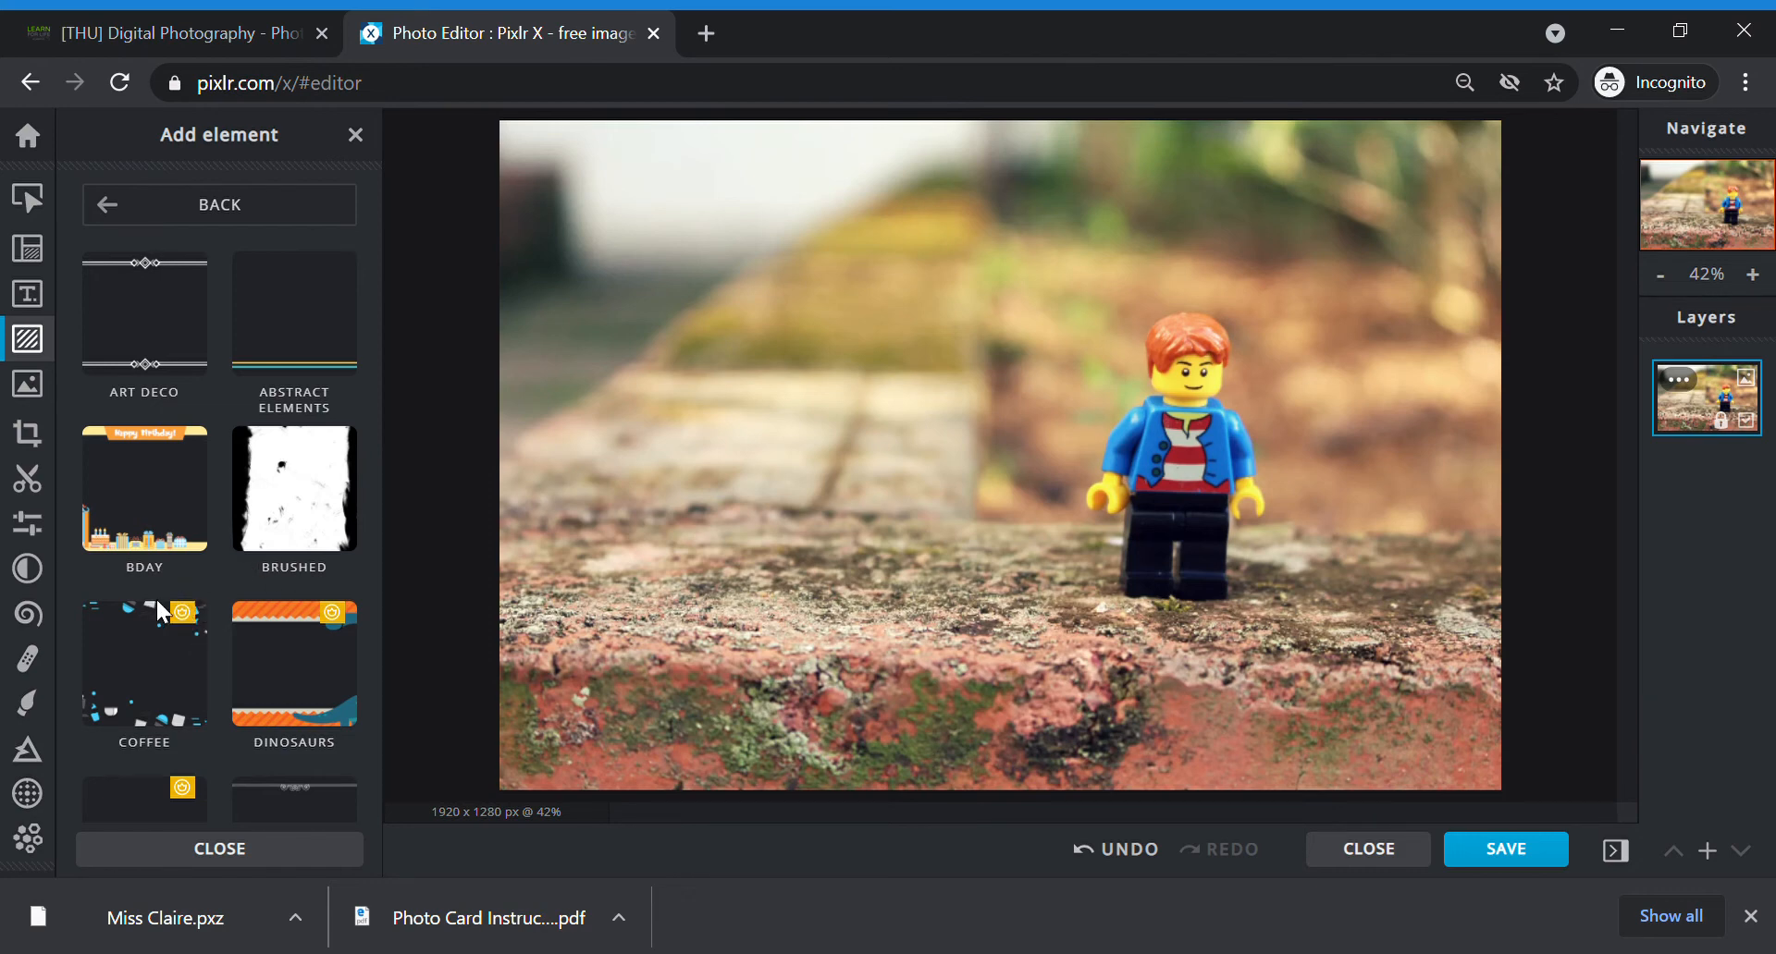
mouse_move(369, 328)
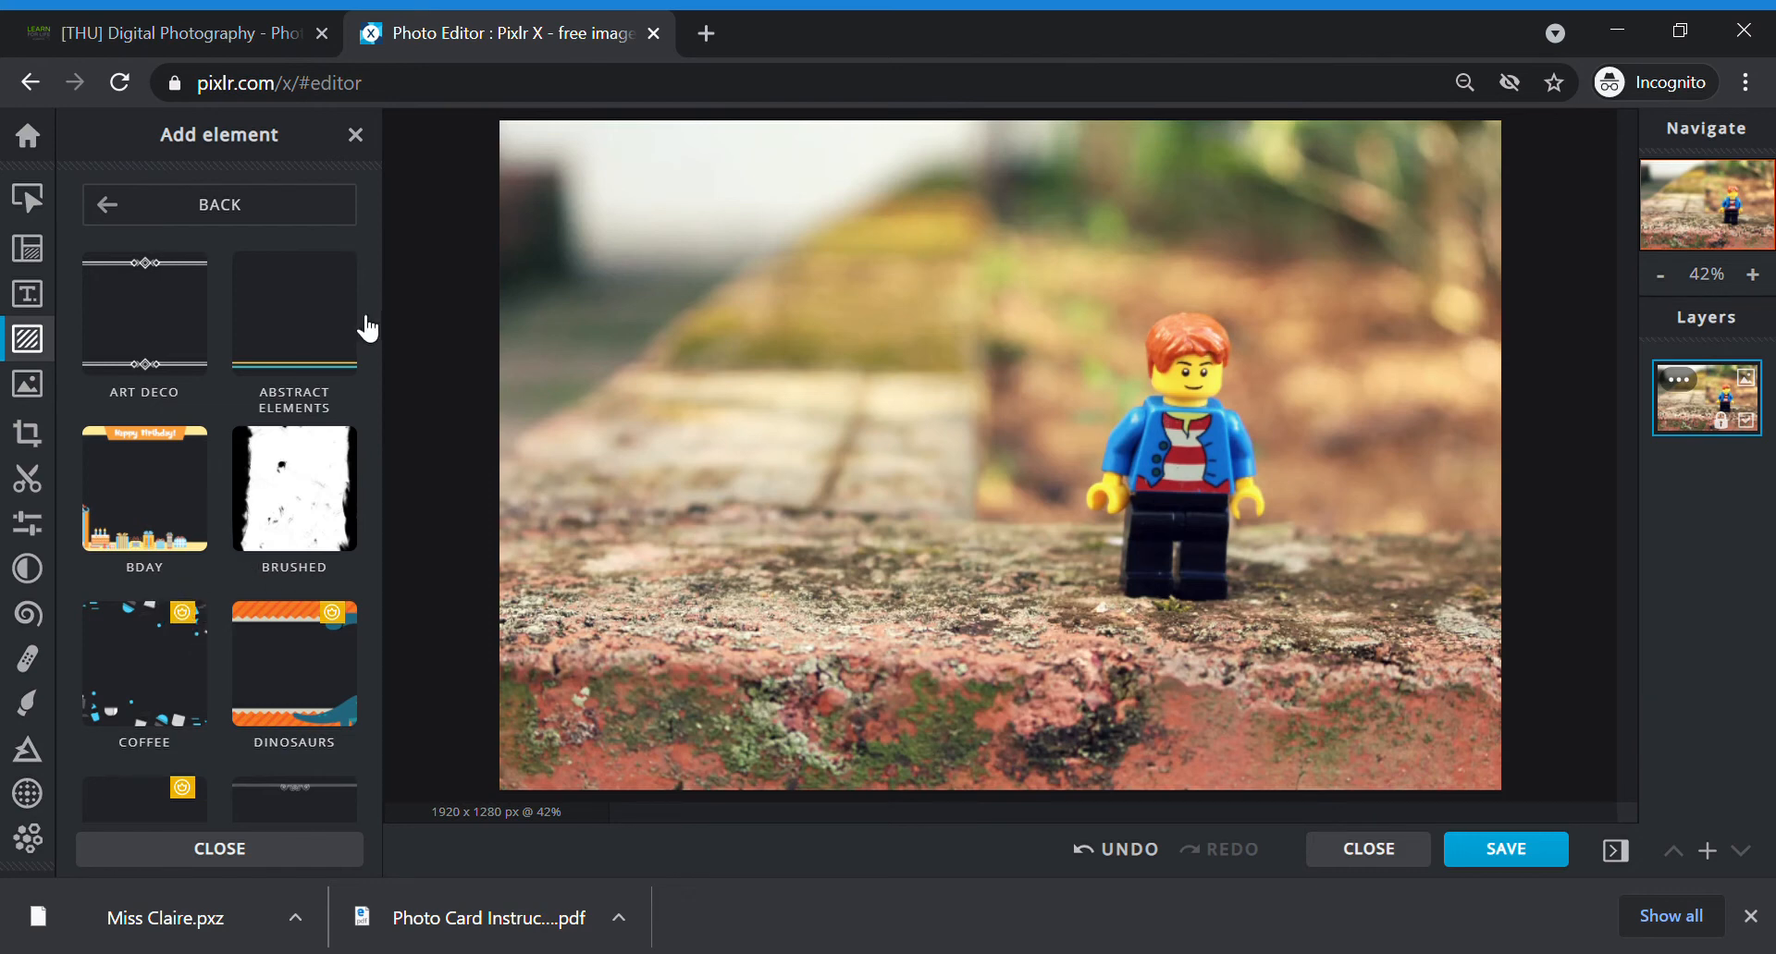
mouse_move(365, 379)
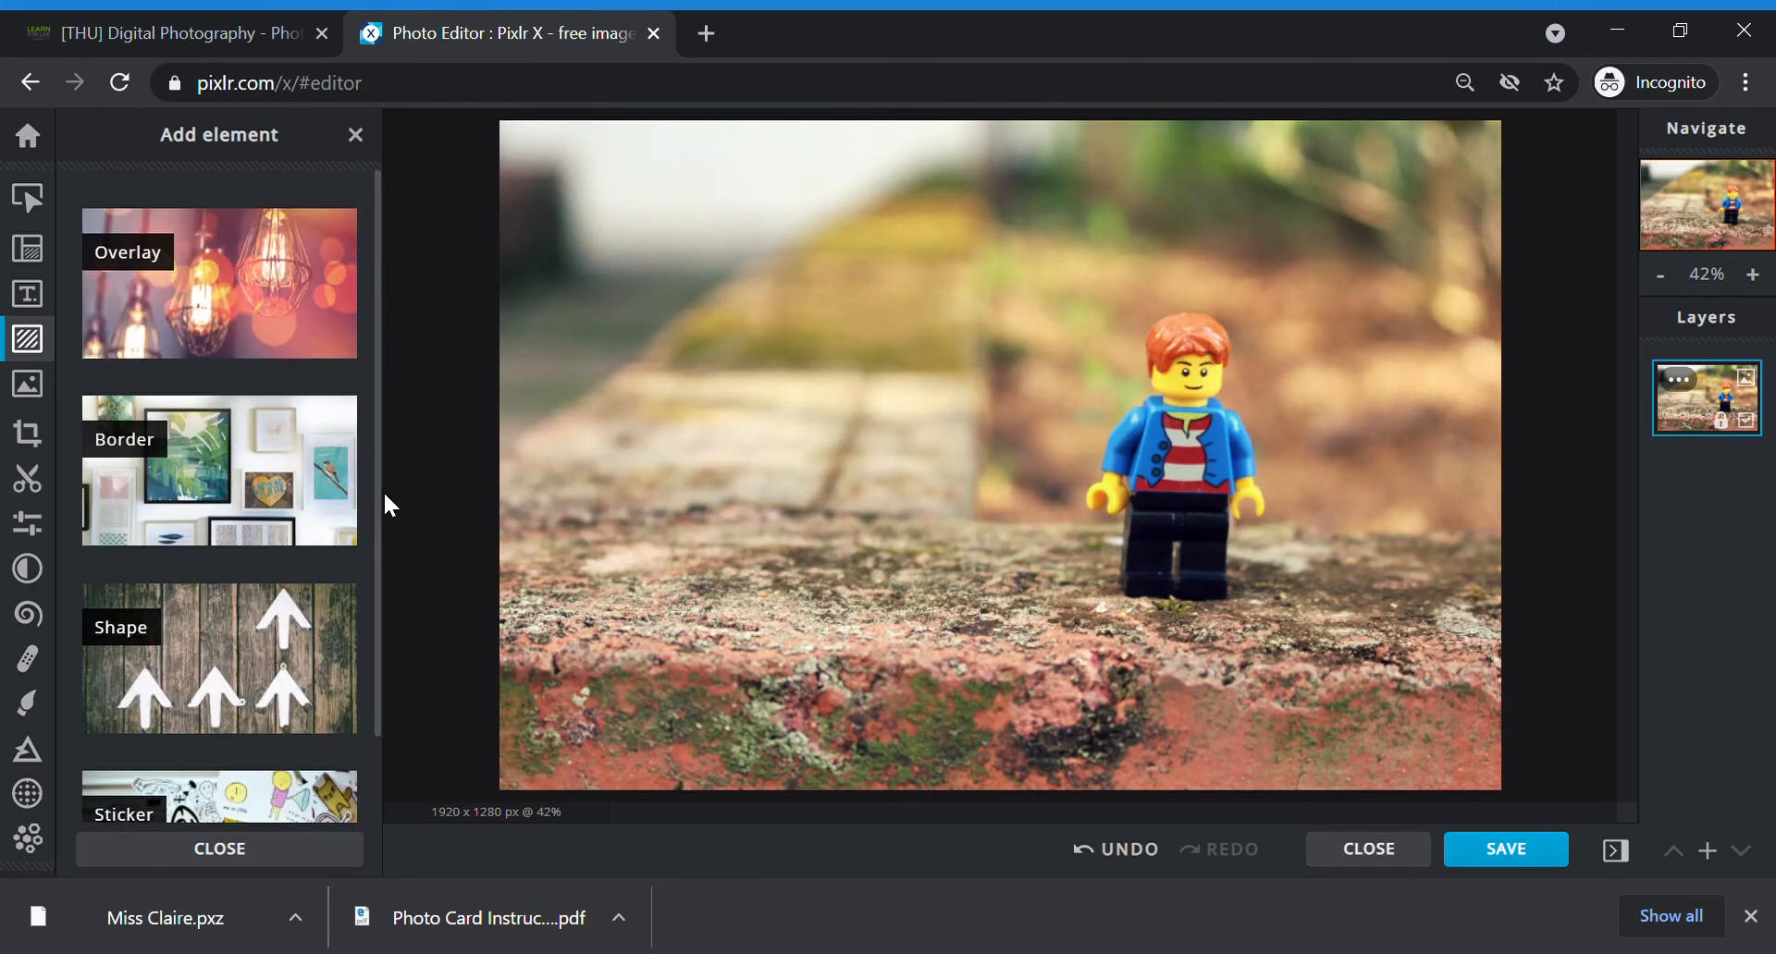
scroll("down", 3)
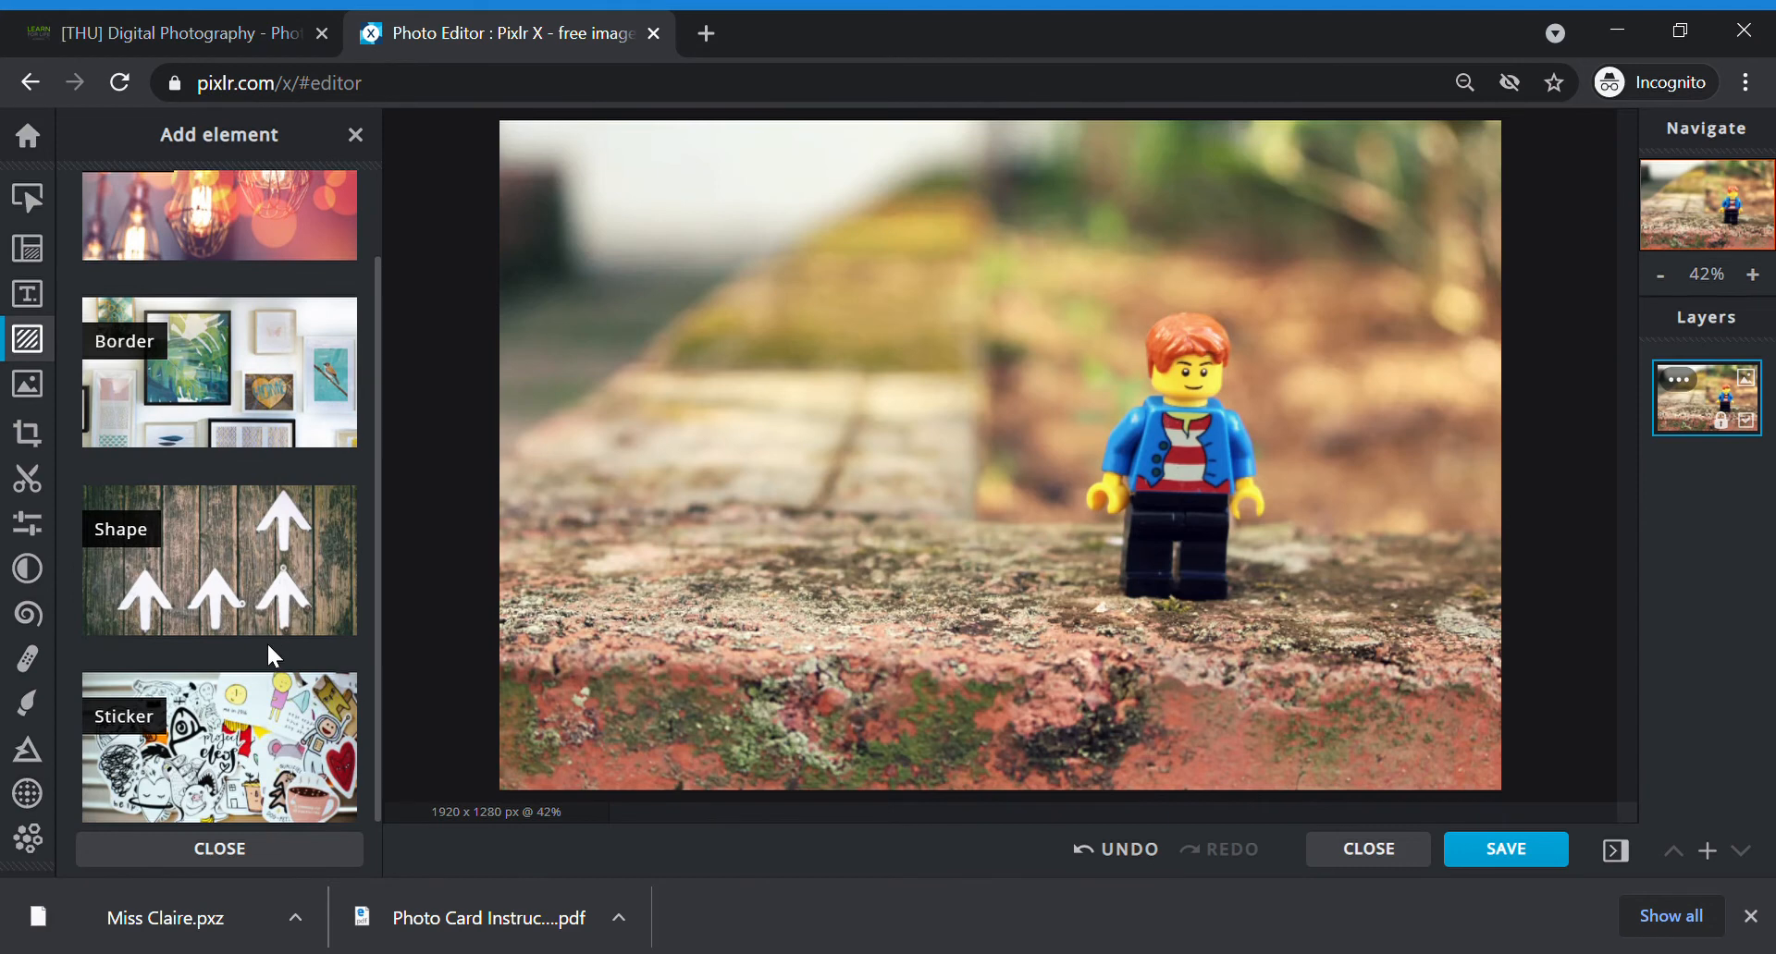
mouse_move(198, 382)
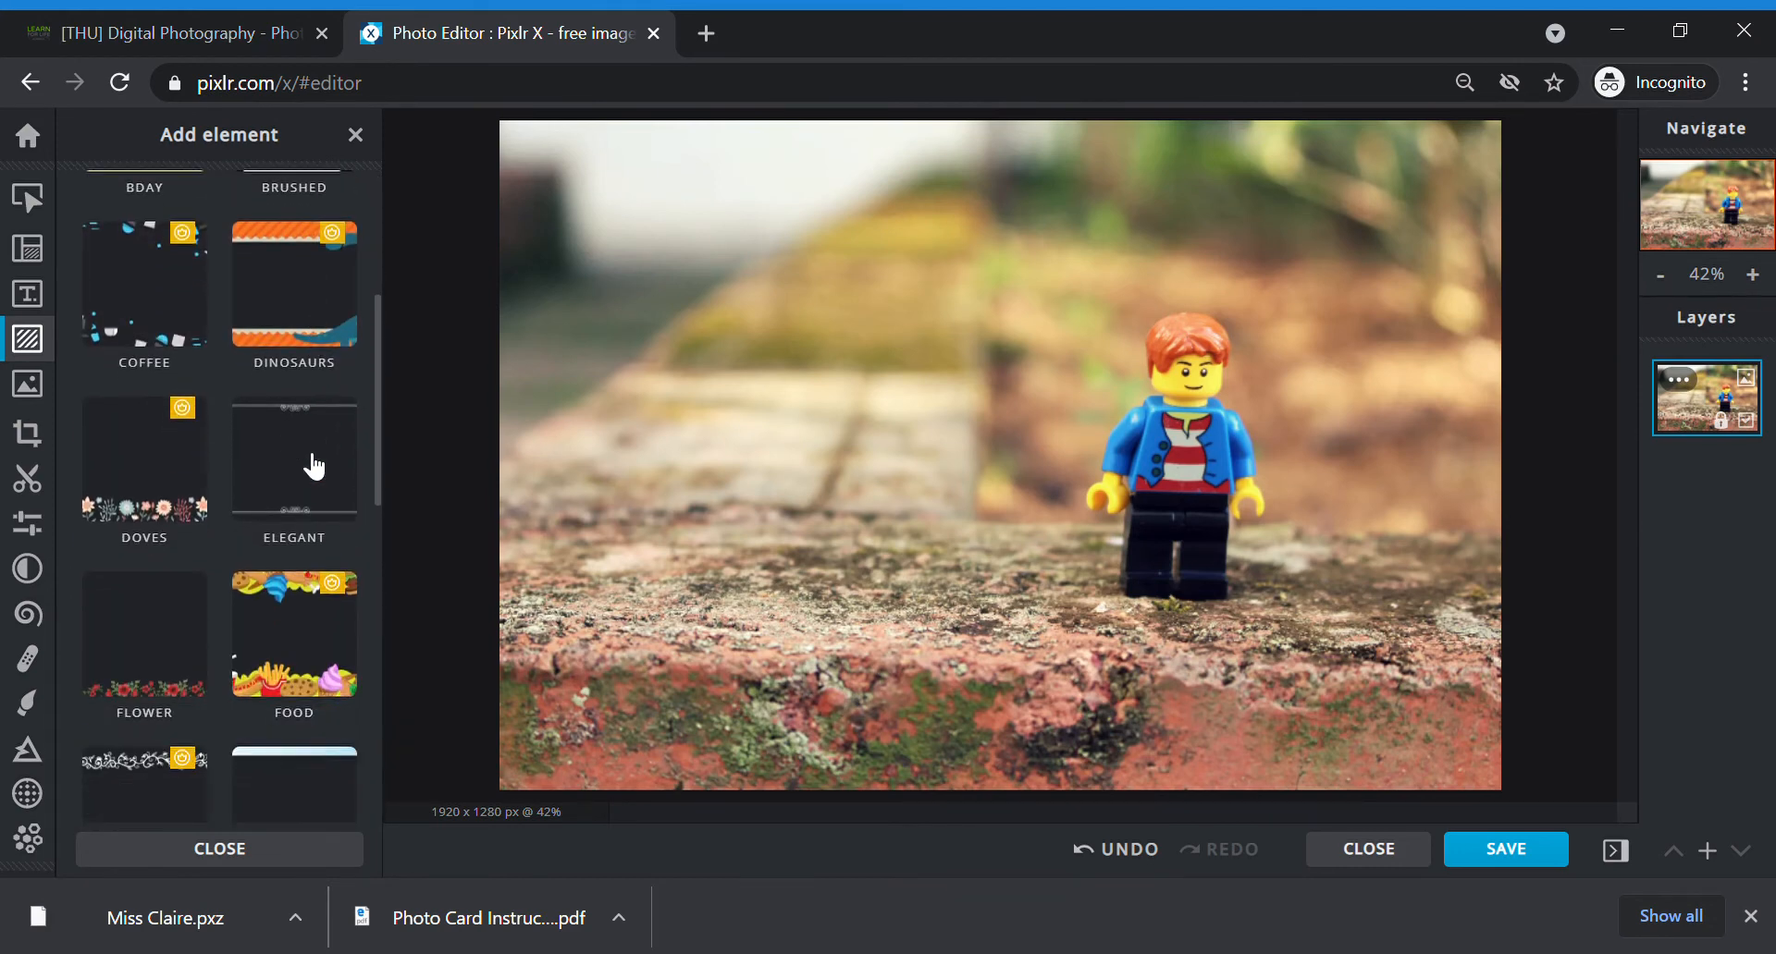
scroll("down", 3)
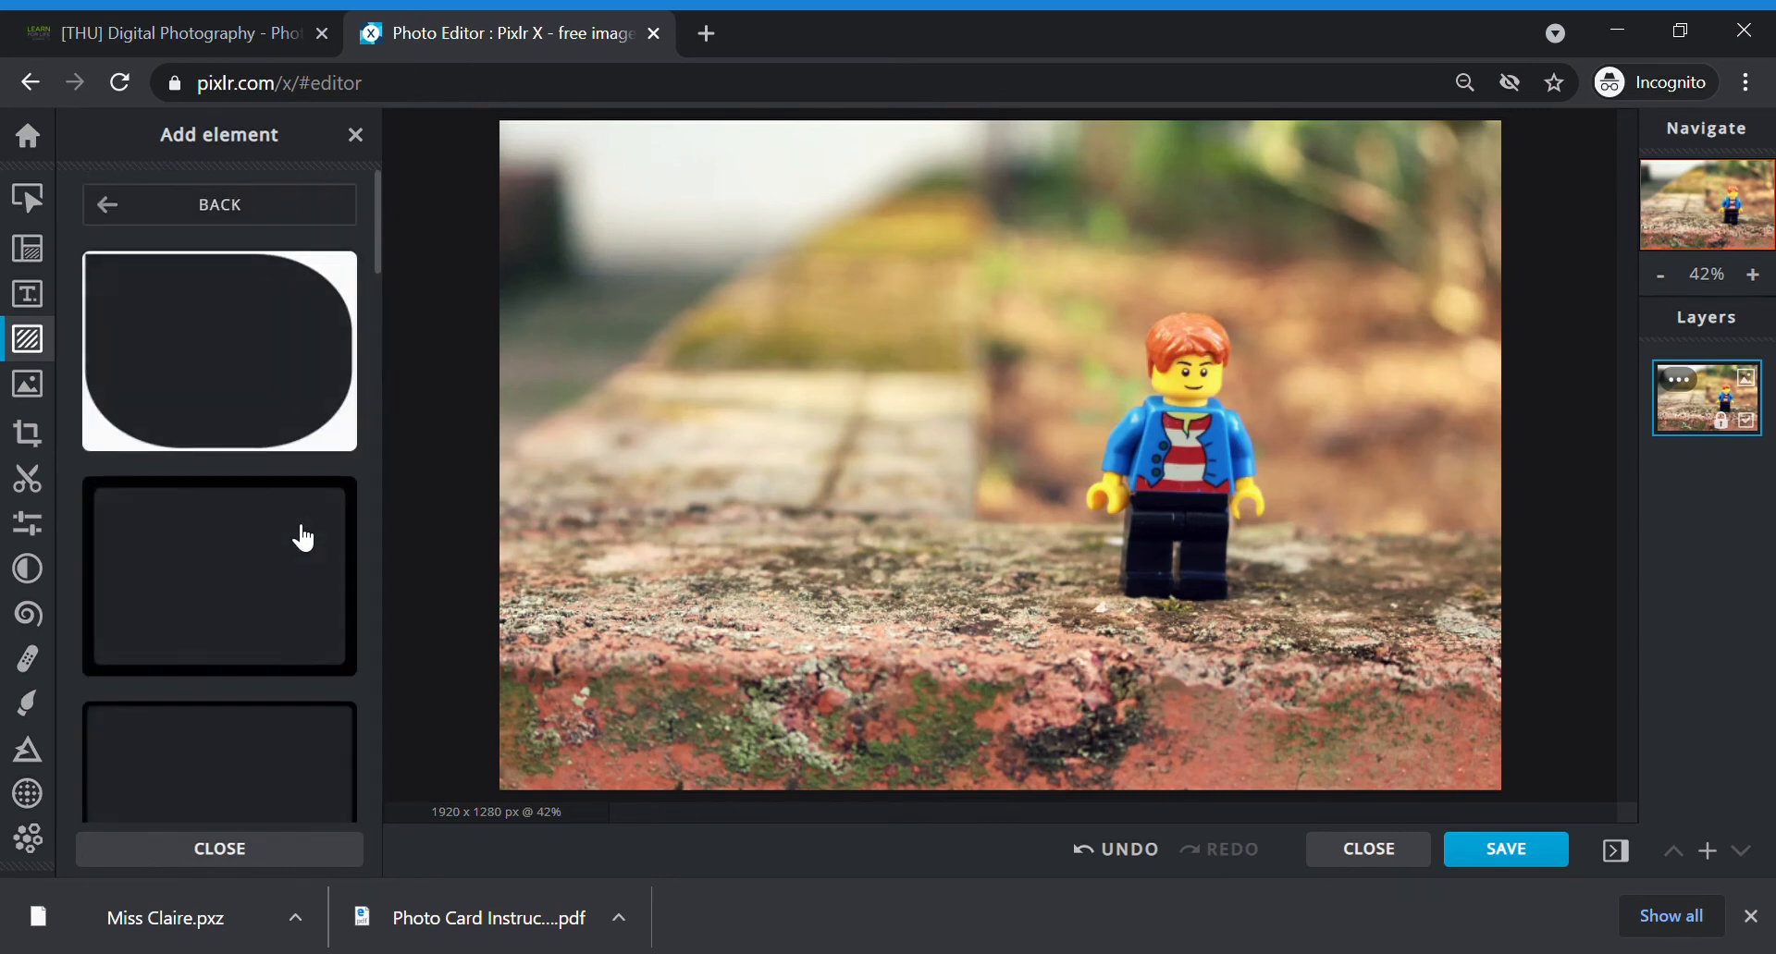
scroll("down", 3)
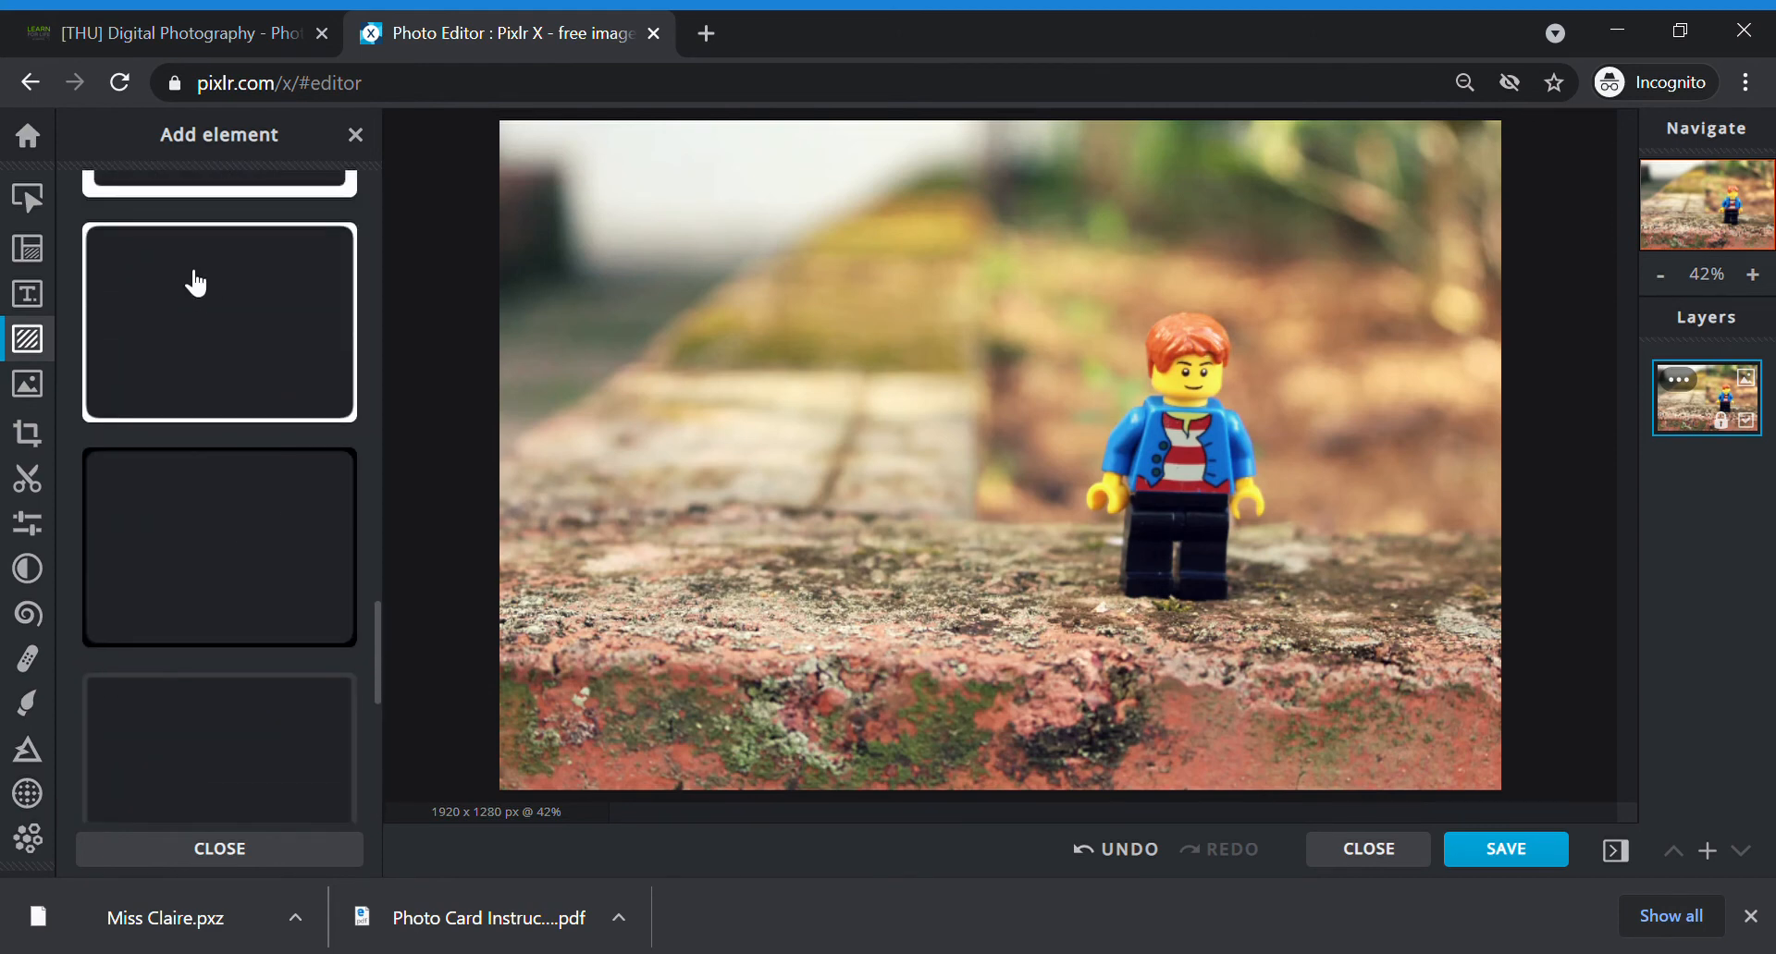
left_click(219, 320)
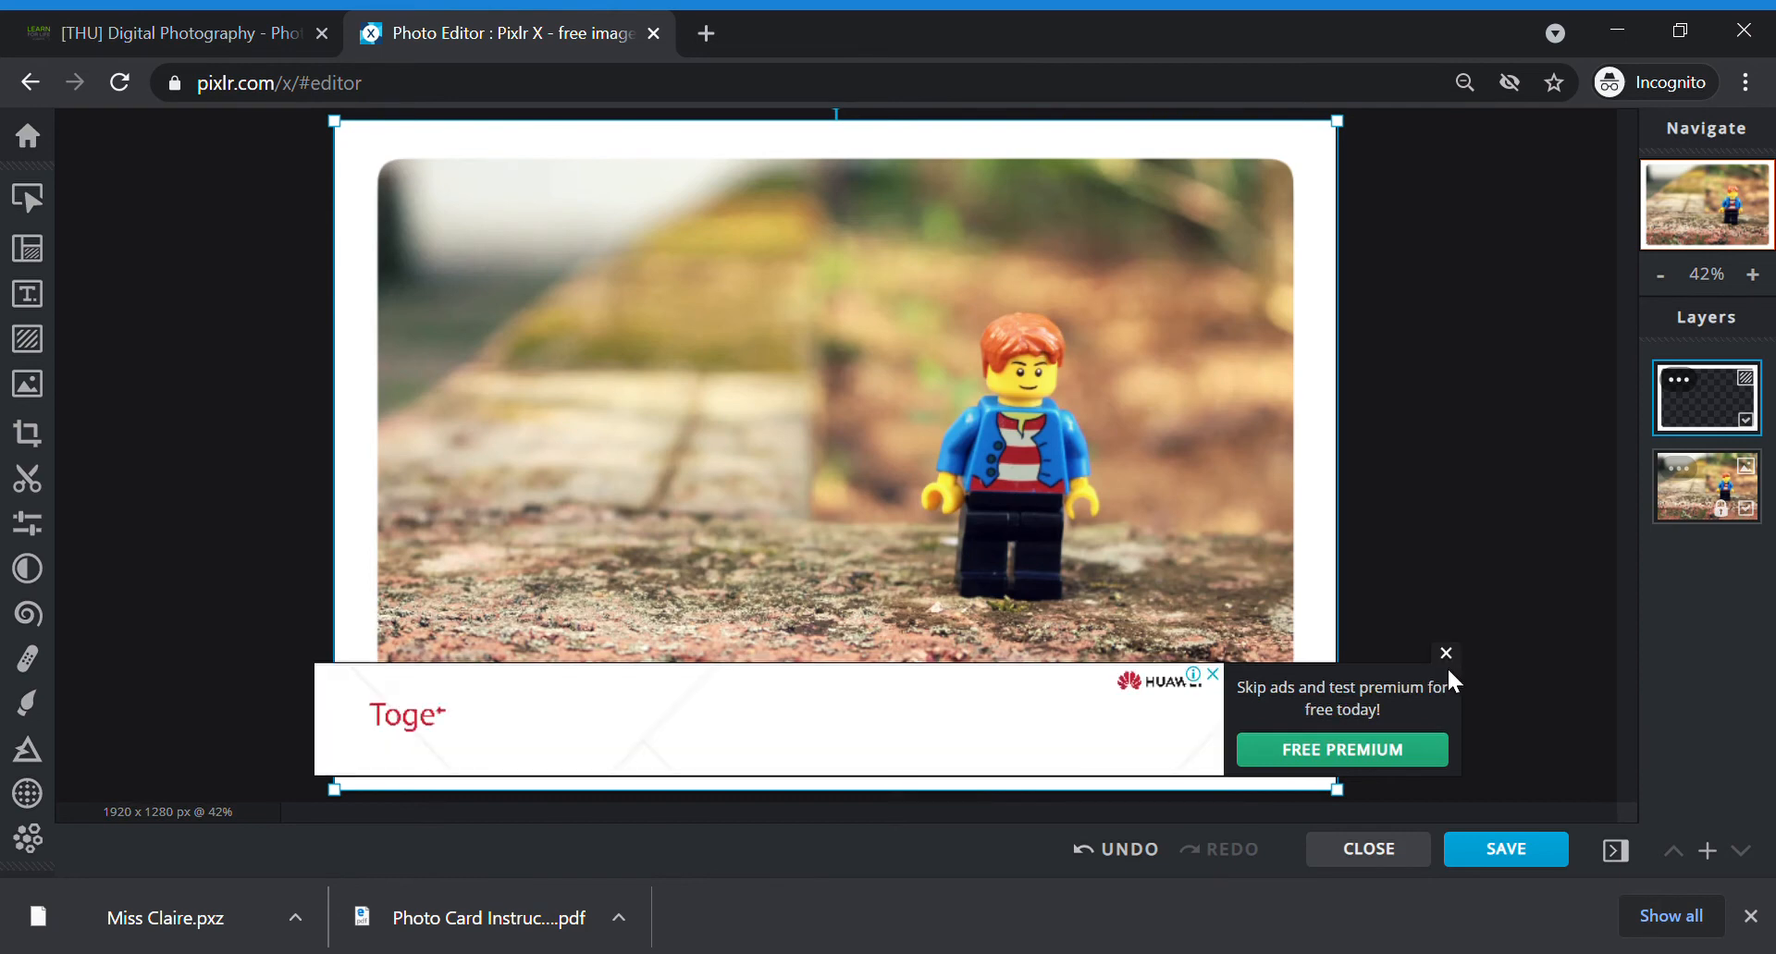
left_click(1446, 653)
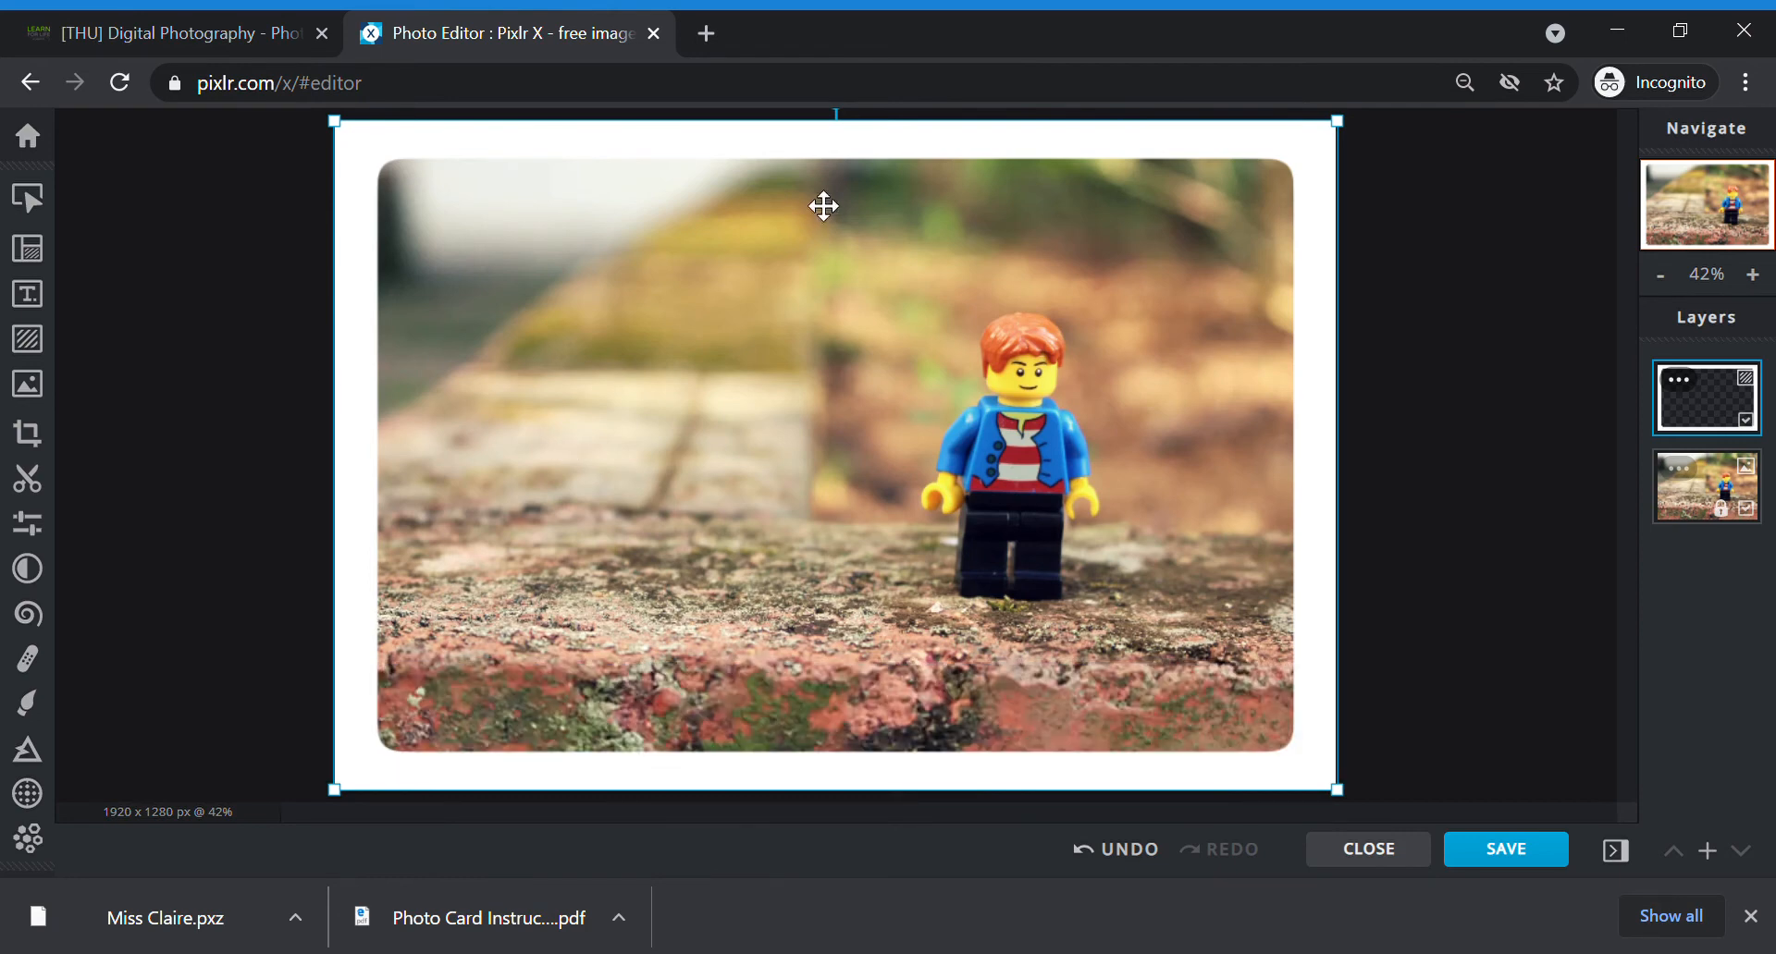
mouse_move(460, 564)
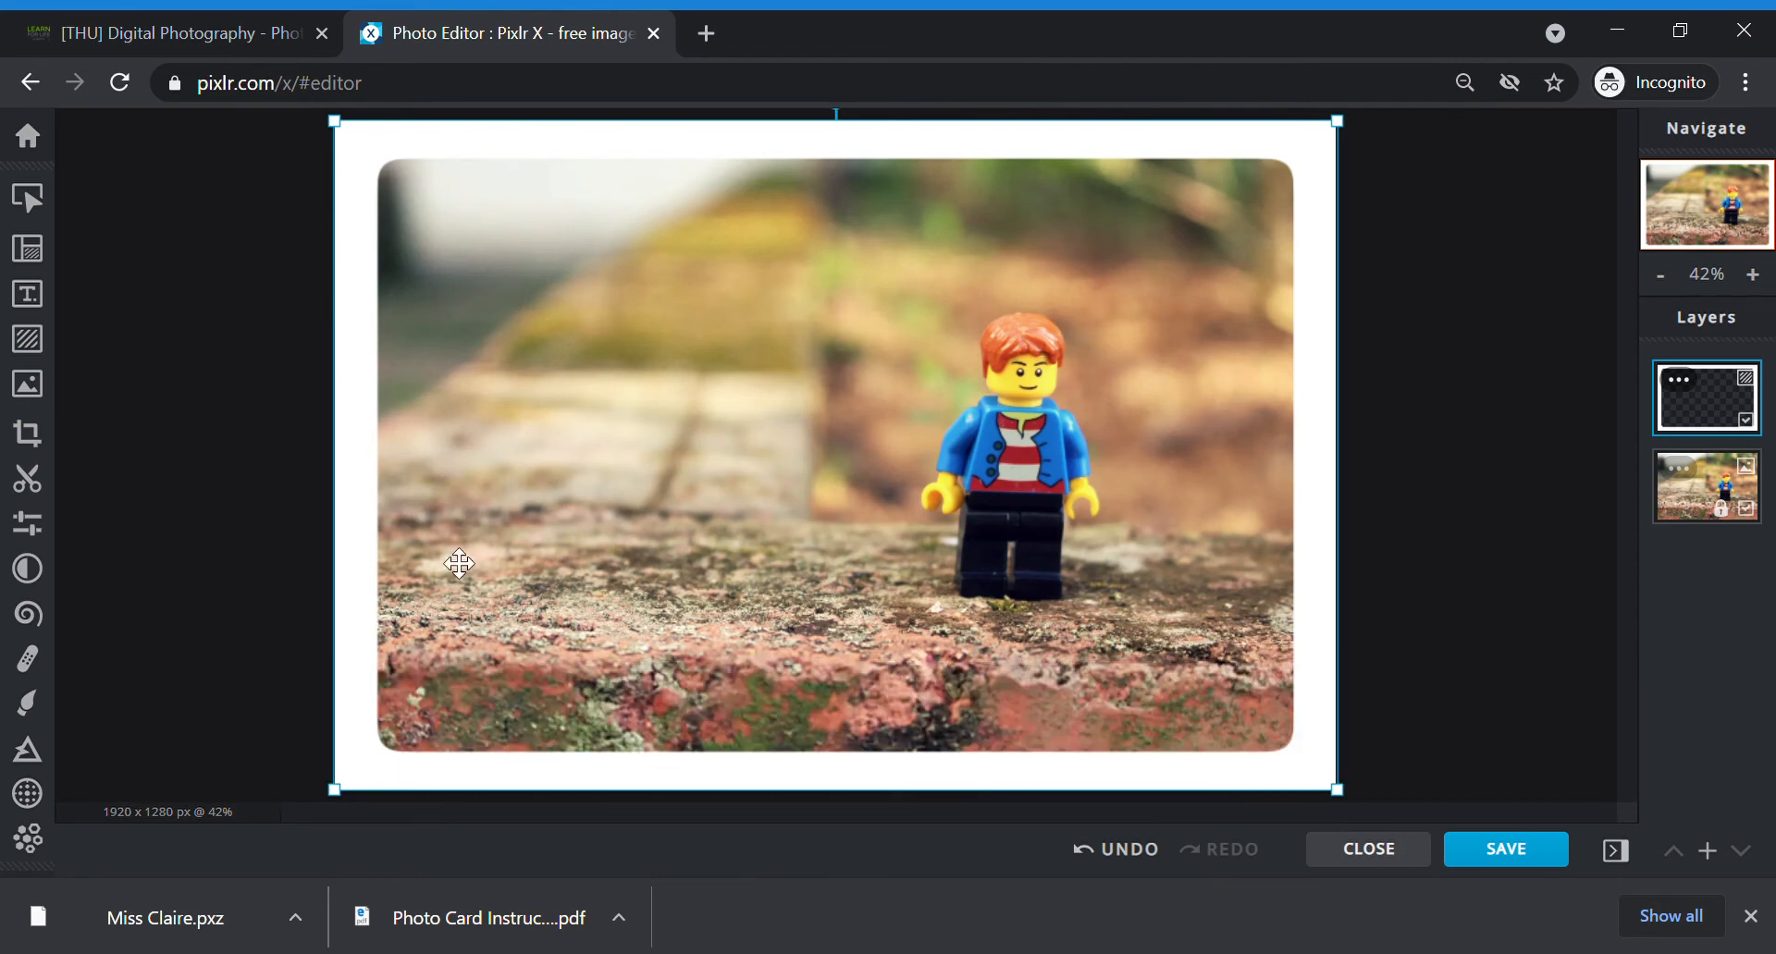
mouse_move(26, 294)
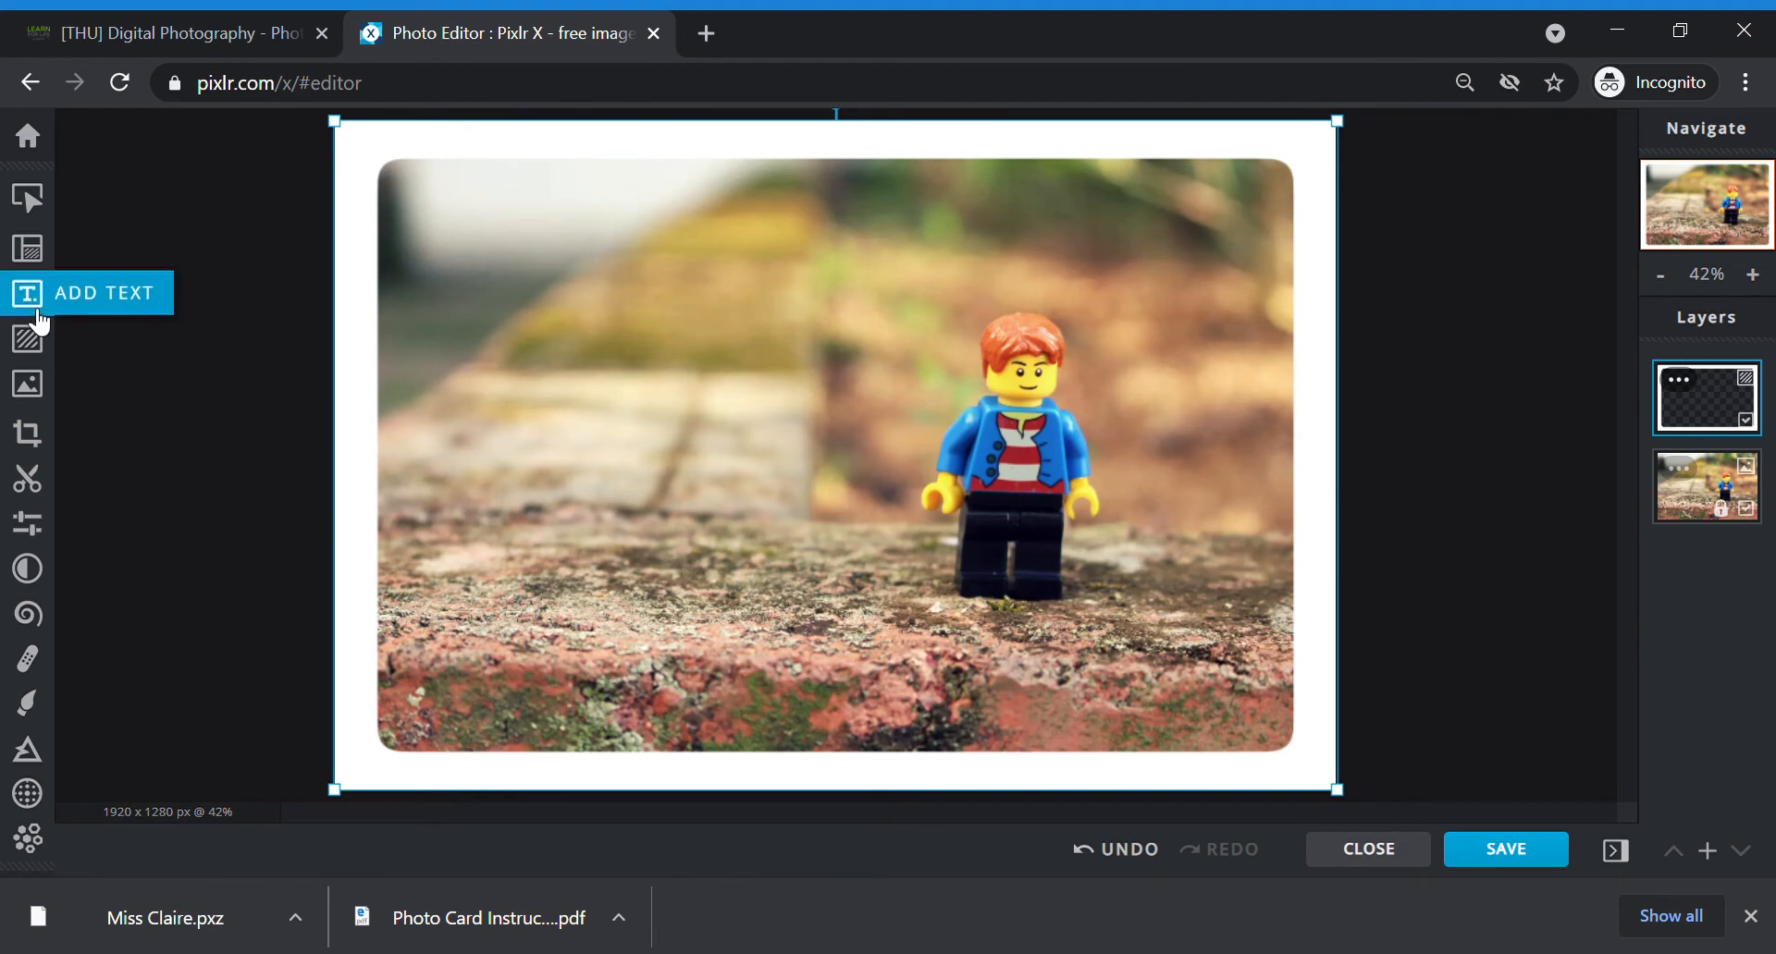
Step: Add a text layer reading 'Be YOURSELF' with 'Be HAPPY' on a second line
left_click(27, 293)
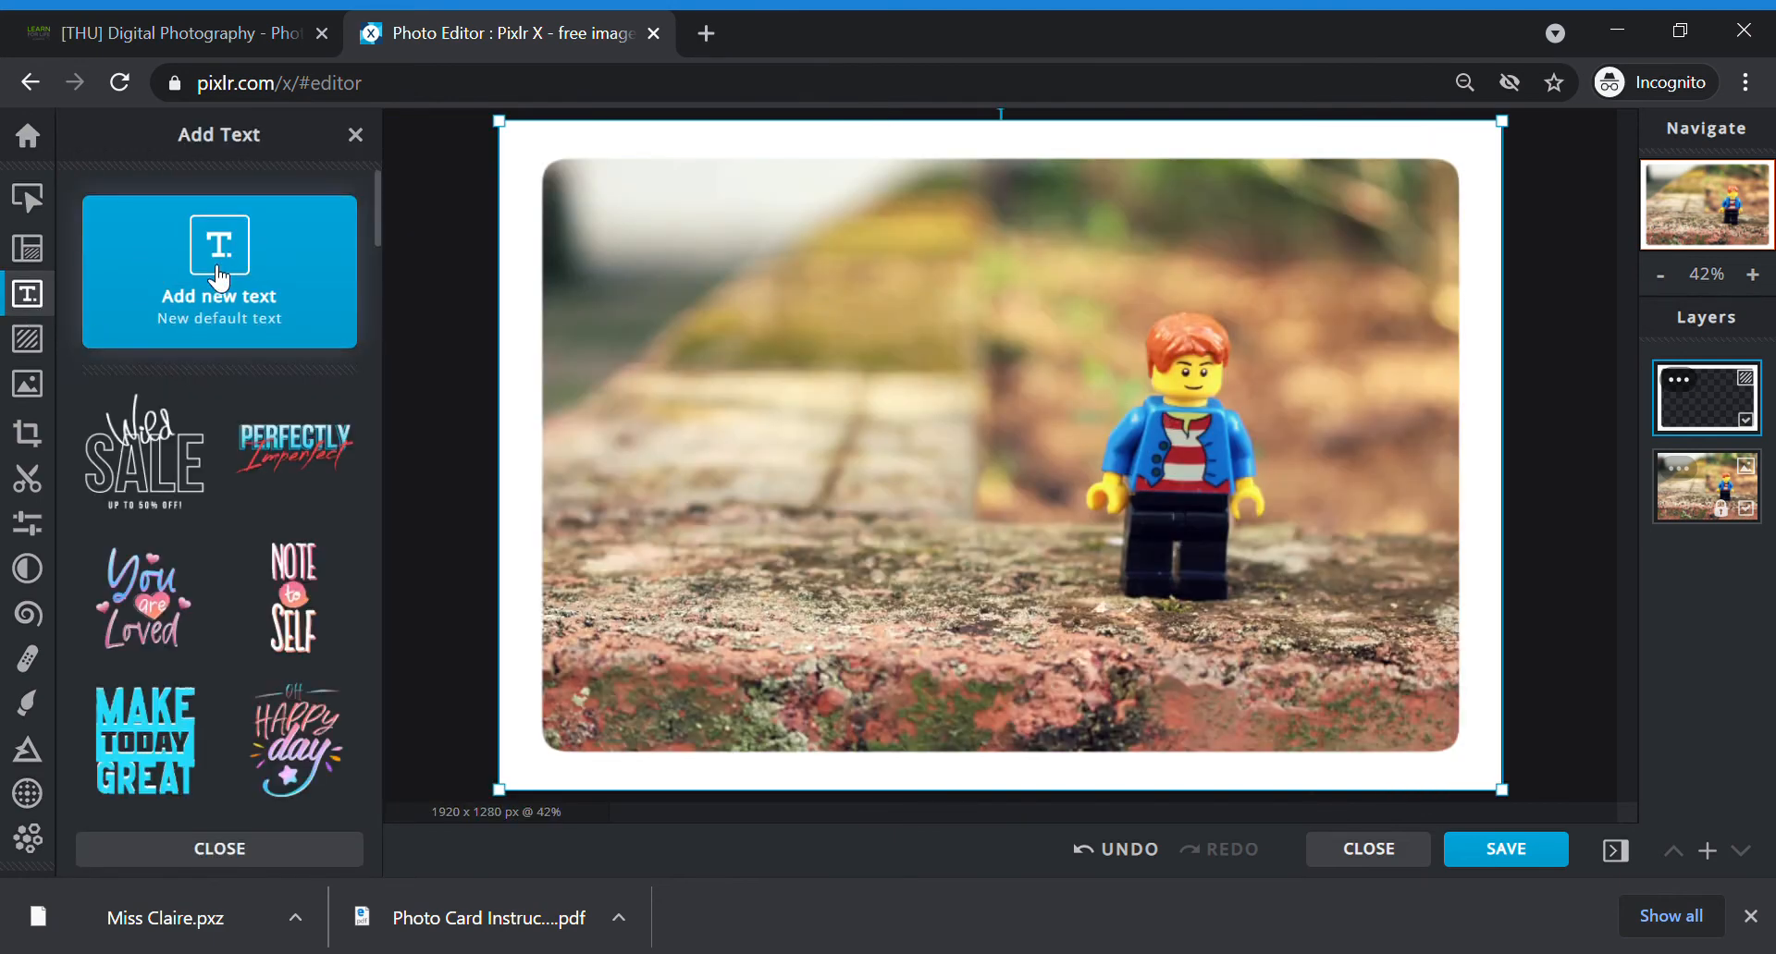
left_click(218, 272)
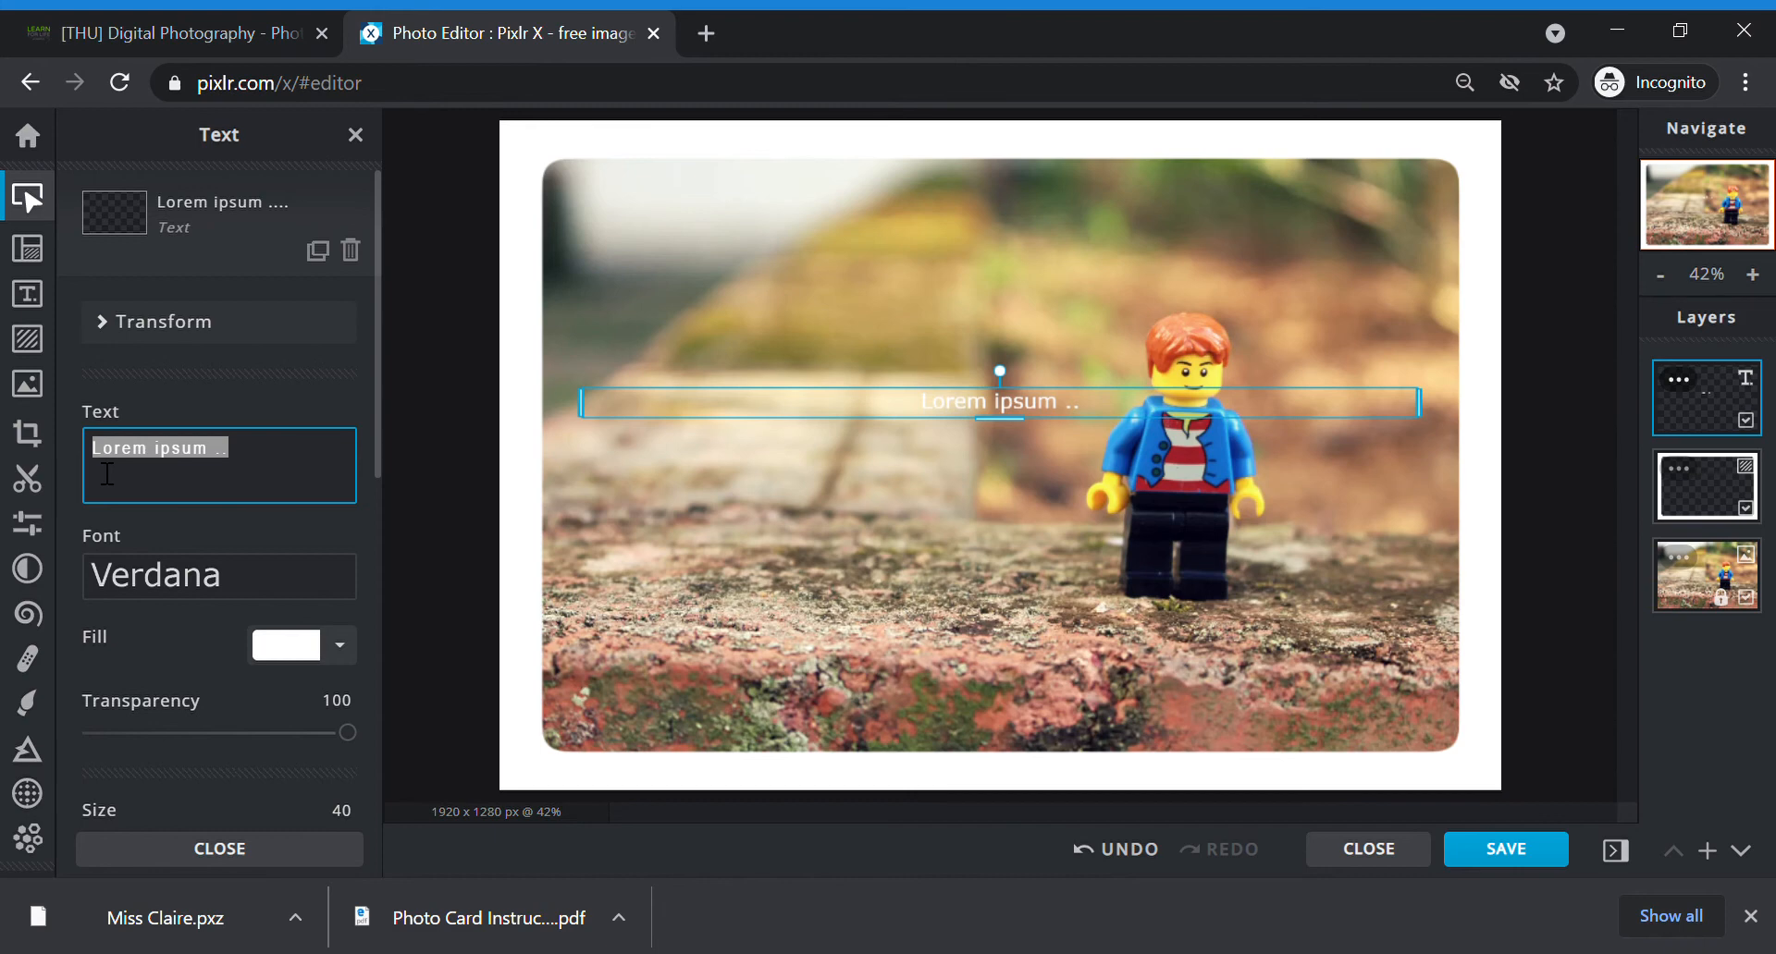
type("Be")
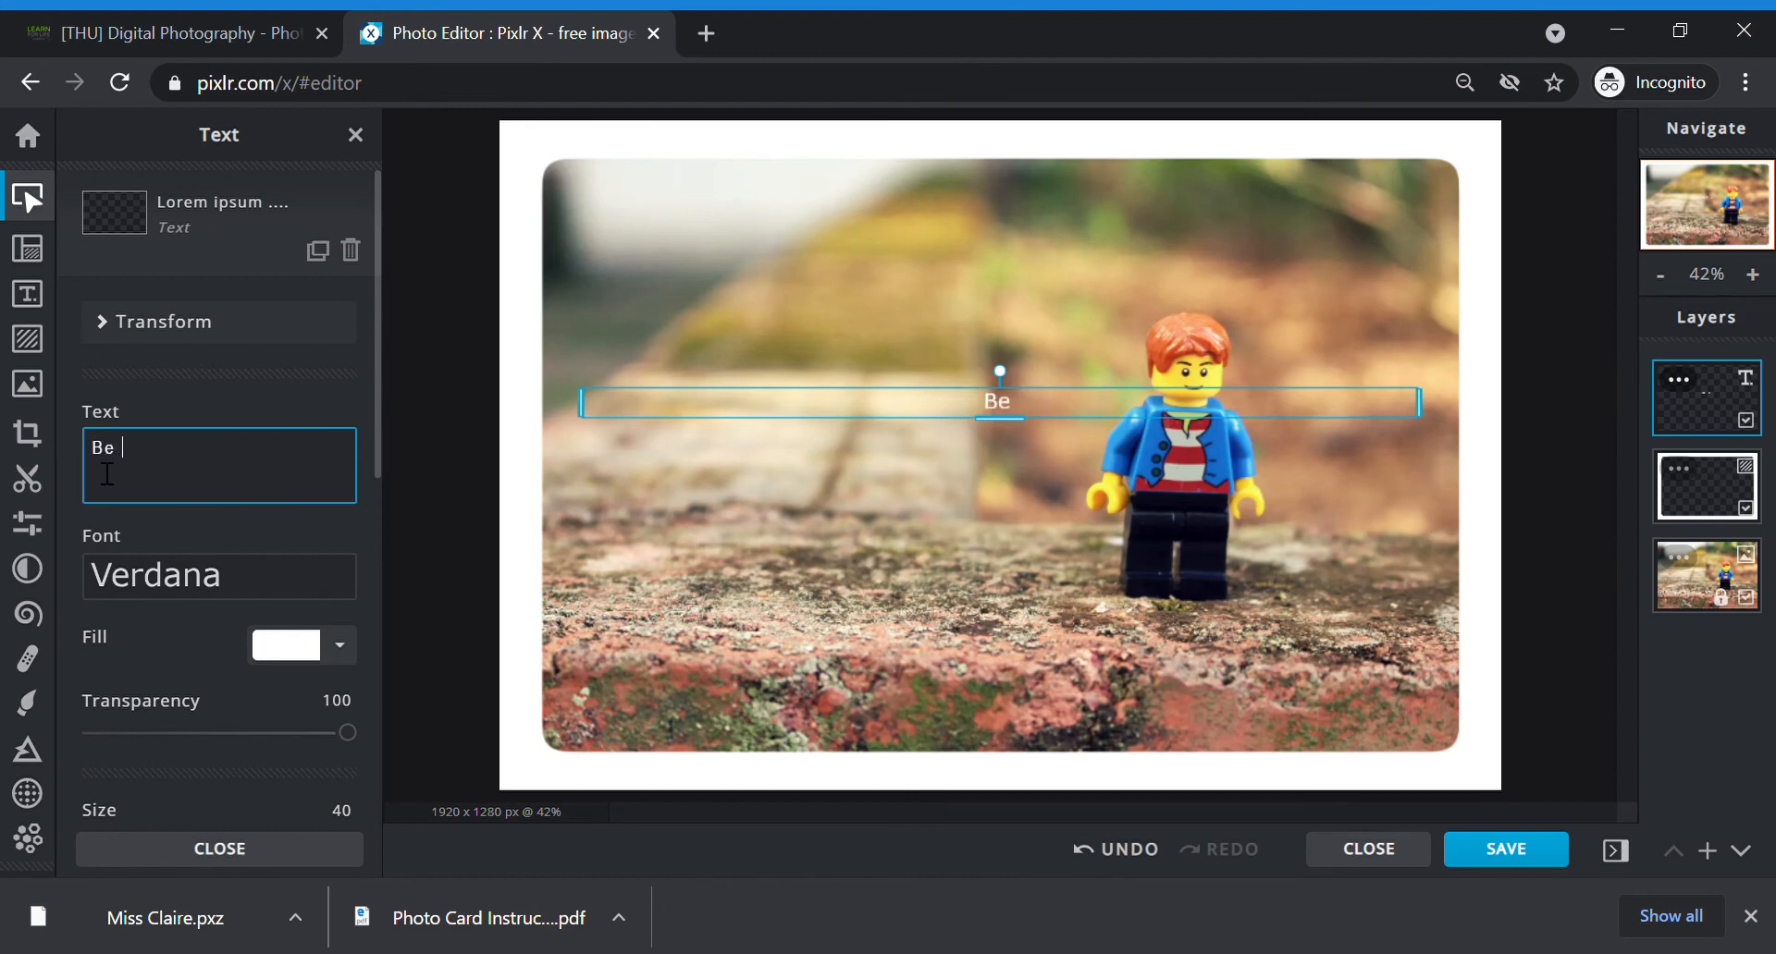
type("YOURSEL")
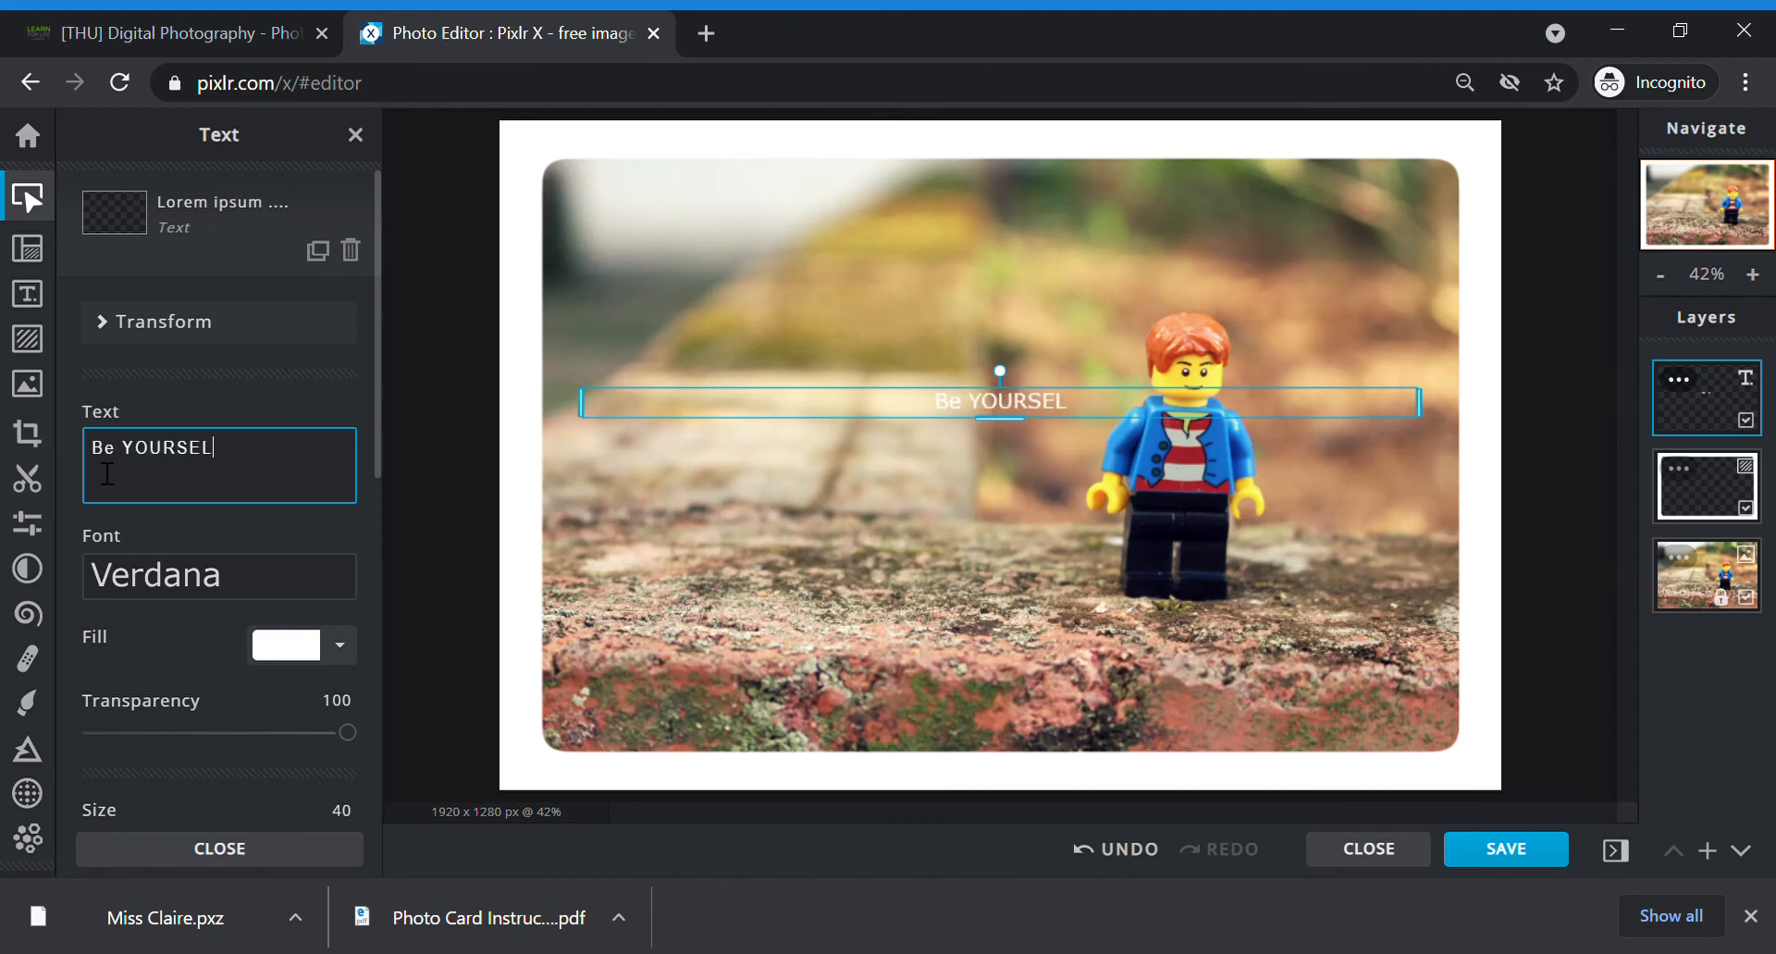
type("F")
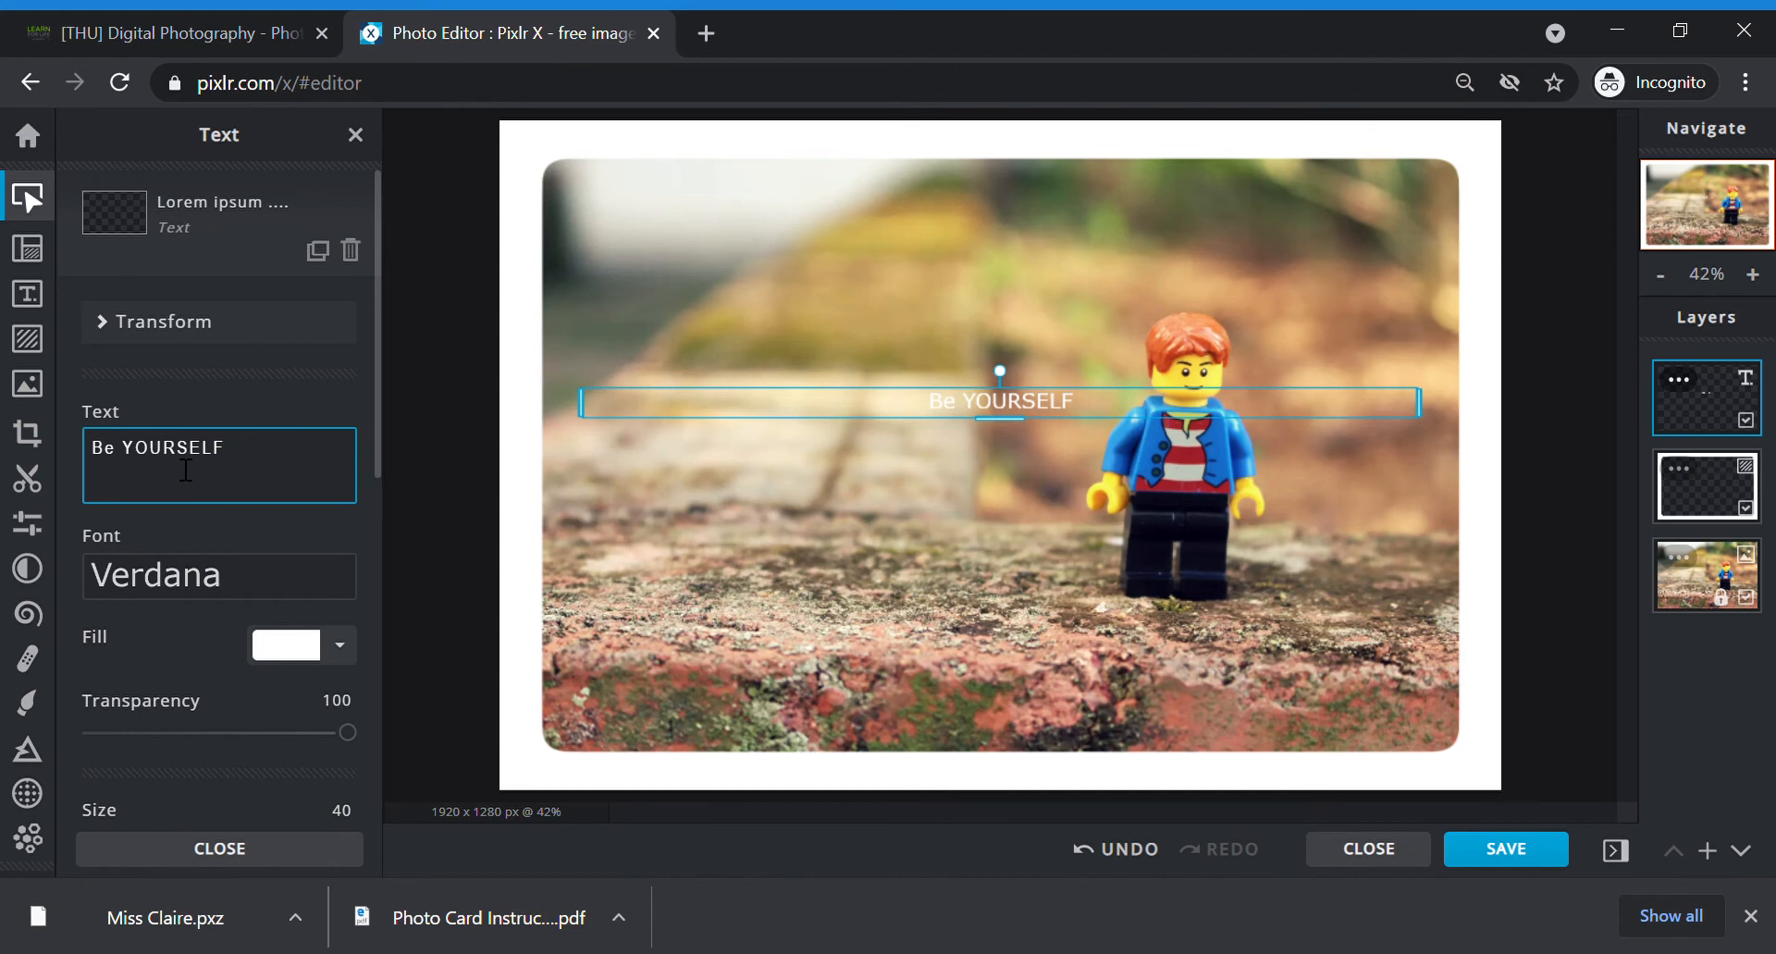
type("Be HAPPY")
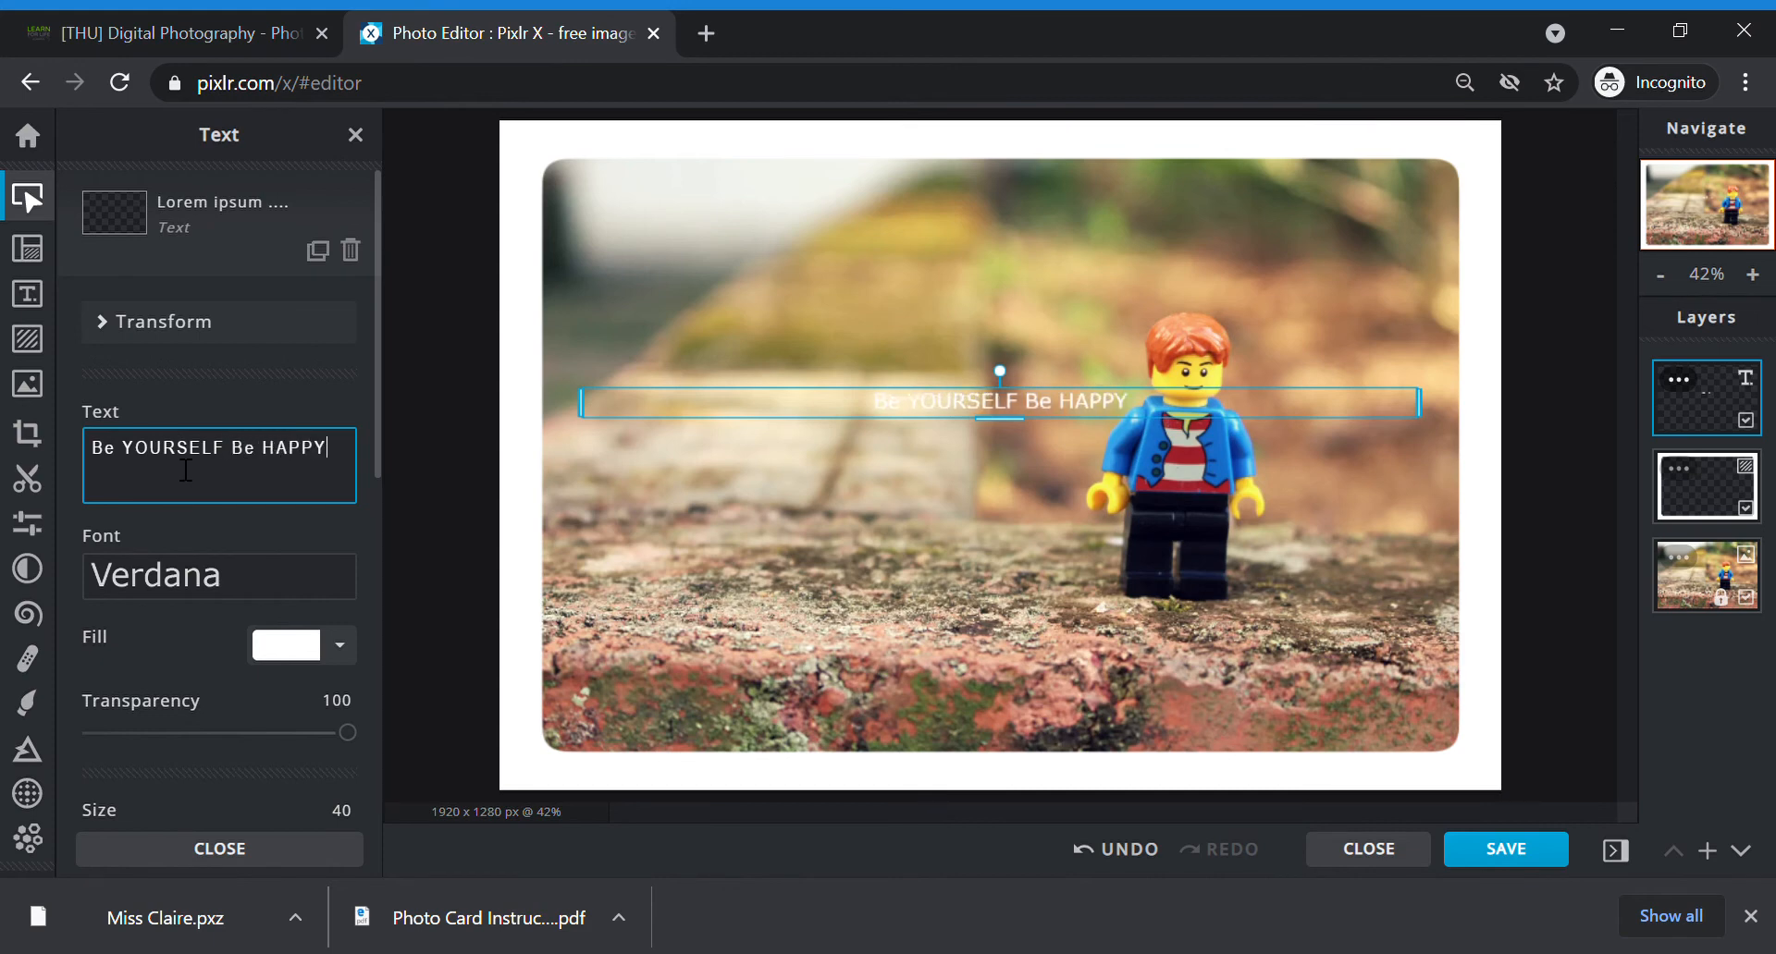
mouse_move(906, 515)
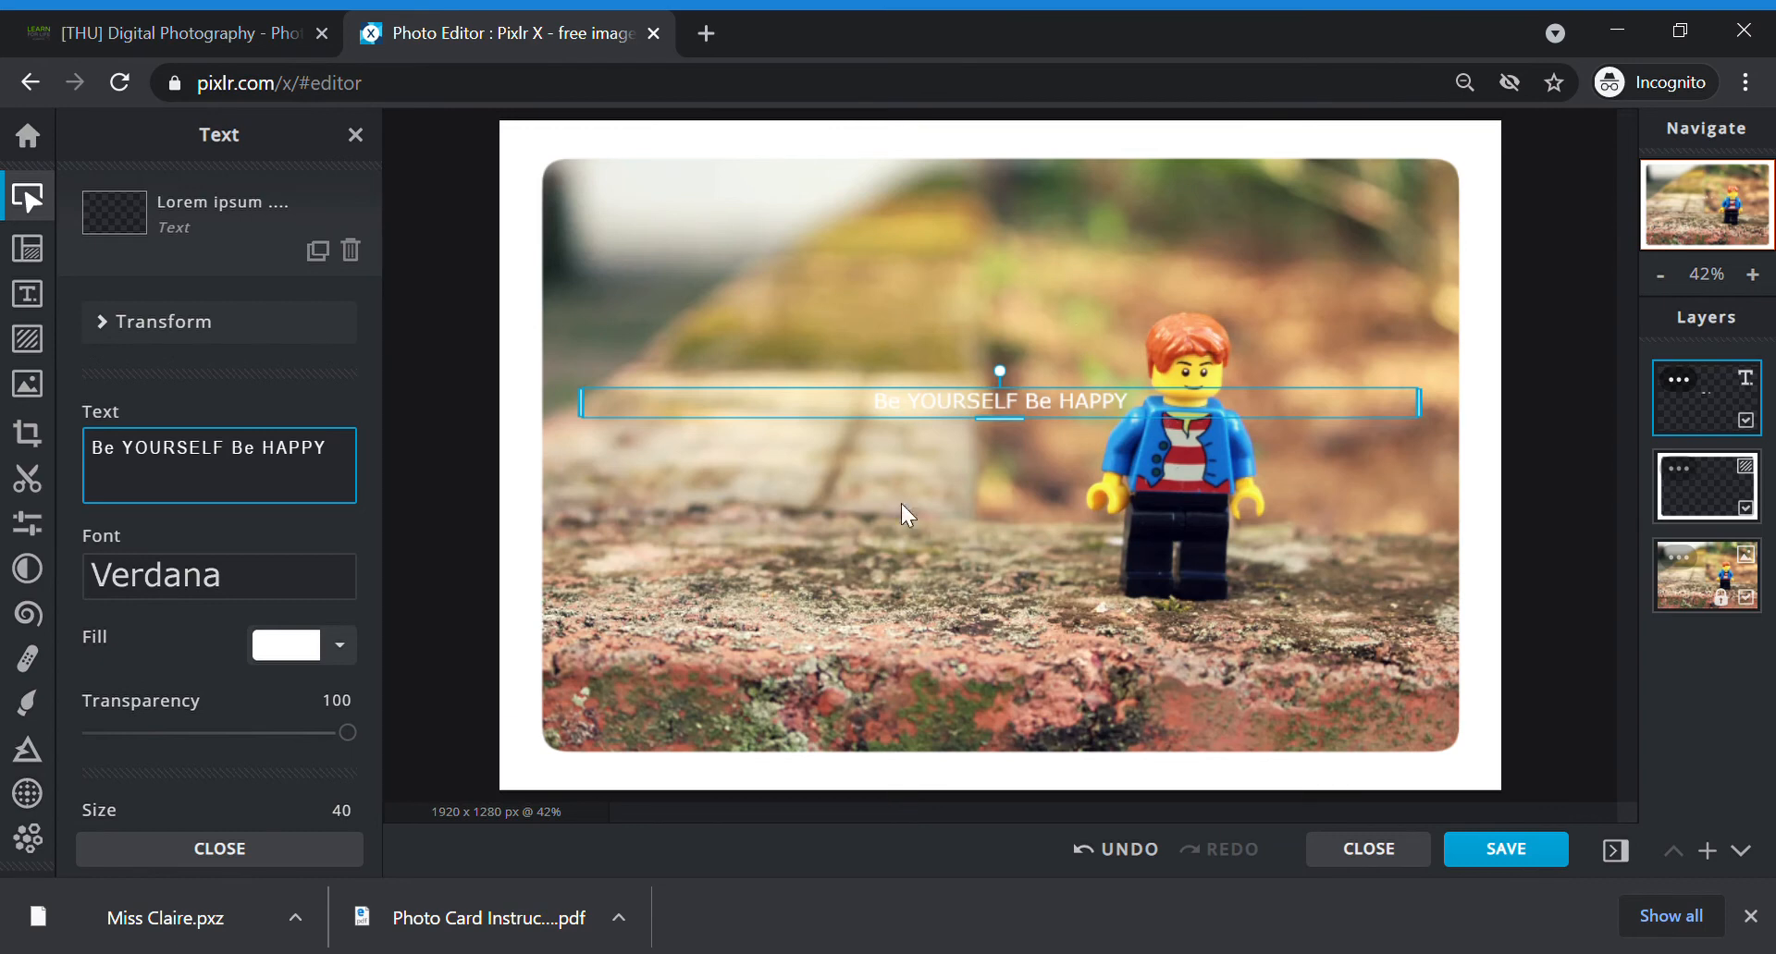
left_click(231, 465)
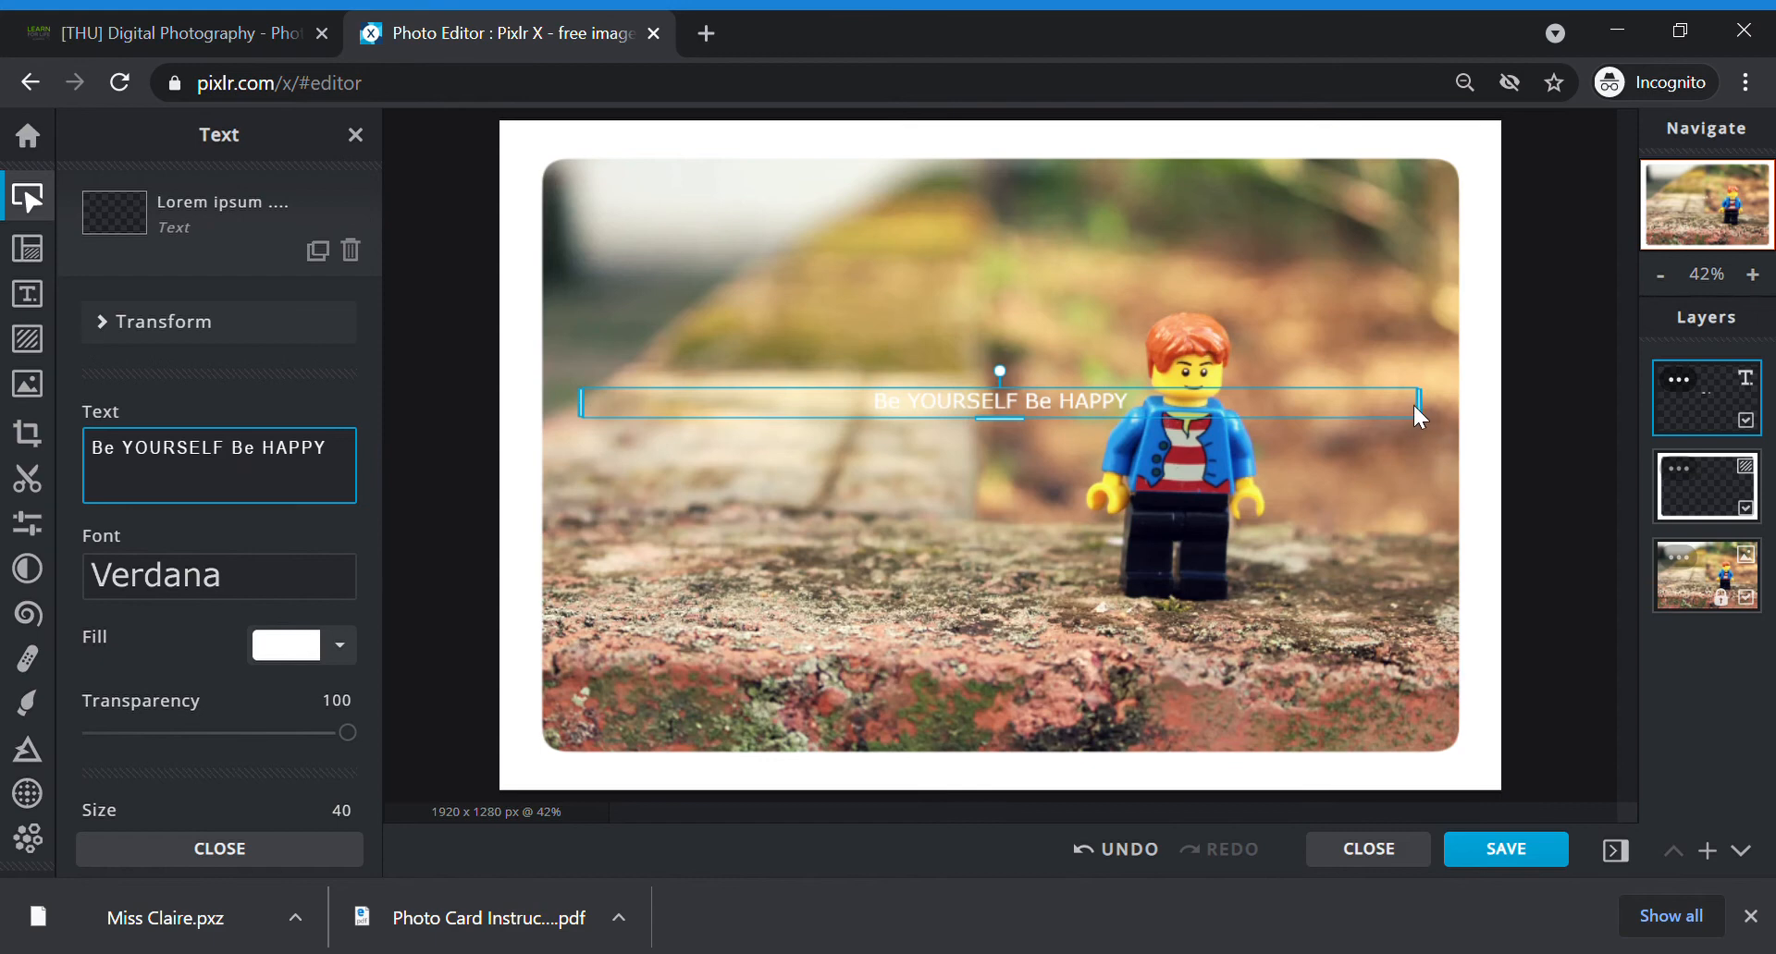
mouse_move(1429, 408)
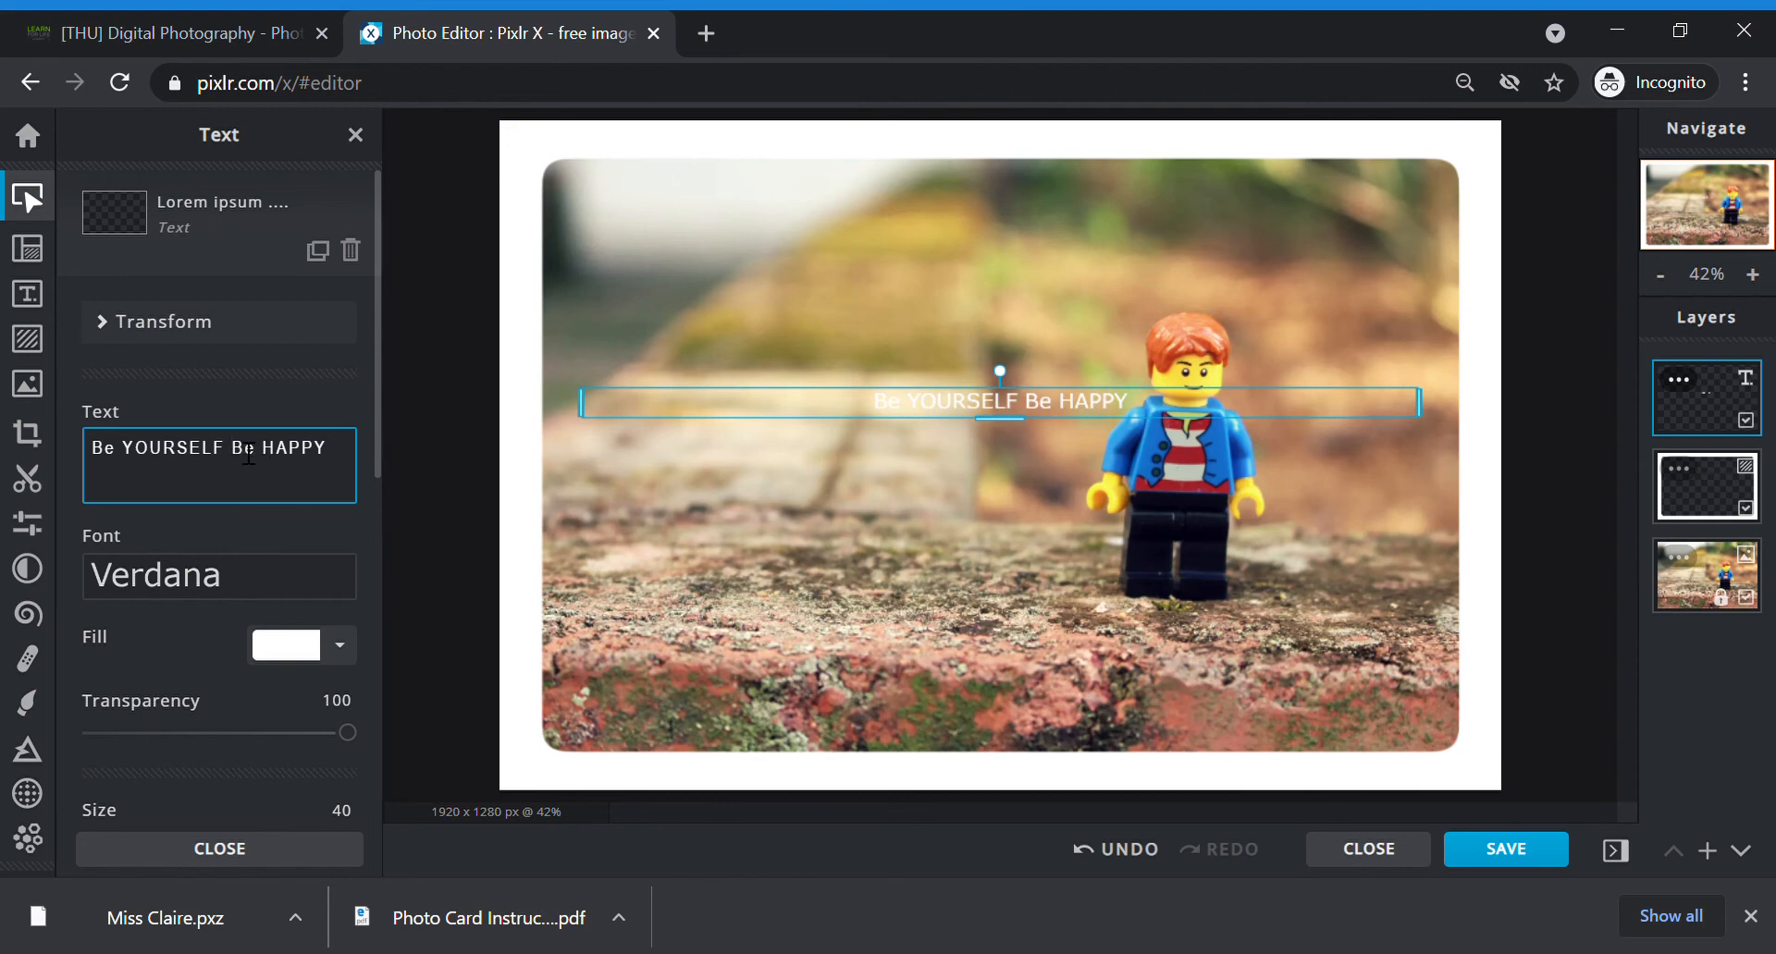
key("Enter")
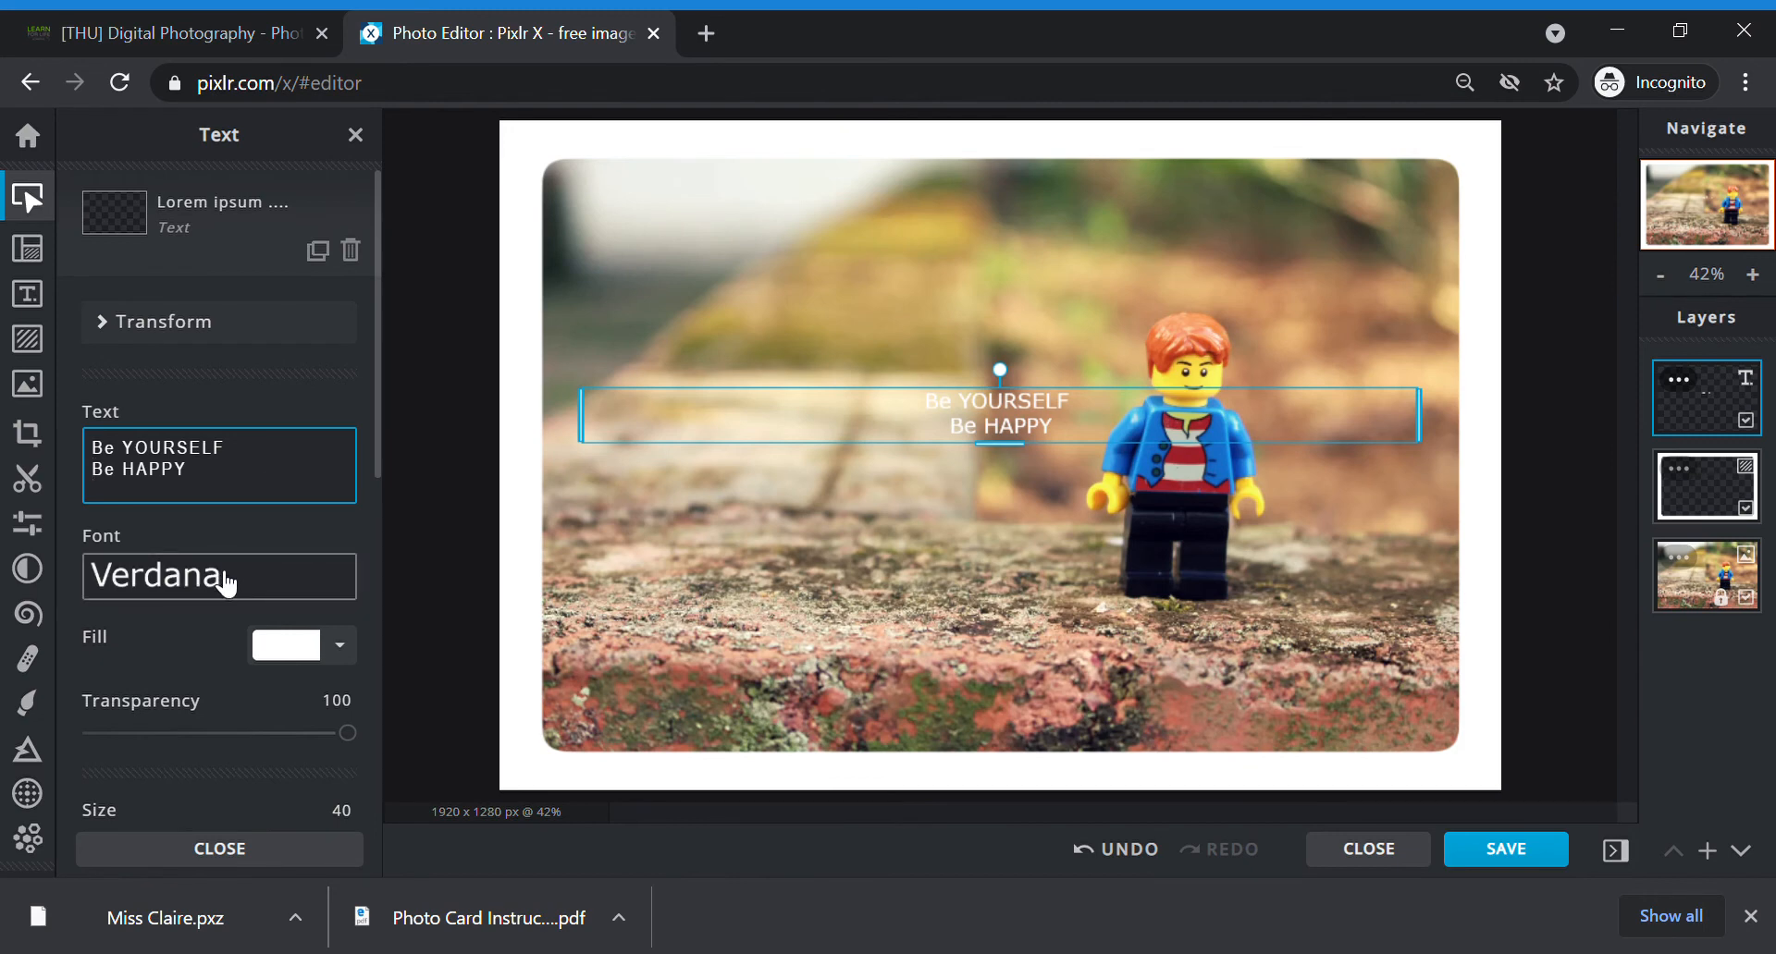
Step: Switch the quote to a handwritten font, keeping the text colour white
left_click(218, 576)
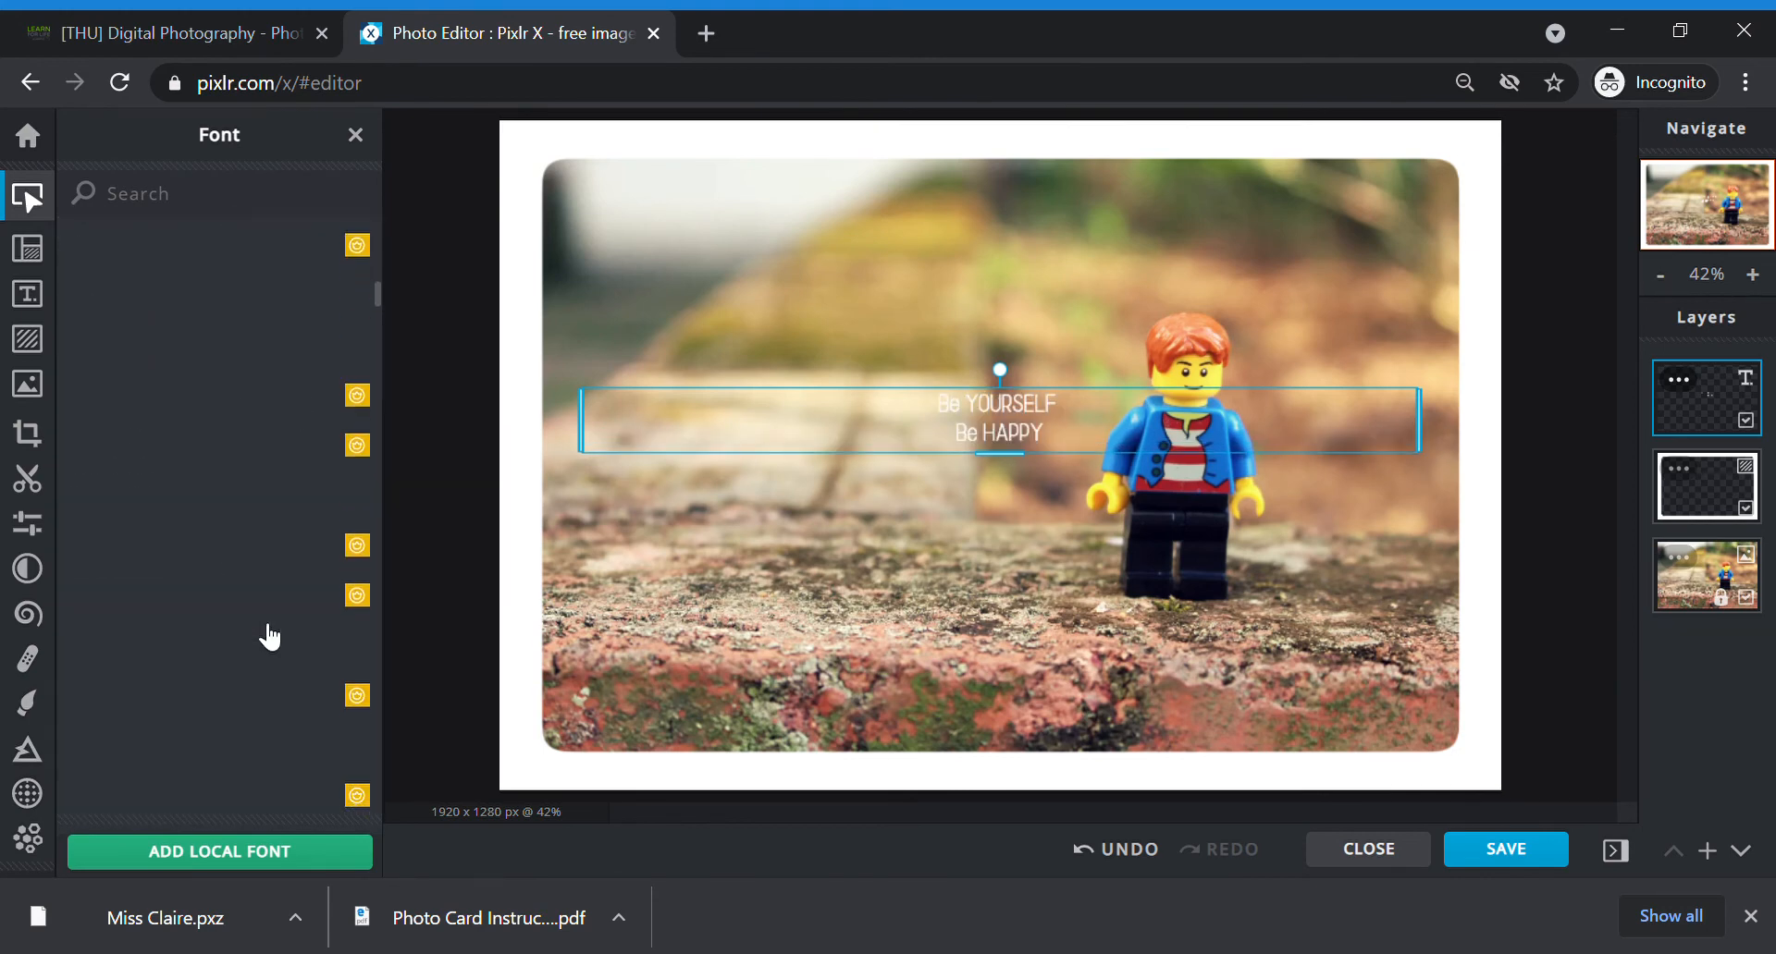
scroll("down", 3)
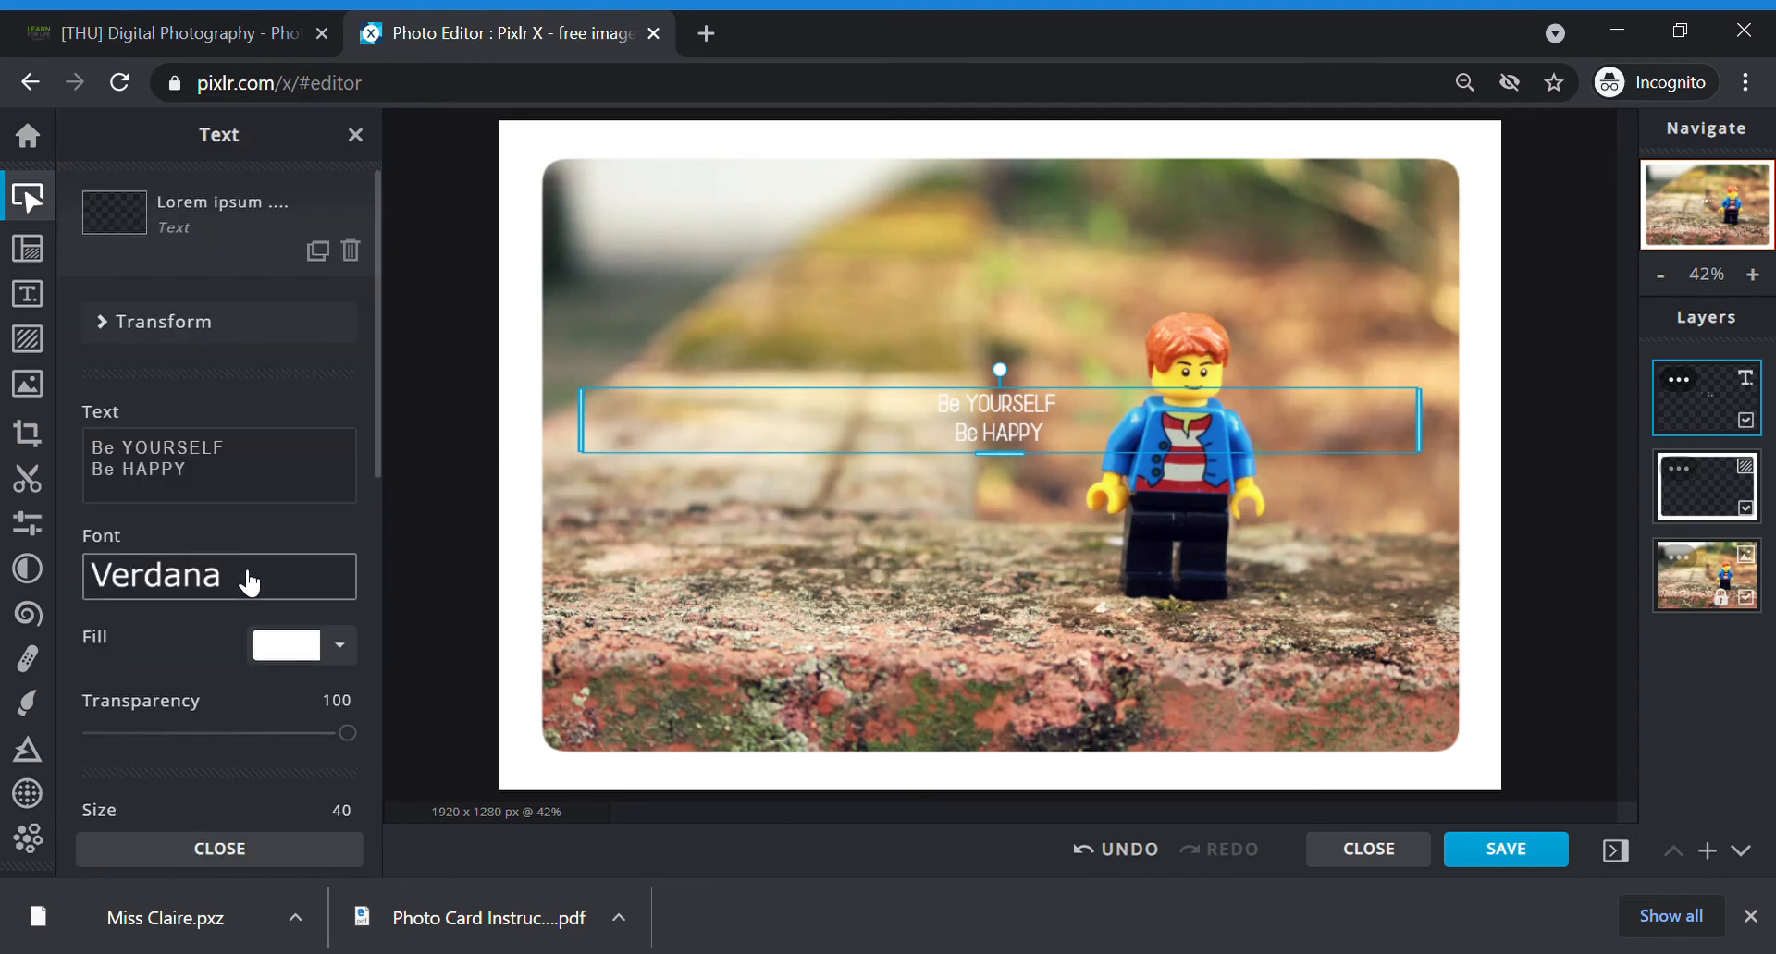
left_click(219, 575)
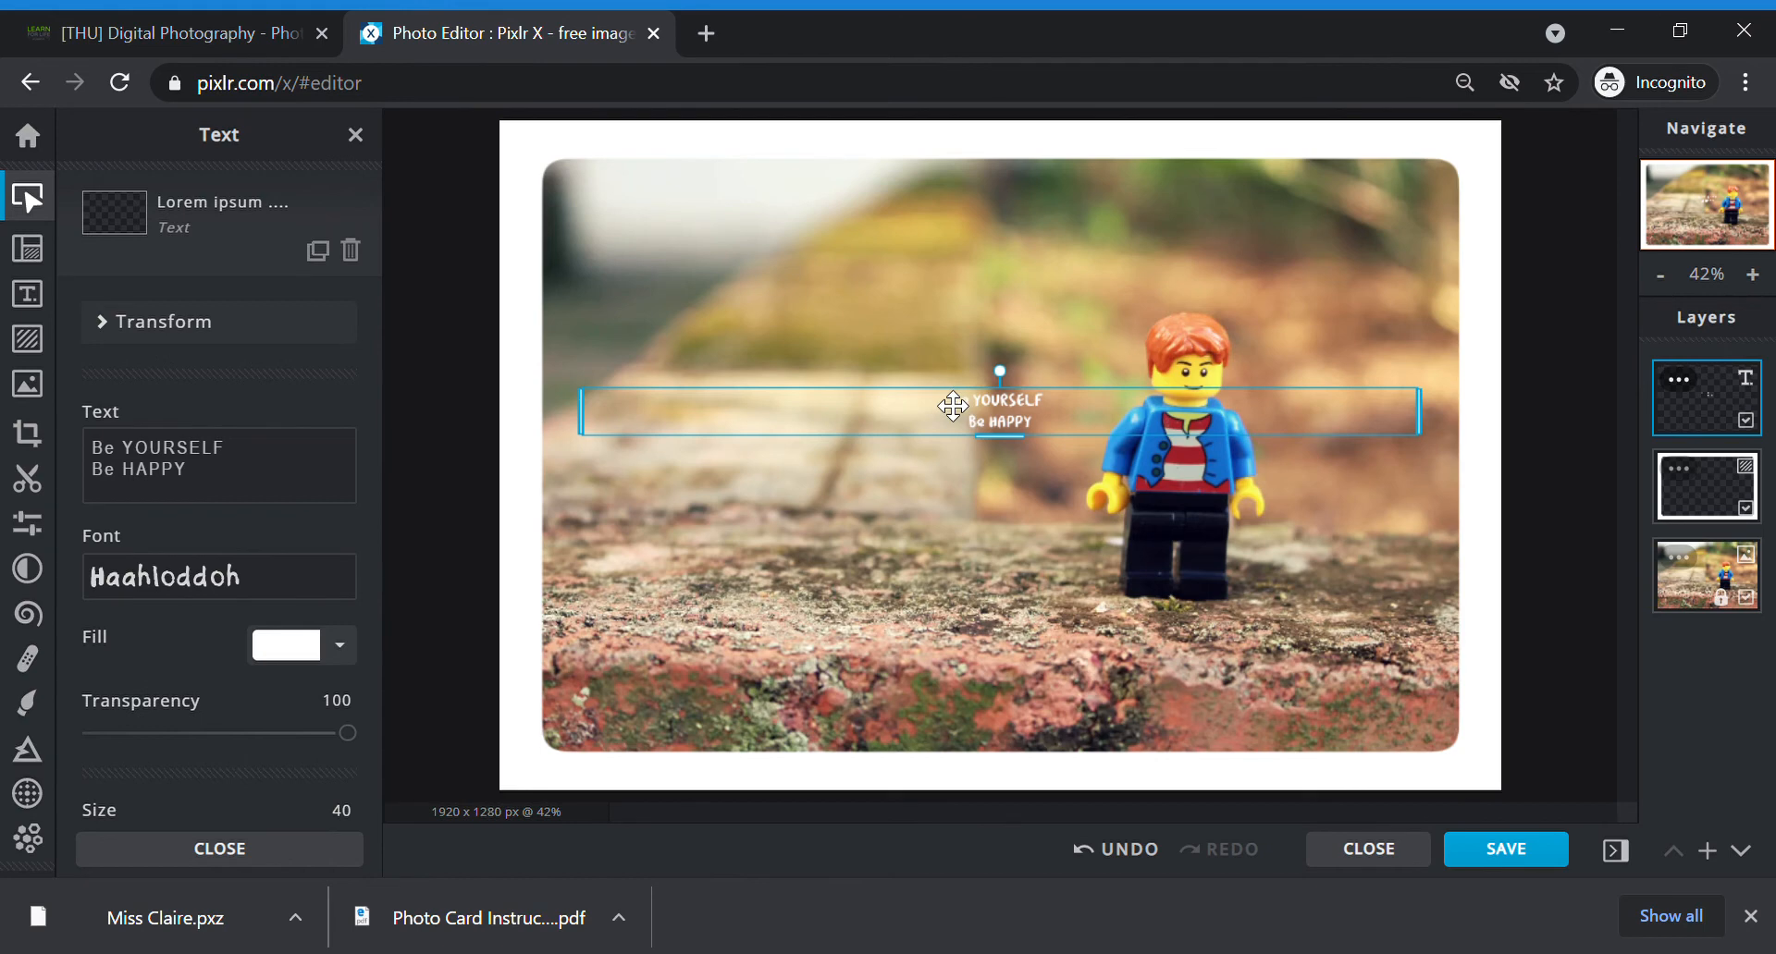
scroll("down", 3)
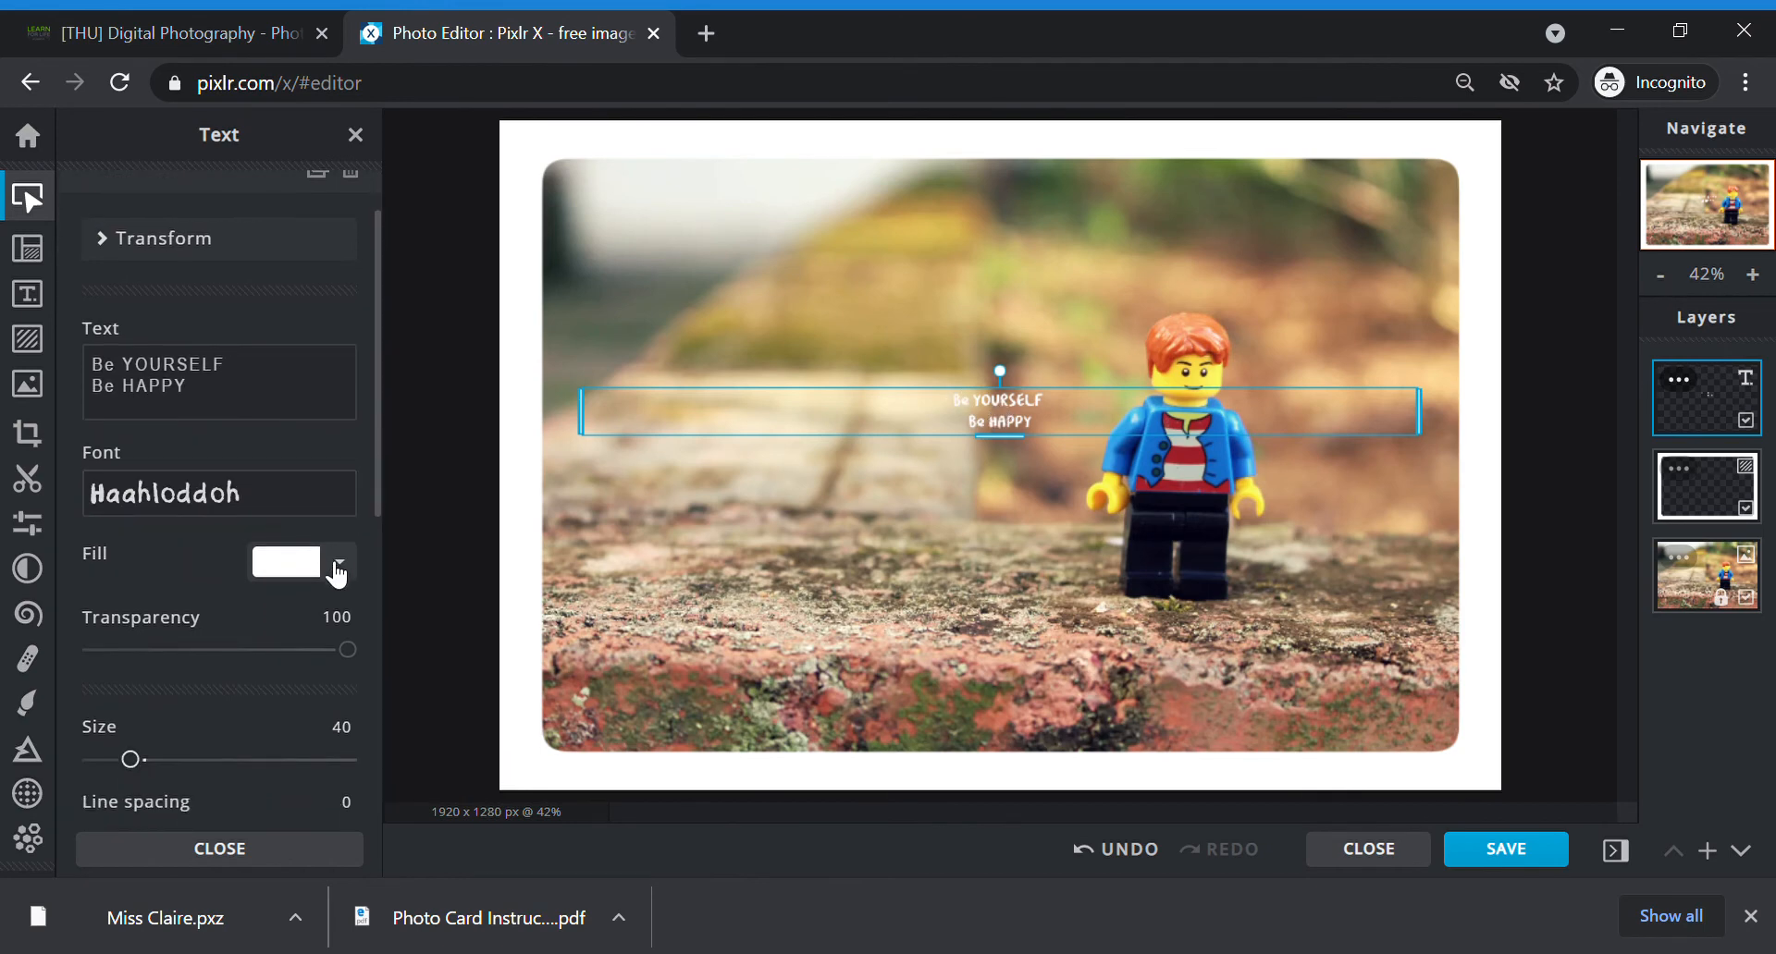
left_click(286, 563)
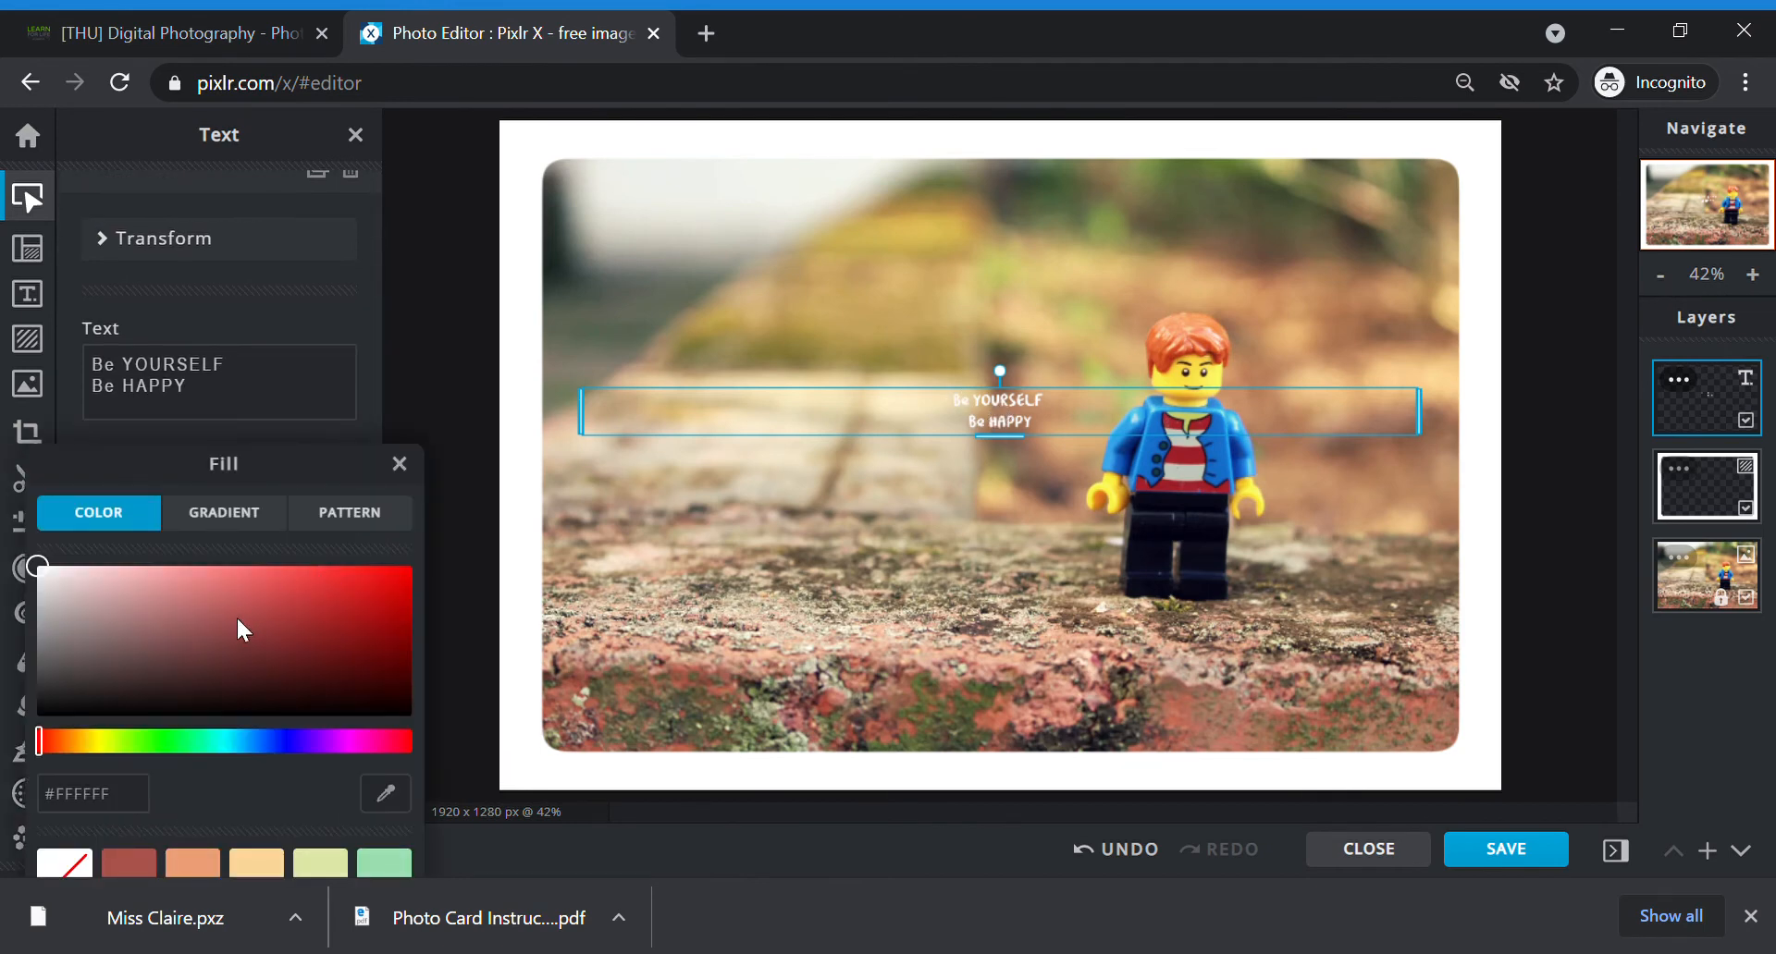
left_click(379, 597)
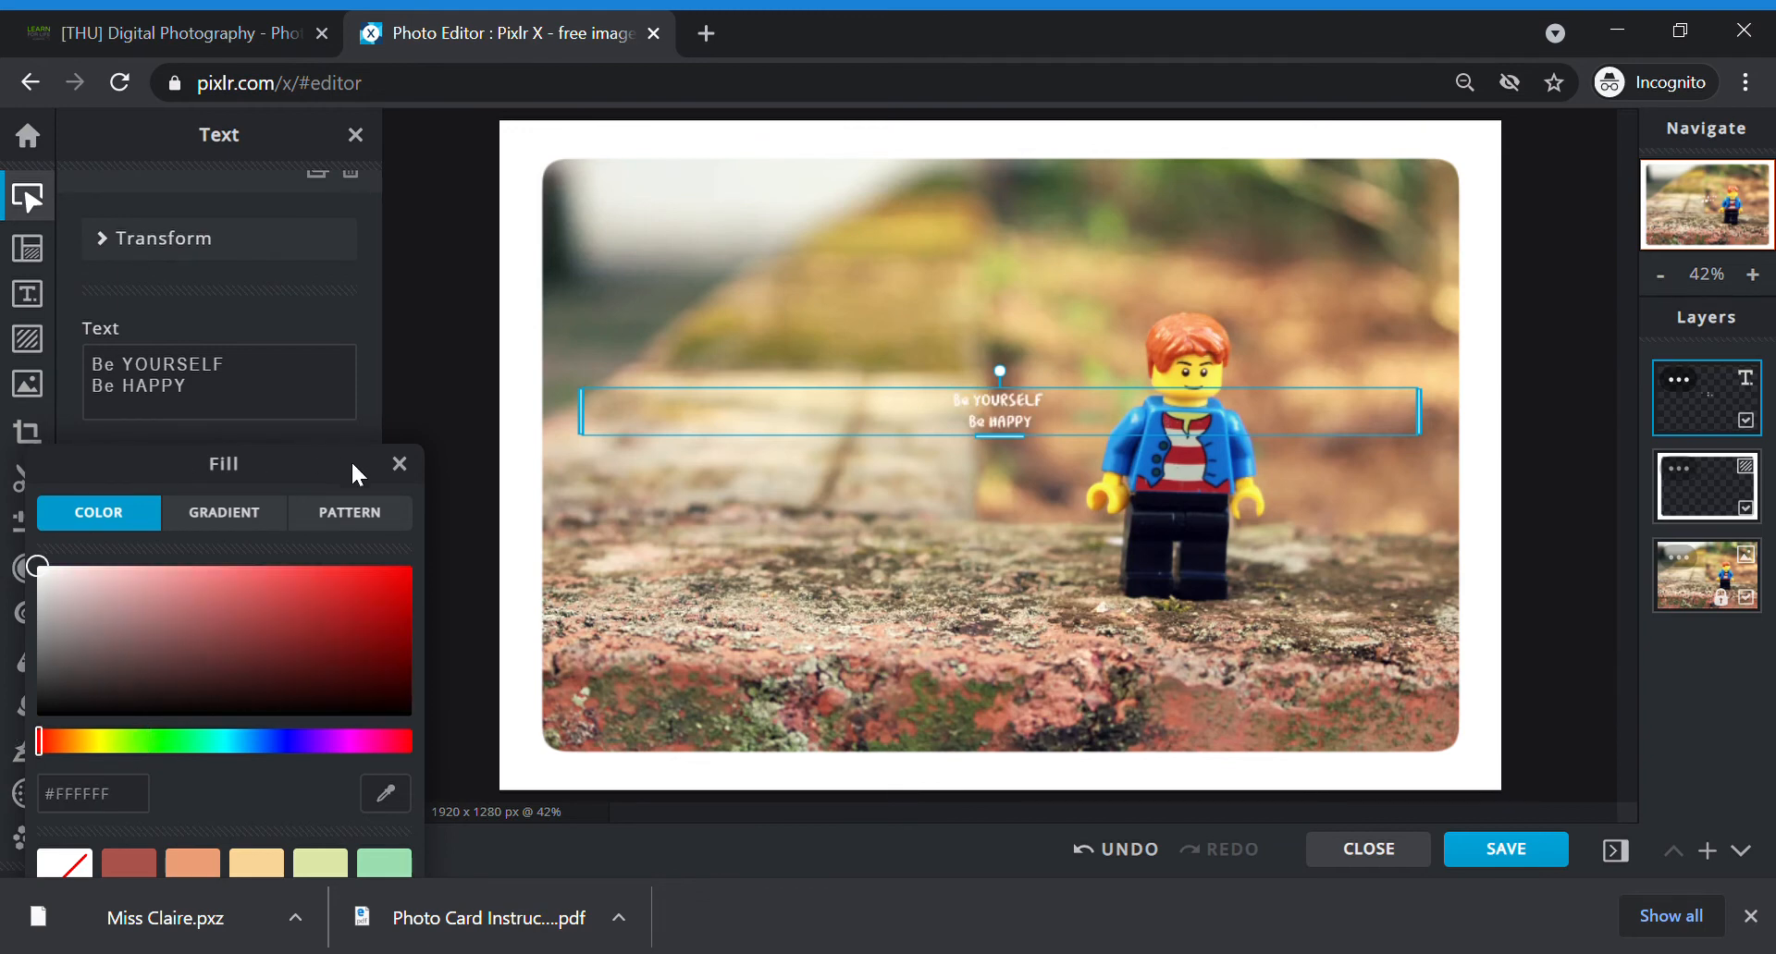
left_click(400, 465)
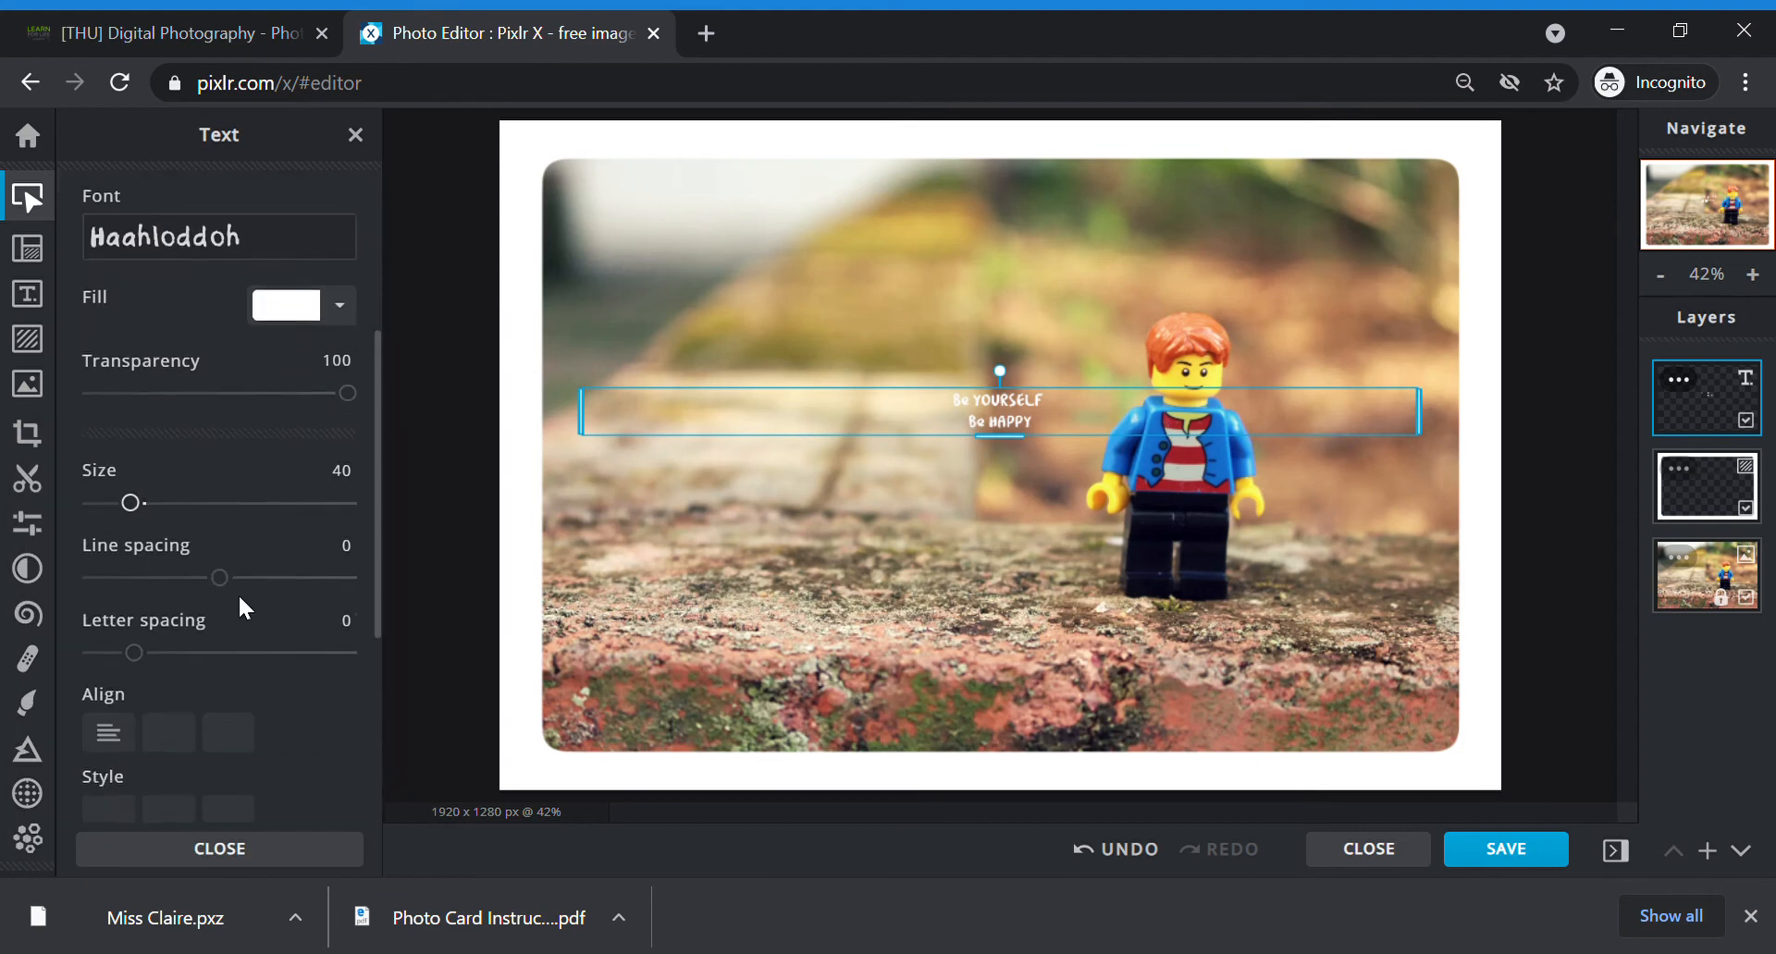
Step: Enlarge the text to about size 145 and turn off background and outline
left_click_drag(131, 503, 150, 417)
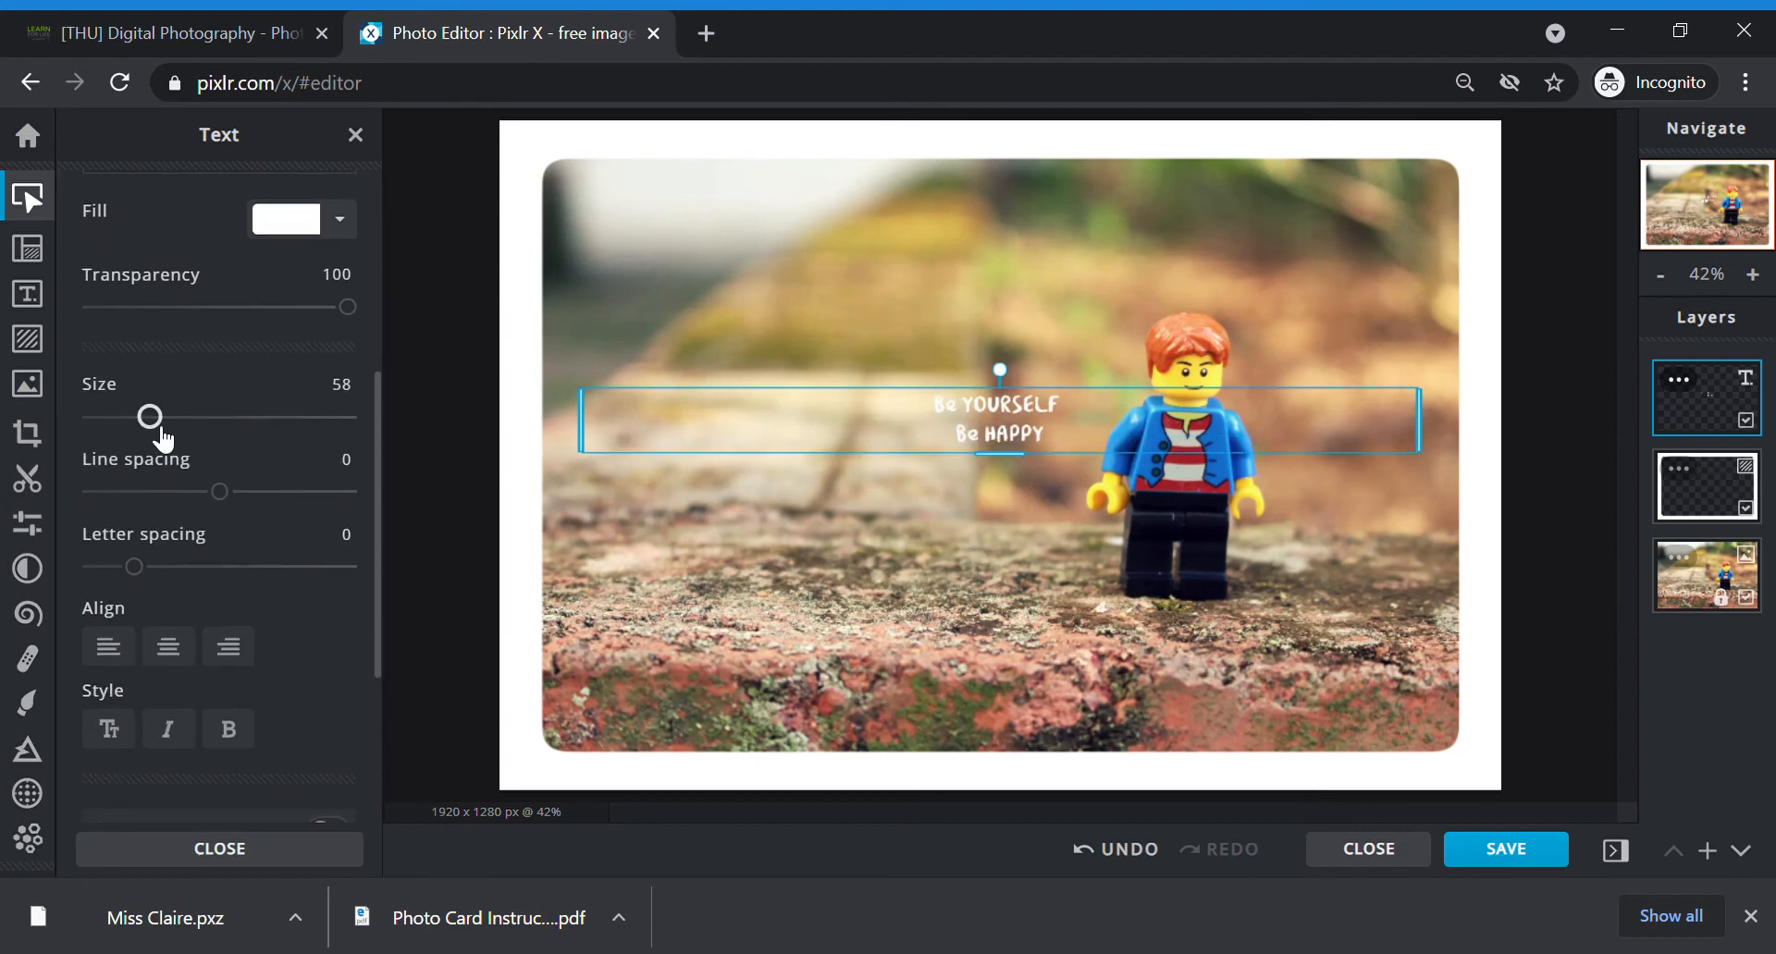
left_click_drag(150, 417, 195, 417)
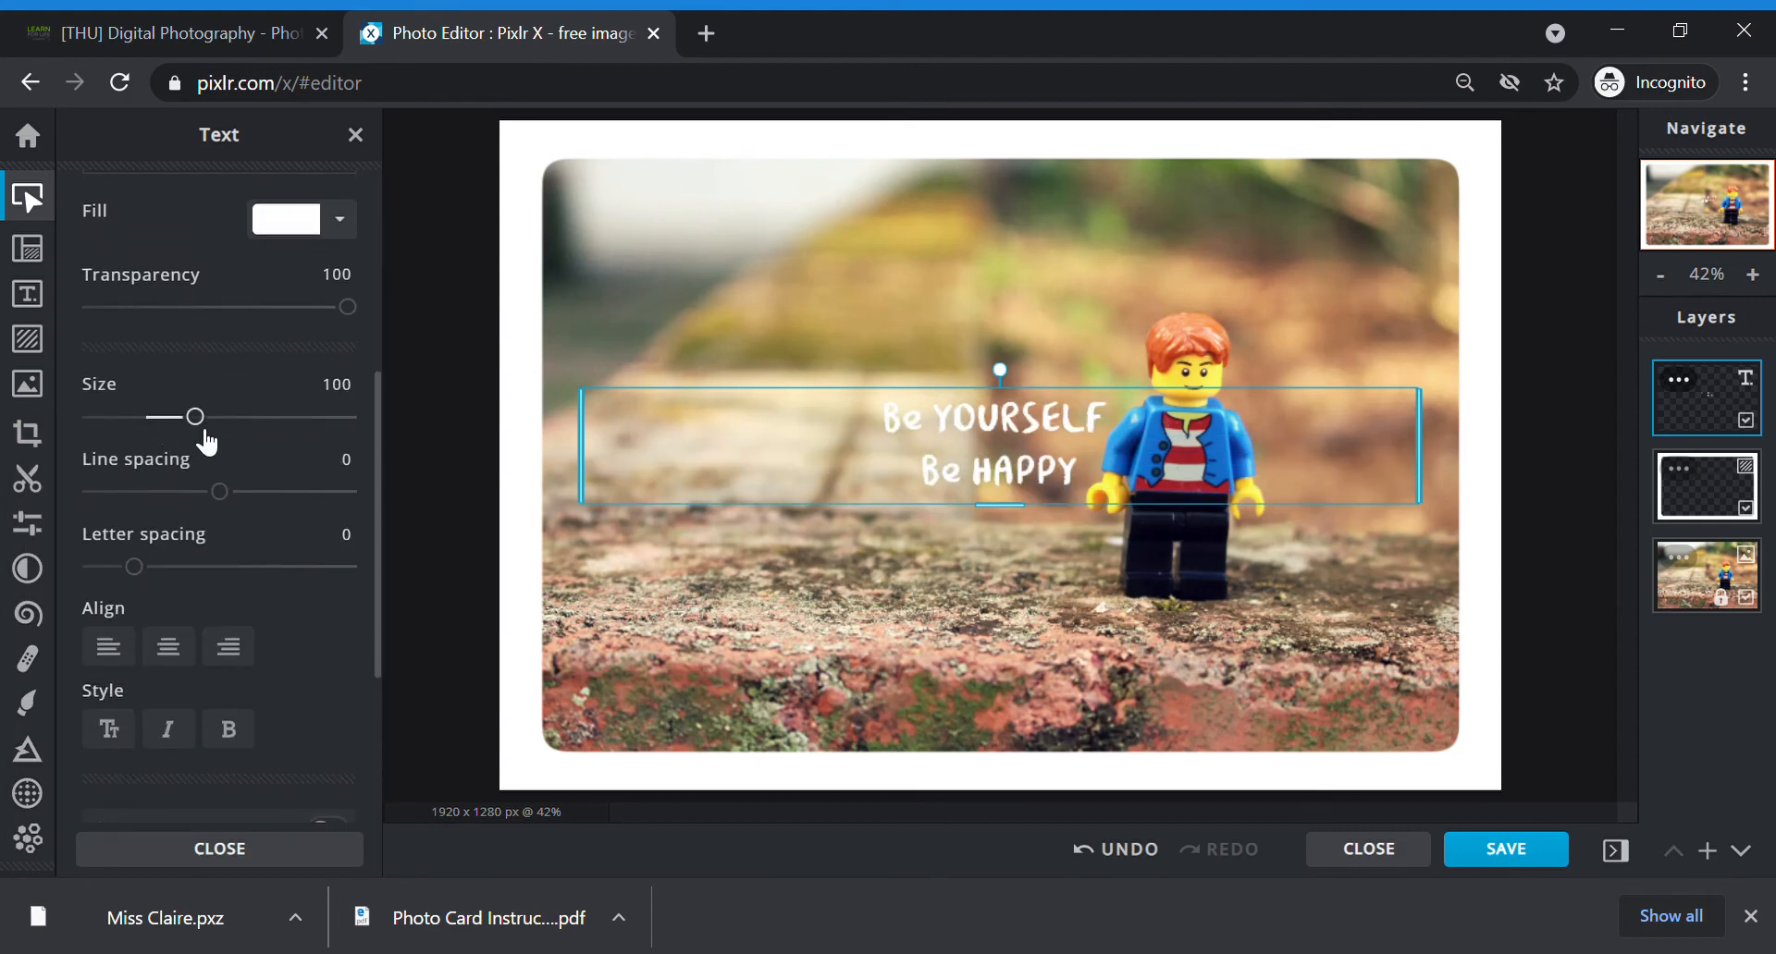
left_click_drag(165, 417, 203, 418)
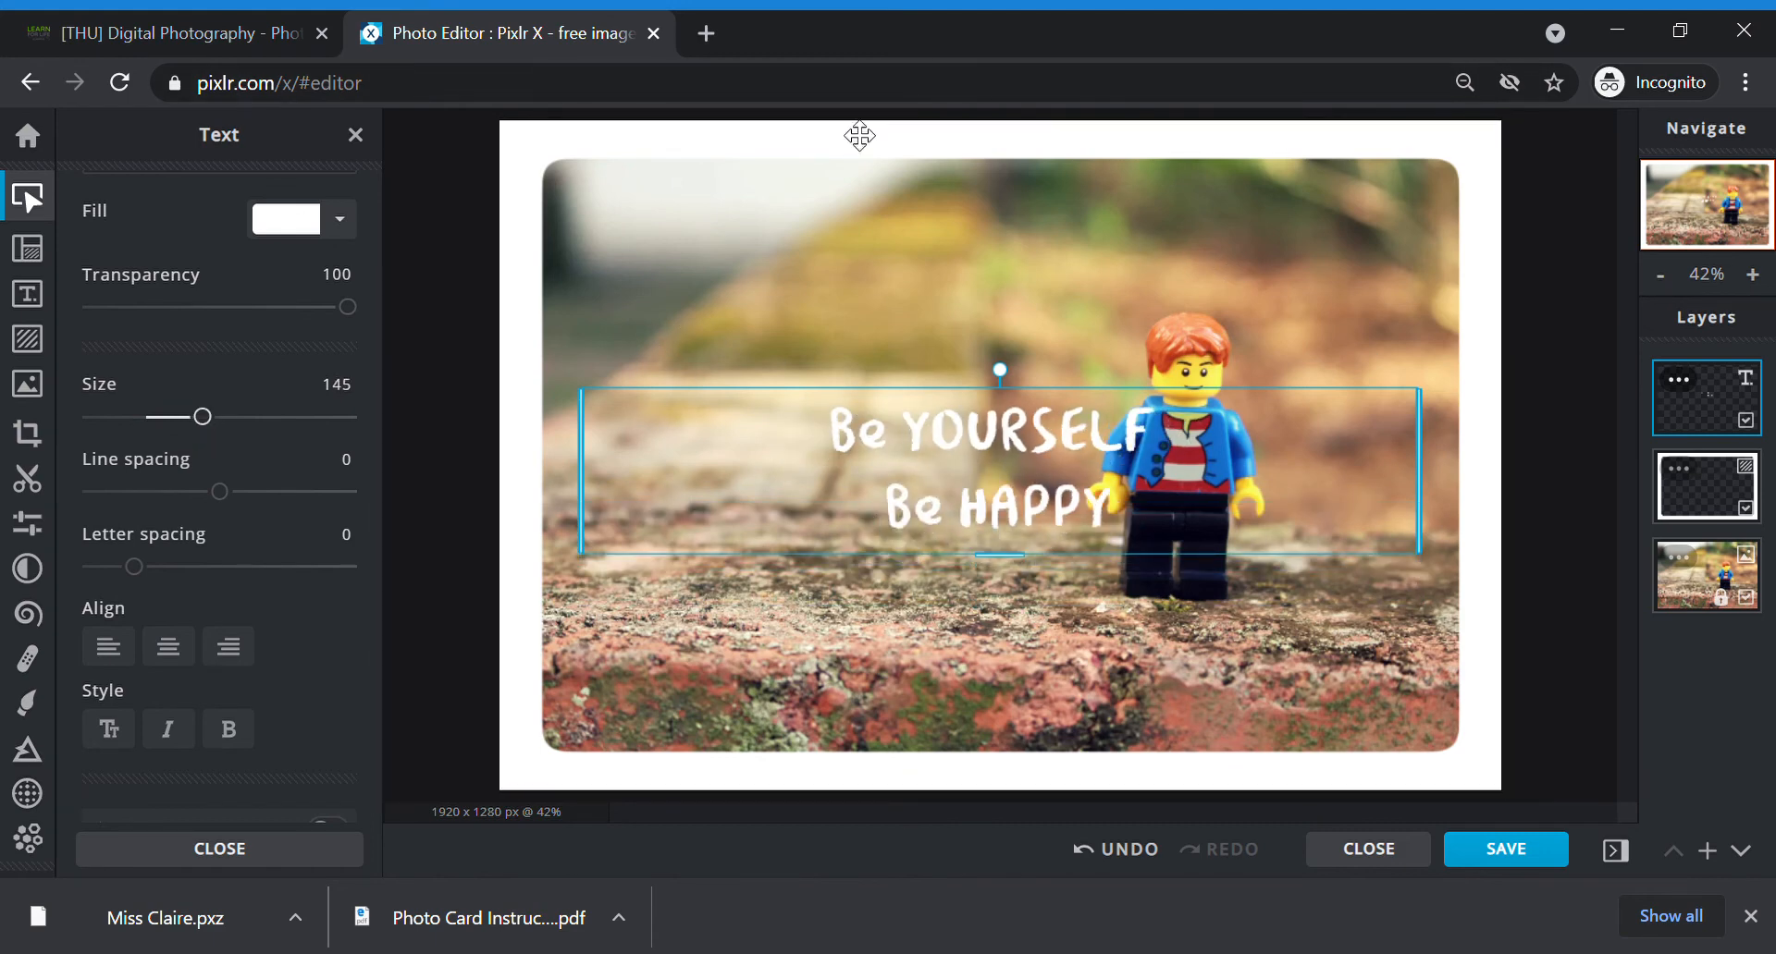
scroll("down", 3)
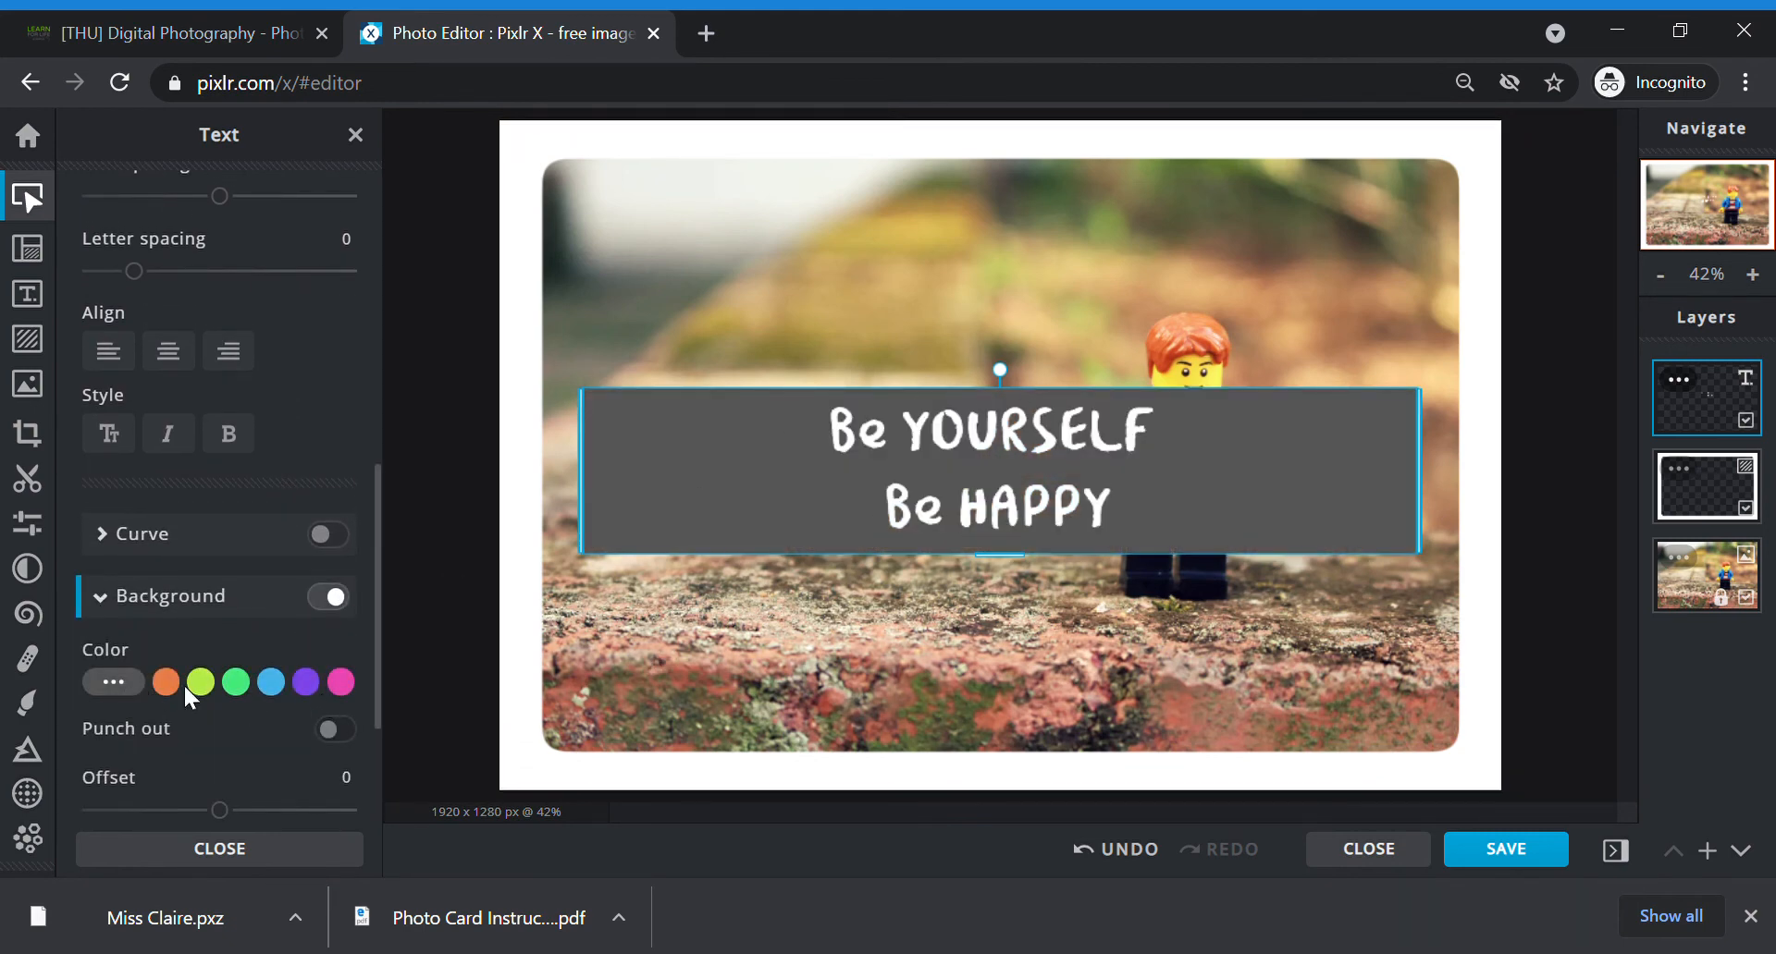
left_click(329, 596)
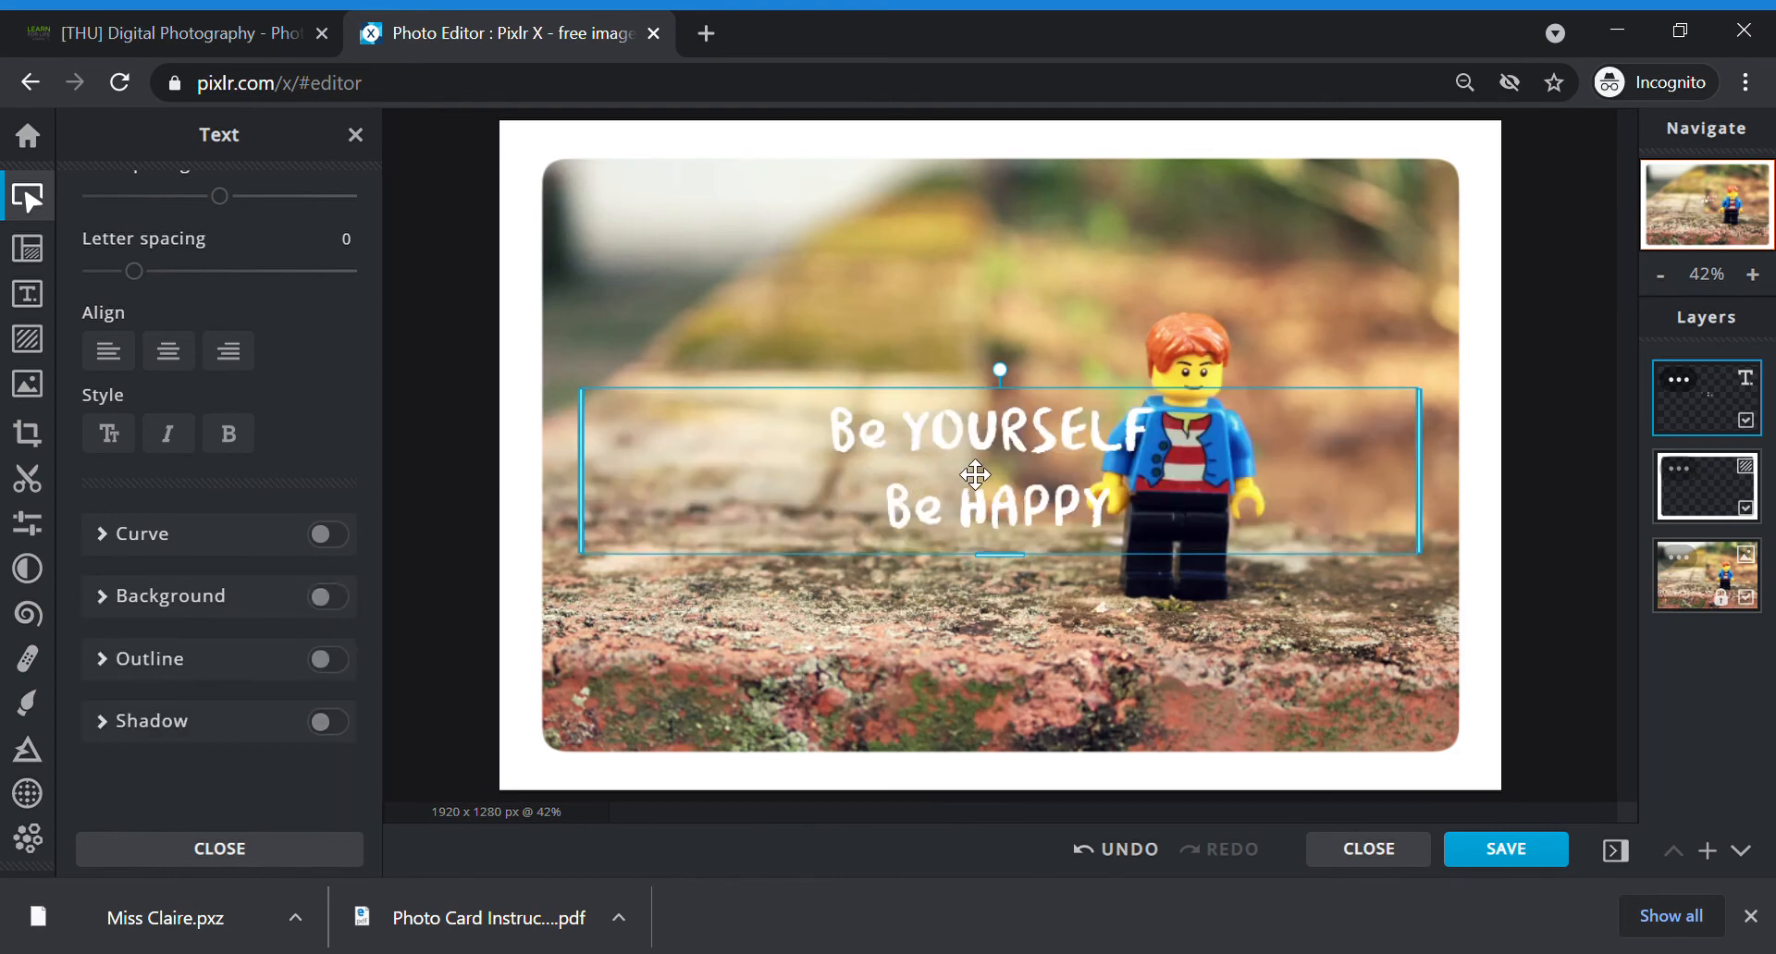
left_click(327, 658)
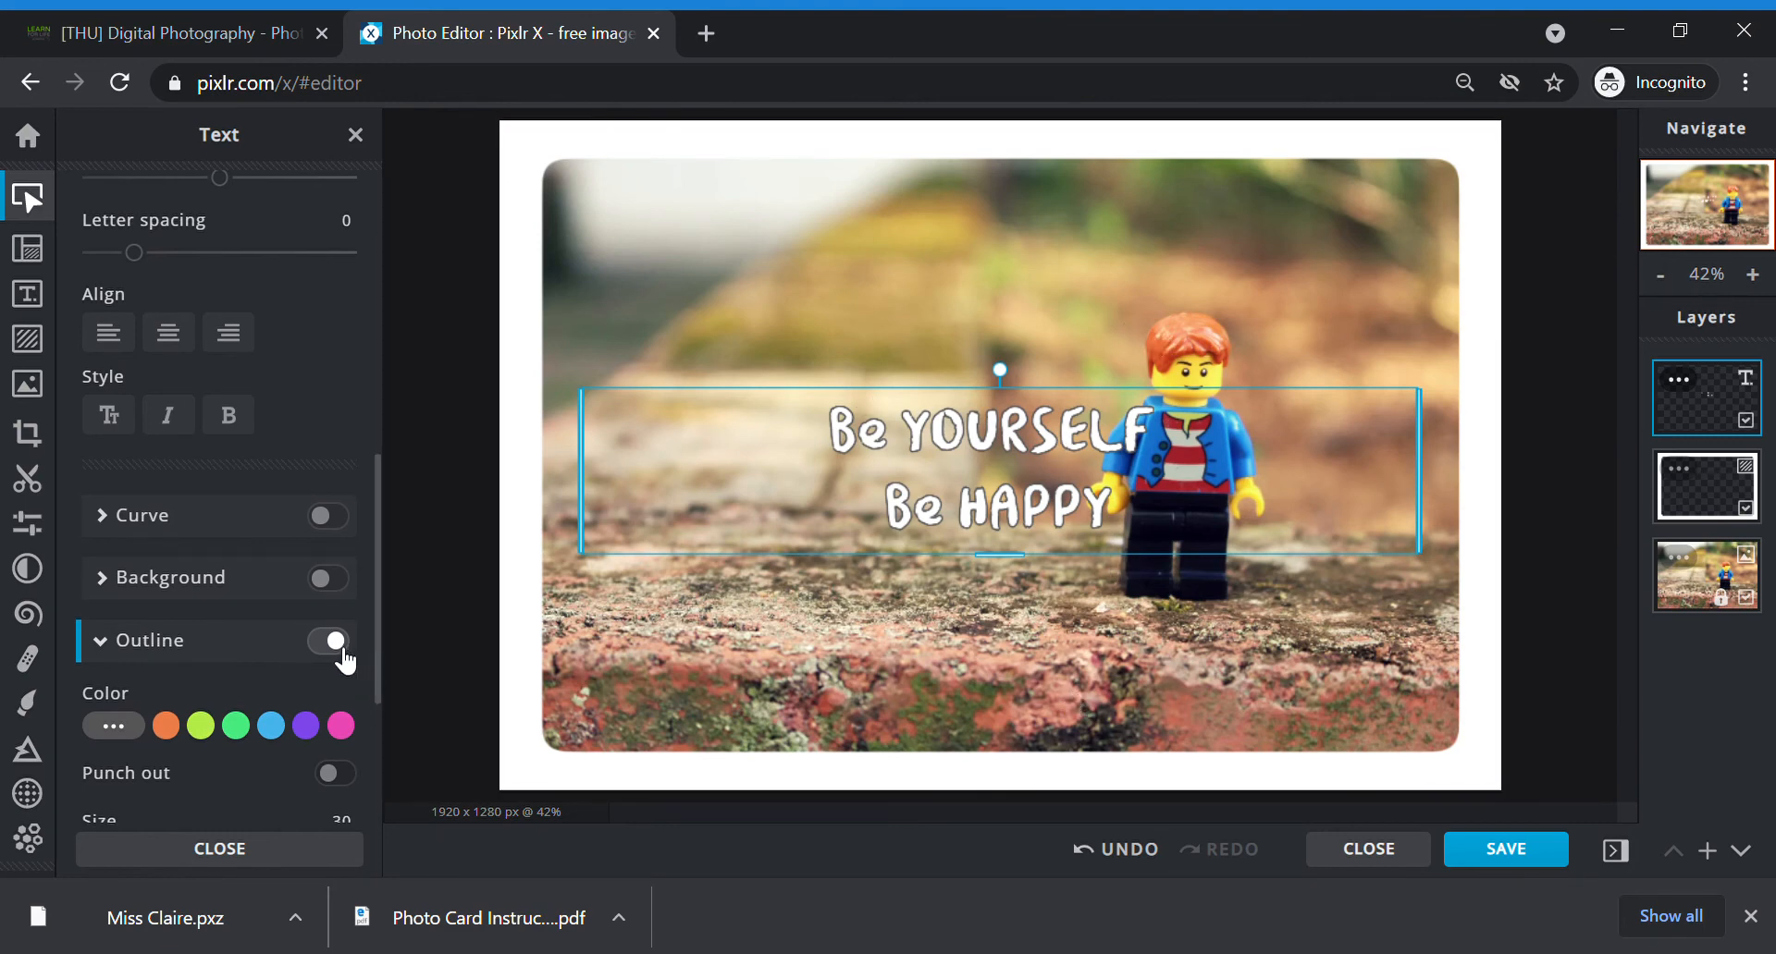
left_click(335, 641)
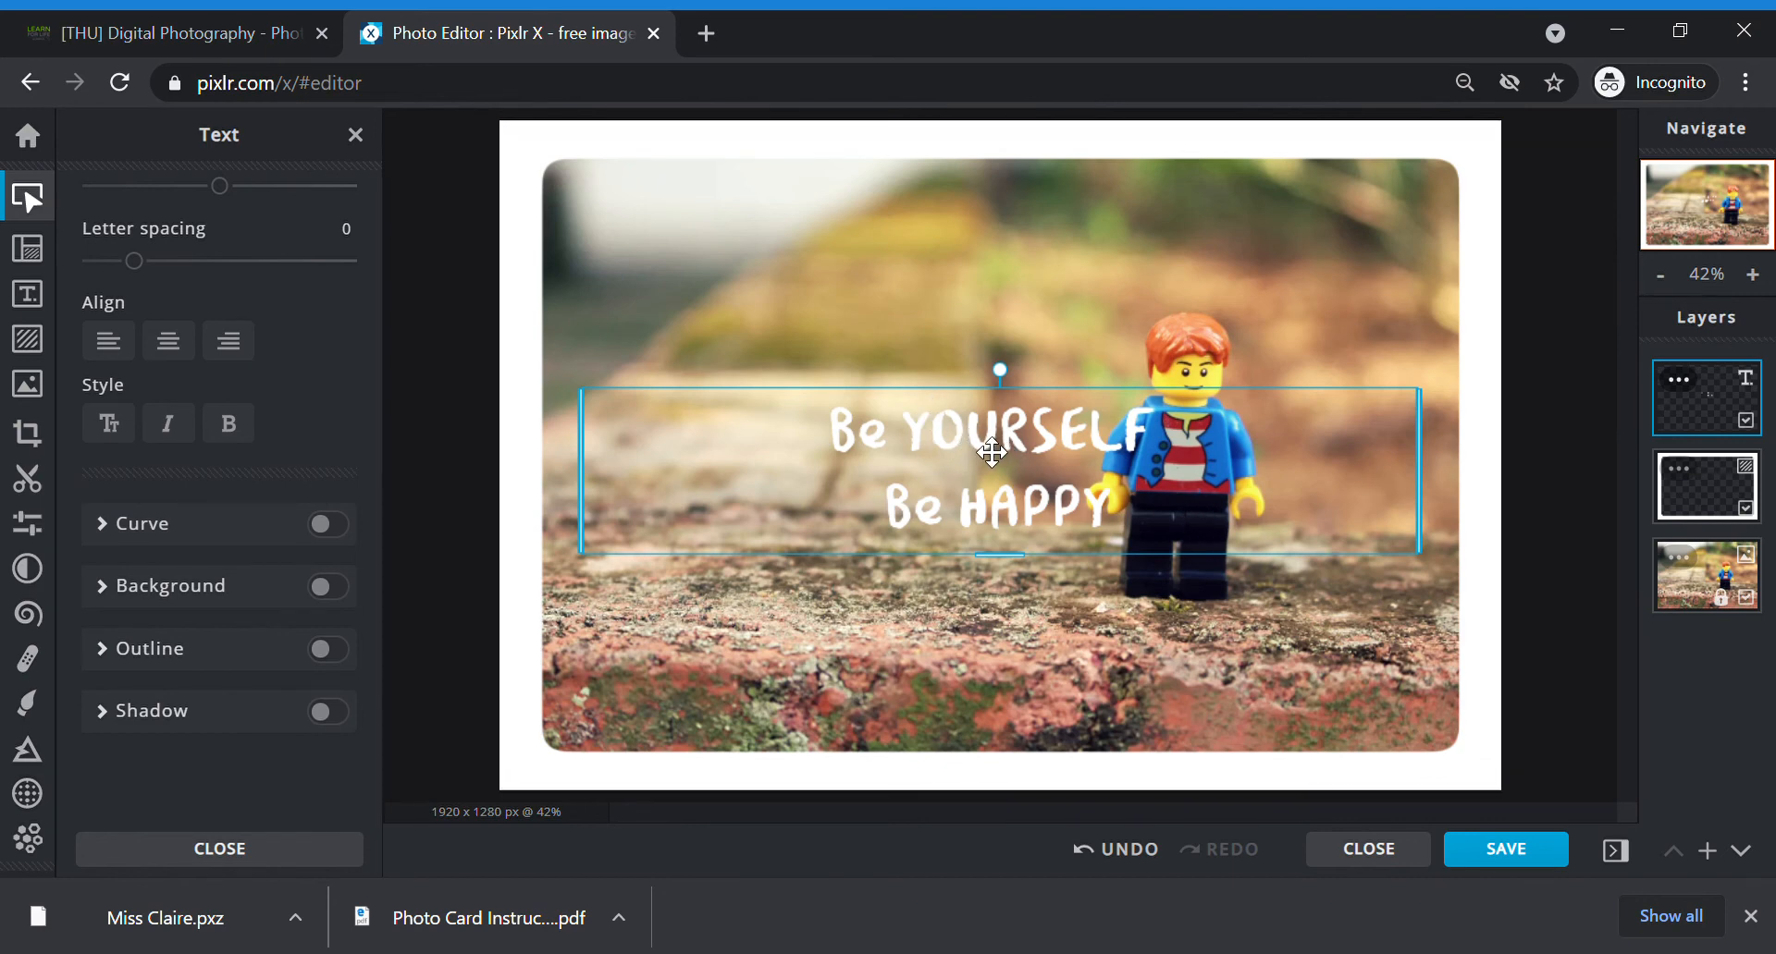
mouse_move(1313, 441)
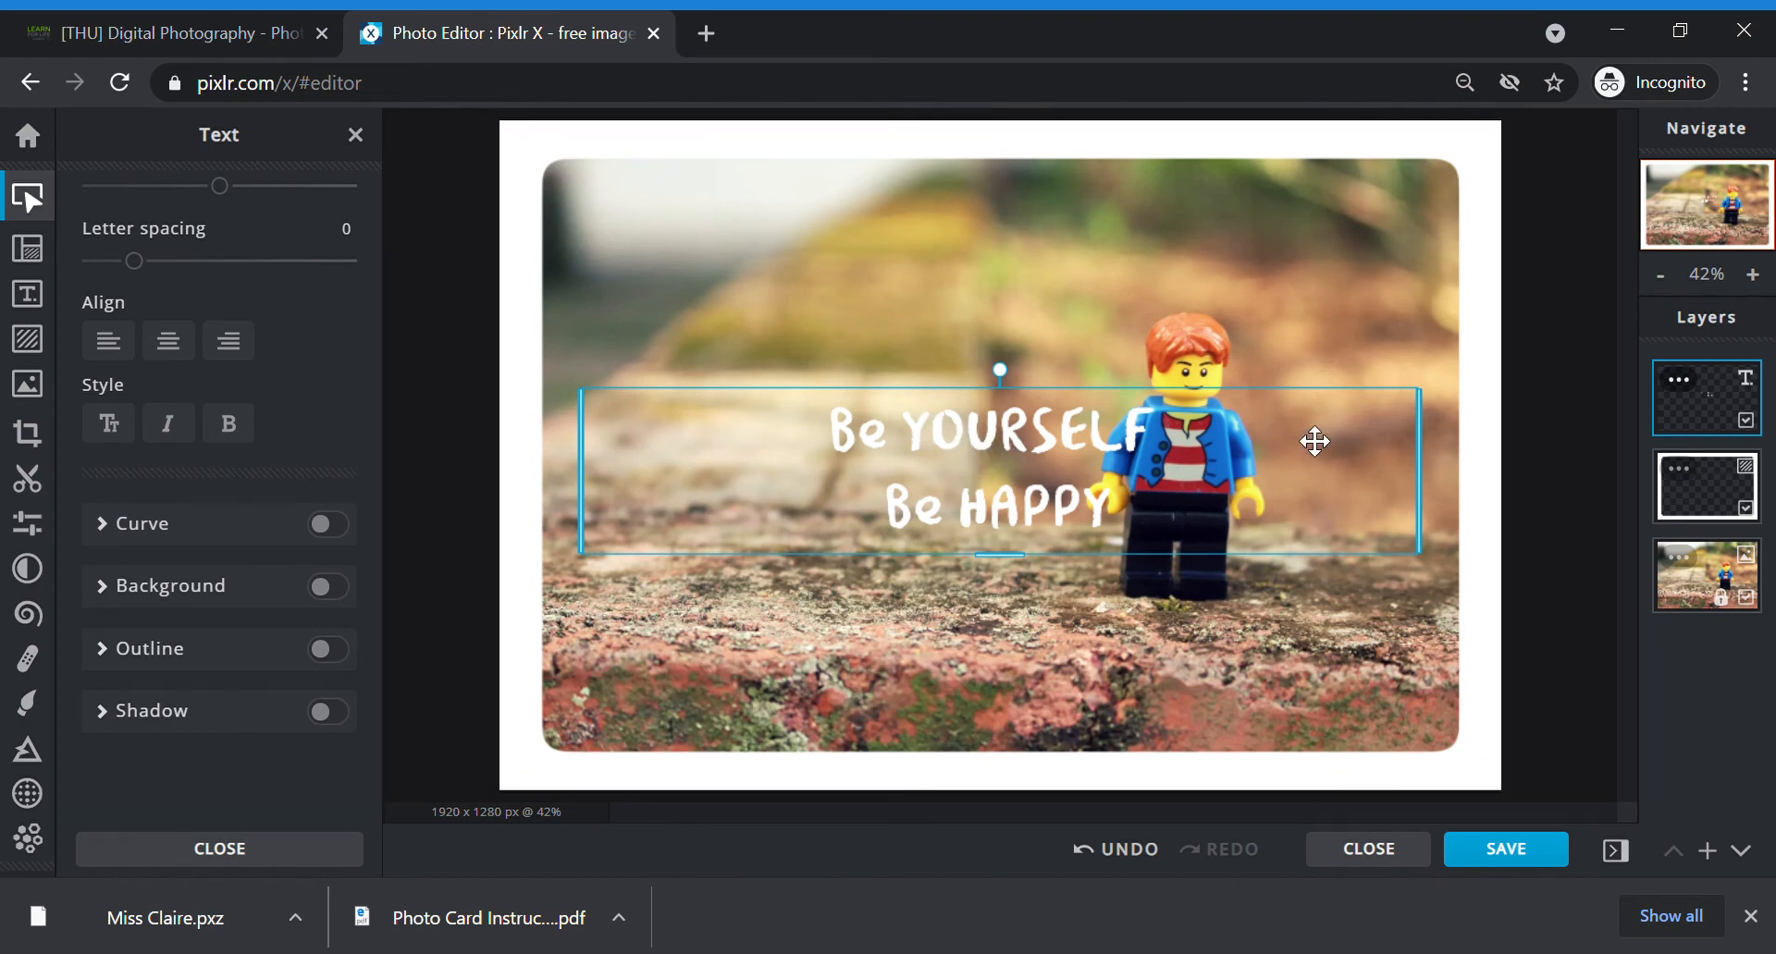
mouse_move(1060, 458)
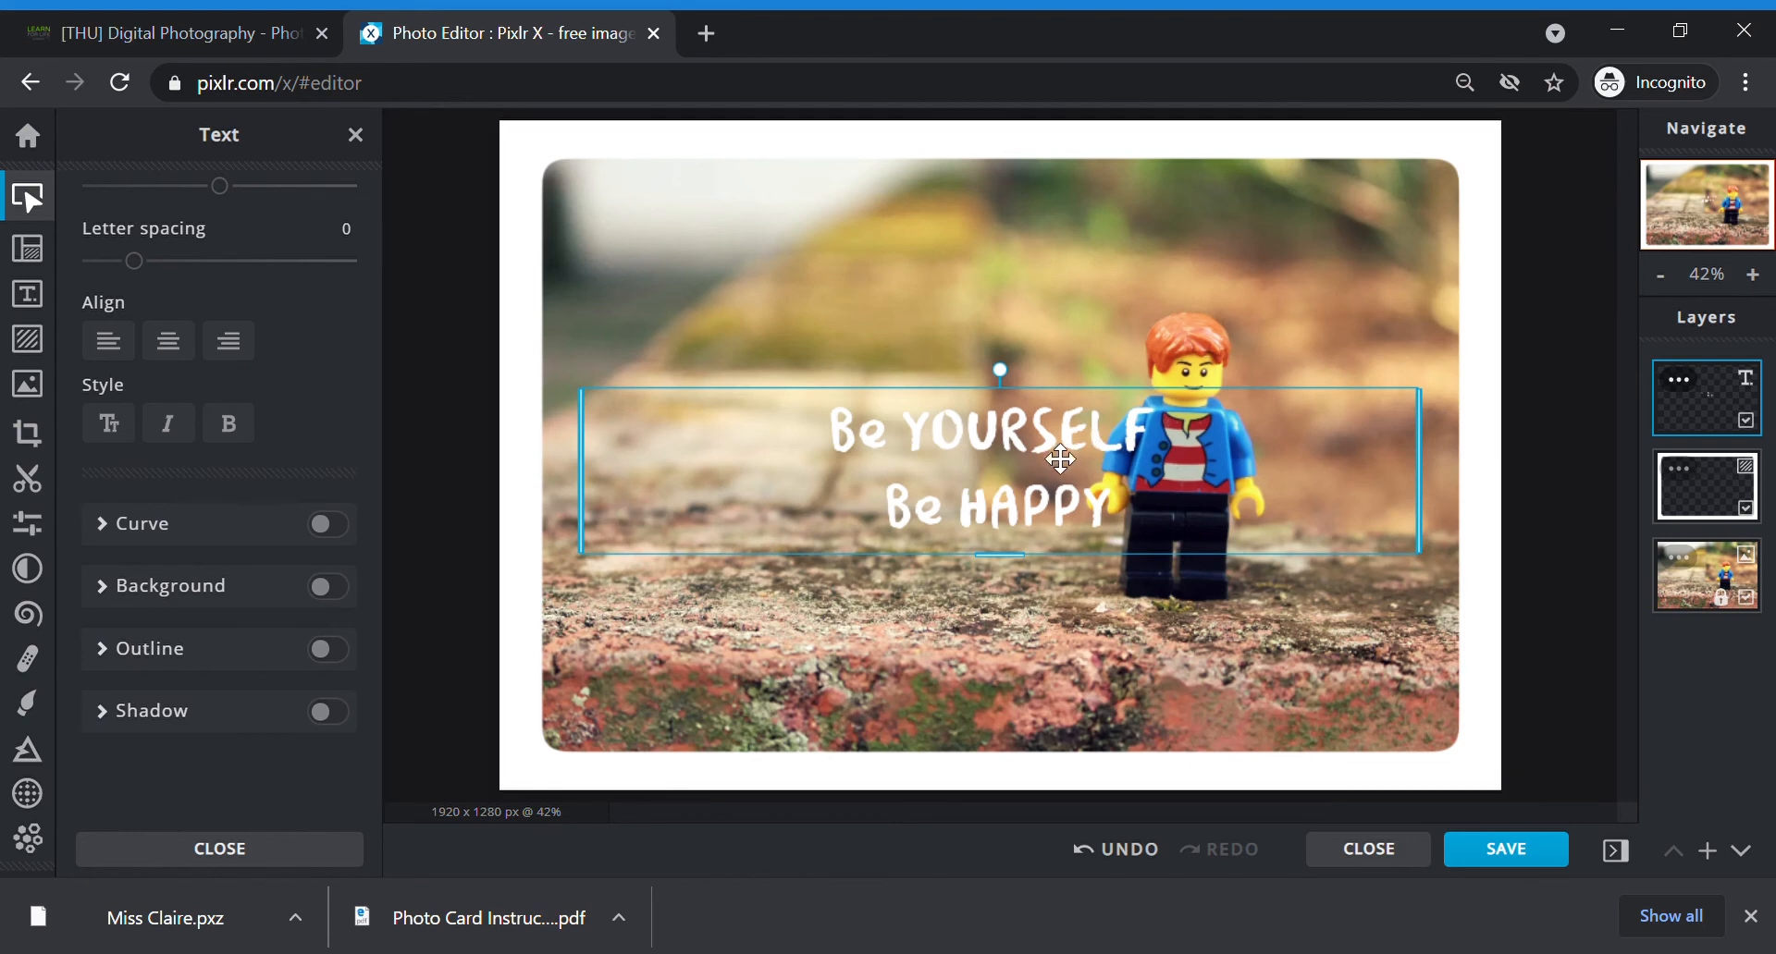
Step: Position the quote in the photo's upper left, tilt it upward, and dismiss the ad
left_click_drag(1059, 461, 1033, 232)
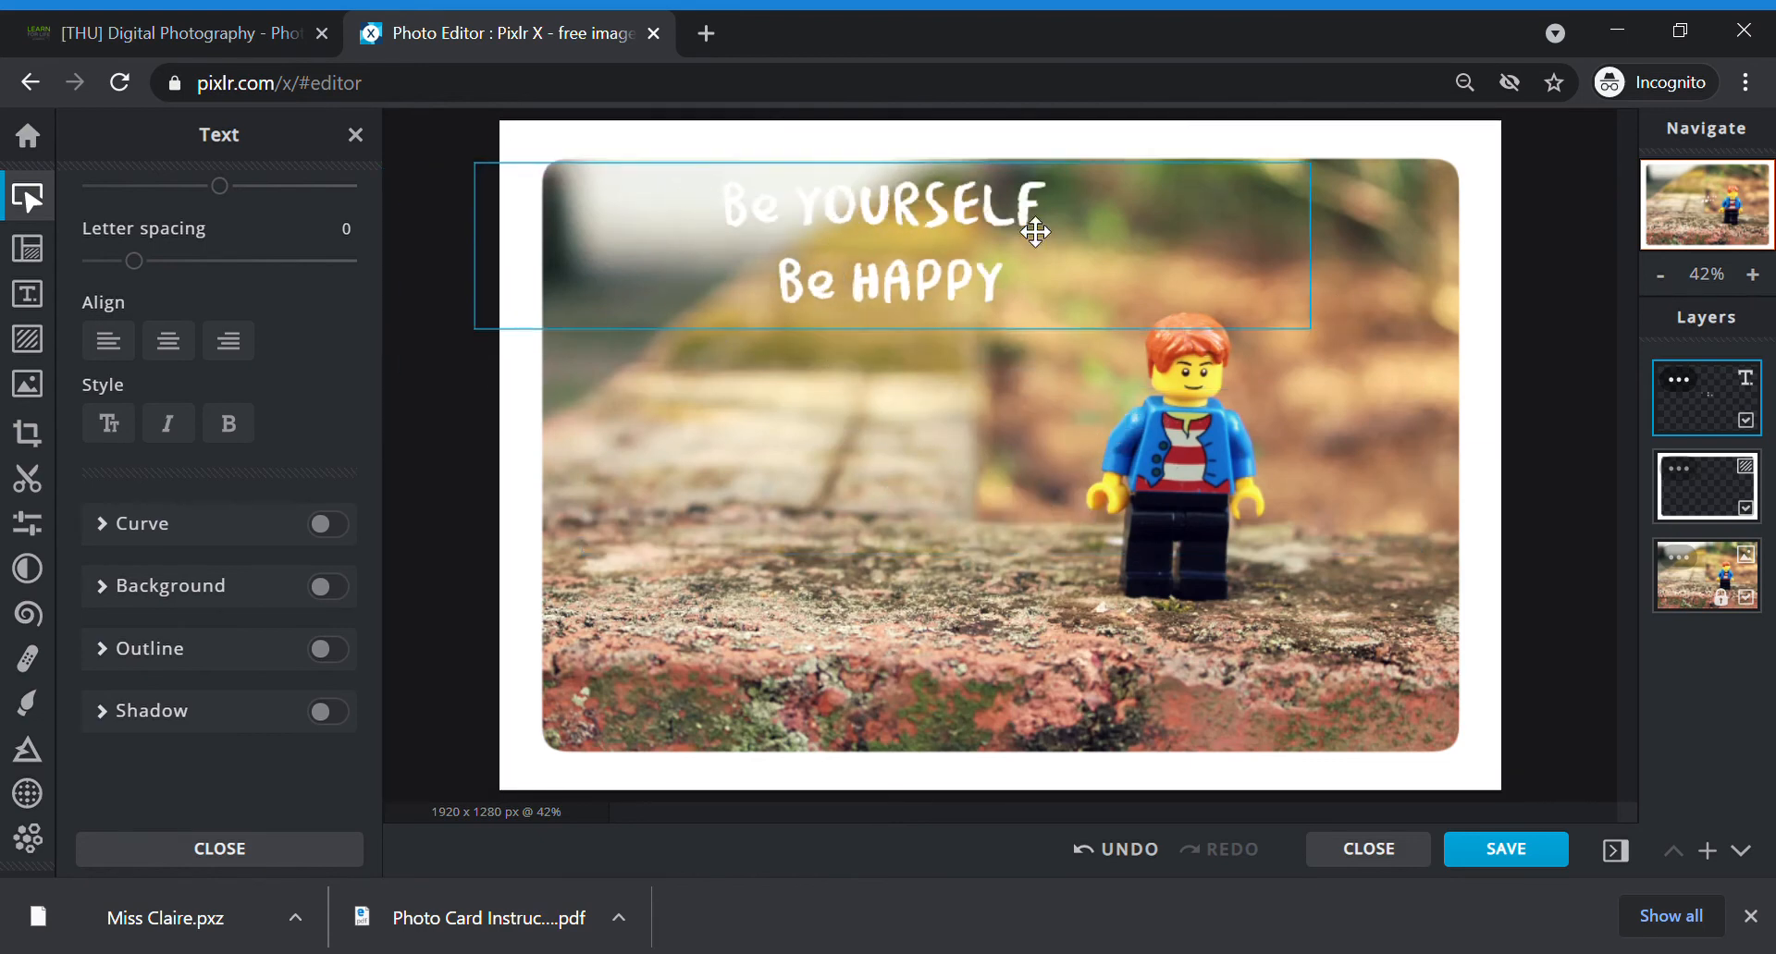
left_click_drag(1033, 232, 1240, 507)
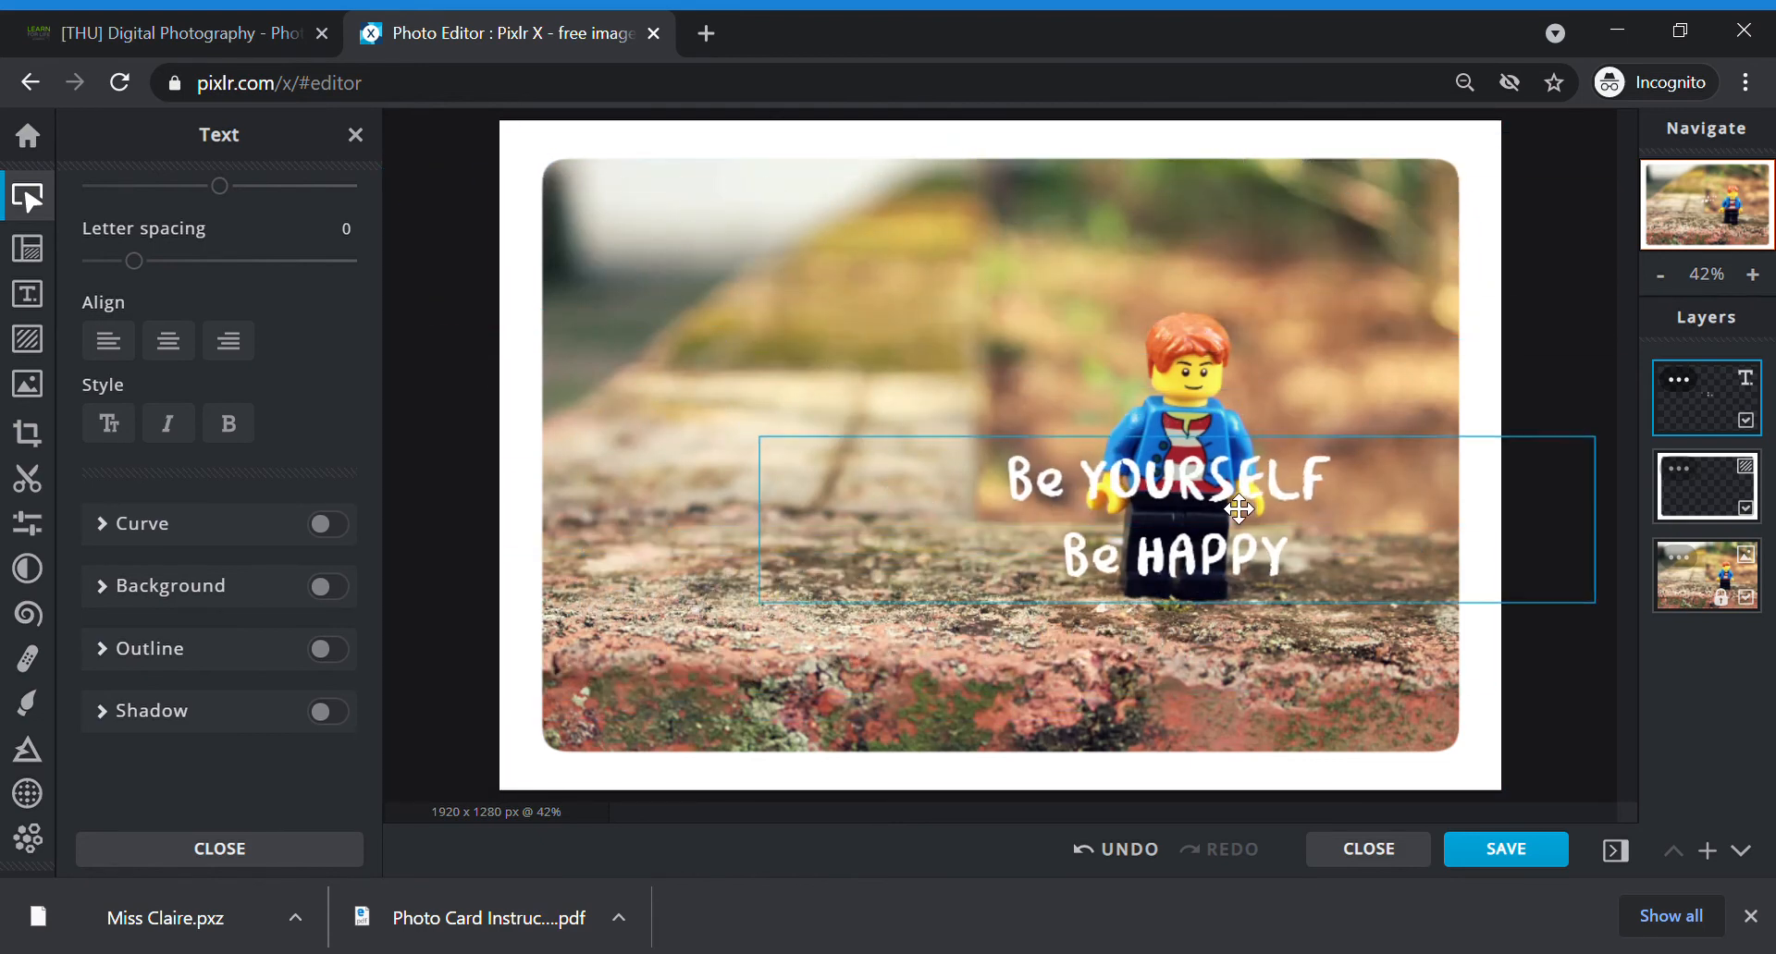
left_click_drag(1240, 510, 927, 312)
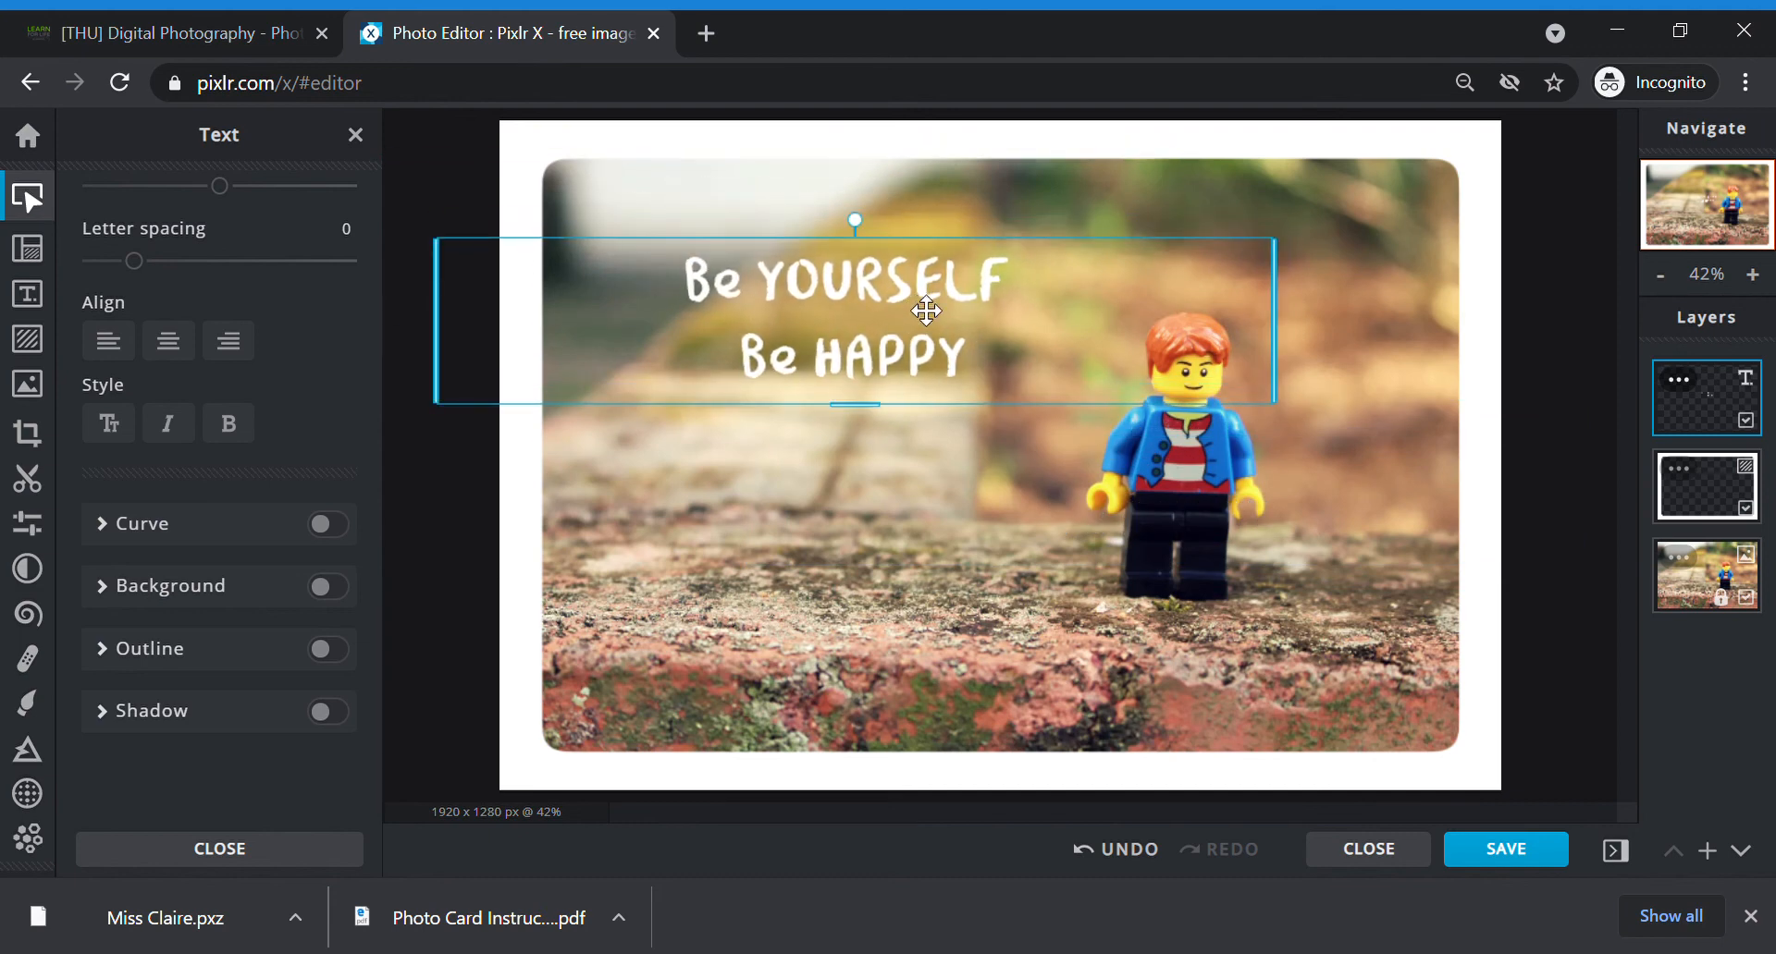
mouse_move(1298, 310)
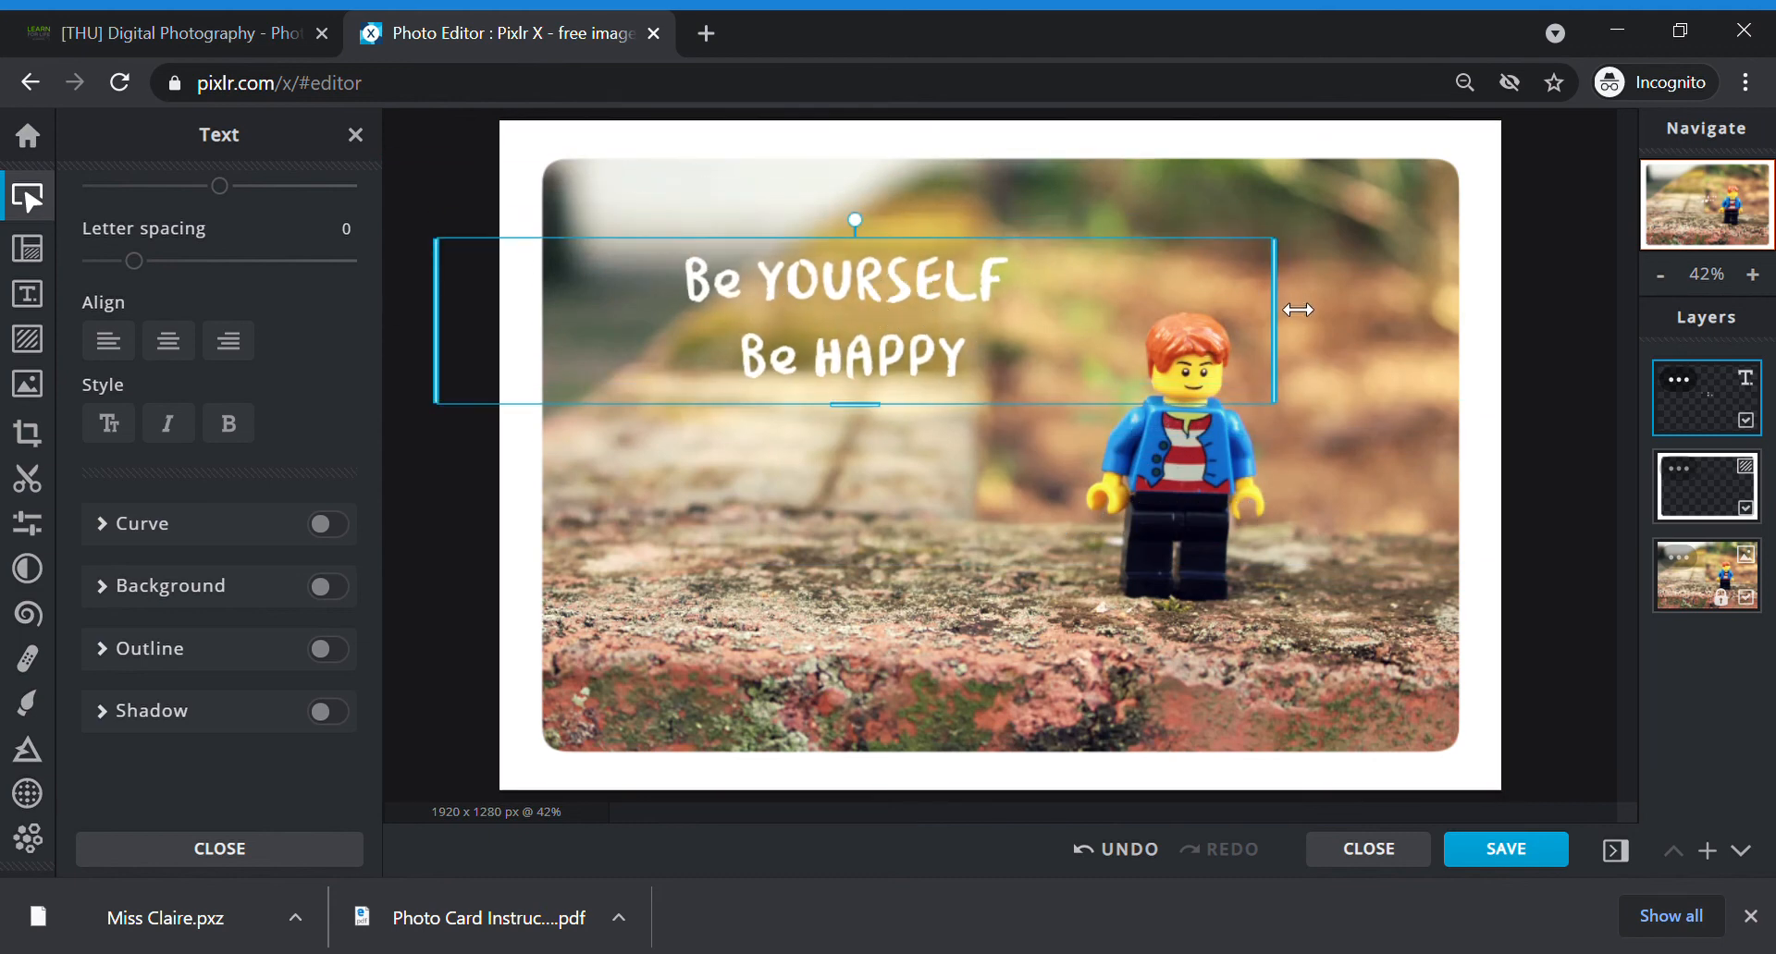
left_click_drag(1299, 309, 987, 317)
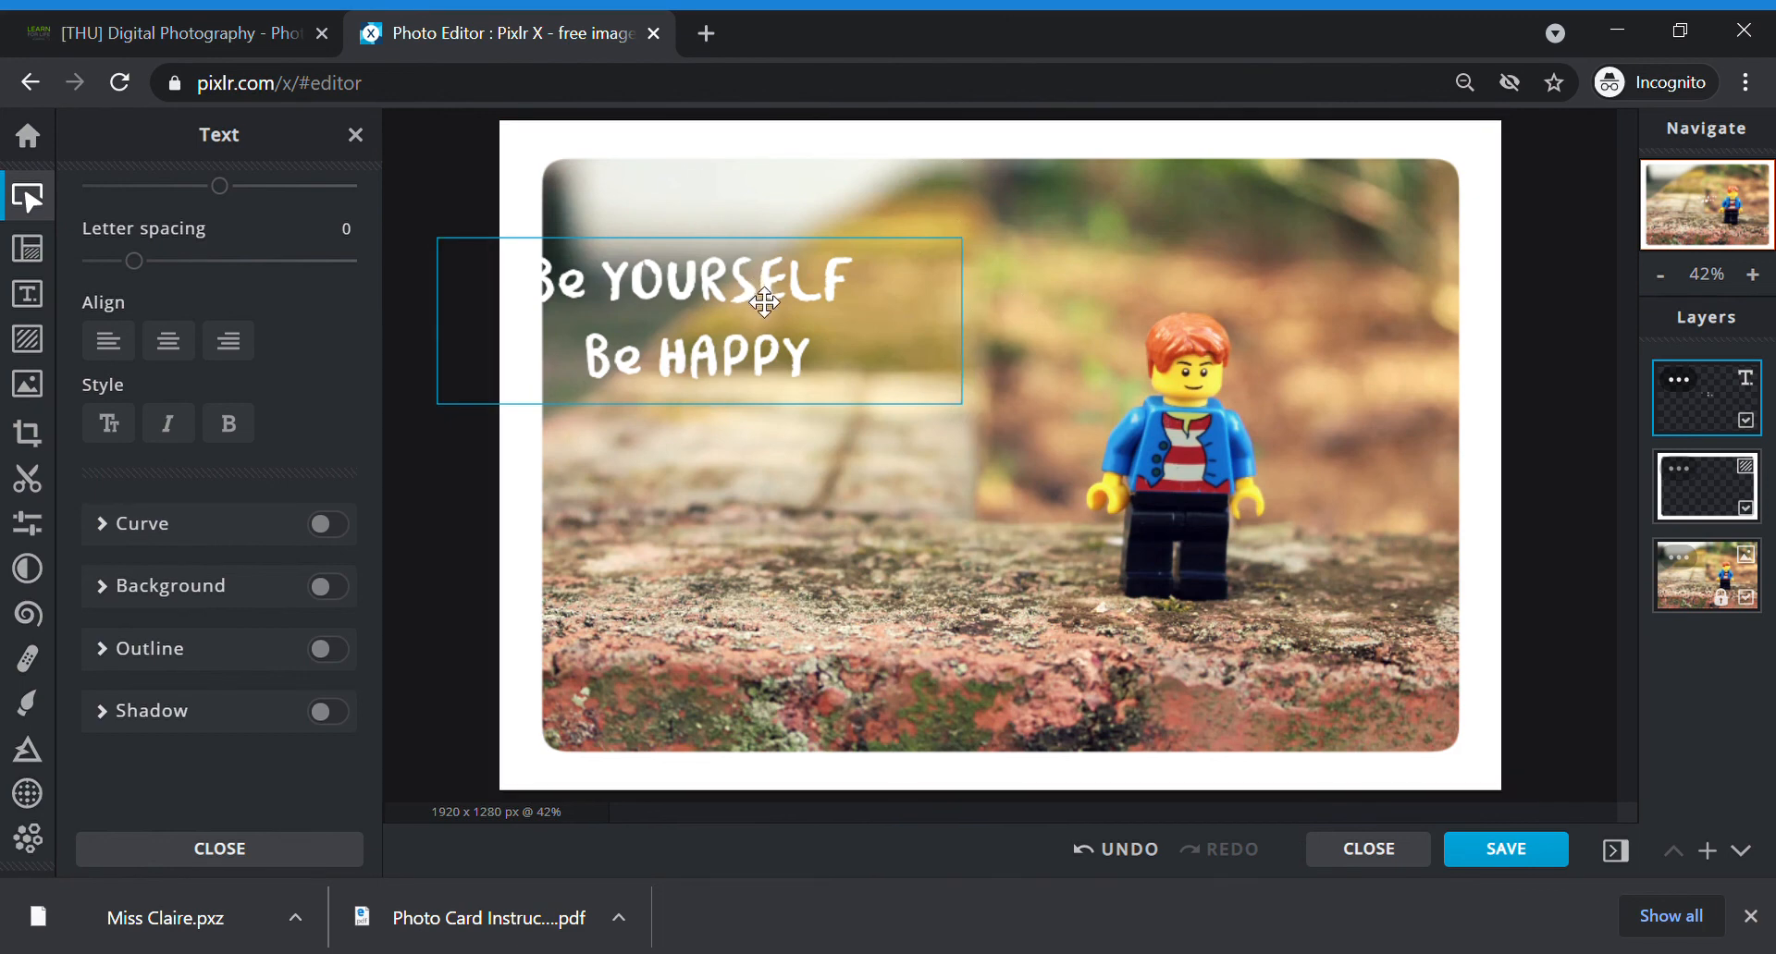
left_click_drag(765, 300, 849, 257)
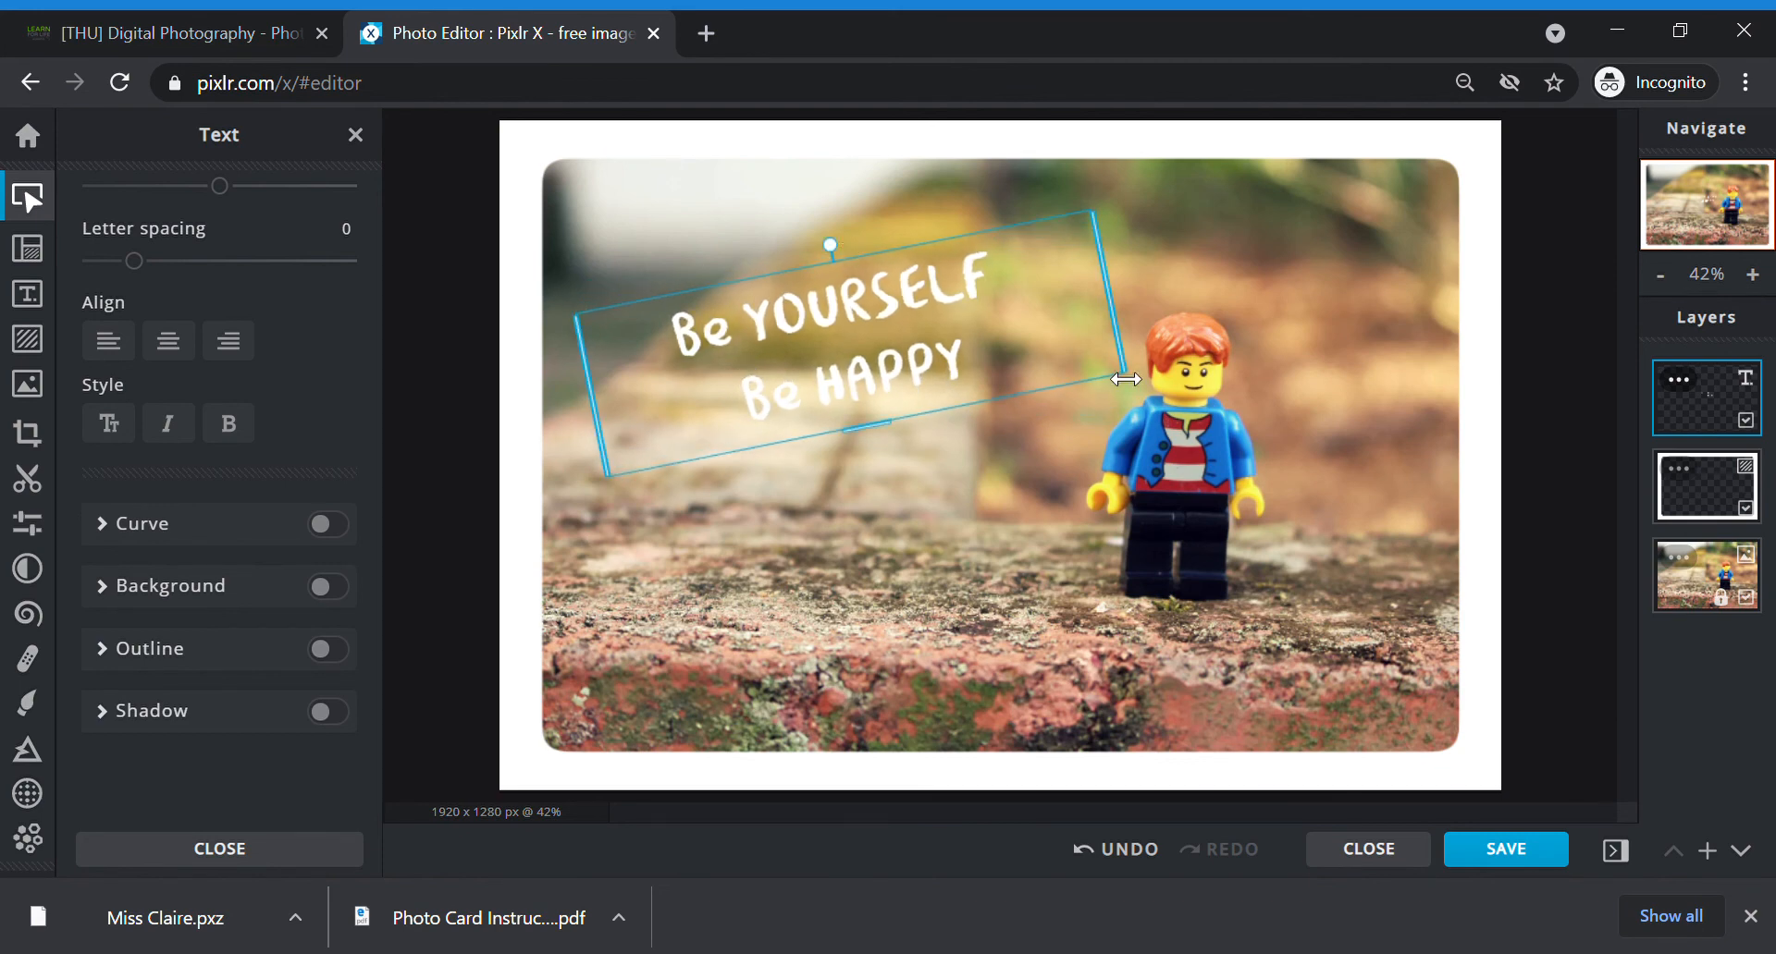
mouse_move(1030, 339)
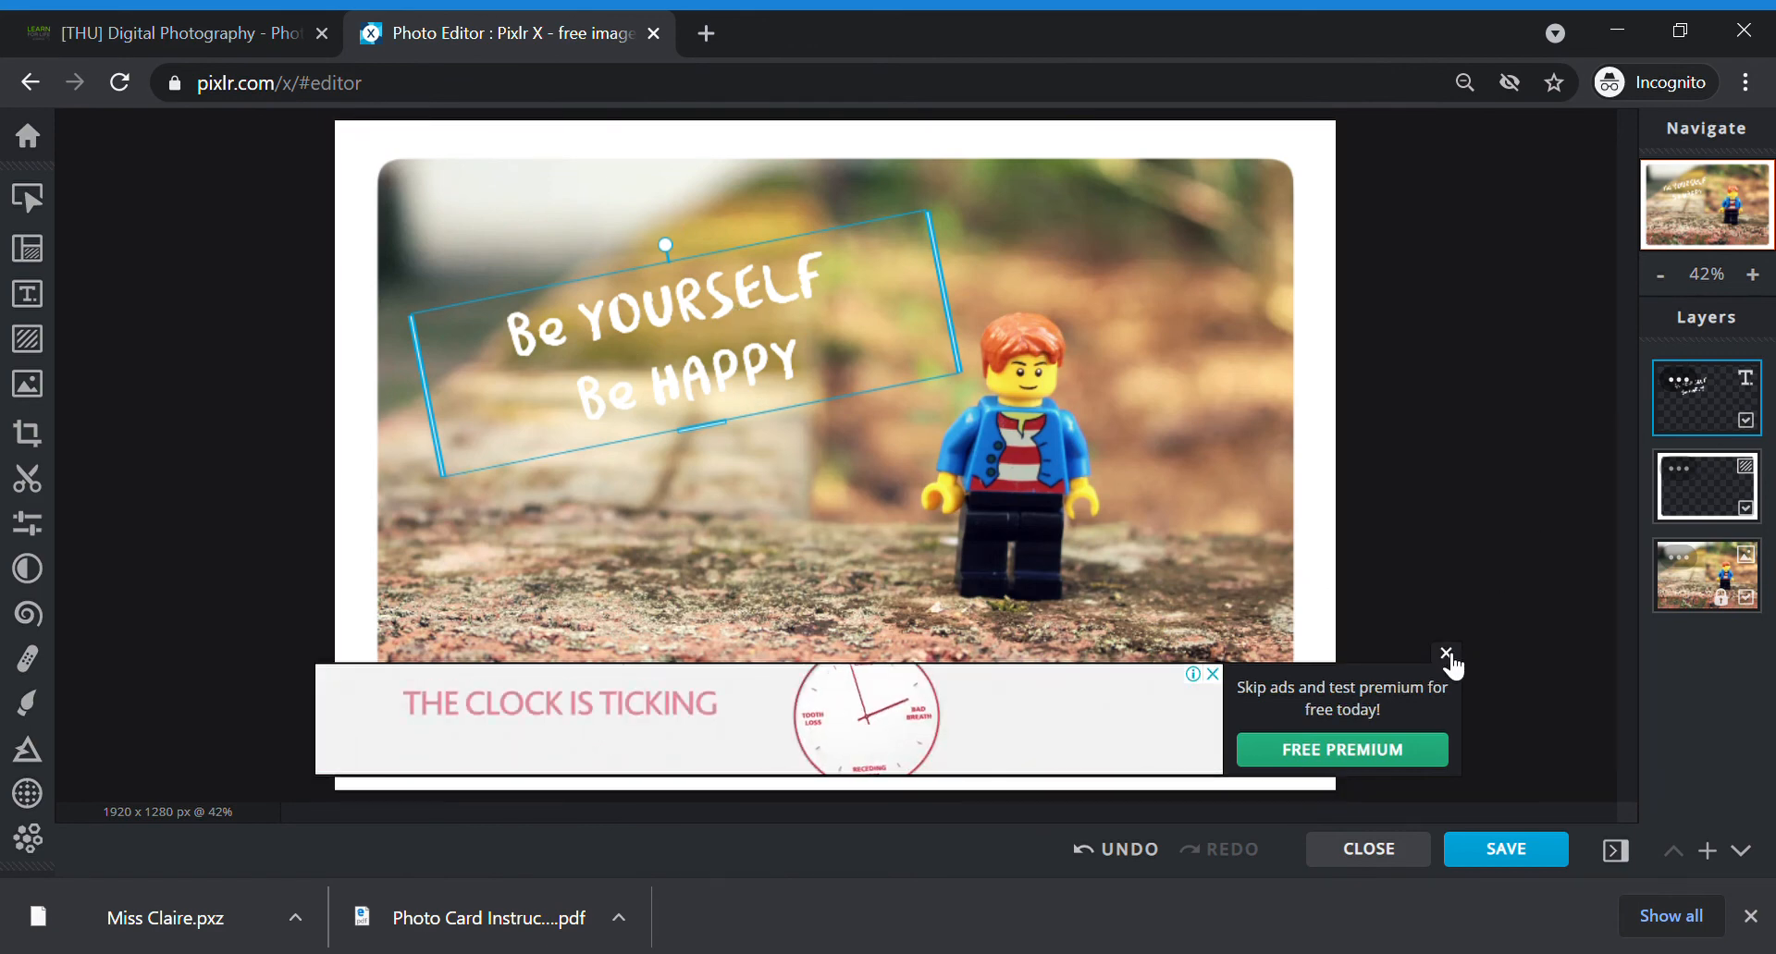
left_click(1445, 655)
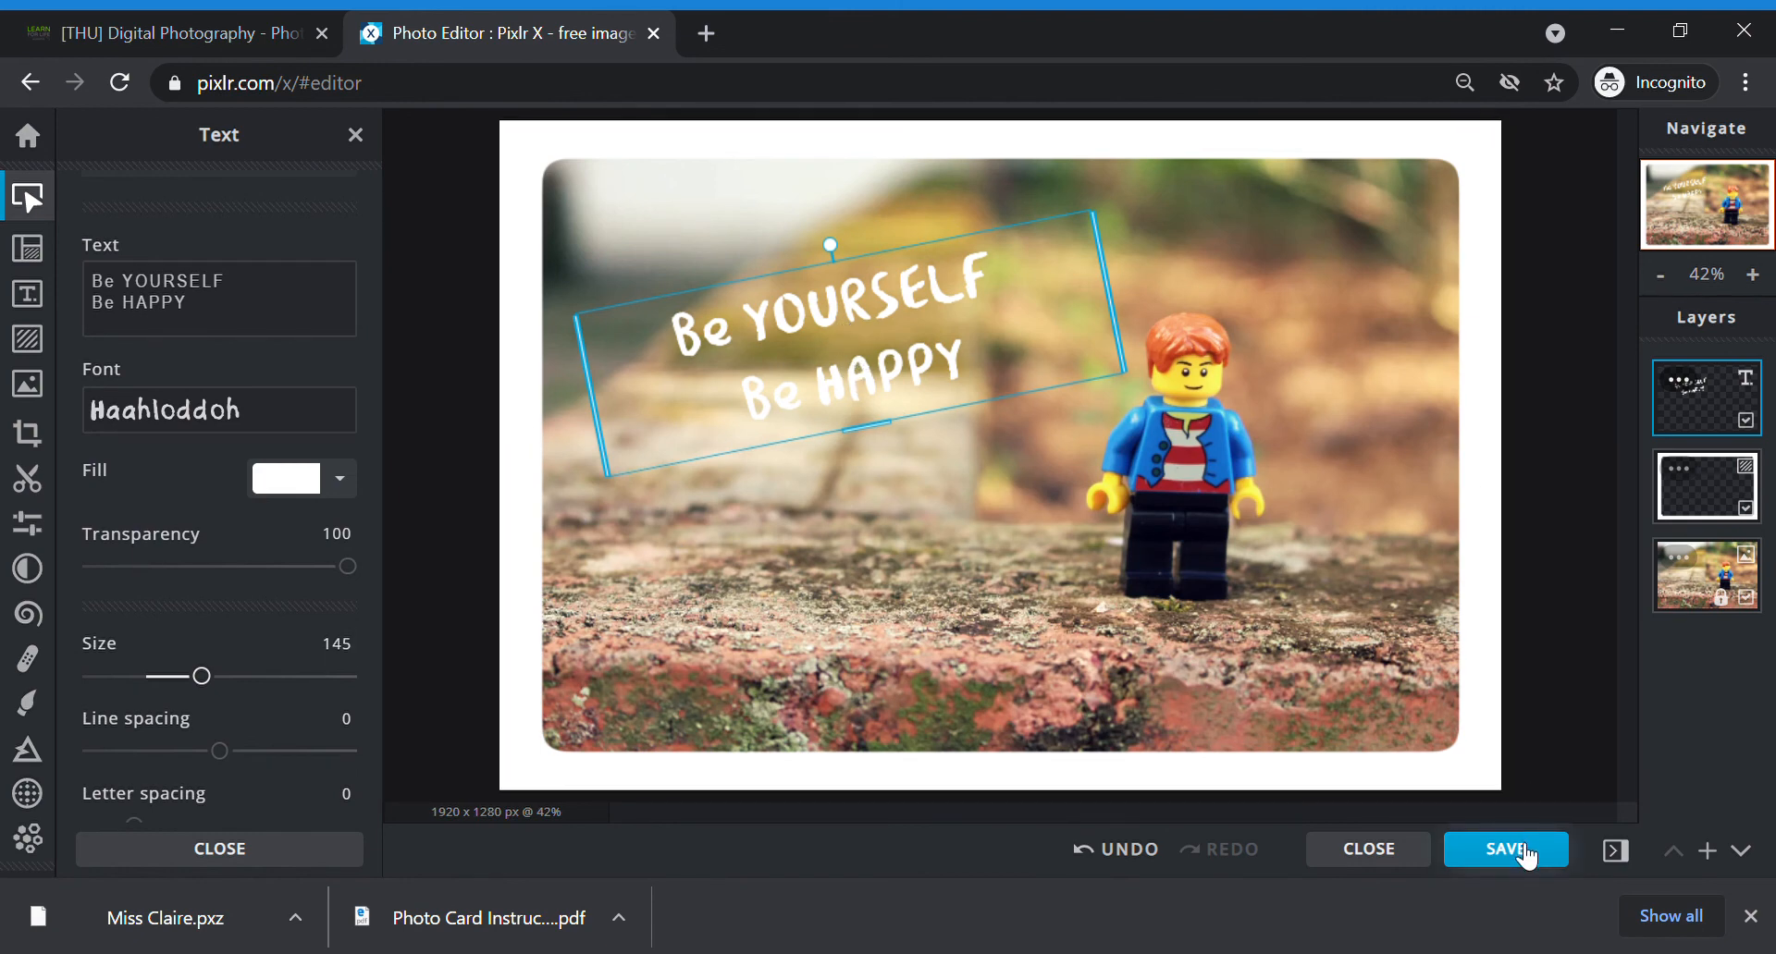
Step: Download the card as PNG 'Miss Claire - Photo Card' and dismiss the confirmation
left_click(1505, 849)
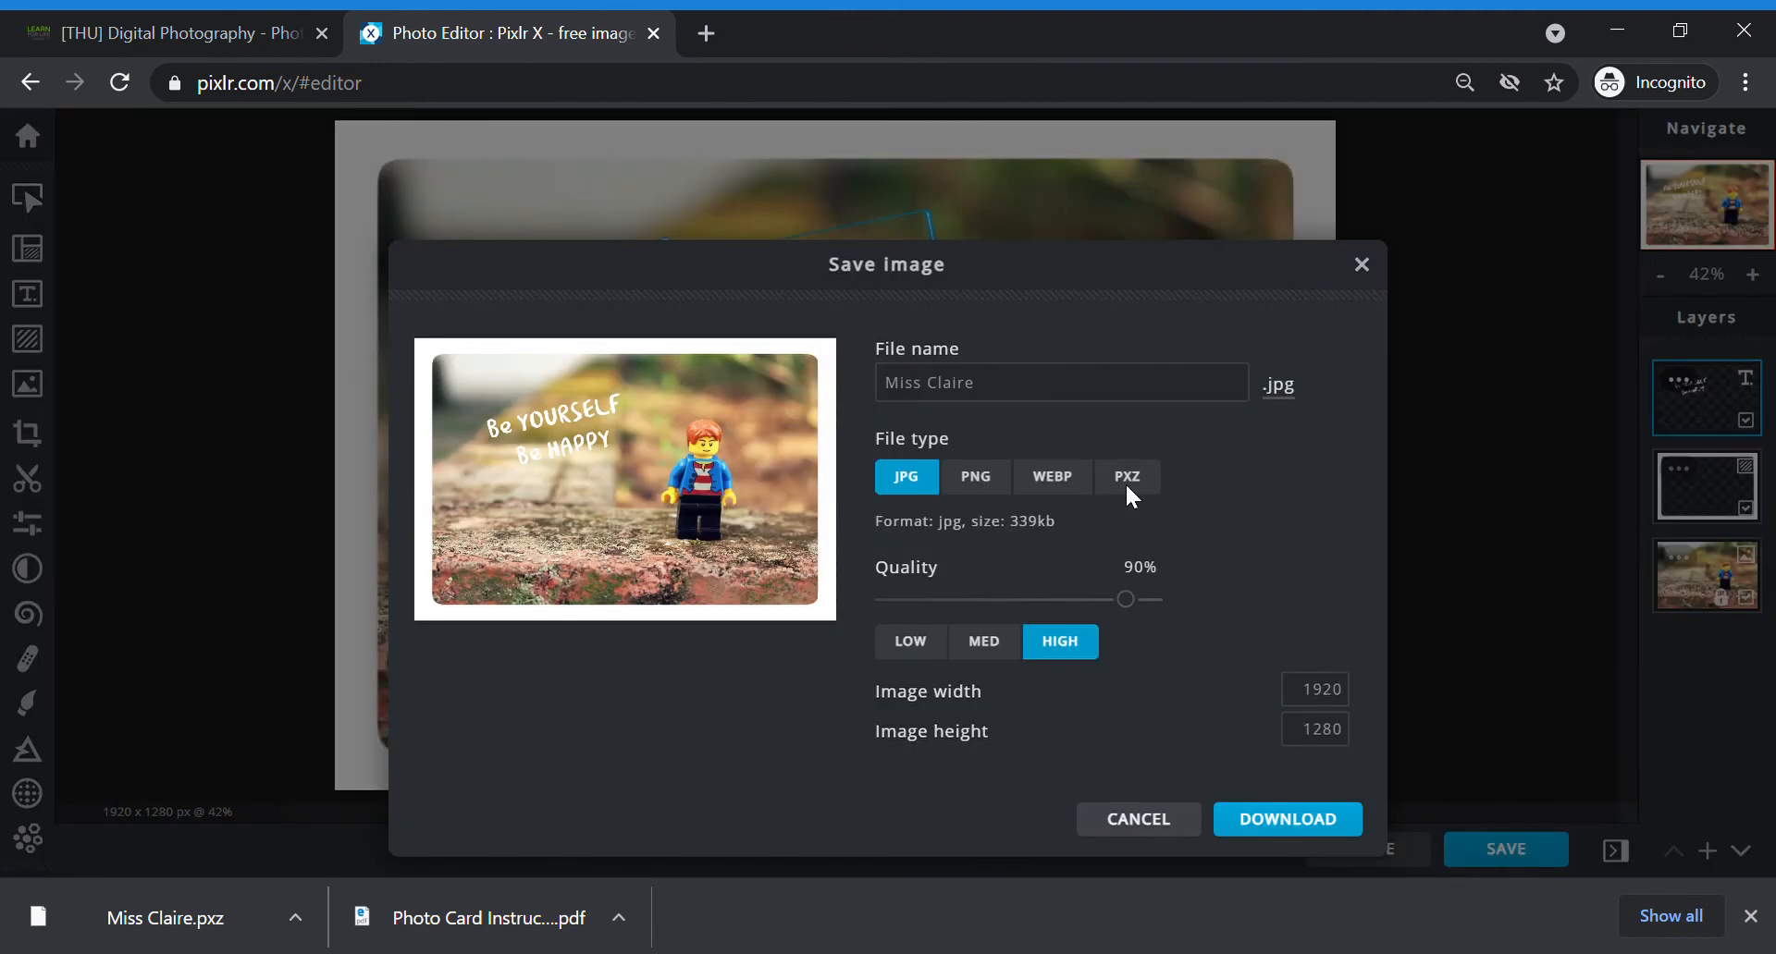
left_click(1059, 382)
type(" -")
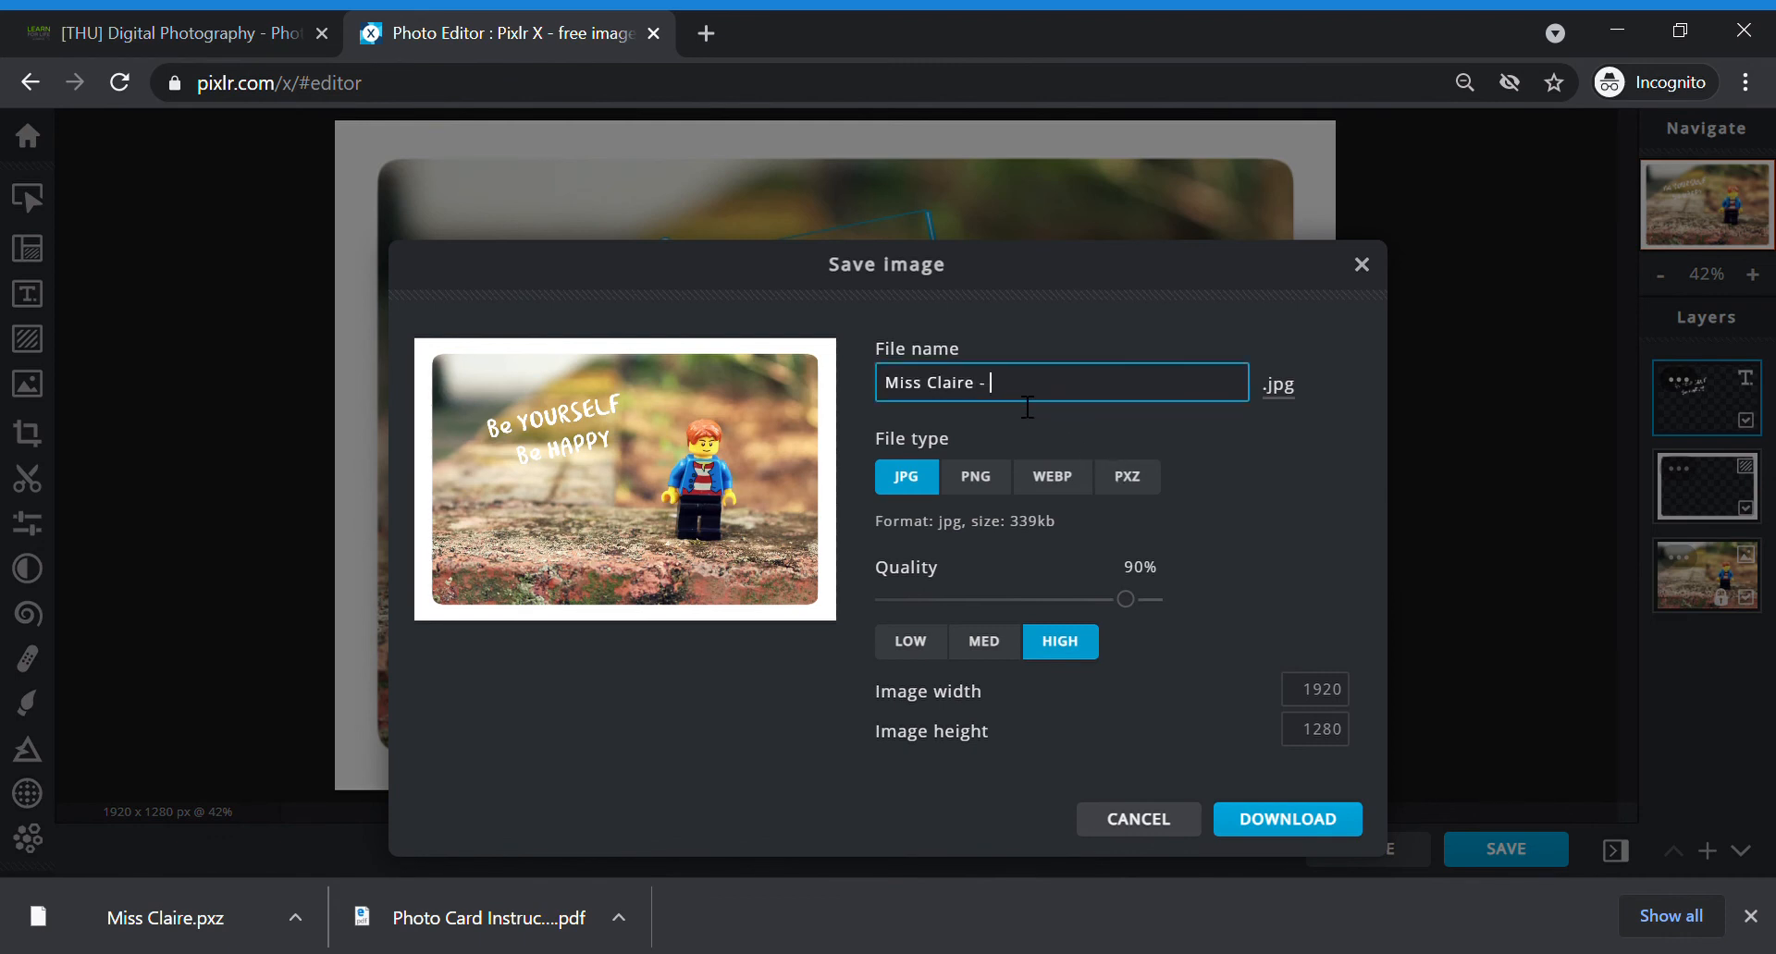
type("Photo Card")
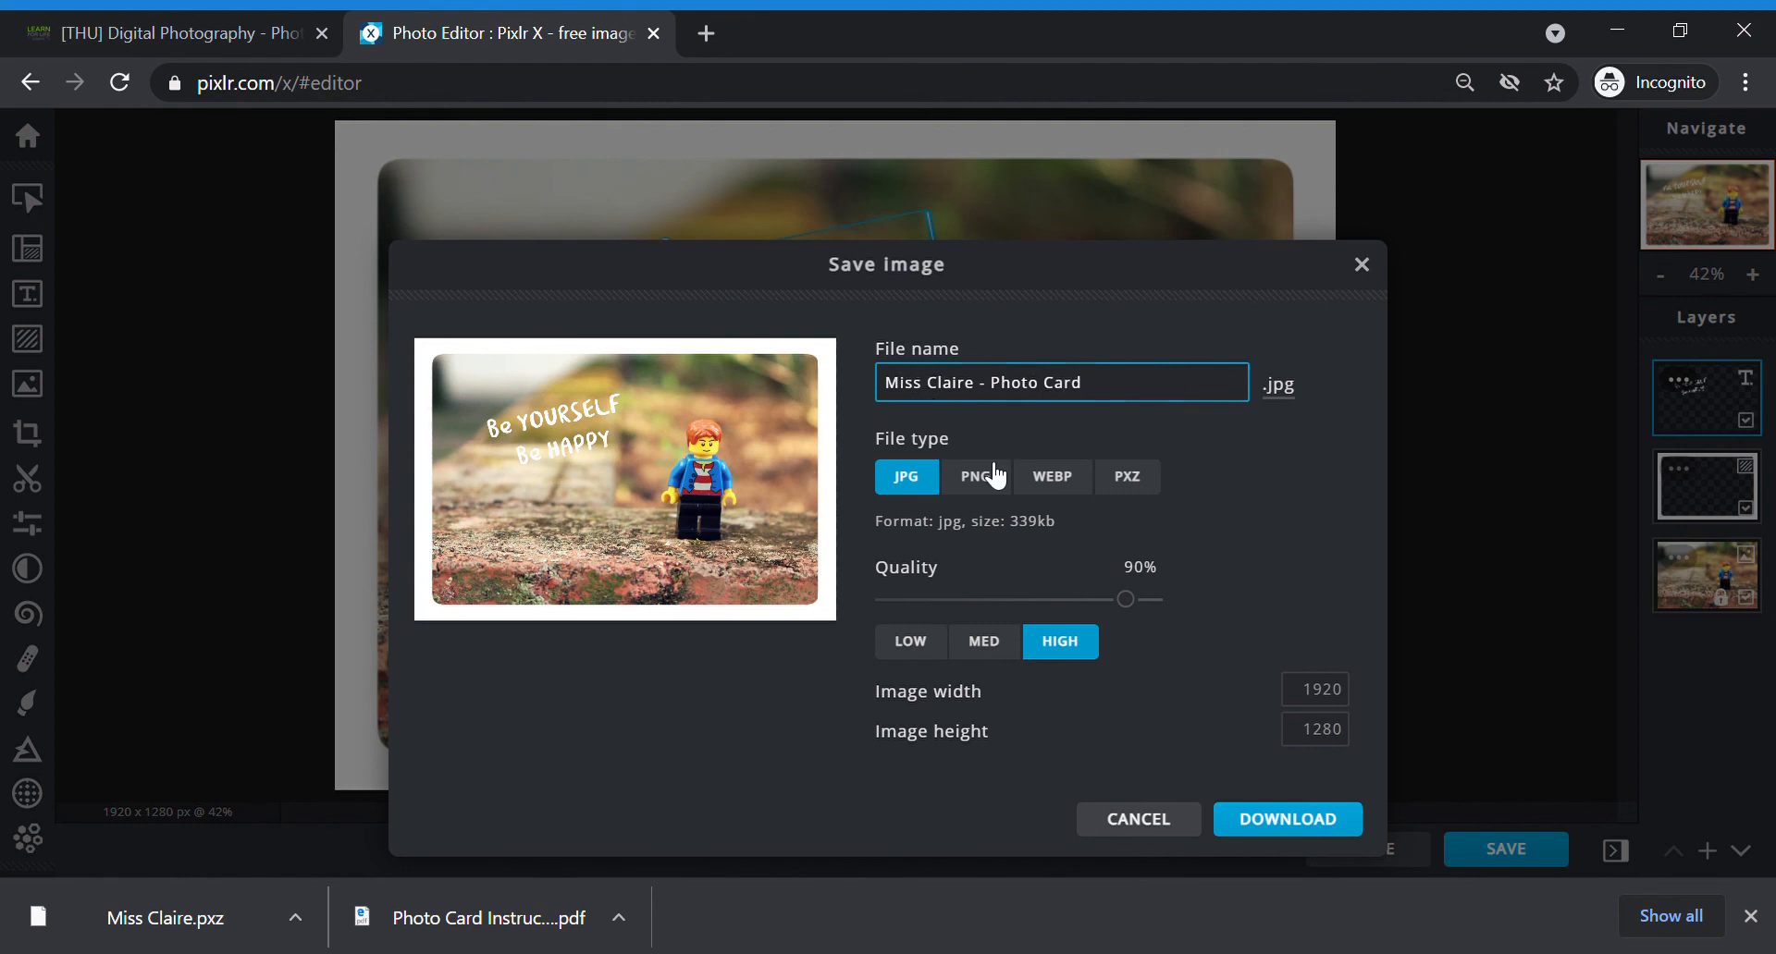
left_click(974, 475)
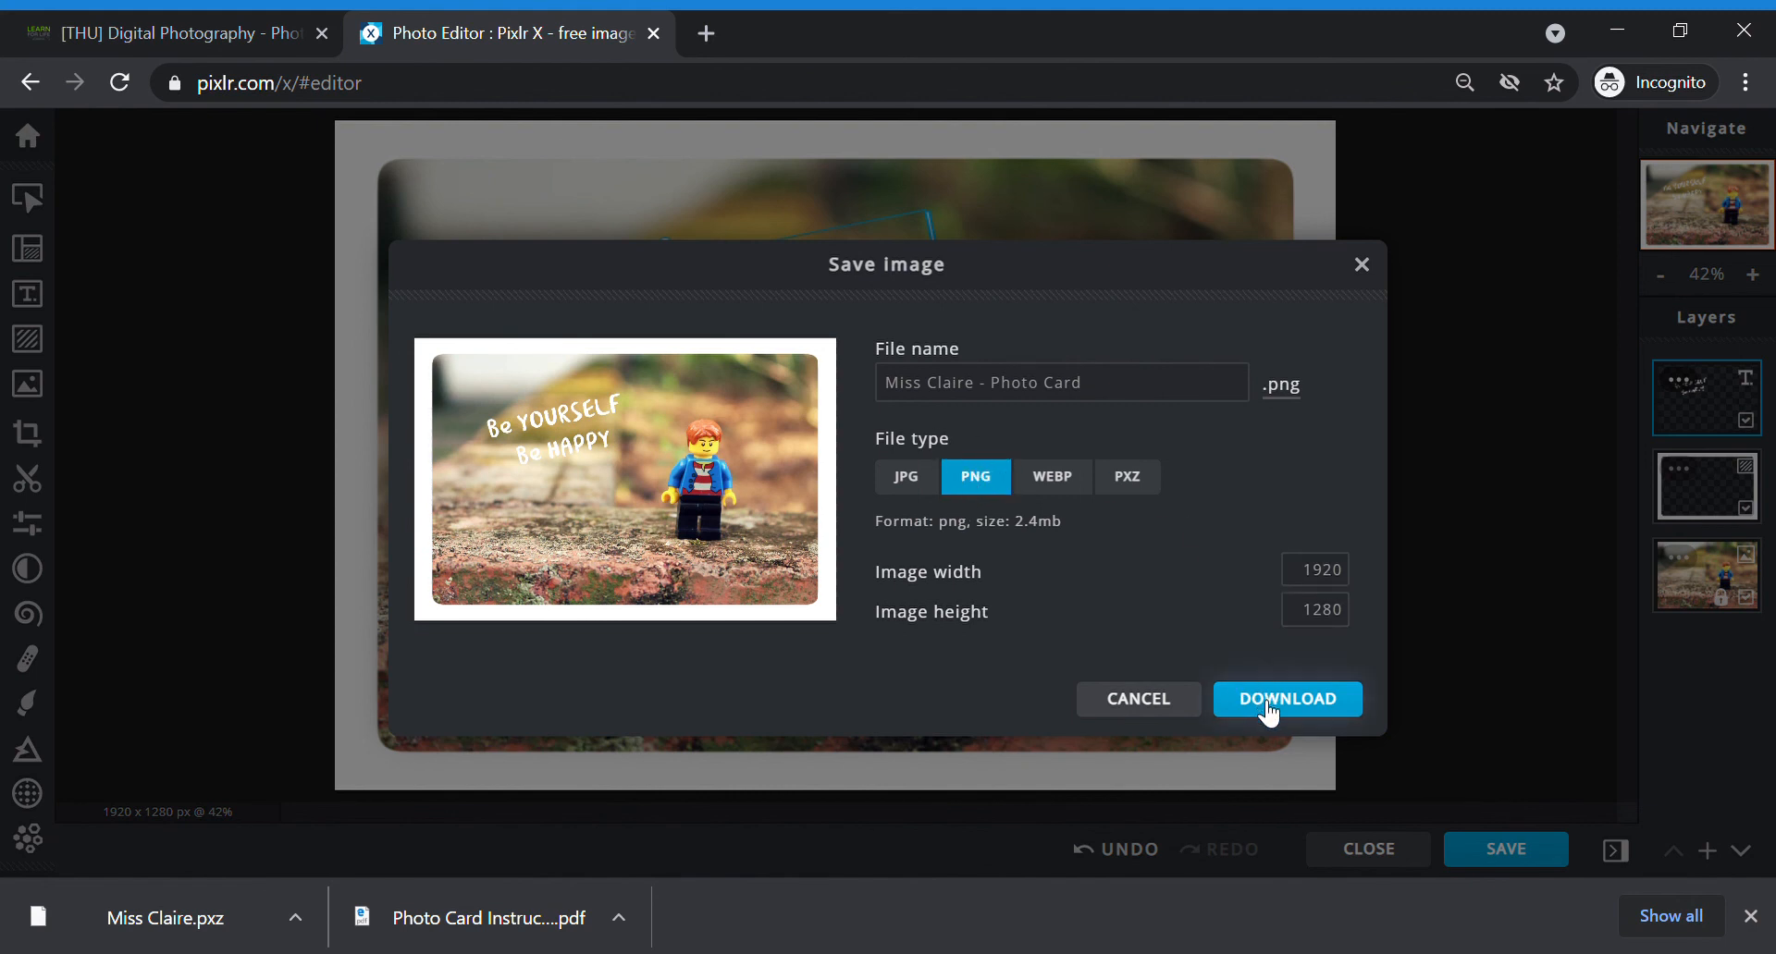
left_click(1287, 698)
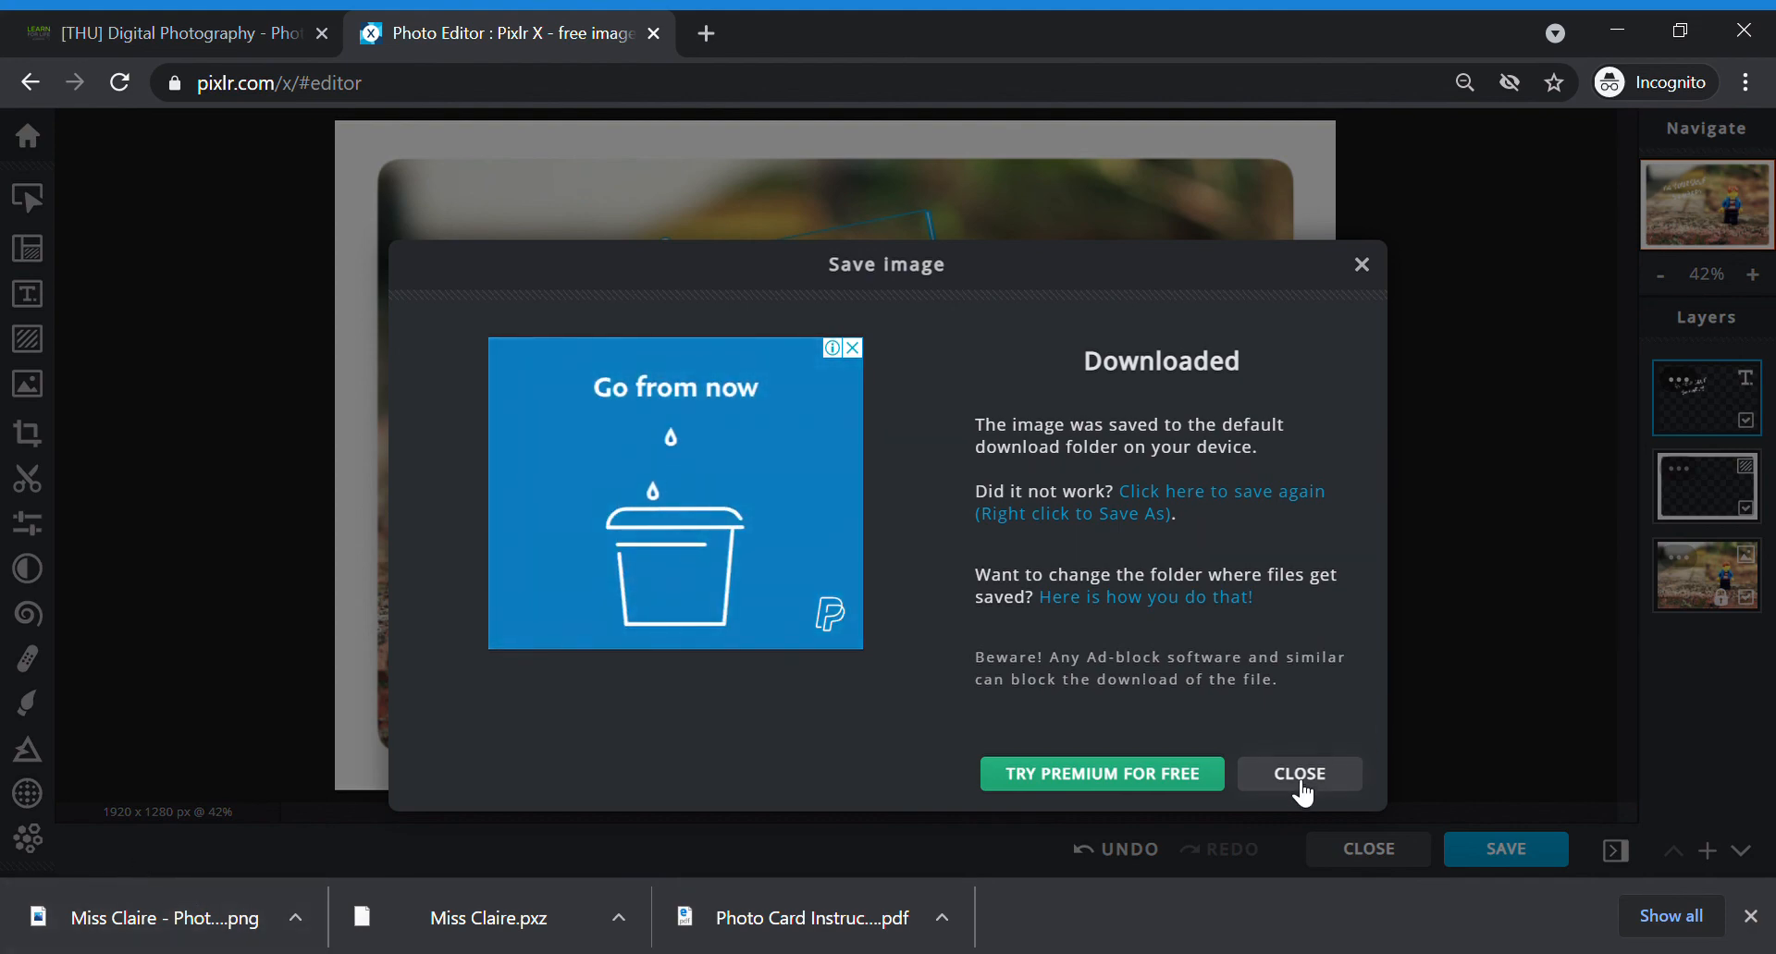
left_click(1298, 774)
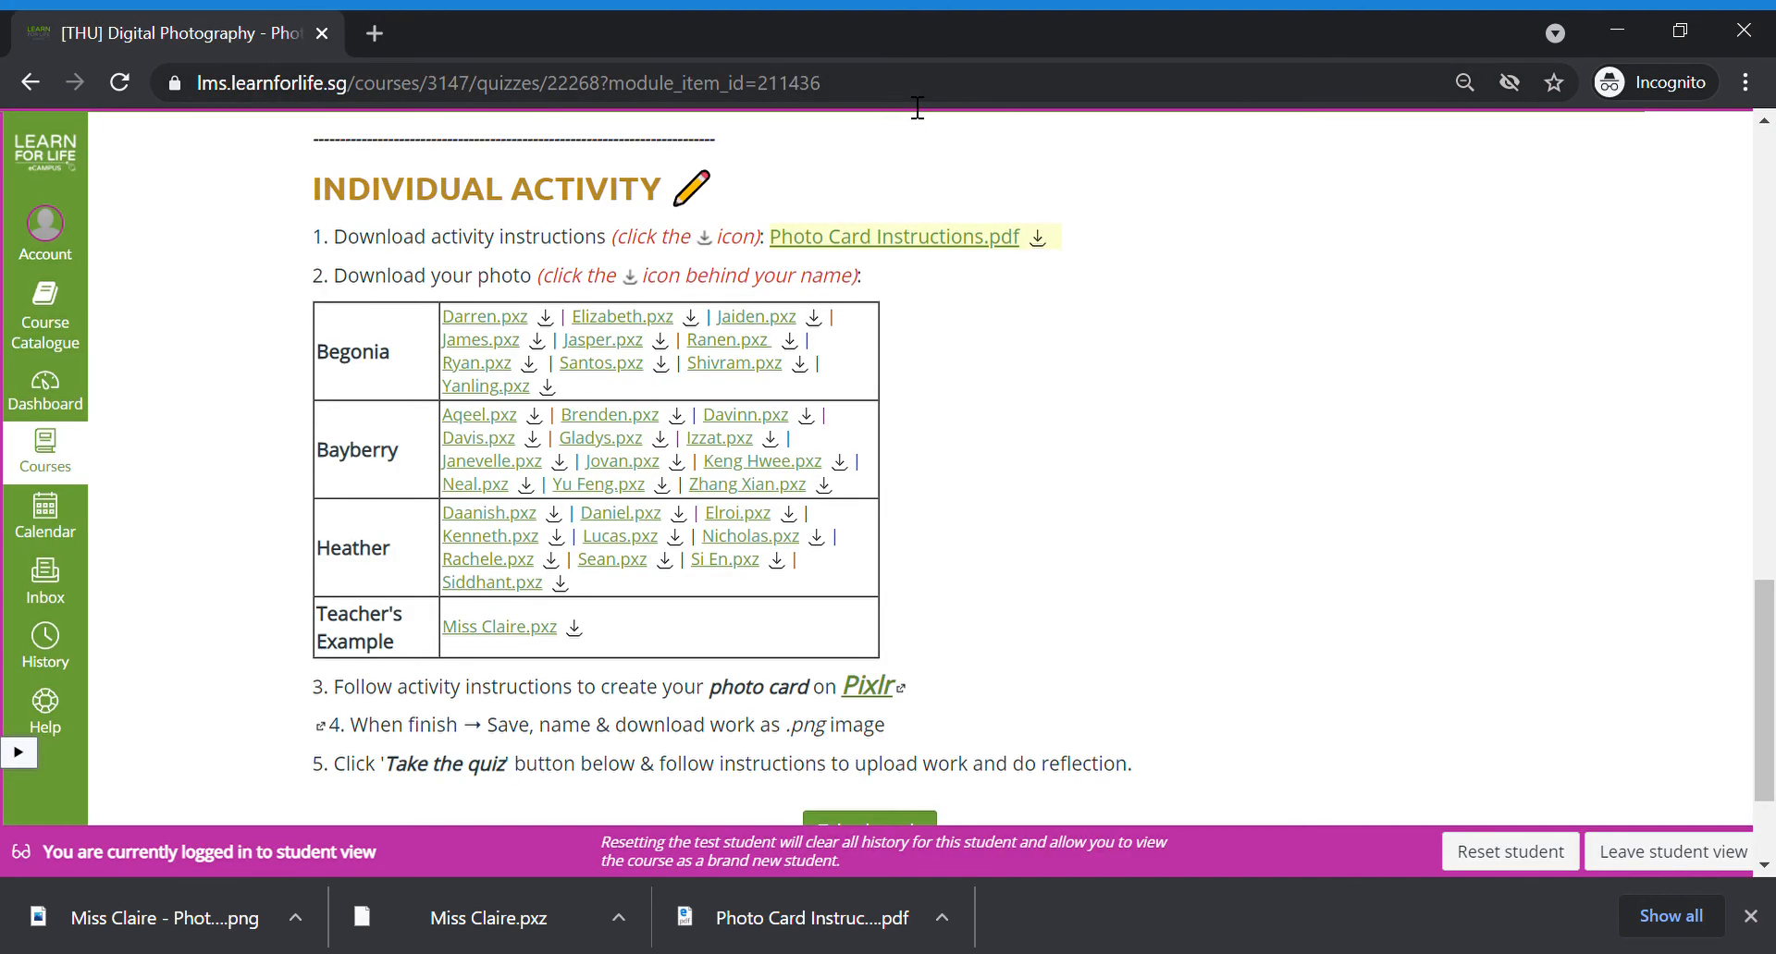
Step: Start the photo editing quiz in Canvas with 'Take the quiz'
scroll("down", 3)
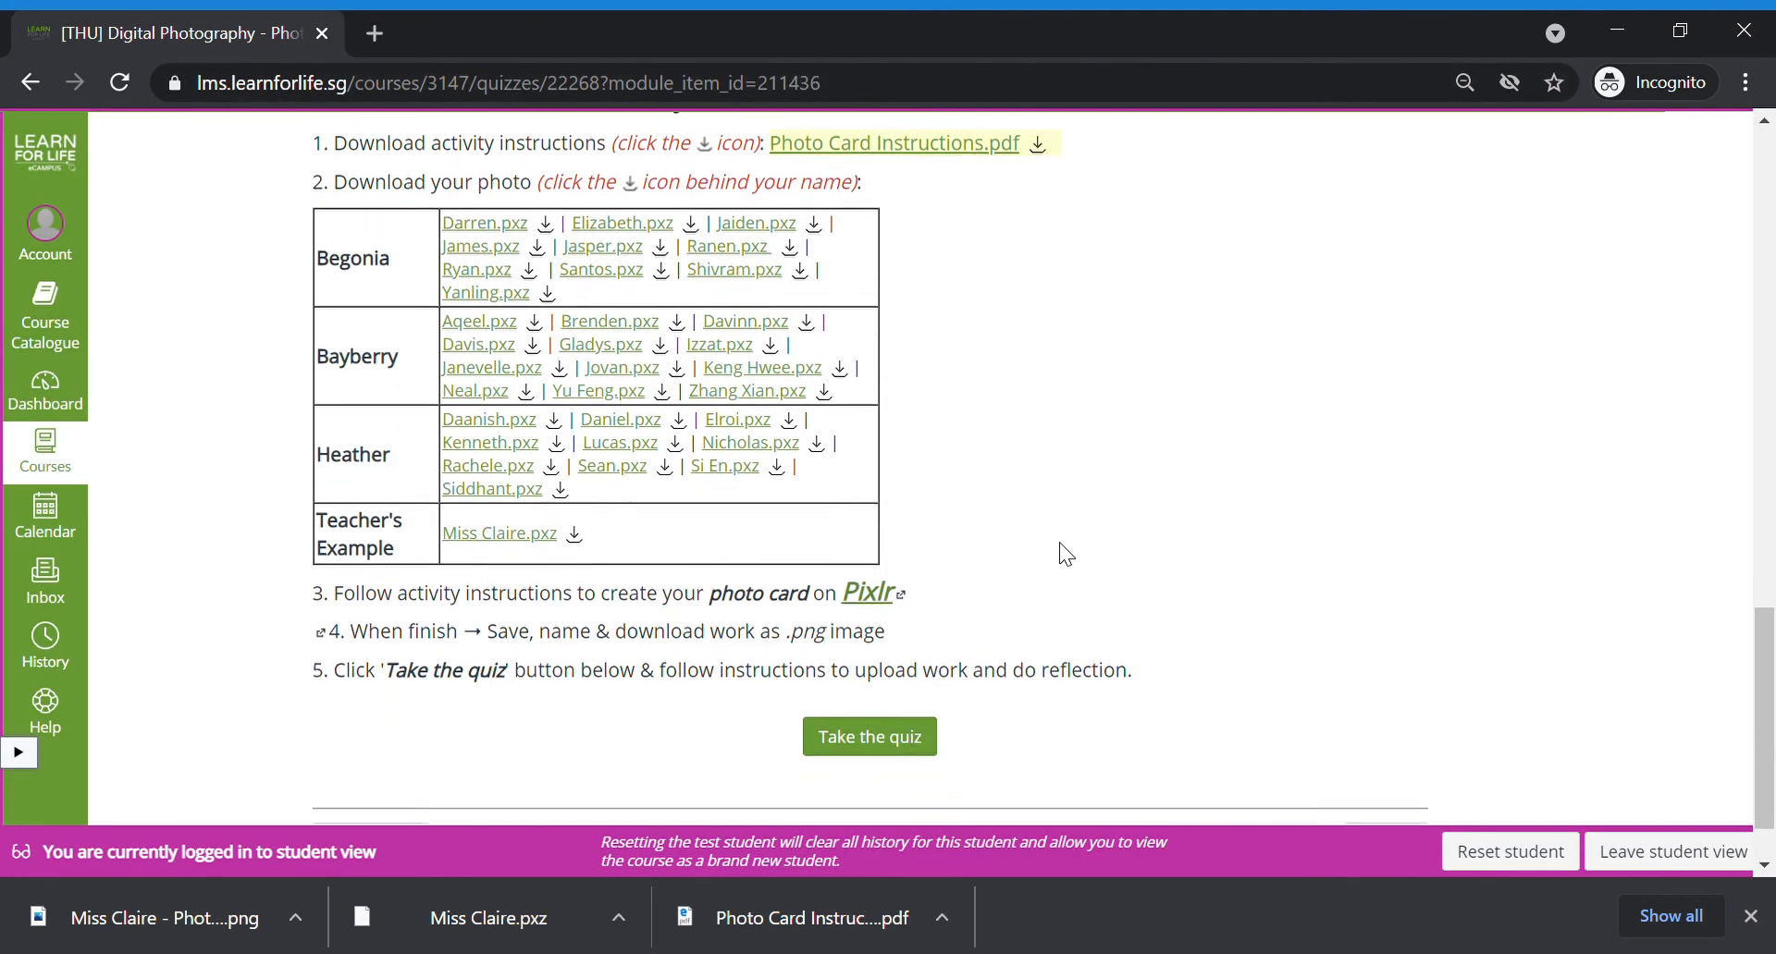
scroll("down", 3)
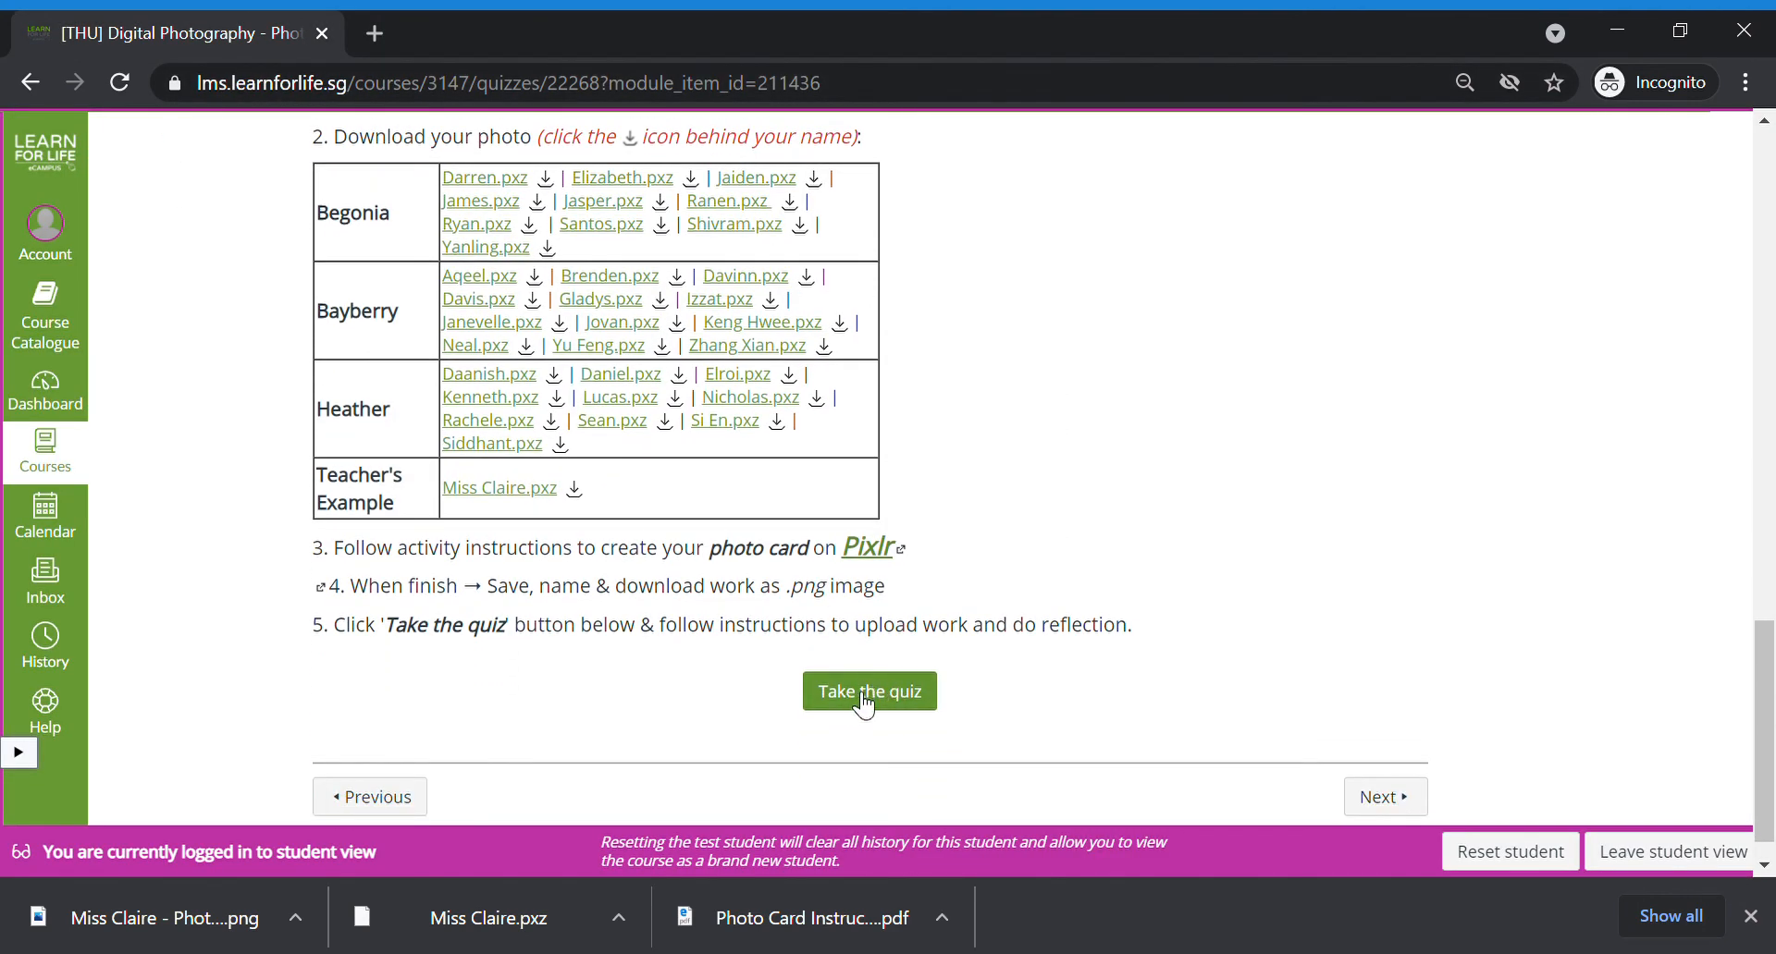
left_click(868, 692)
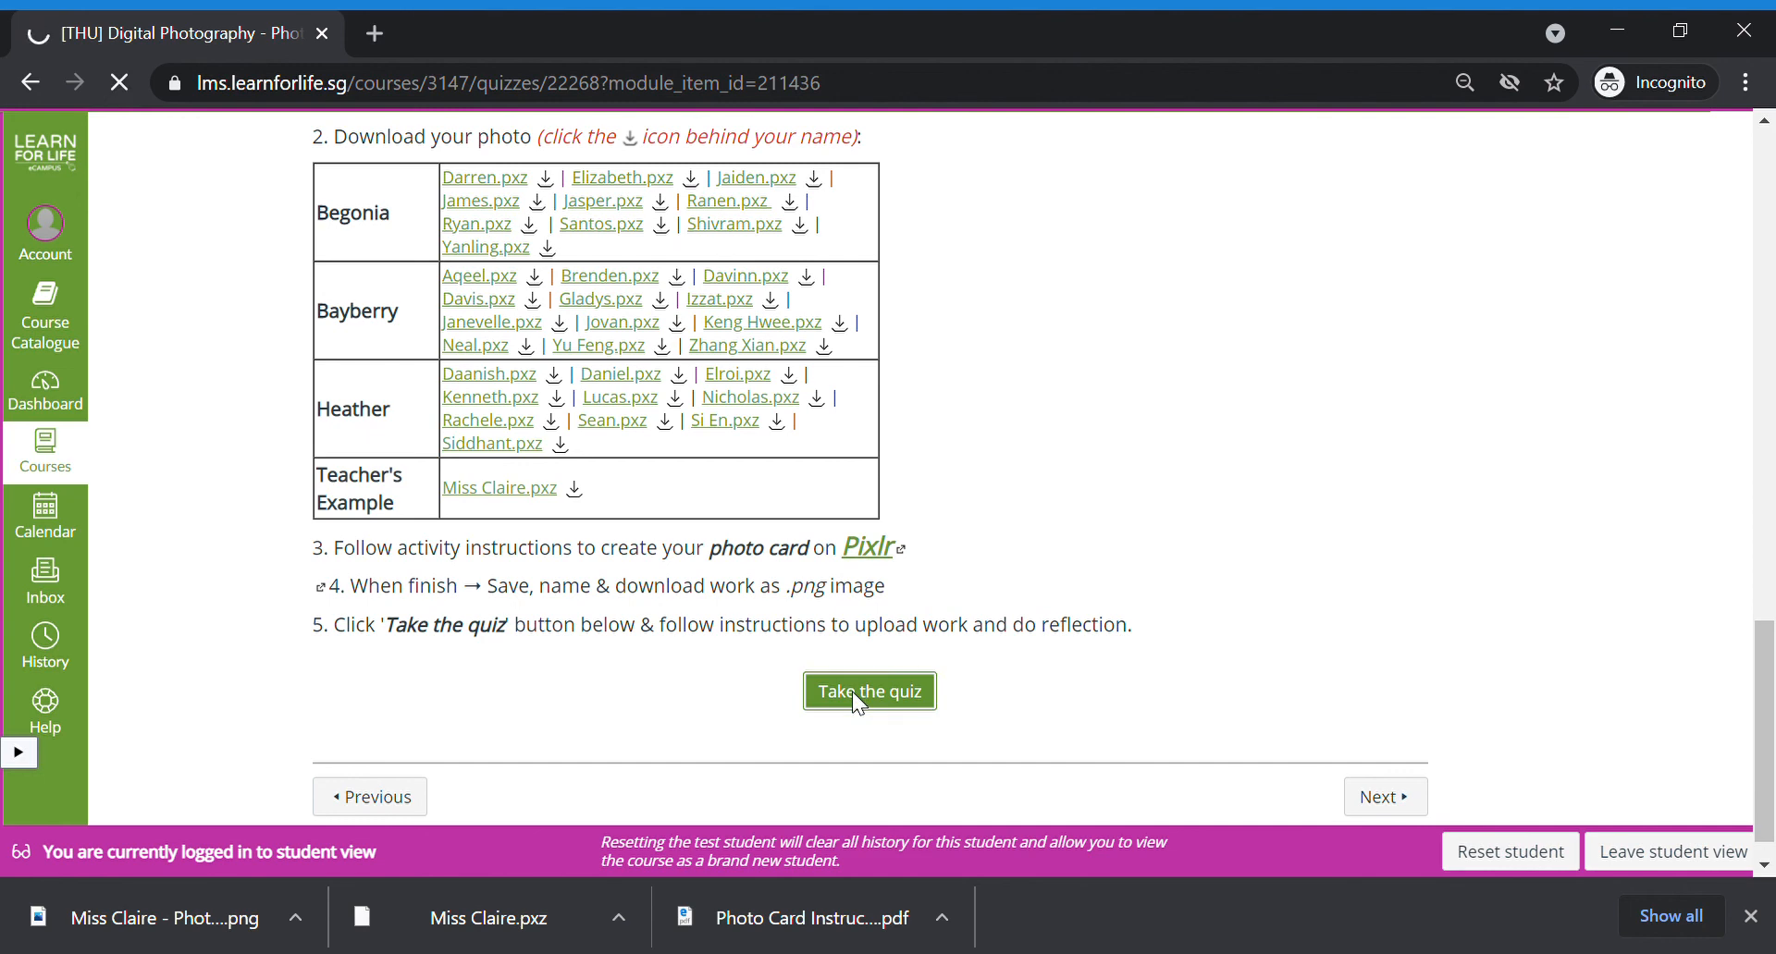
left_click(868, 691)
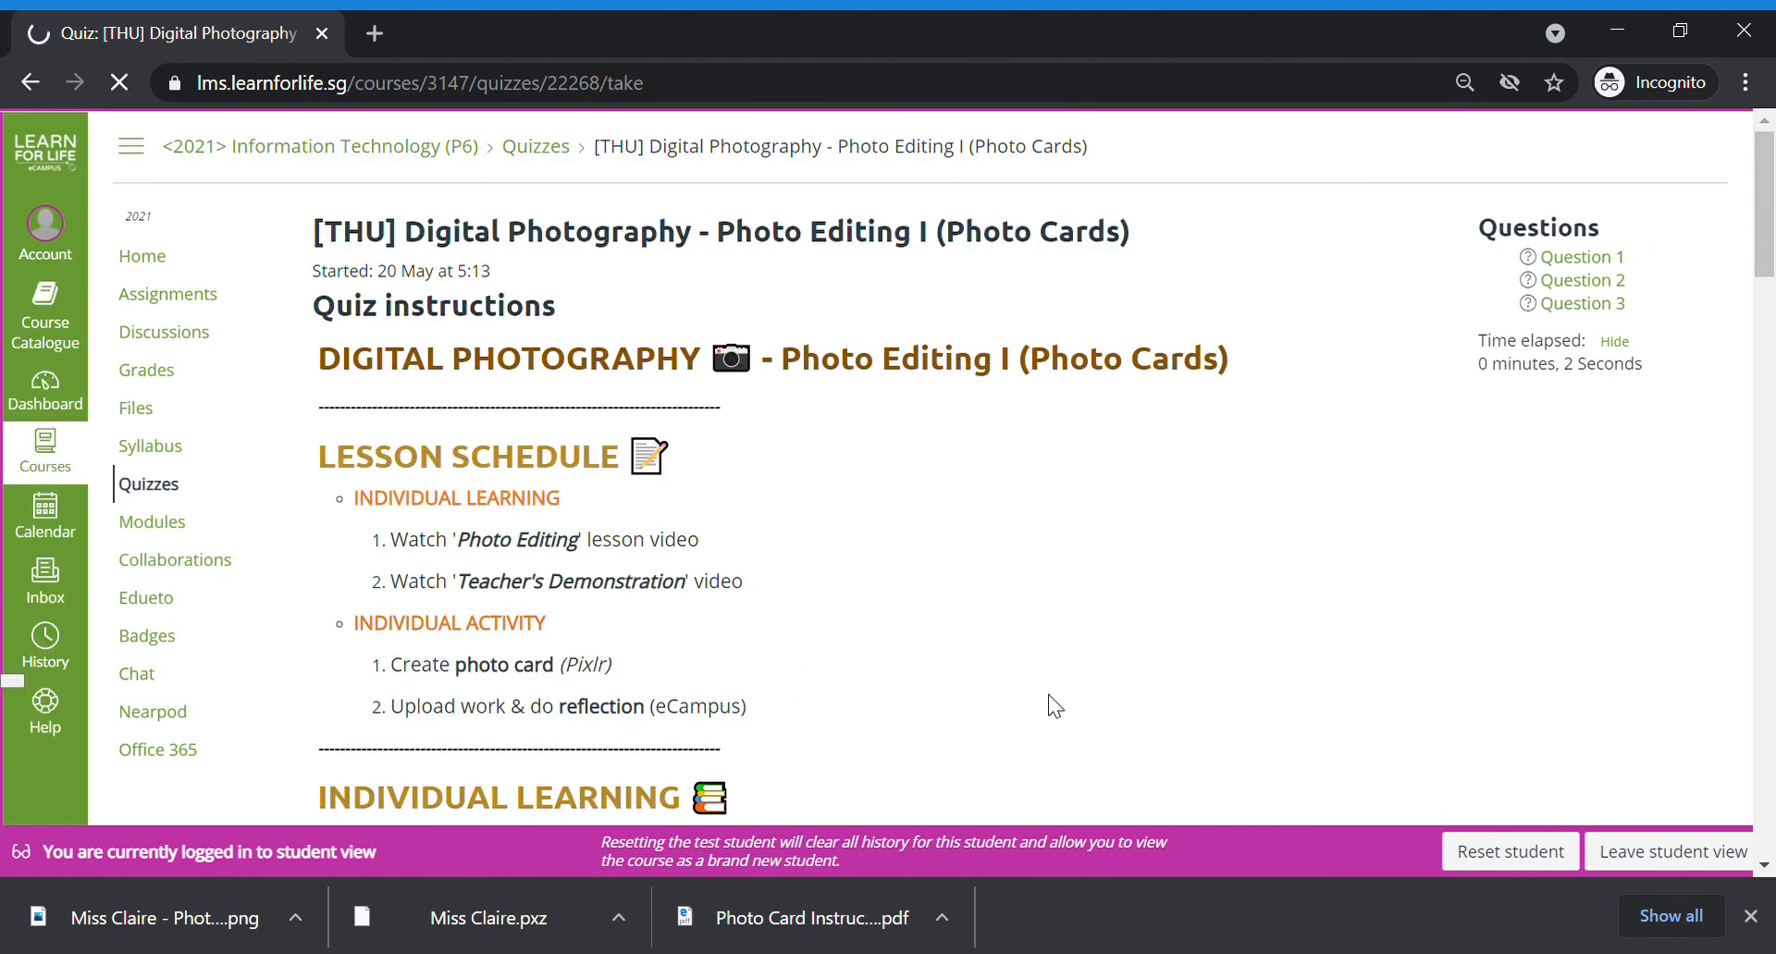
Step: Upload Miss Claire - Photo Card.png as the answer to Question 1
scroll("down", 3)
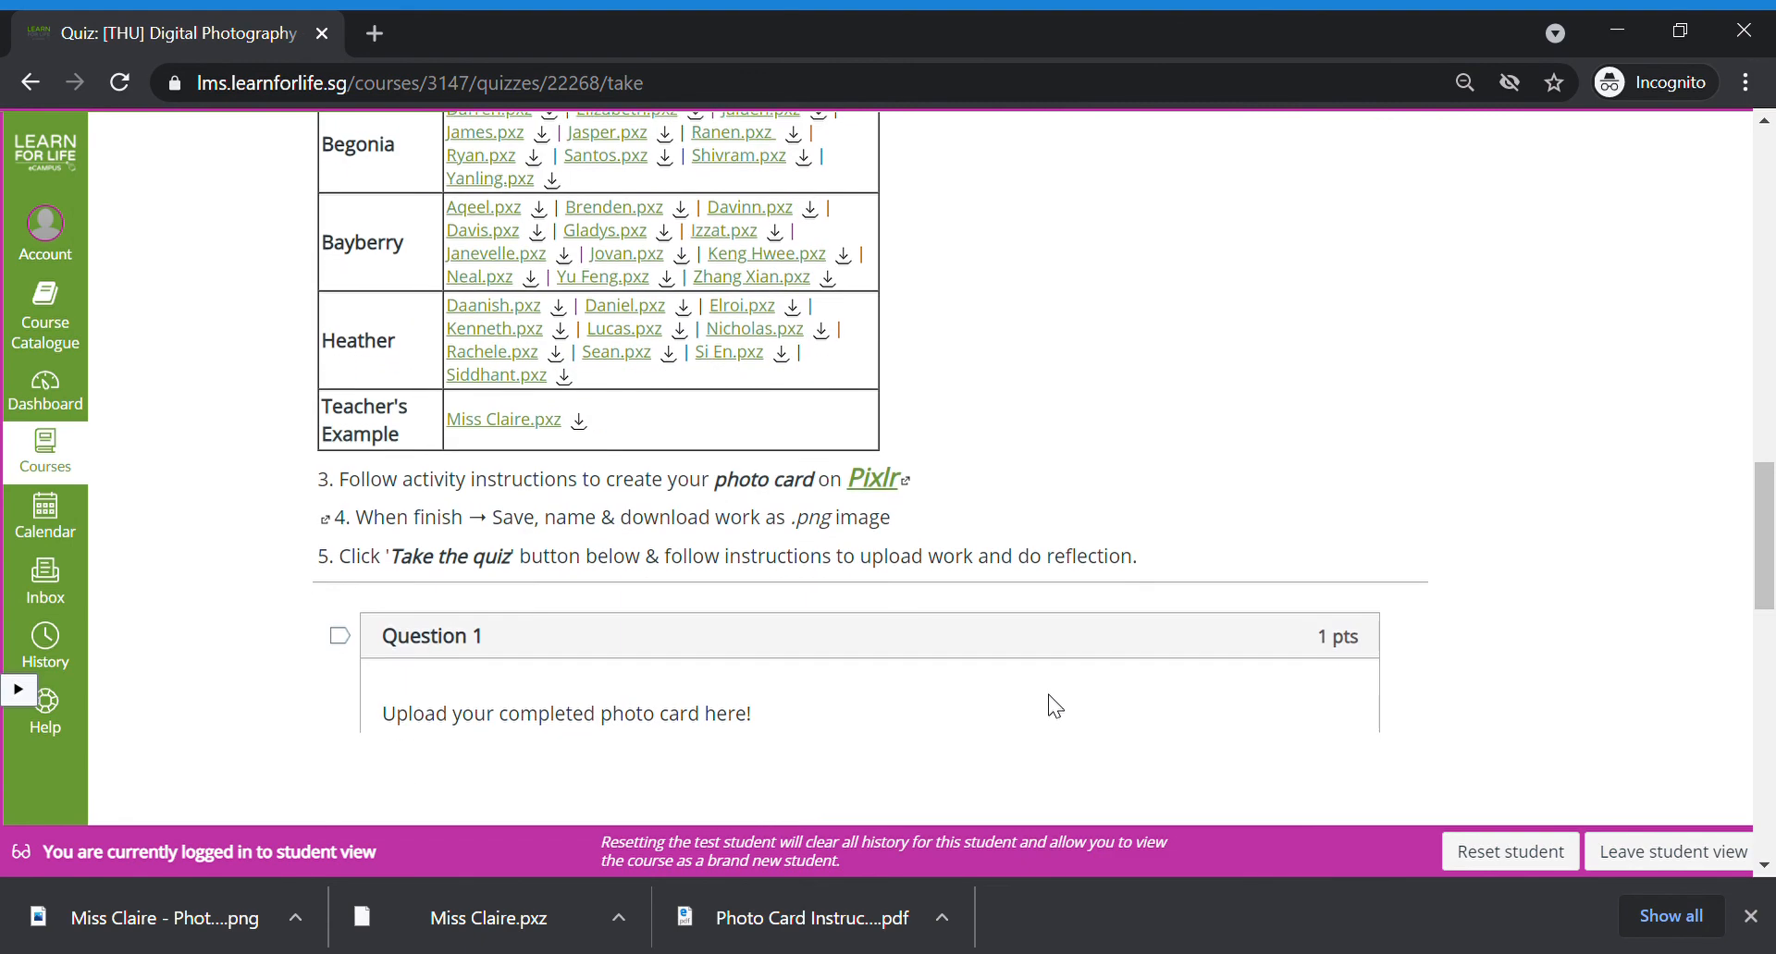
scroll("down", 3)
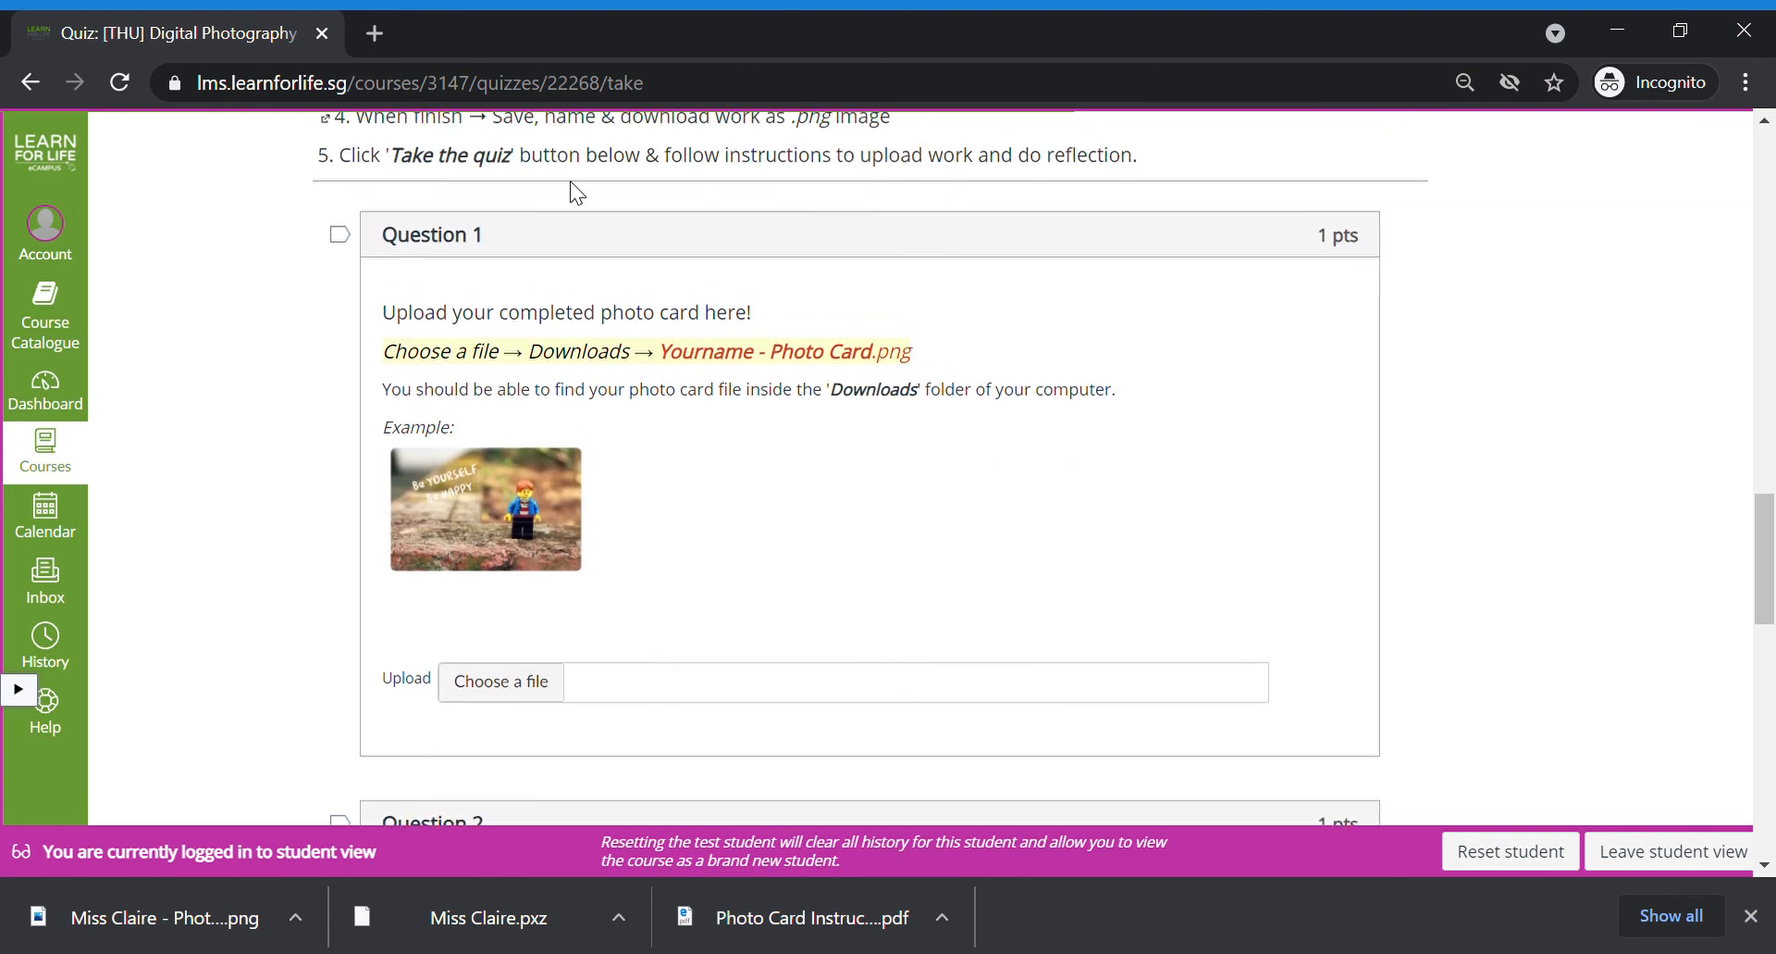
mouse_move(671, 378)
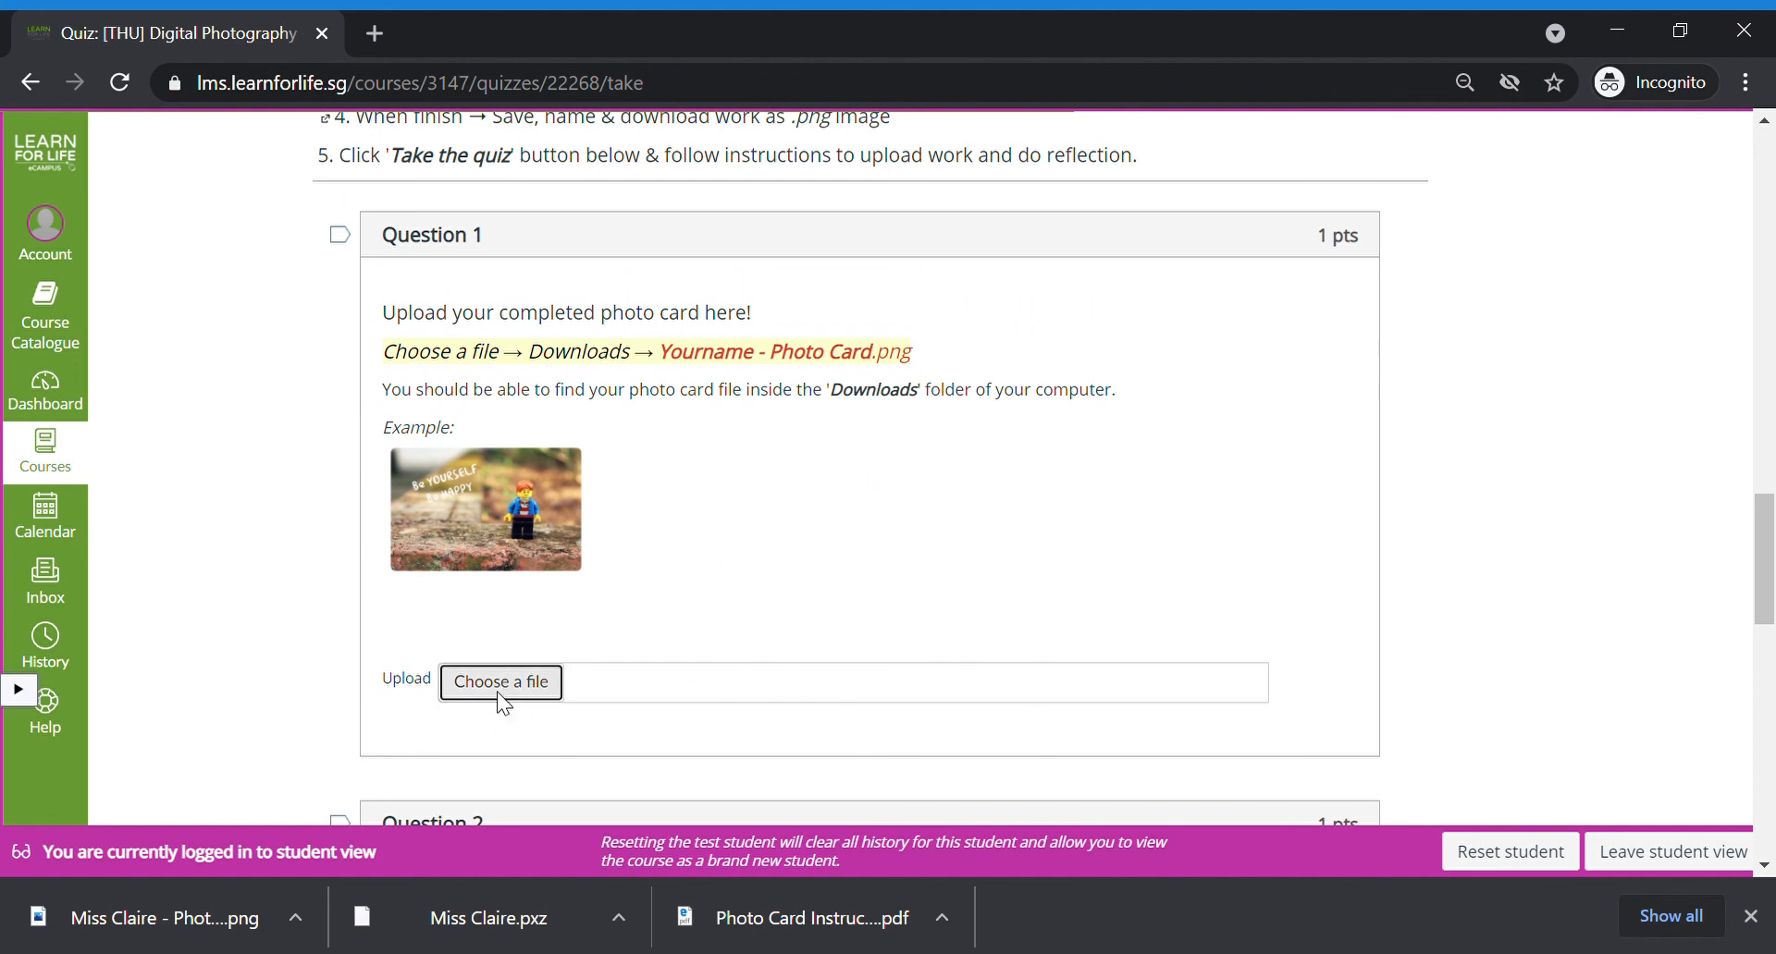
mouse_move(251, 587)
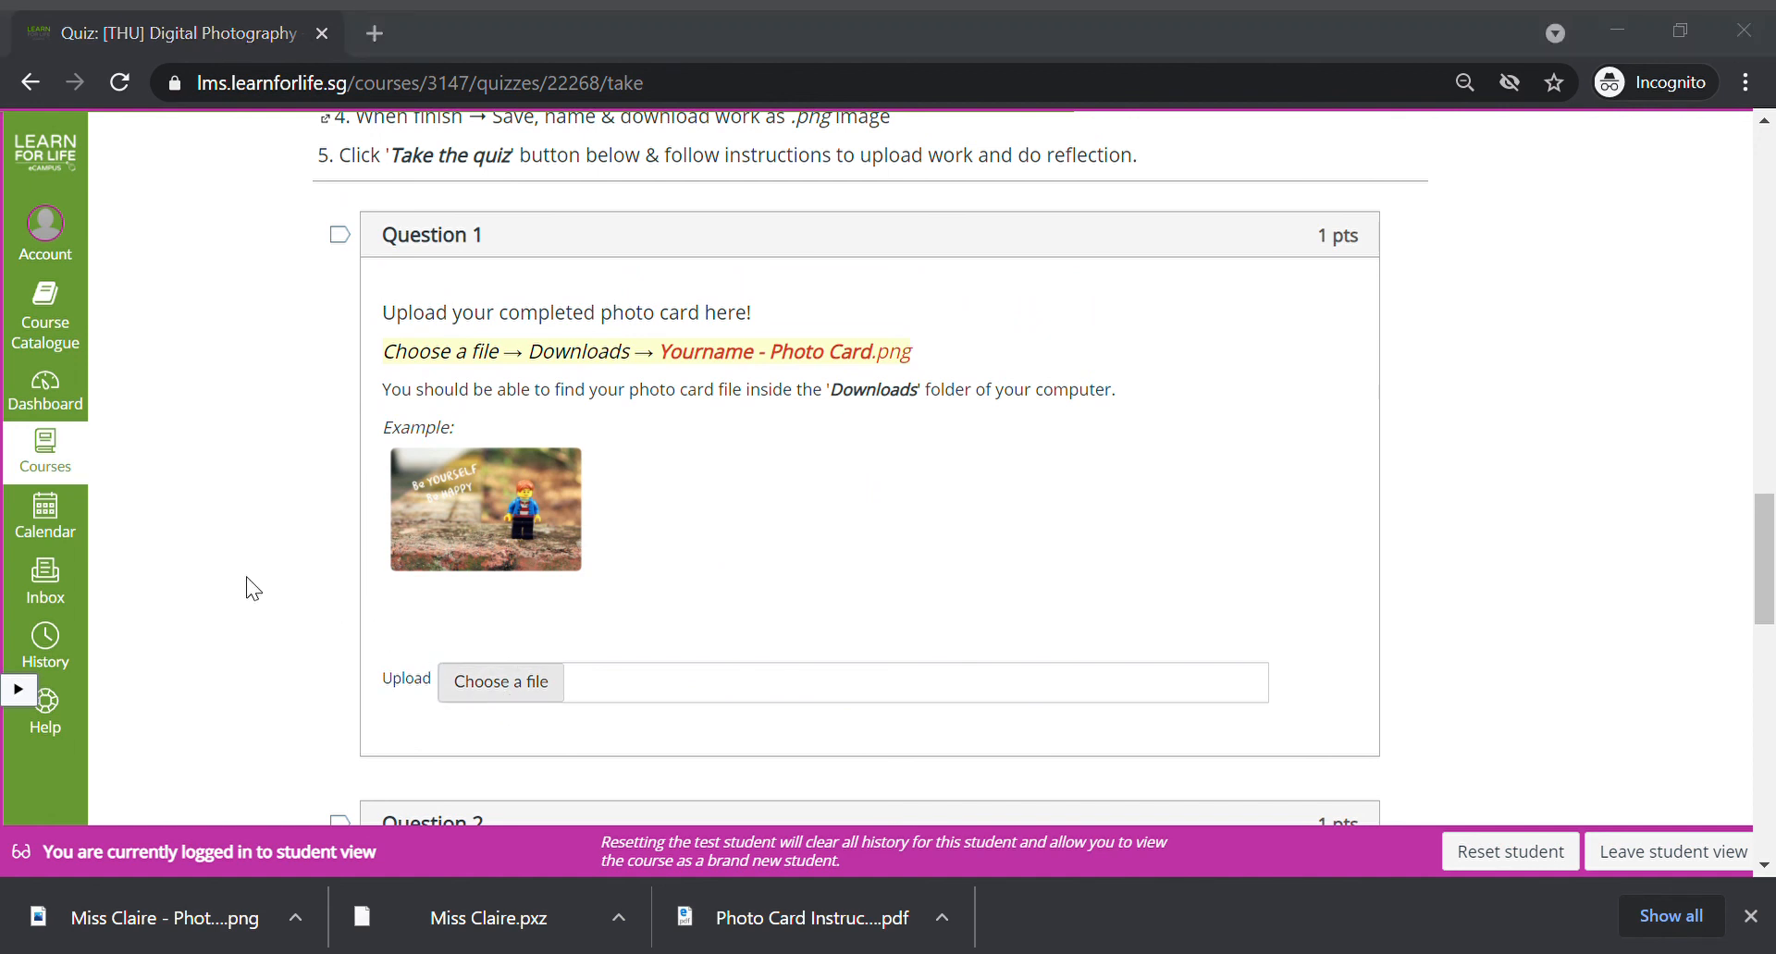
mouse_move(730, 396)
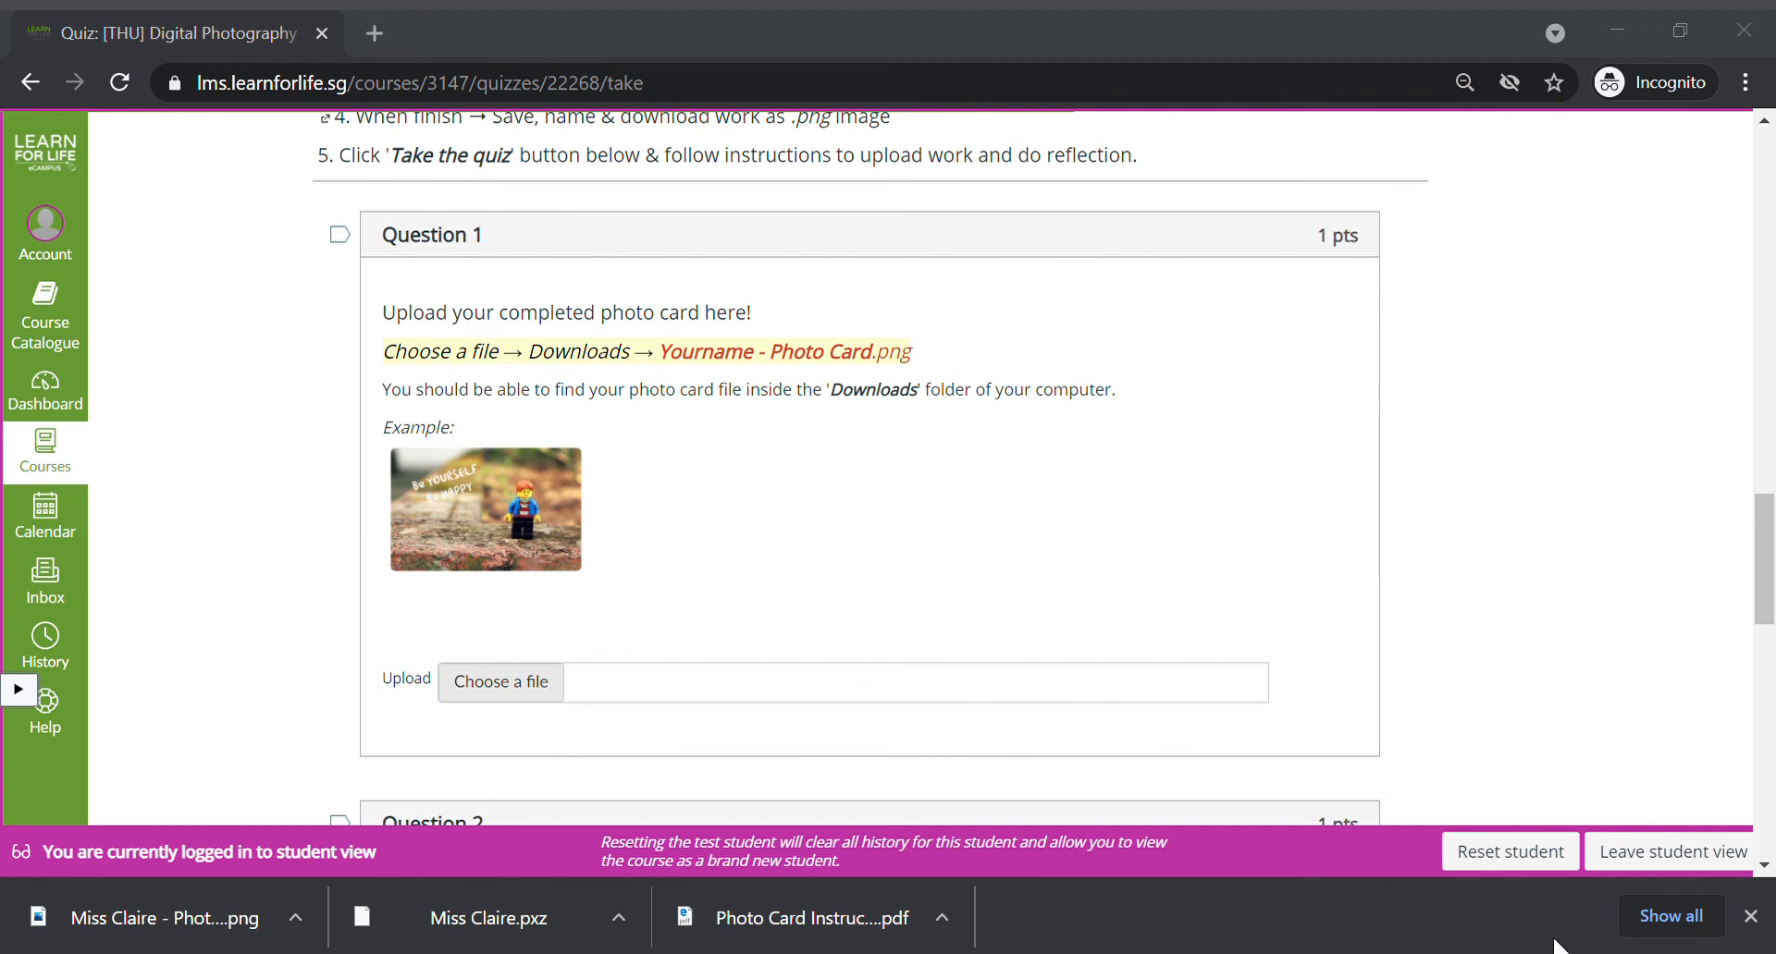
left_click(499, 682)
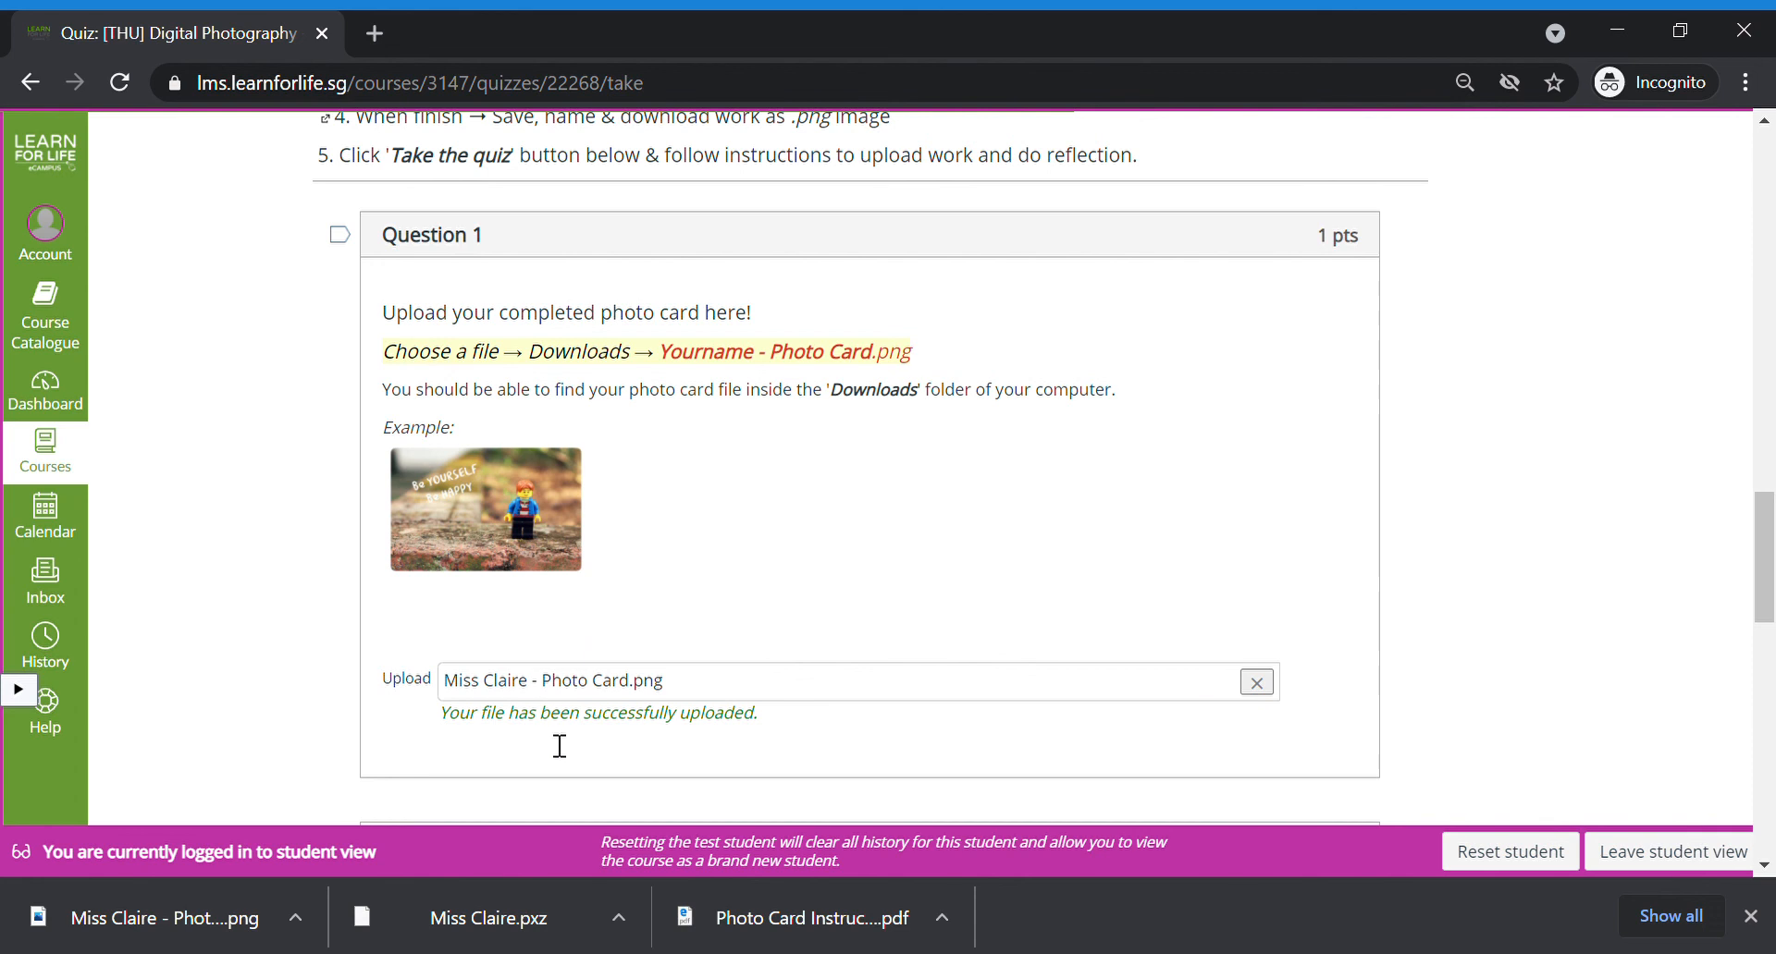
Step: Answer the Question 2 reflection with 'Ok'
scroll("down", 3)
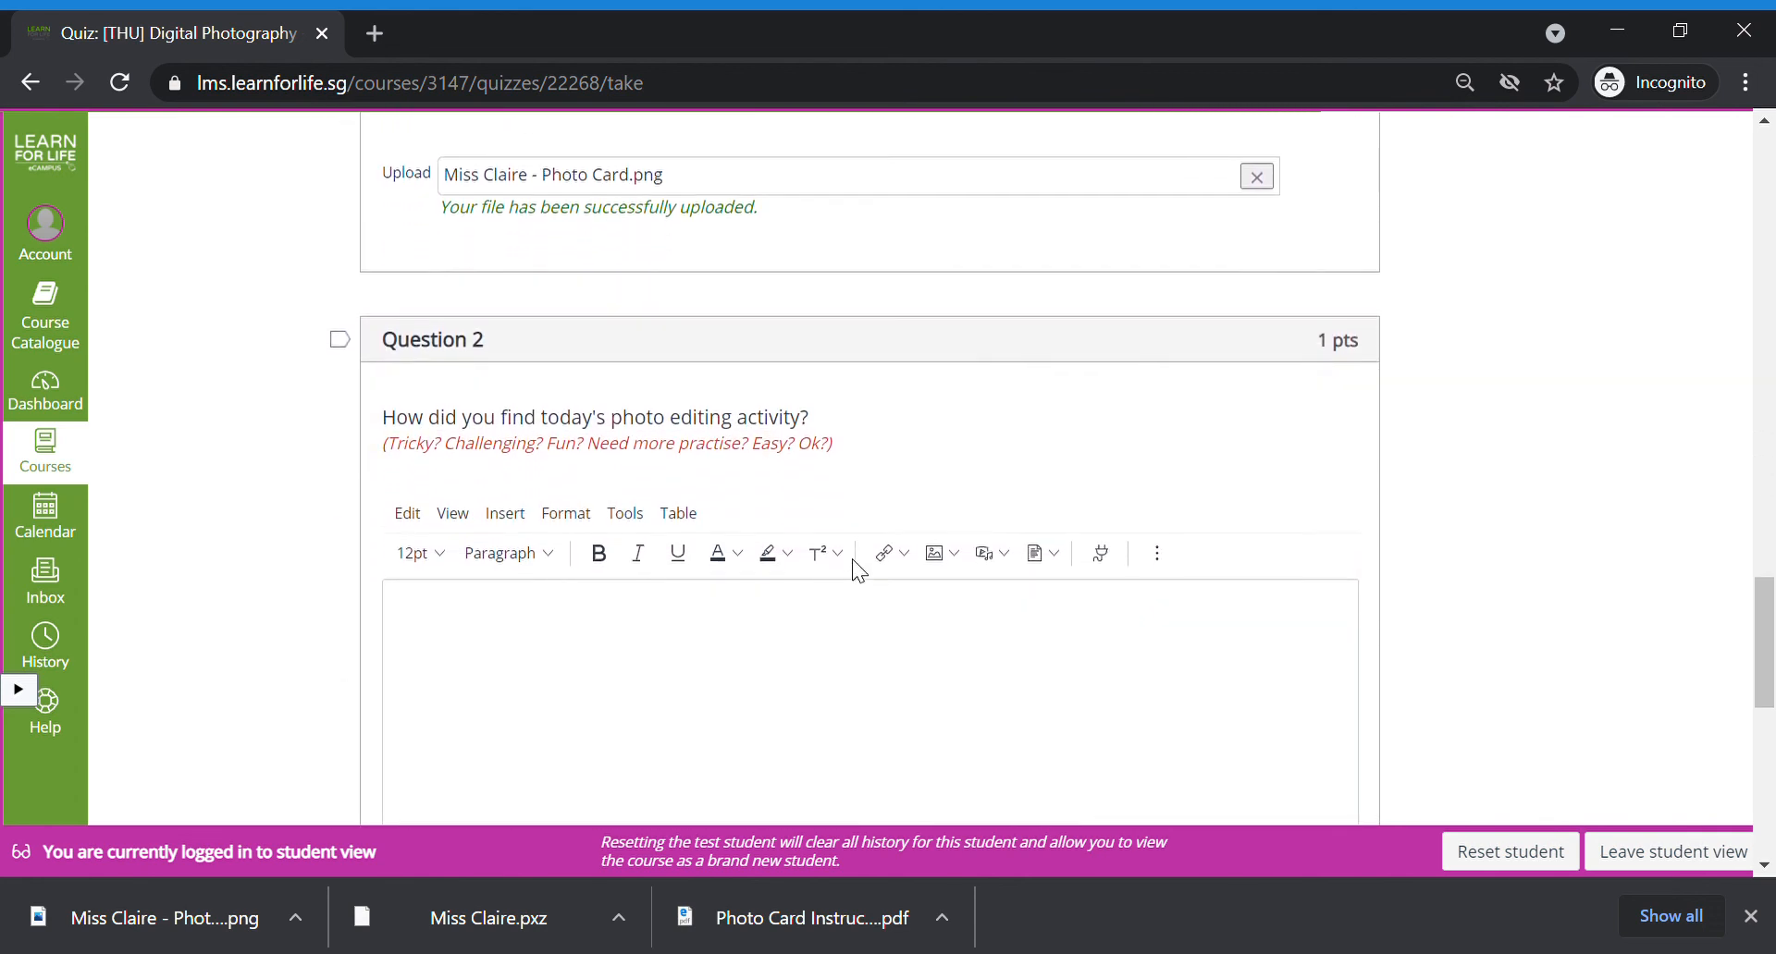
scroll("down", 3)
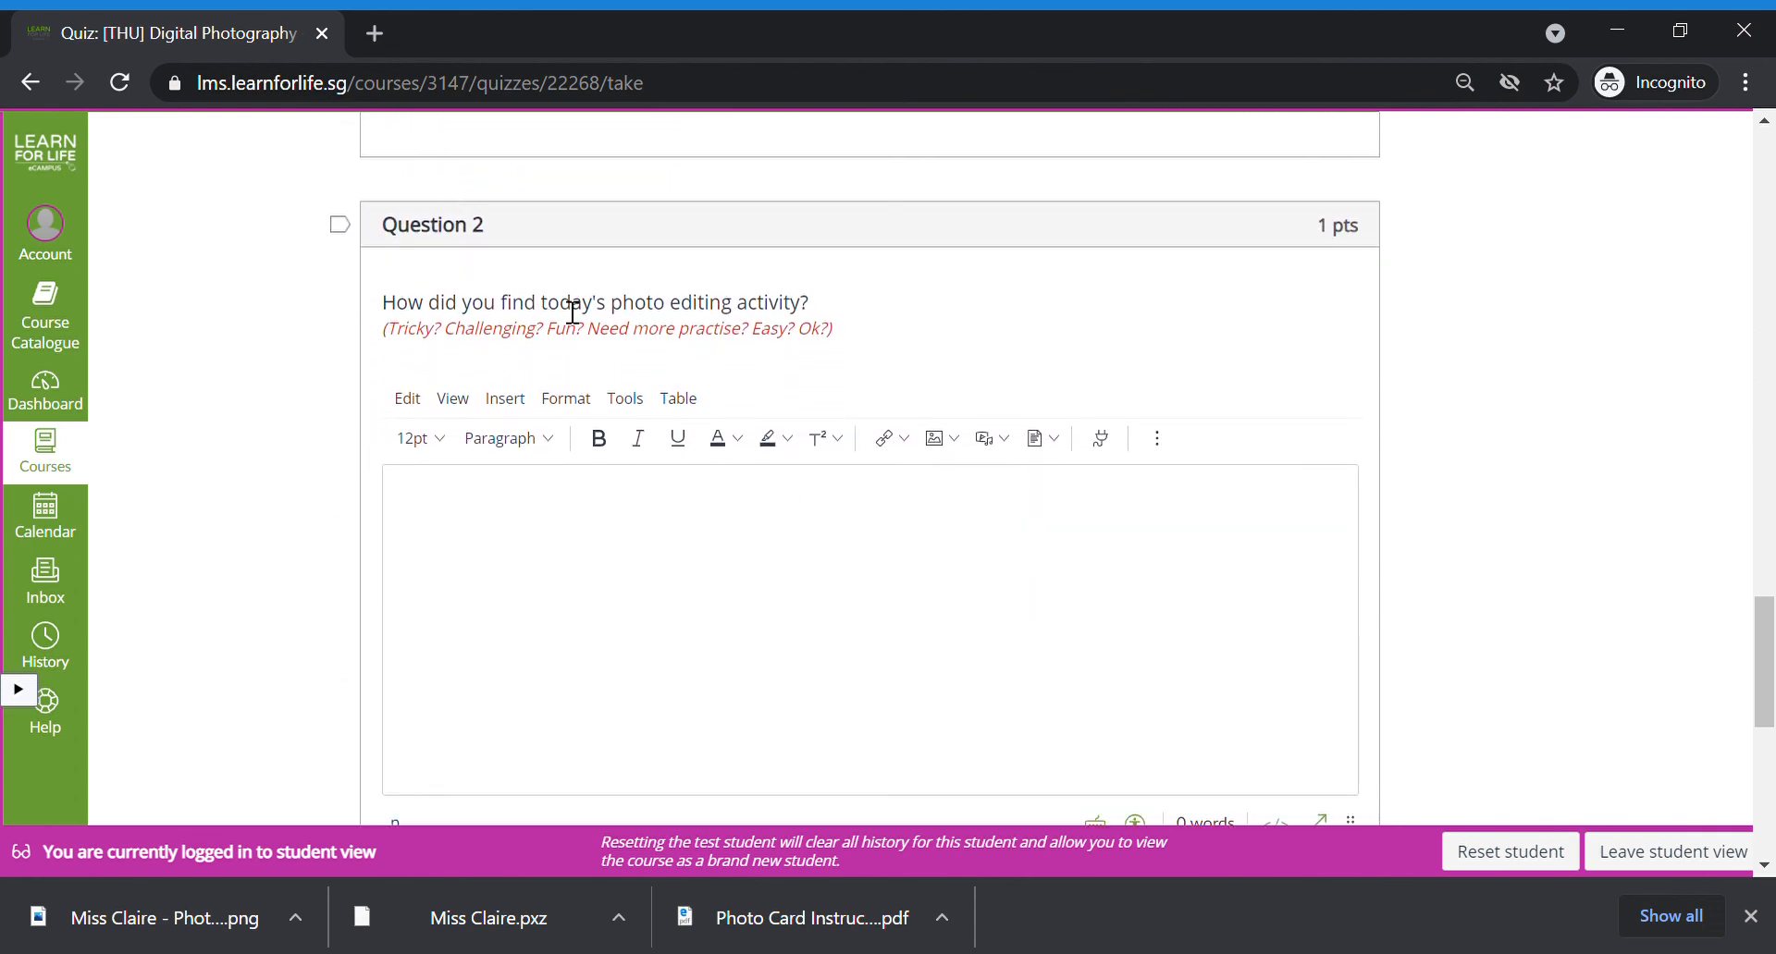
mouse_move(515, 352)
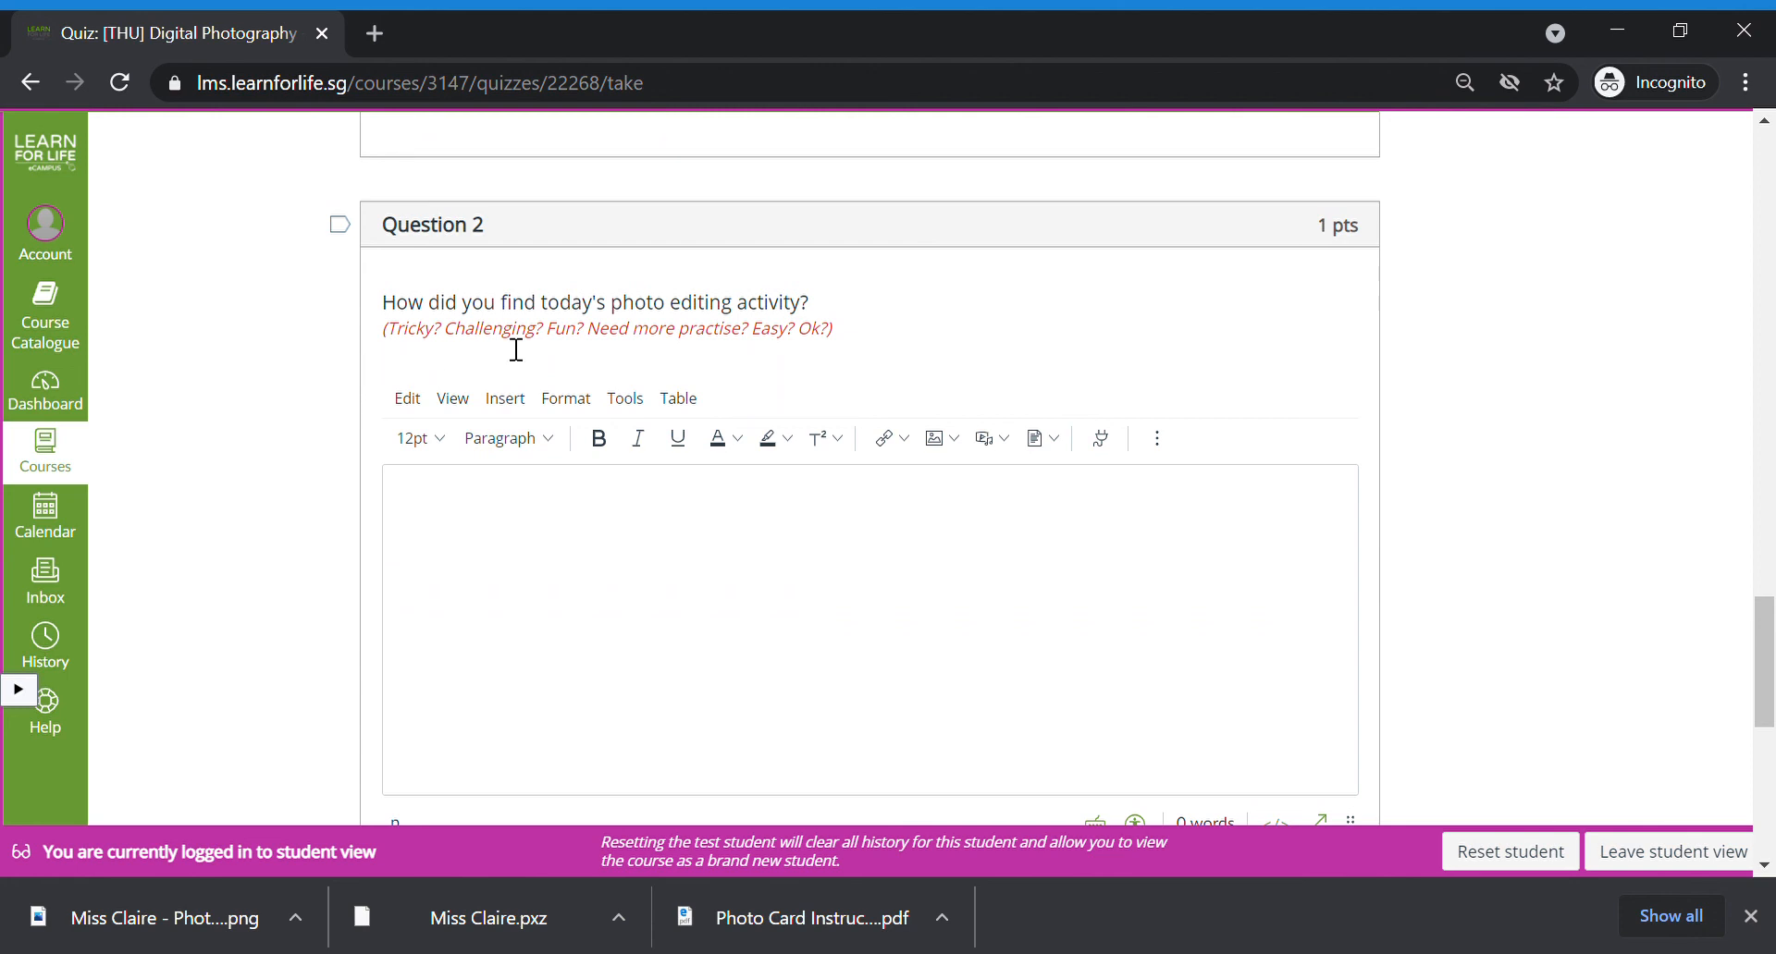
mouse_move(589, 360)
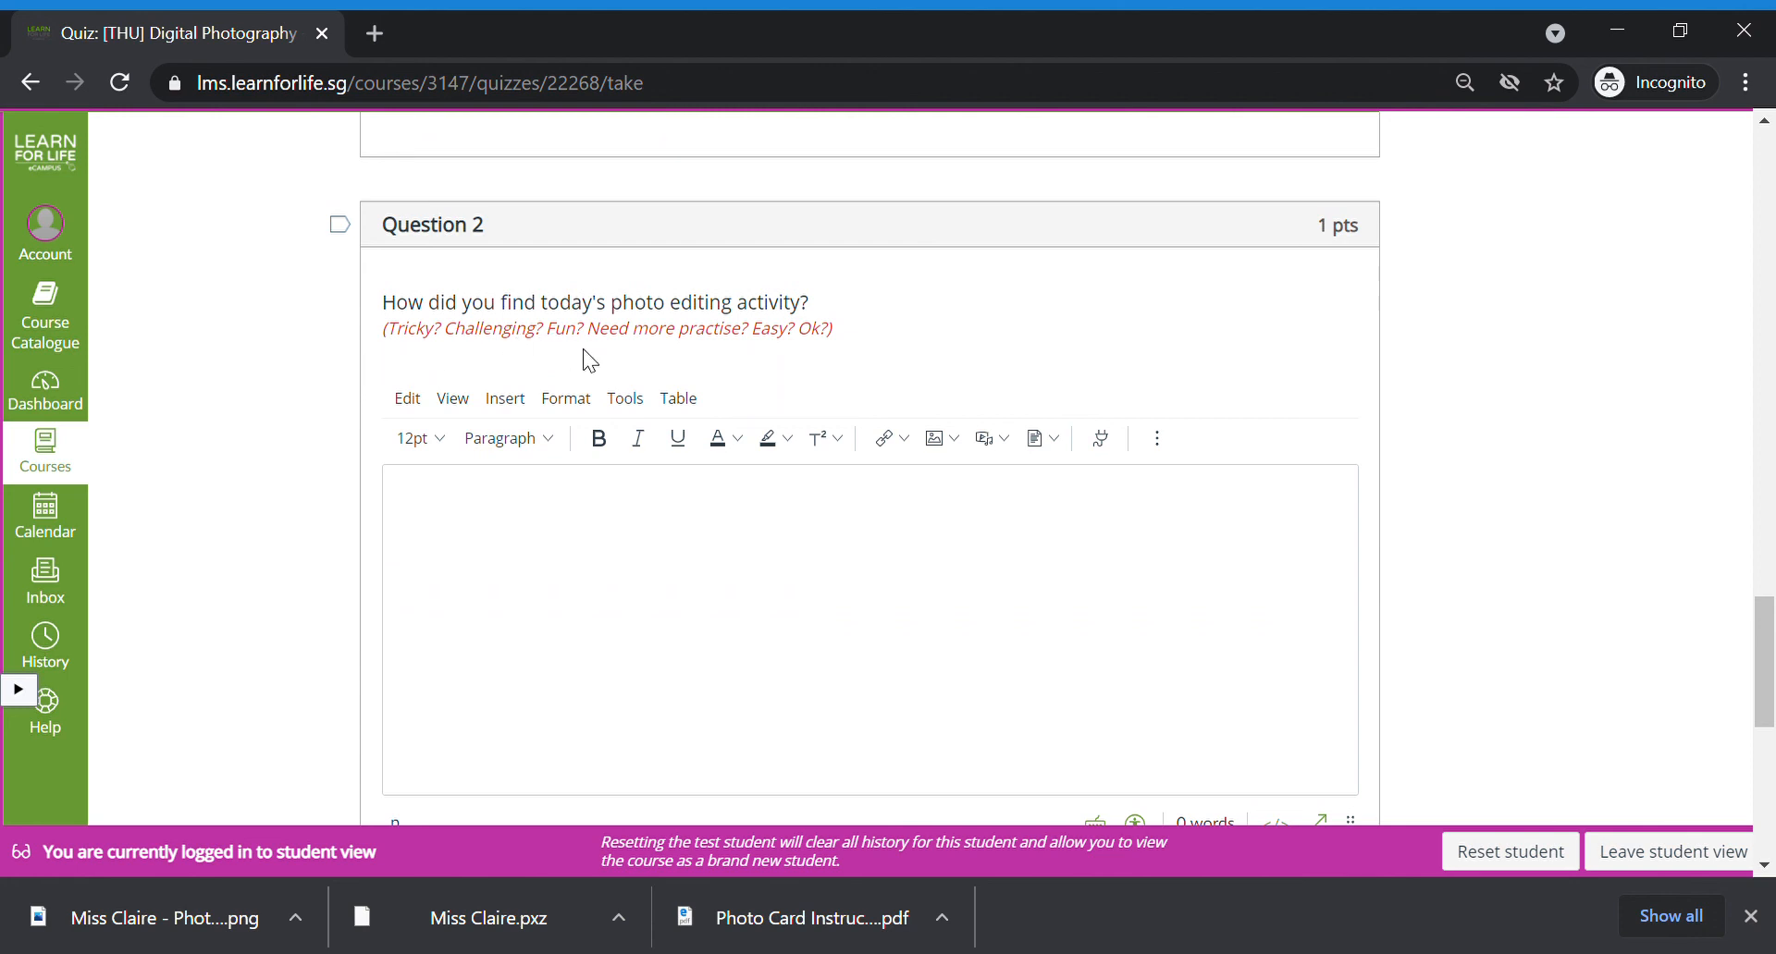
left_click(488, 504)
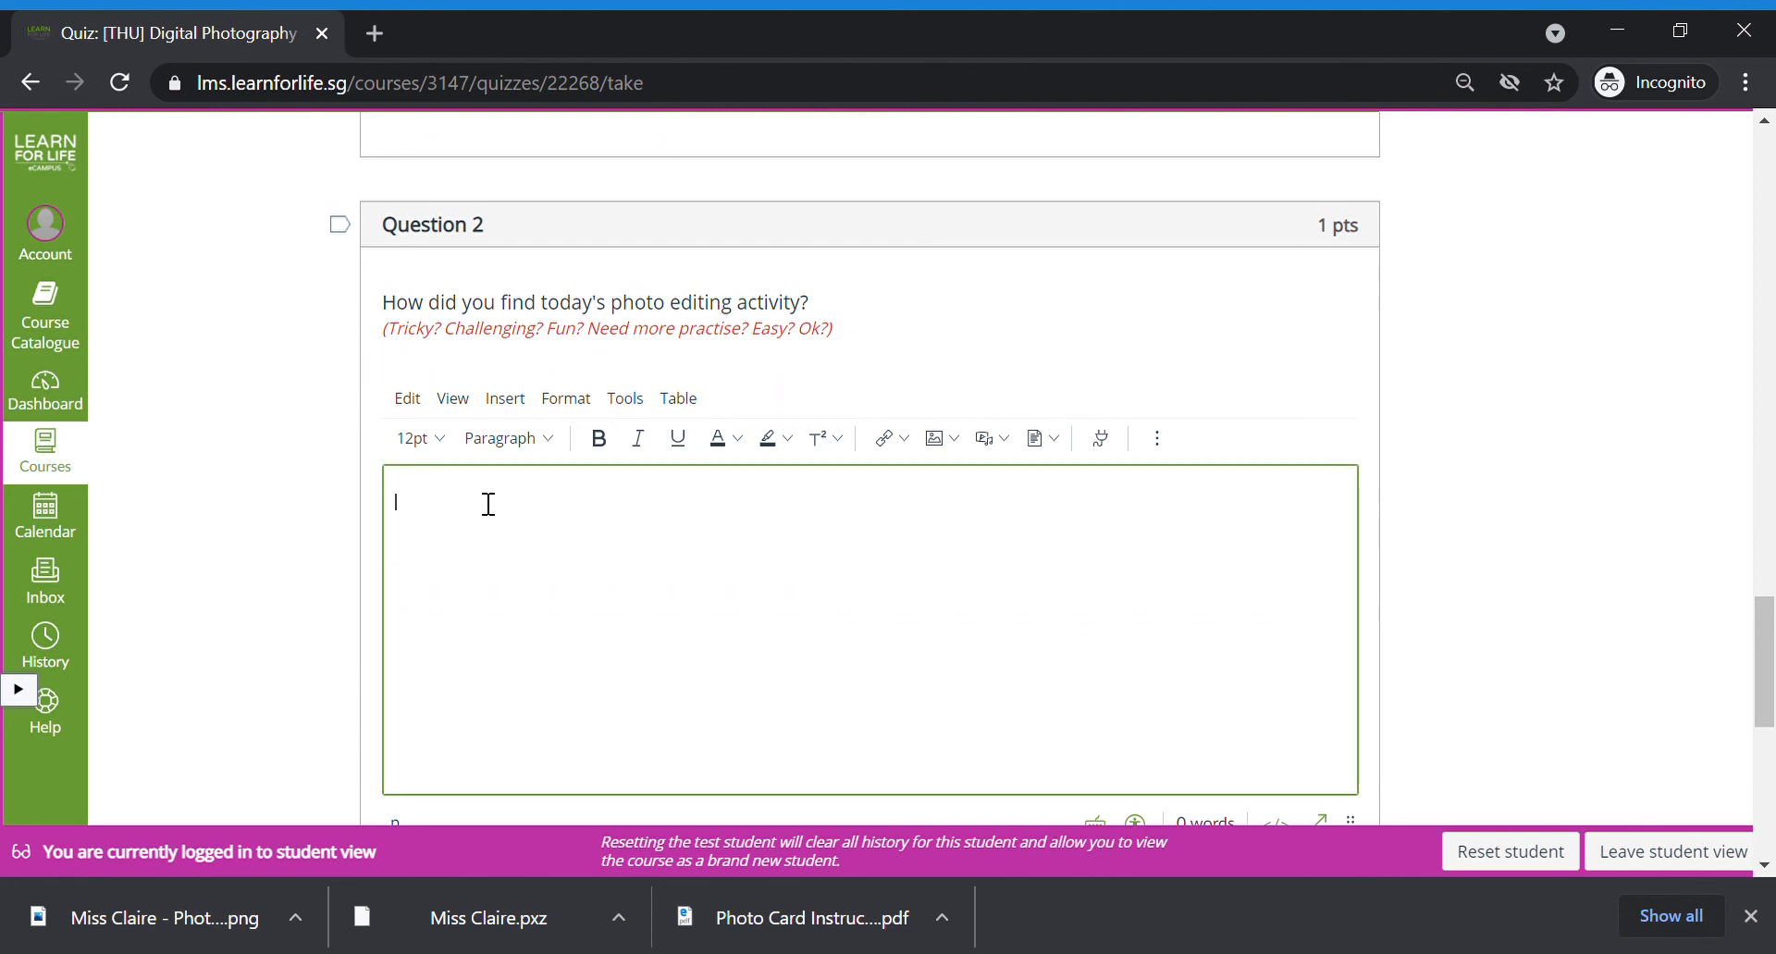
type("Ok")
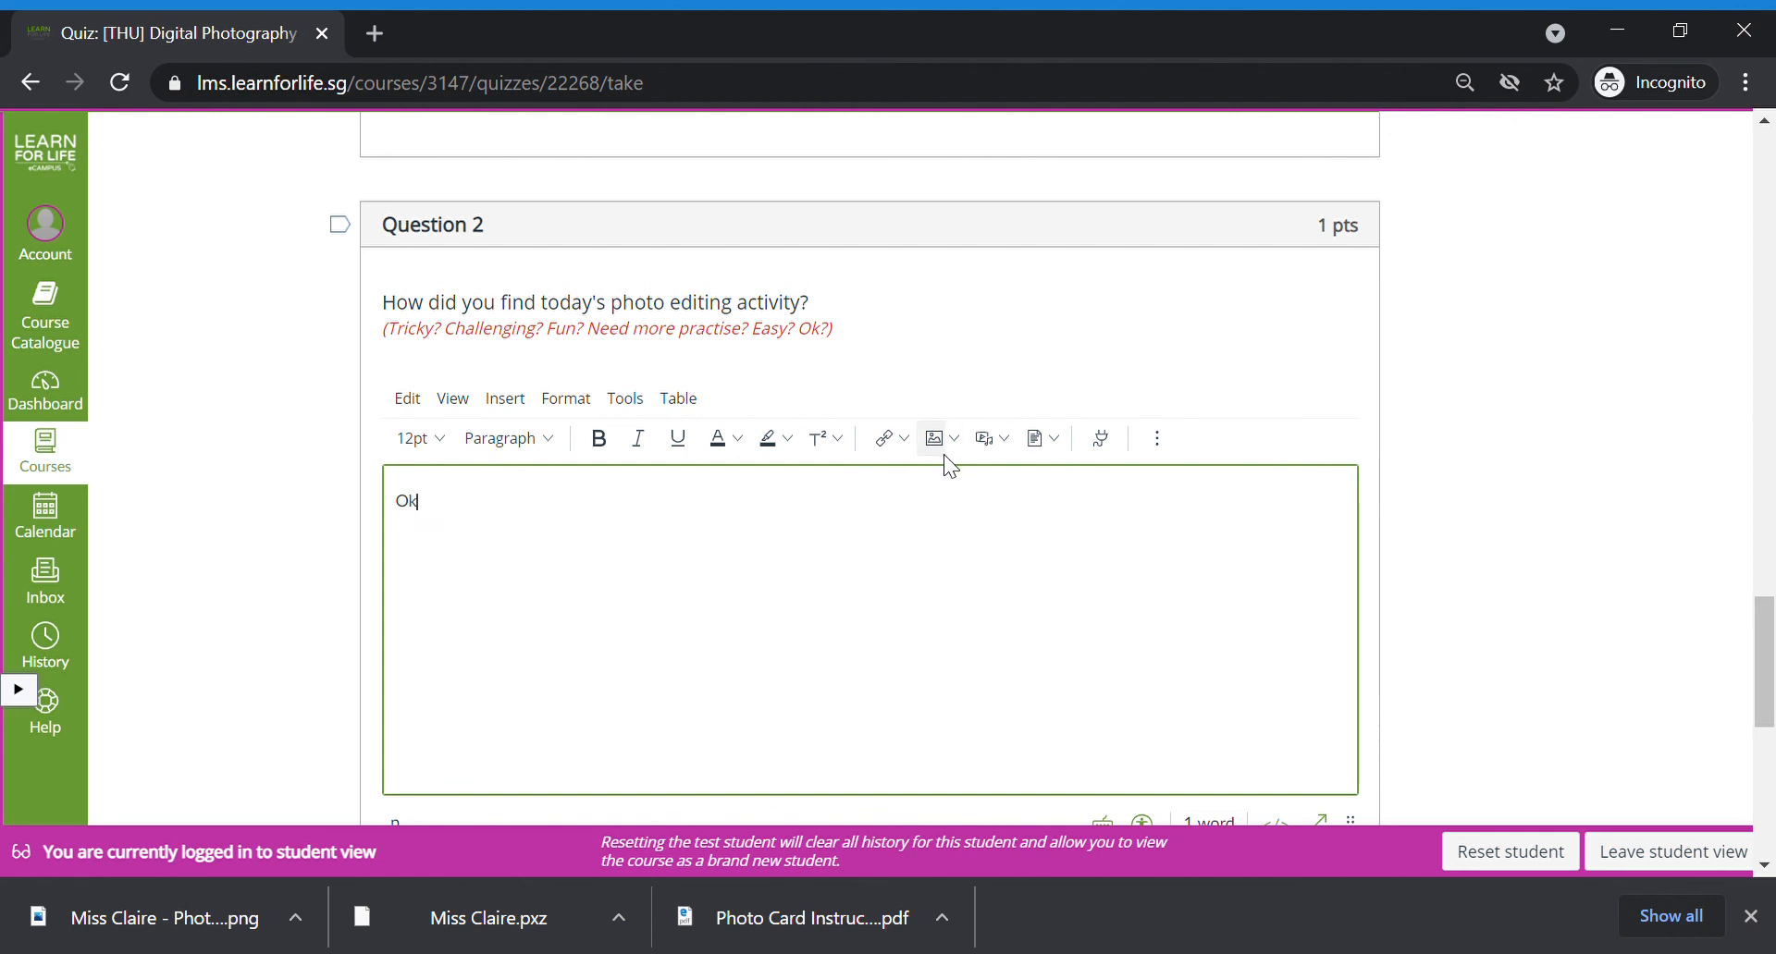
Step: Enter 'Toys' as the next theme in Question 3 and submit the quiz
scroll("down", 3)
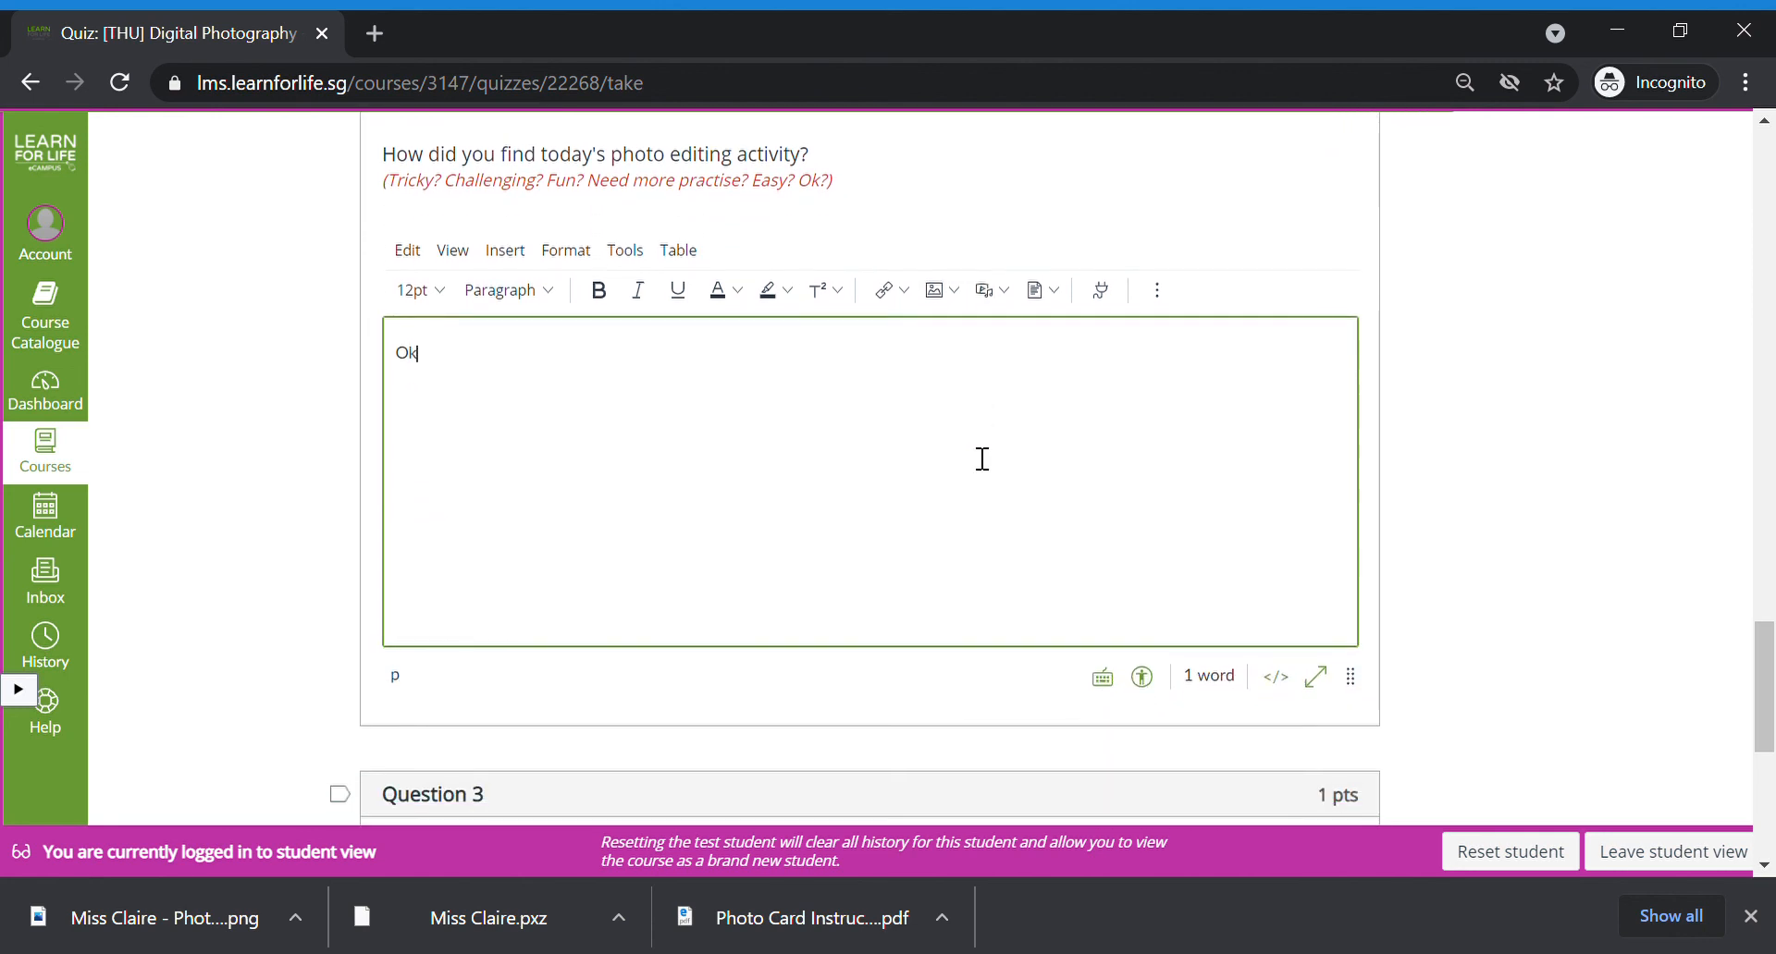
scroll("down", 3)
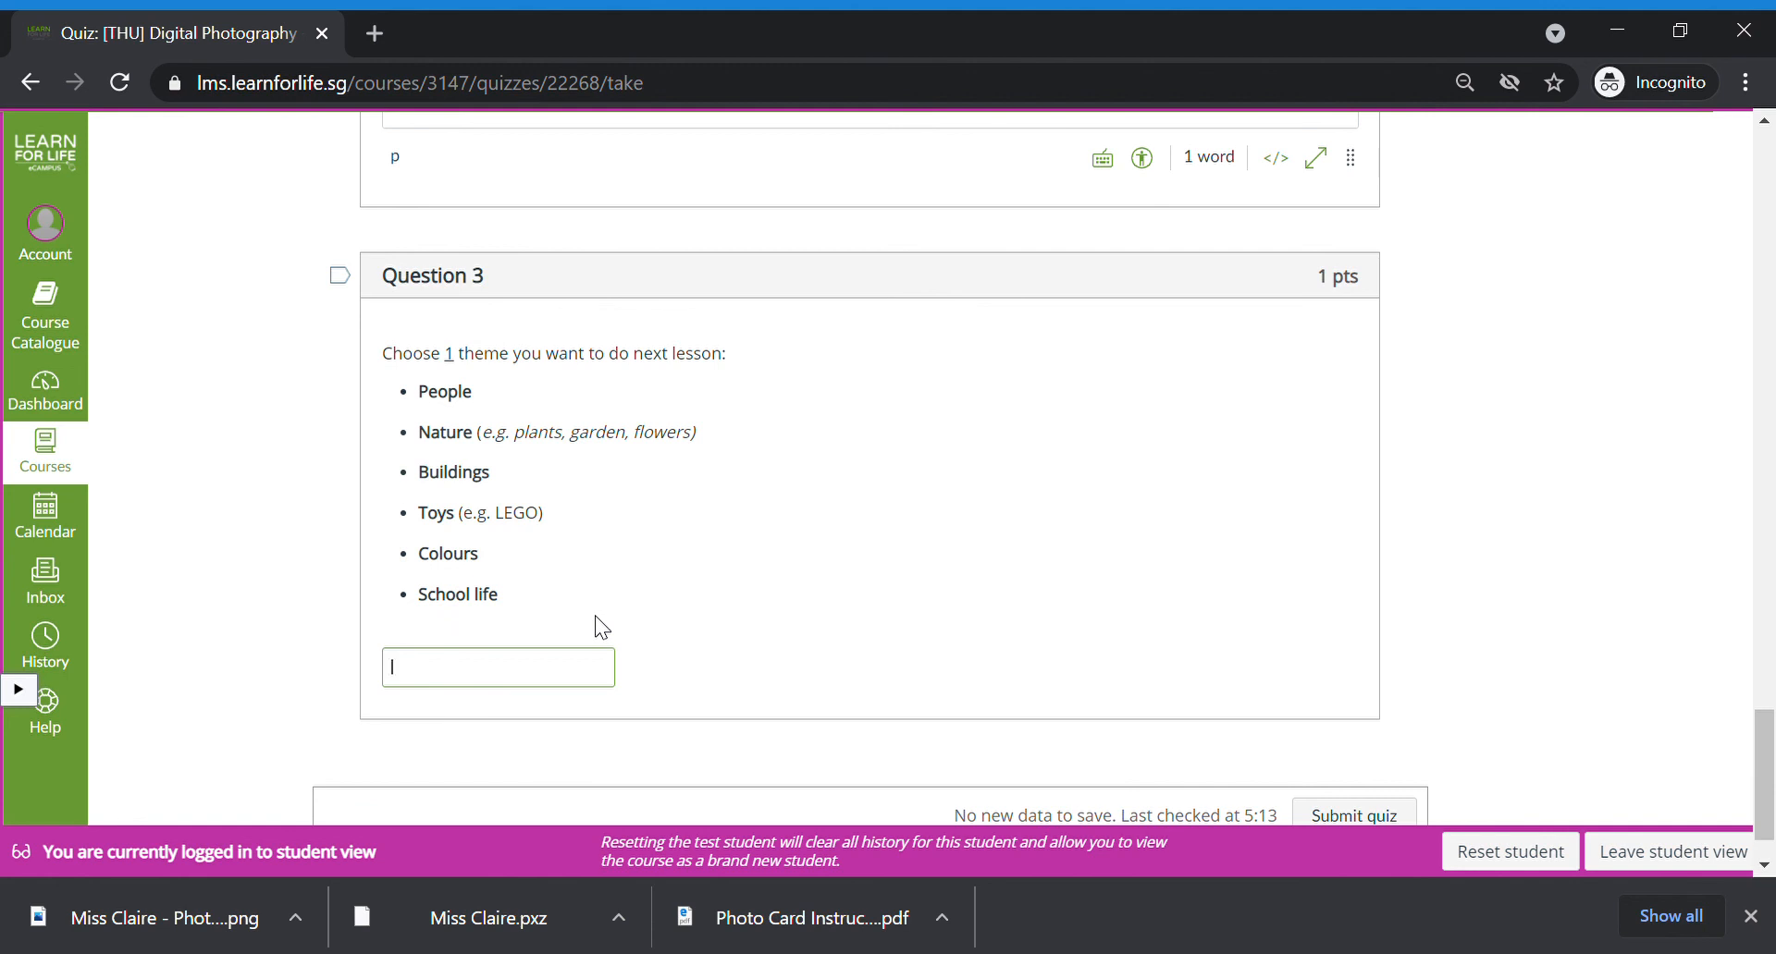
type("Toys")
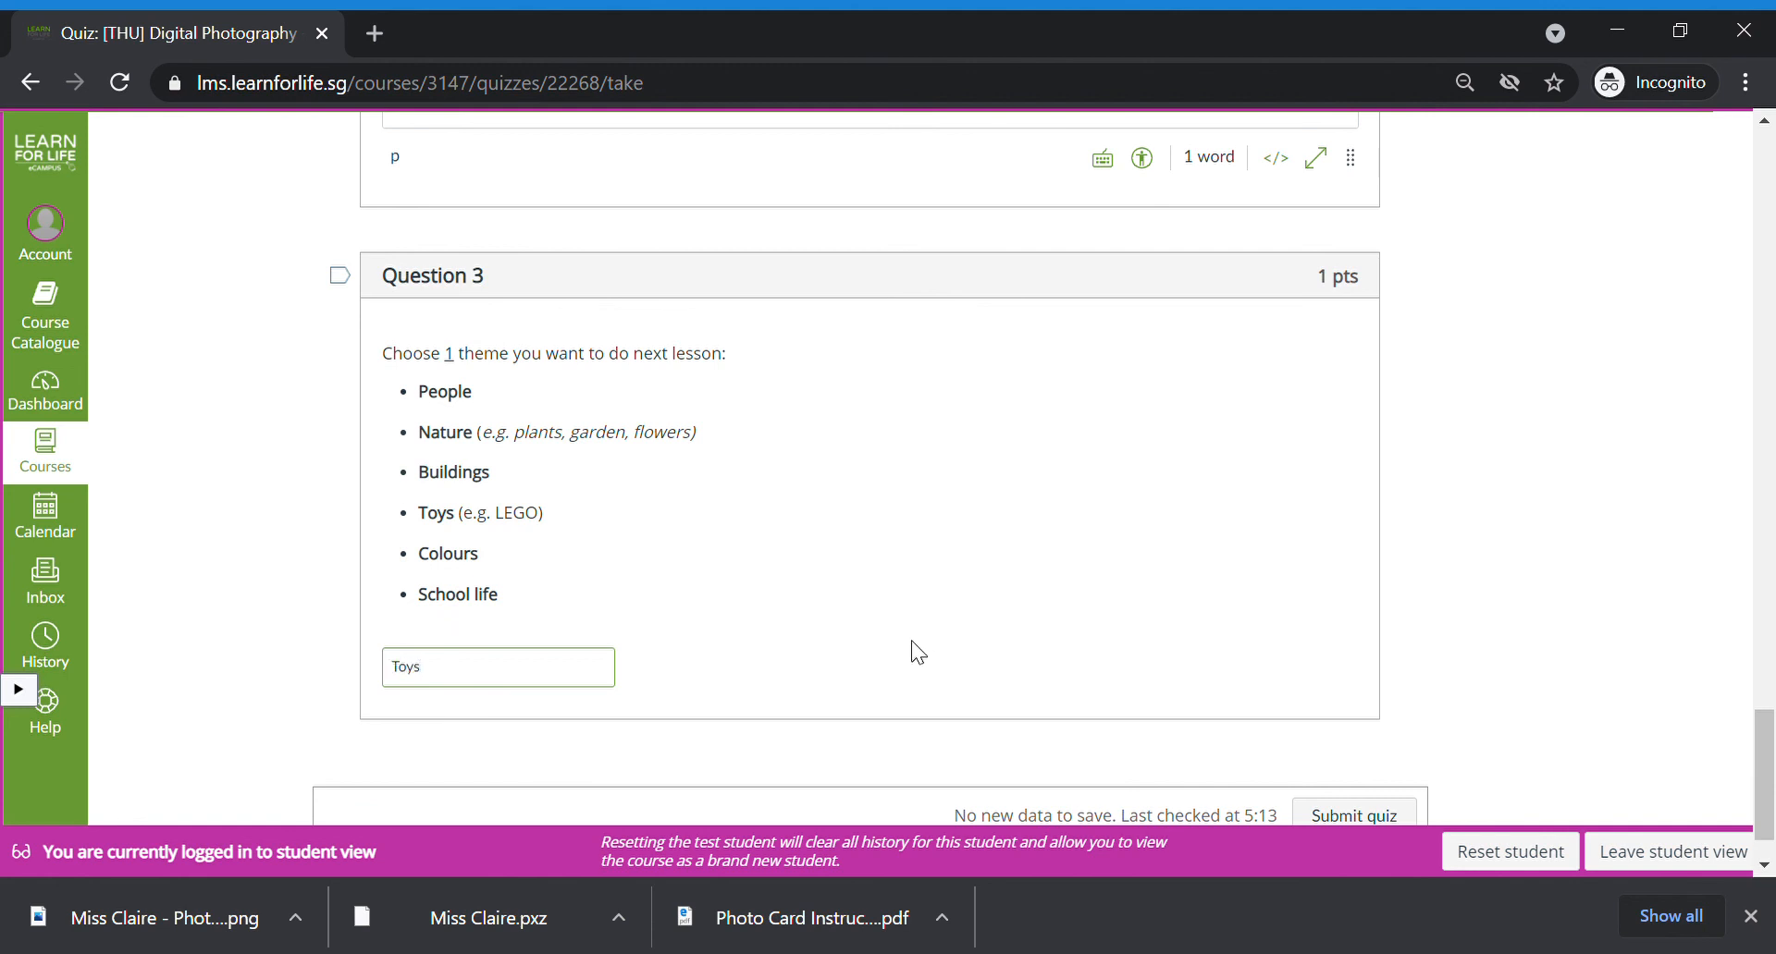
mouse_move(620, 575)
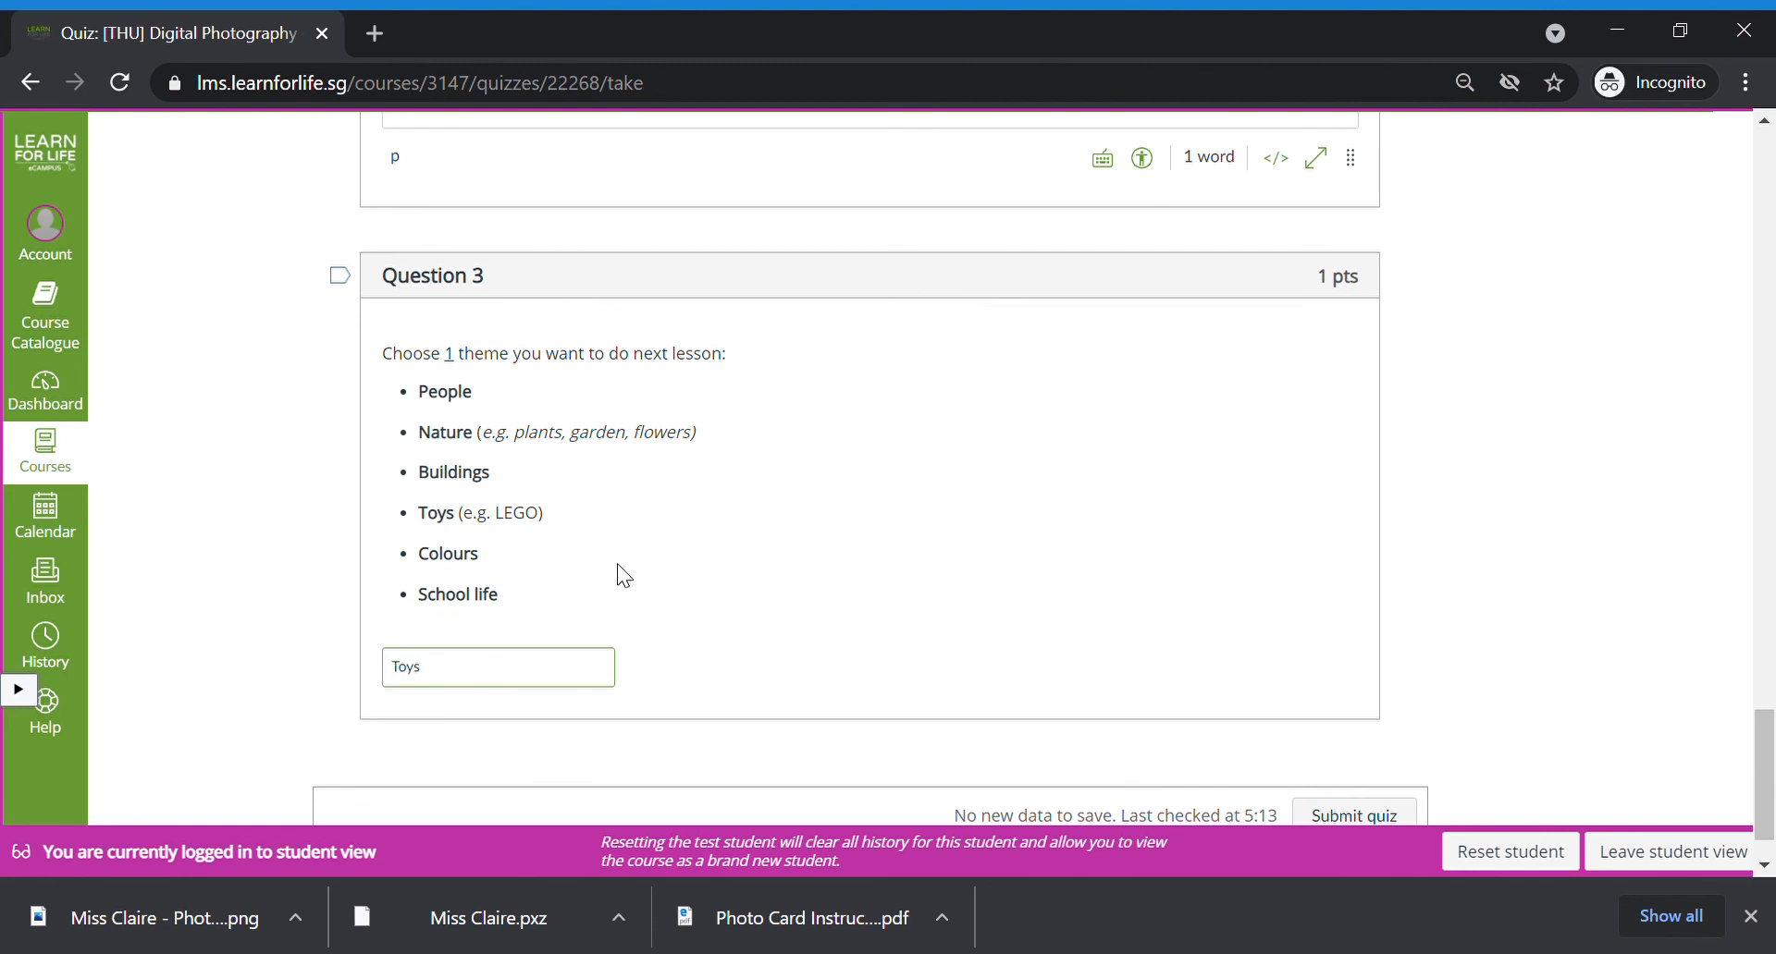
mouse_move(1091, 555)
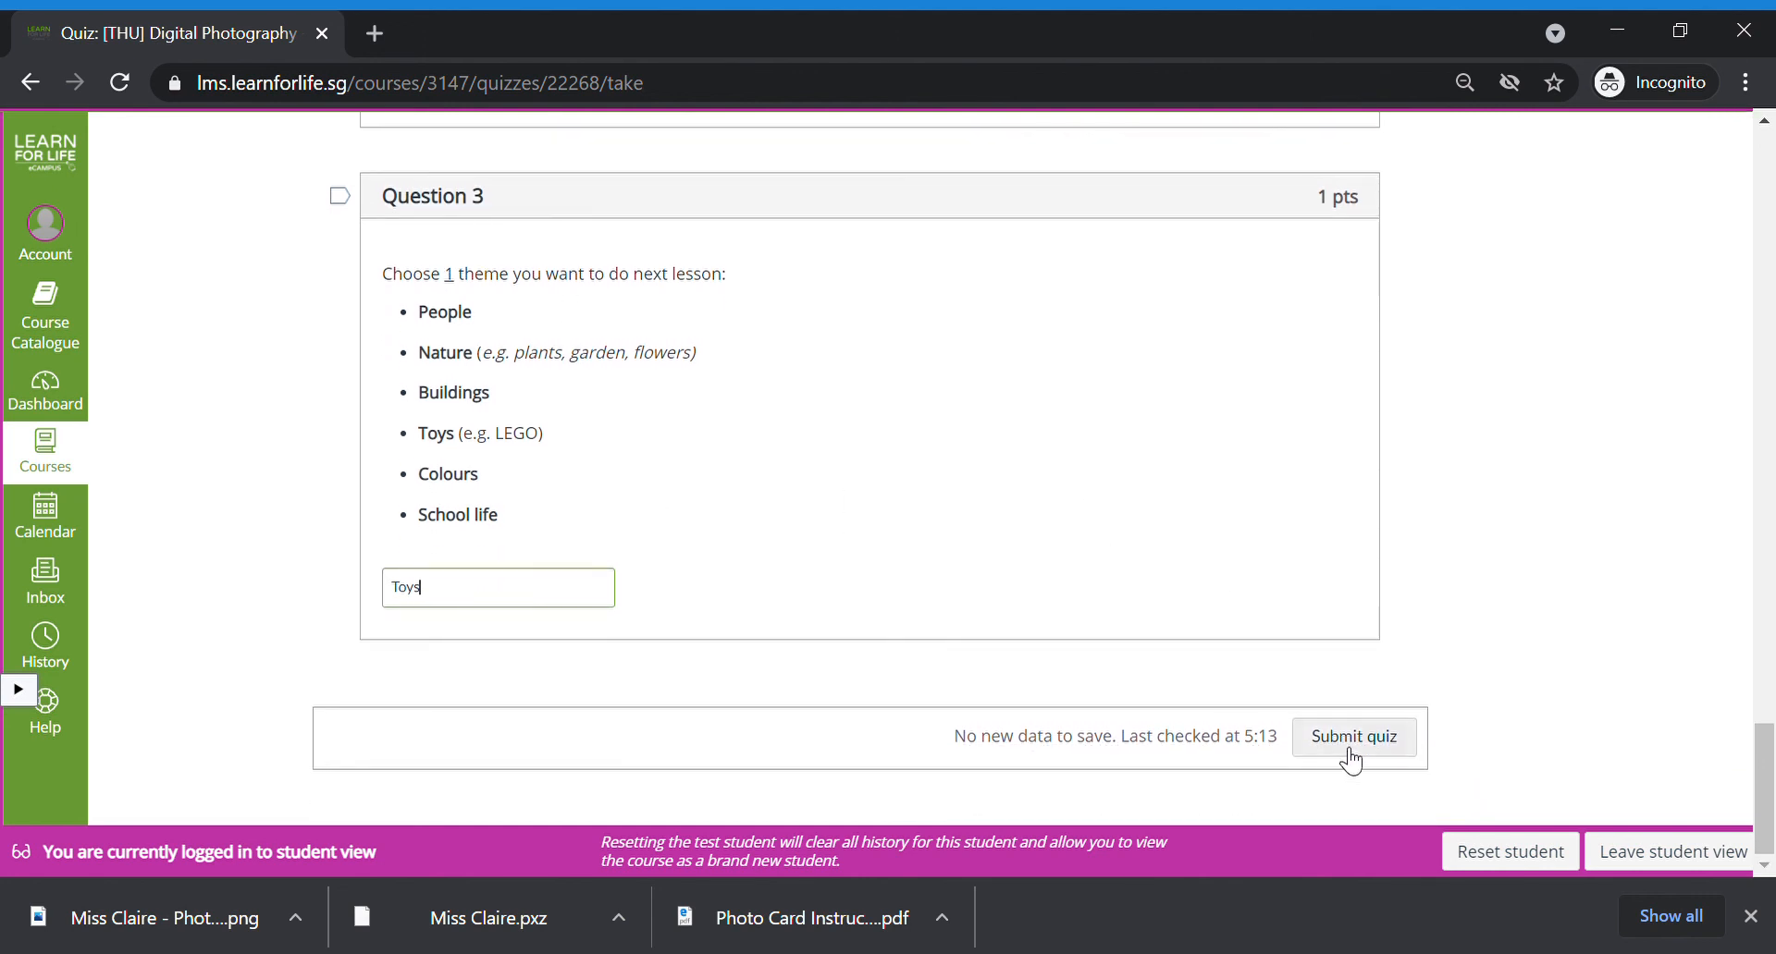
left_click(1352, 738)
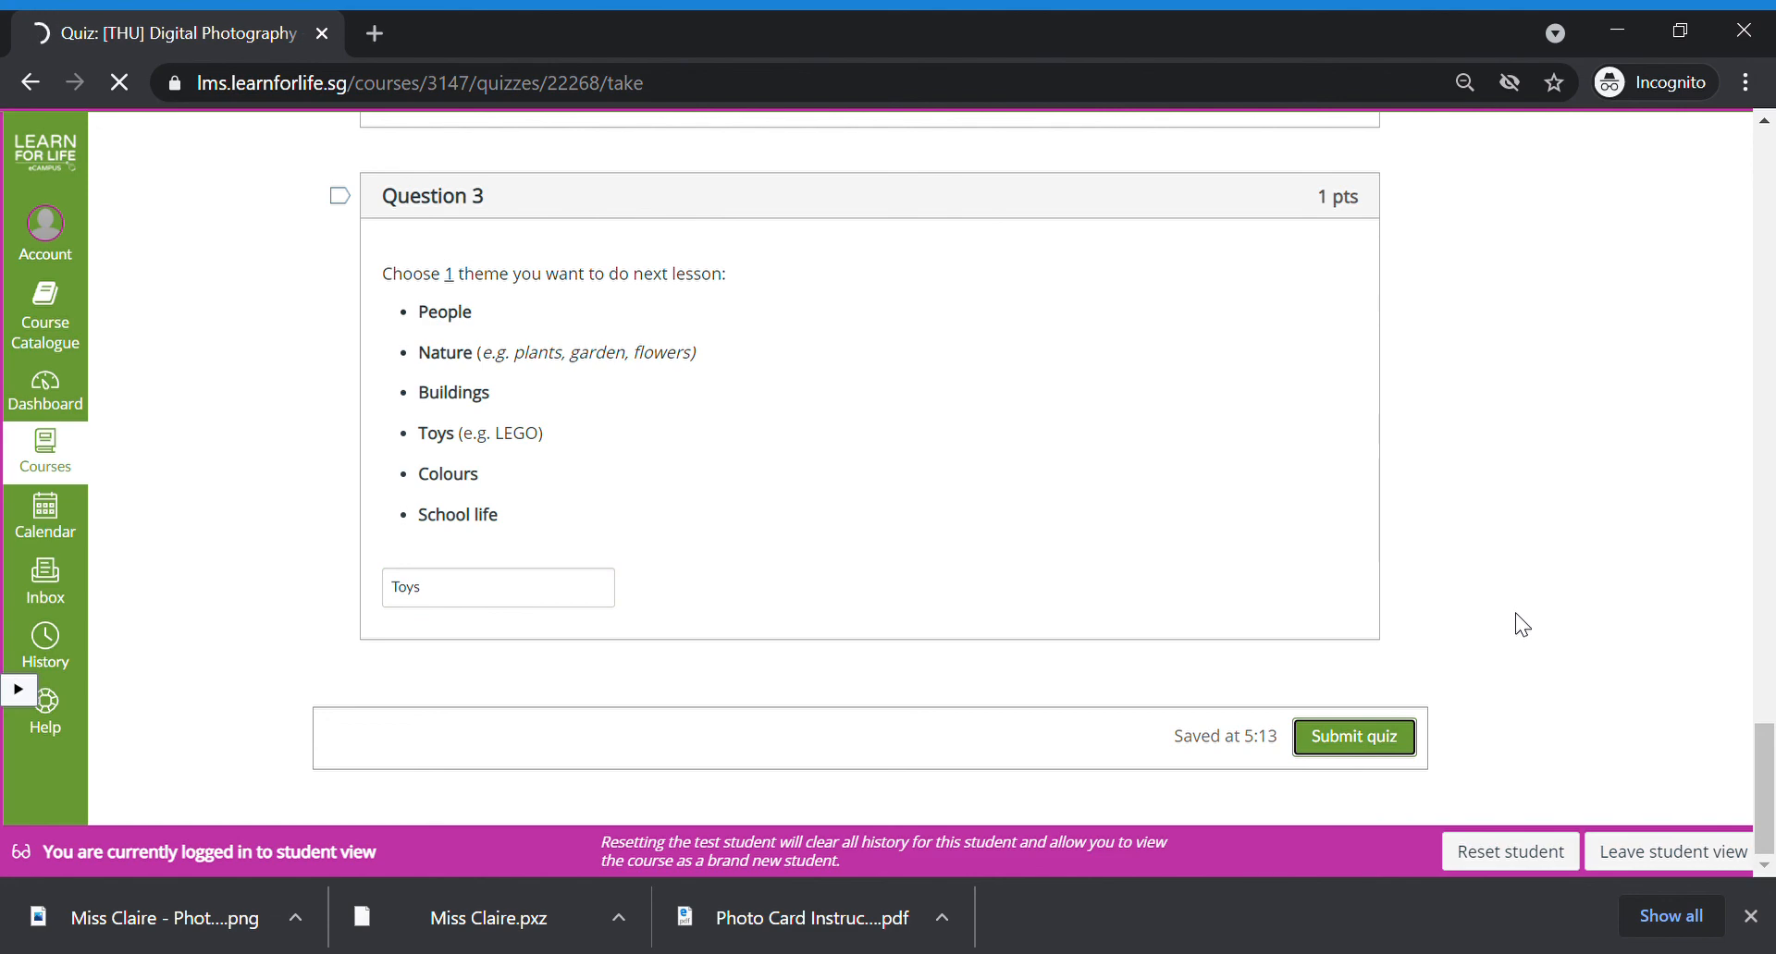
left_click(1353, 737)
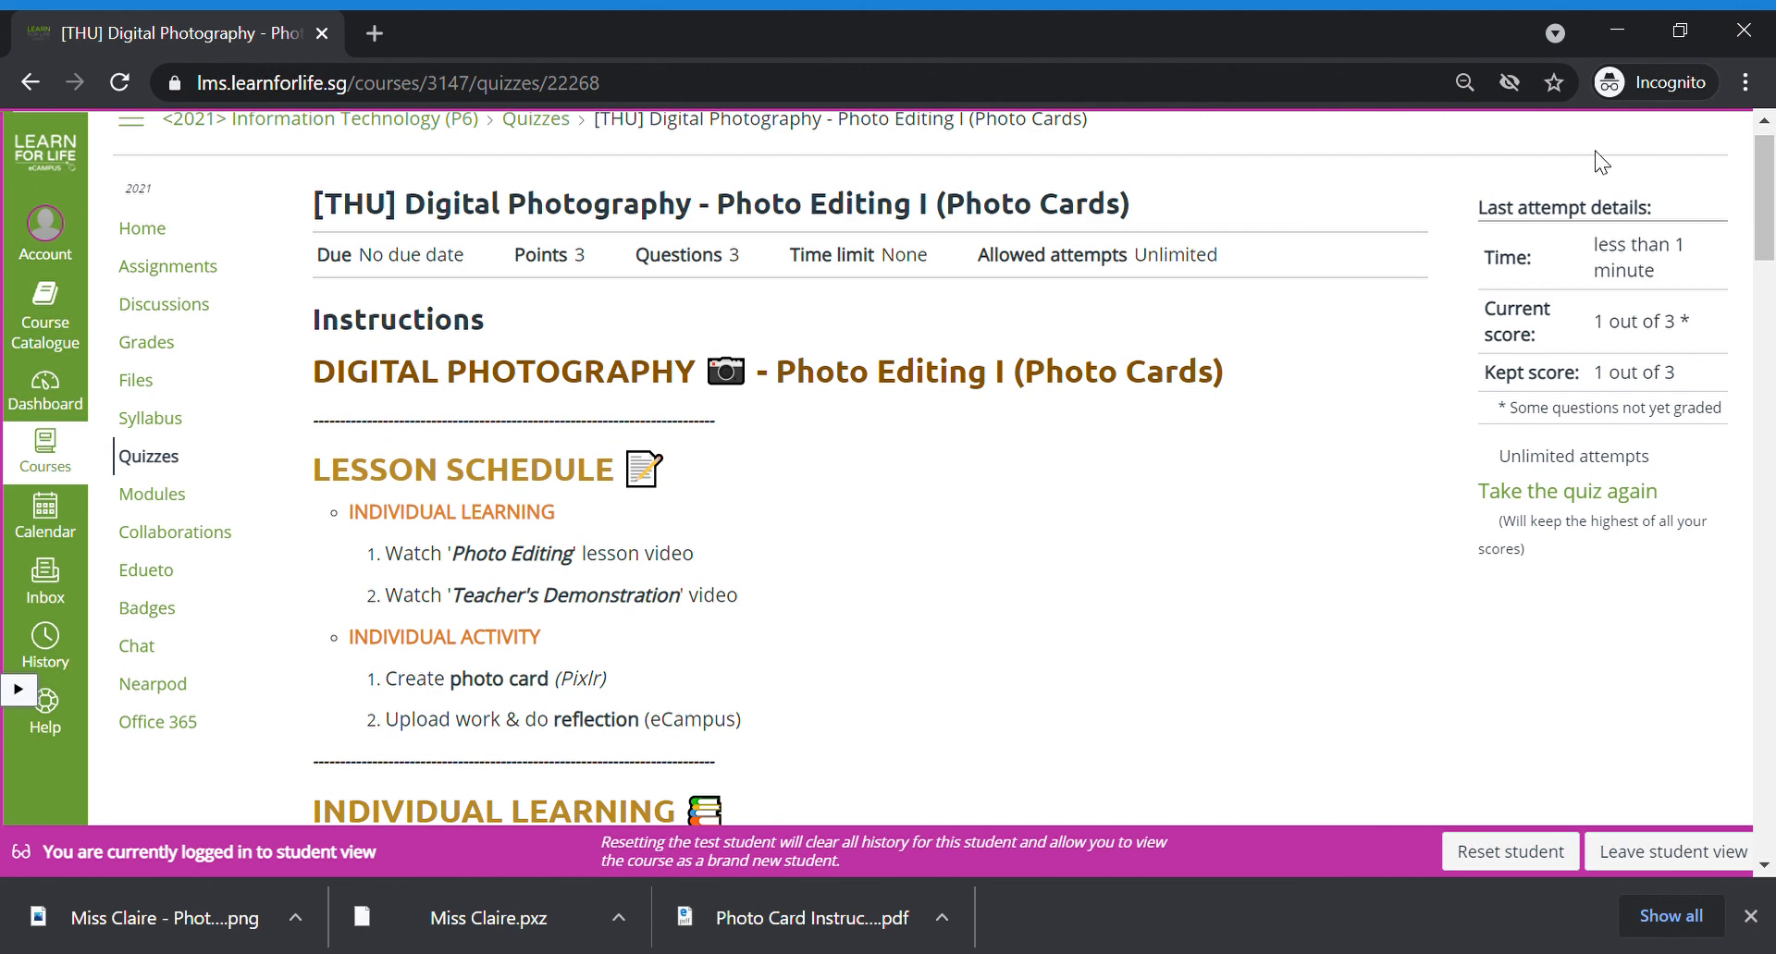
mouse_move(1338, 359)
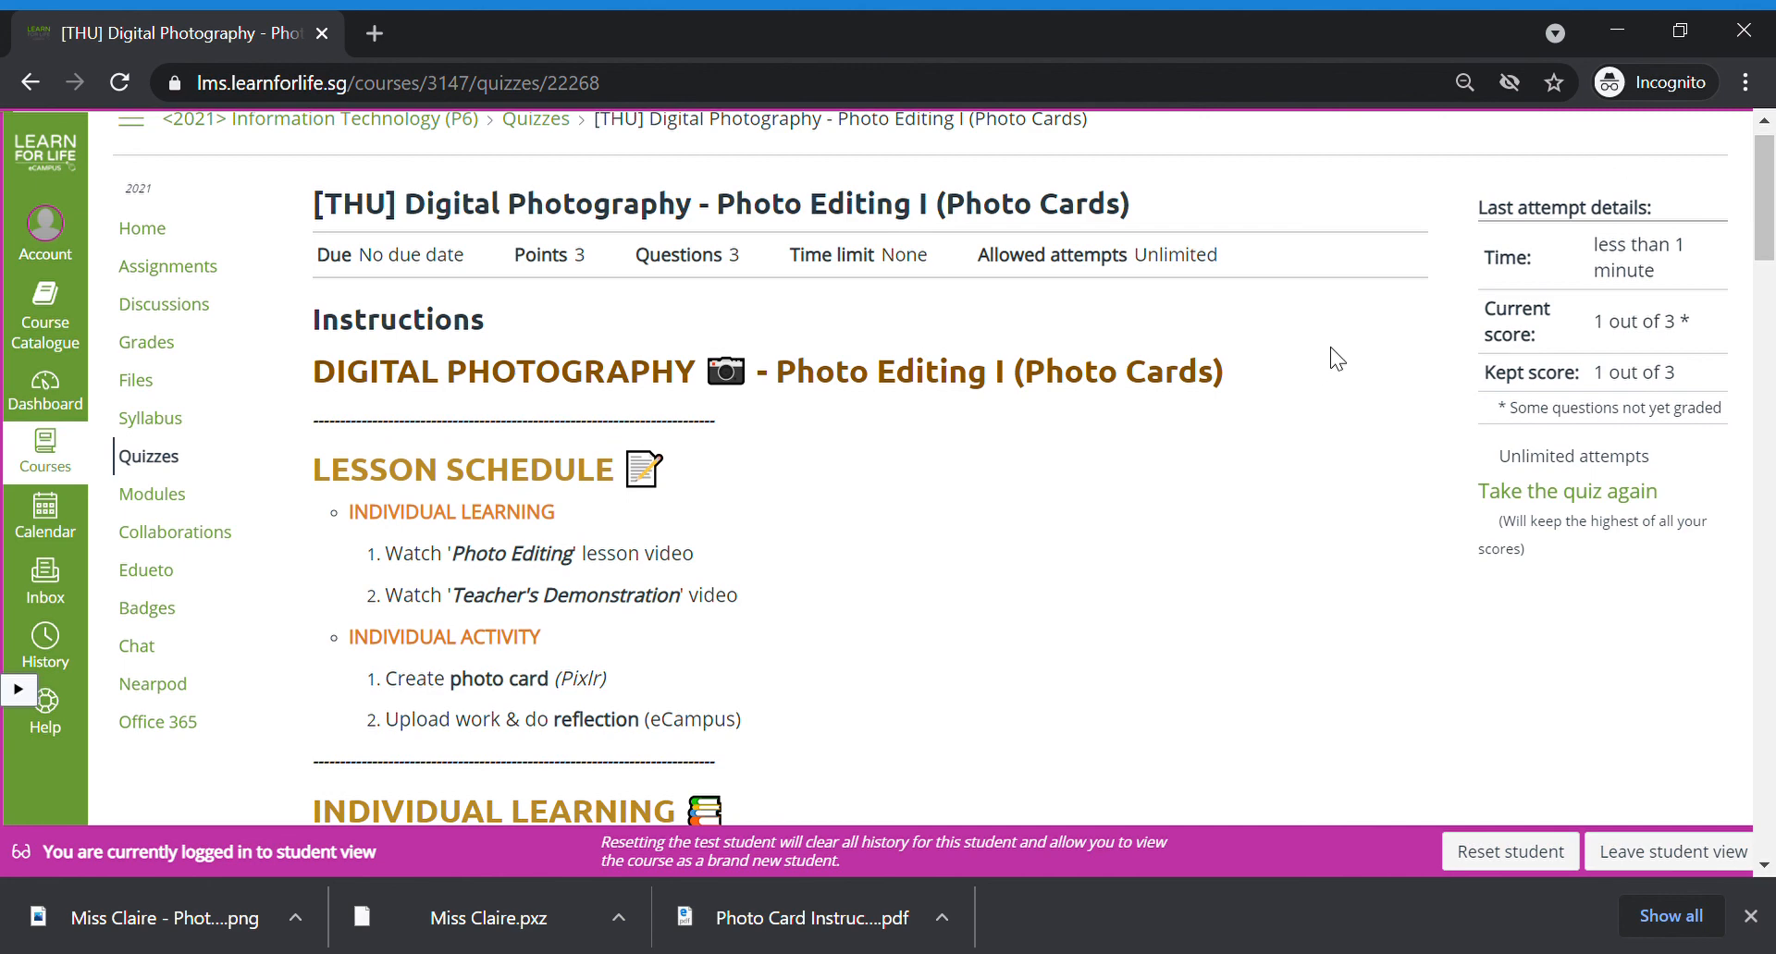